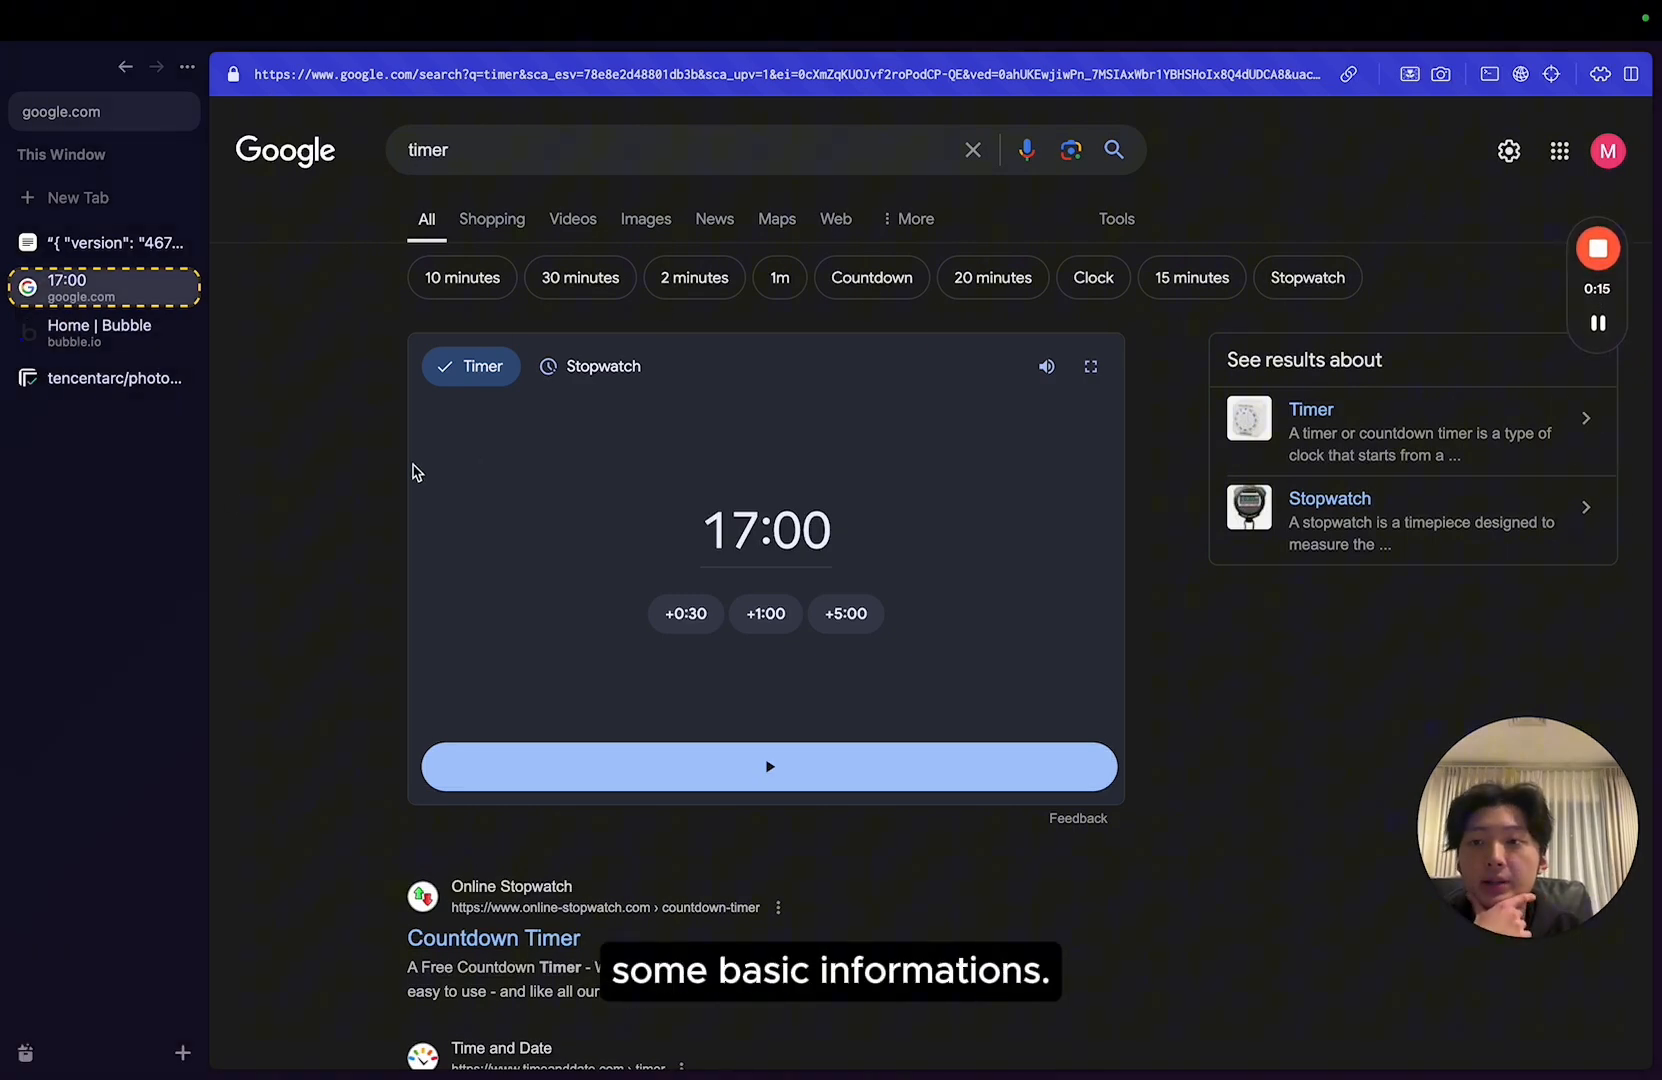
# Search Google for 'replicate', enter replicate.com and reach the photomaker-style model page.
pyautogui.click(114, 378)
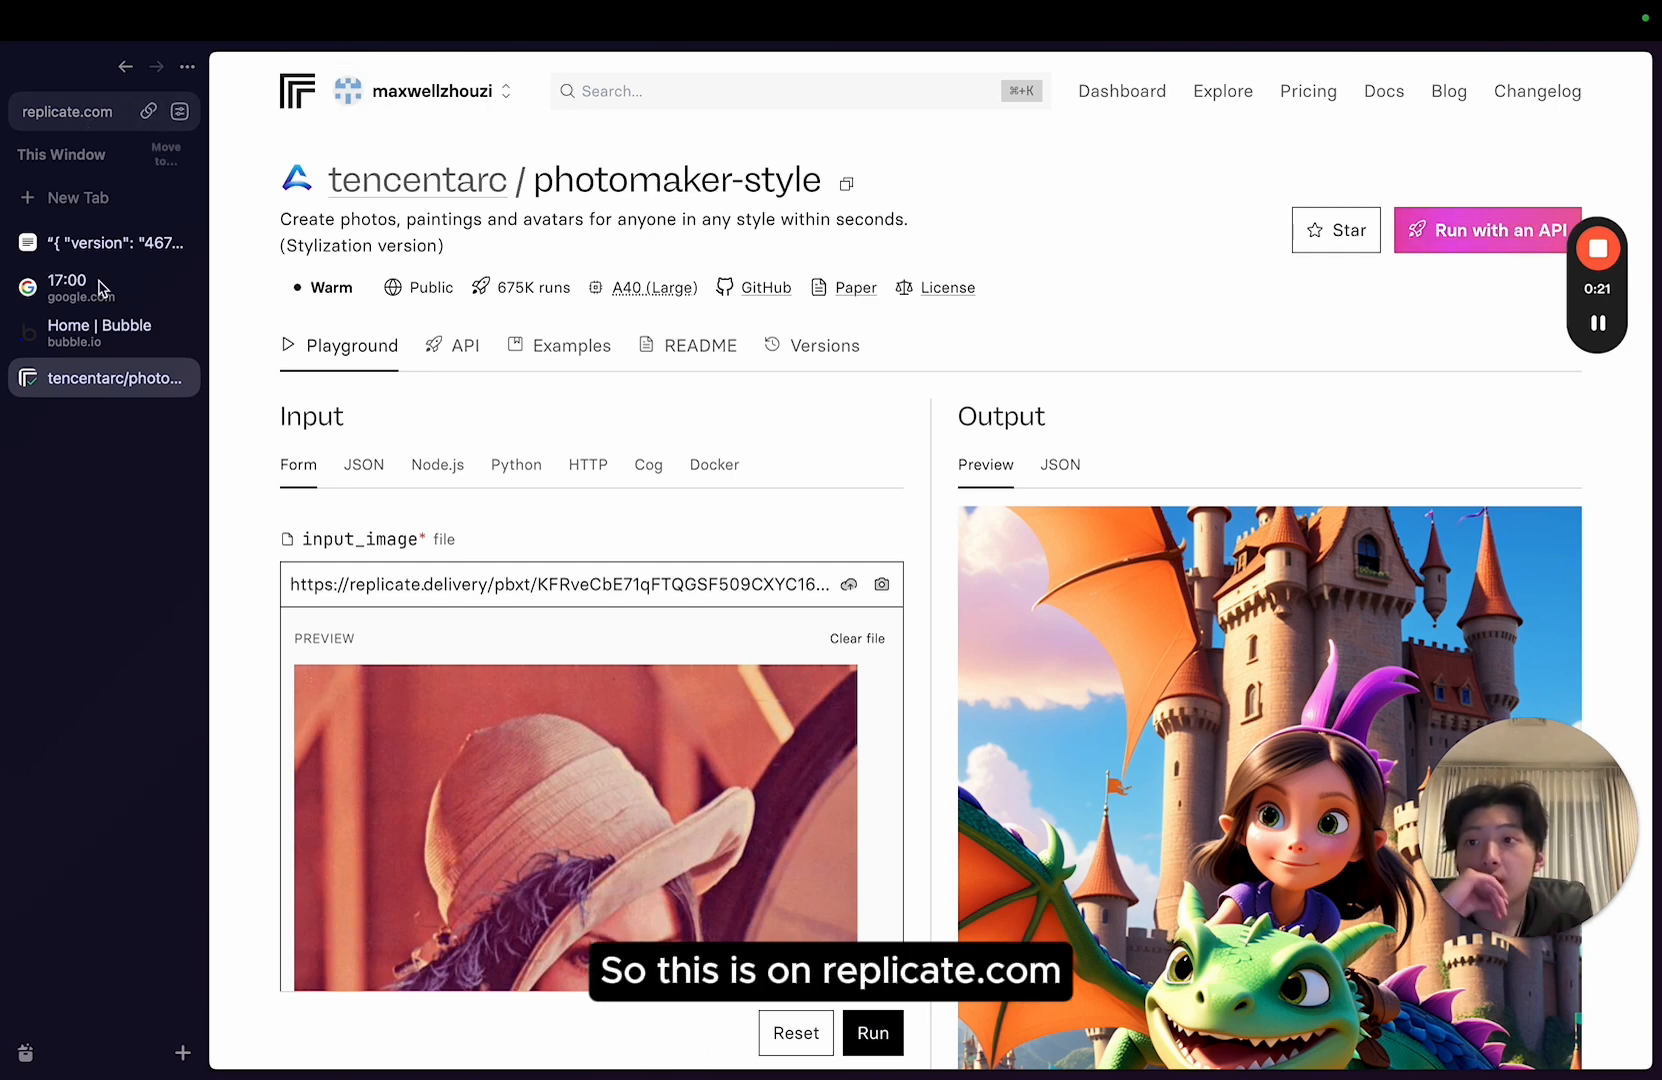
pyautogui.write('replicate')
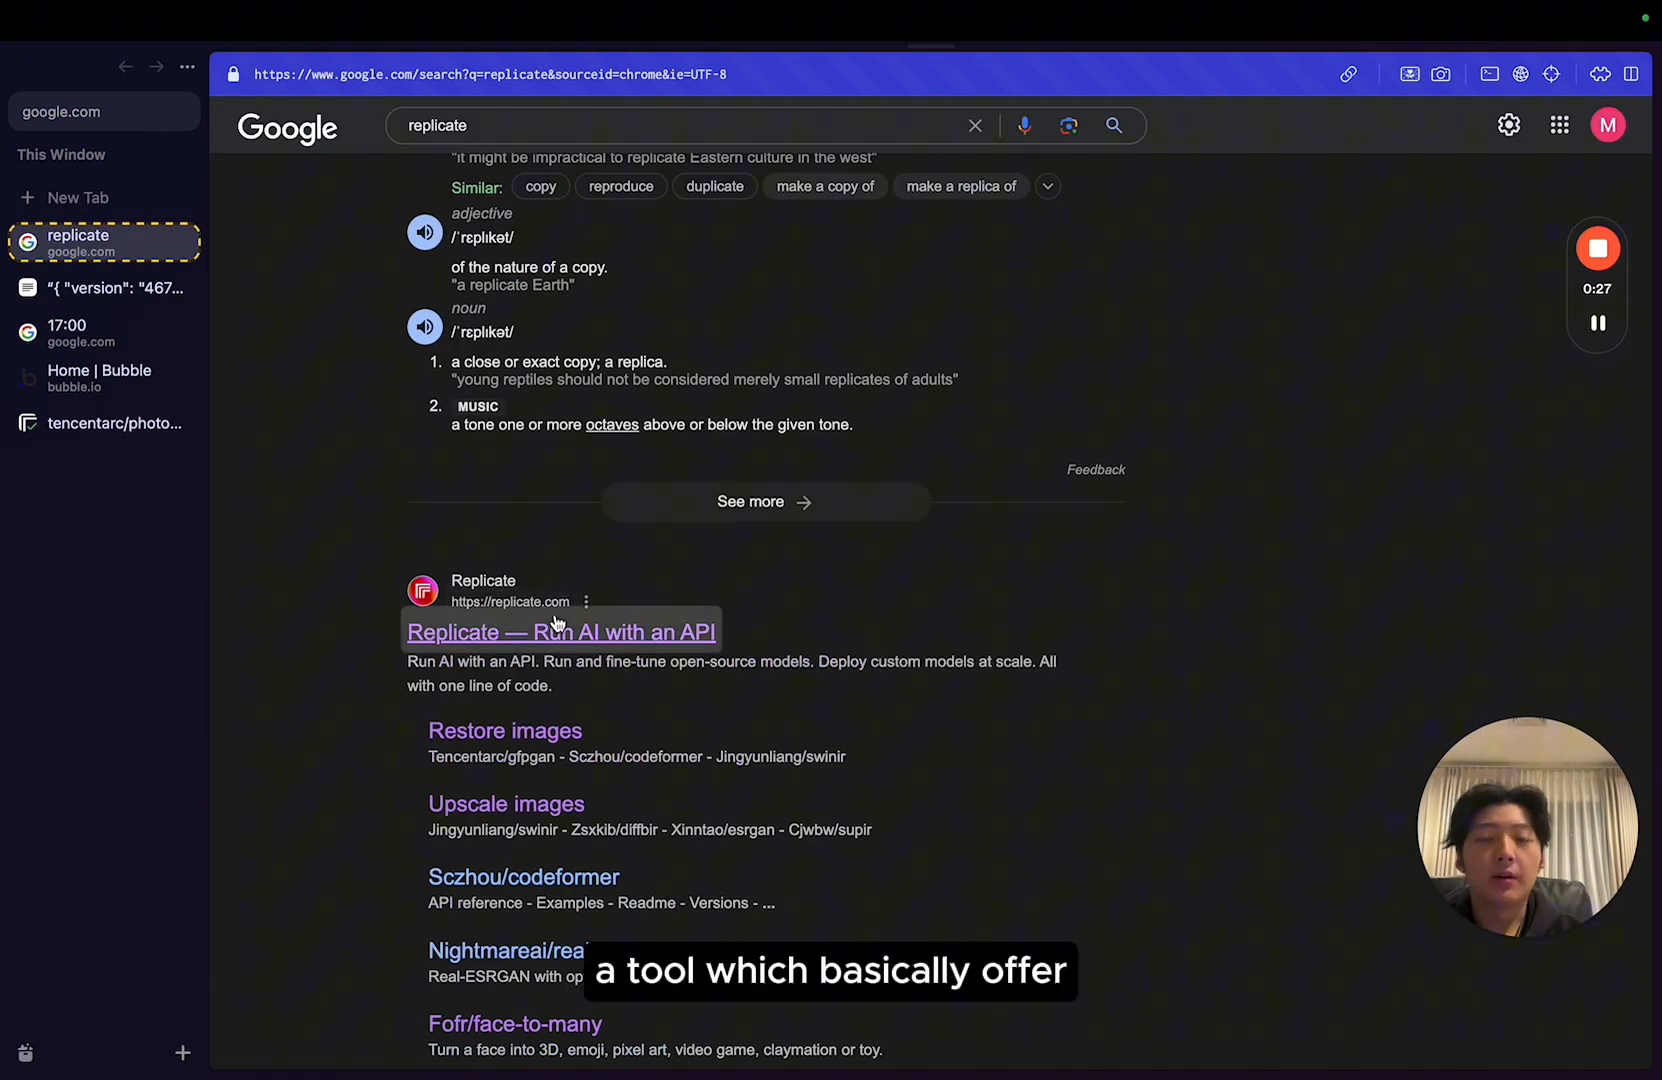
pyautogui.click(560, 632)
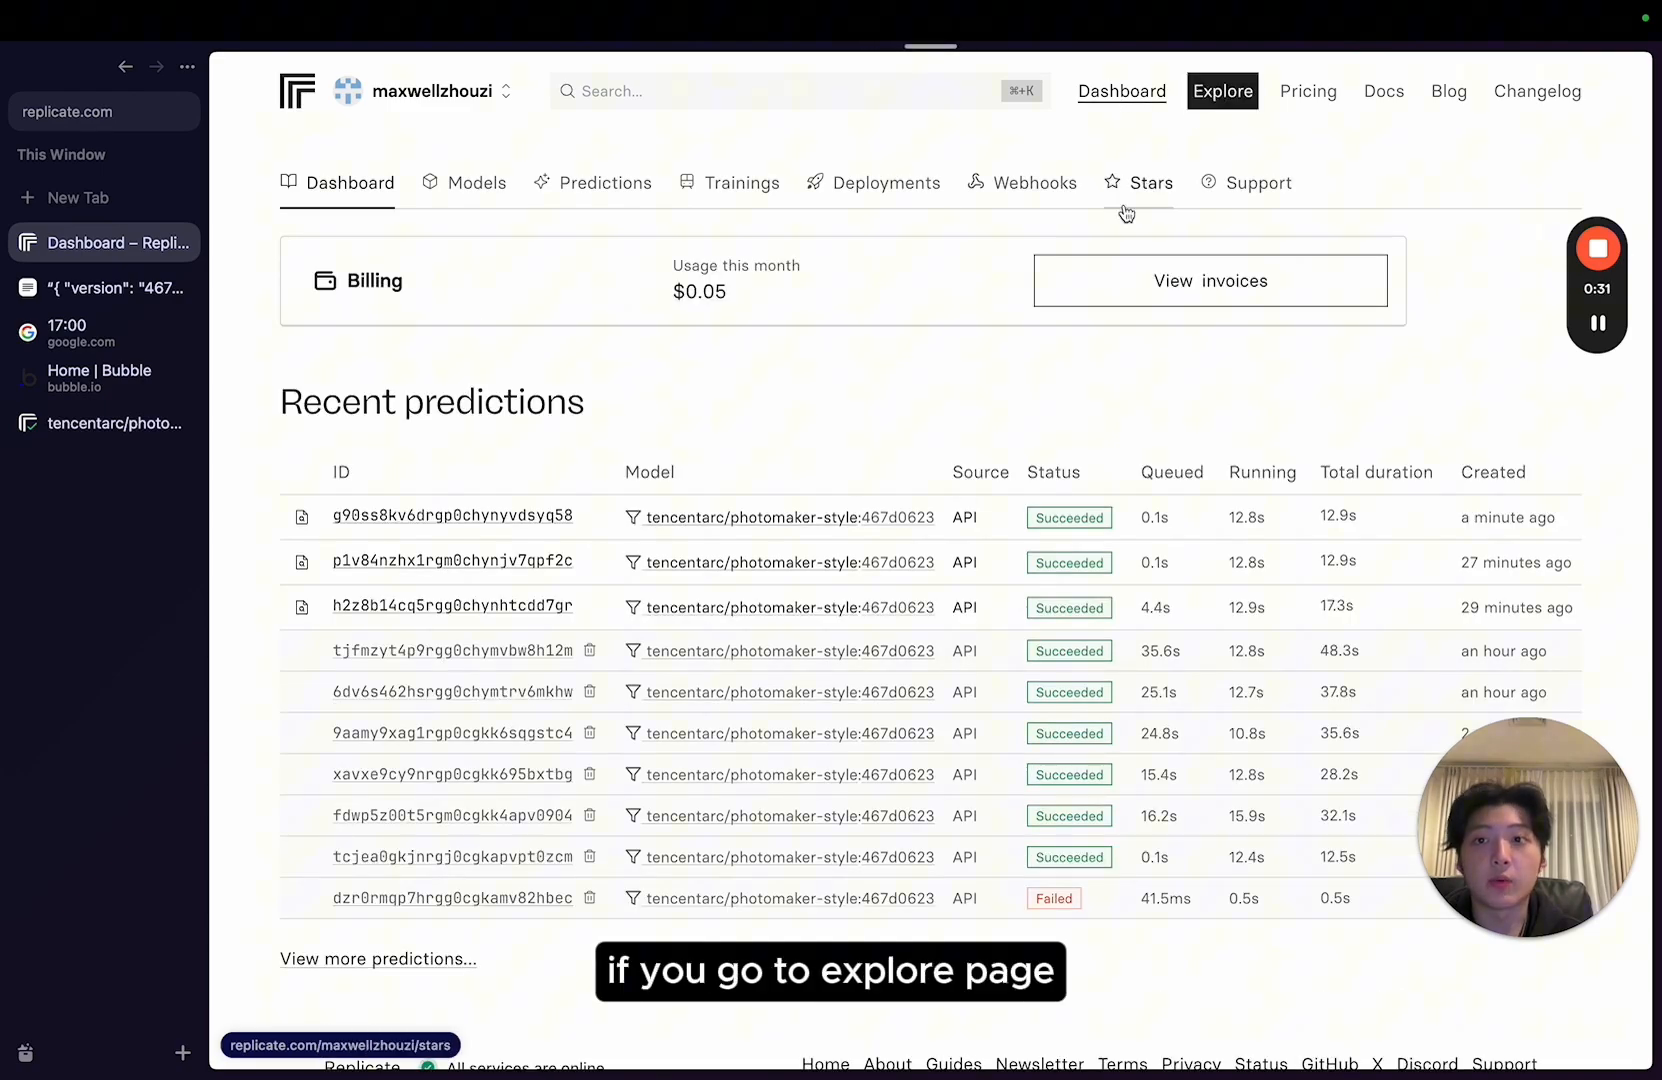
pyautogui.click(1222, 92)
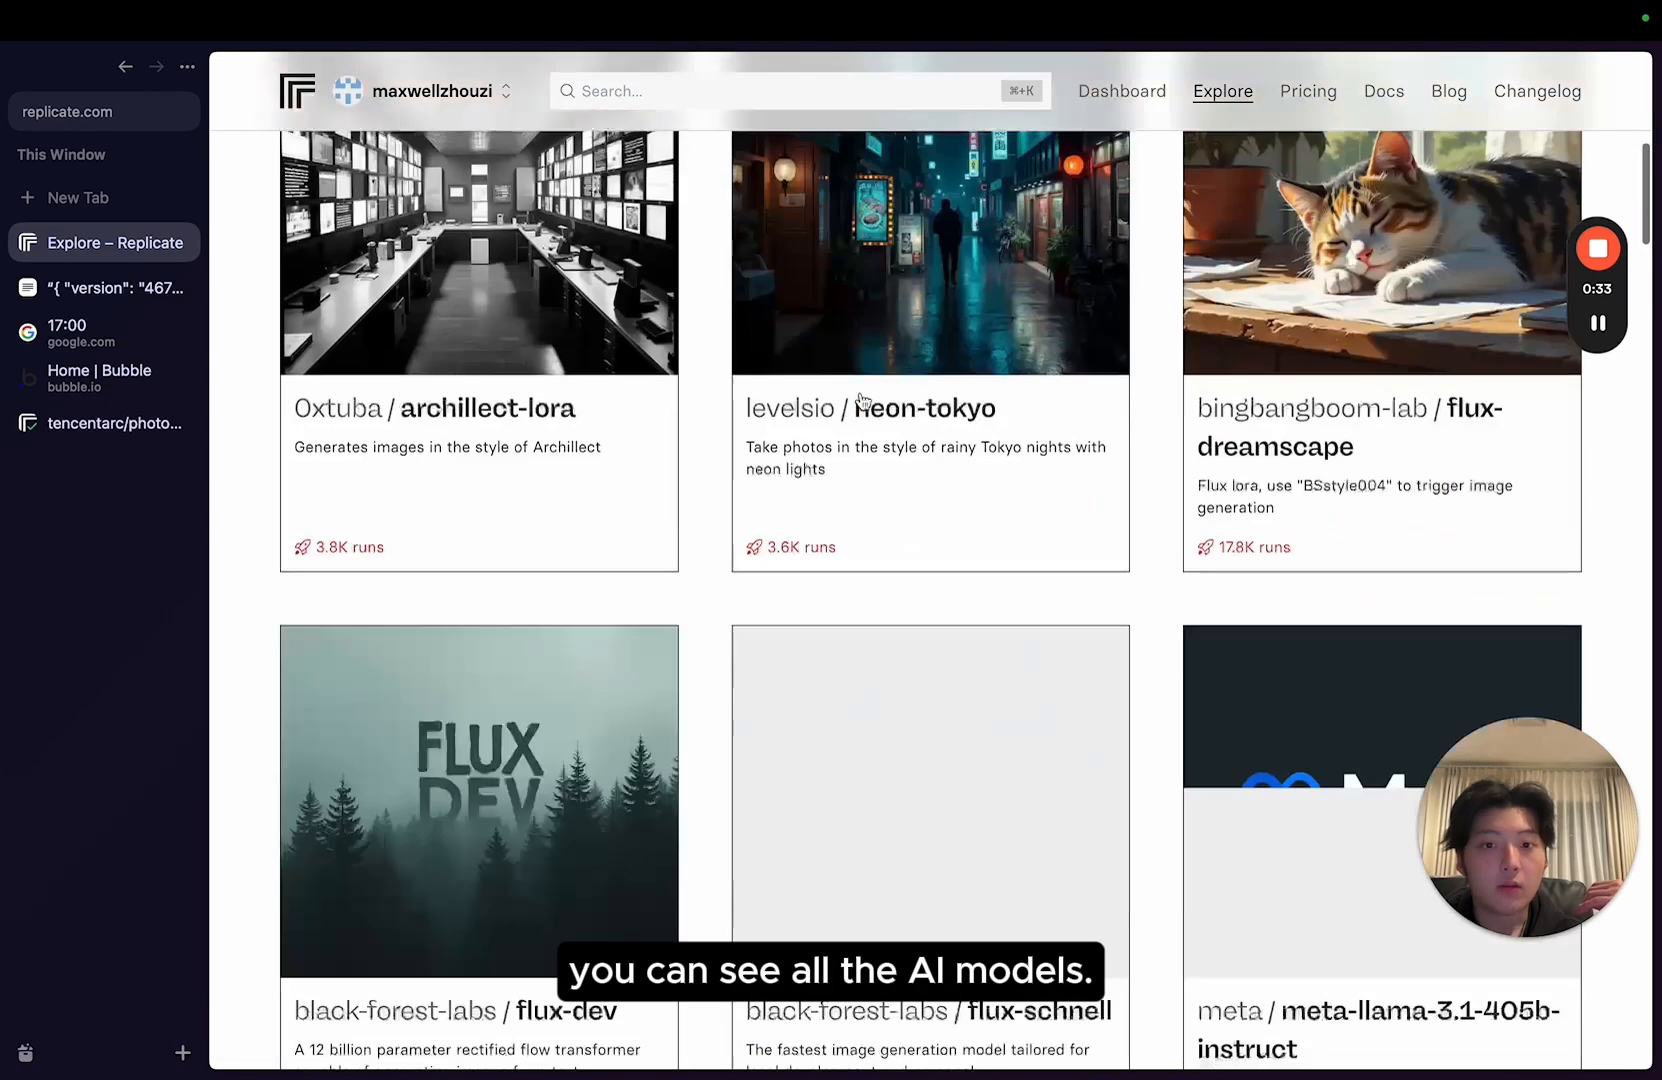
pyautogui.scroll(-3)
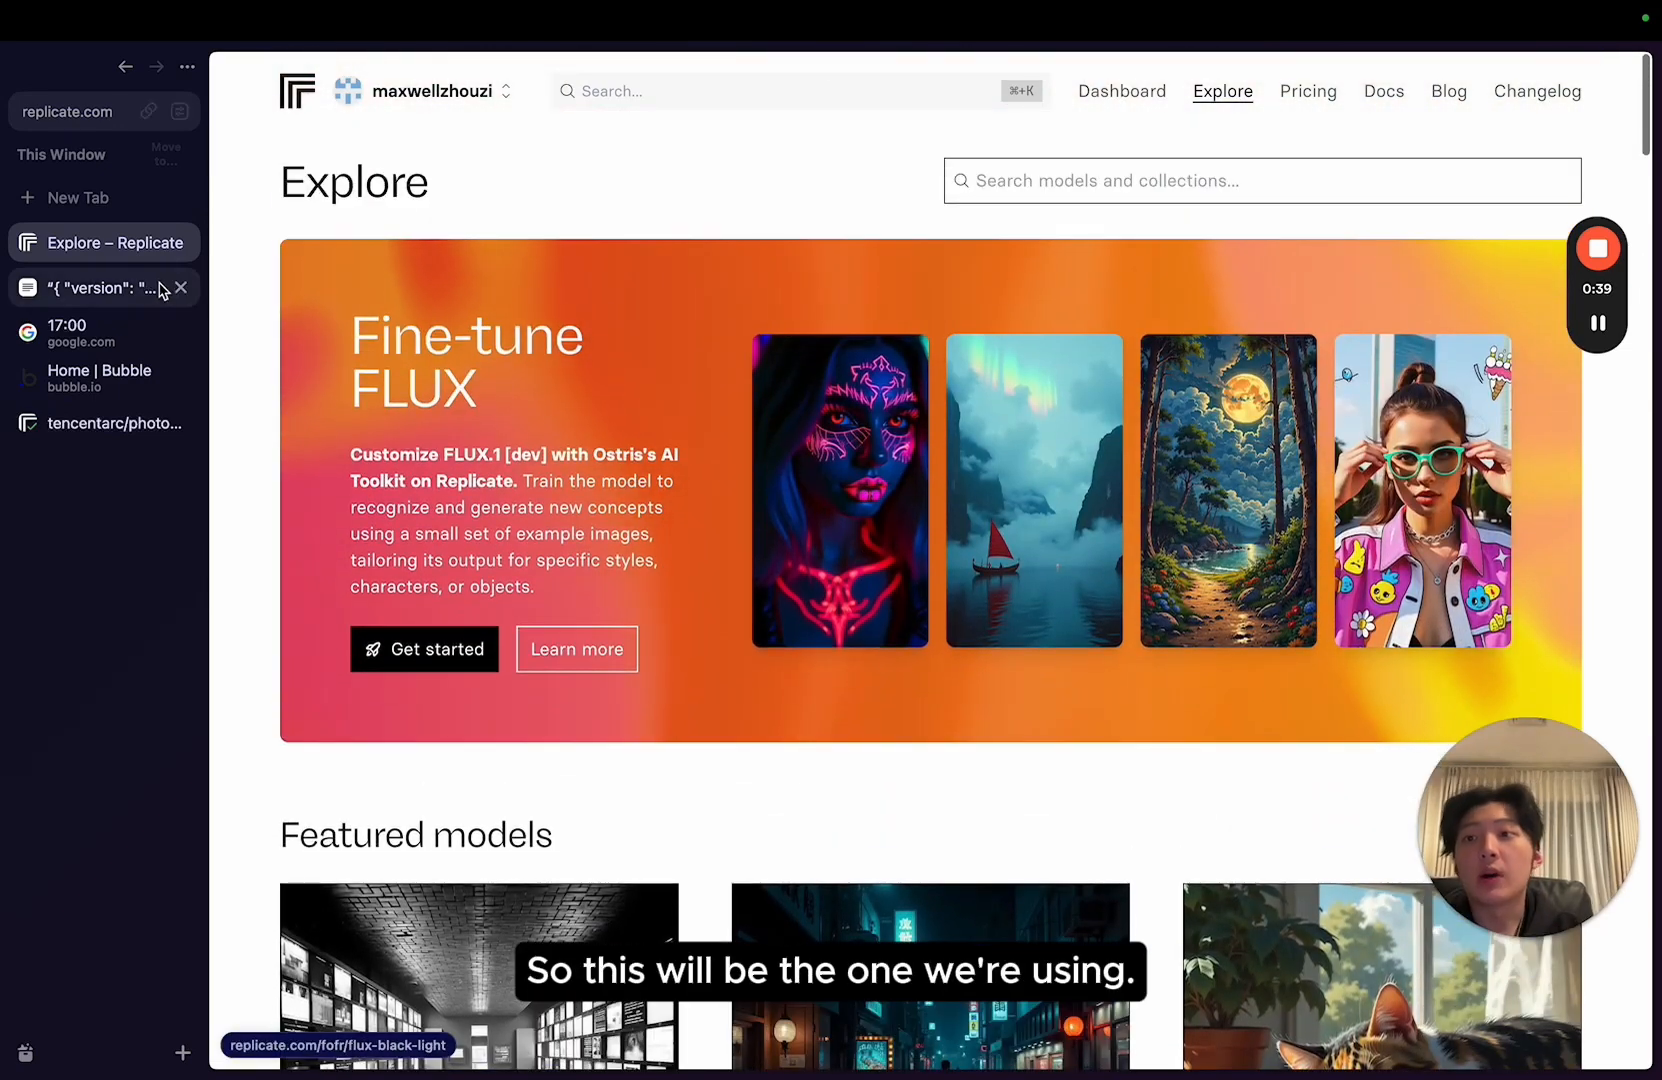
pyautogui.click(106, 422)
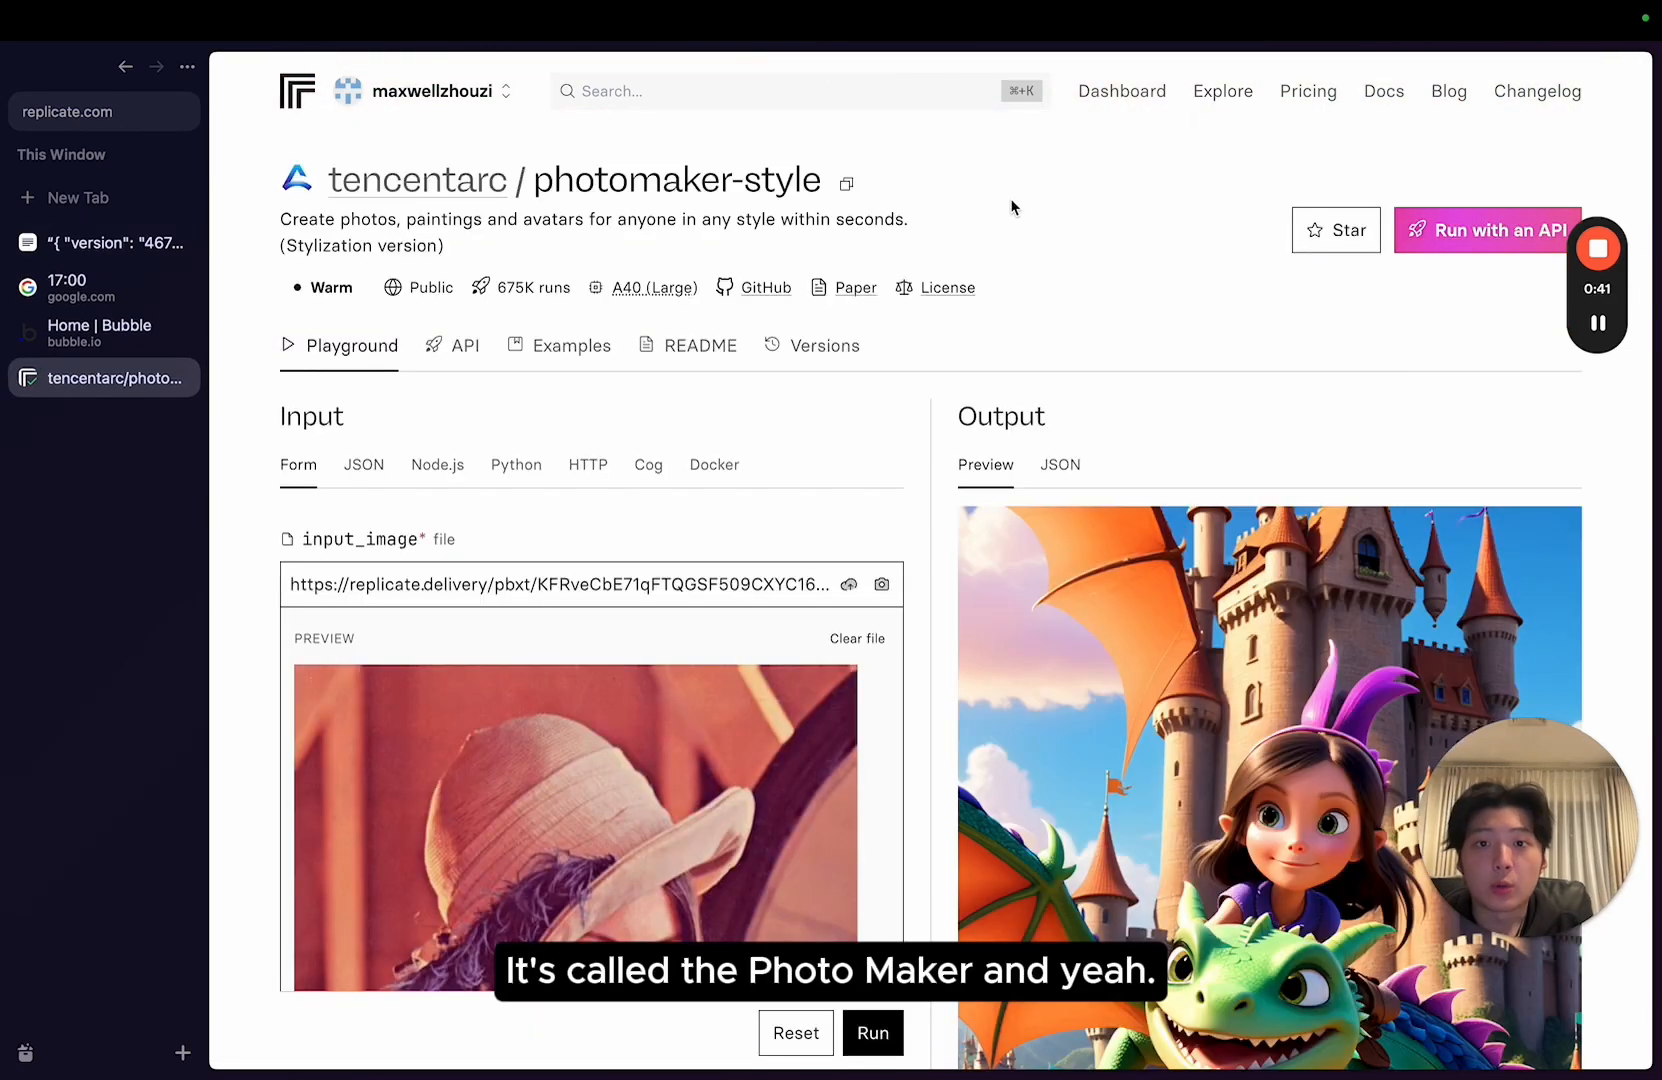
# Review the photomaker-style model's inputs and sample dragon-castle output.
pyautogui.scroll(-3)
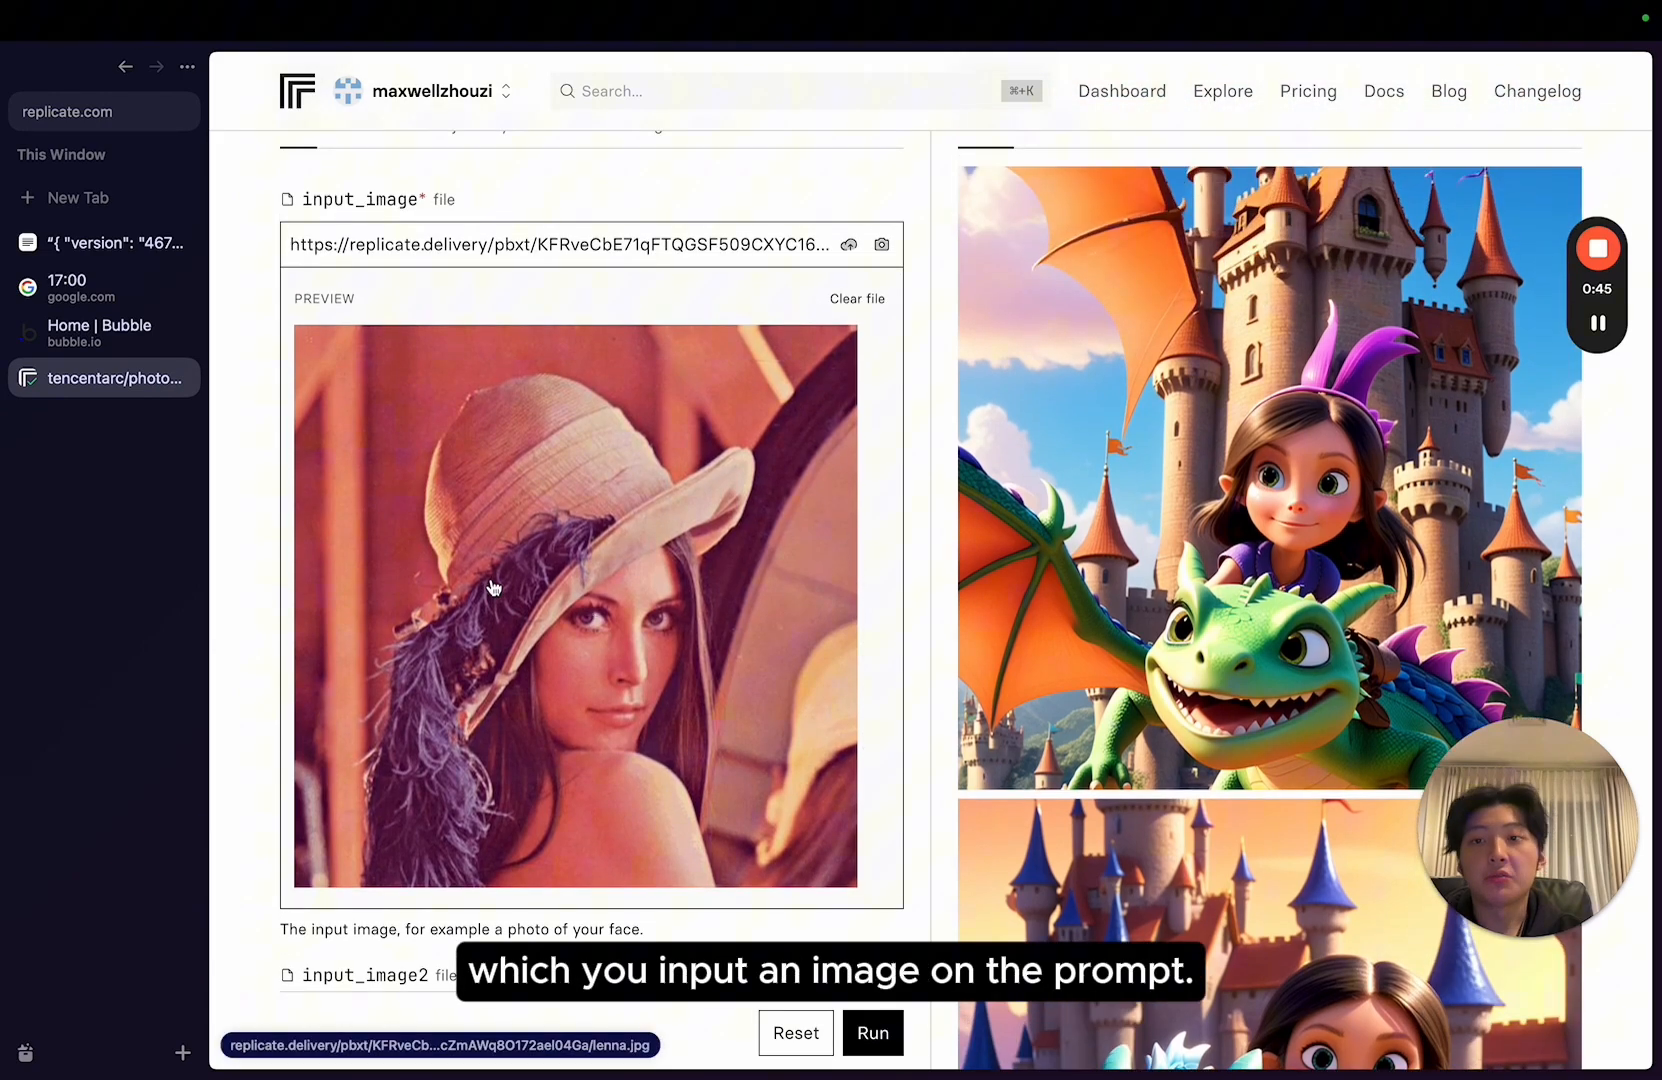
pyautogui.scroll(-3)
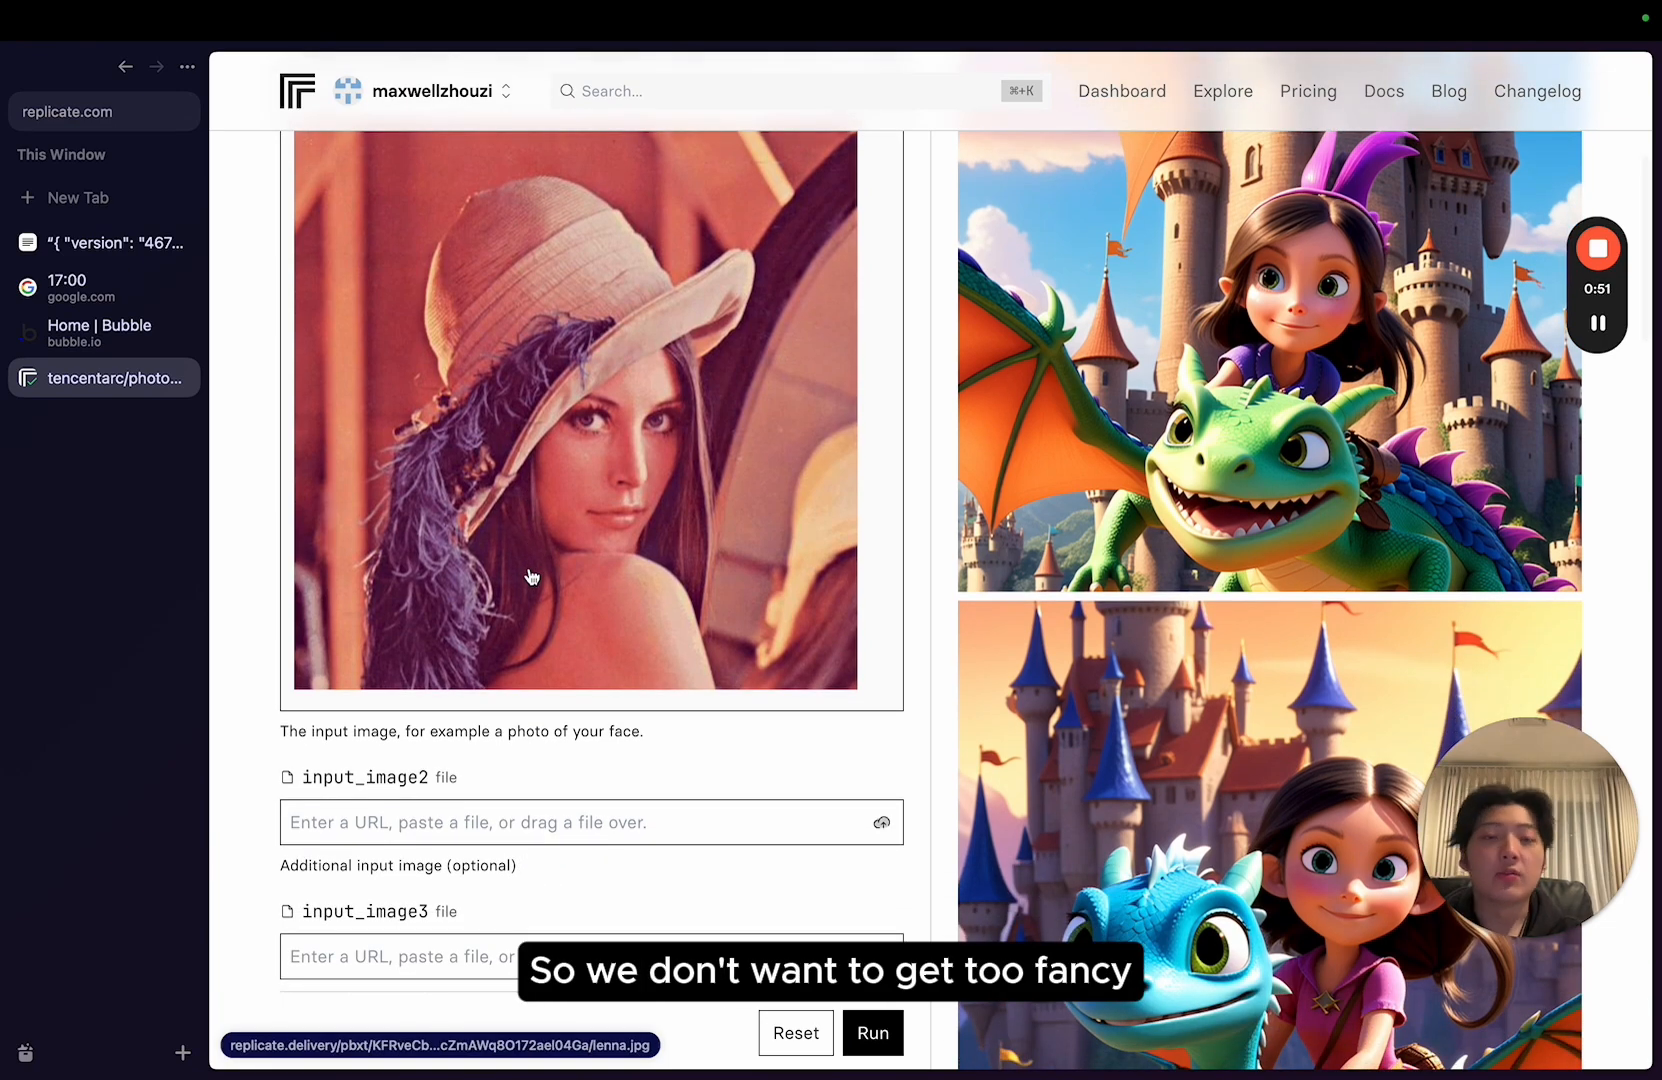
pyautogui.scroll(-3)
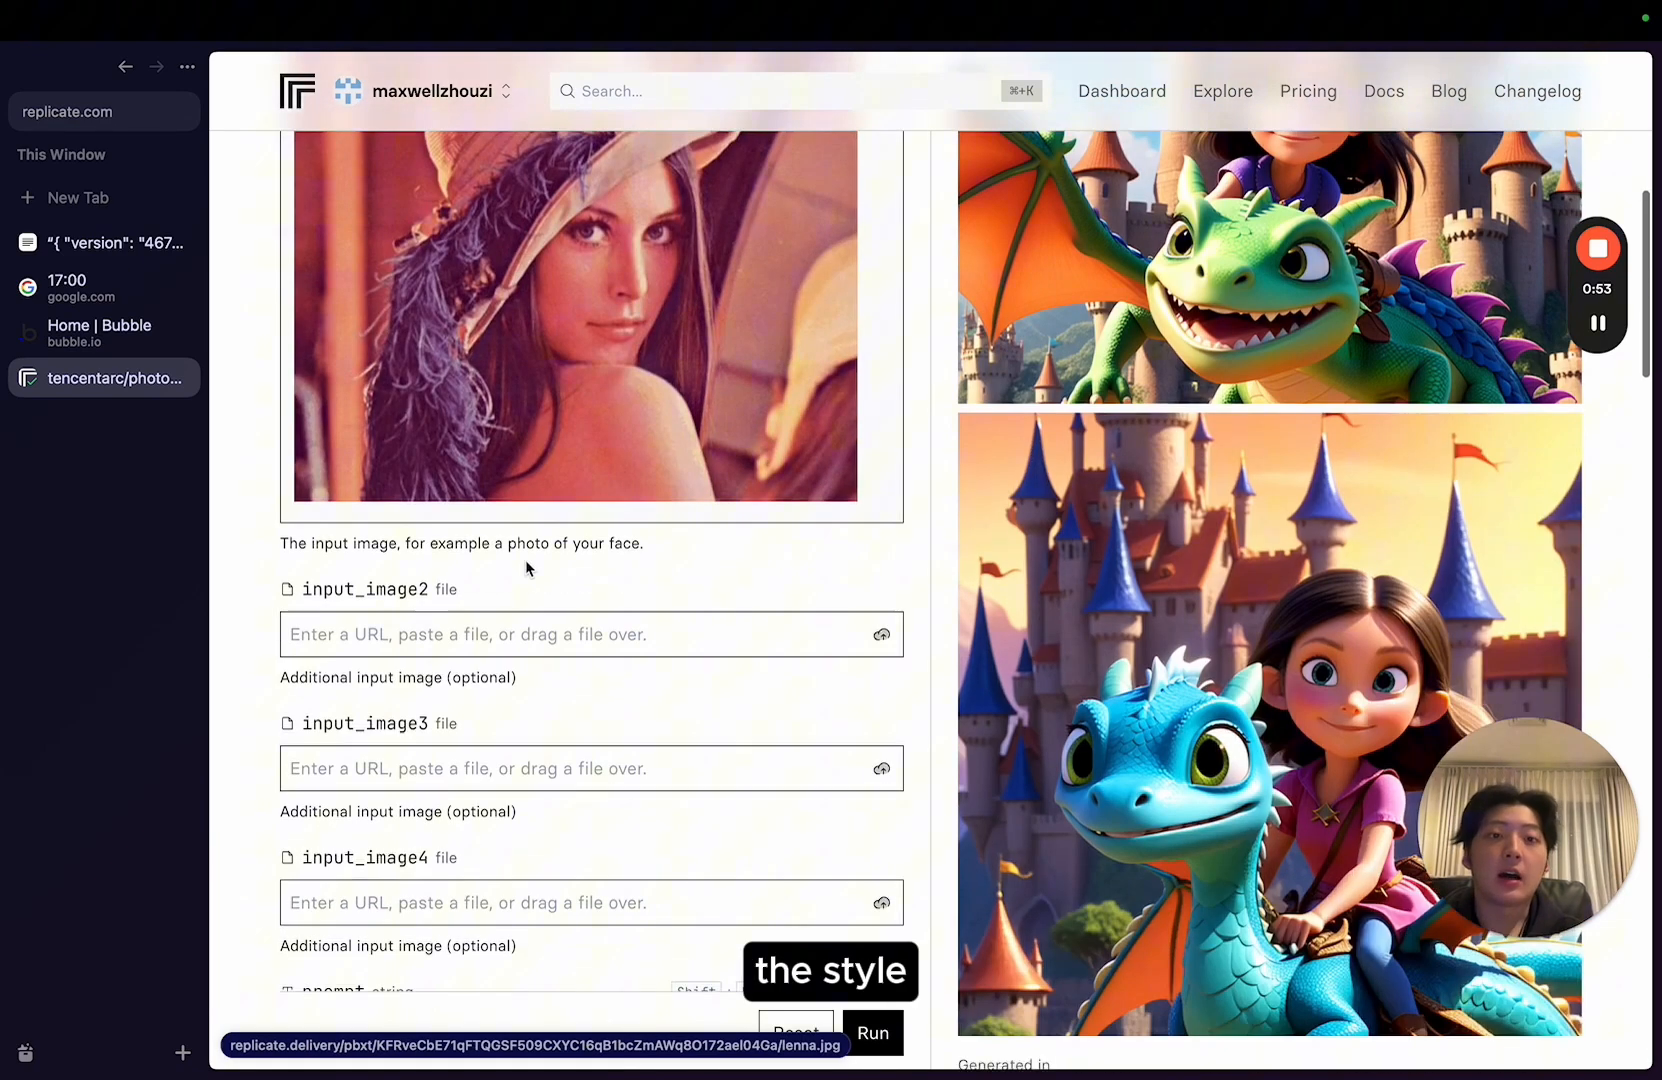
pyautogui.scroll(-3)
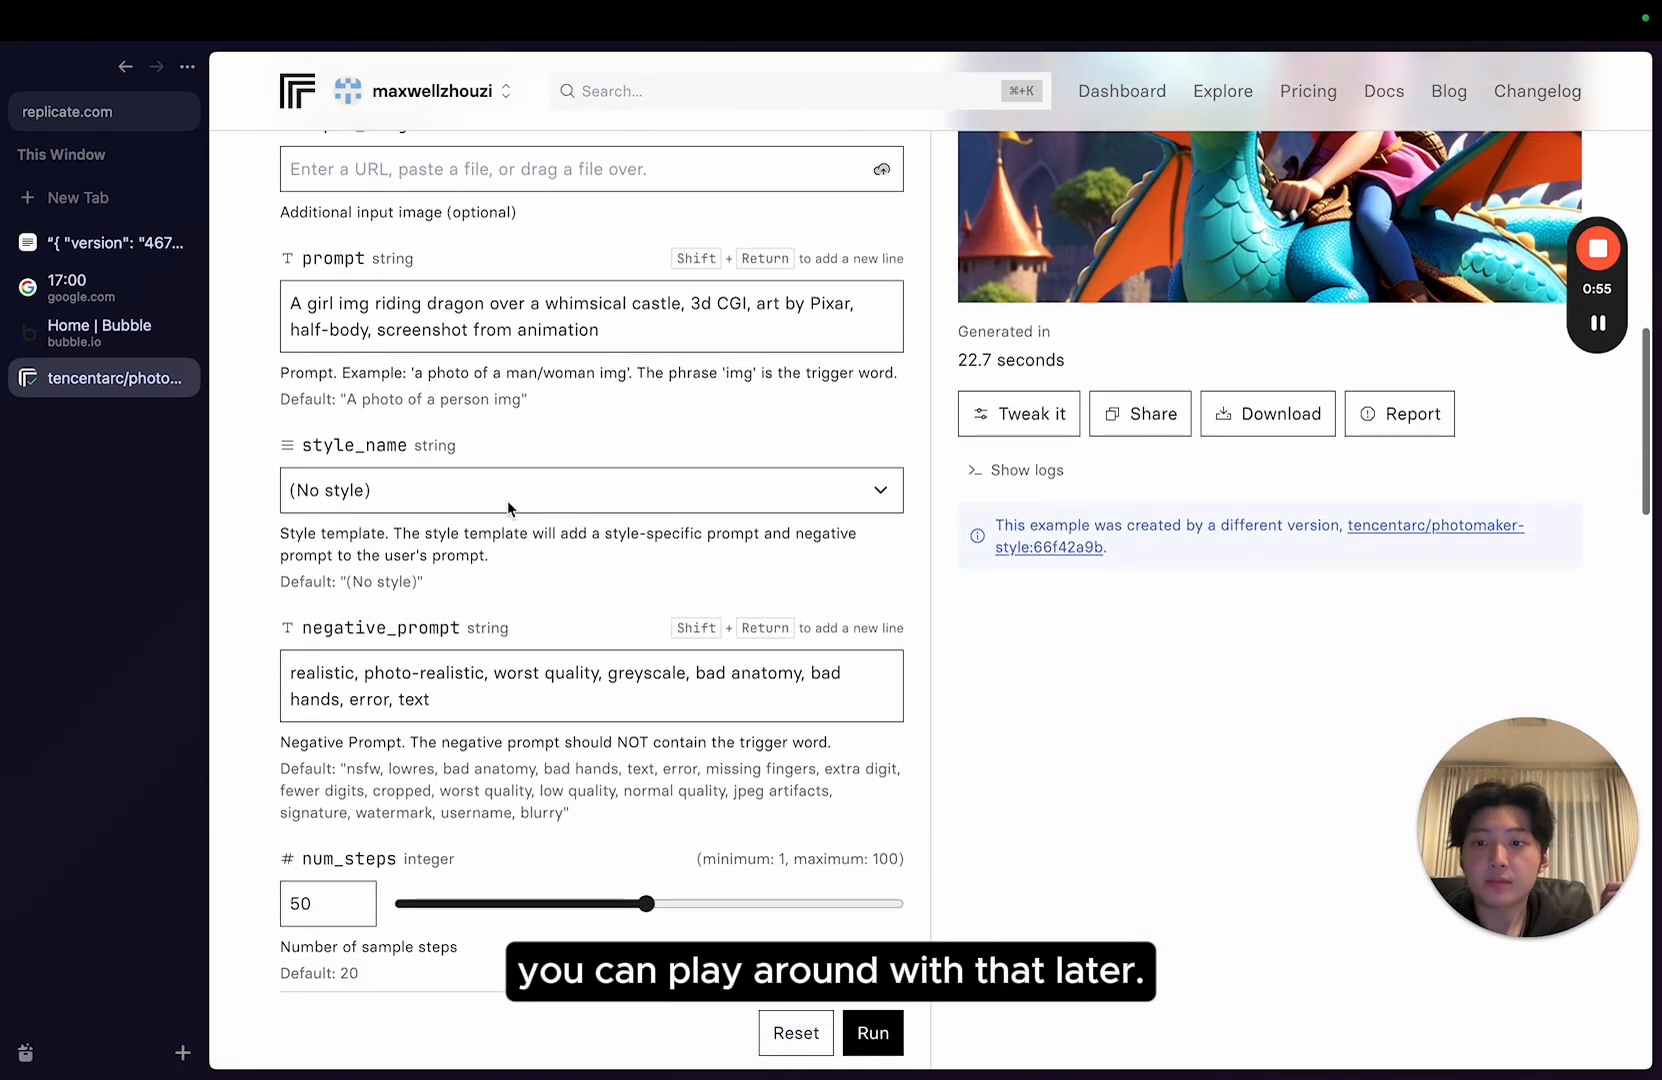
pyautogui.click(590, 490)
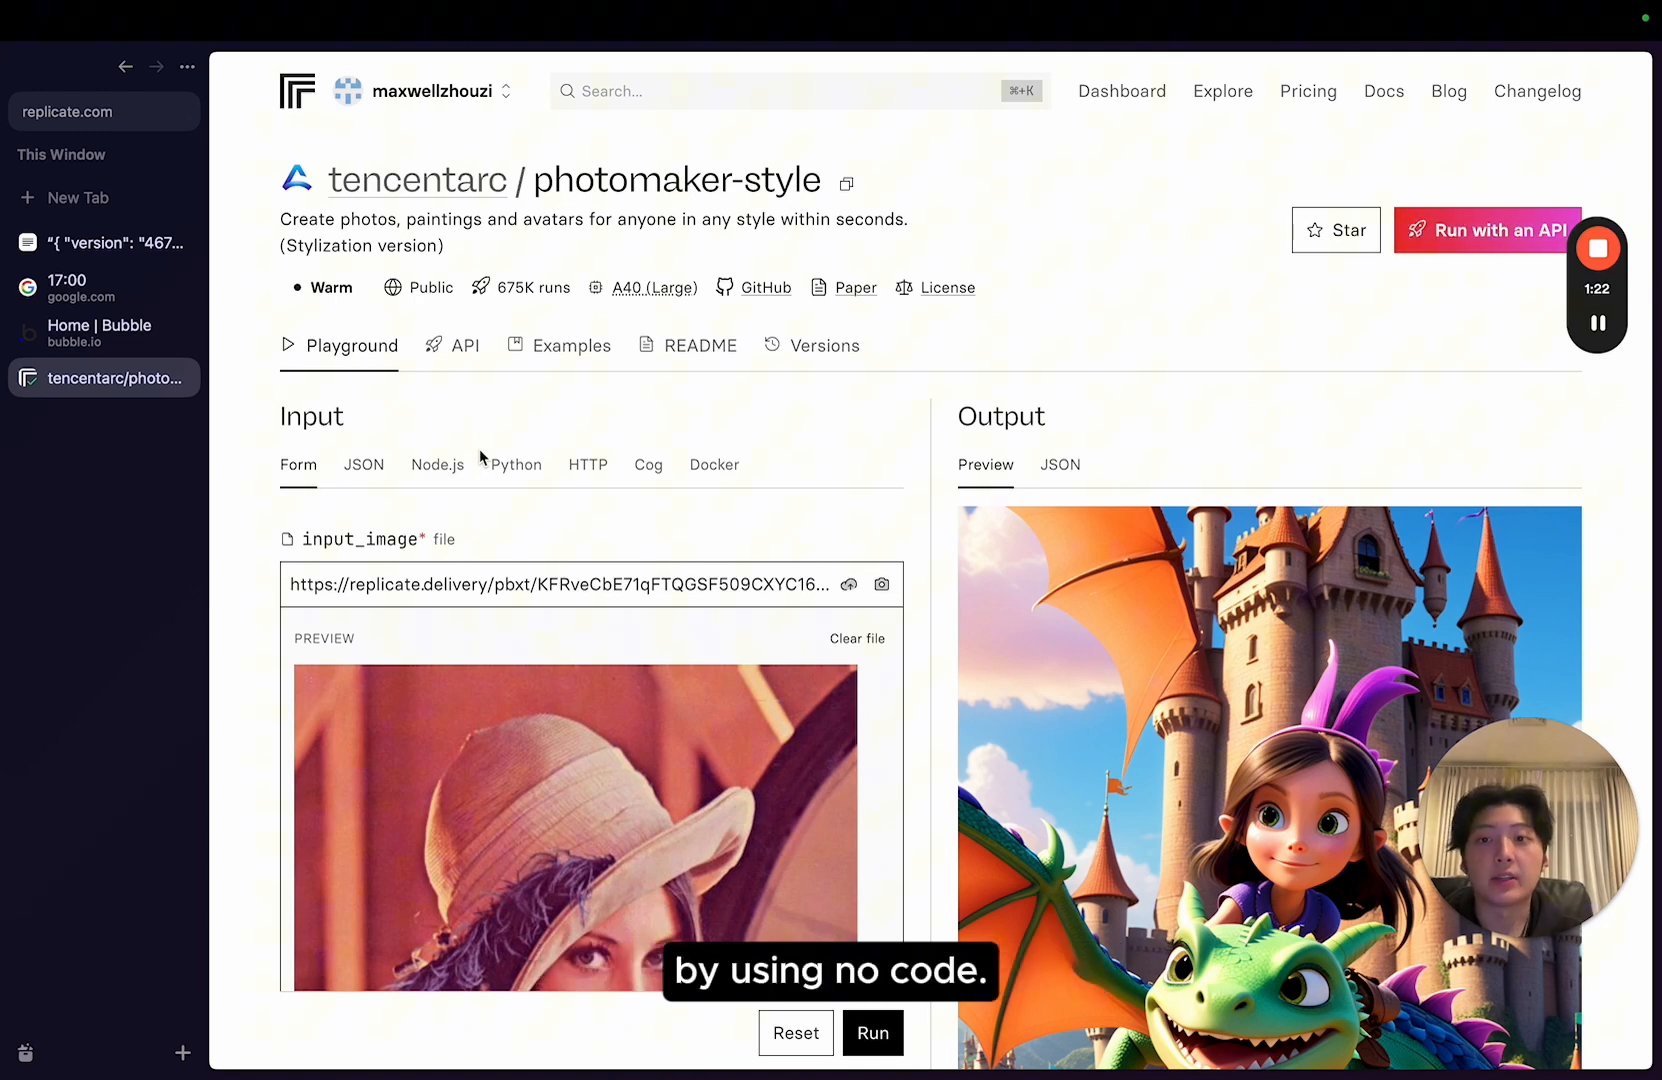
# Start the 17-minute Google countdown timer and return to the model page.
pyautogui.click(102, 288)
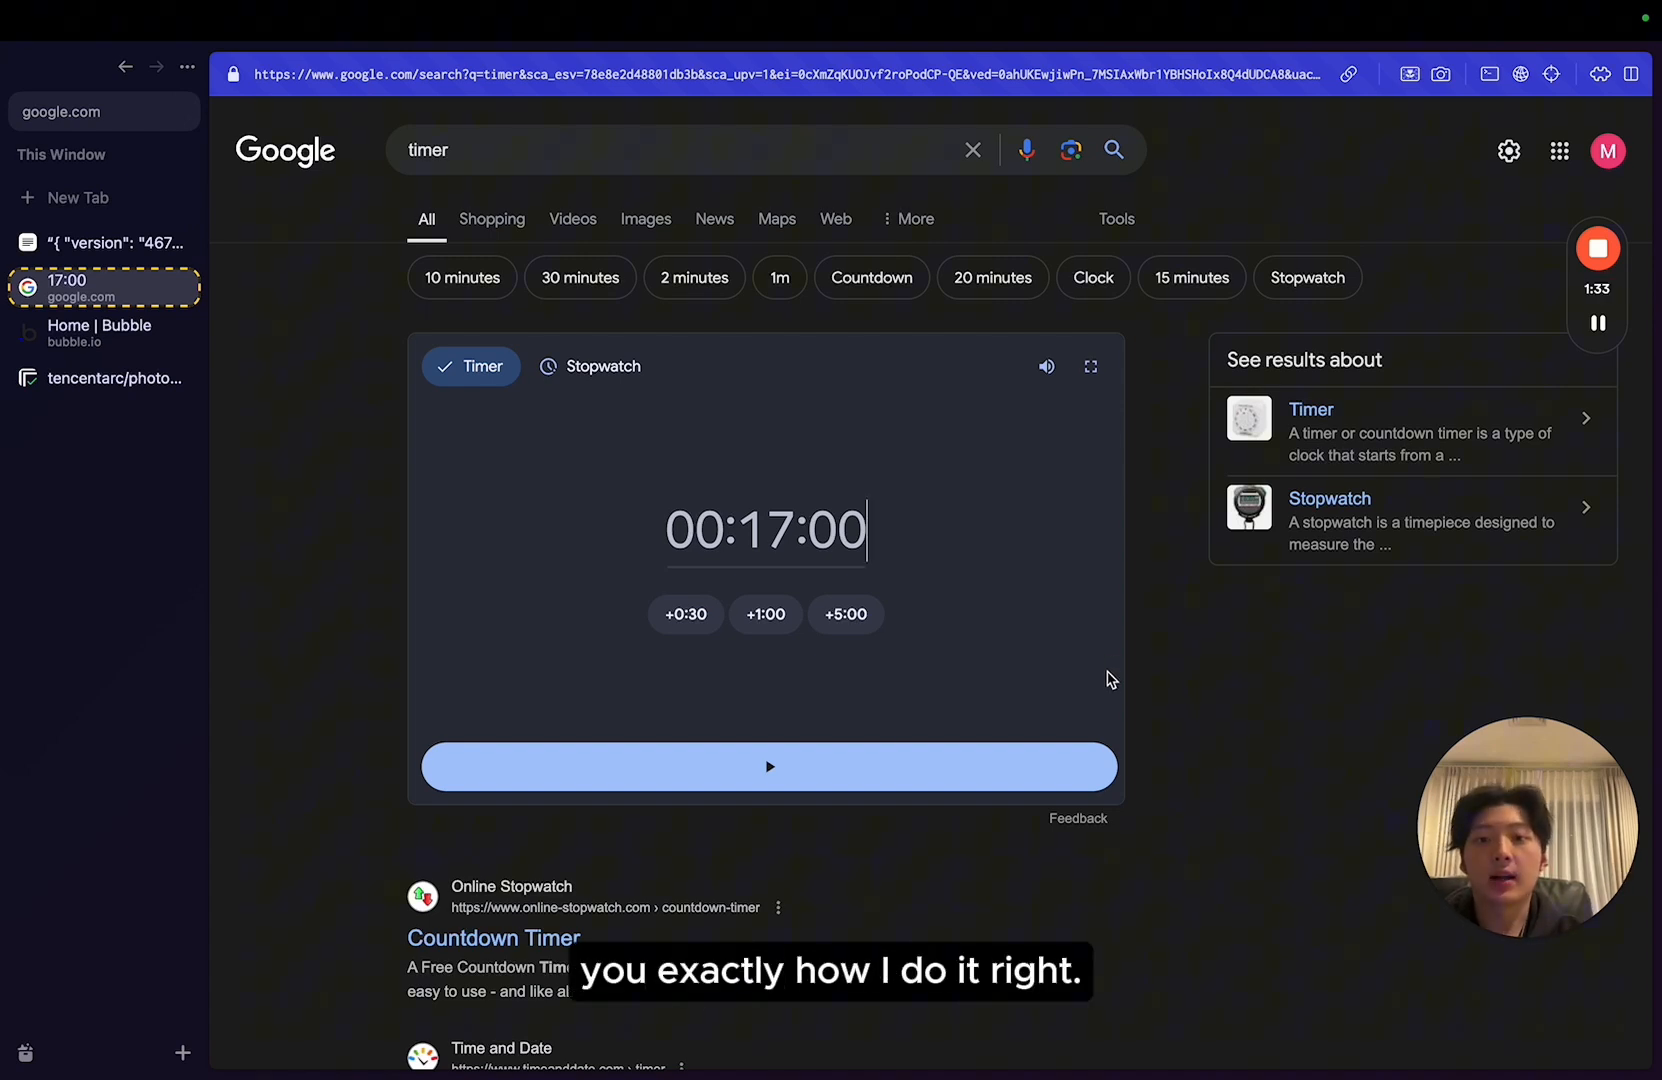
pyautogui.click(766, 766)
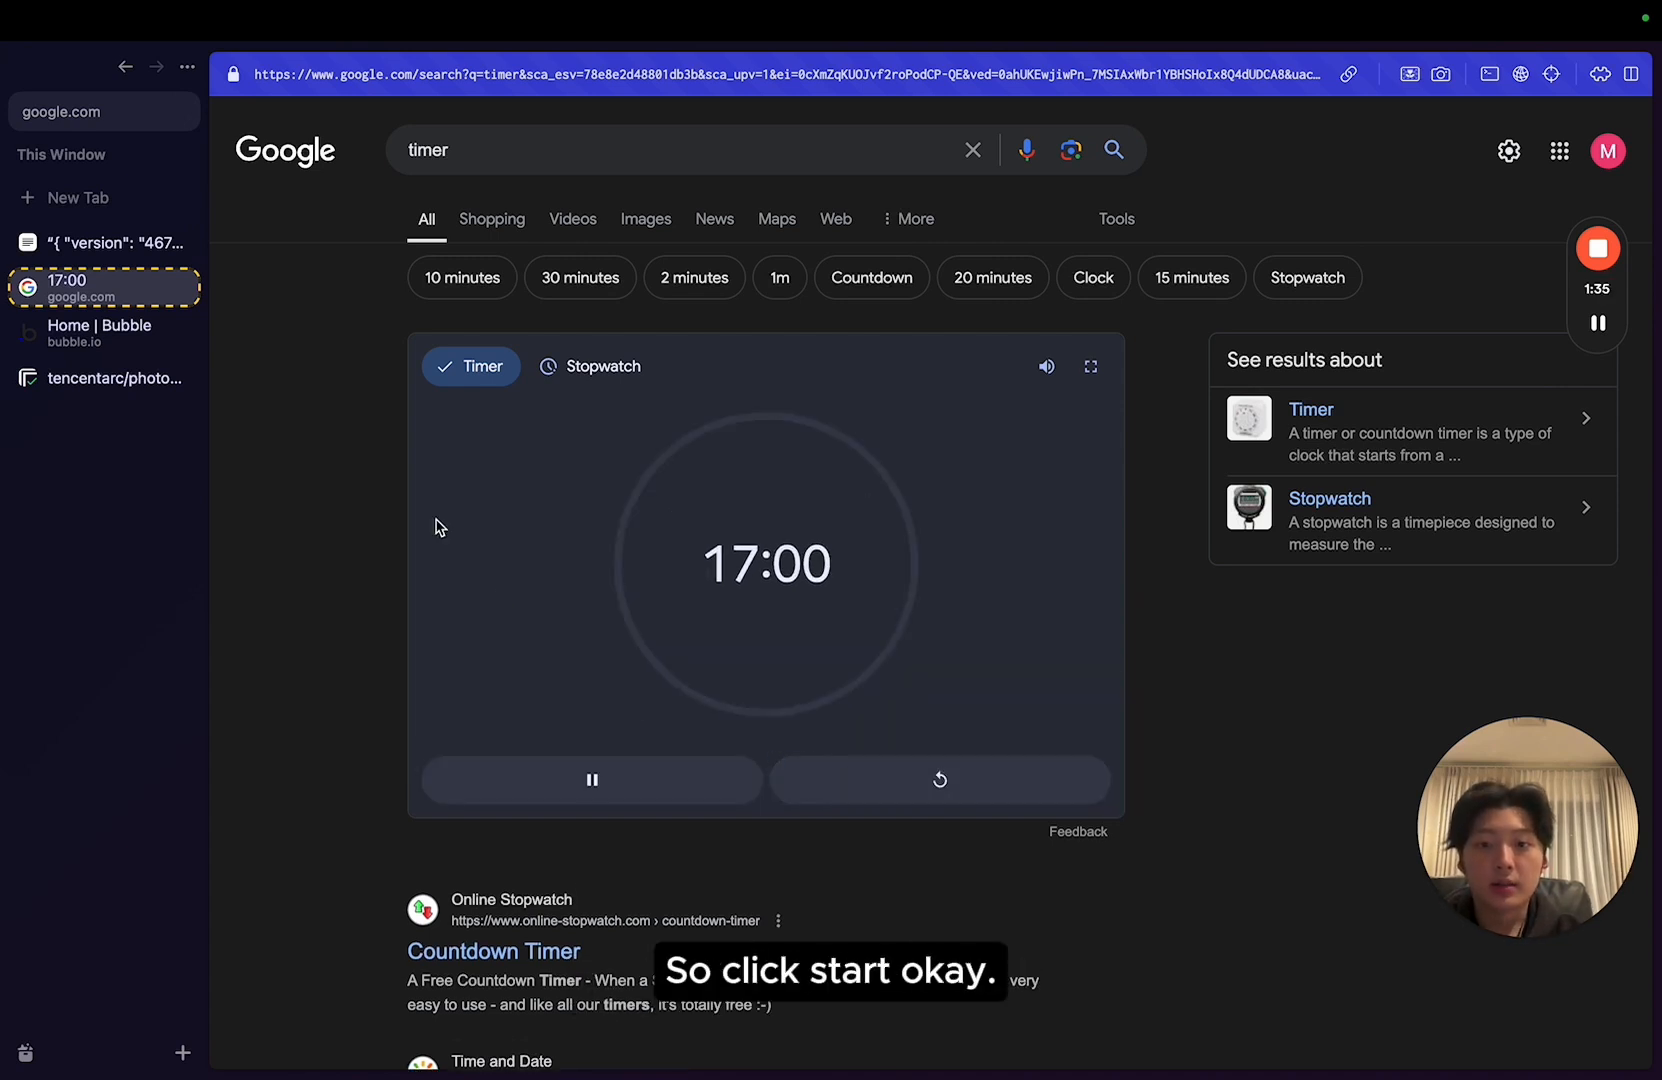
pyautogui.click(102, 378)
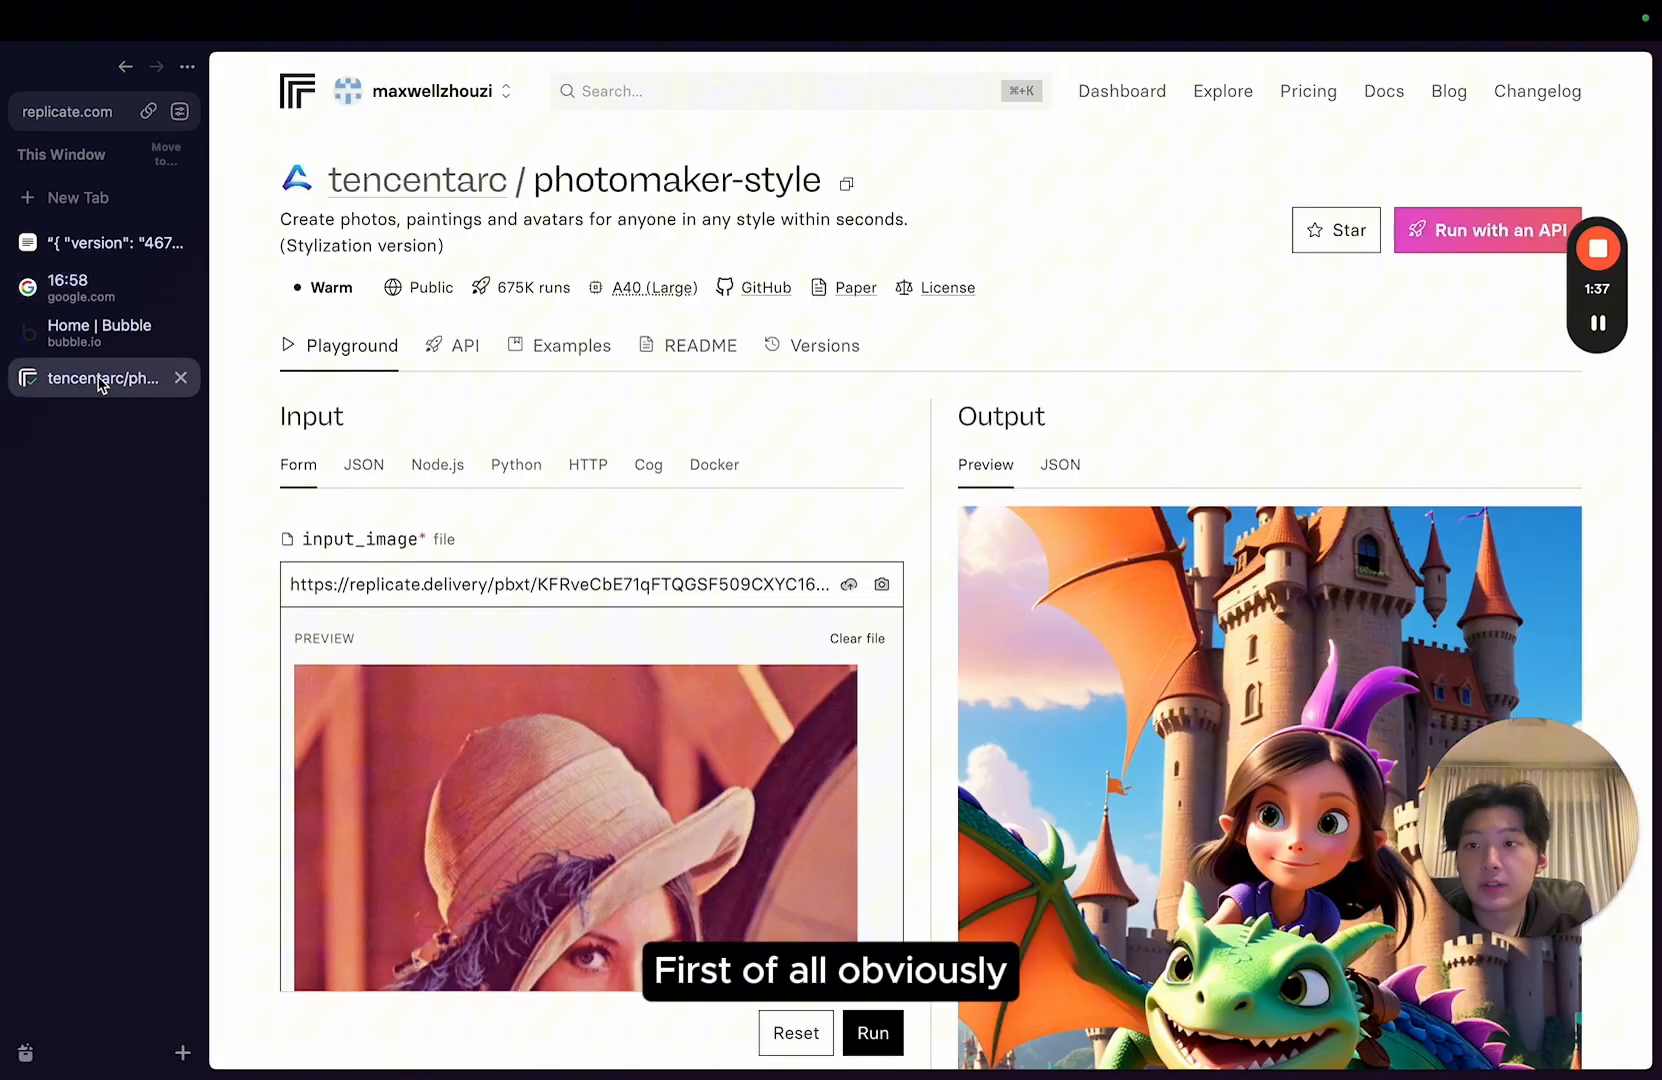
# Create a new Bubble app named aiimagephoto, starting with basic features instead of the trial.
pyautogui.click(102, 332)
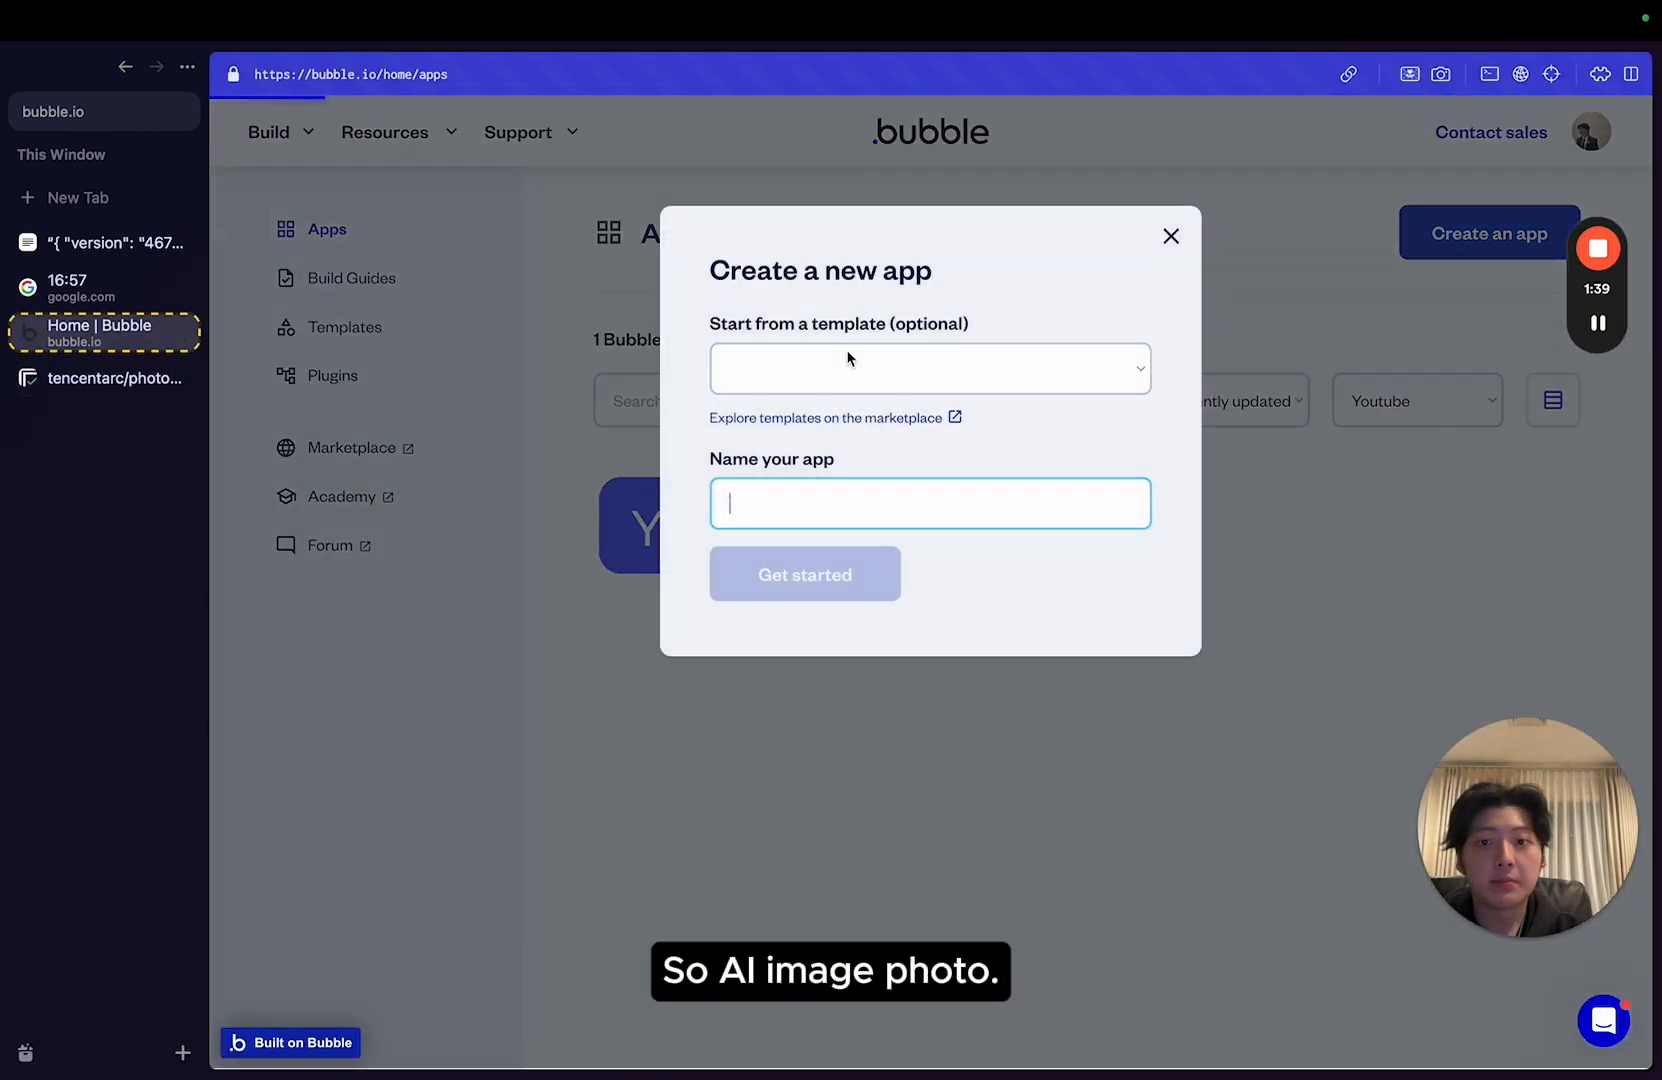
pyautogui.write('aiimagephoto')
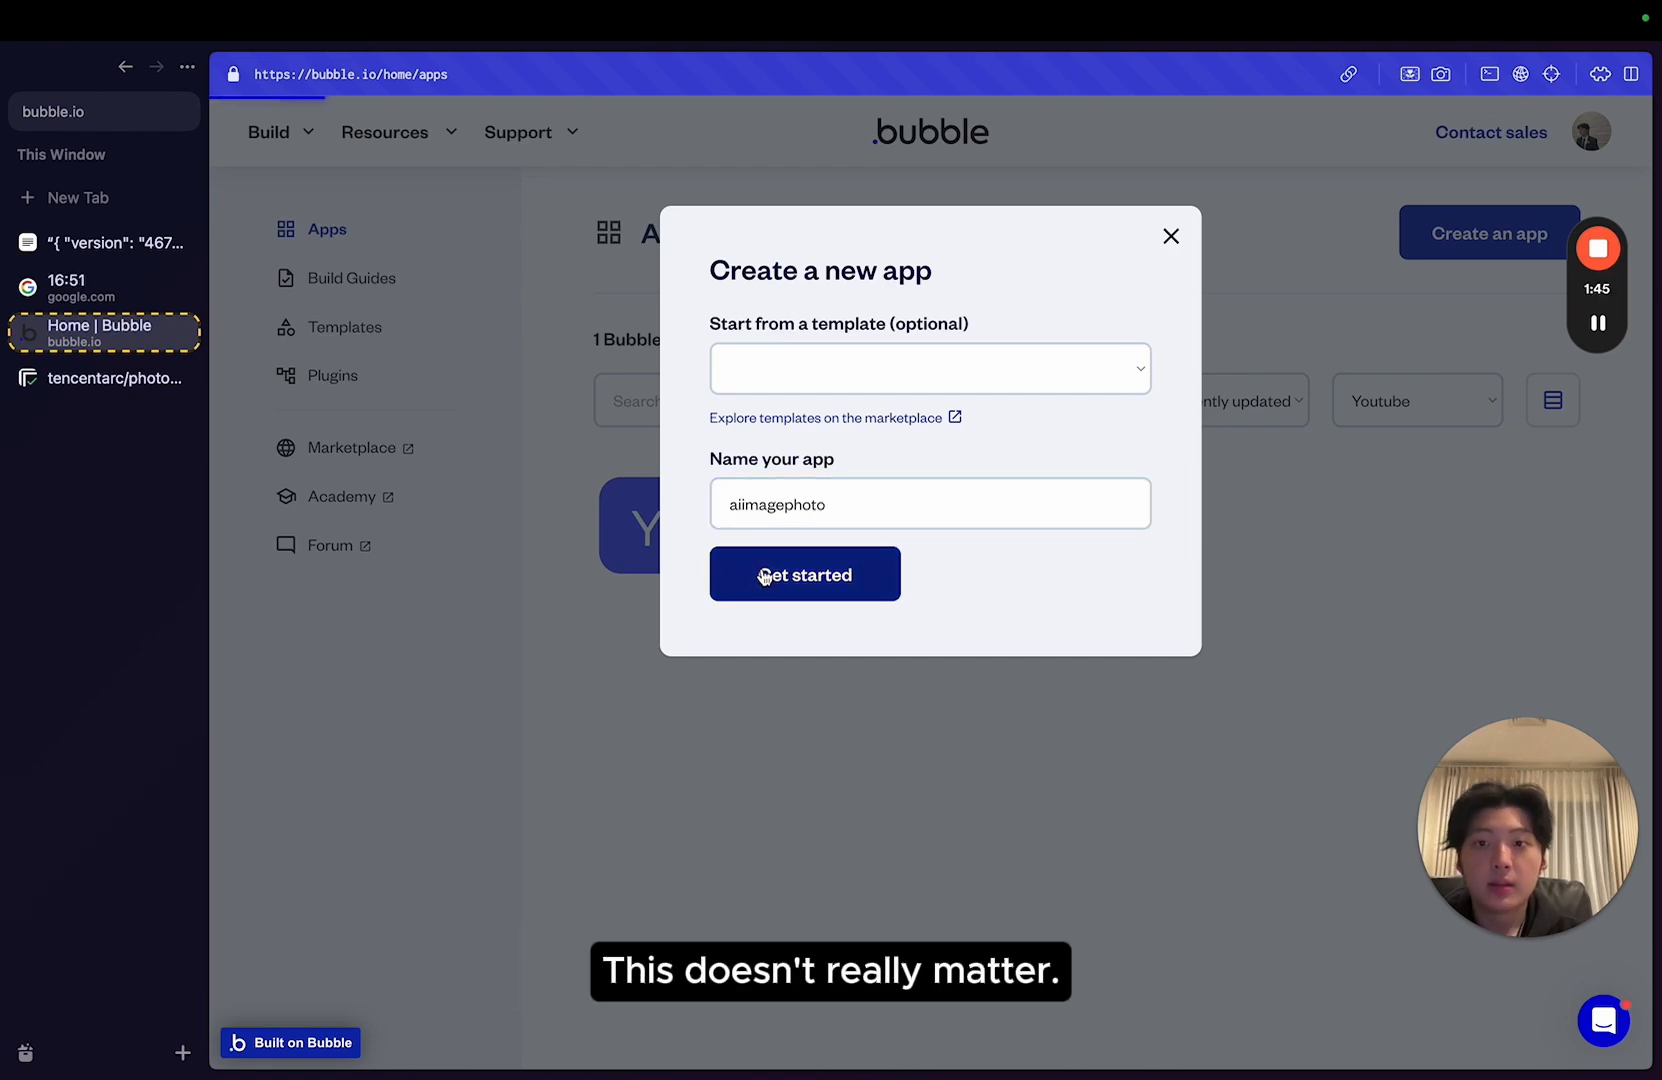
pyautogui.click(804, 574)
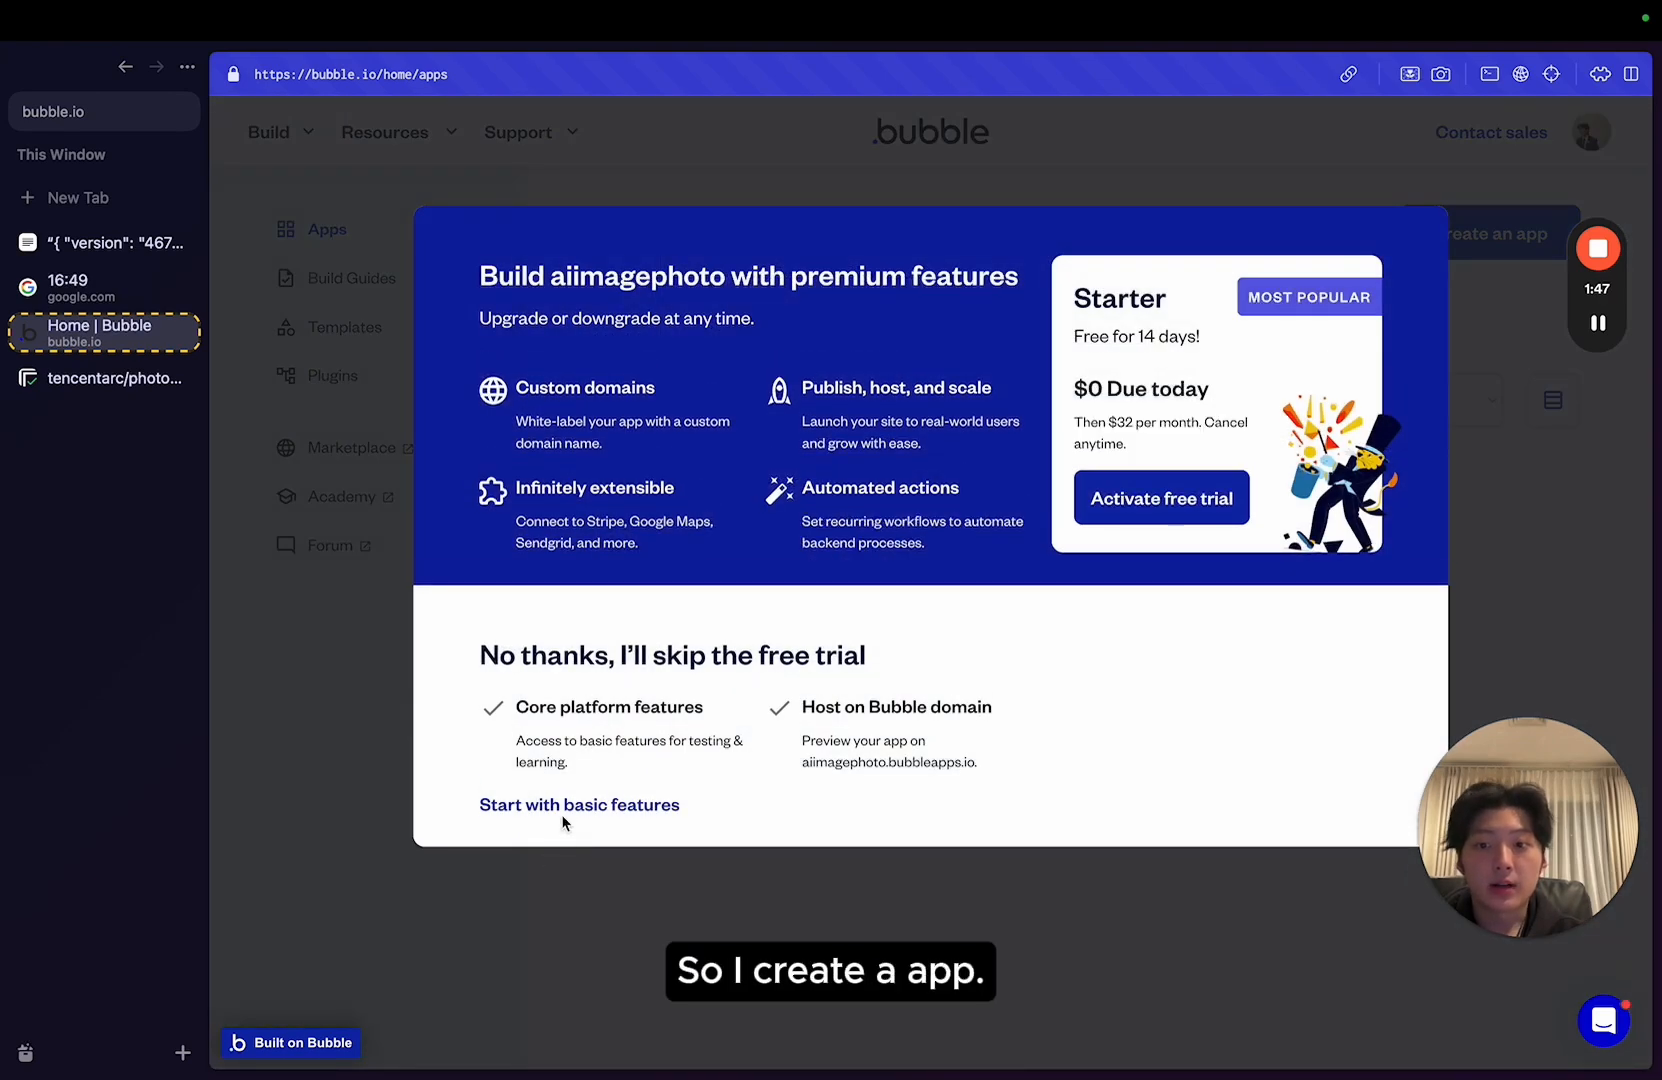
pyautogui.click(578, 804)
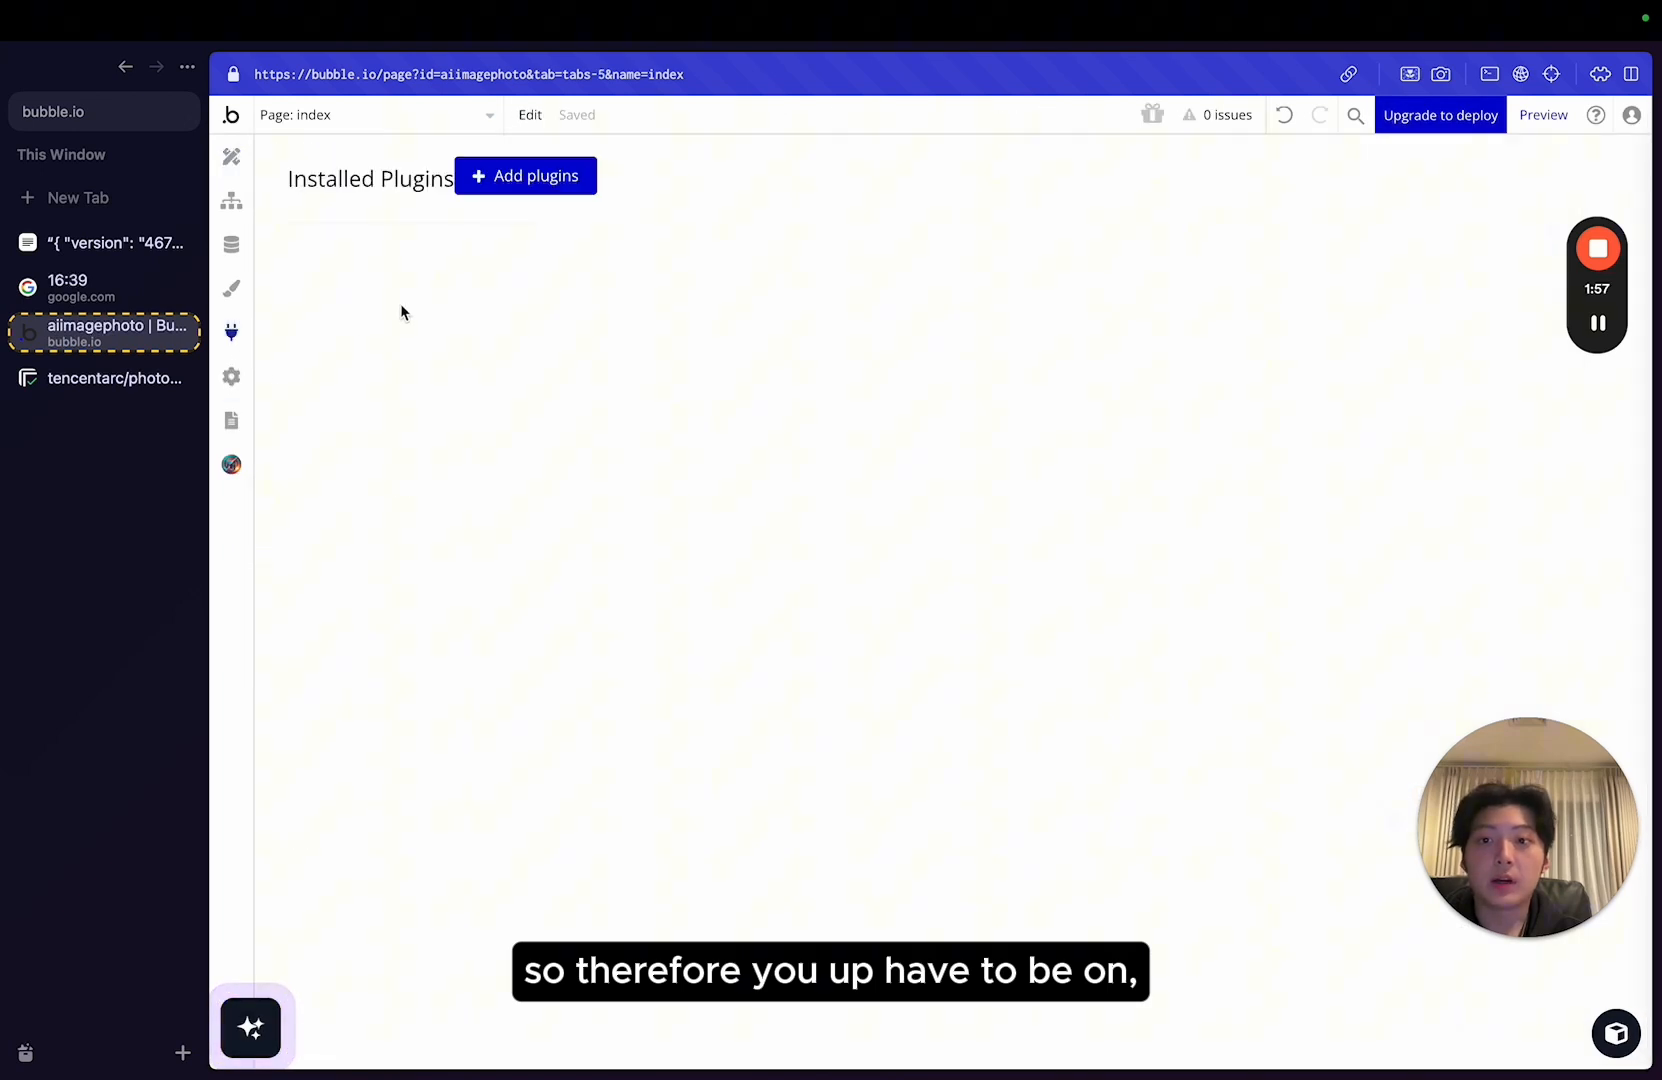
# Switch the app to the Agency plan and enable the Workflow and Data APIs, acknowledging the privacy warning.
pyautogui.click(230, 376)
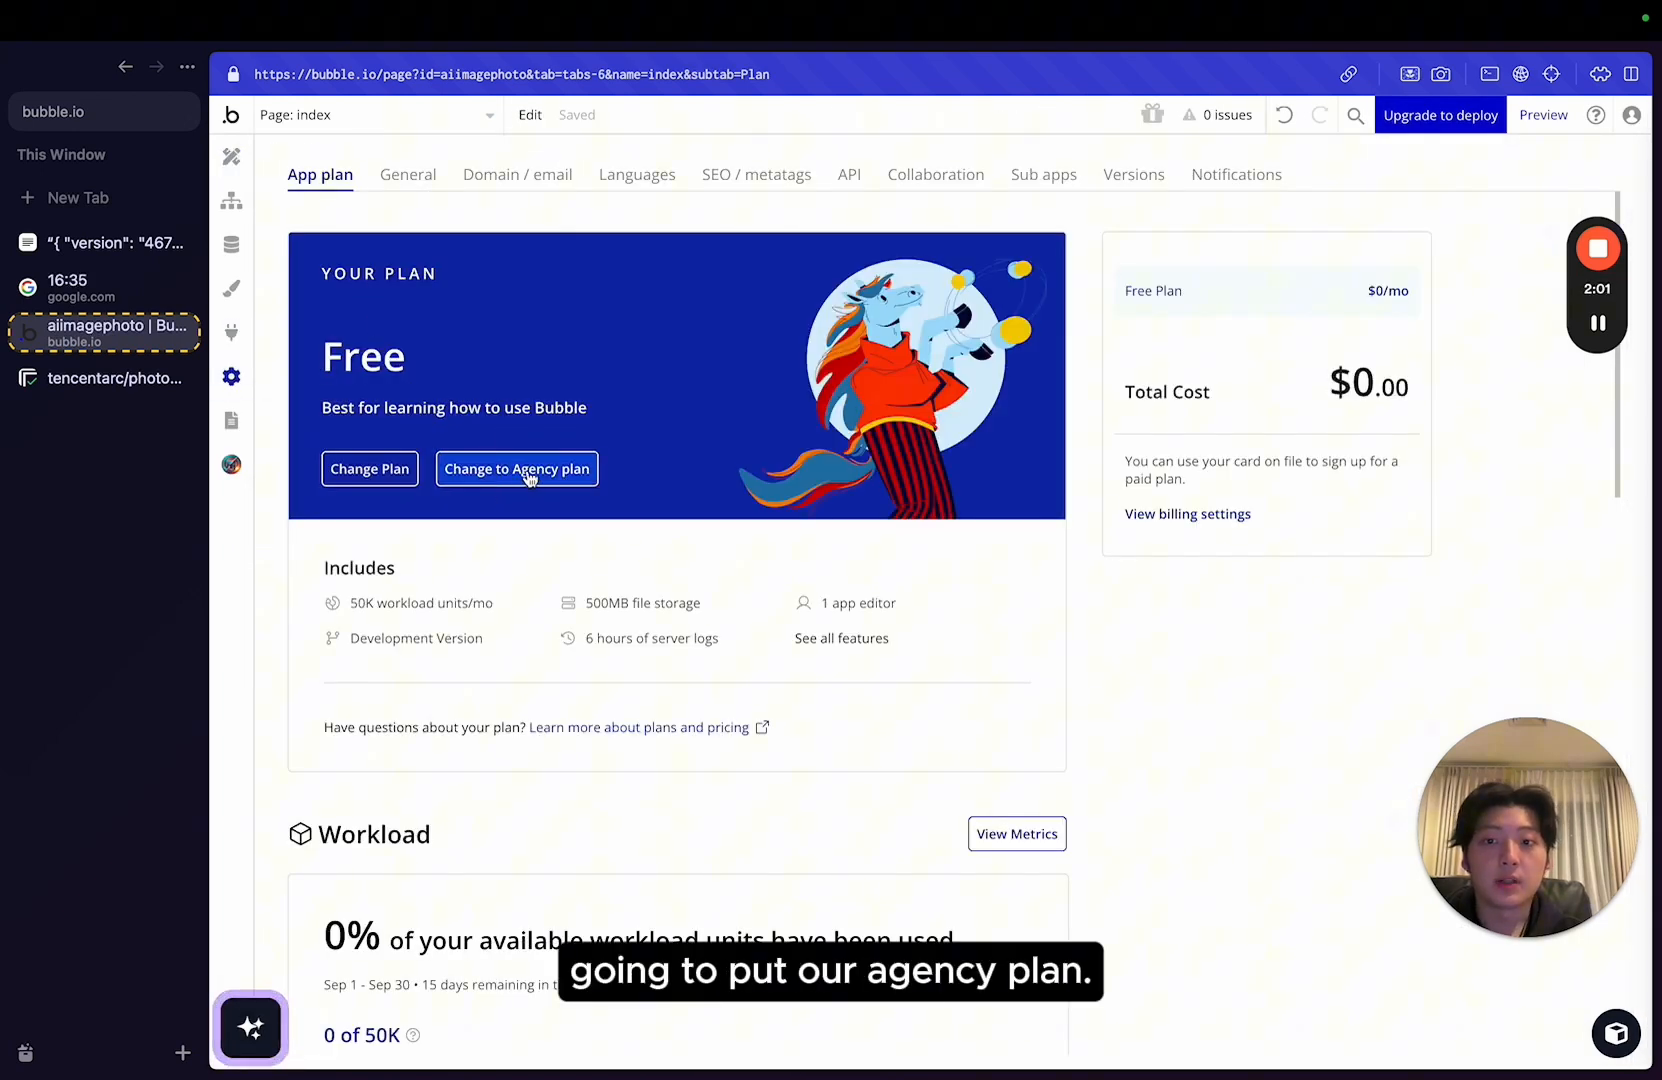
pyautogui.click(516, 468)
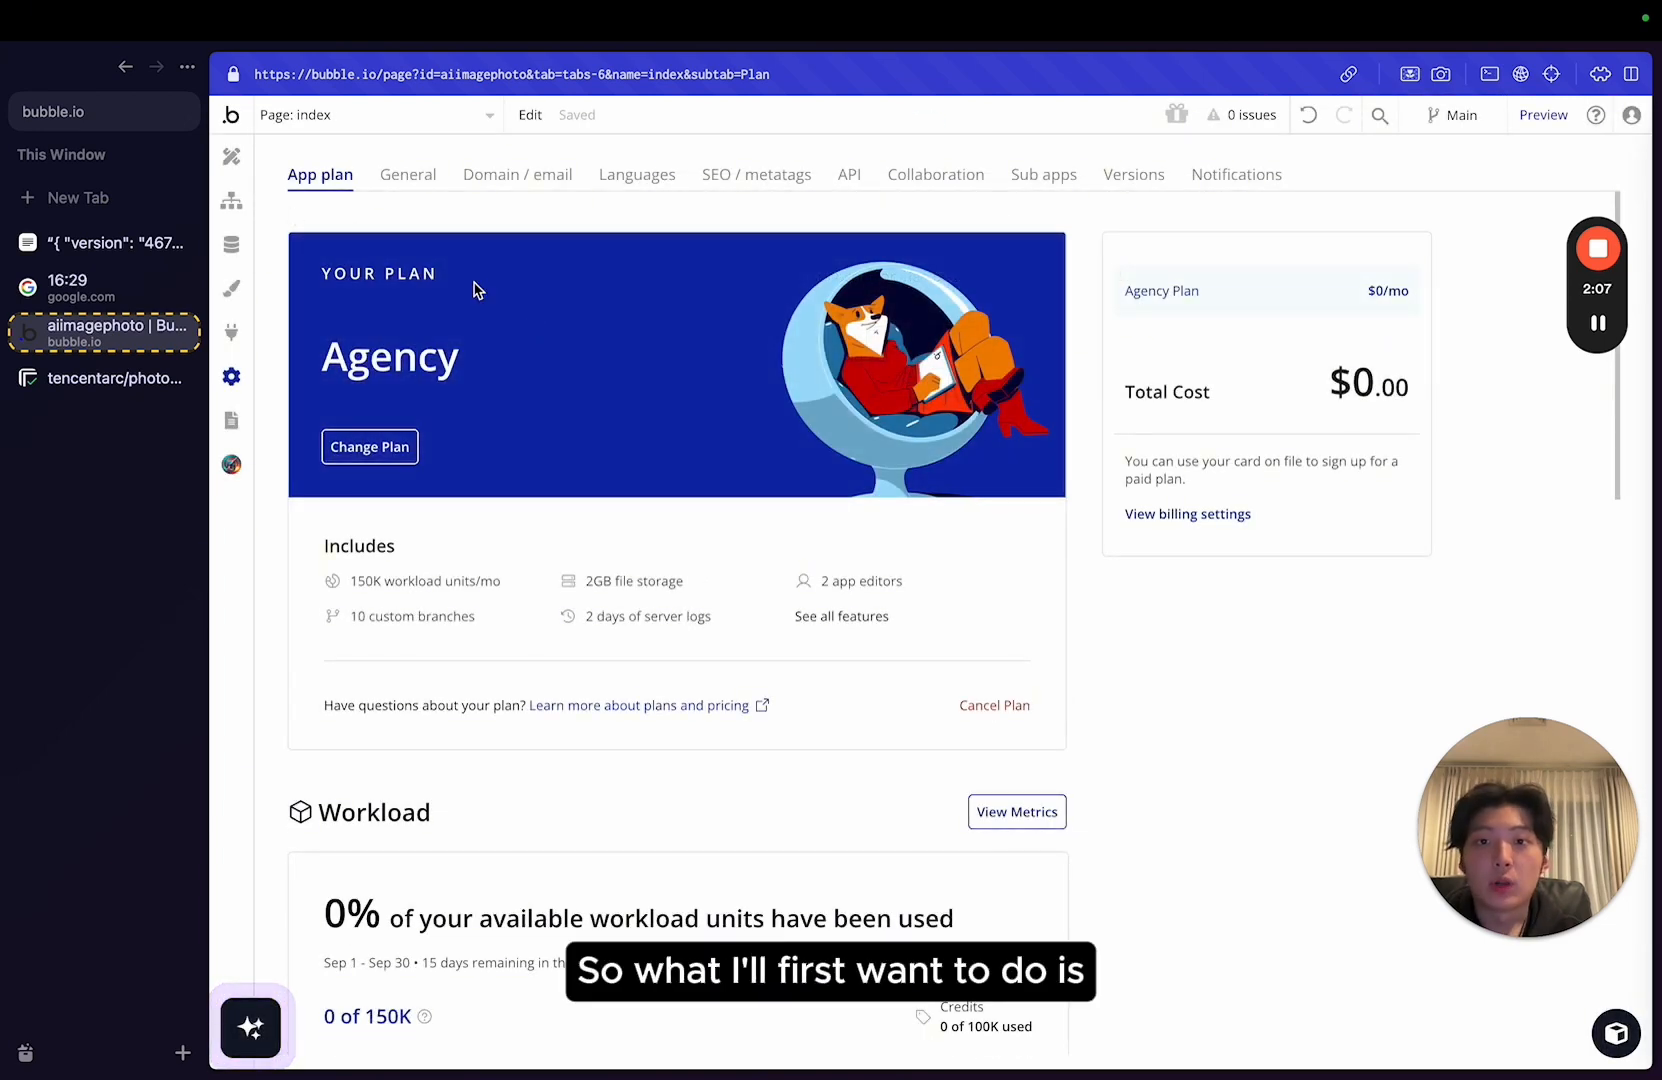
pyautogui.click(846, 174)
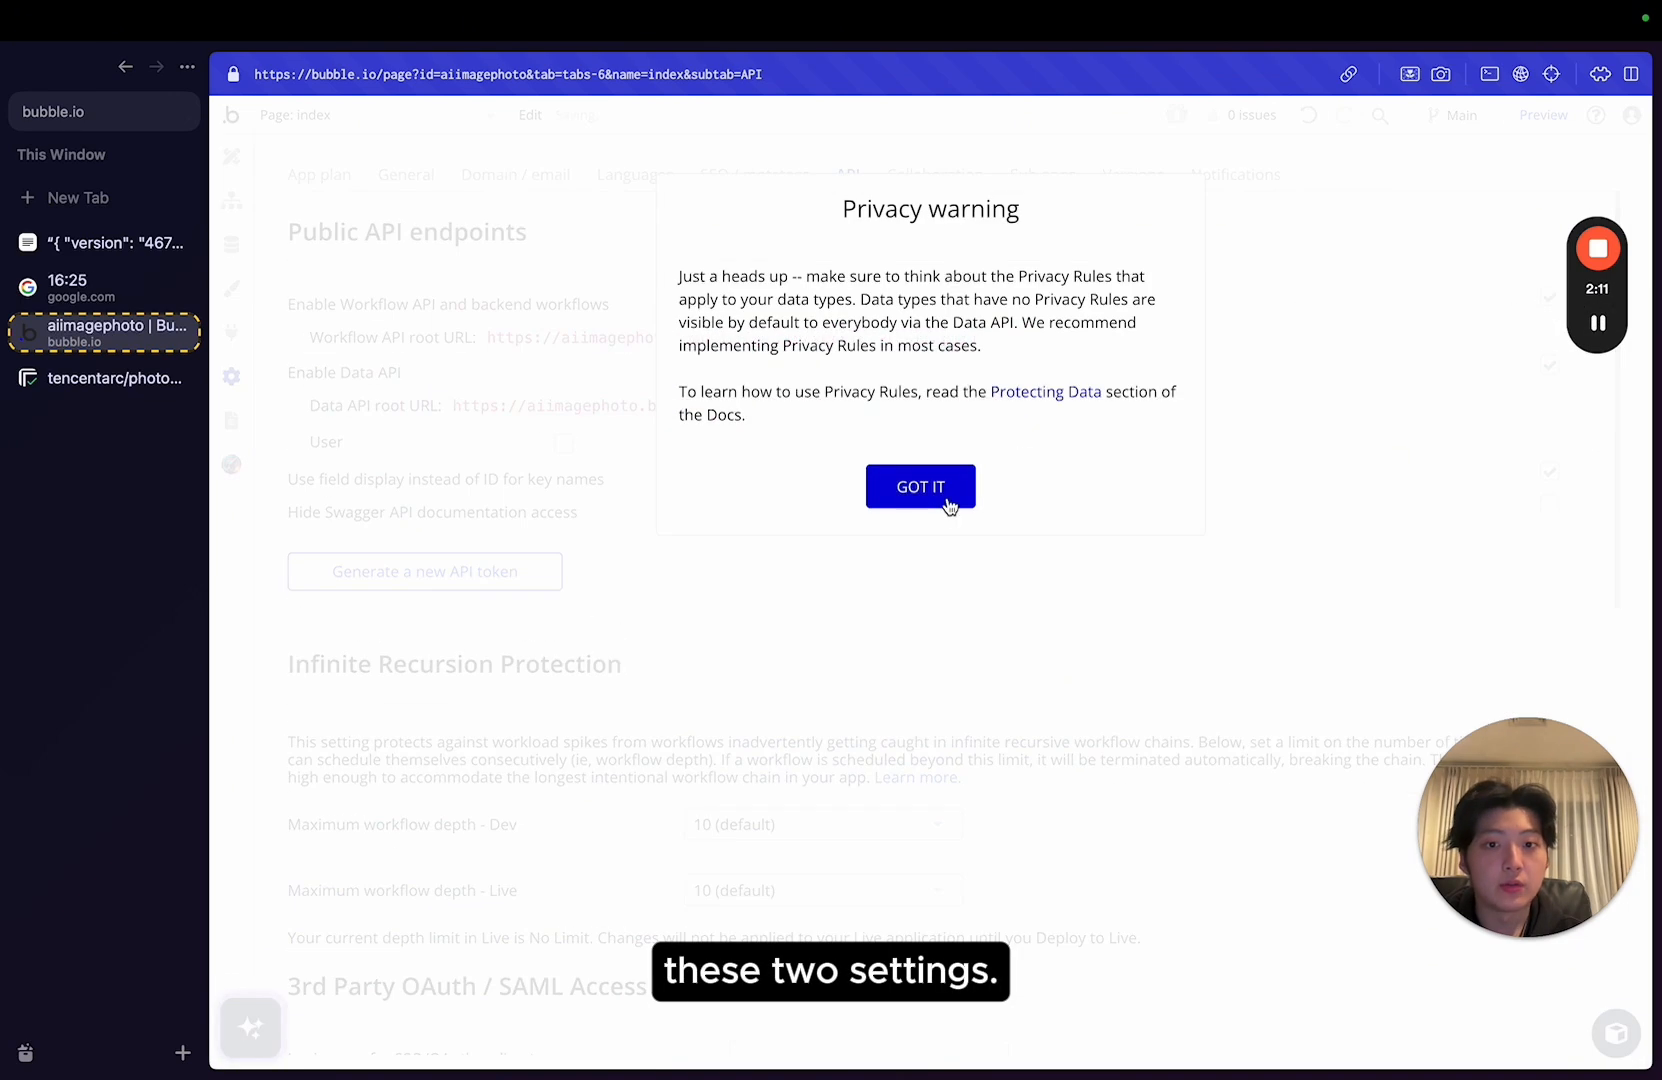
pyautogui.click(920, 486)
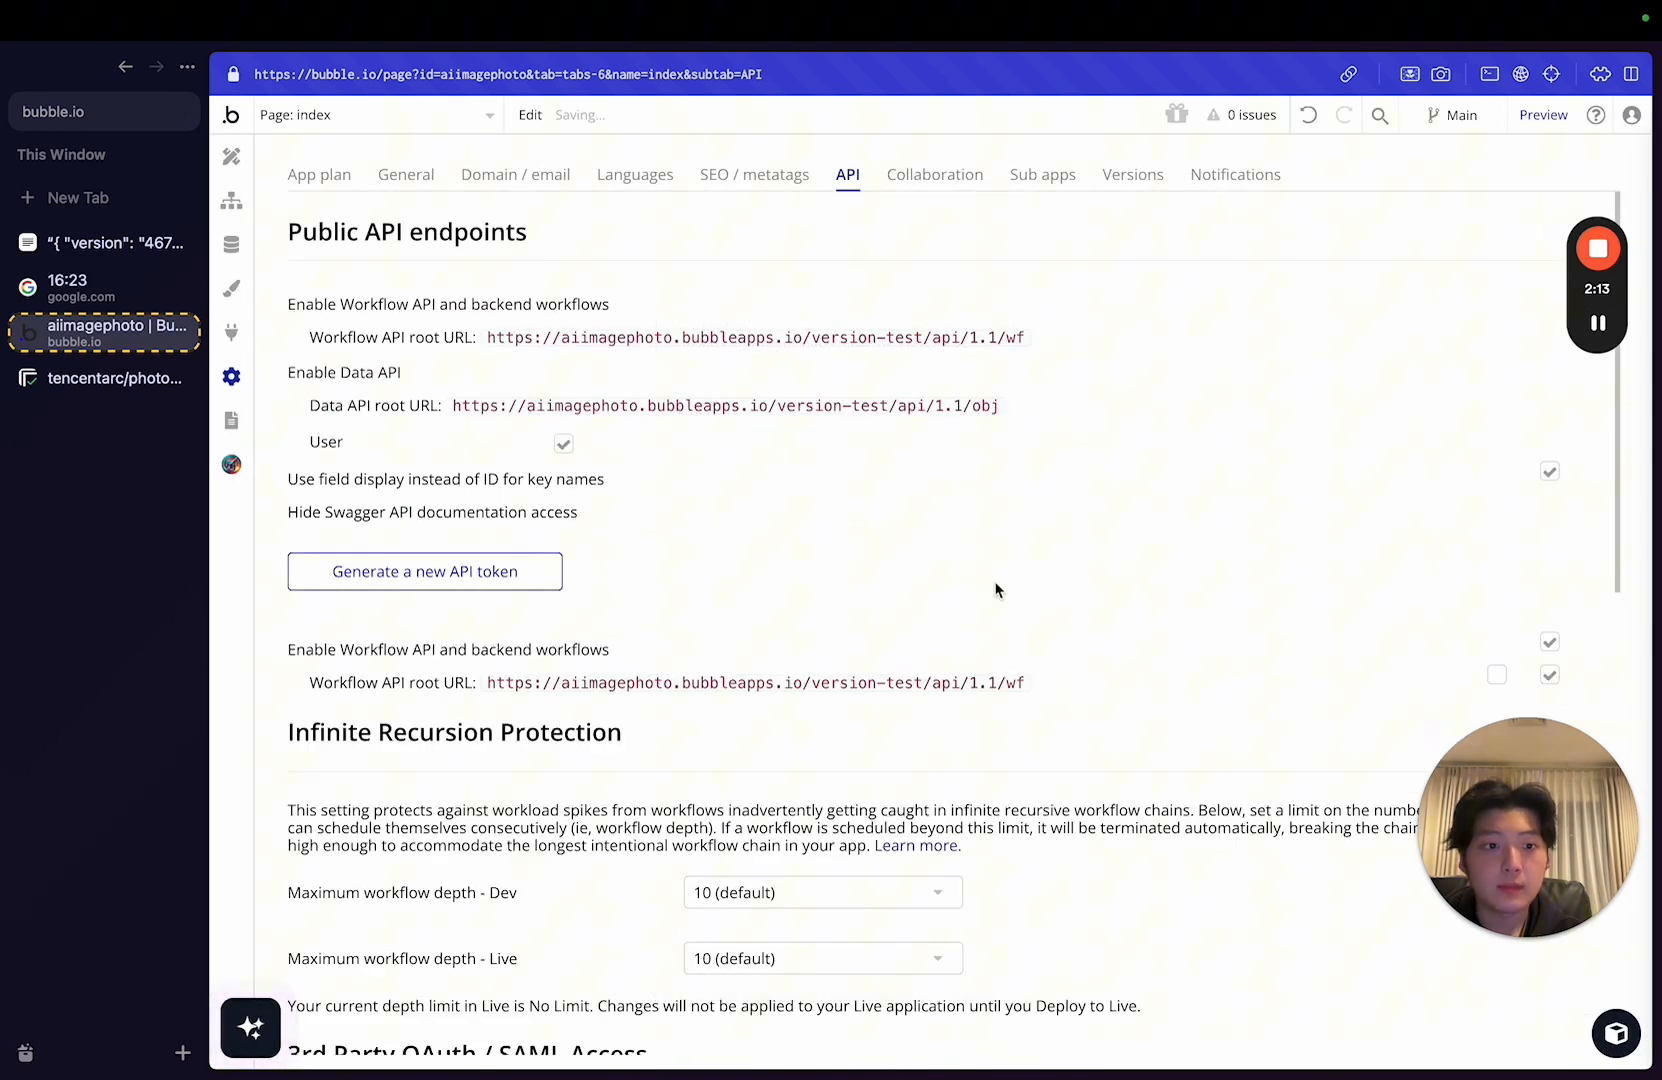
pyautogui.click(232, 244)
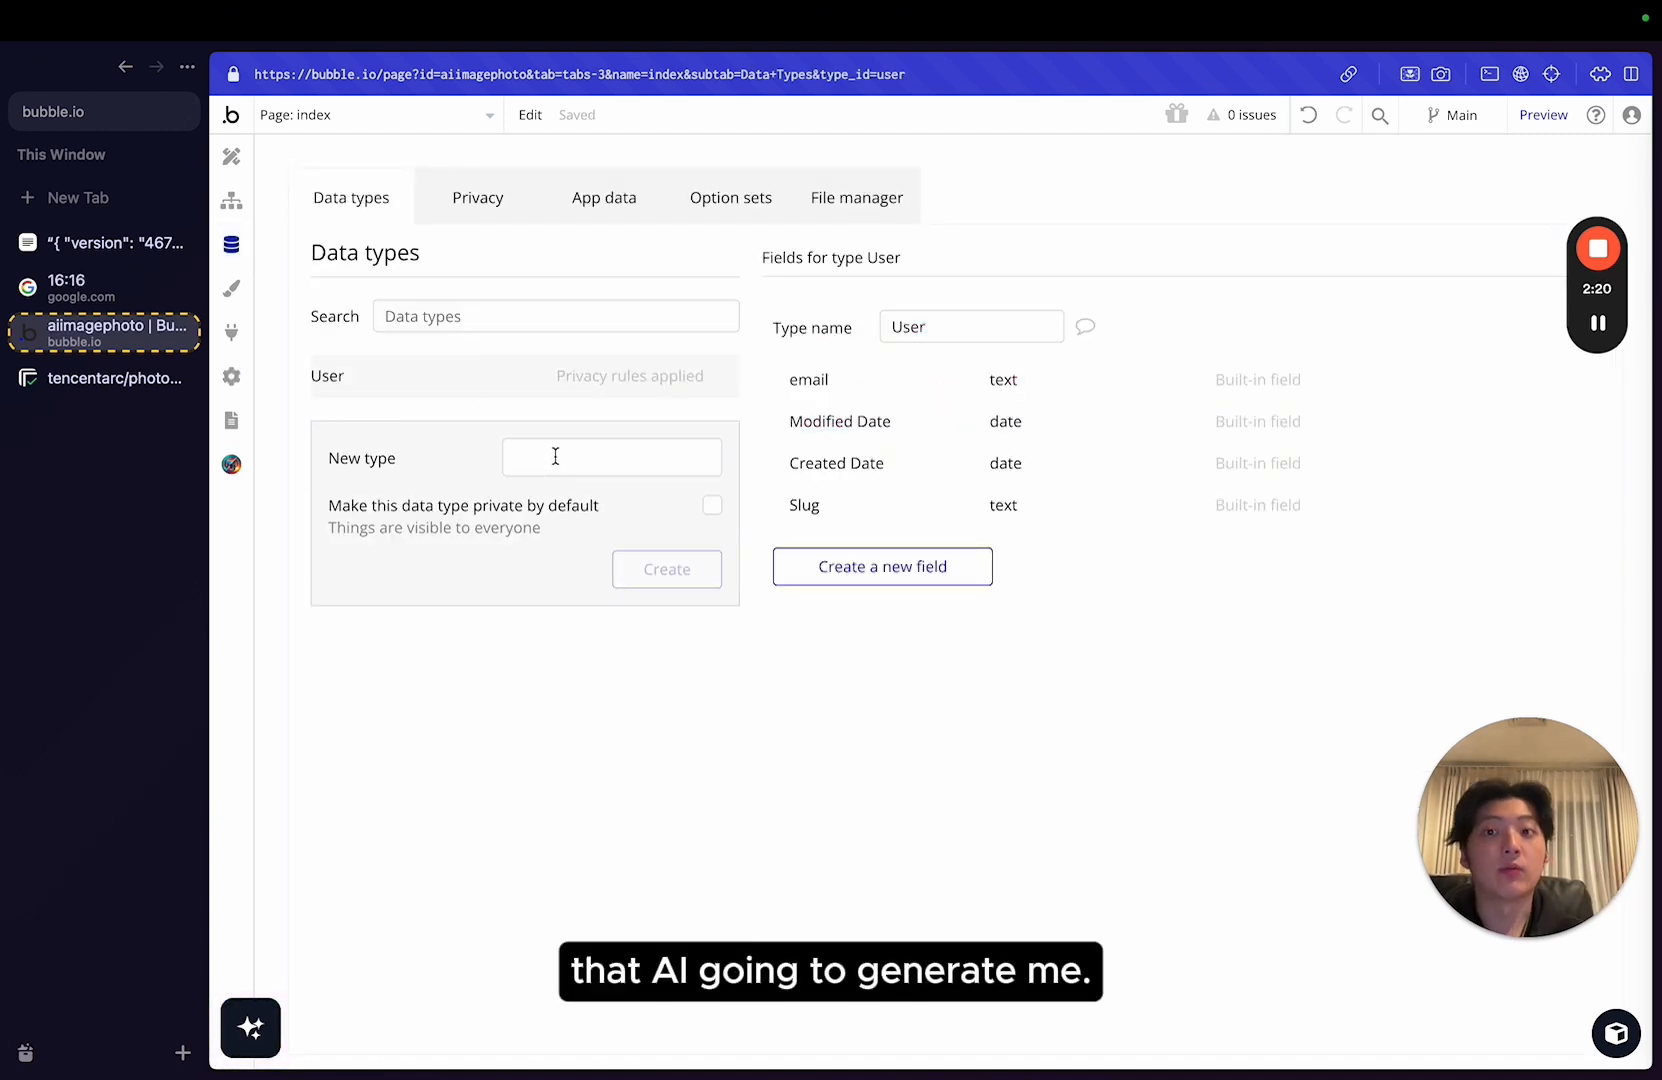
# Create the Avatar data type with a text field named model.
pyautogui.click(612, 456)
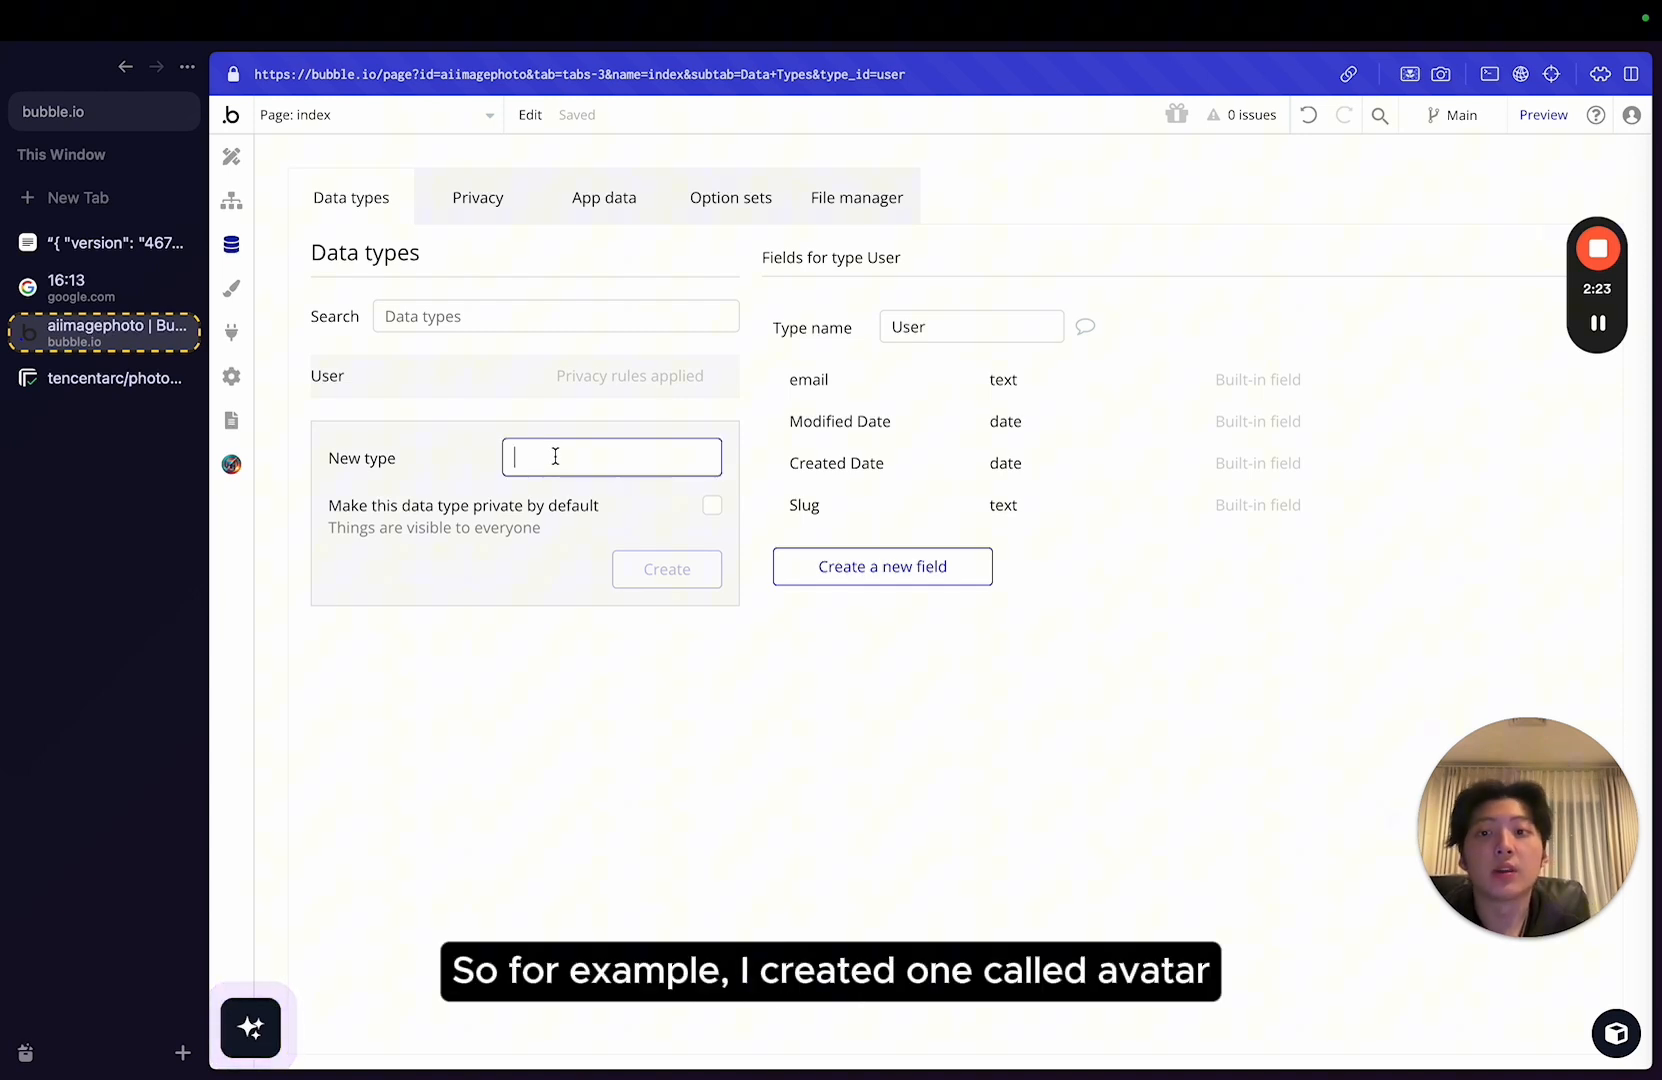
pyautogui.write('Ava')
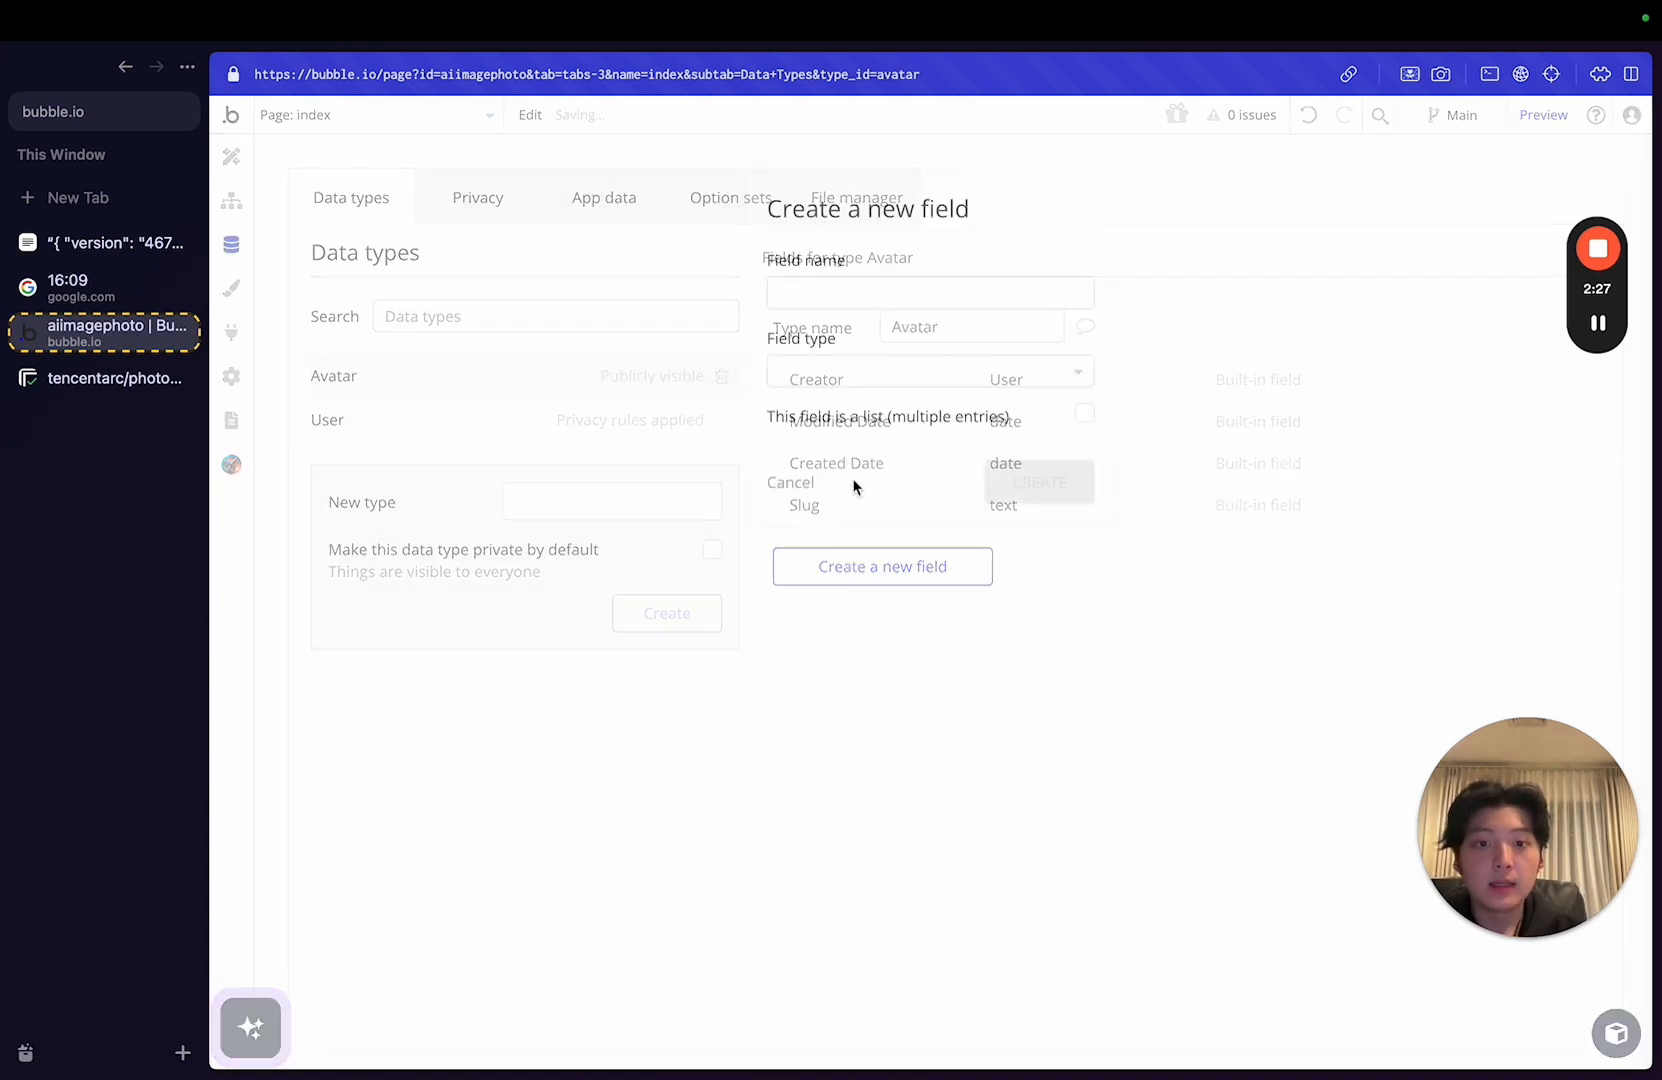
pyautogui.write('text')
pyautogui.write('model')
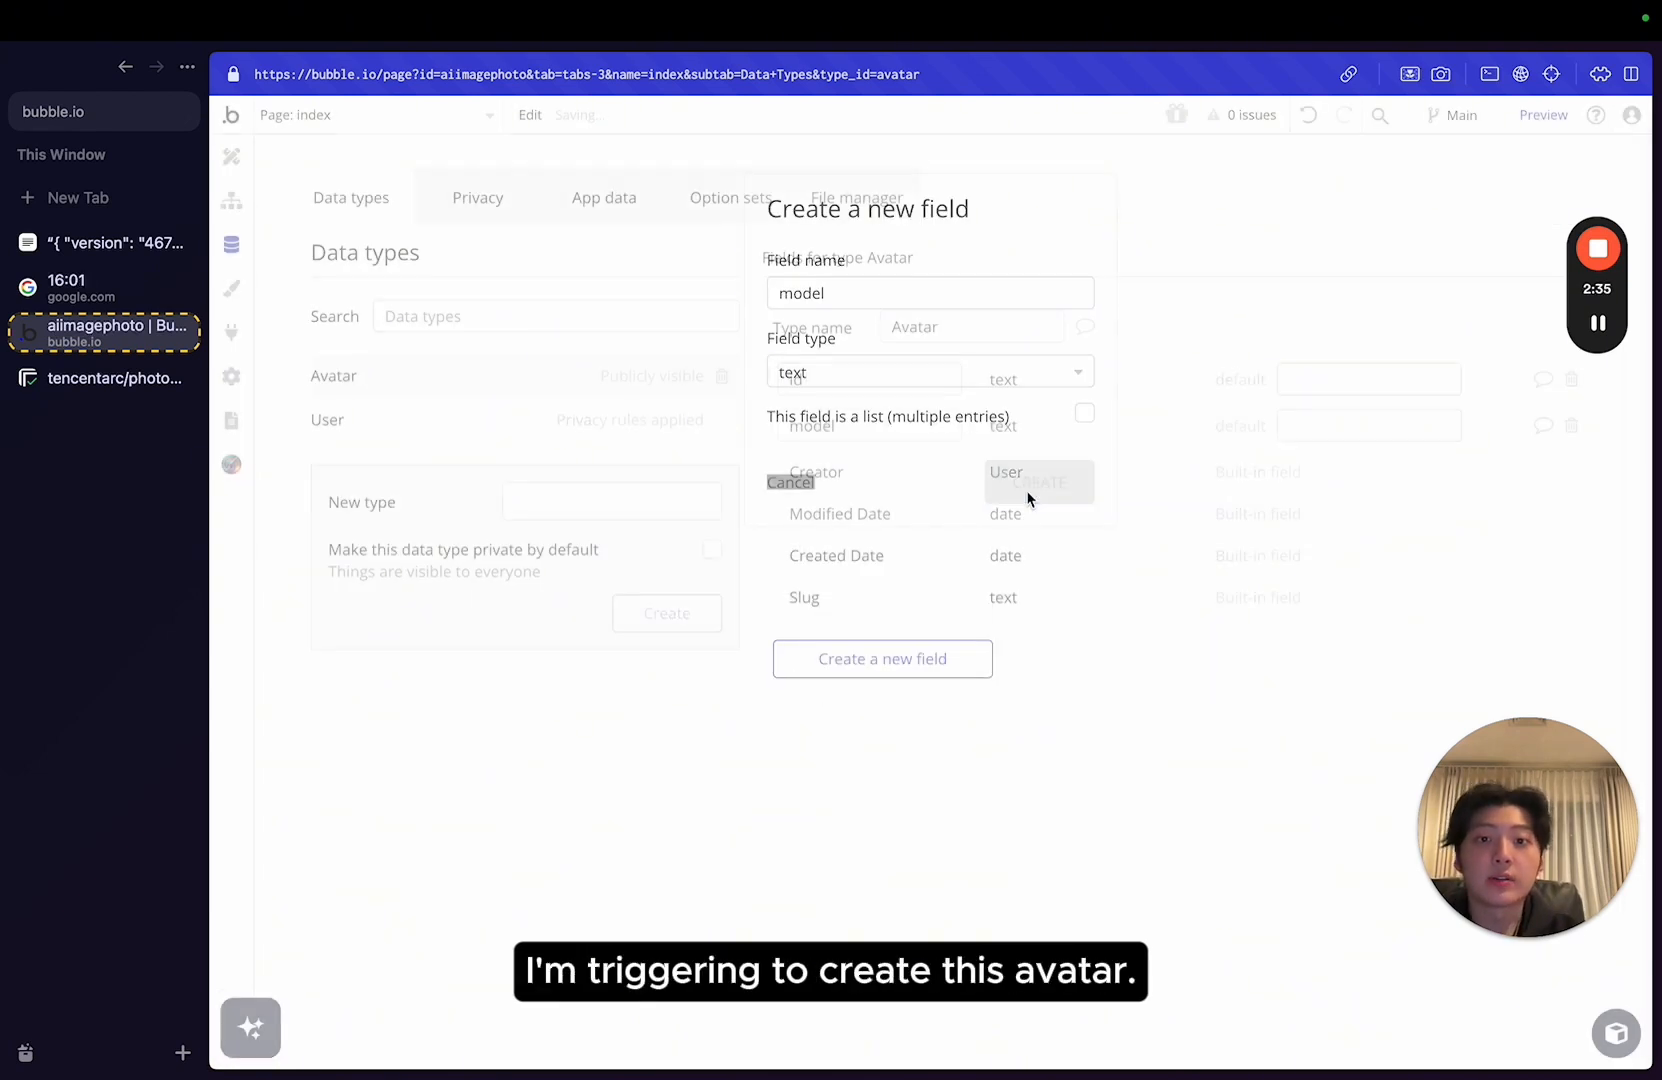
pyautogui.click(1038, 482)
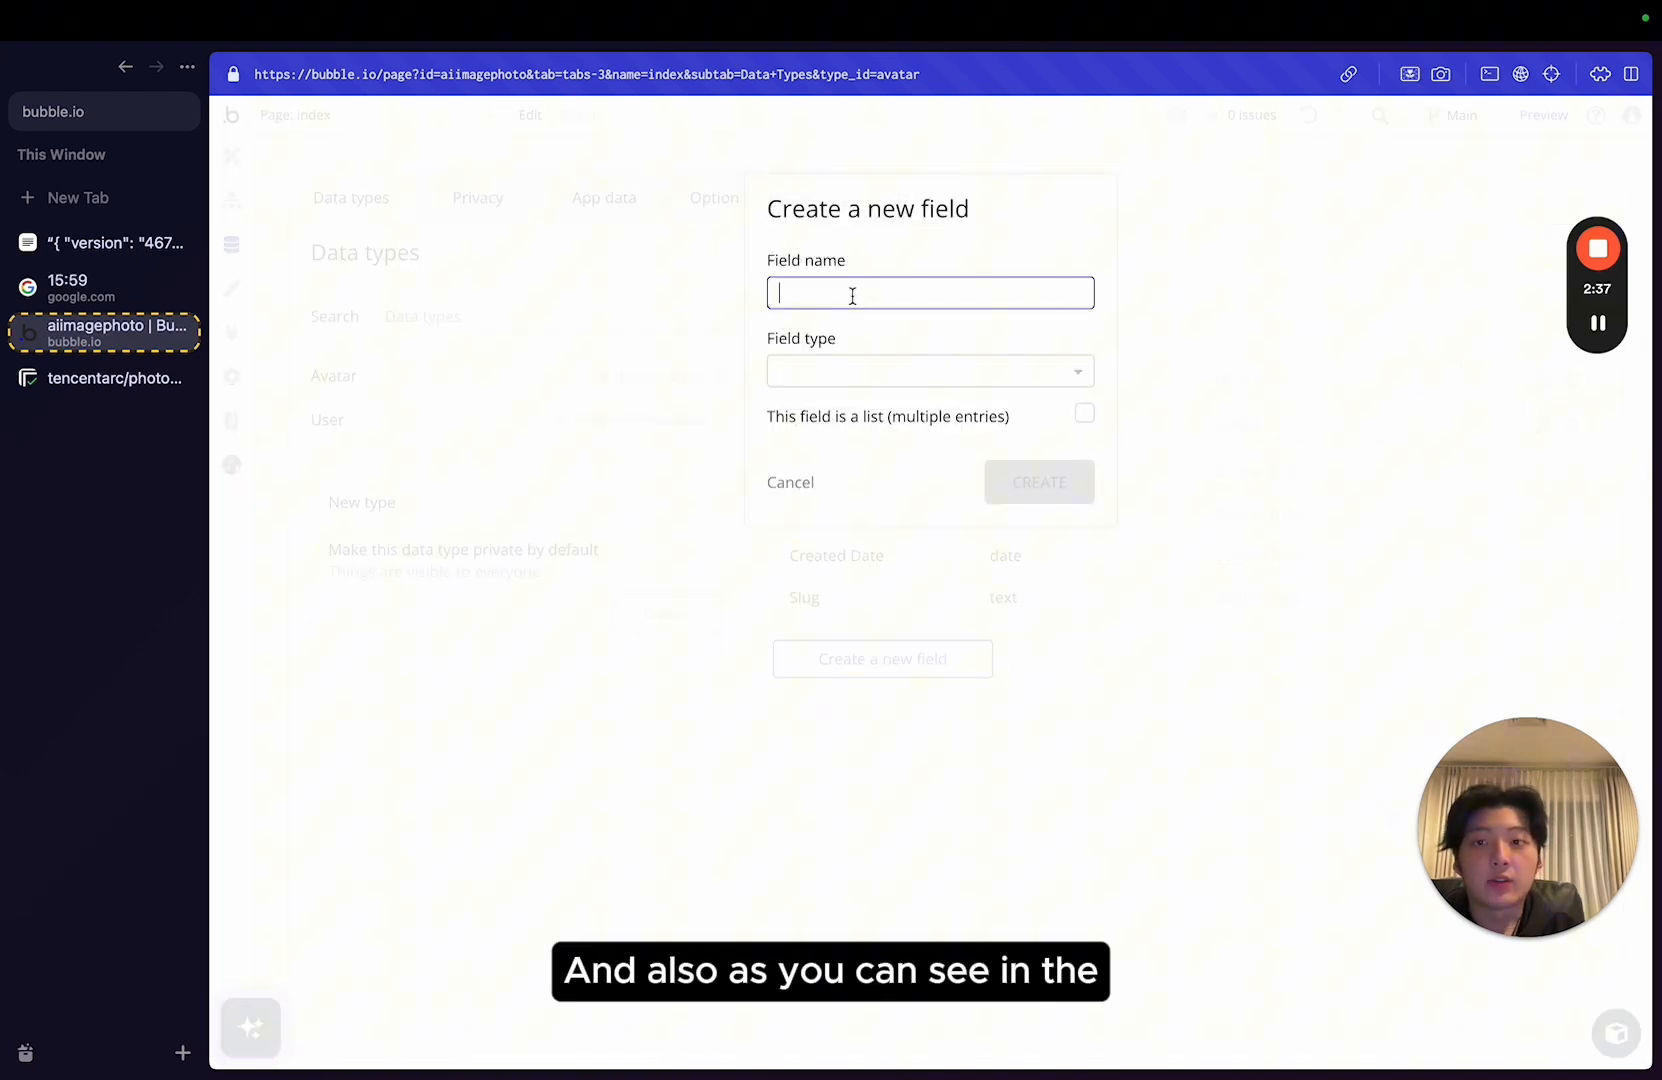
# Begin a second Avatar field named prompt and browse its type list.
pyautogui.click(104, 378)
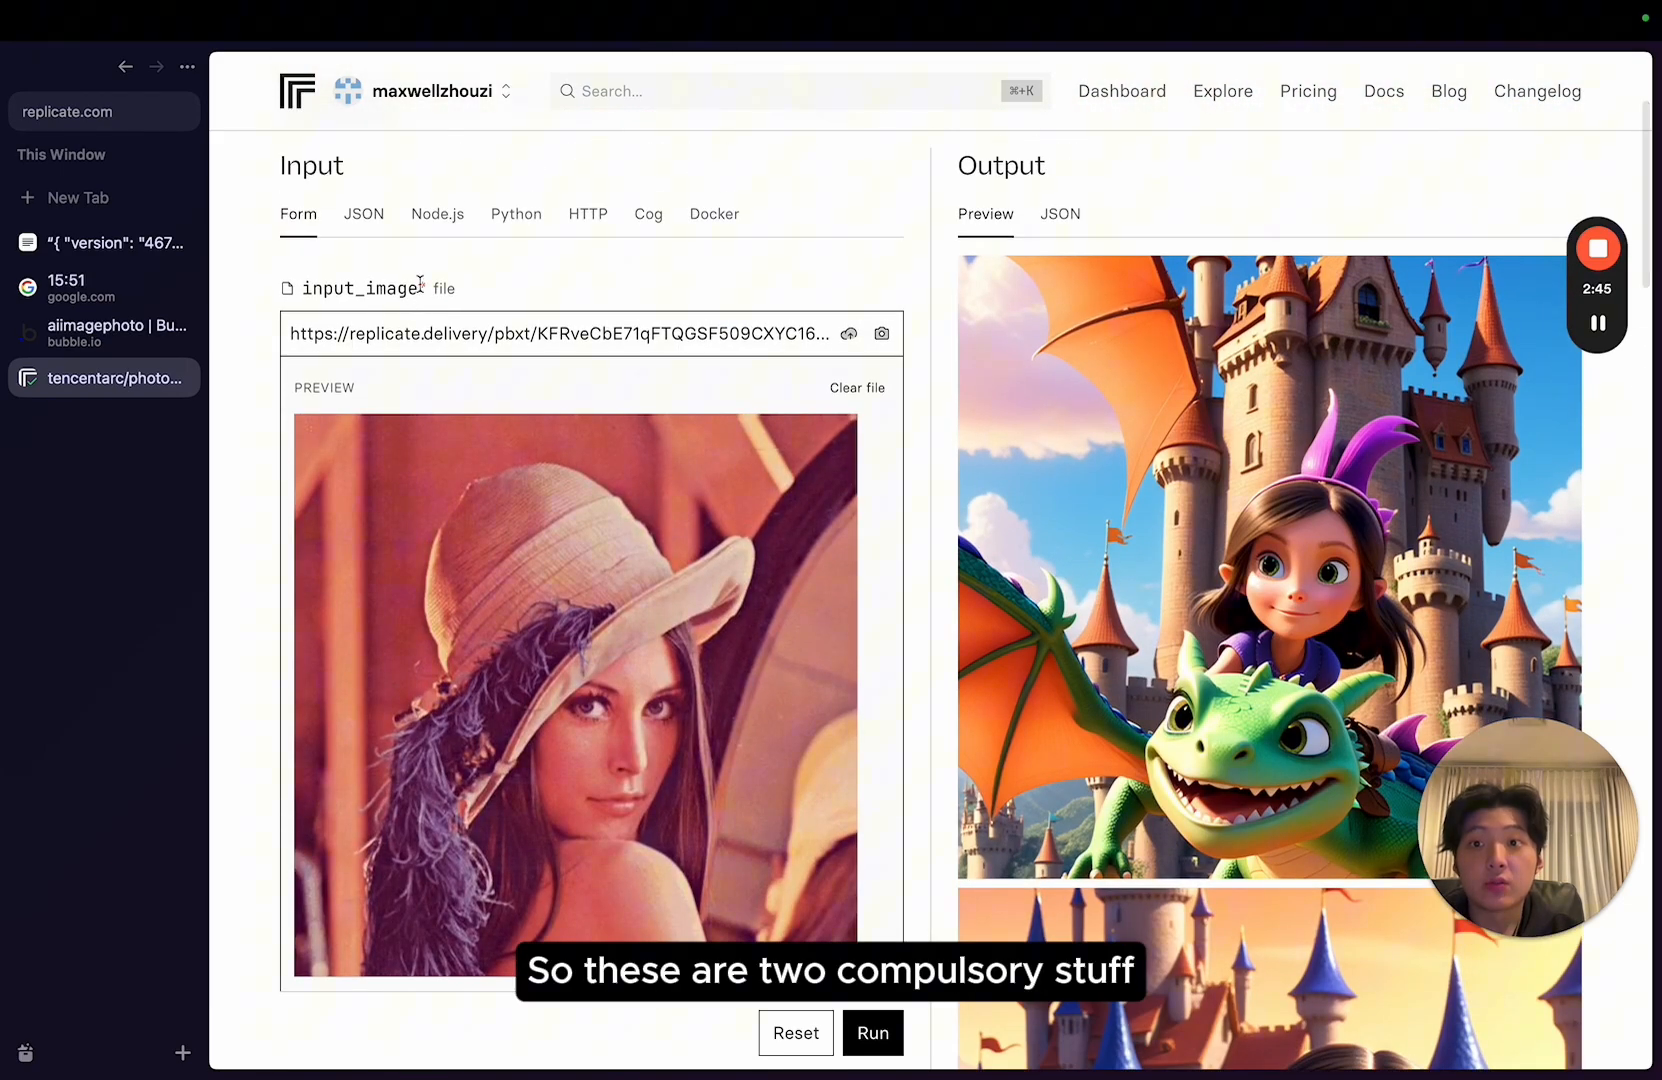
pyautogui.scroll(-3)
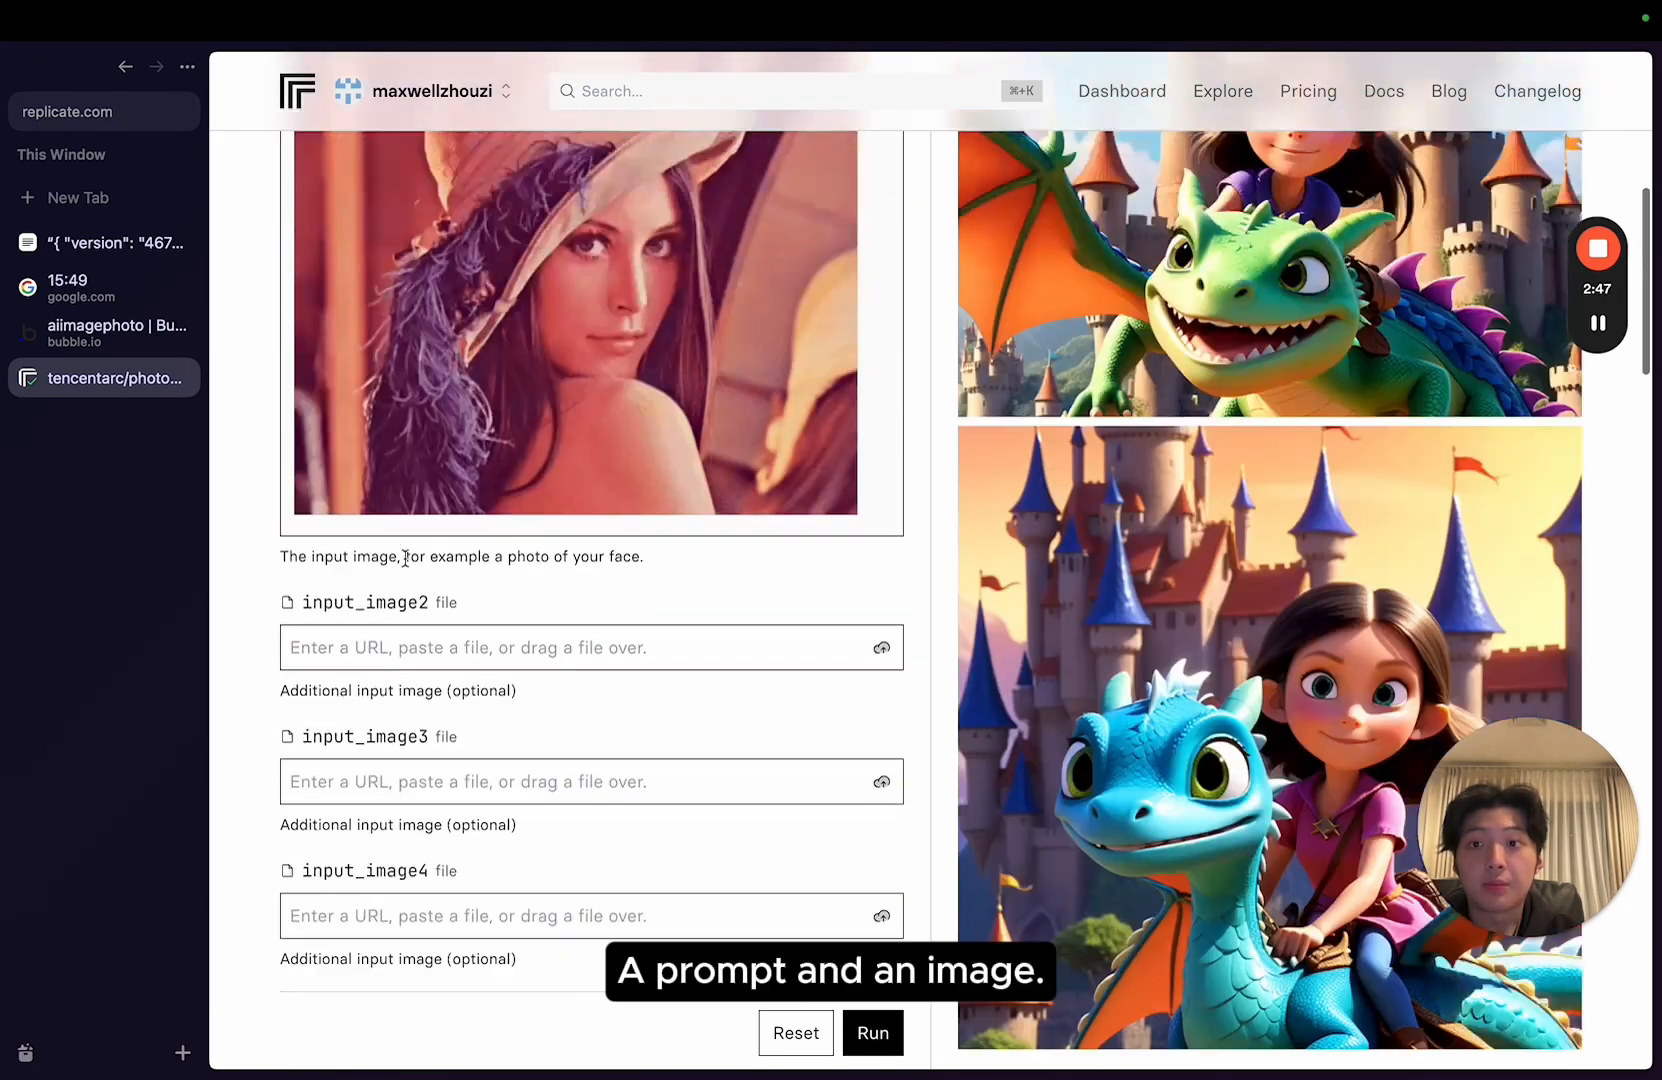
pyautogui.click(104, 332)
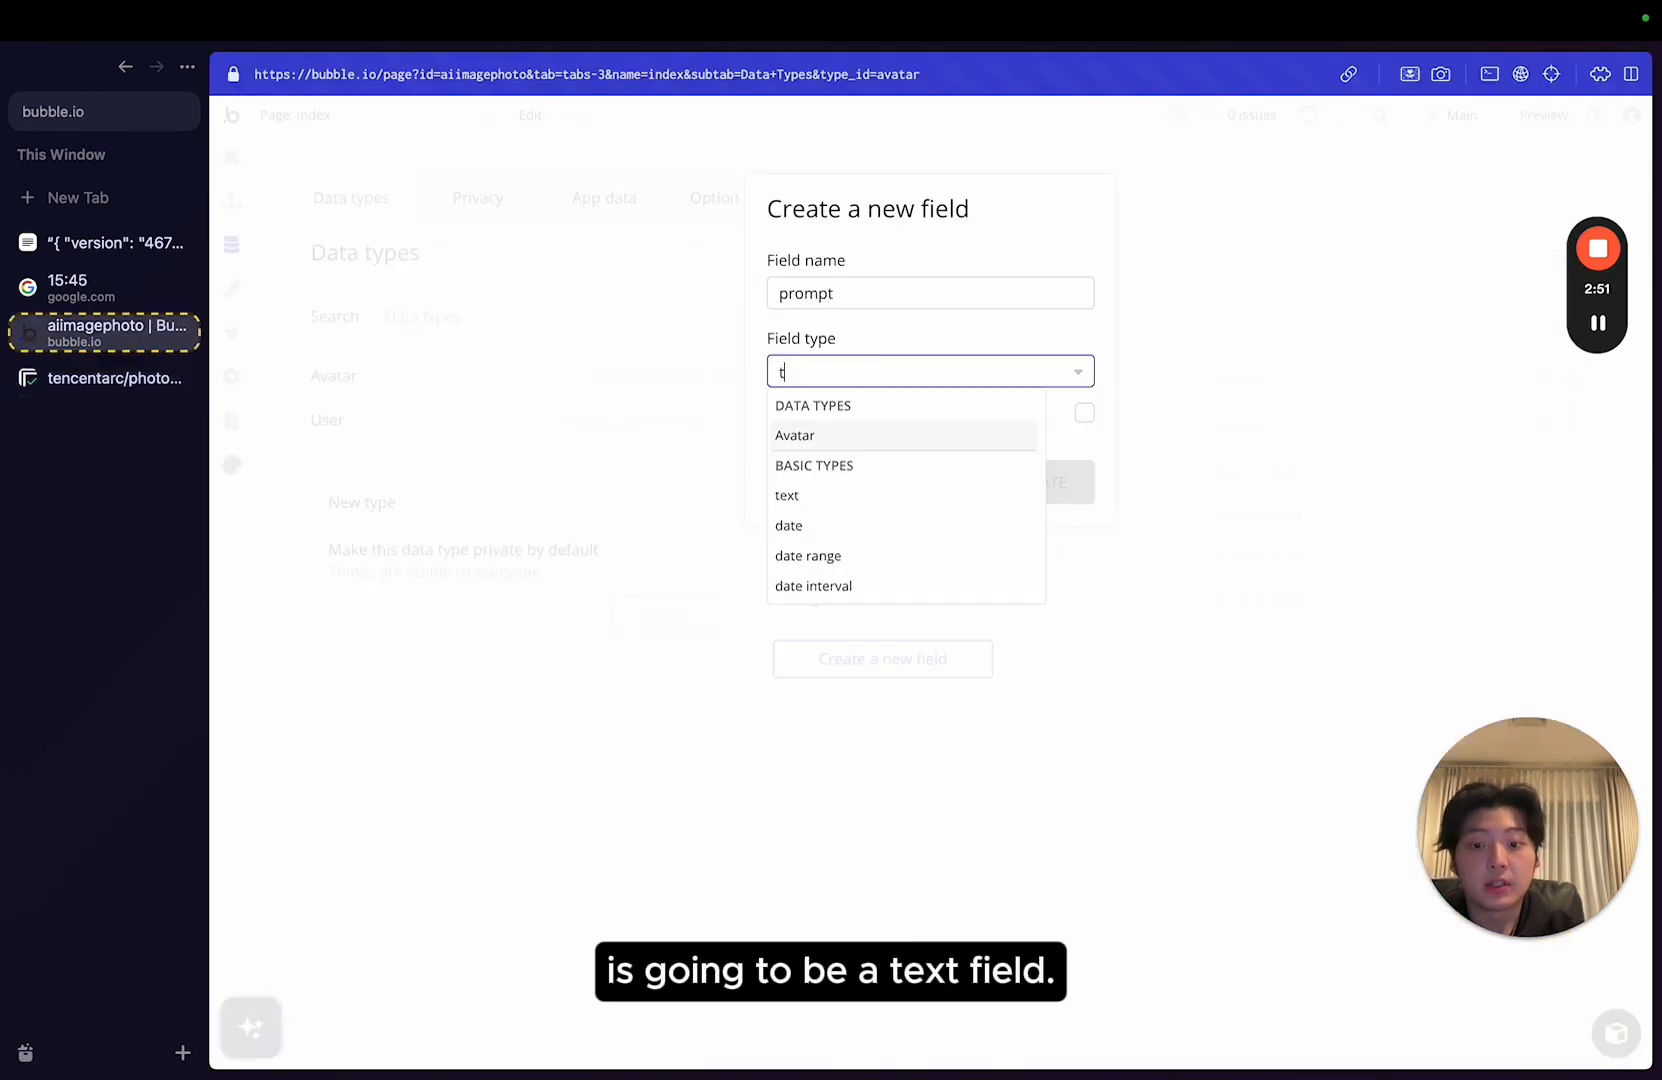
# Add an image-type field to Avatar and name it input-image.
pyautogui.click(786, 494)
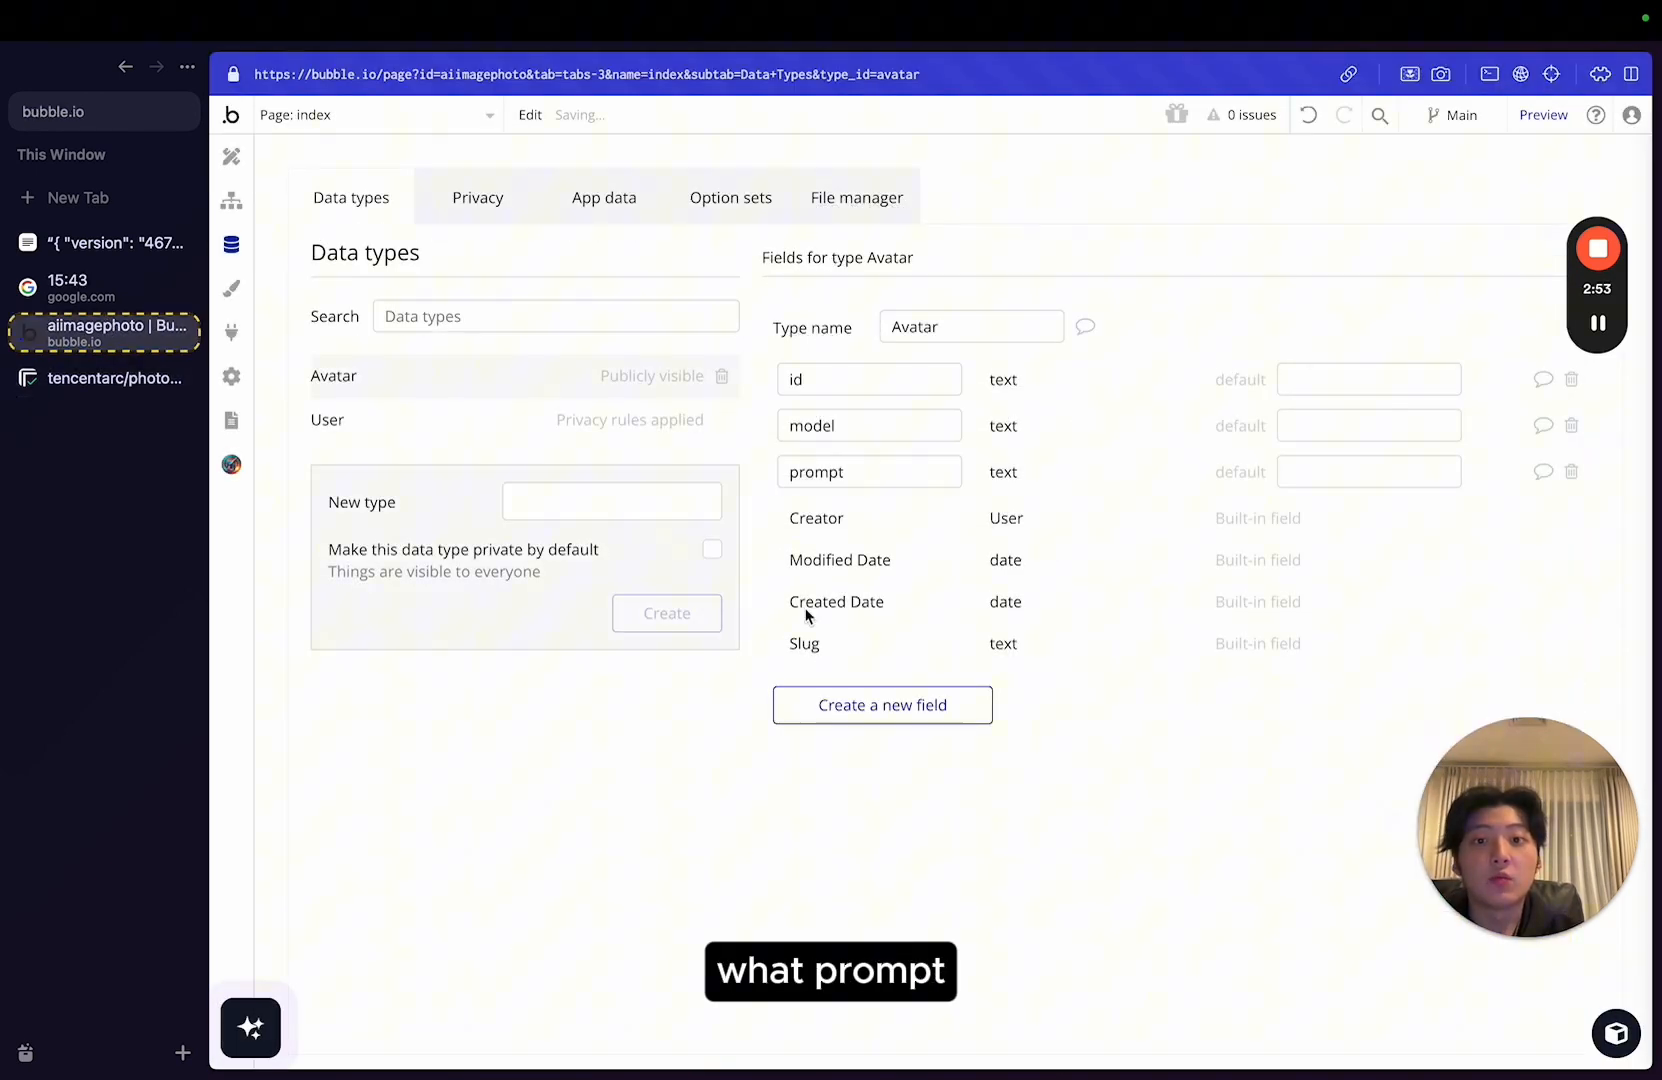
pyautogui.click(880, 704)
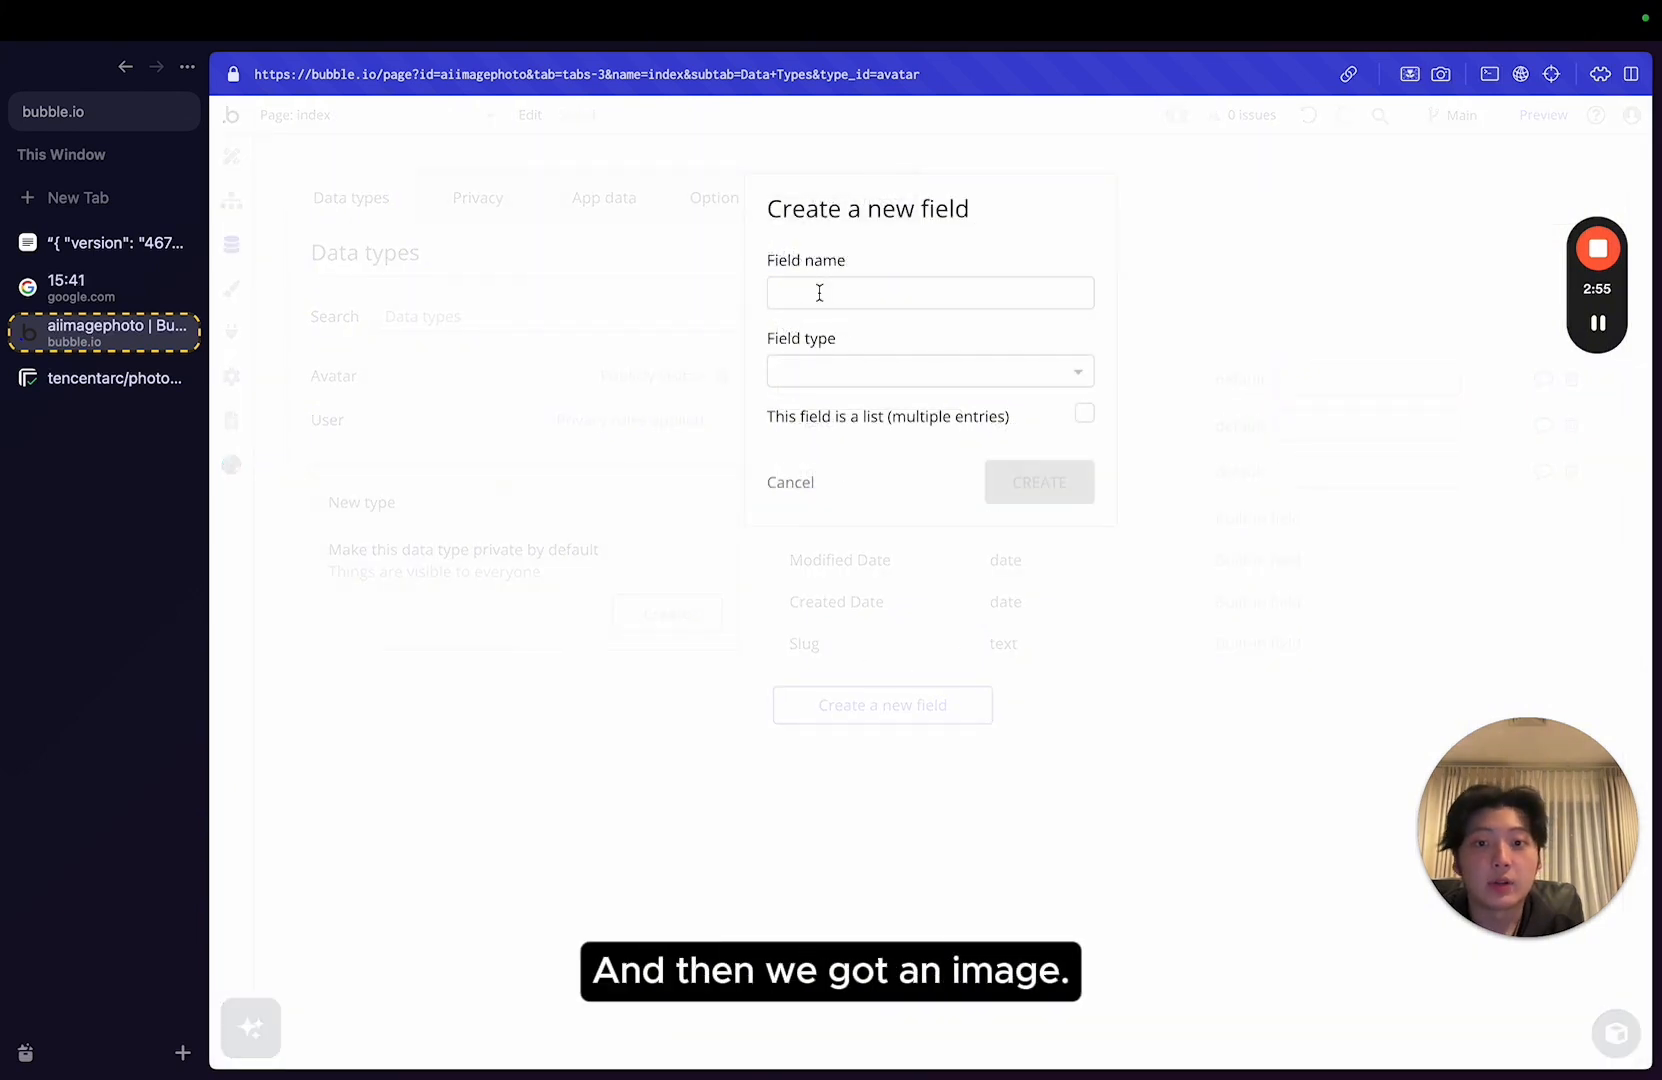
pyautogui.click(928, 370)
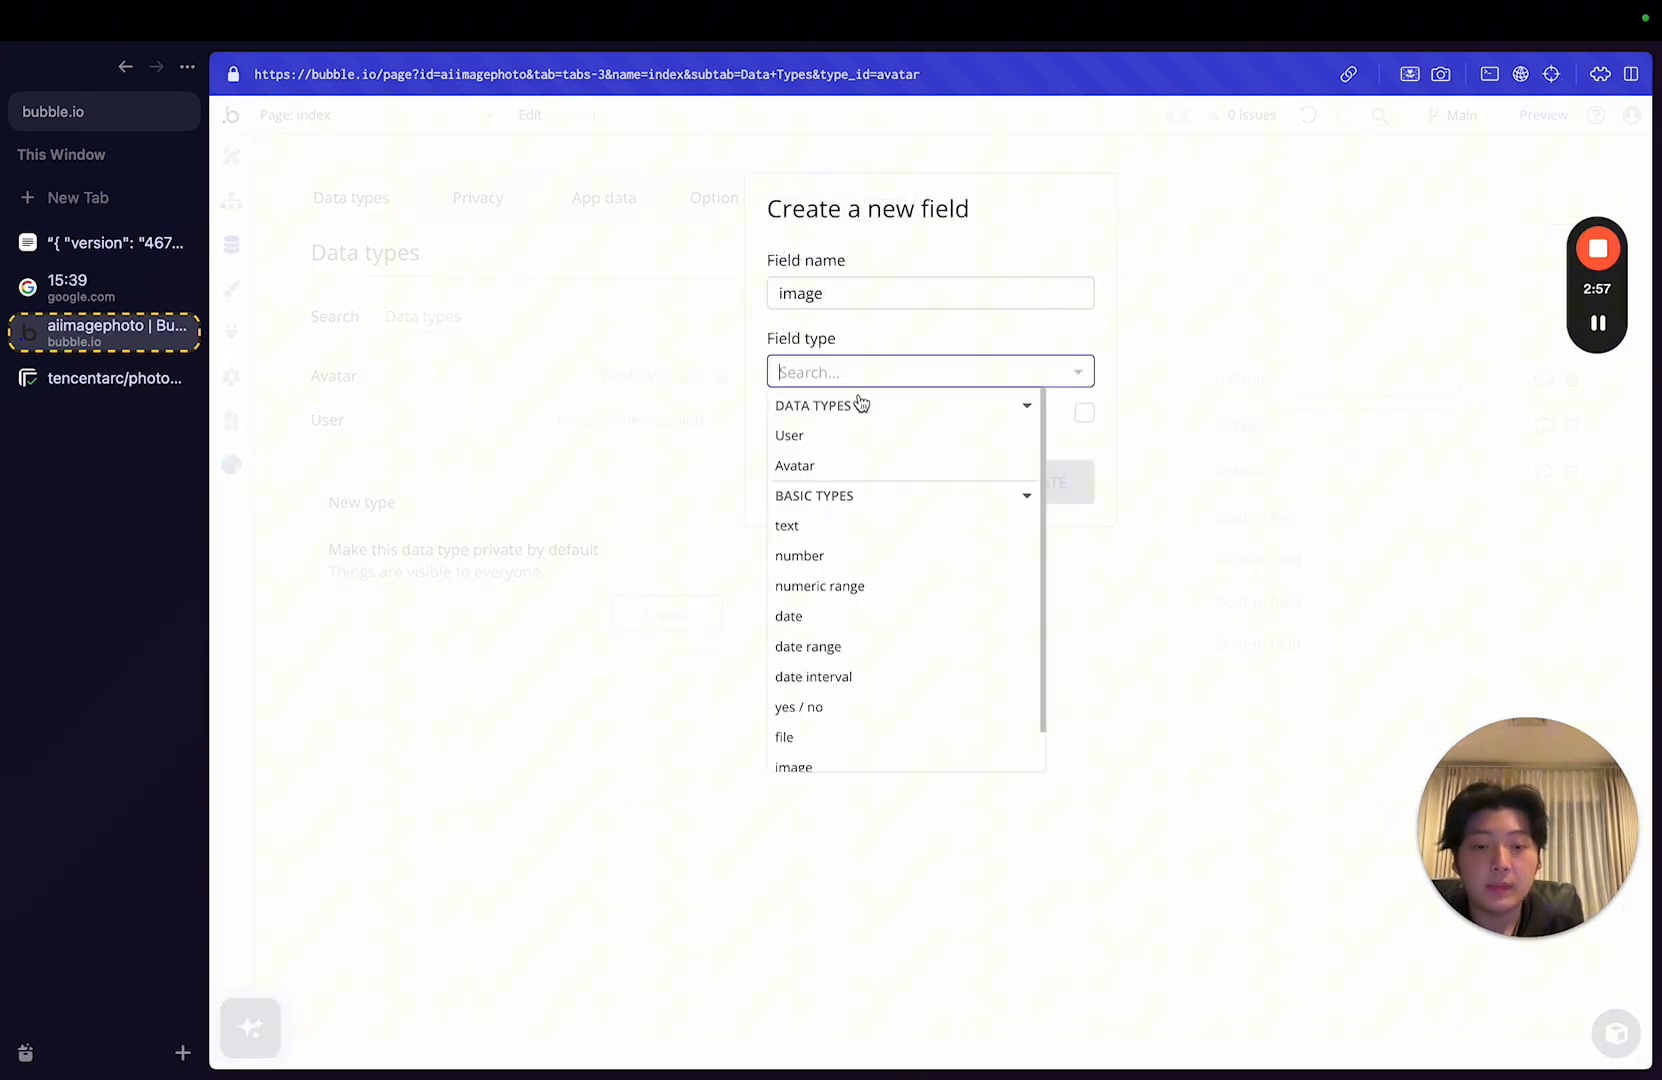
pyautogui.click(794, 766)
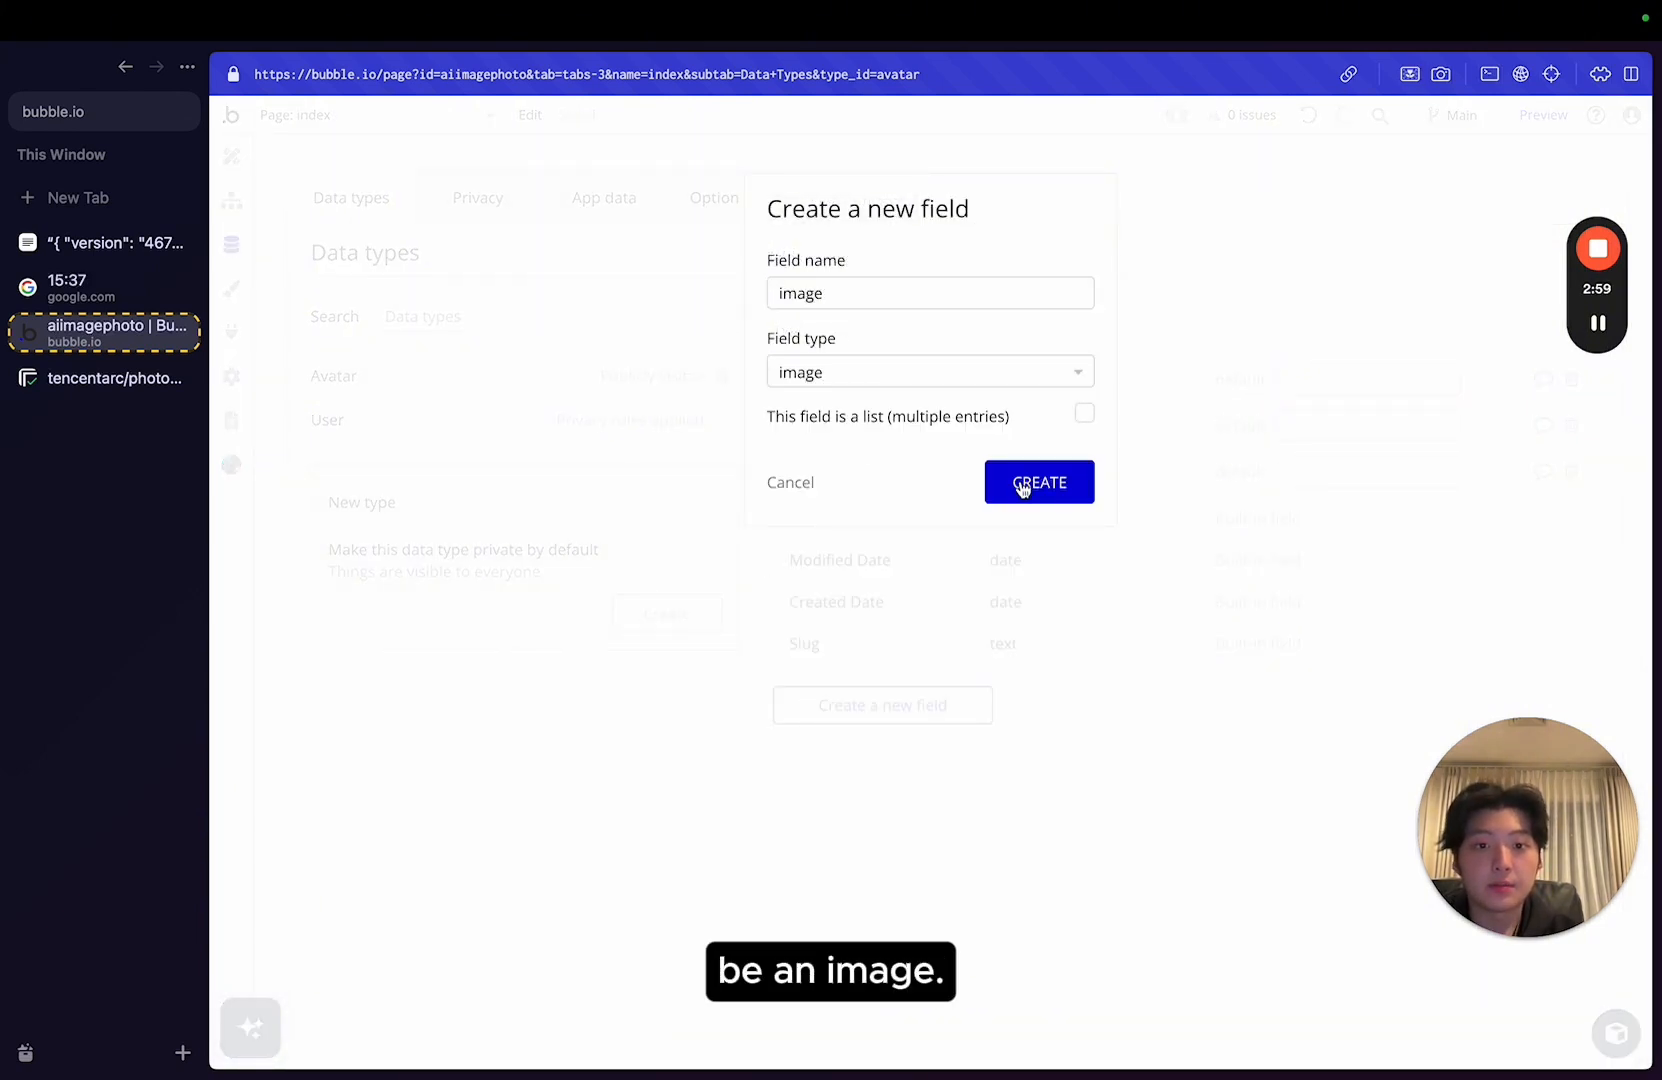
pyautogui.click(1040, 482)
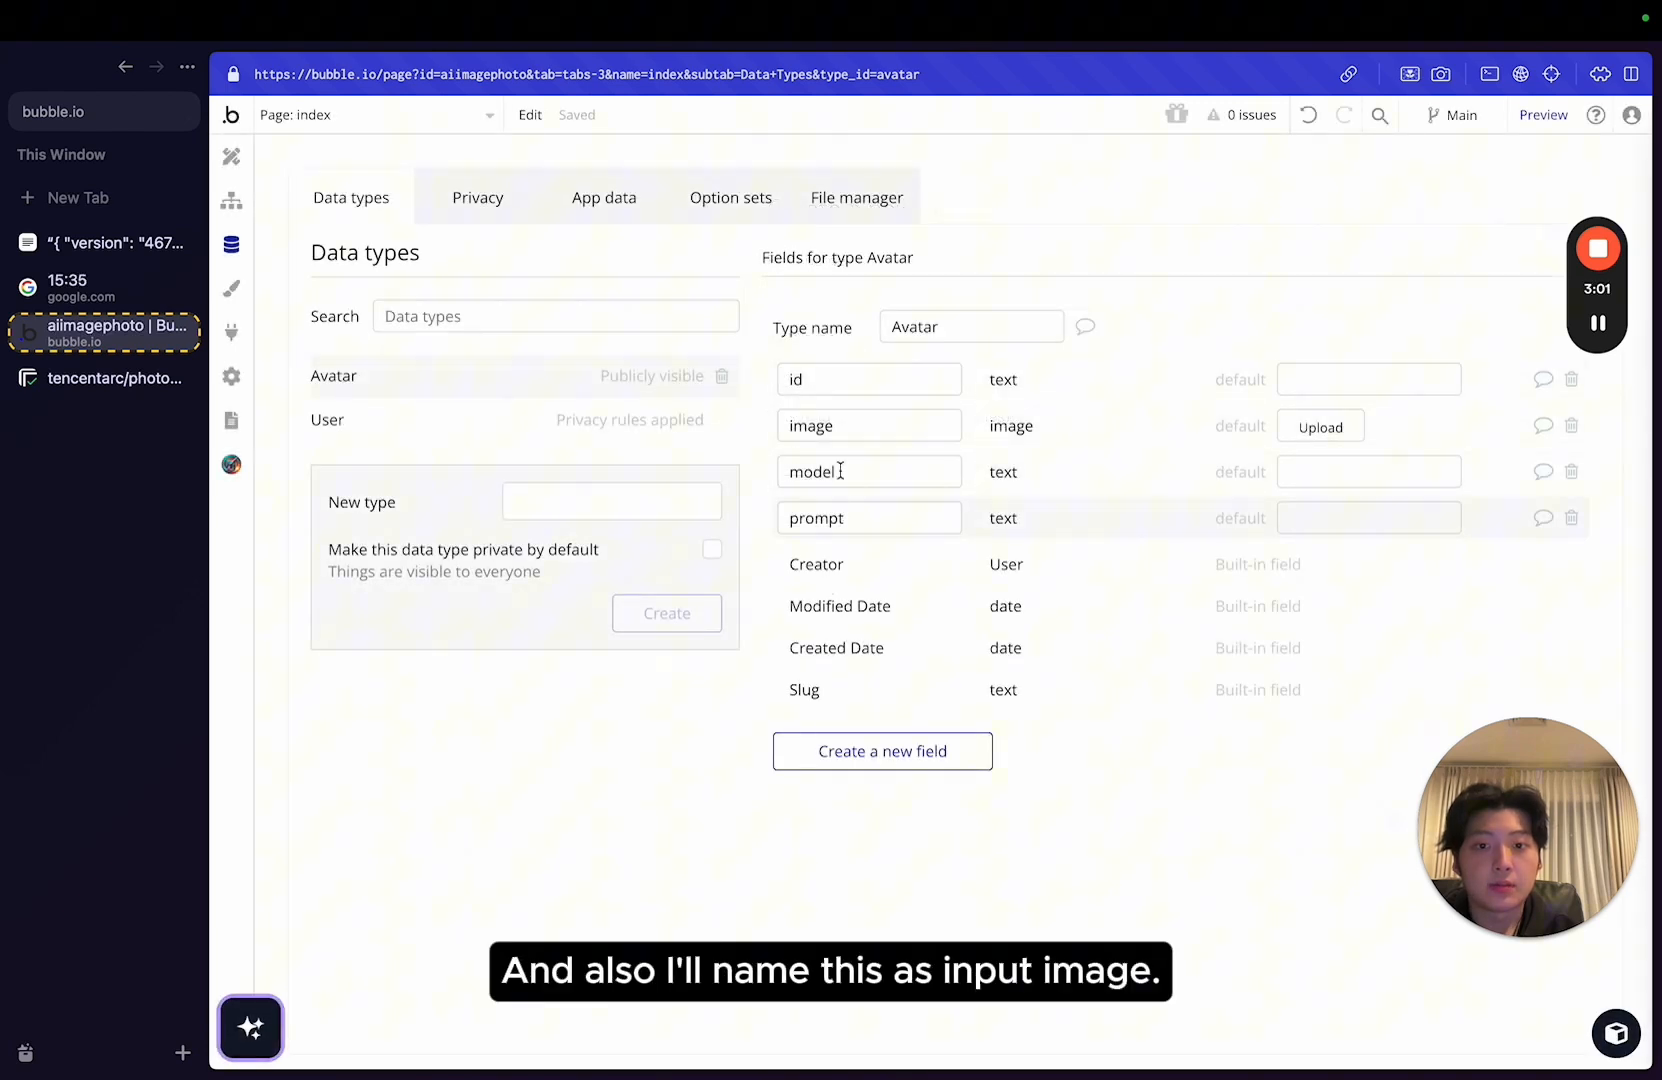
pyautogui.write('input-')
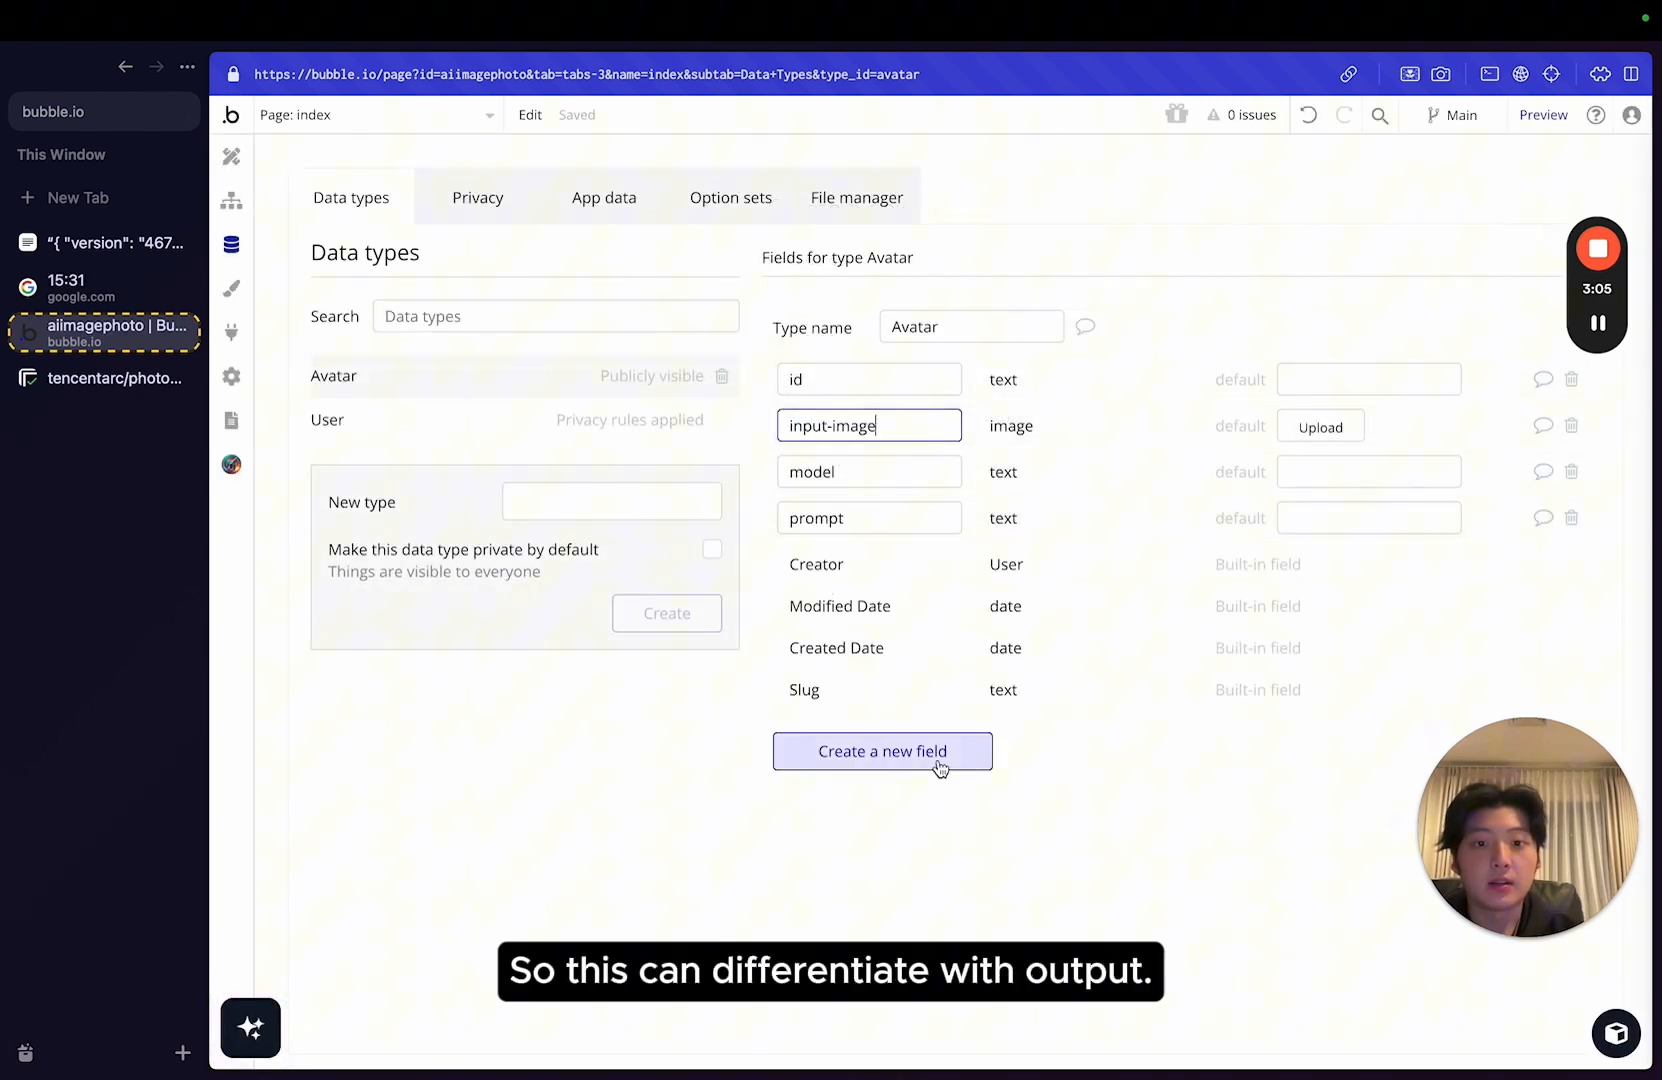
# Start an output field on Avatar with type text.
pyautogui.click(880, 750)
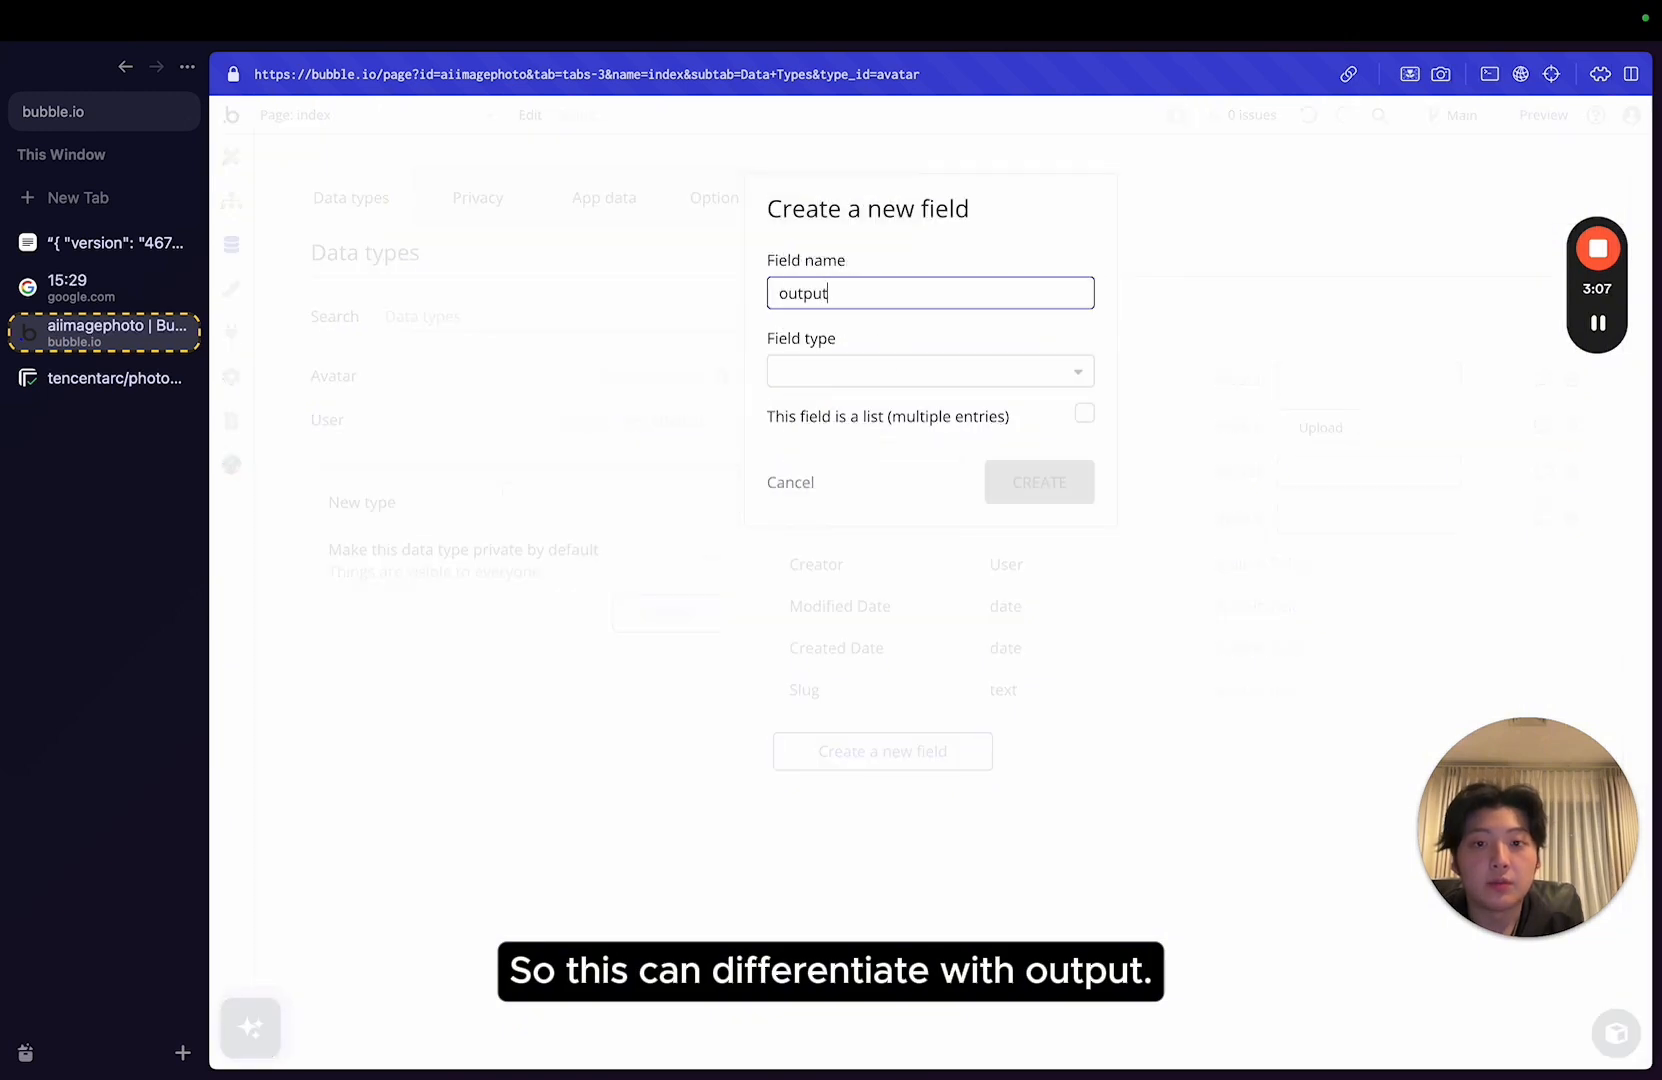
pyautogui.click(930, 370)
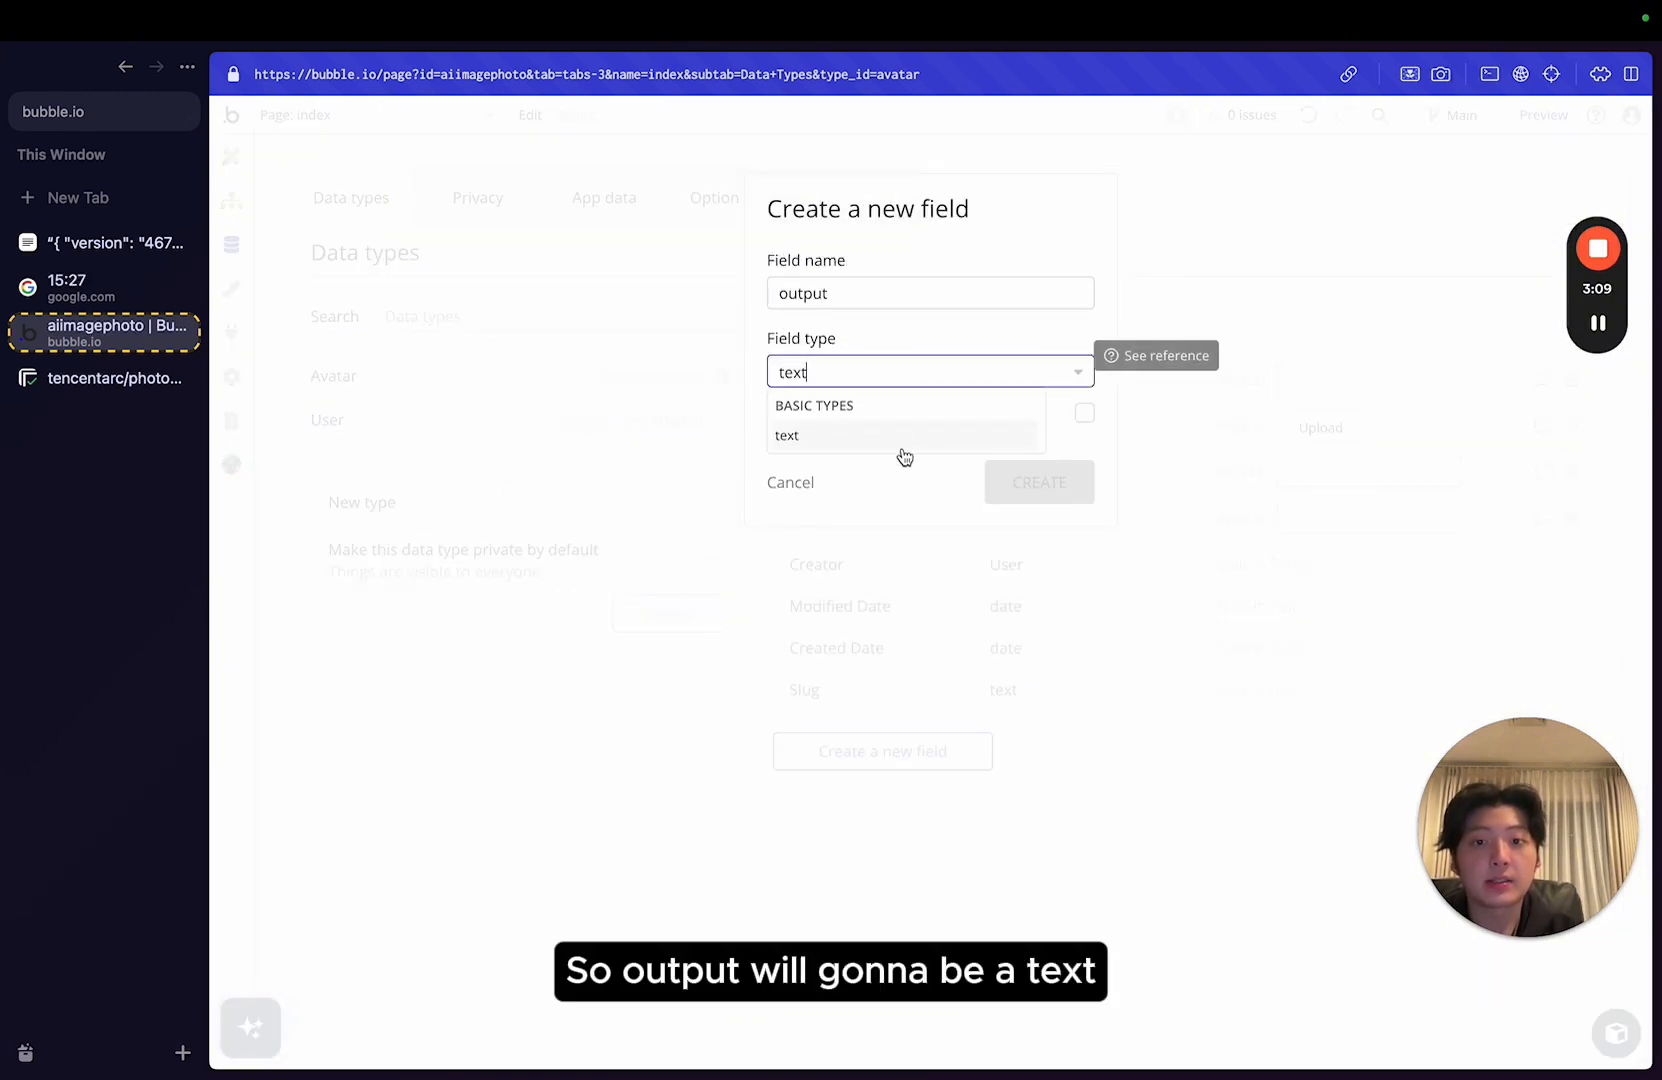
pyautogui.click(786, 434)
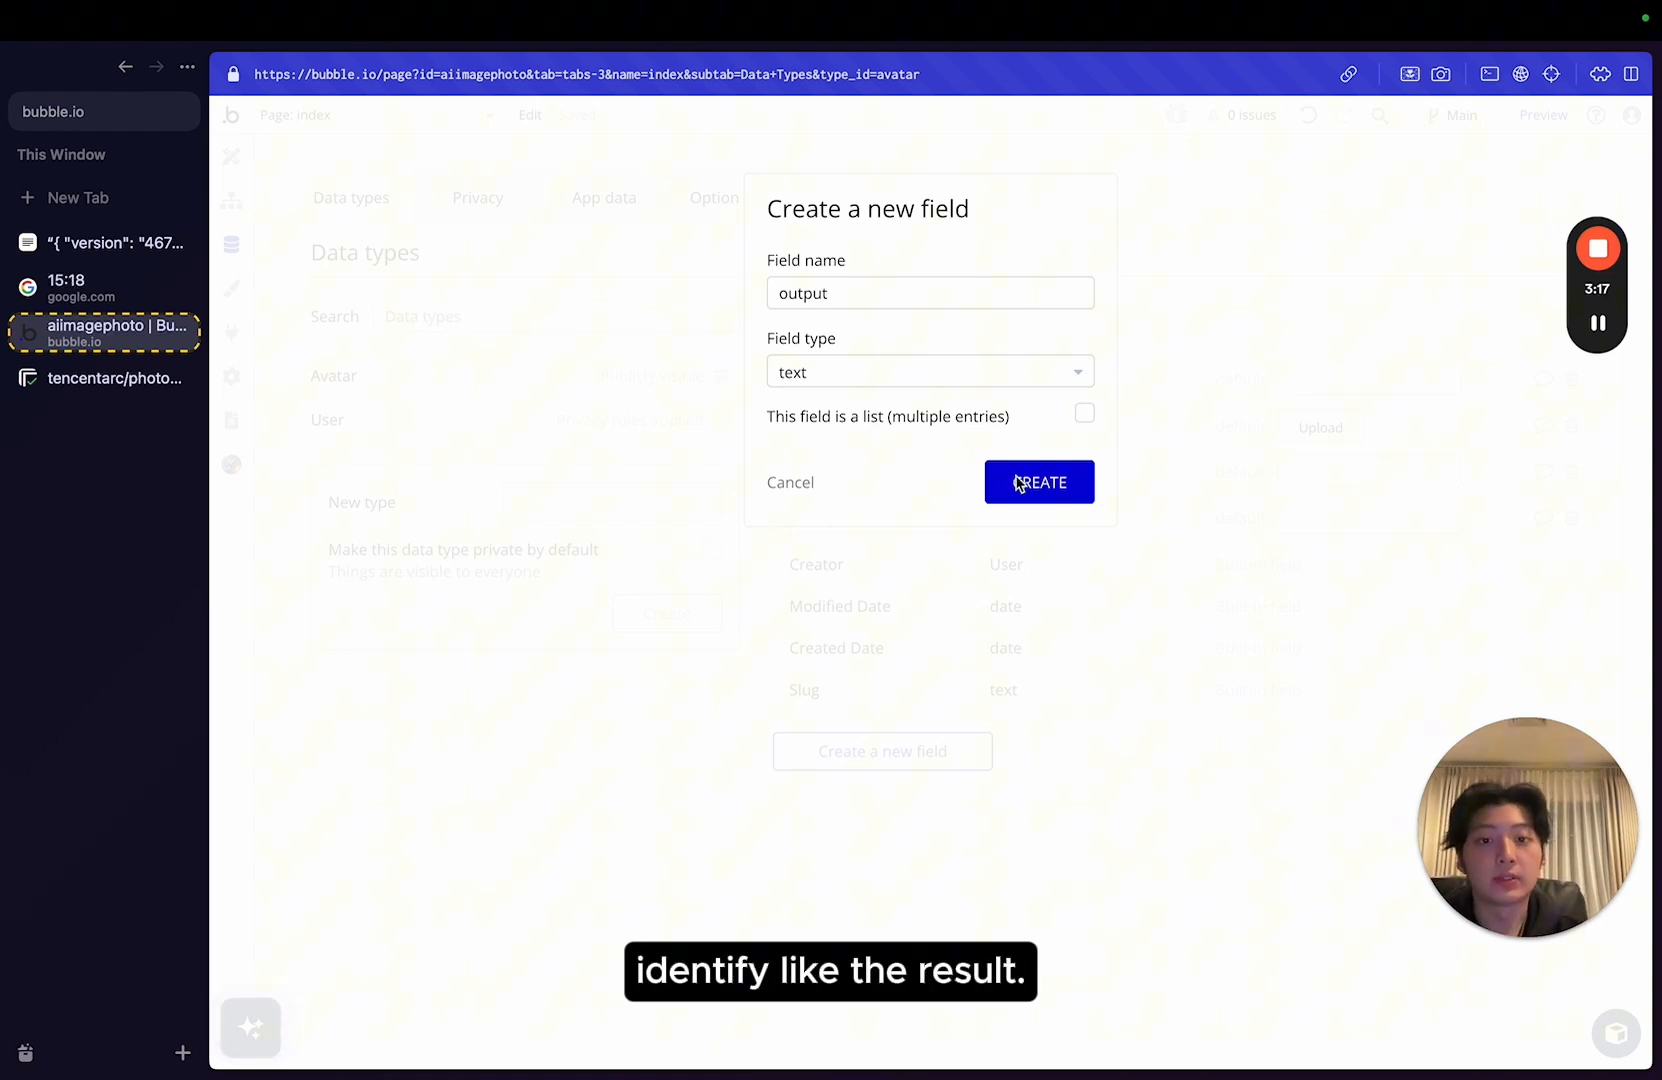
# Create the output field and expose Avatar through the Data API.
pyautogui.click(1038, 482)
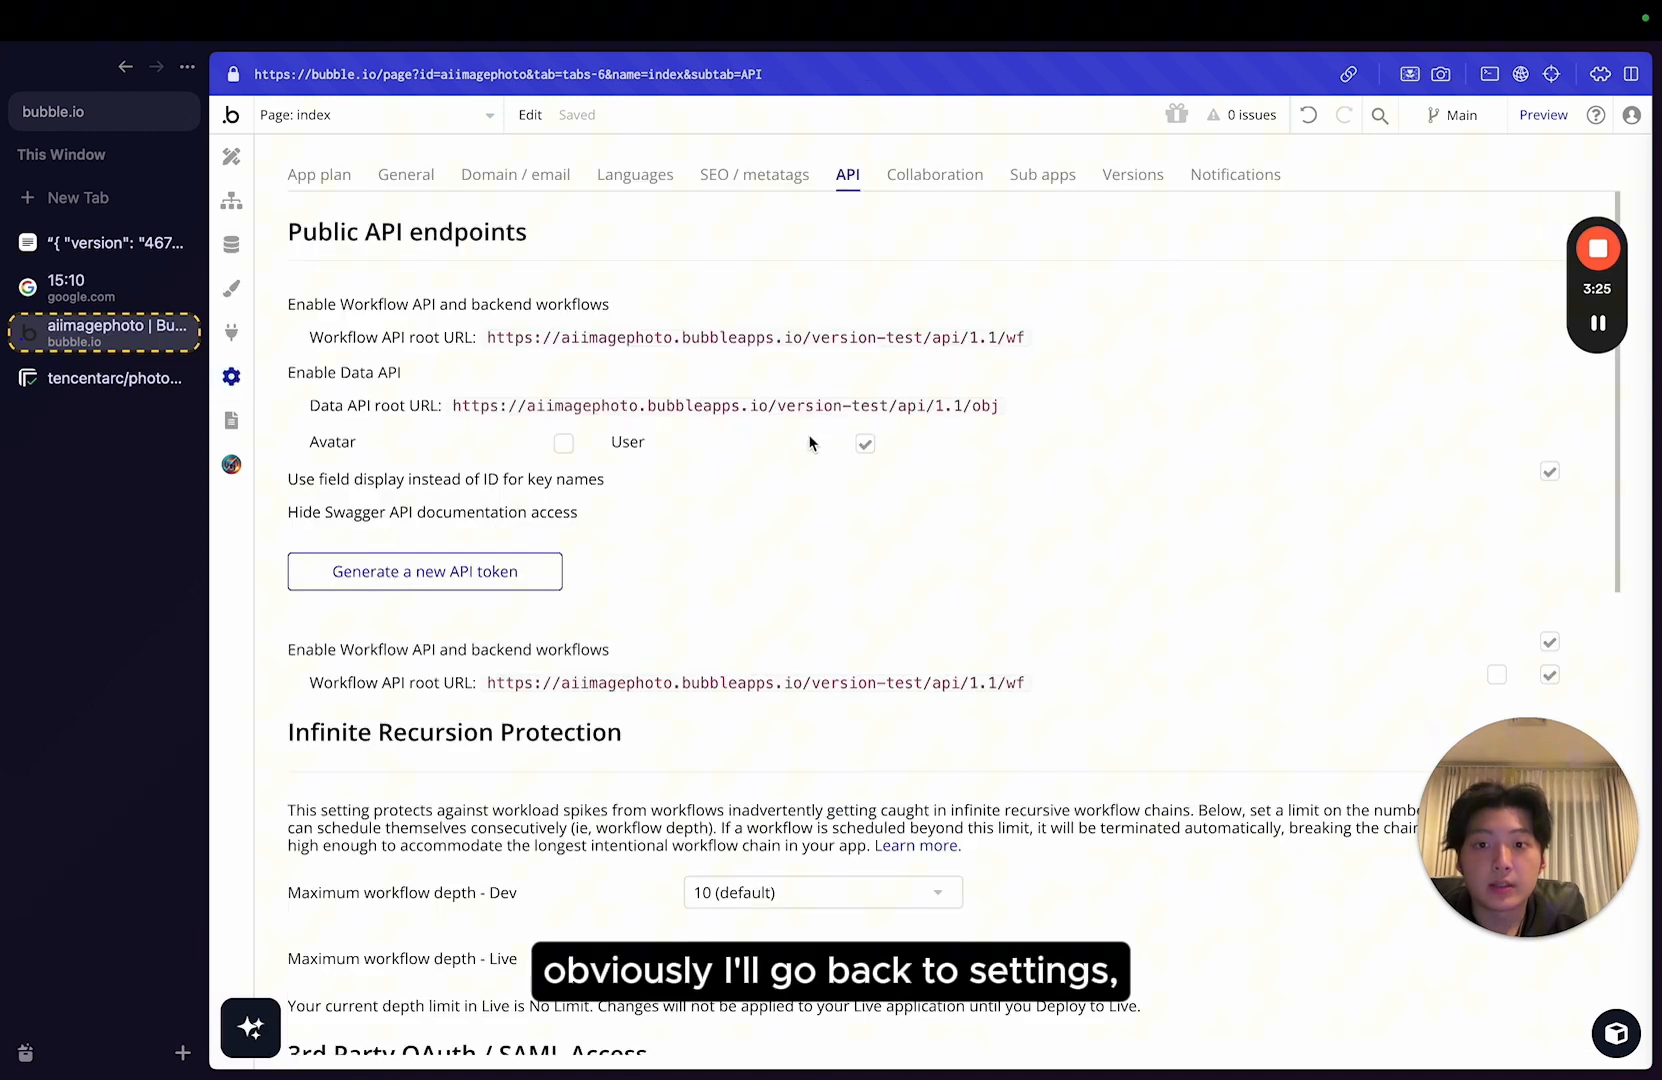
pyautogui.click(562, 444)
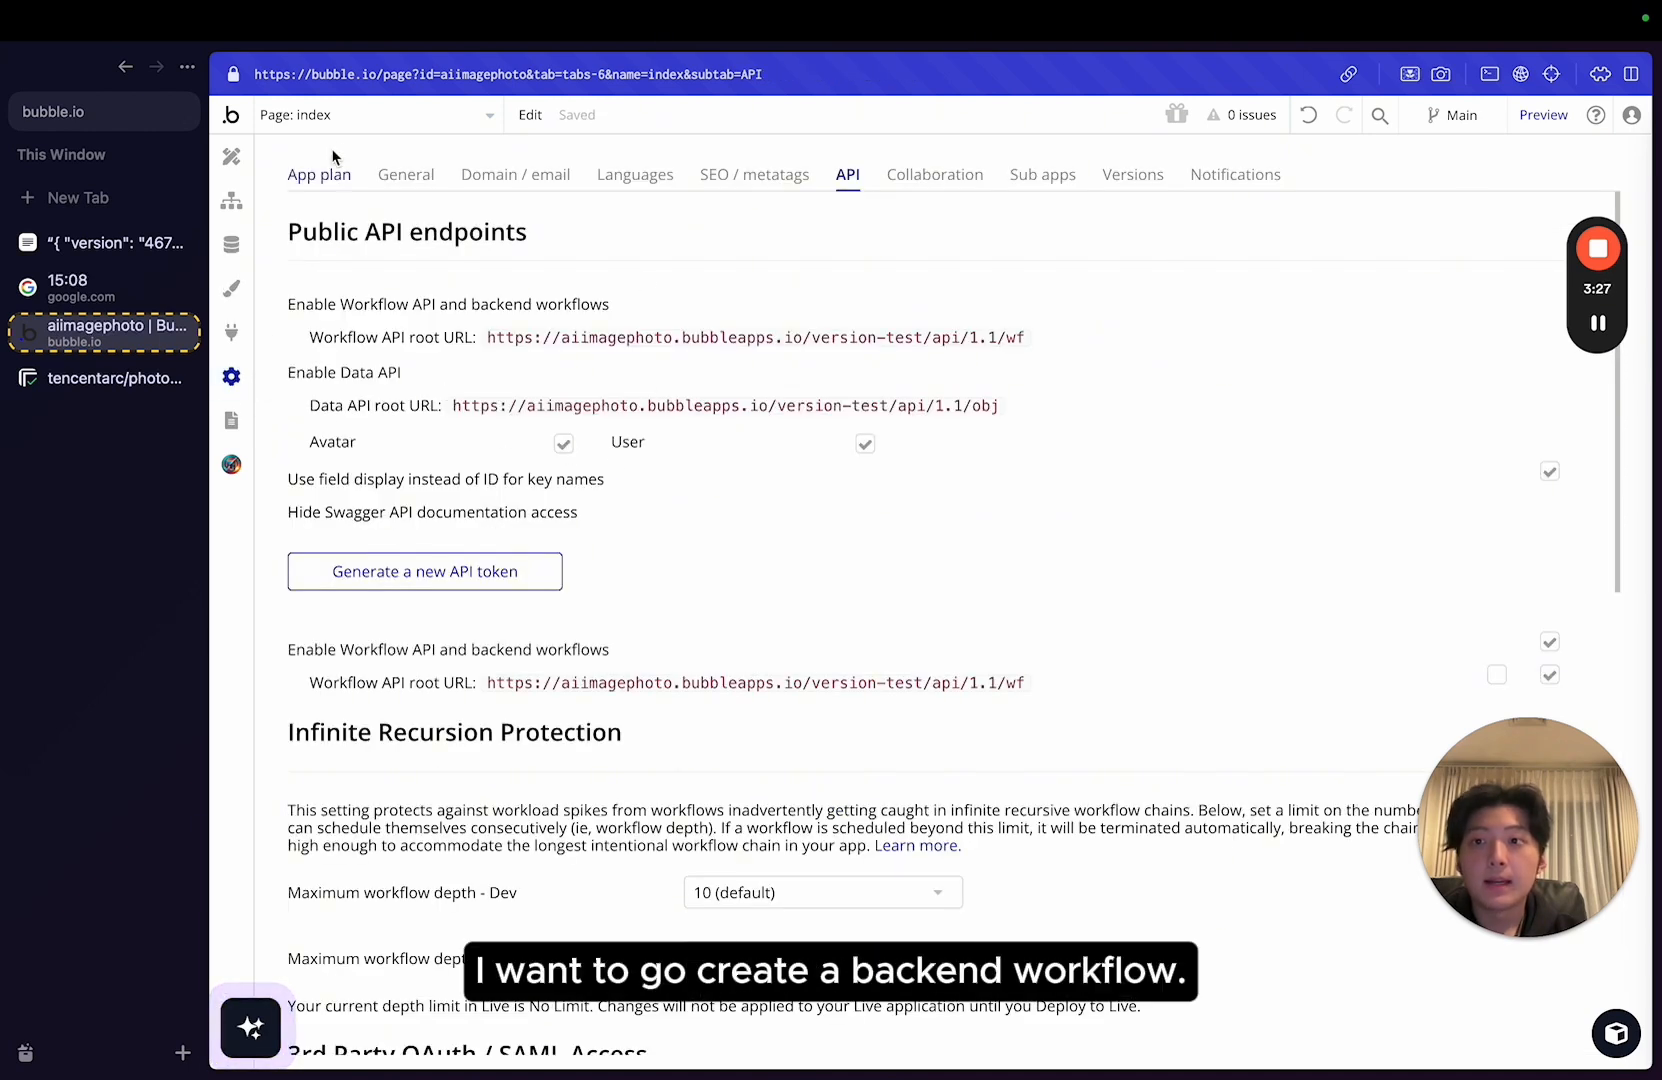
pyautogui.click(232, 200)
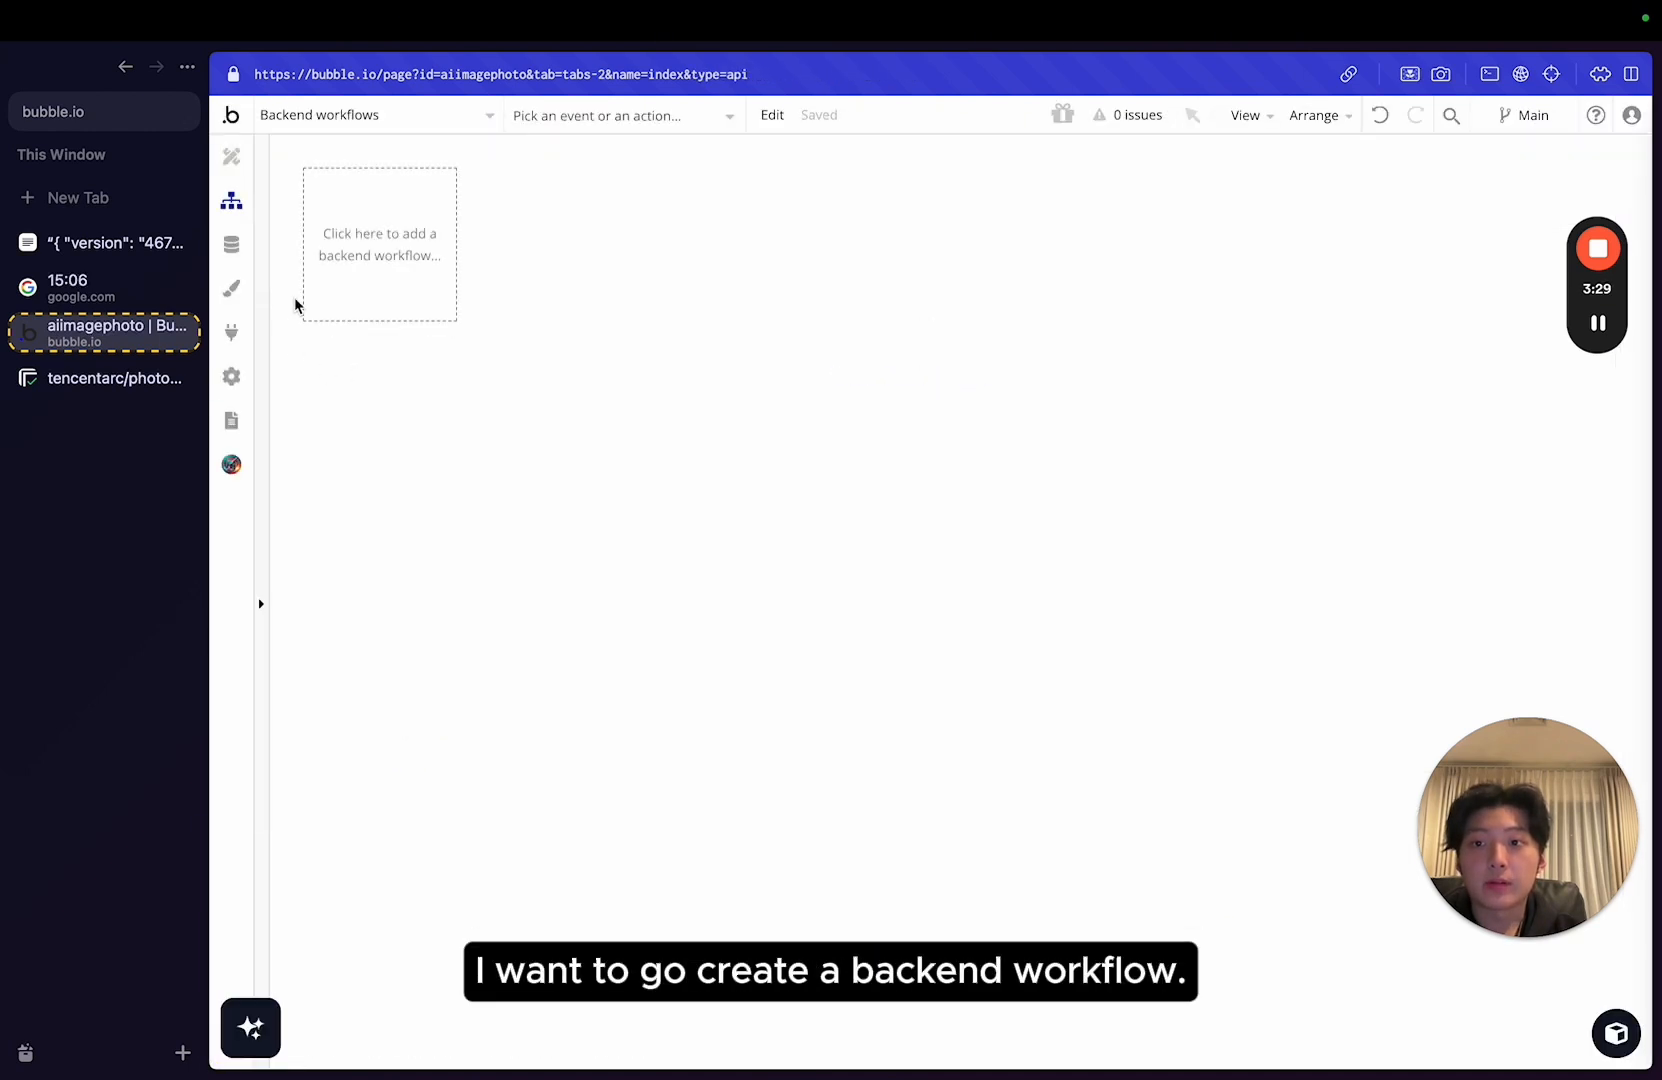
pyautogui.click(232, 332)
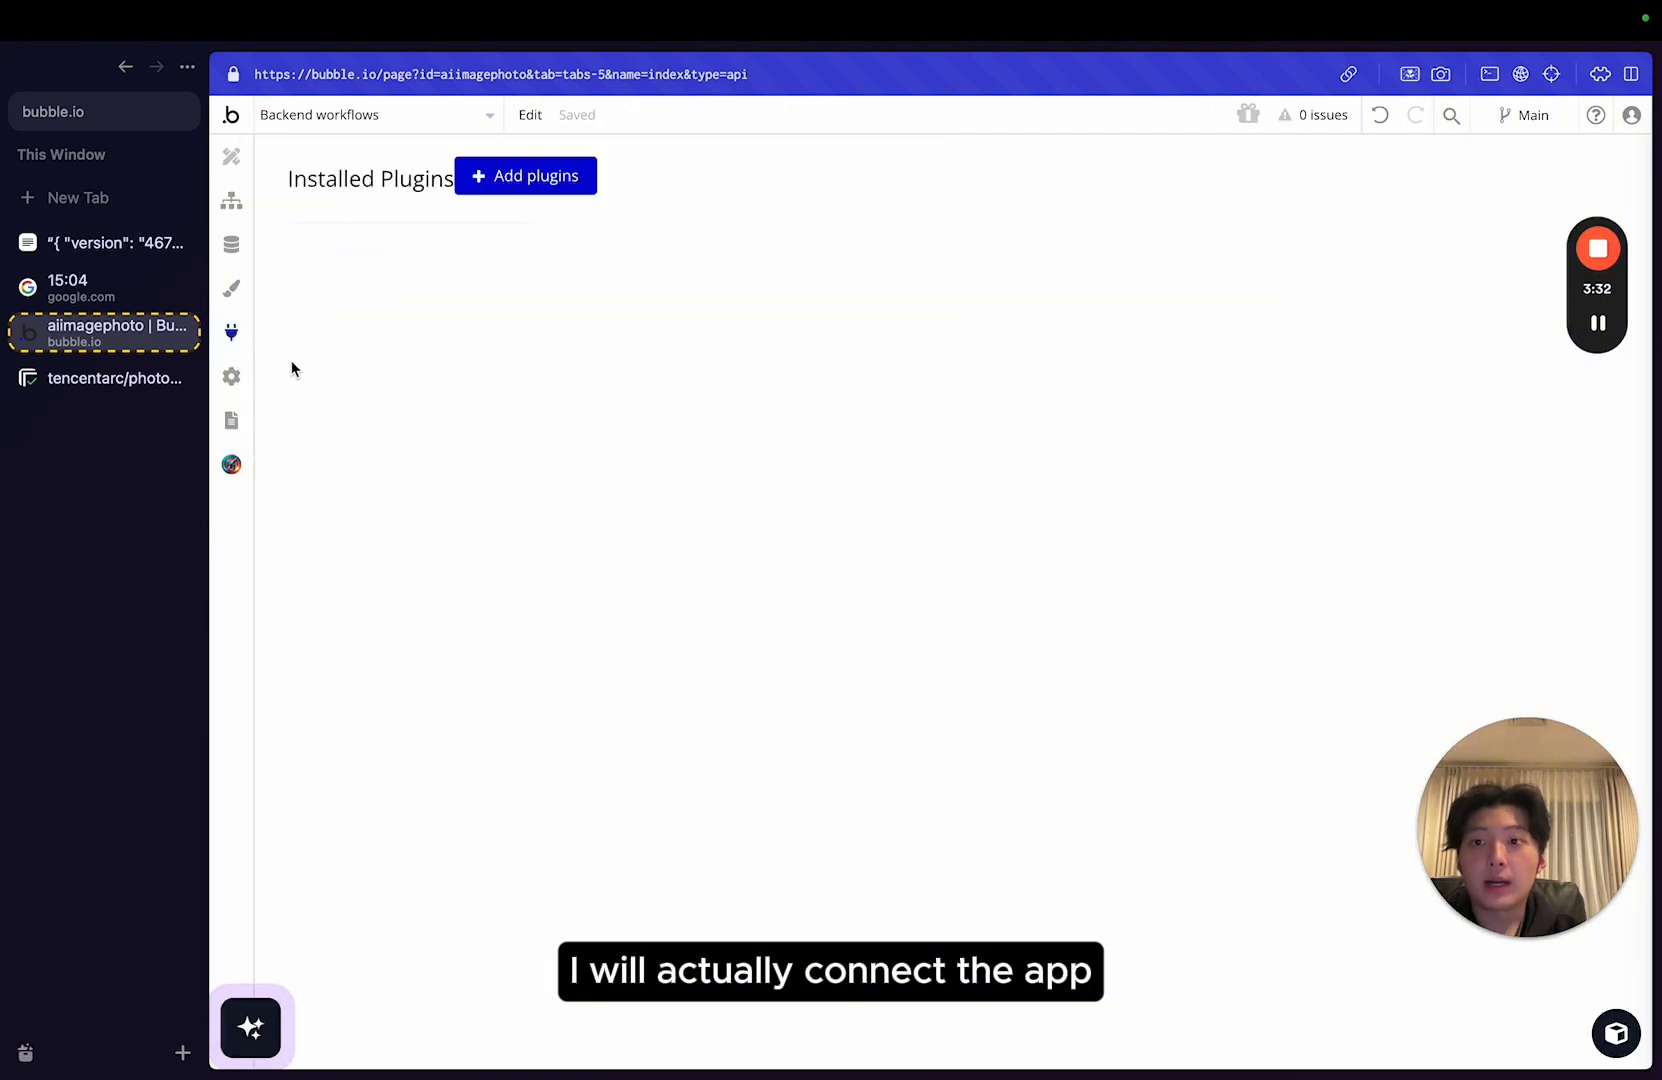
pyautogui.click(524, 176)
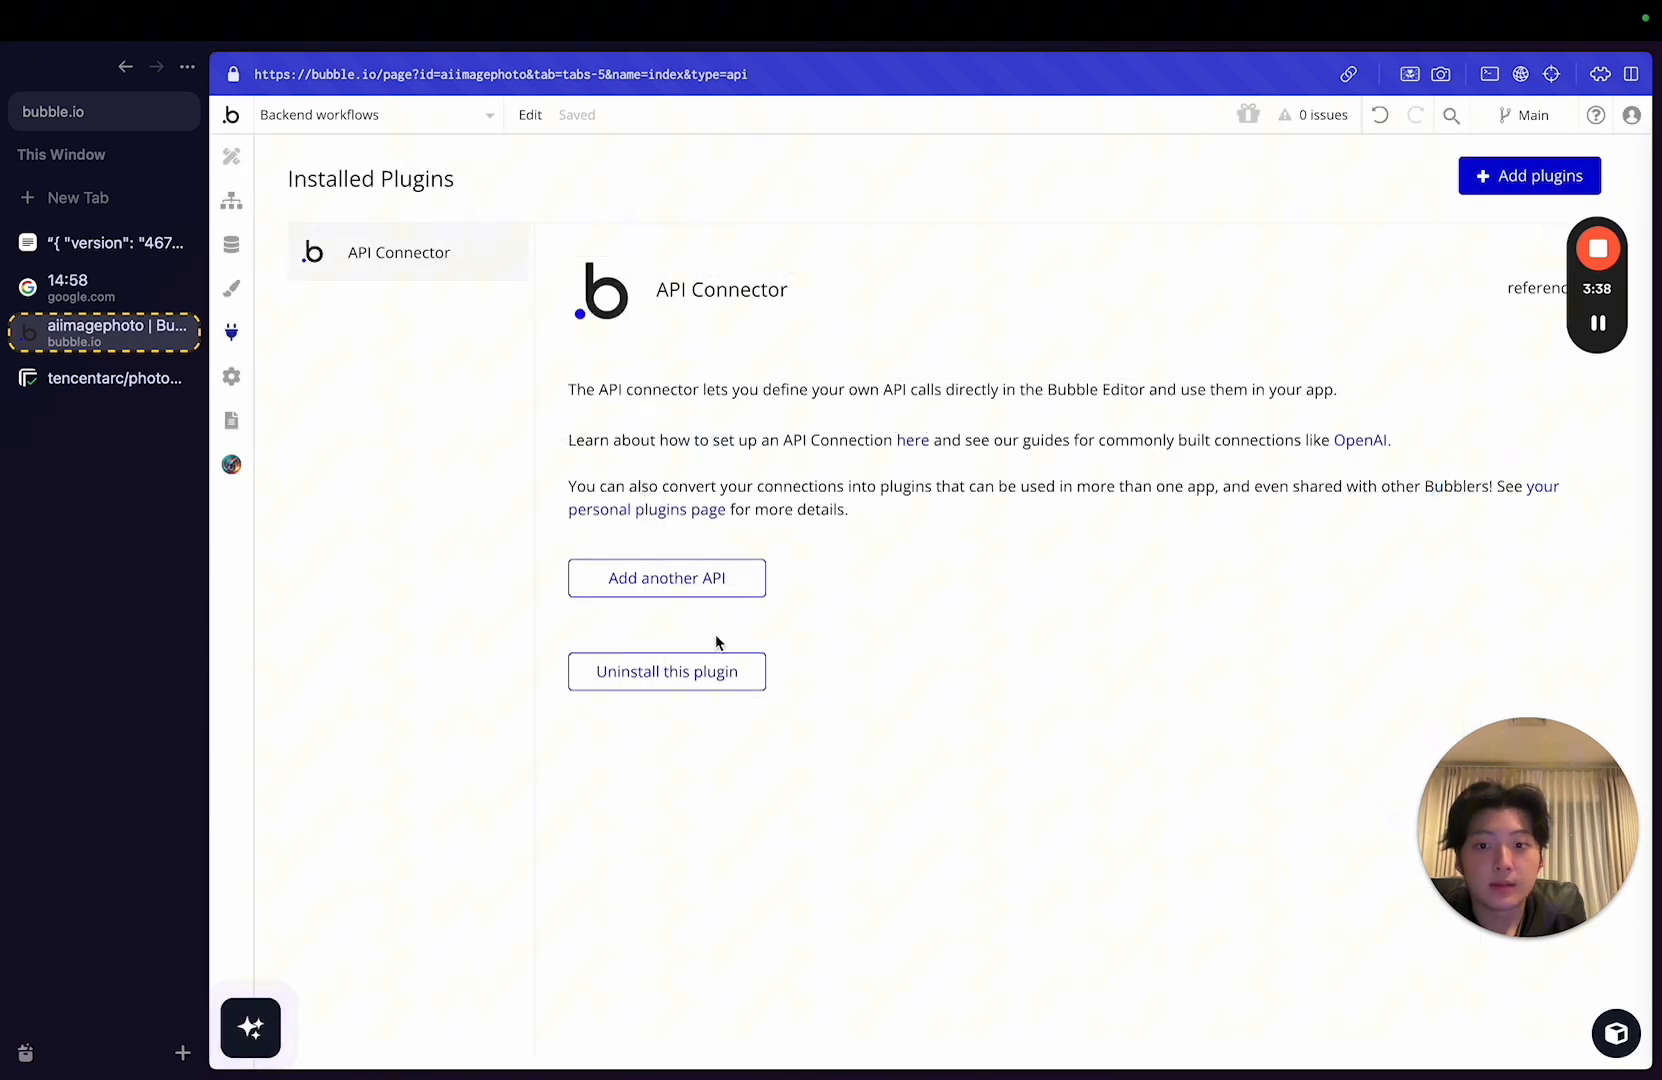
# In the API Connector add a Replicate API with an action call named anime using POST.
pyautogui.click(666, 578)
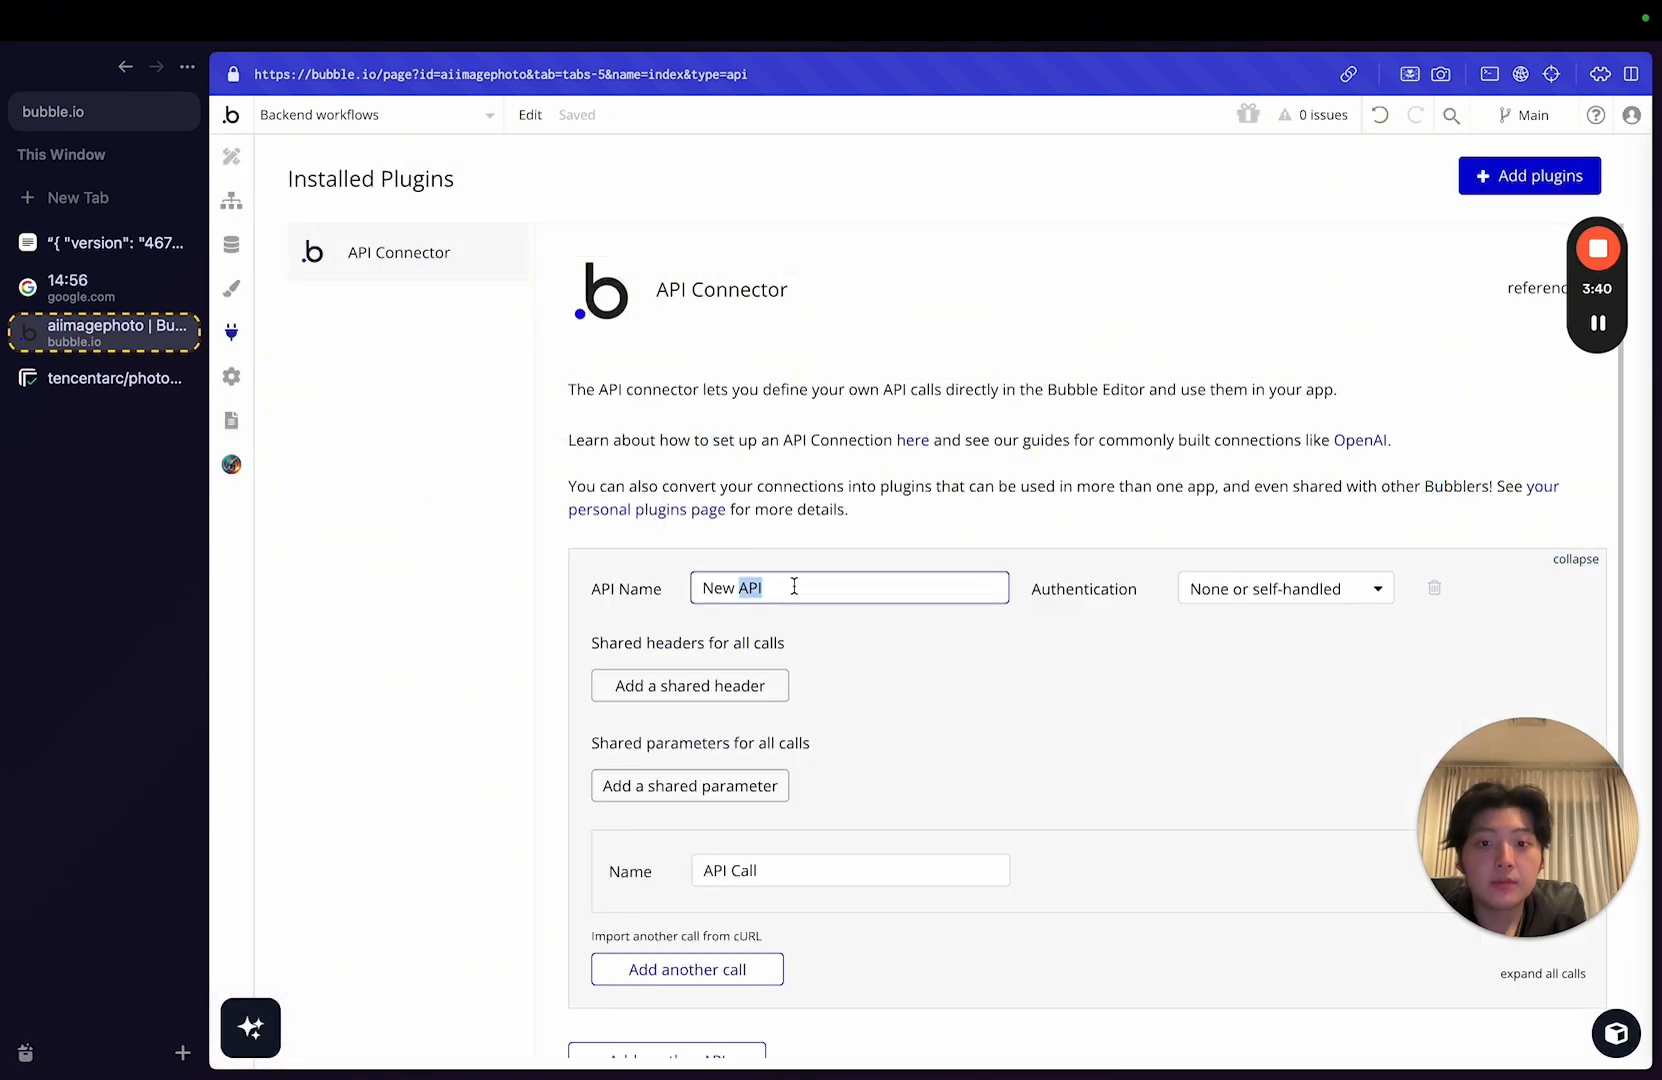
pyautogui.write('Replicate')
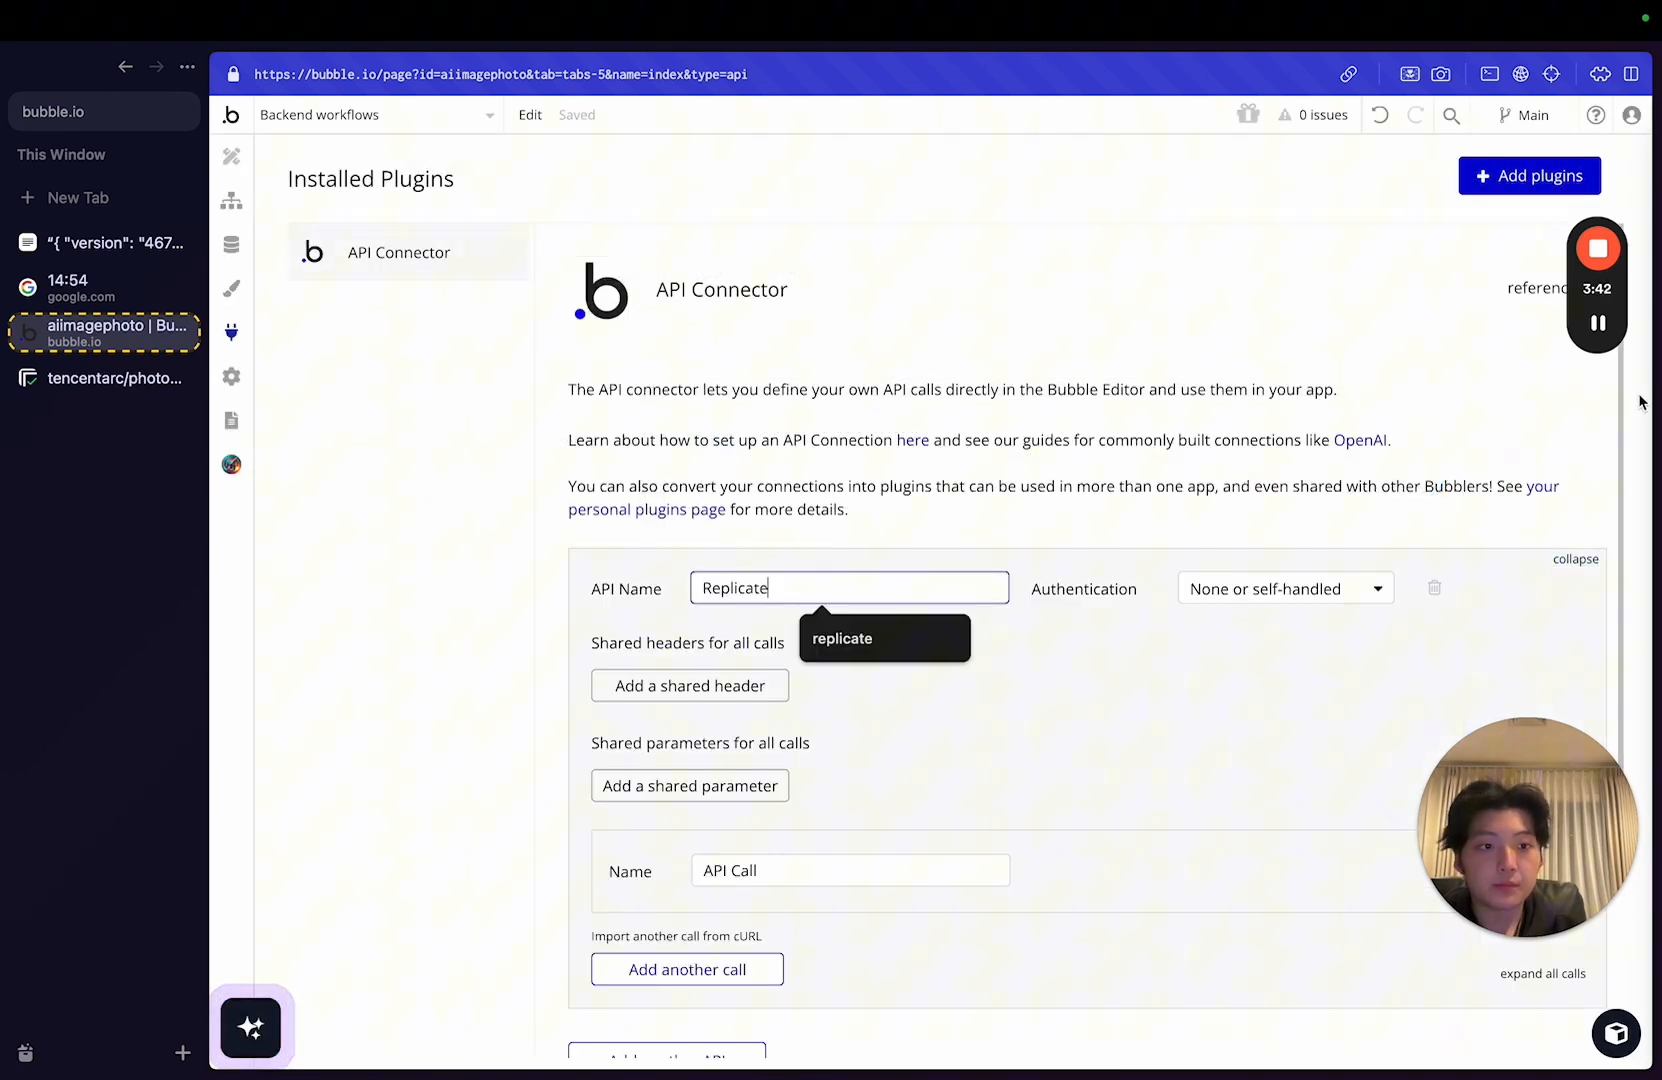
pyautogui.scroll(-3)
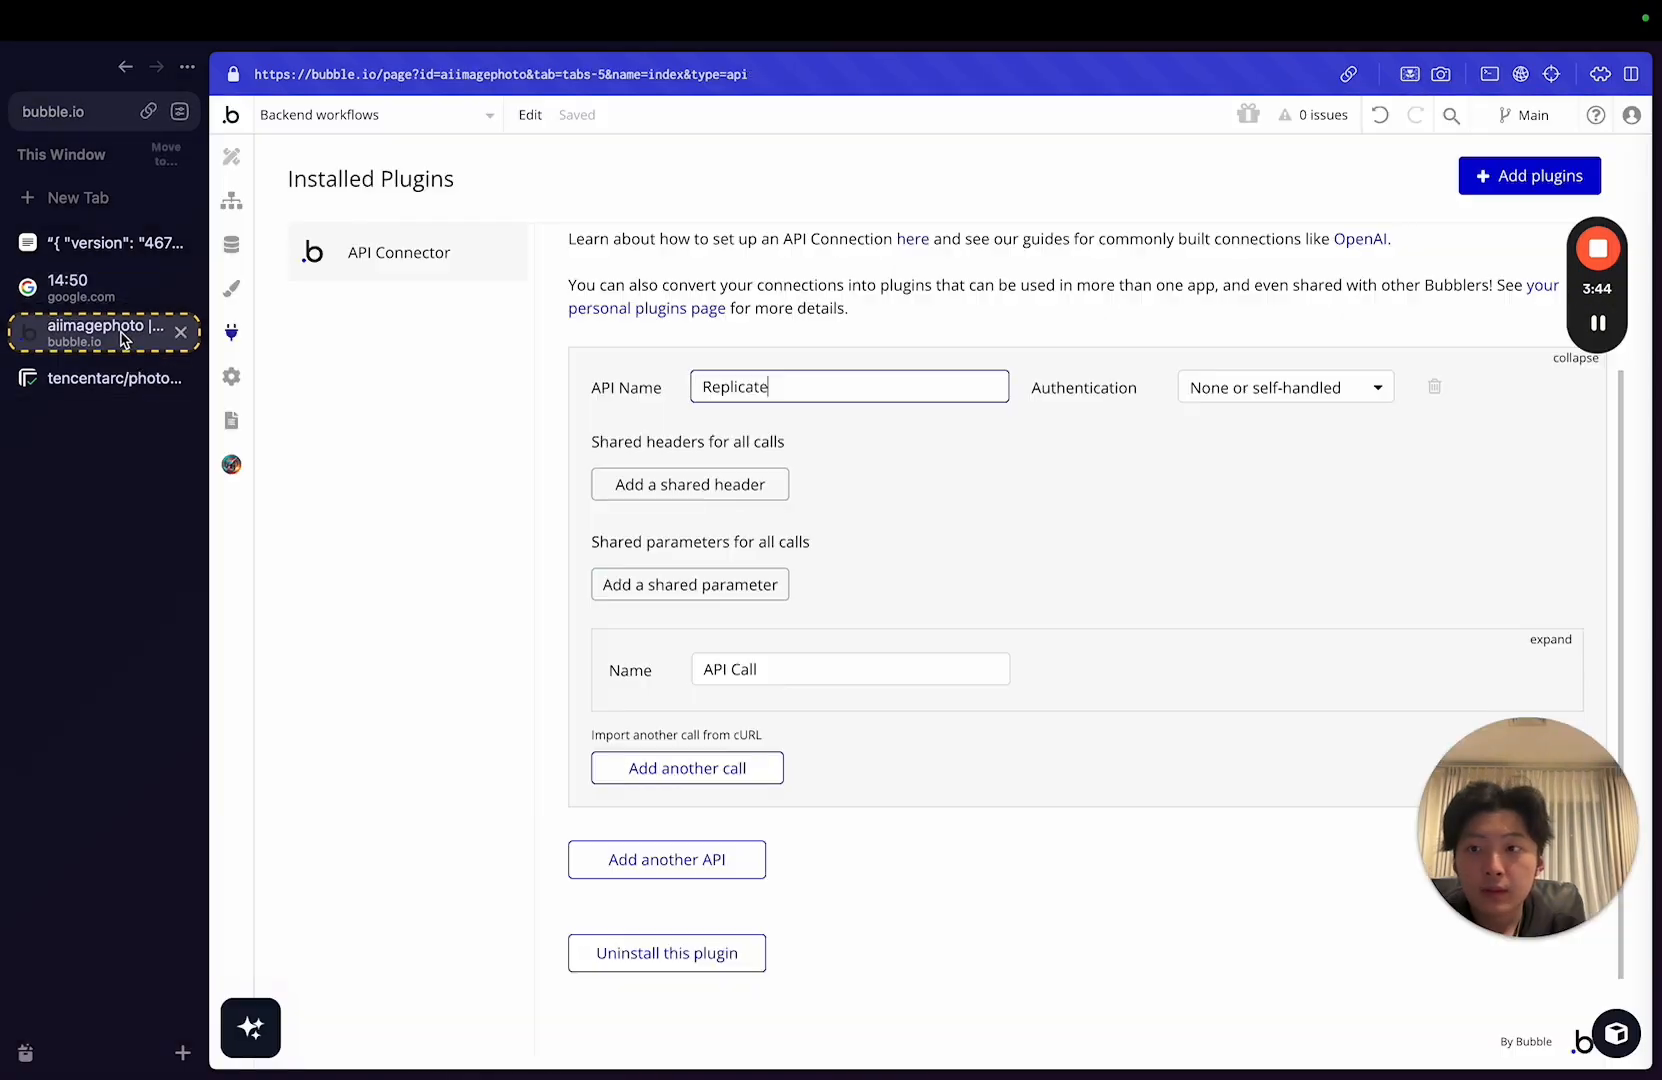
pyautogui.scroll(-3)
pyautogui.write('r')
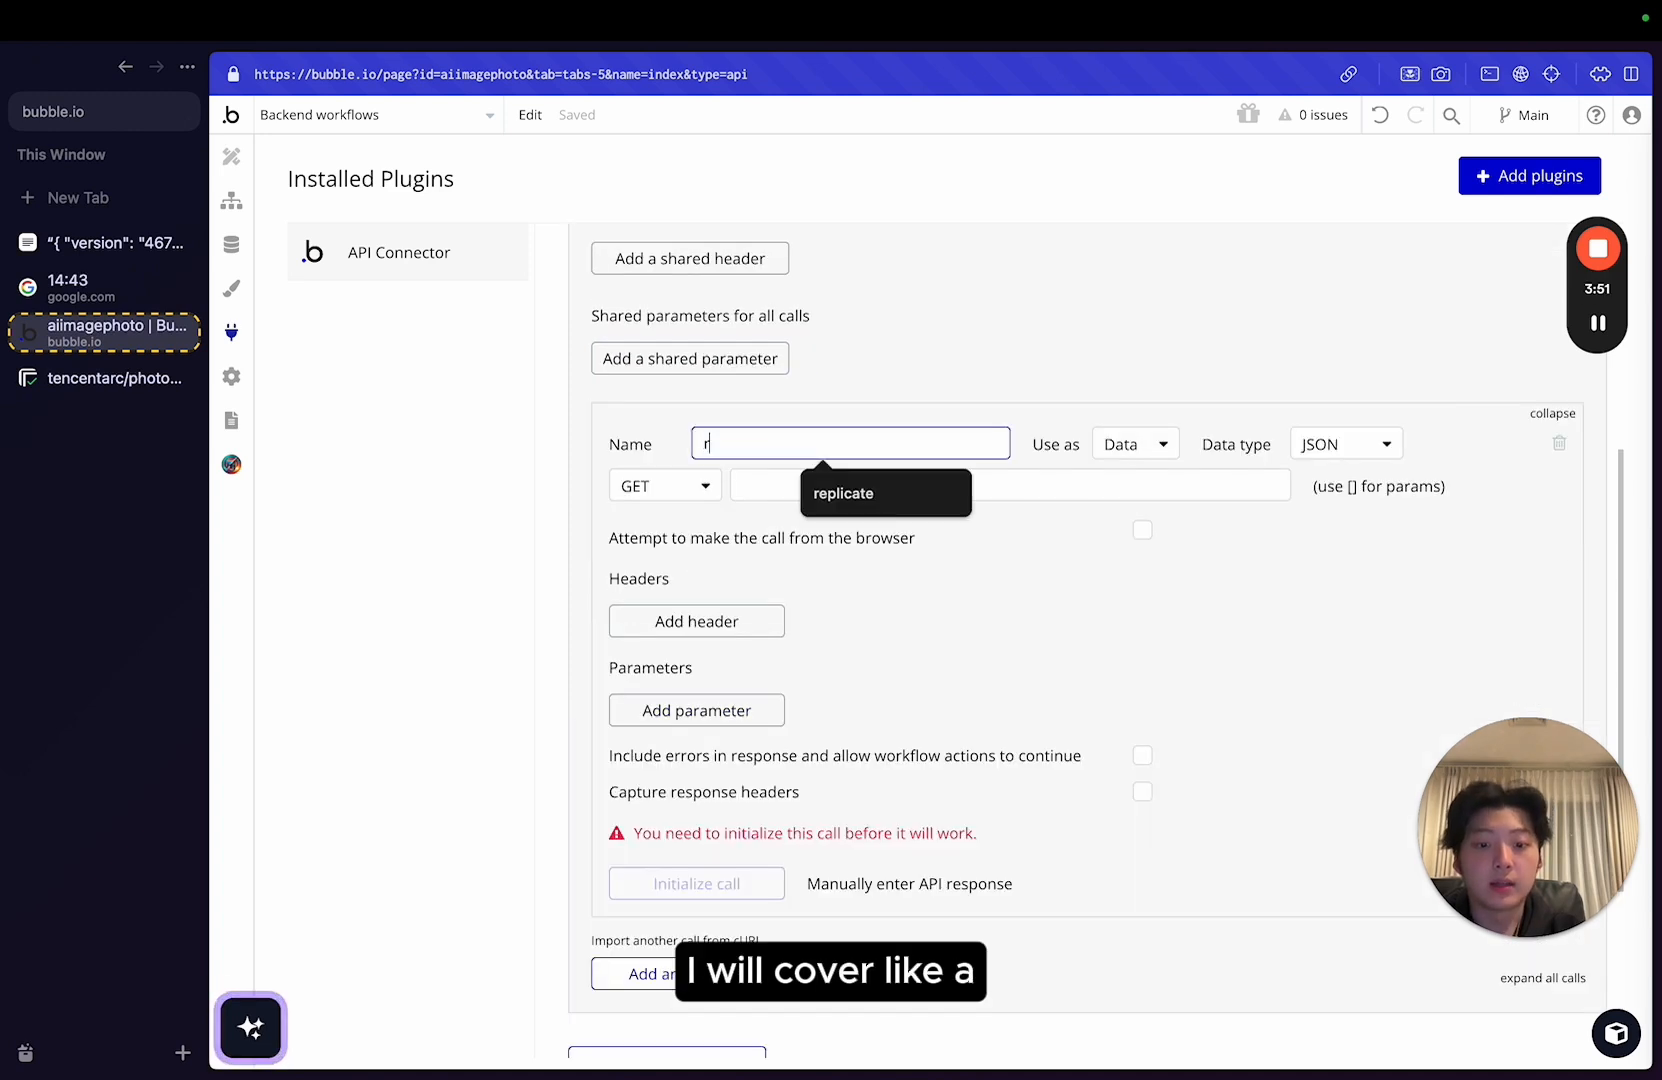
pyautogui.write('anime')
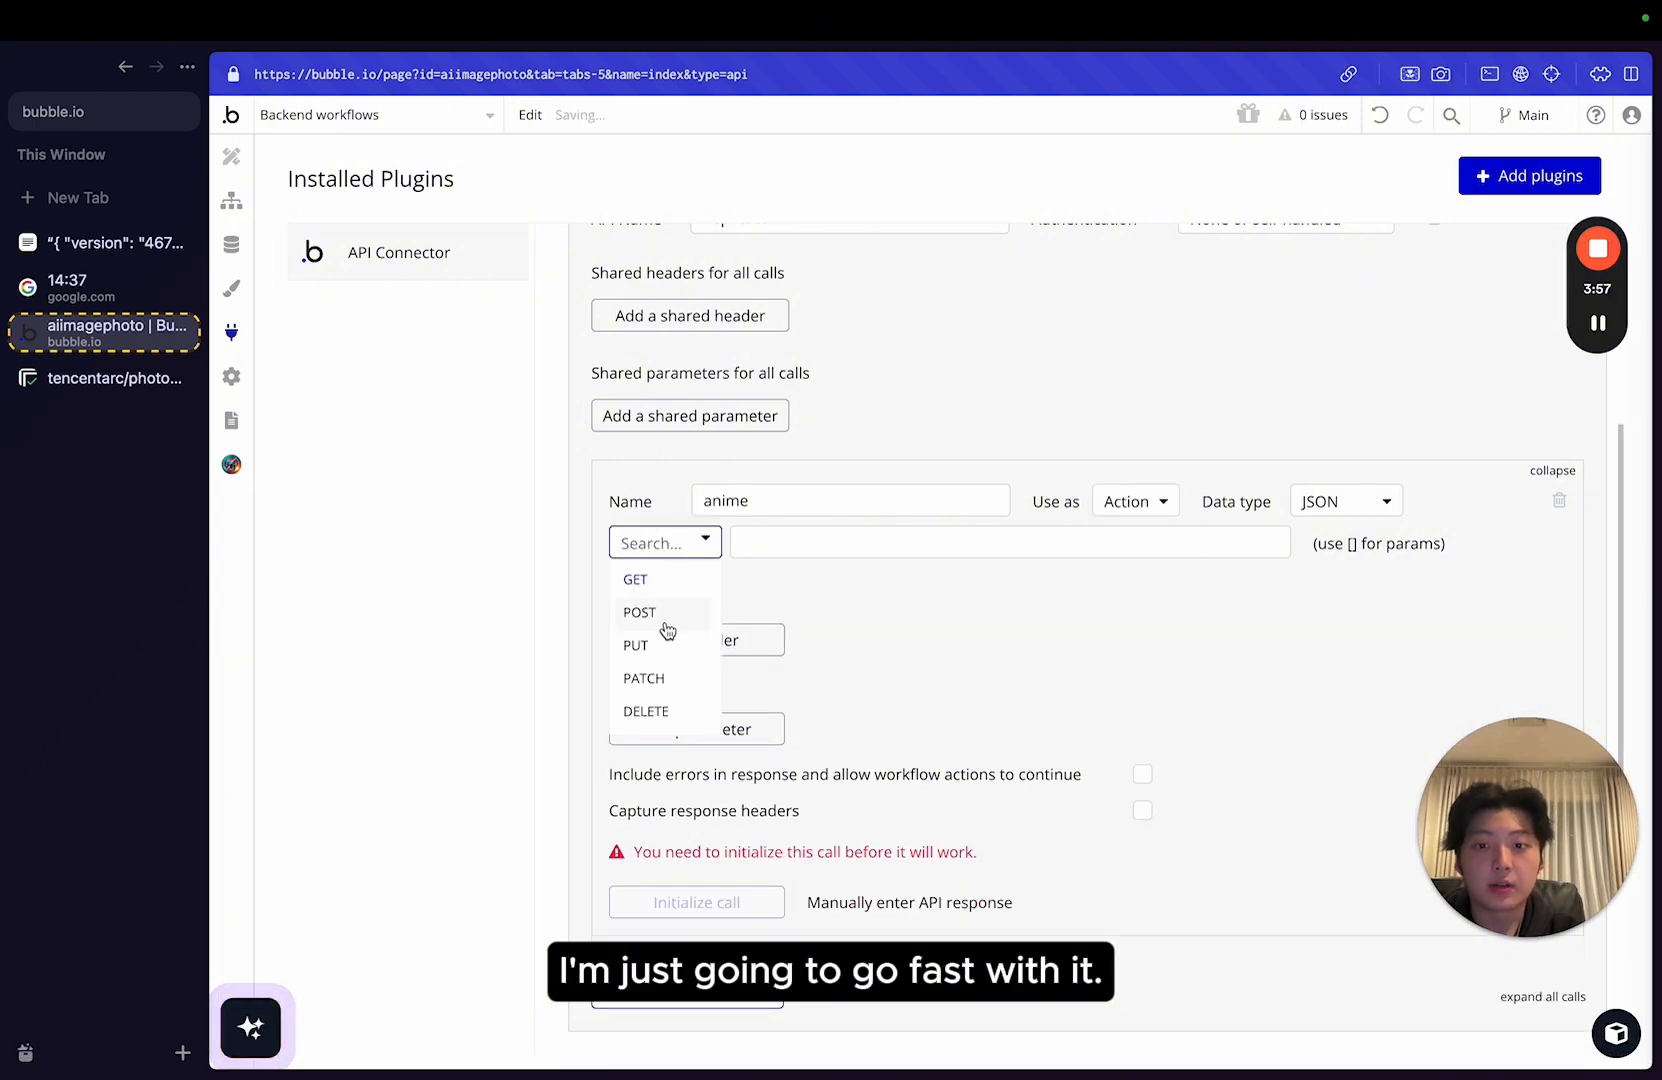
pyautogui.click(114, 378)
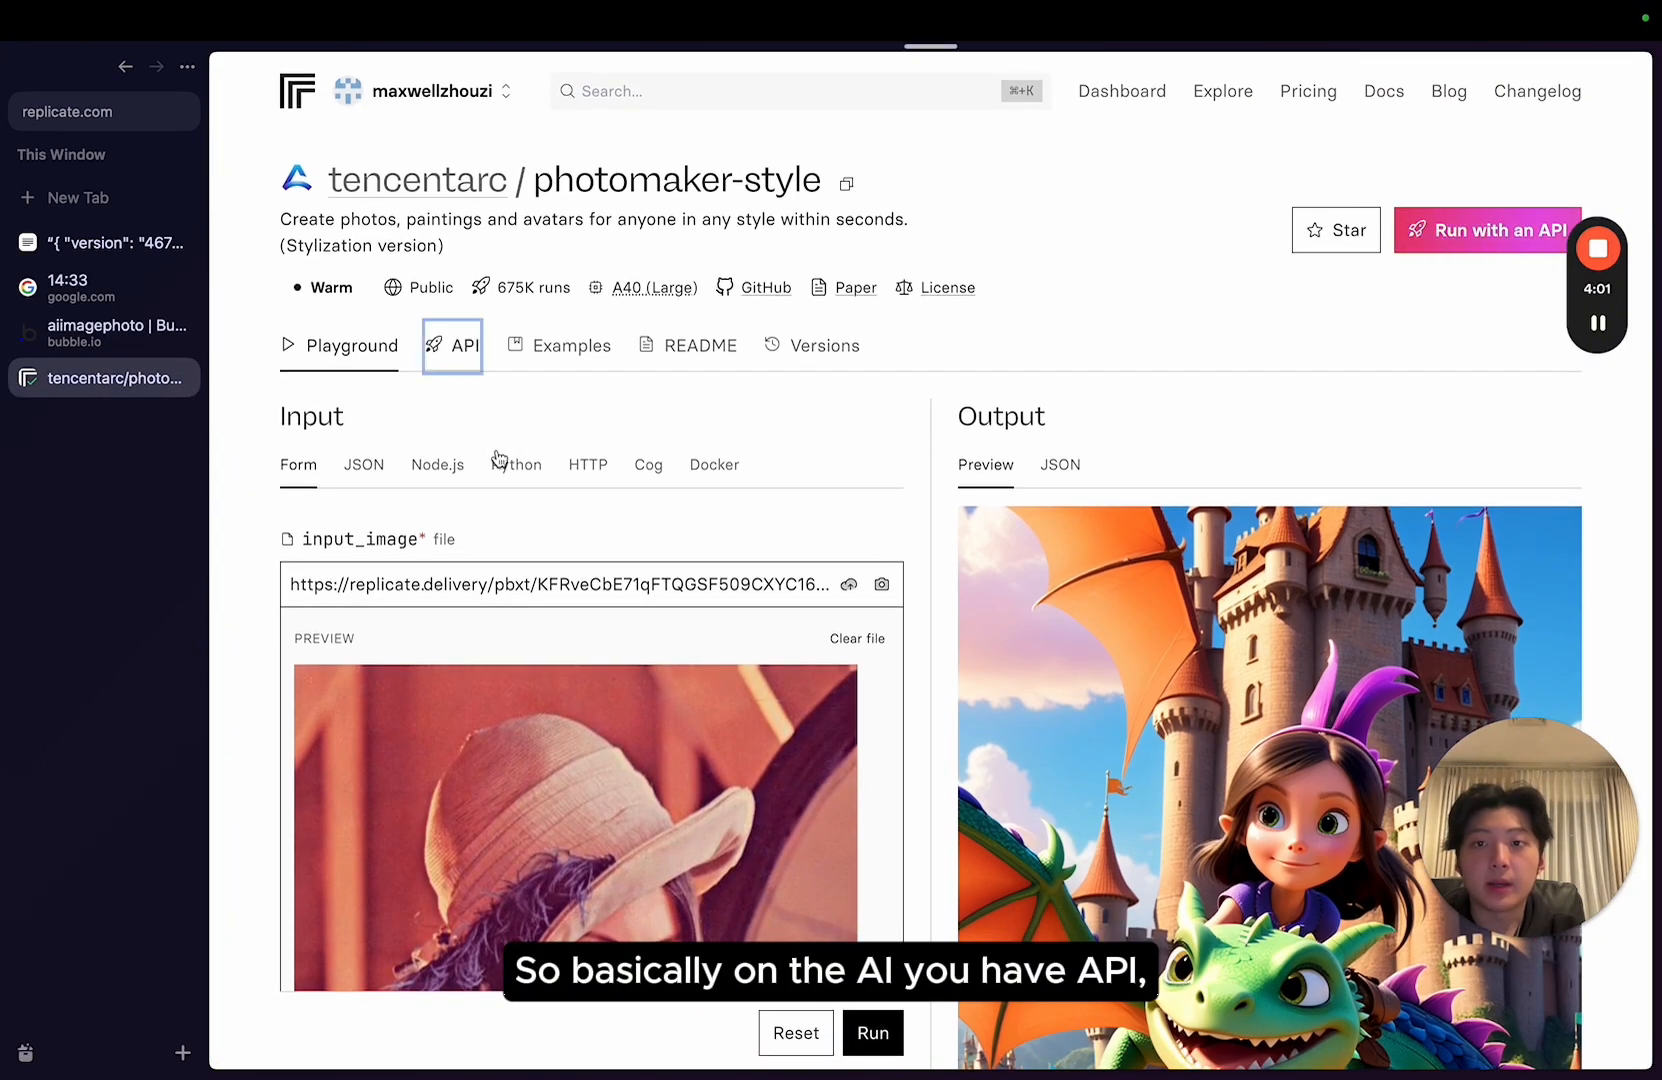
pyautogui.scroll(-3)
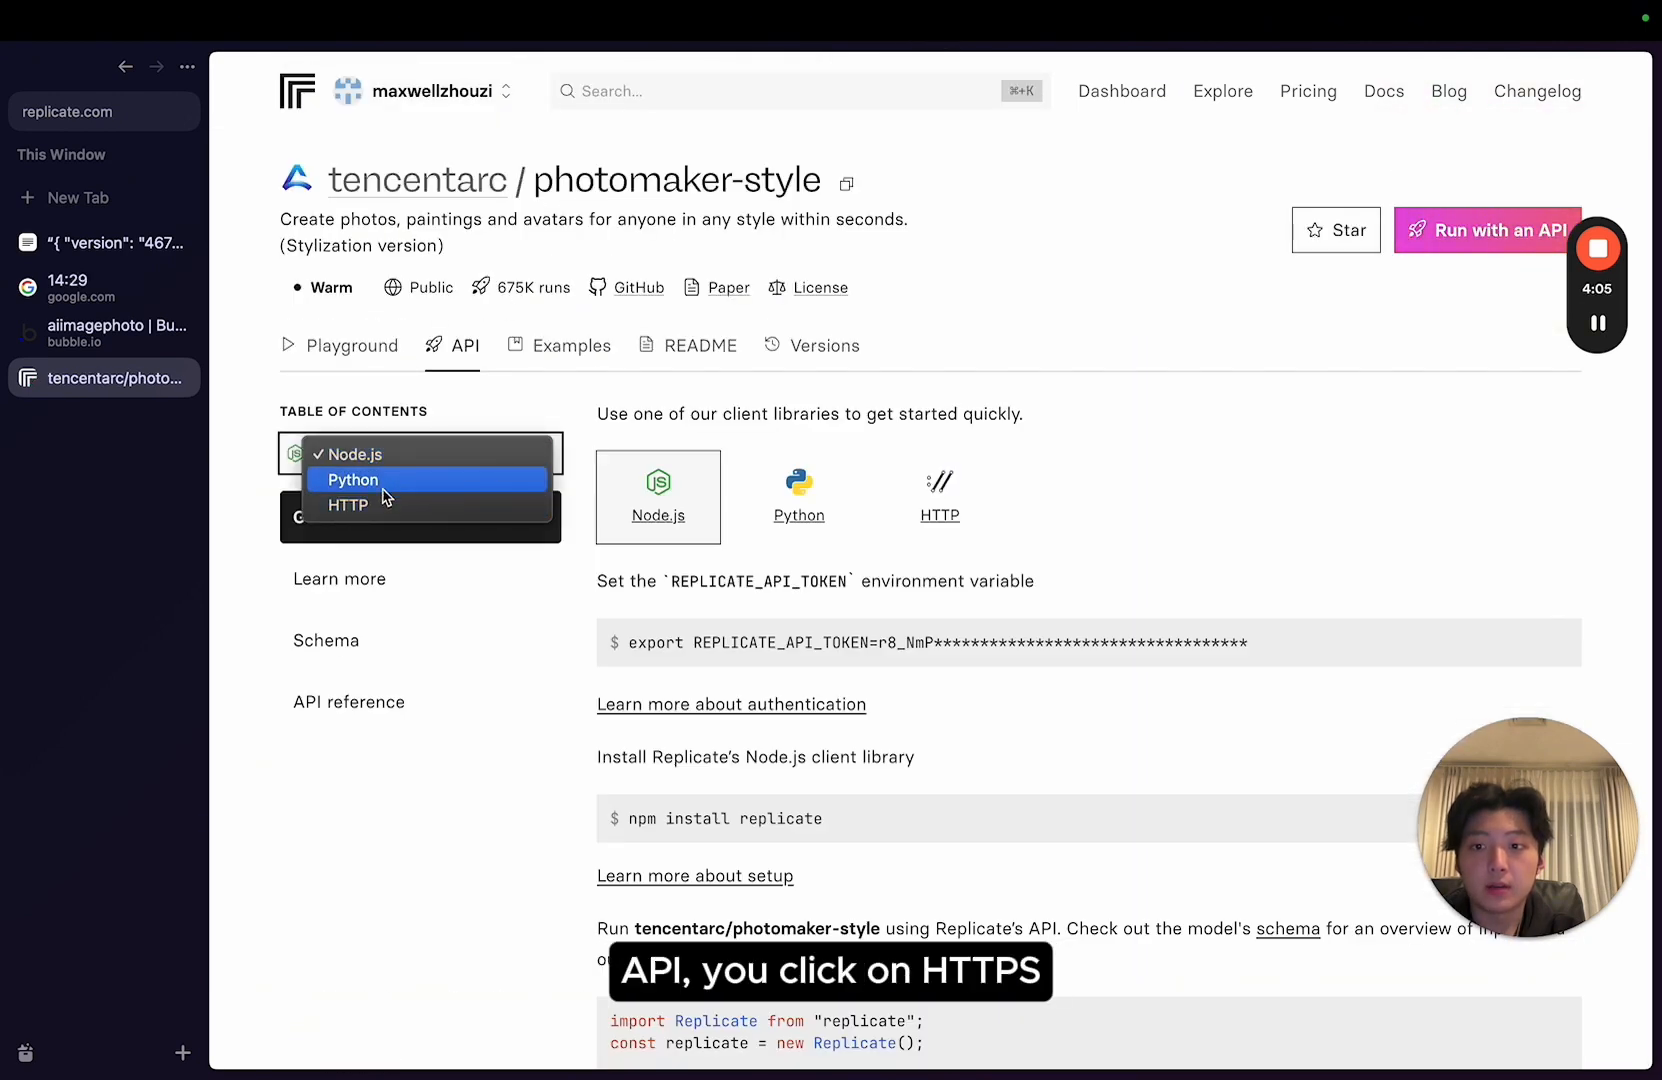
pyautogui.click(348, 504)
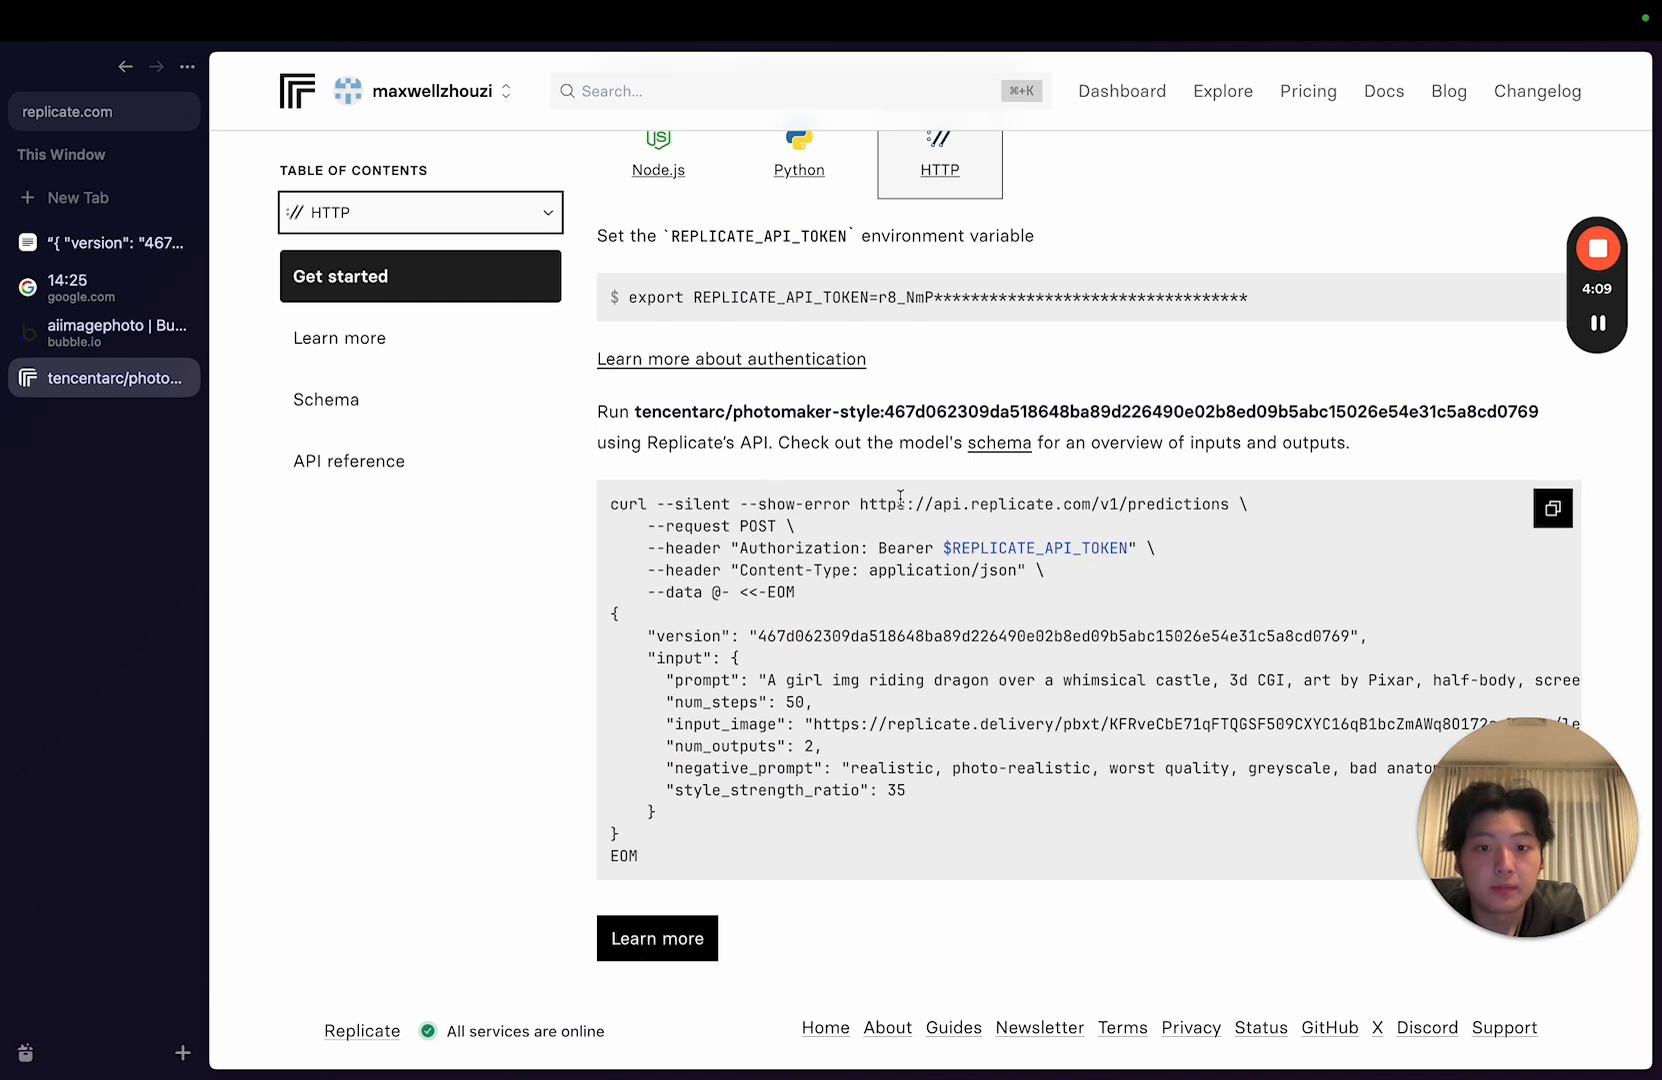
pyautogui.moveTo(860, 504); pyautogui.dragTo(1230, 504)
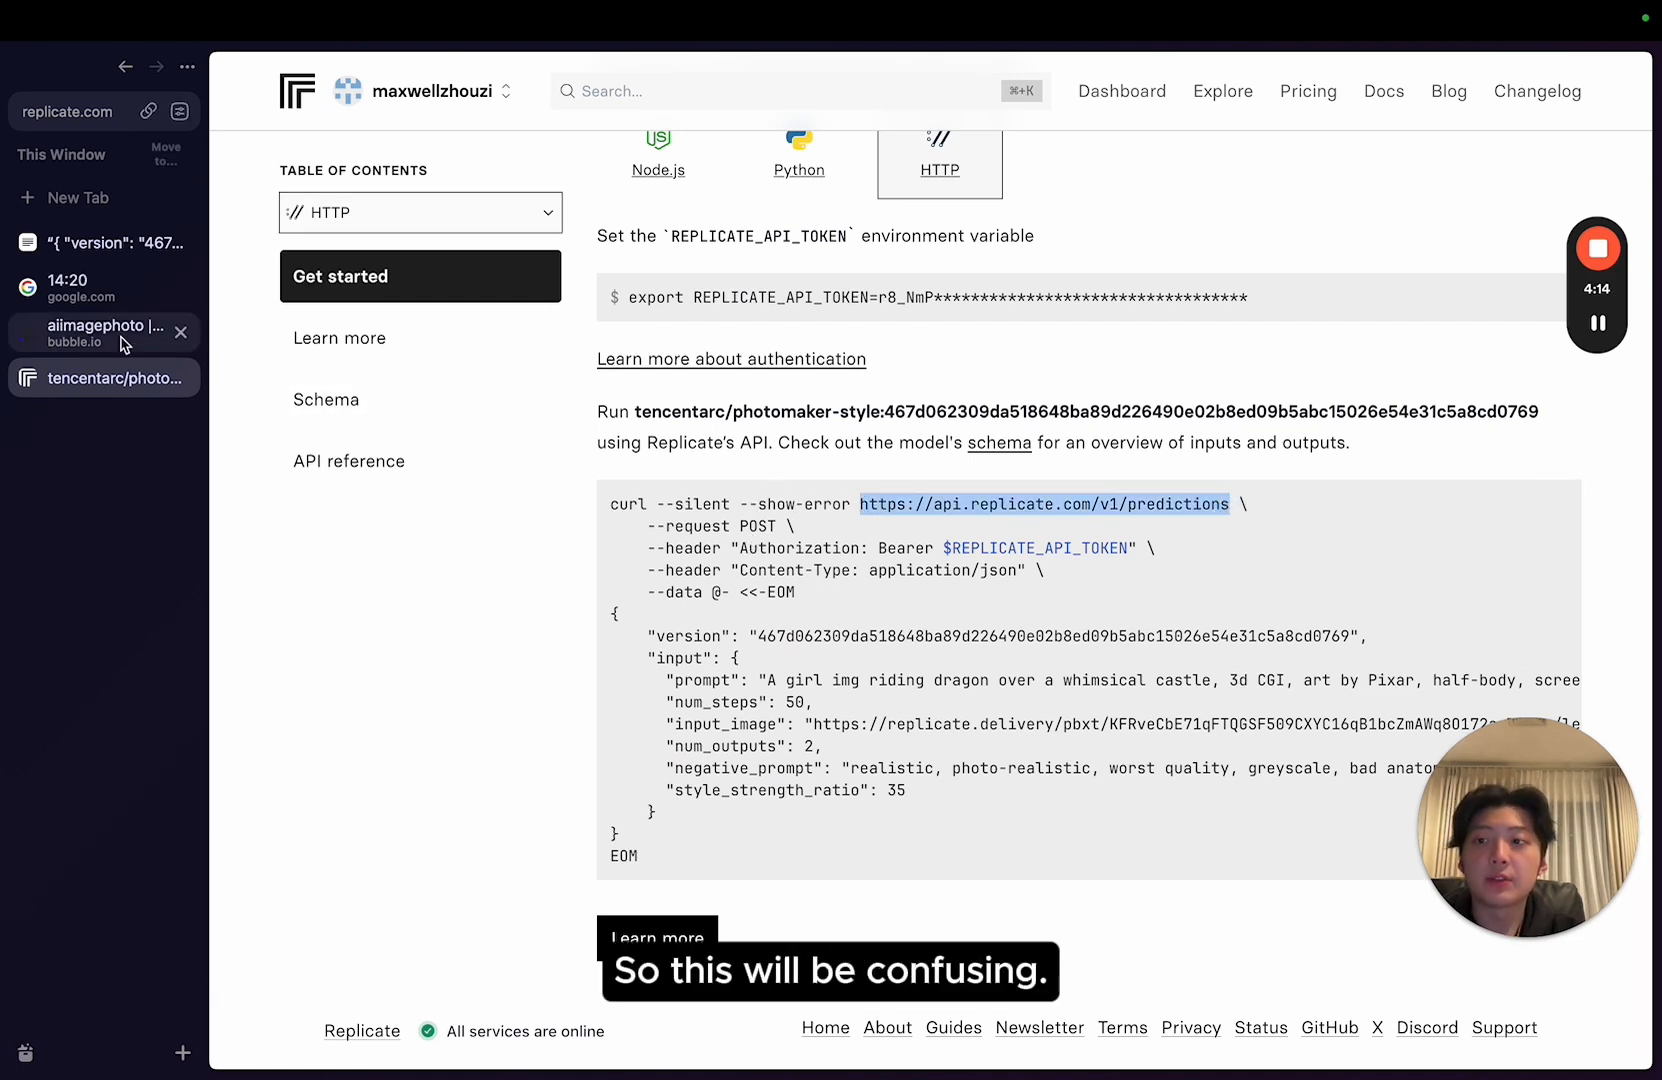
pyautogui.click(102, 332)
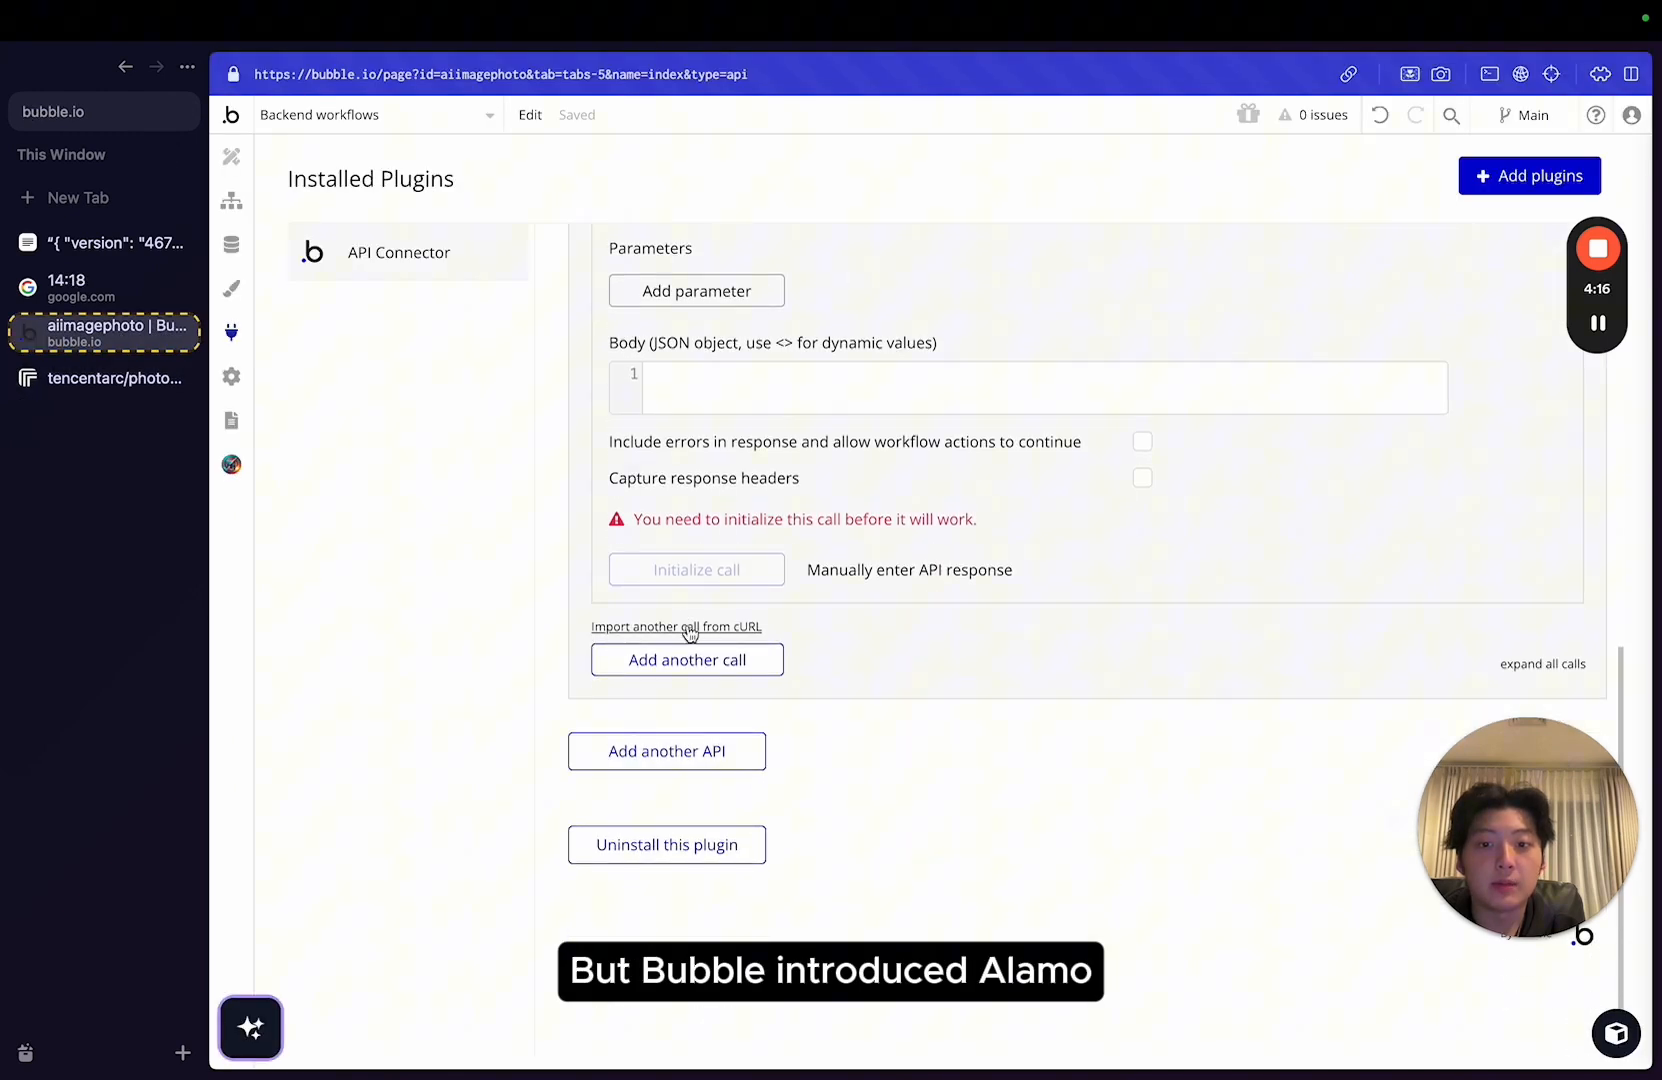
pyautogui.click(676, 626)
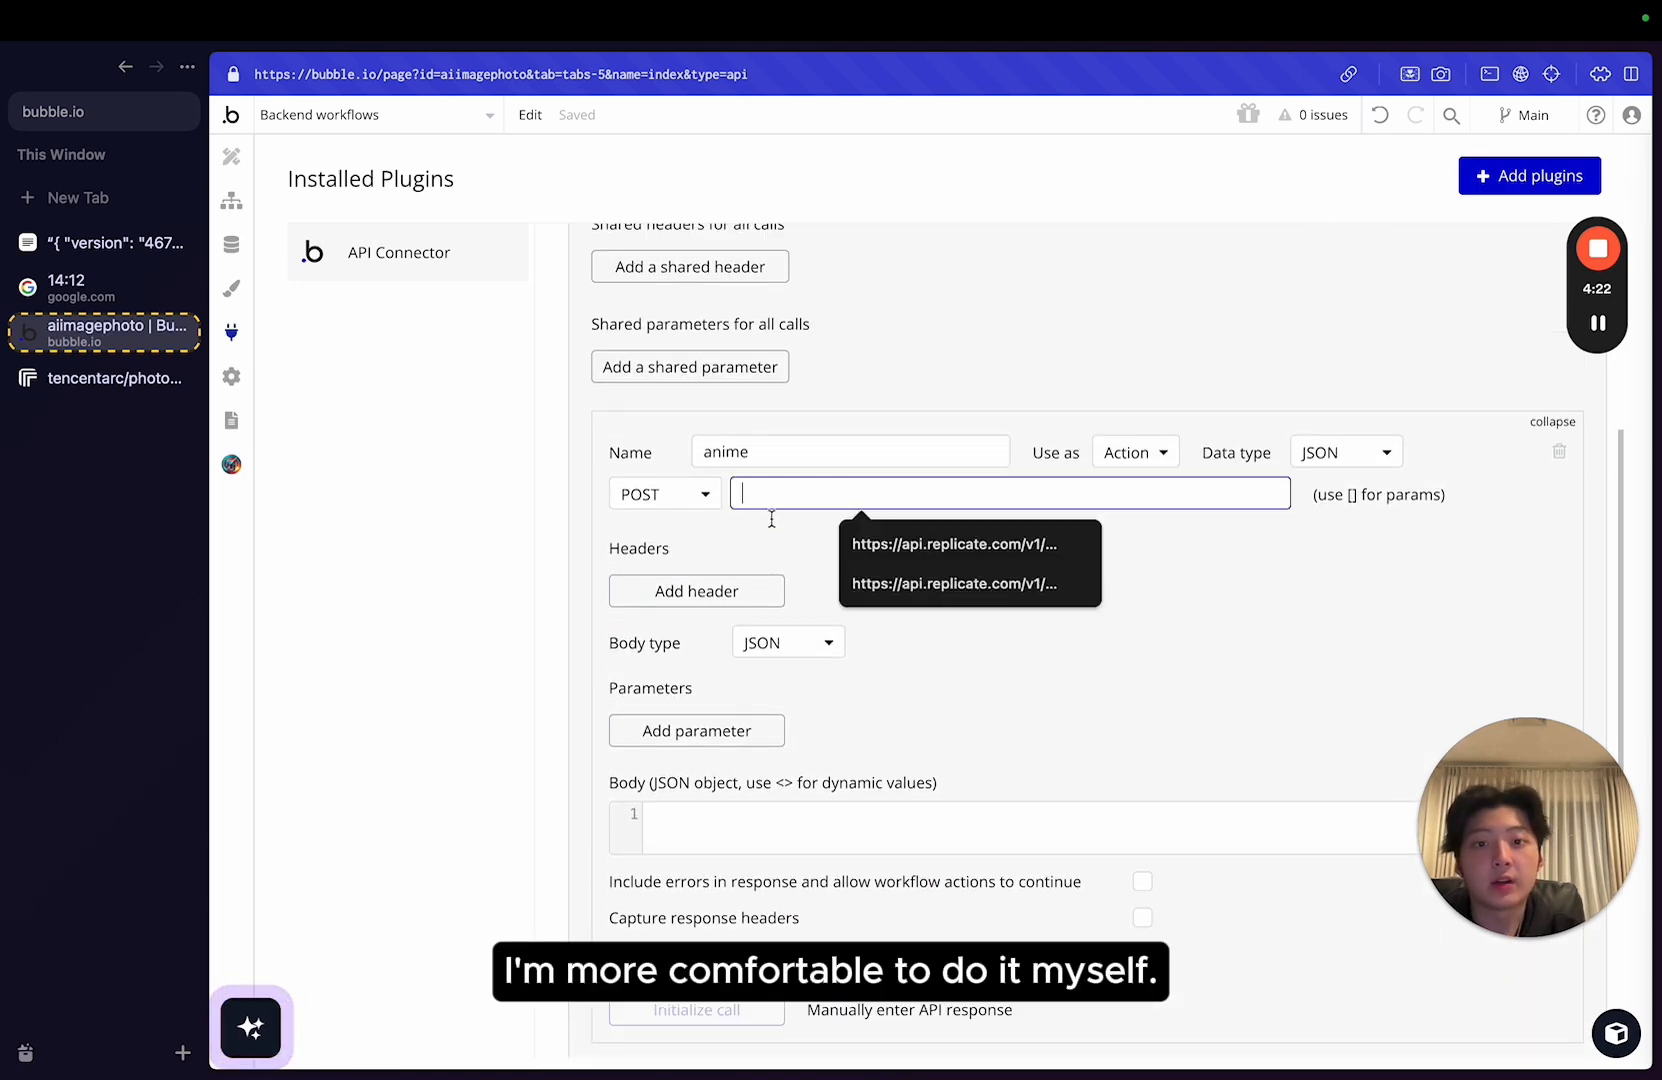
pyautogui.write('https://api.replicate.com/v1/predictions')
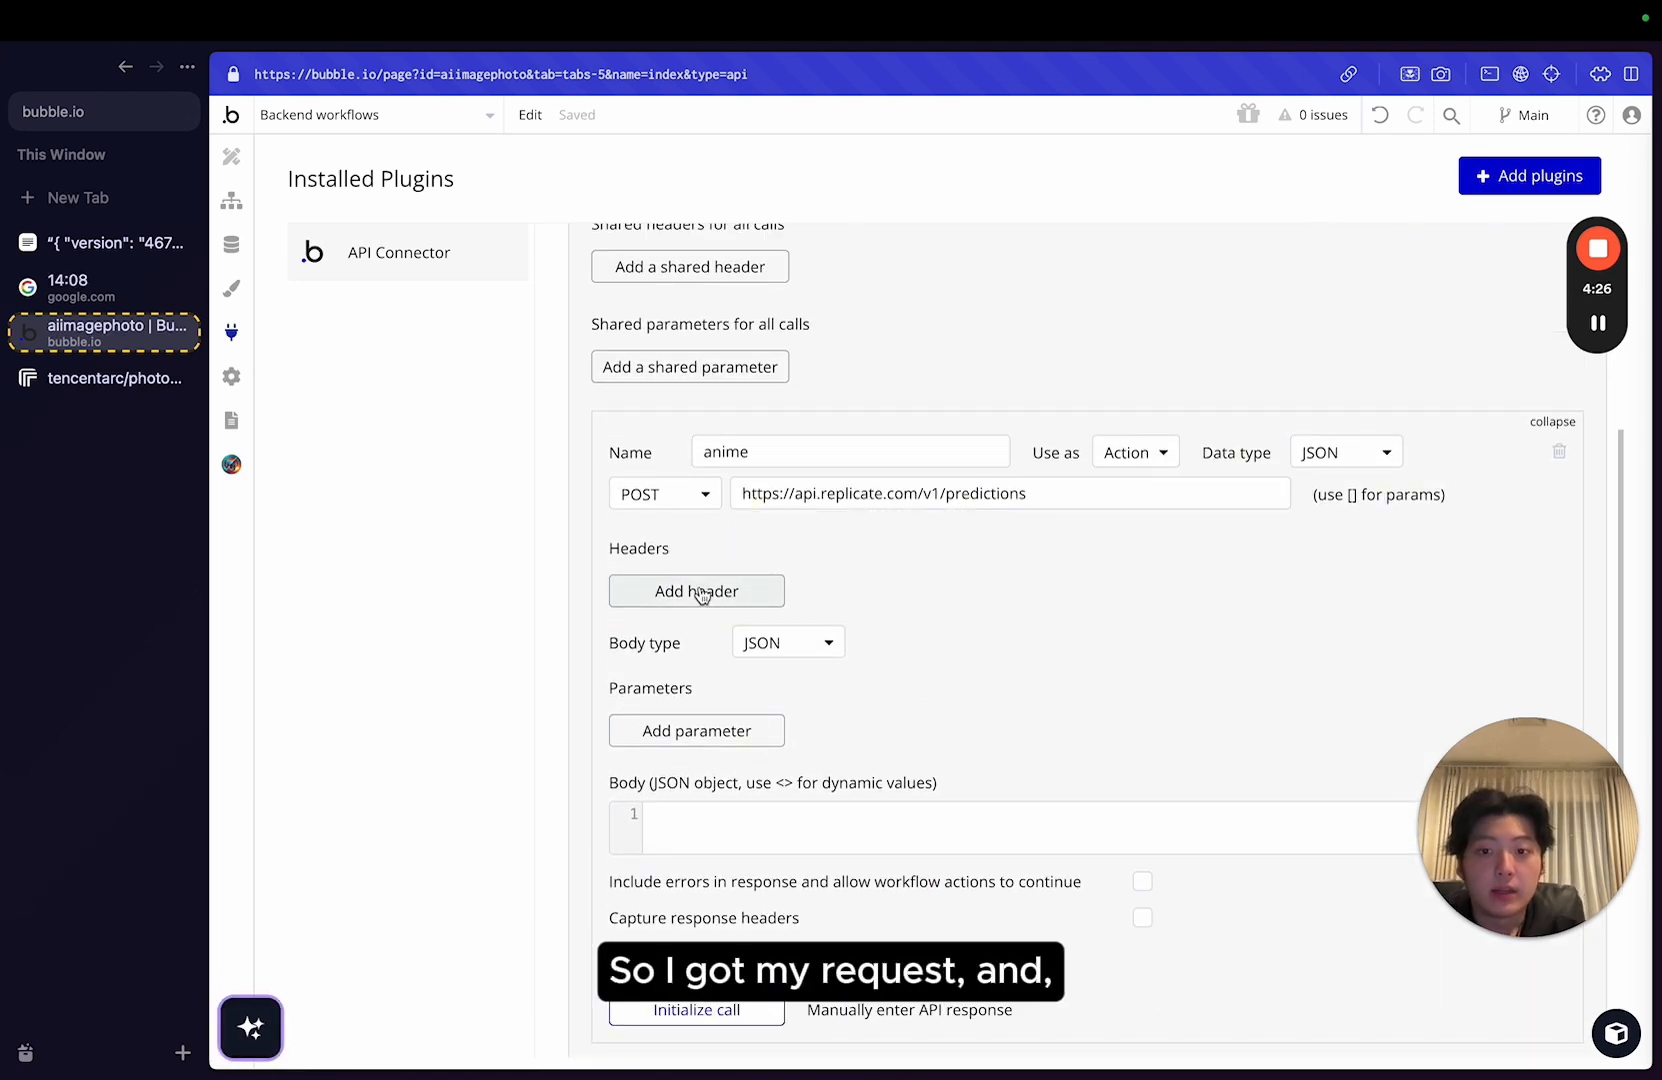
# Add an Authorization header and a second header slot to the anime call.
pyautogui.click(104, 378)
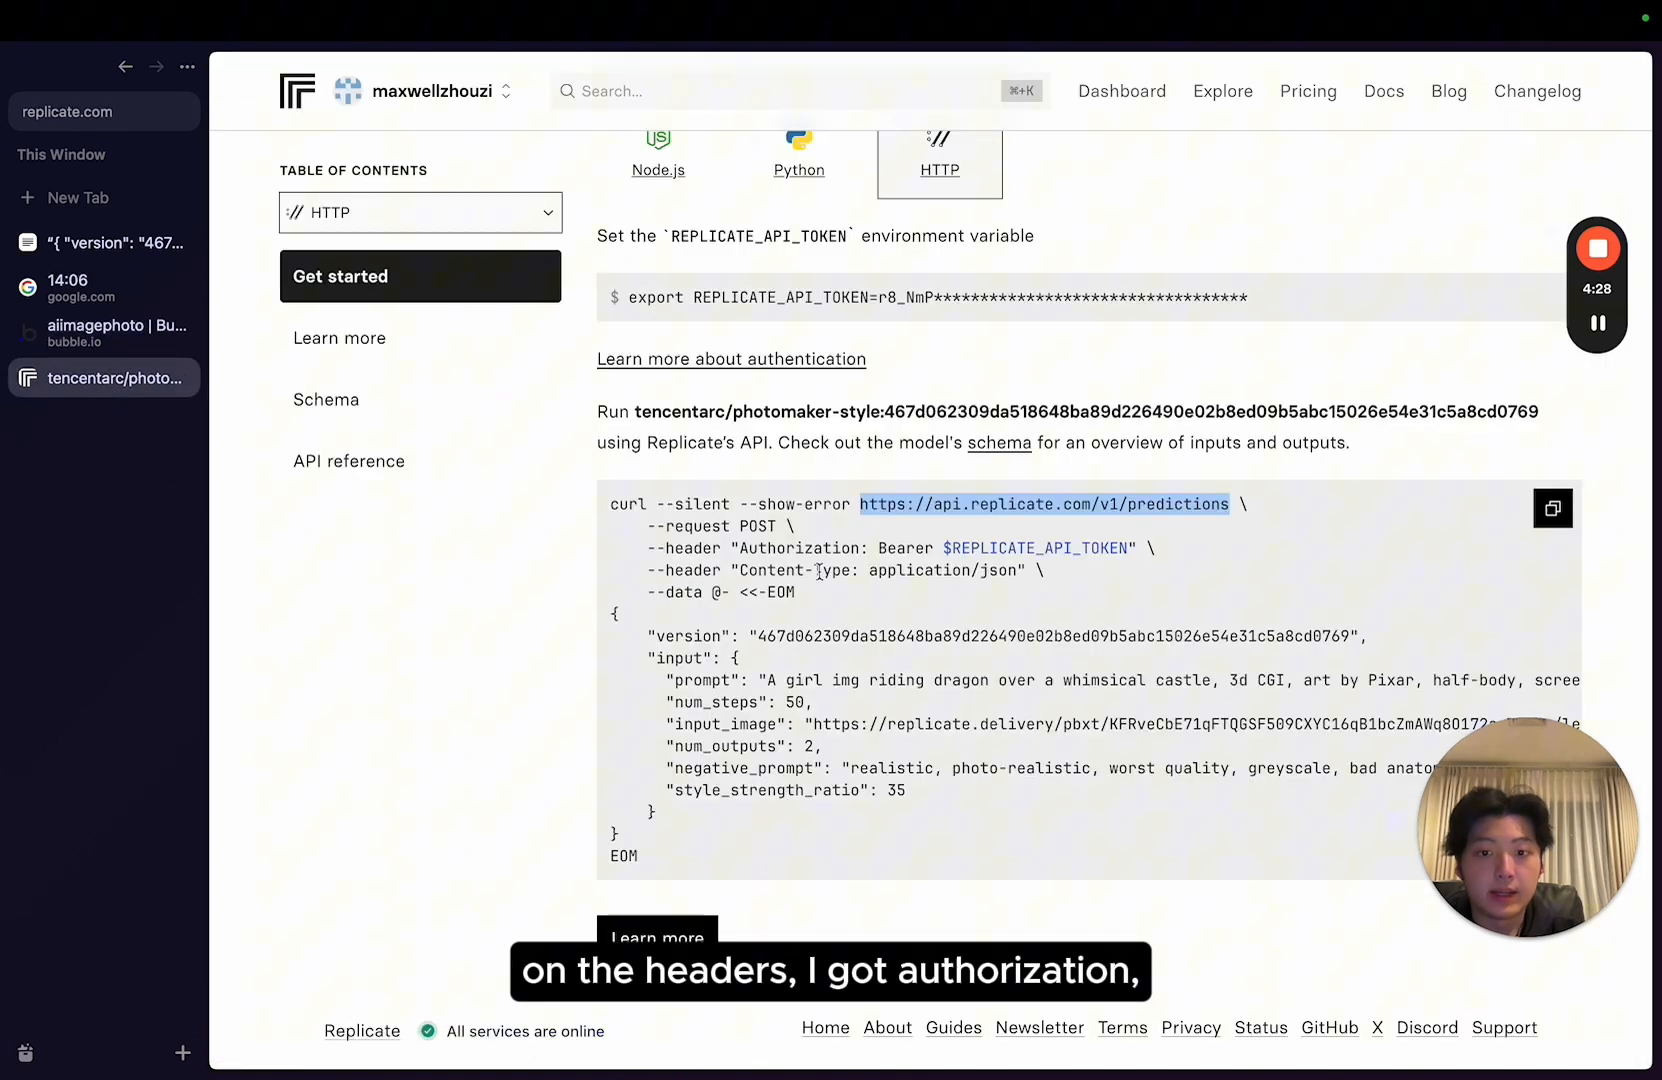
pyautogui.click(102, 332)
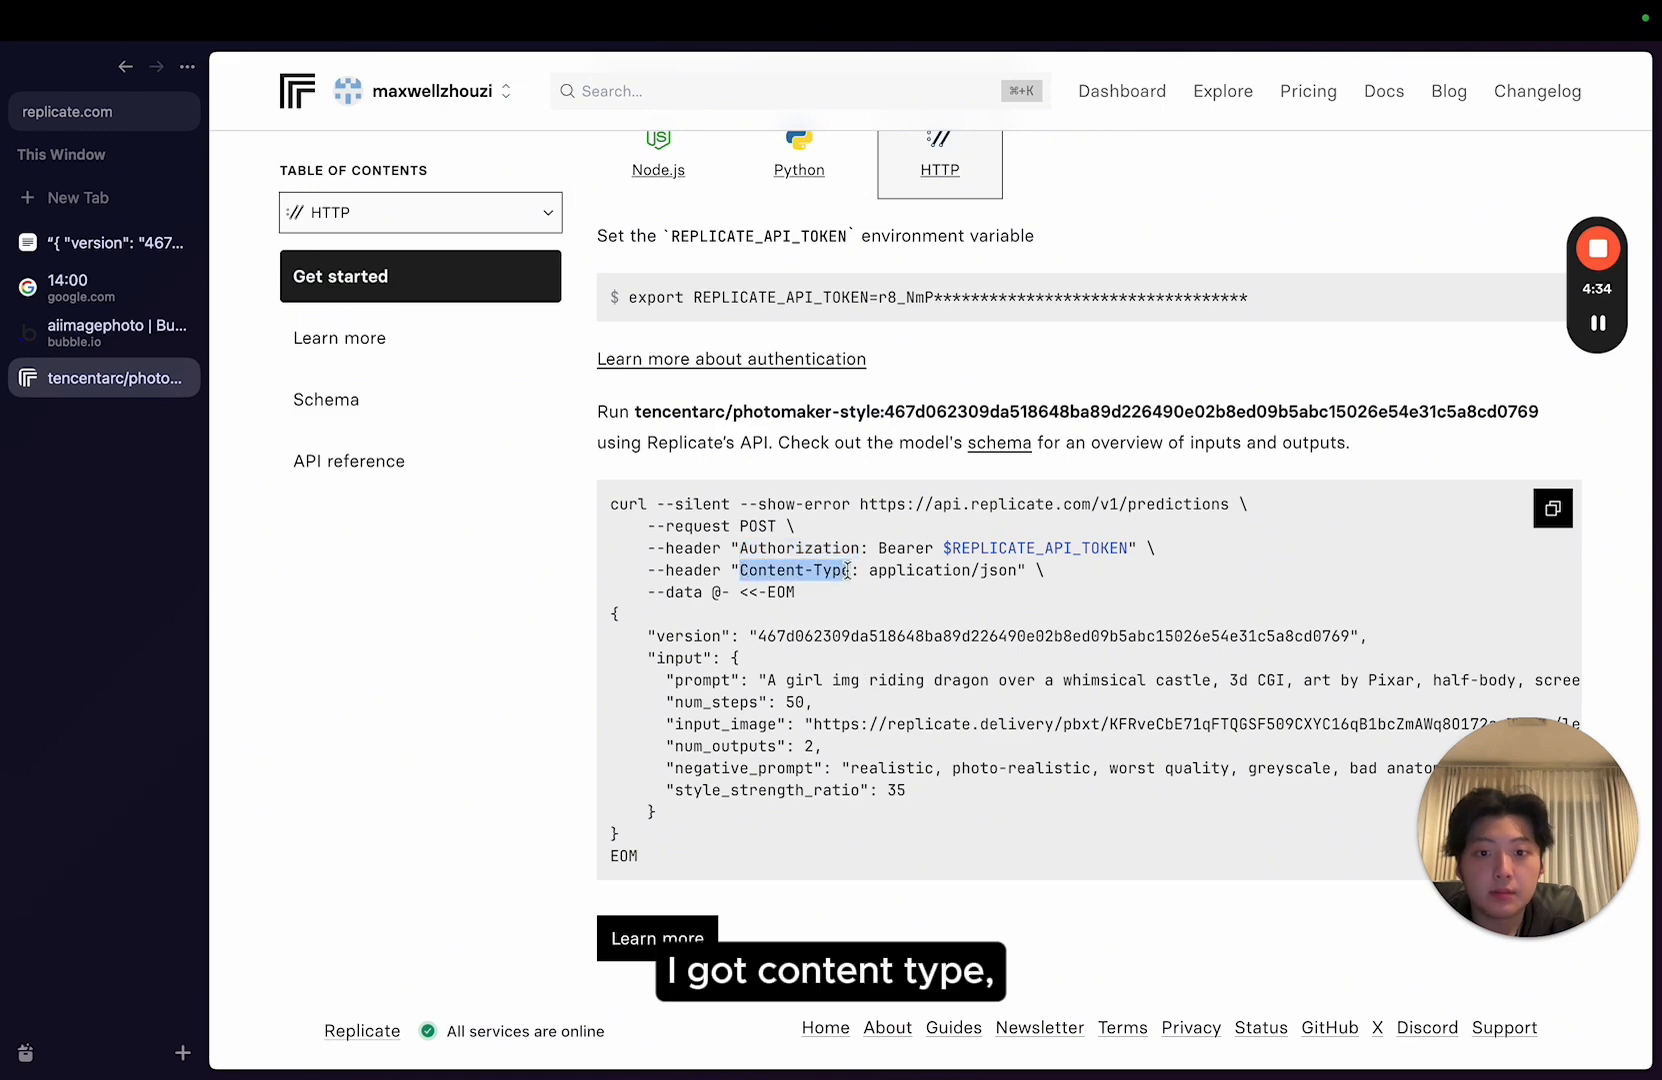
pyautogui.click(102, 328)
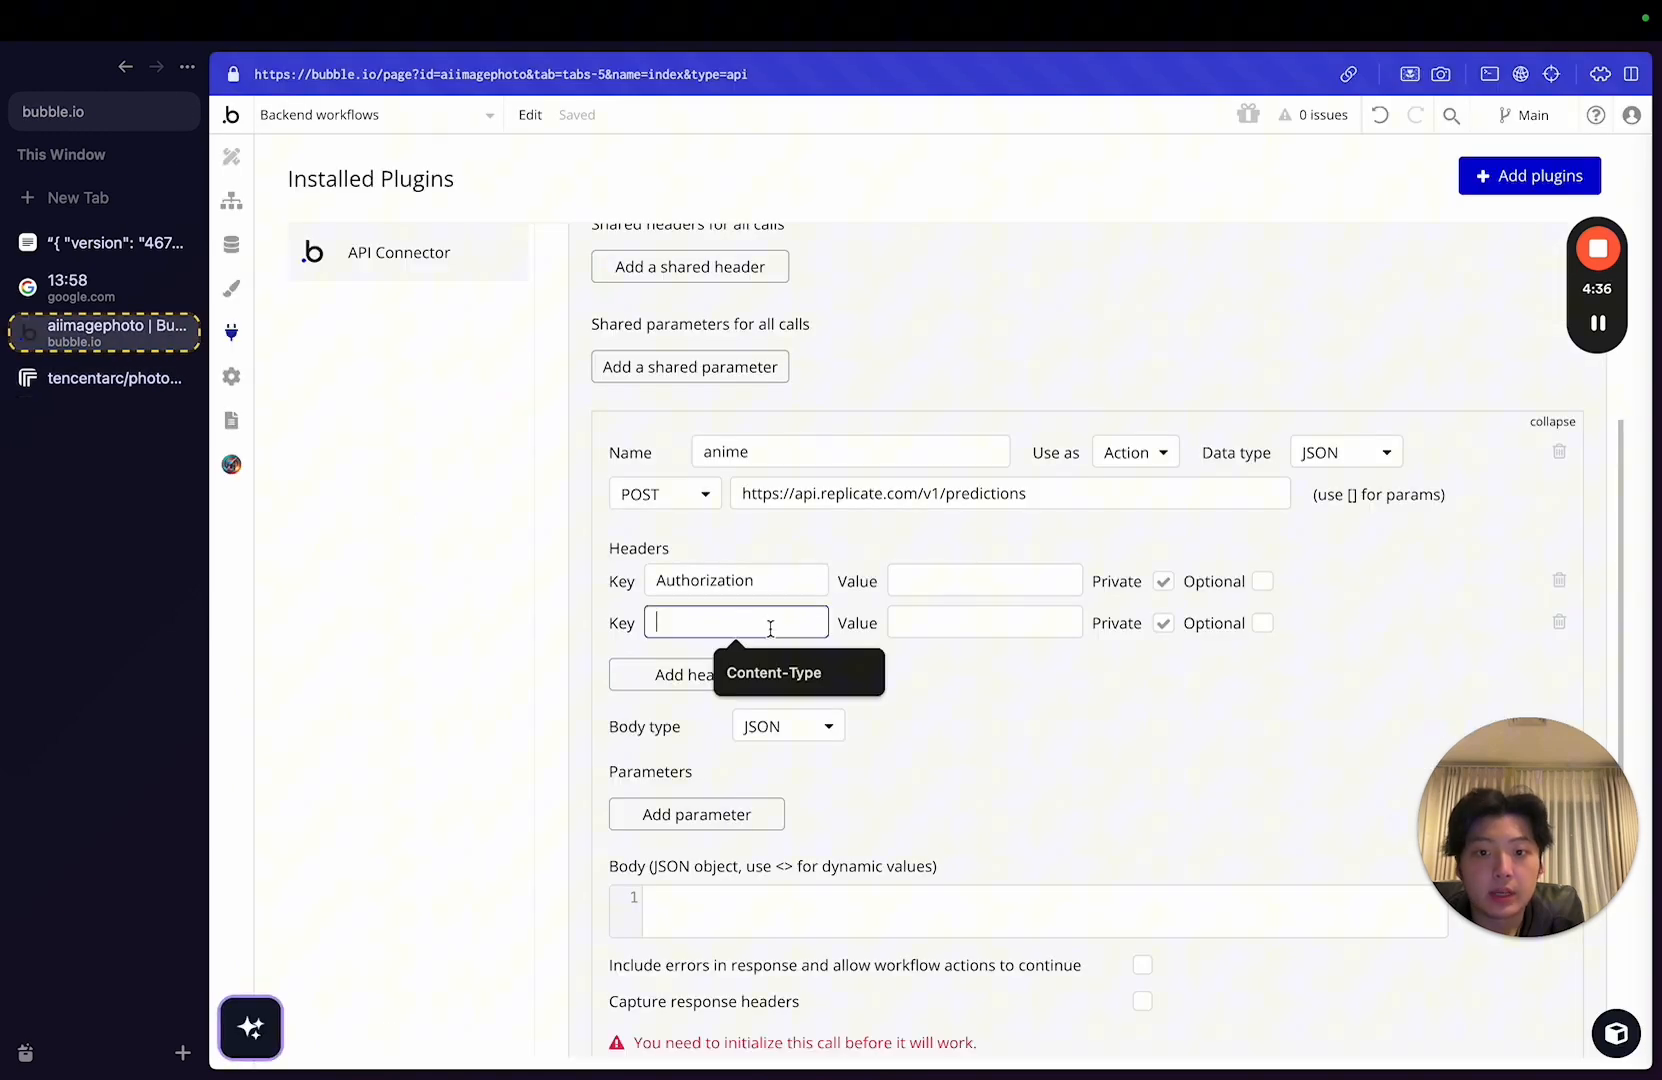
# Fill the Authorization Bearer key from notes and set a Content-Type header to application/json.
pyautogui.click(96, 378)
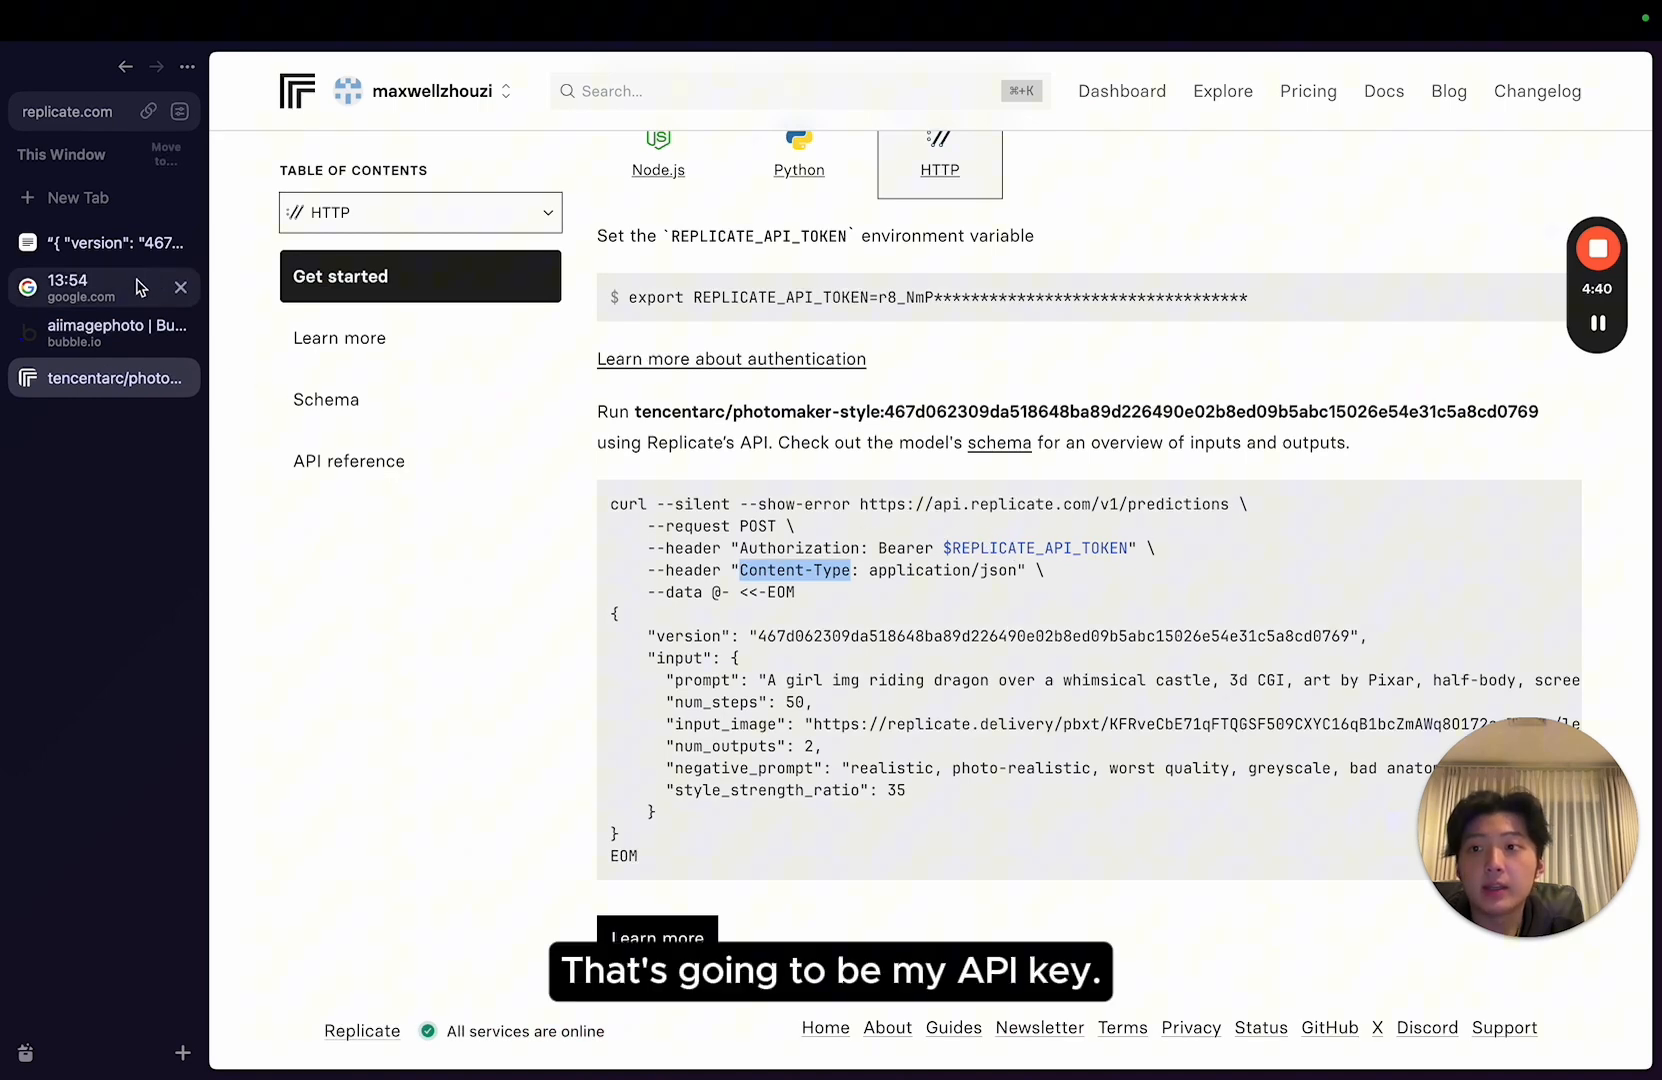
pyautogui.click(104, 242)
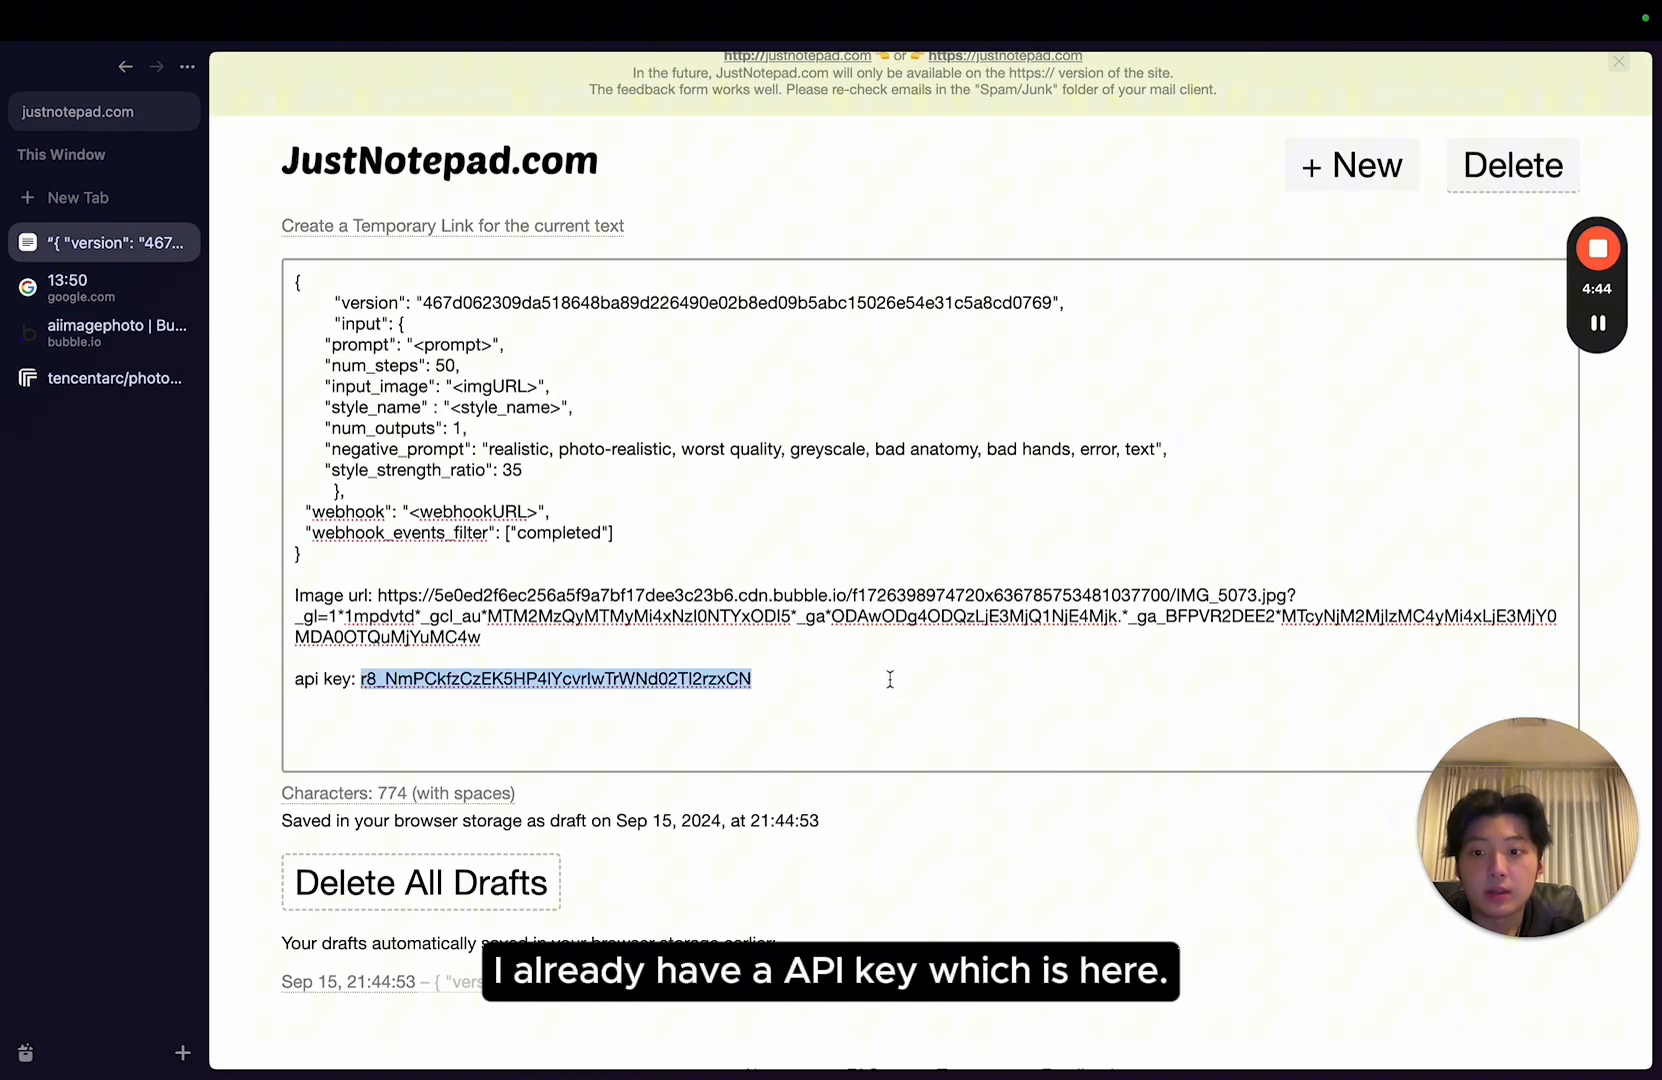
pyautogui.click(102, 332)
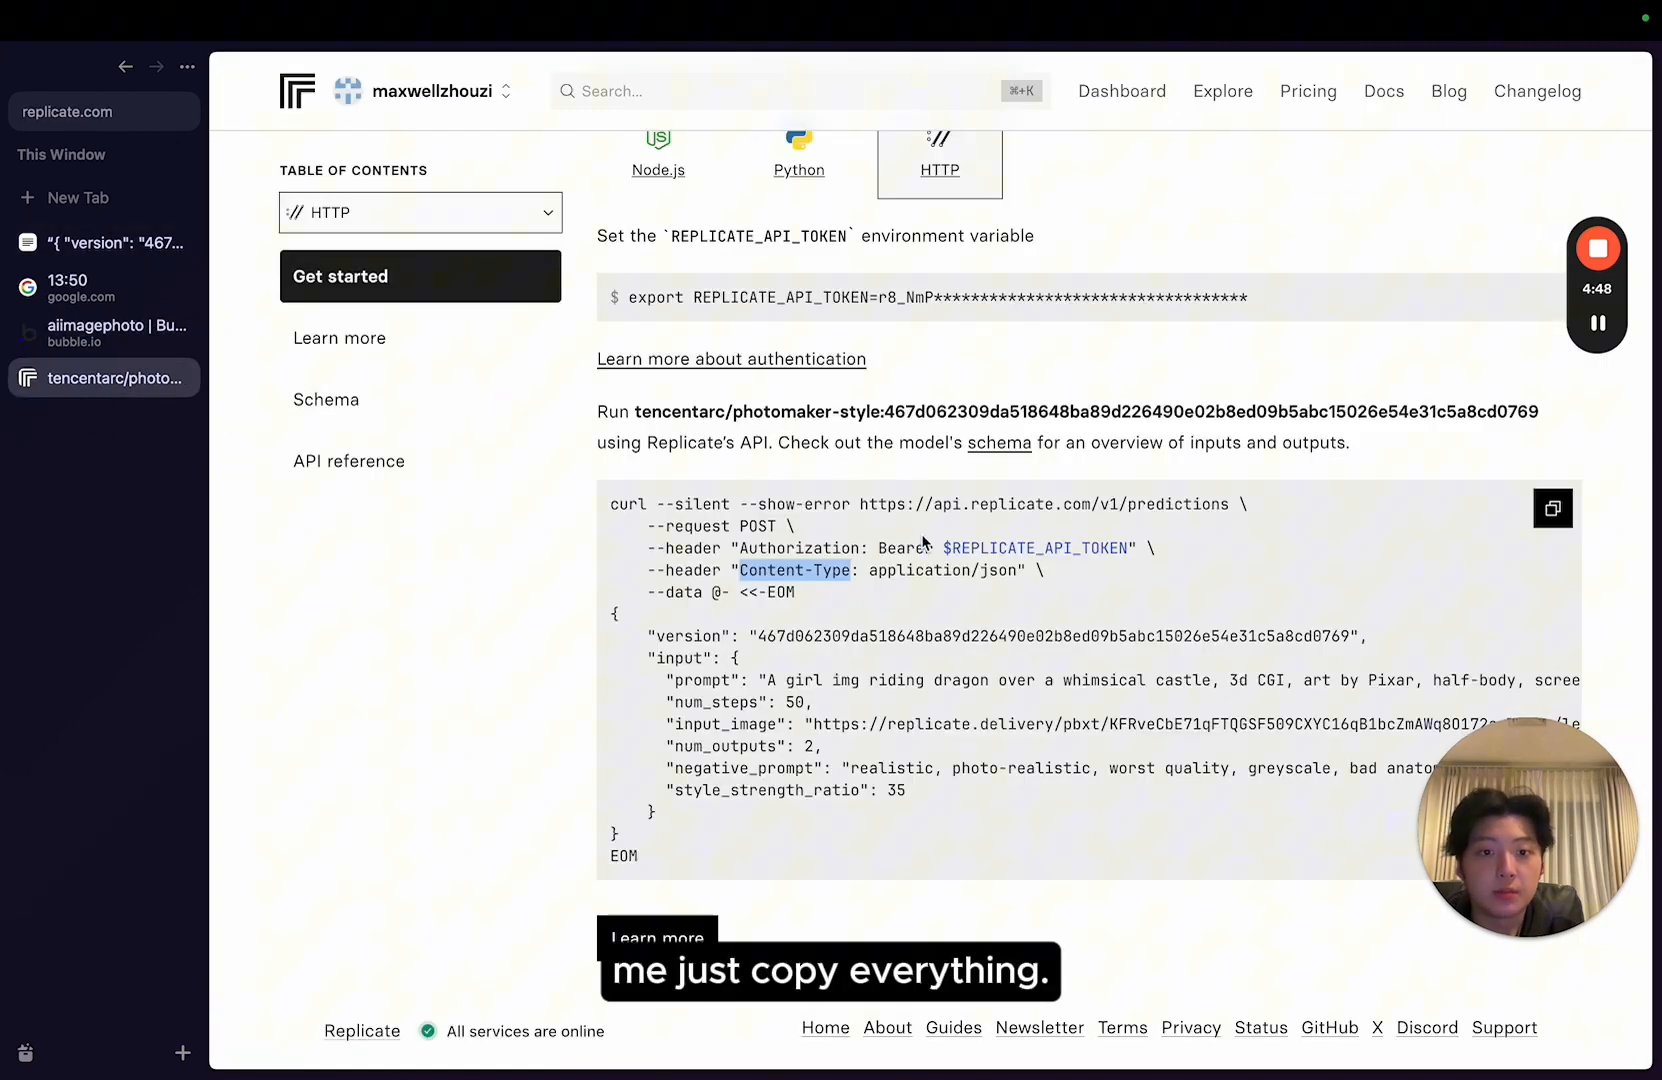
pyautogui.click(102, 332)
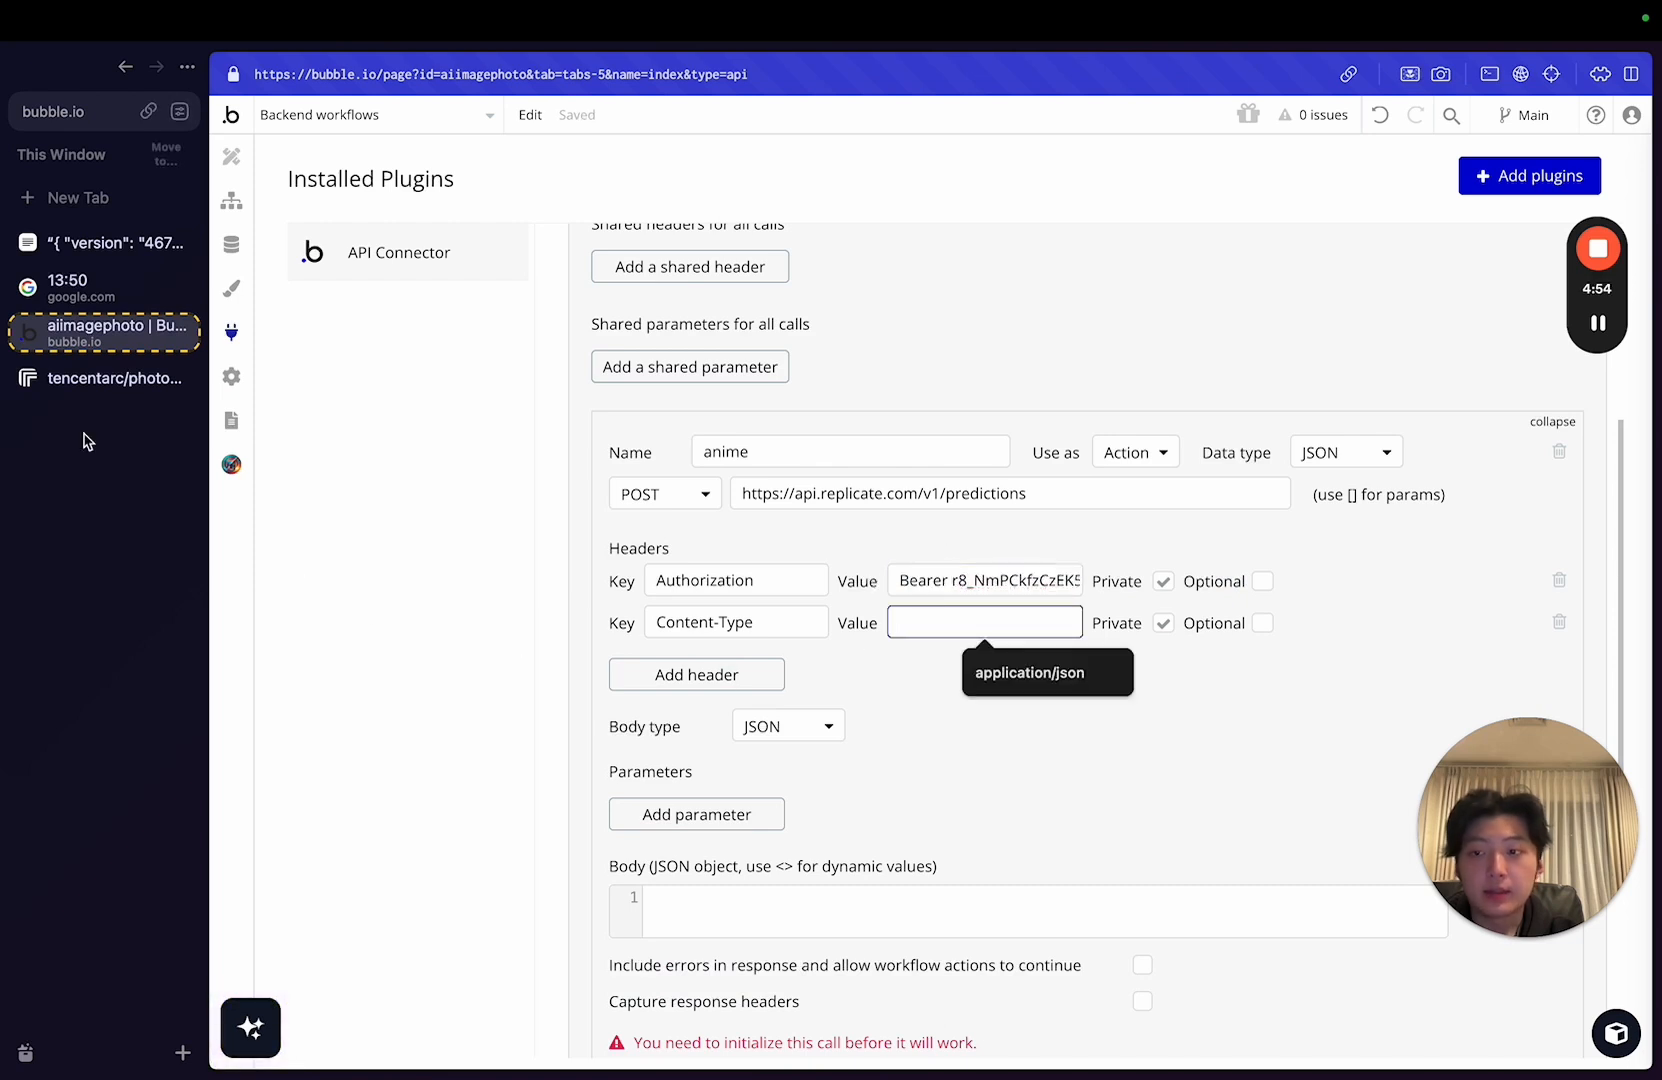
pyautogui.click(102, 378)
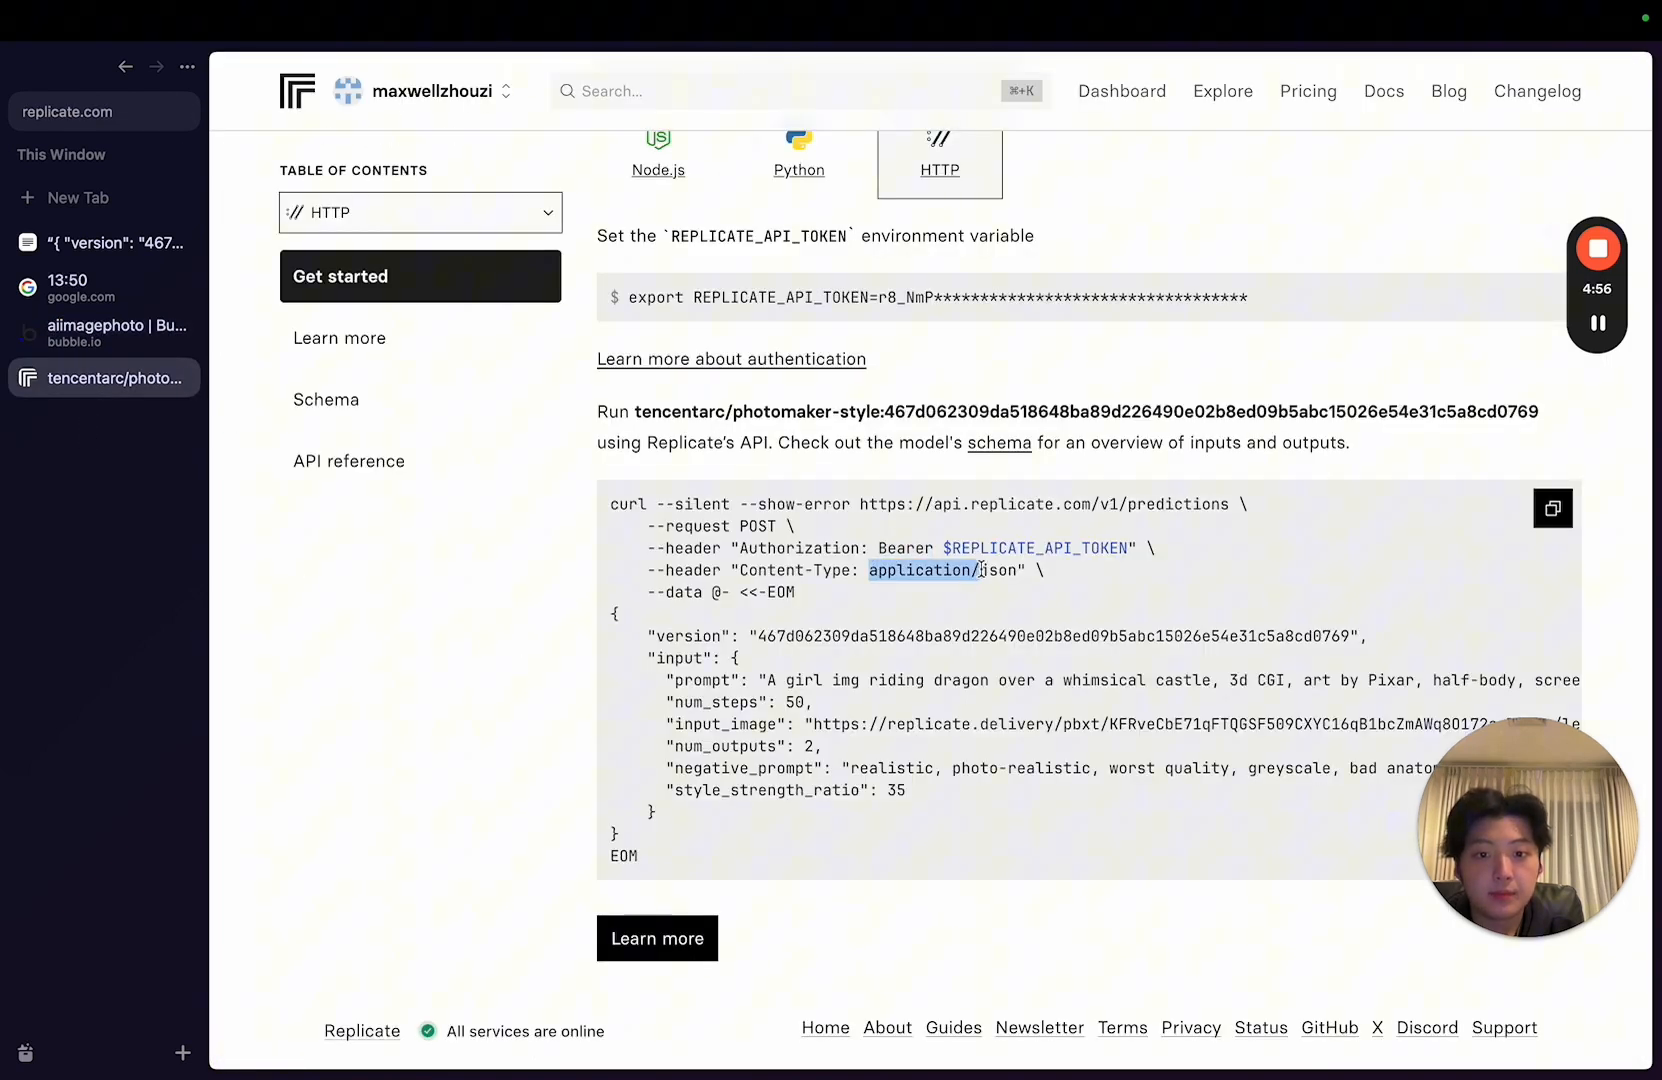
pyautogui.click(102, 332)
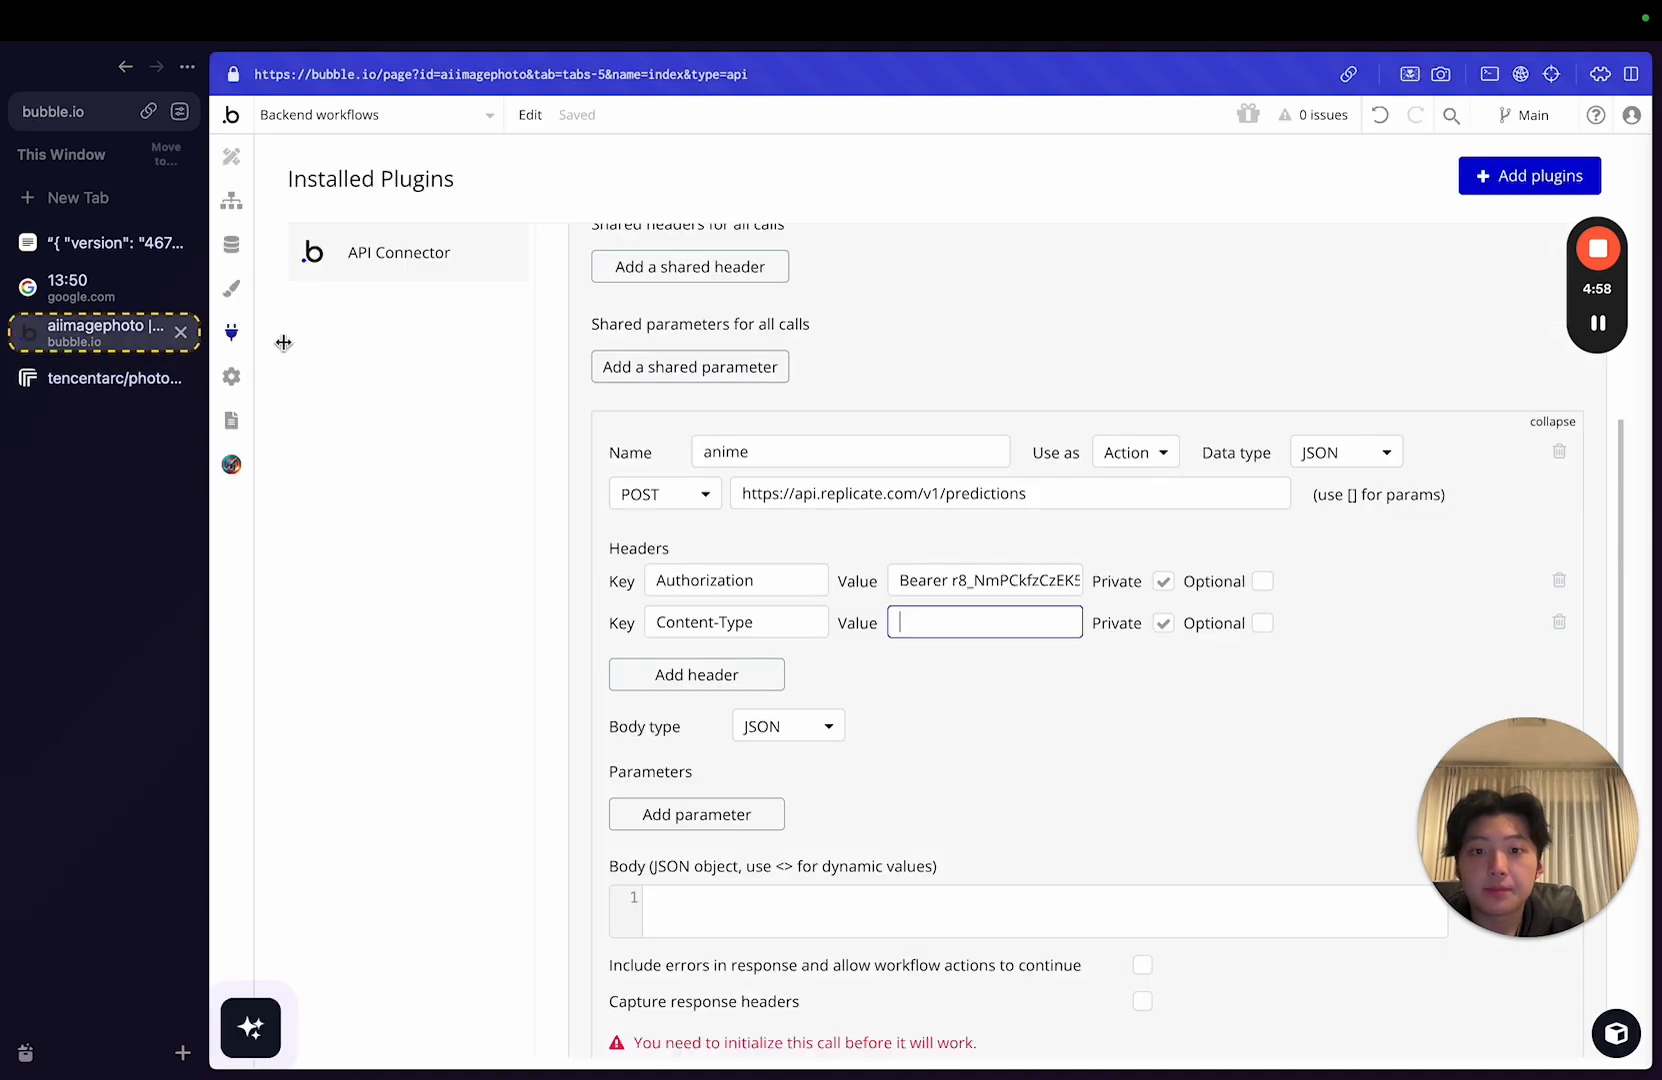
pyautogui.write('application/json')
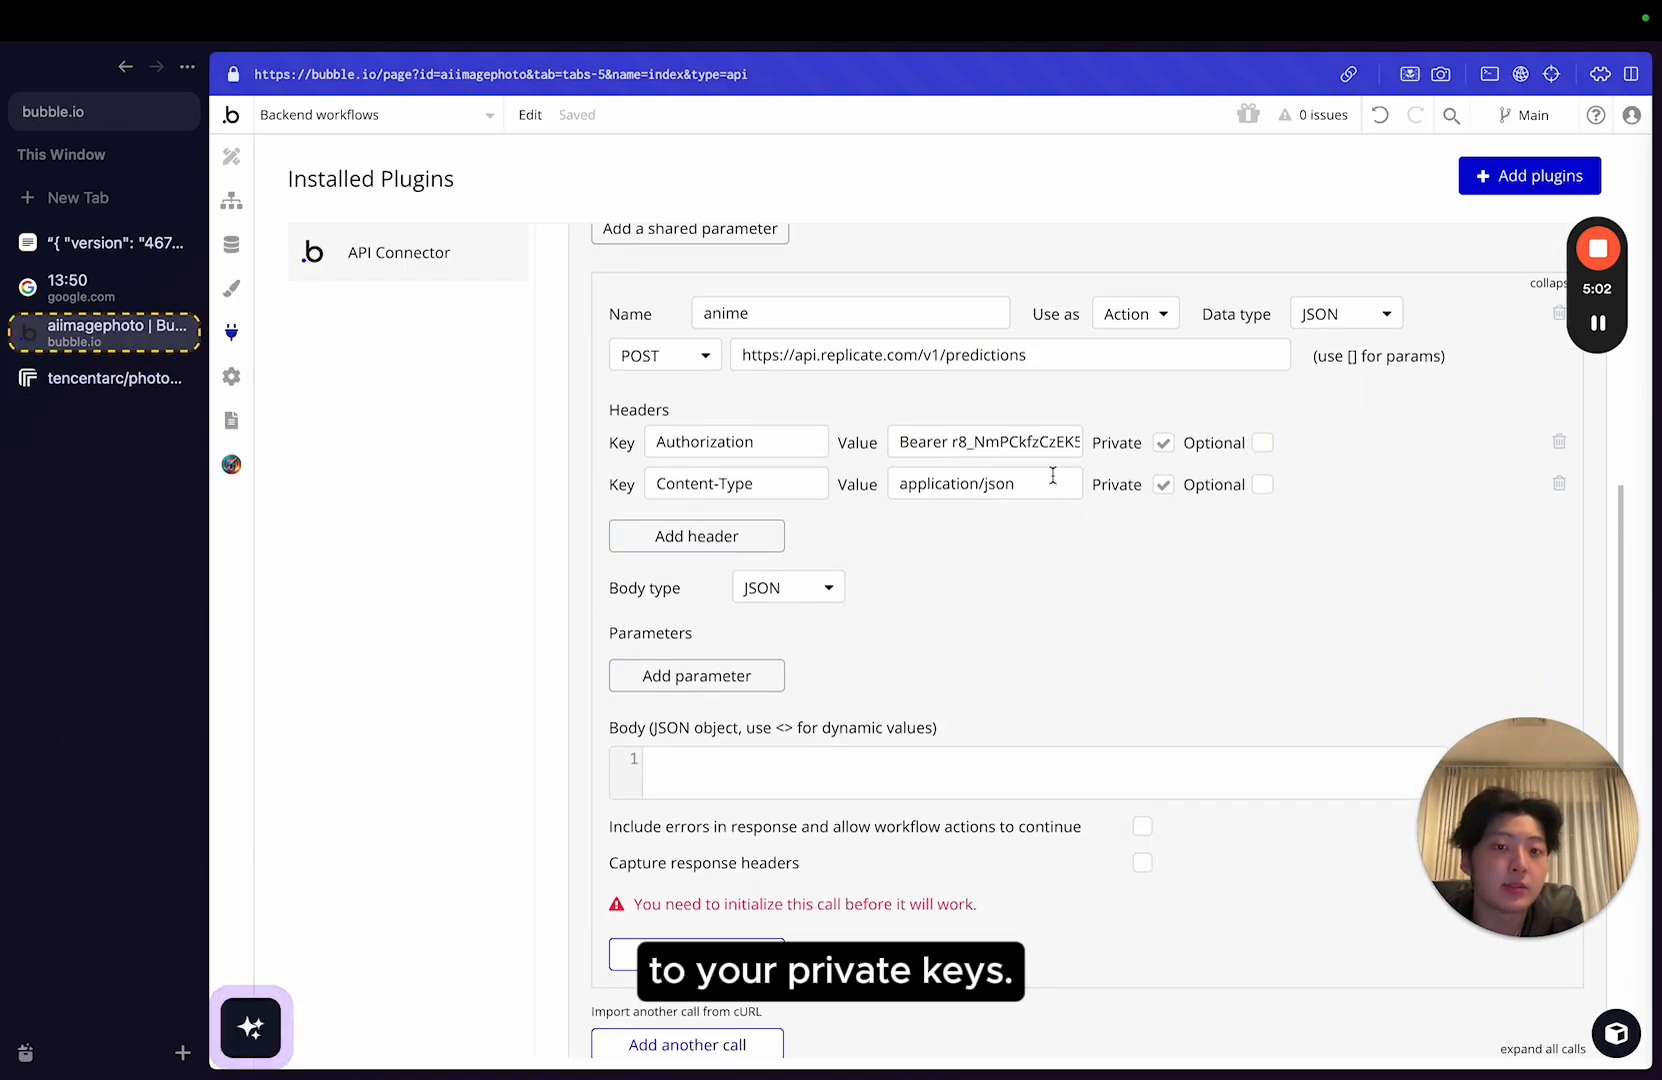
# Select Replicate's example JSON body between the EOM markers and bring it back to the anime call.
pyautogui.scroll(-3)
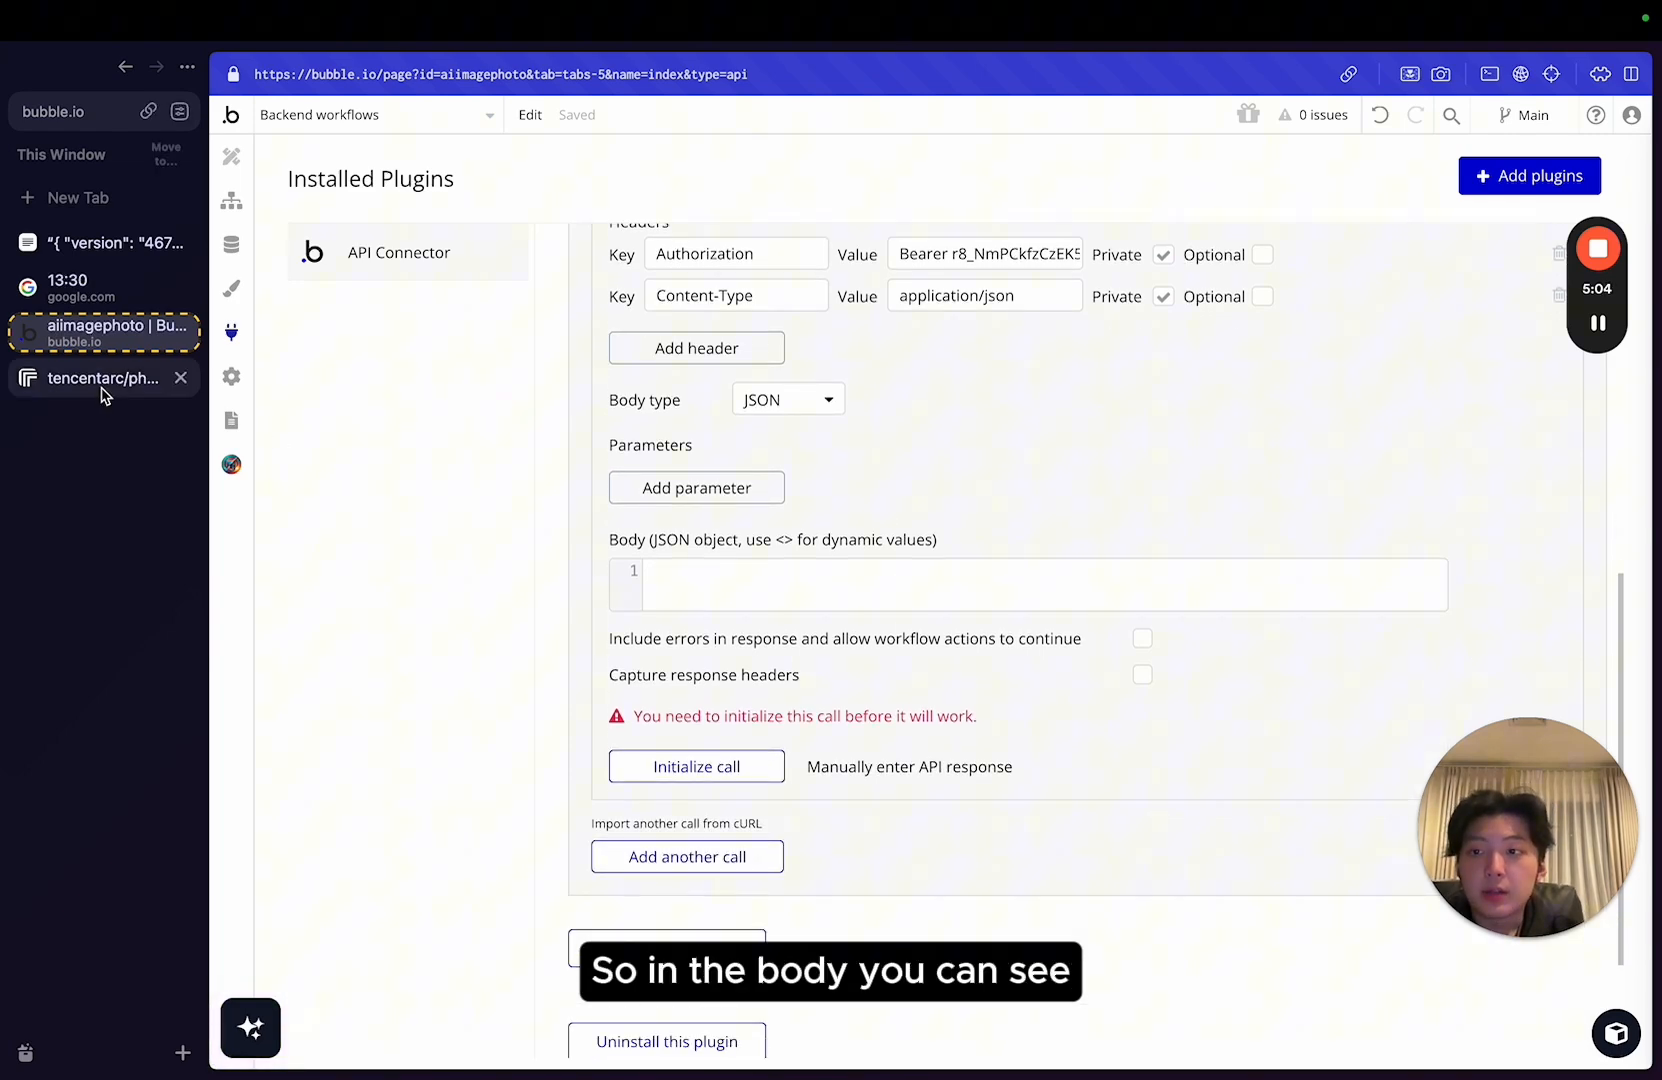
pyautogui.click(102, 378)
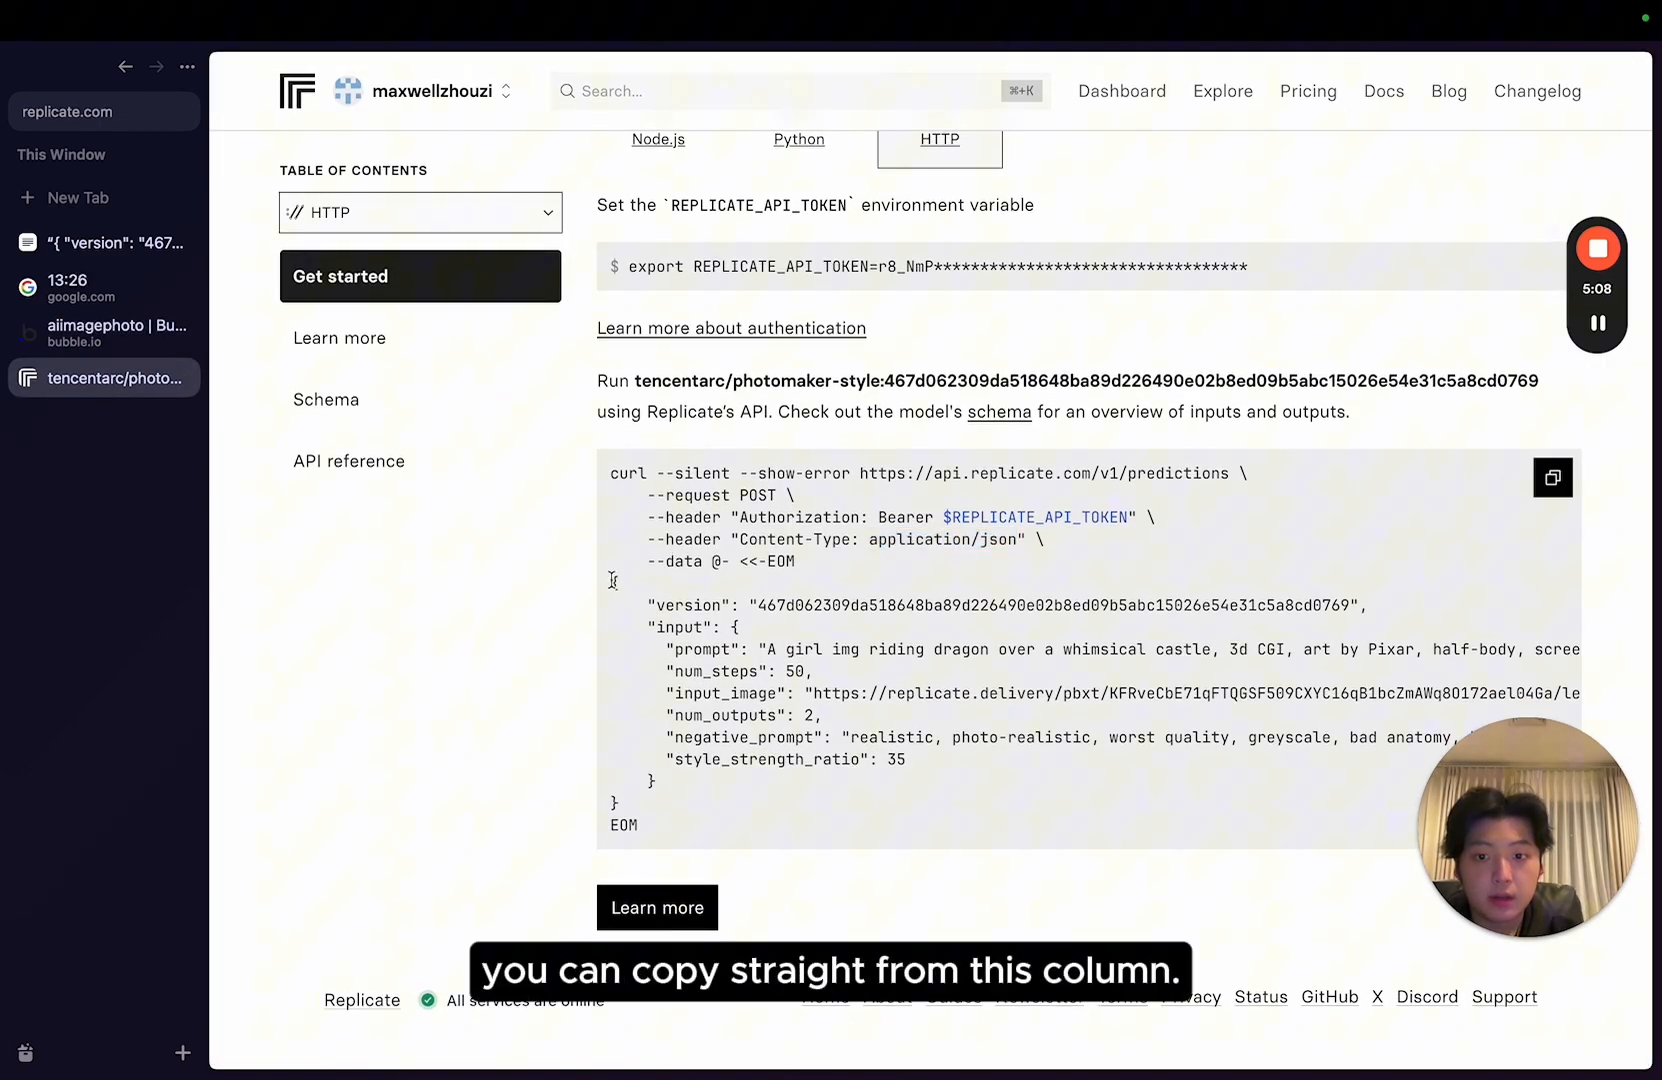
pyautogui.moveTo(614, 606); pyautogui.dragTo(932, 764)
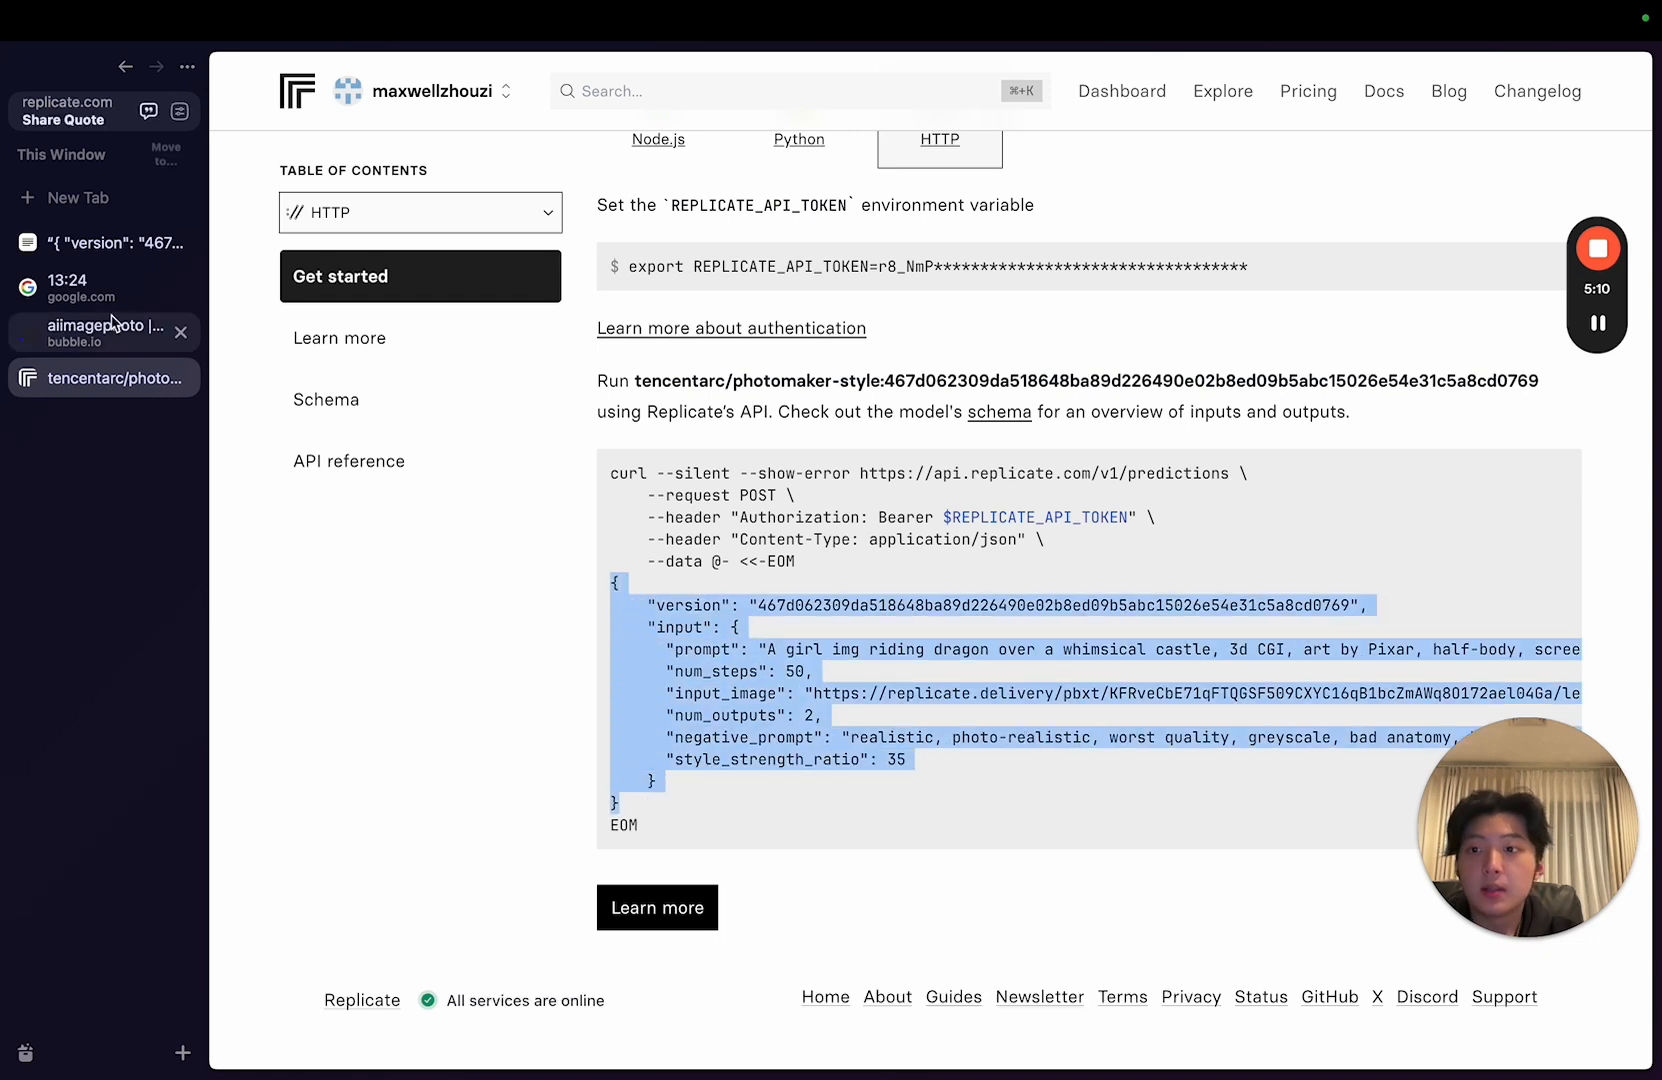
pyautogui.click(102, 328)
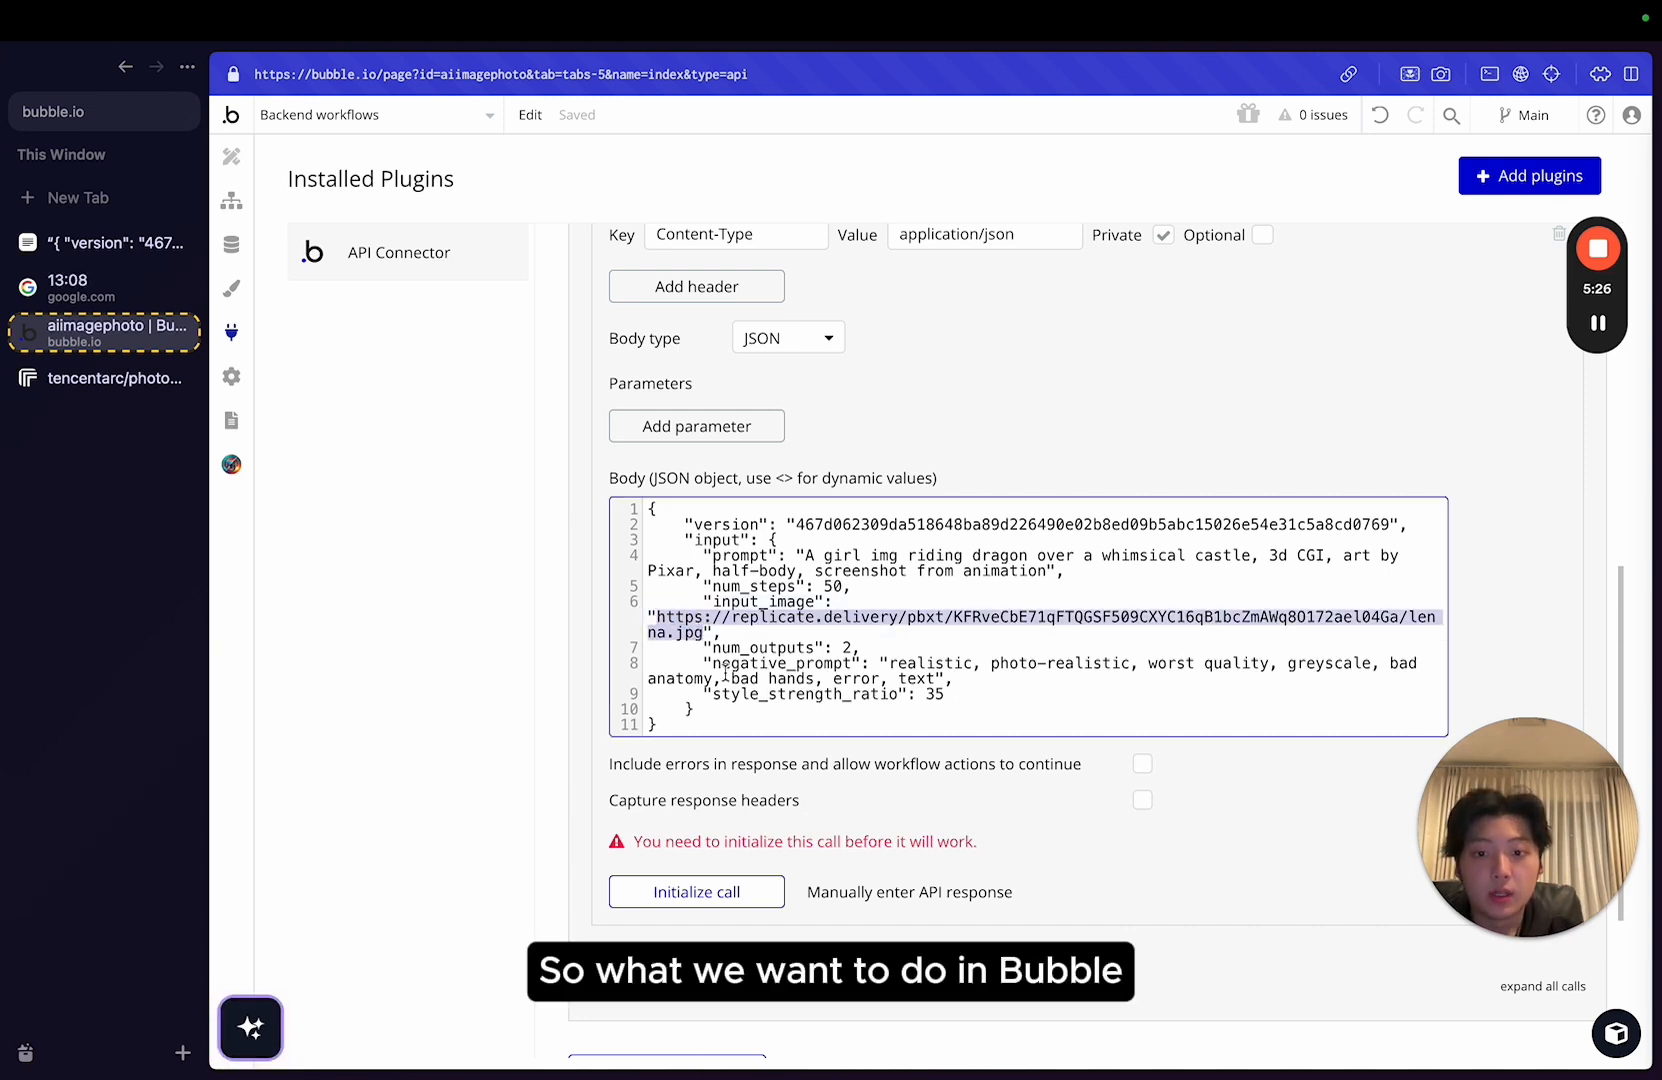
# Make prompt and input_image dynamic <prompt> and <input-image> parameters with num_outputs set to 1.
pyautogui.write('<>')
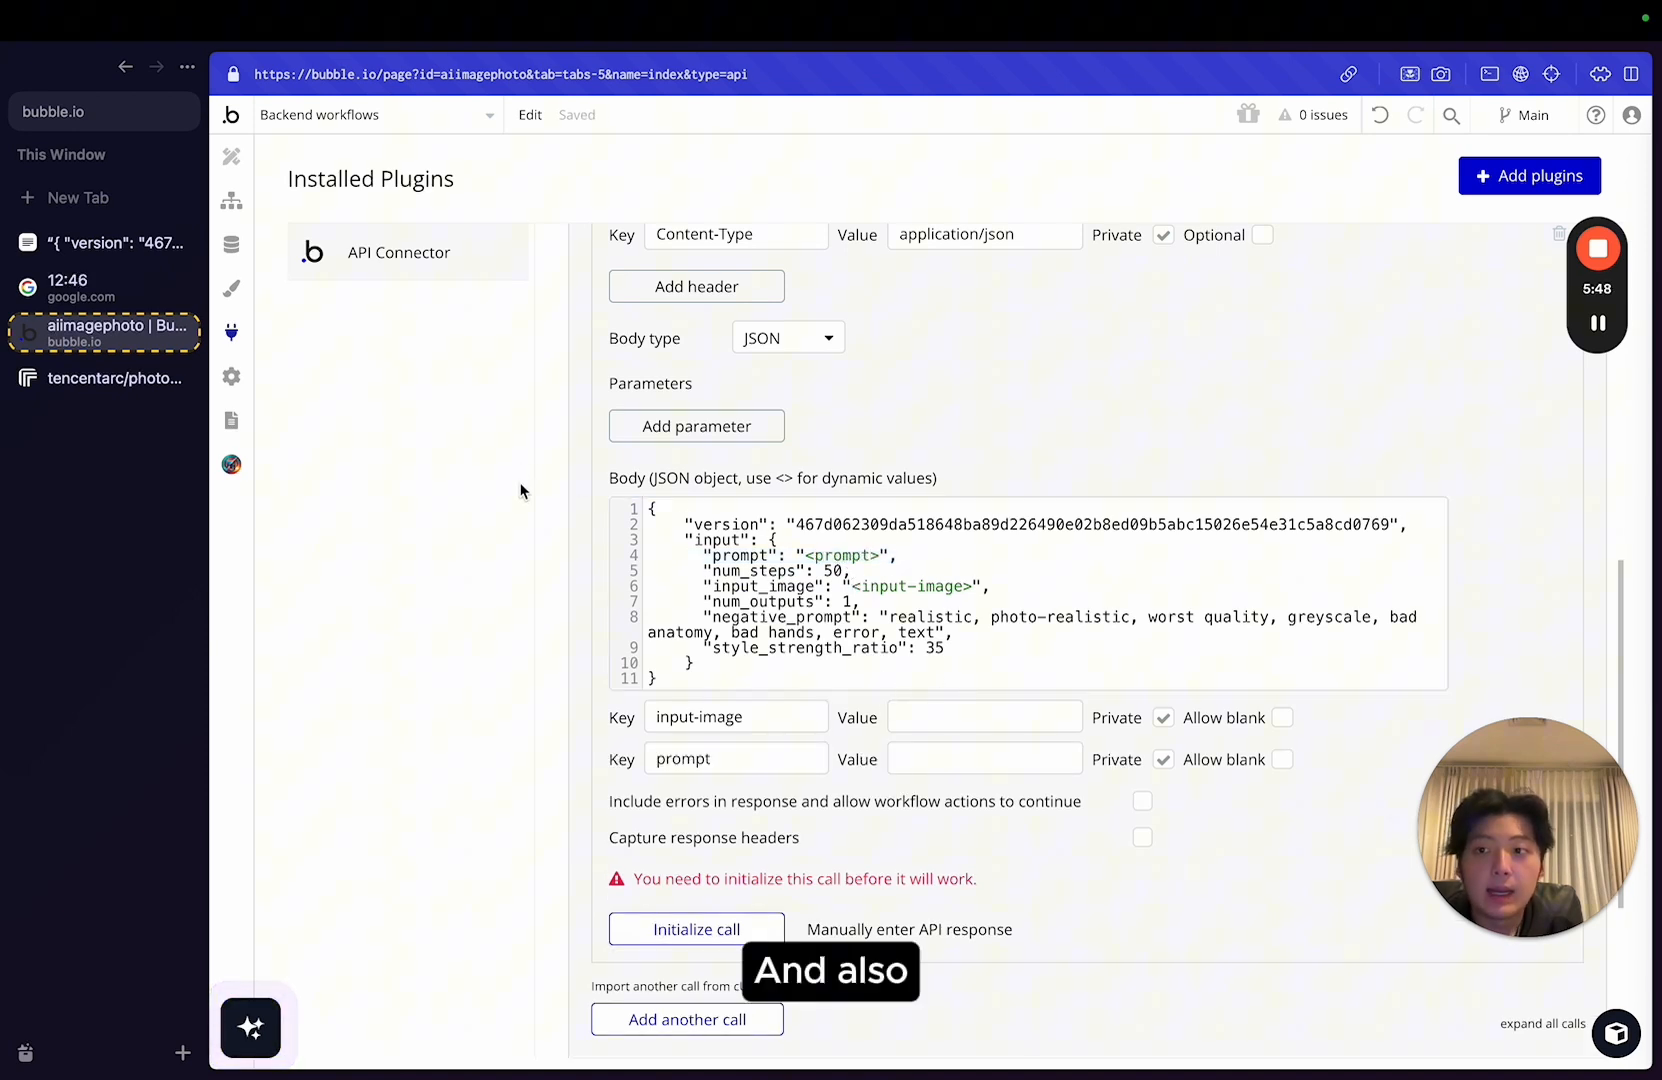
pyautogui.click(102, 242)
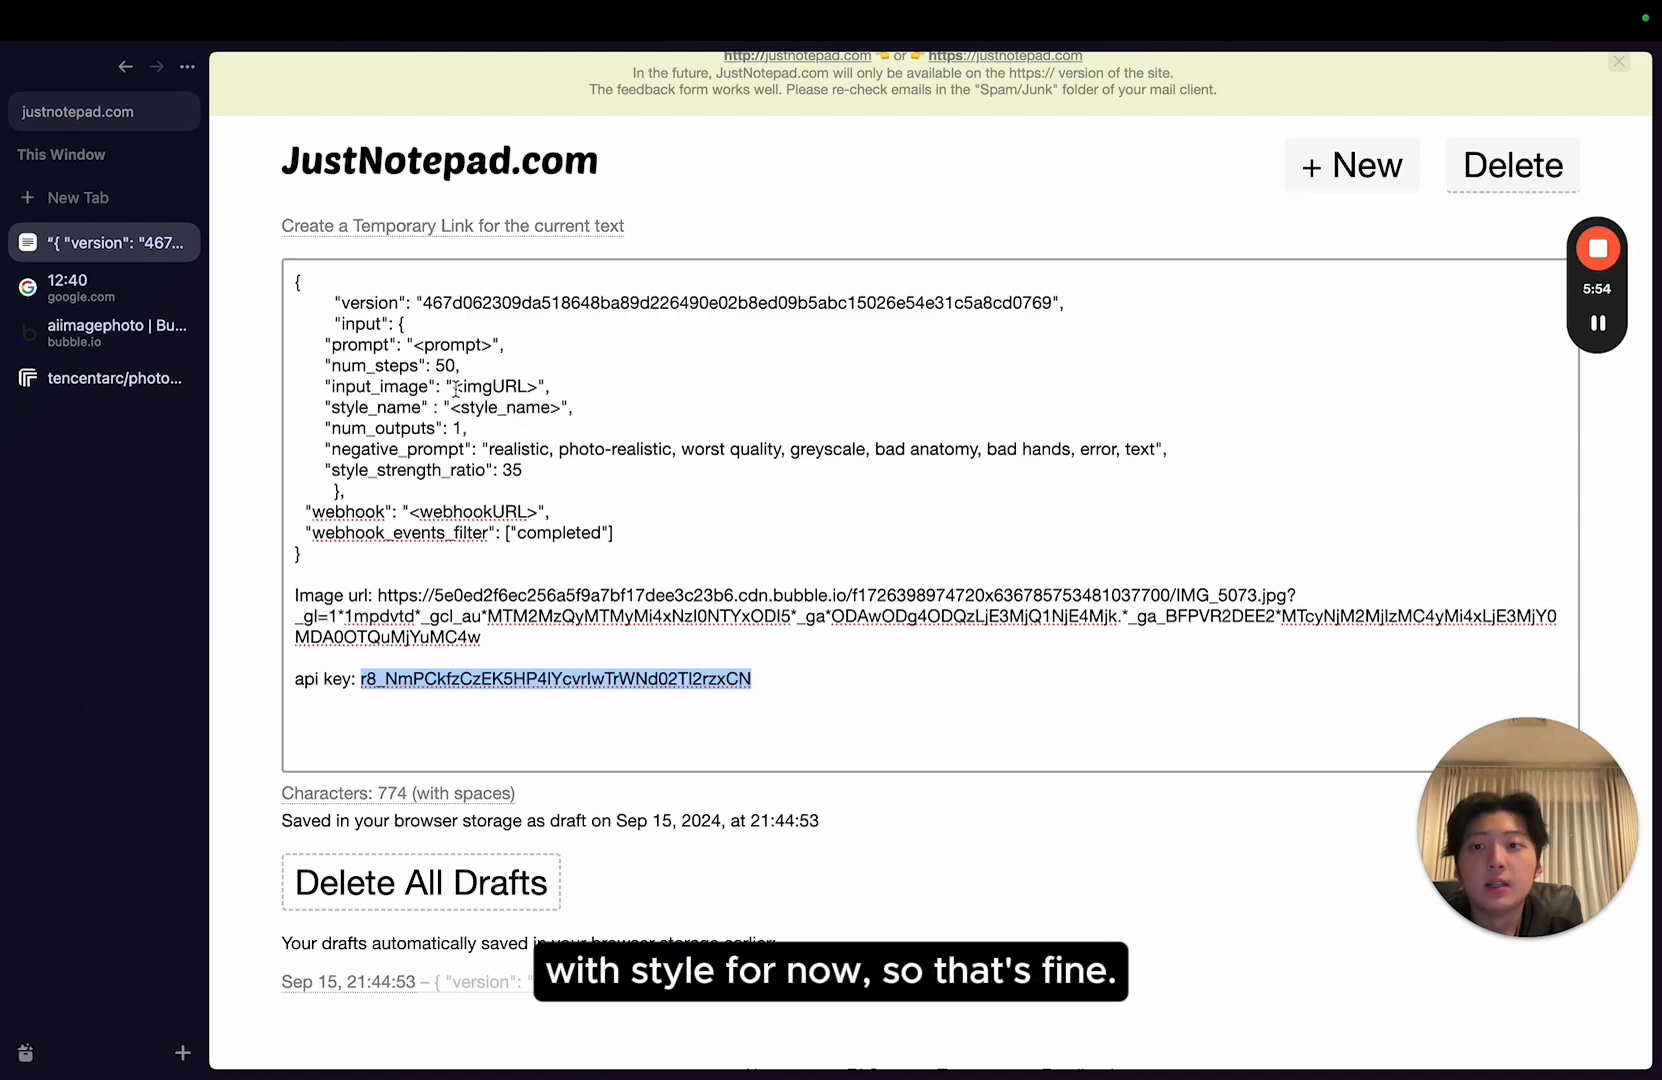
pyautogui.click(104, 332)
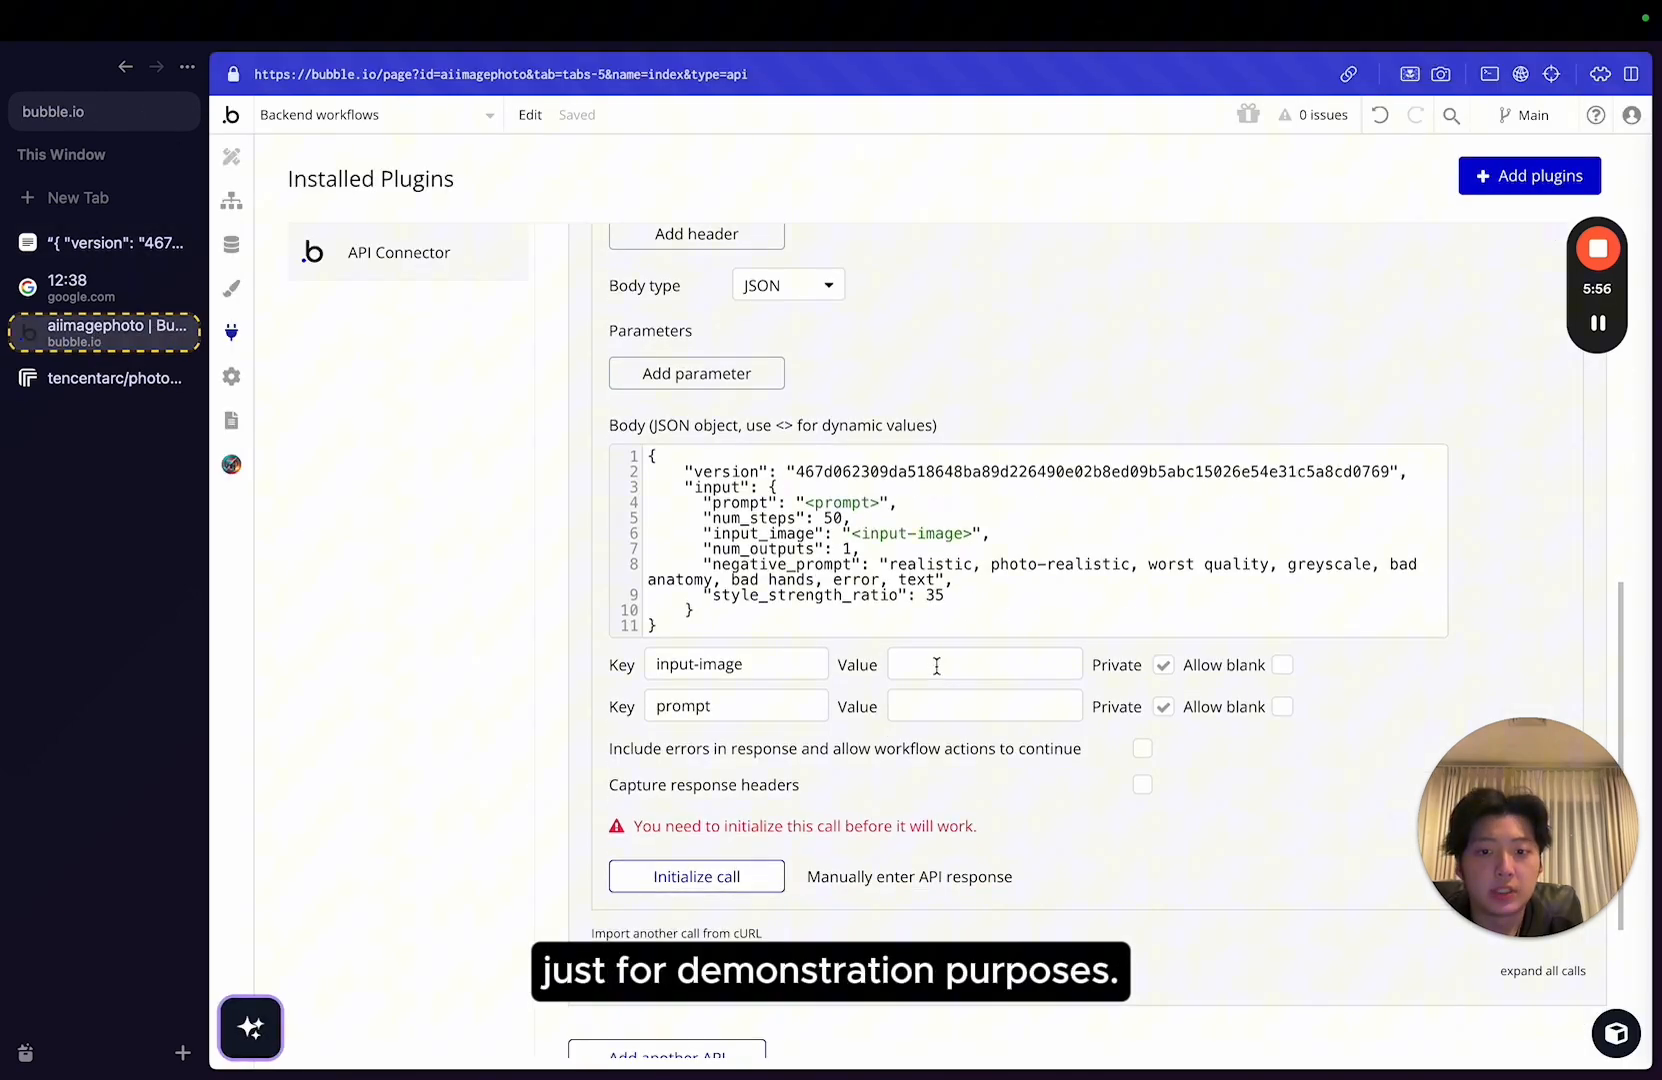
pyautogui.click(1162, 664)
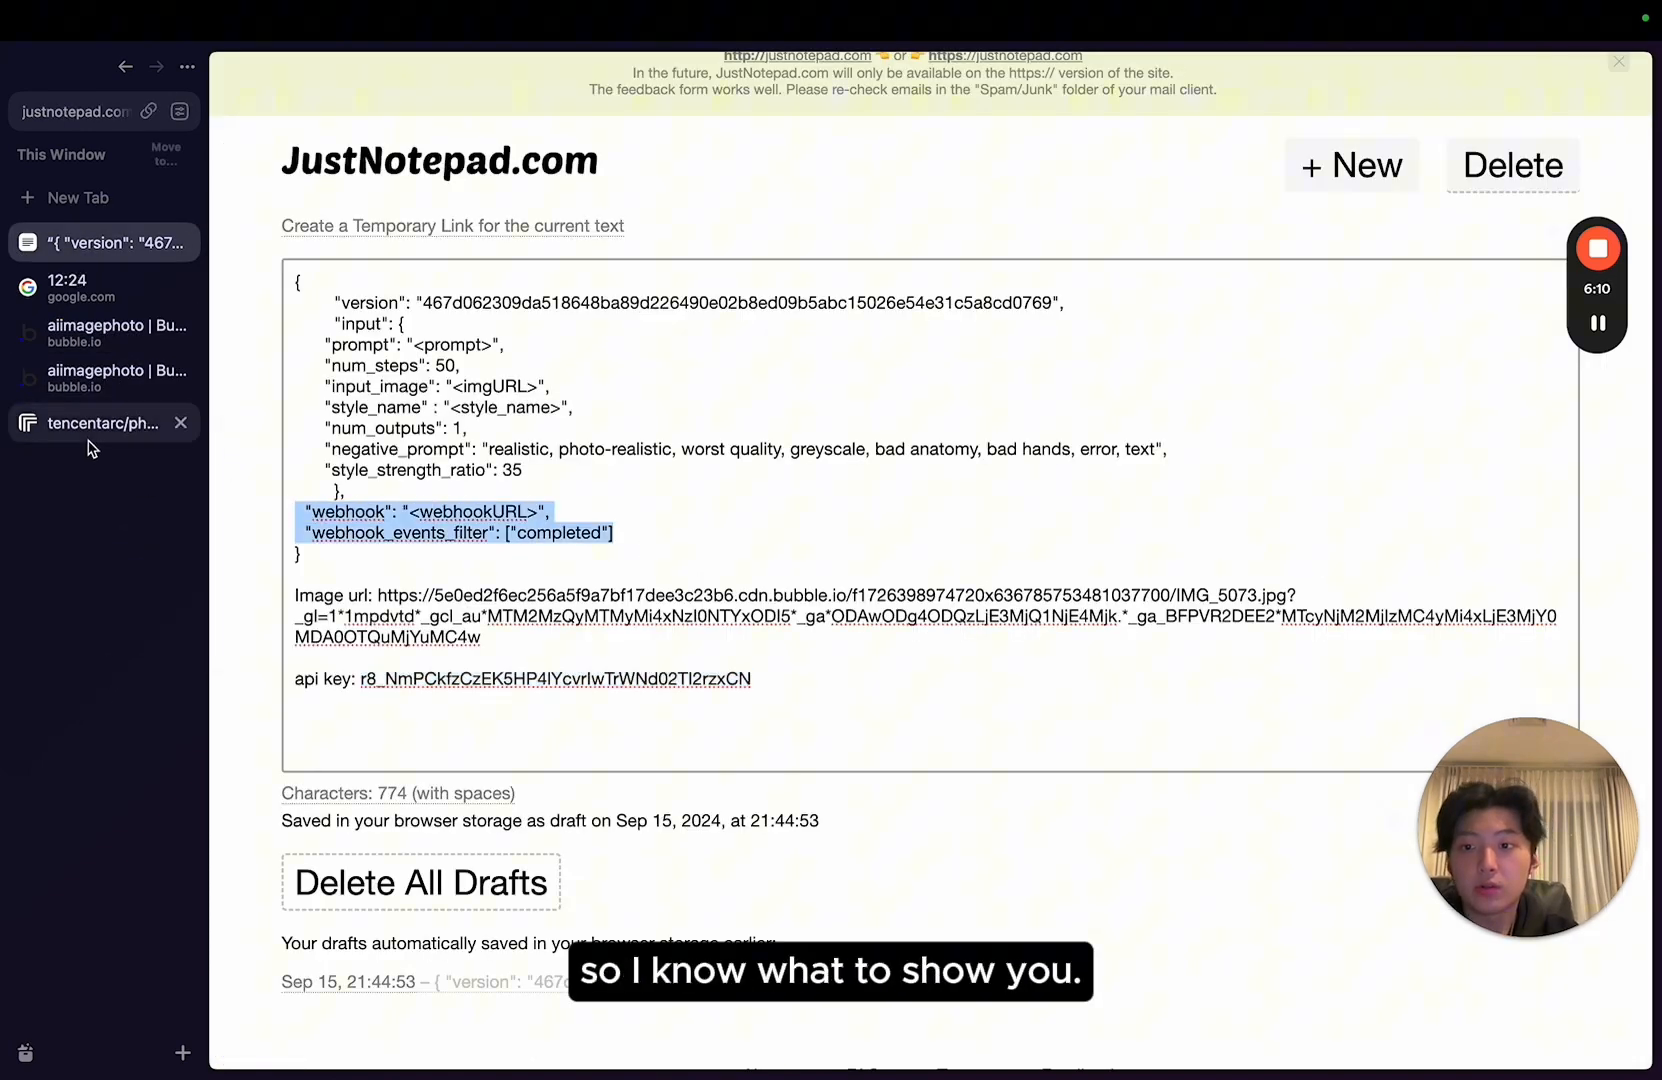
pyautogui.click(102, 332)
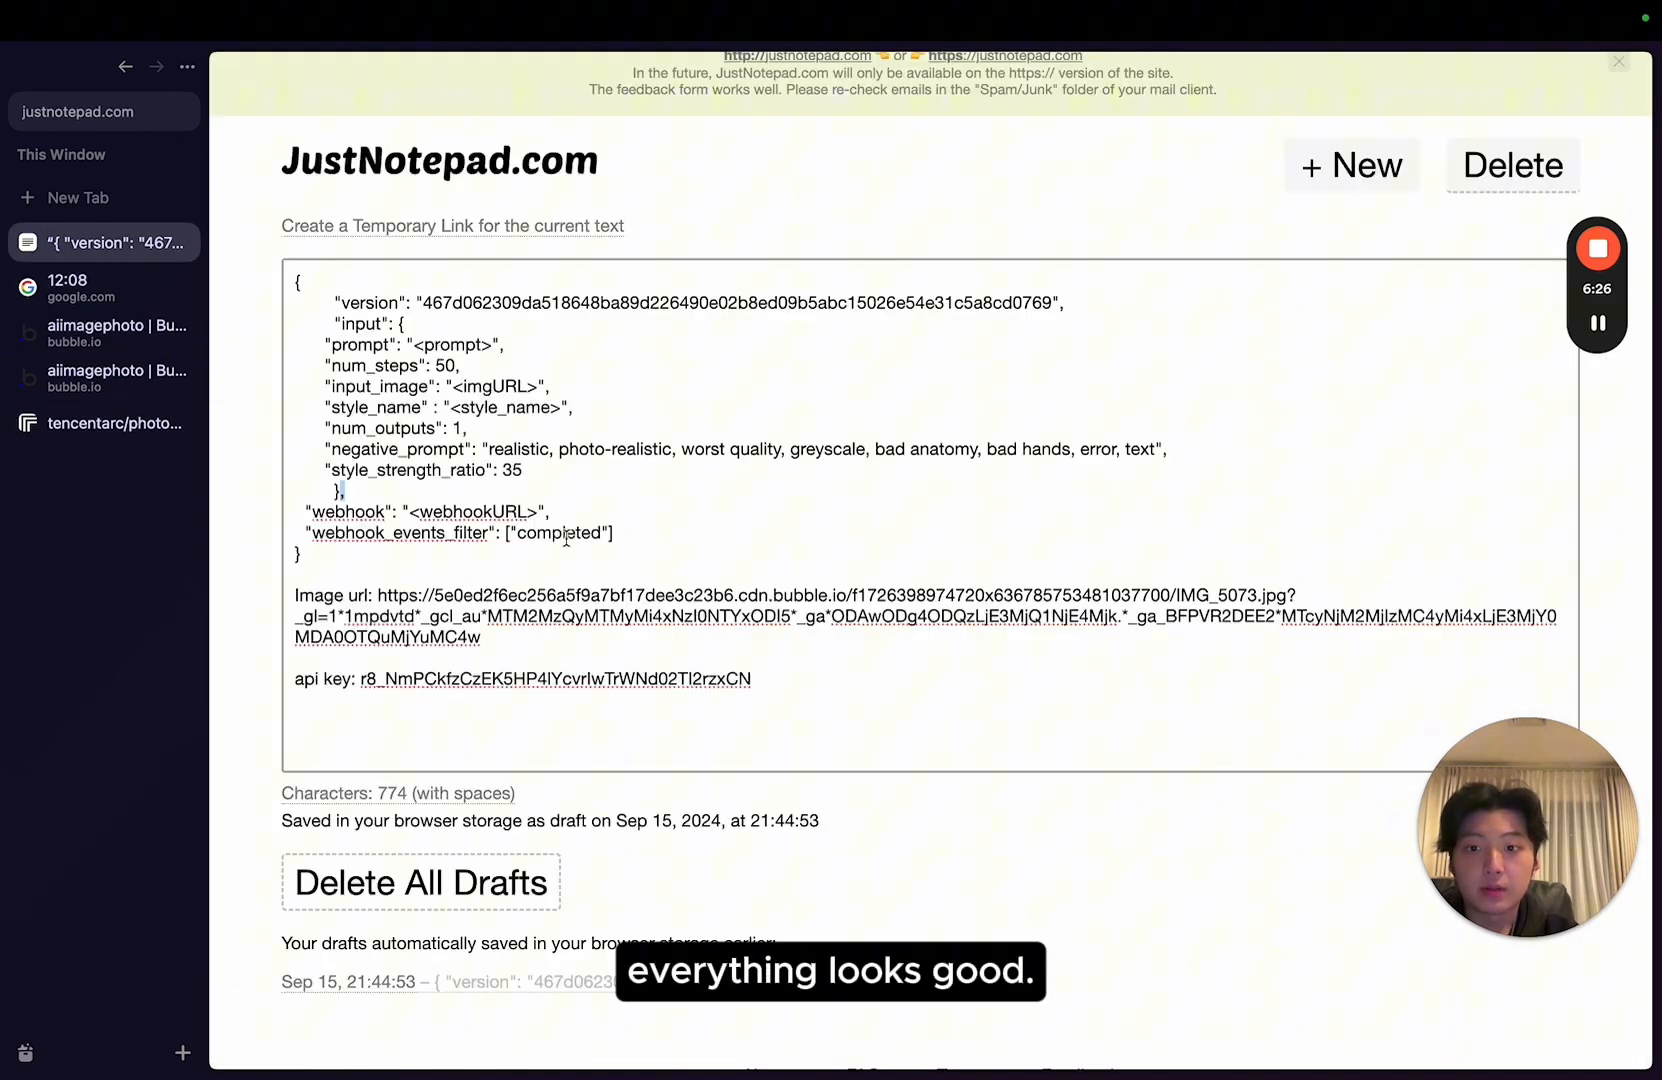
pyautogui.click(102, 376)
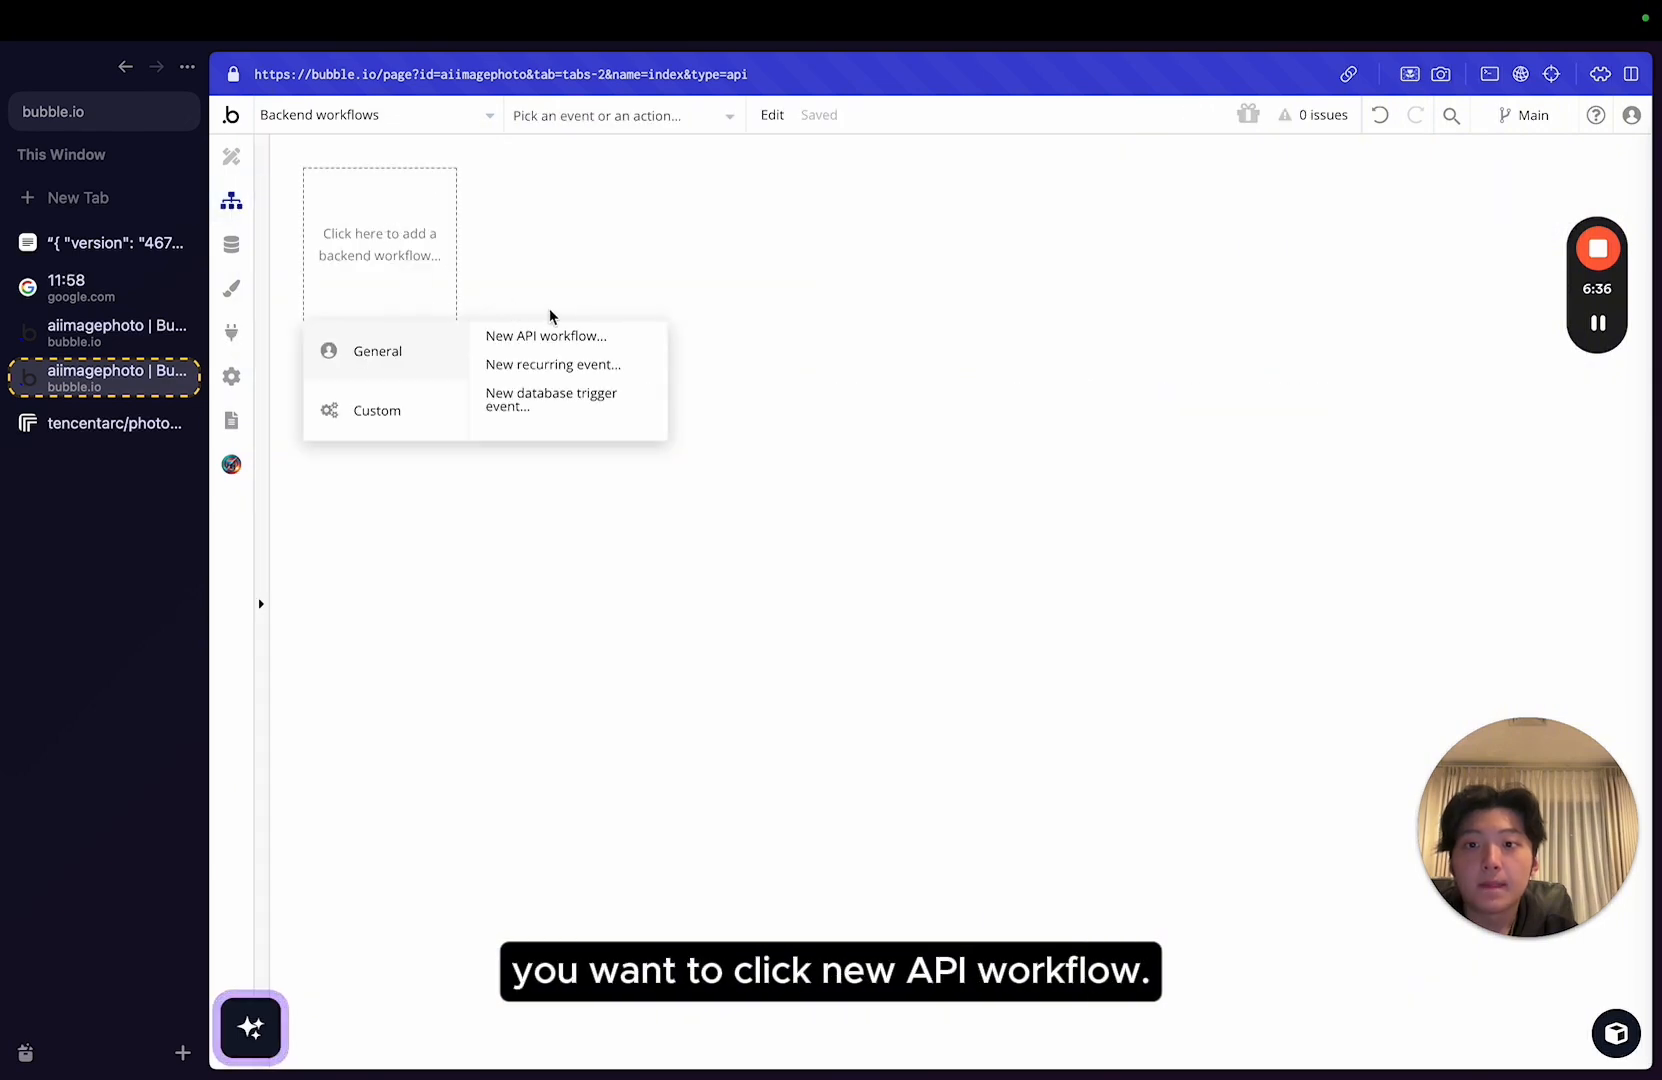
# Create the webhook-replicate API workflow, public with no authentication, ignoring privacy rules, detecting request data.
pyautogui.click(546, 336)
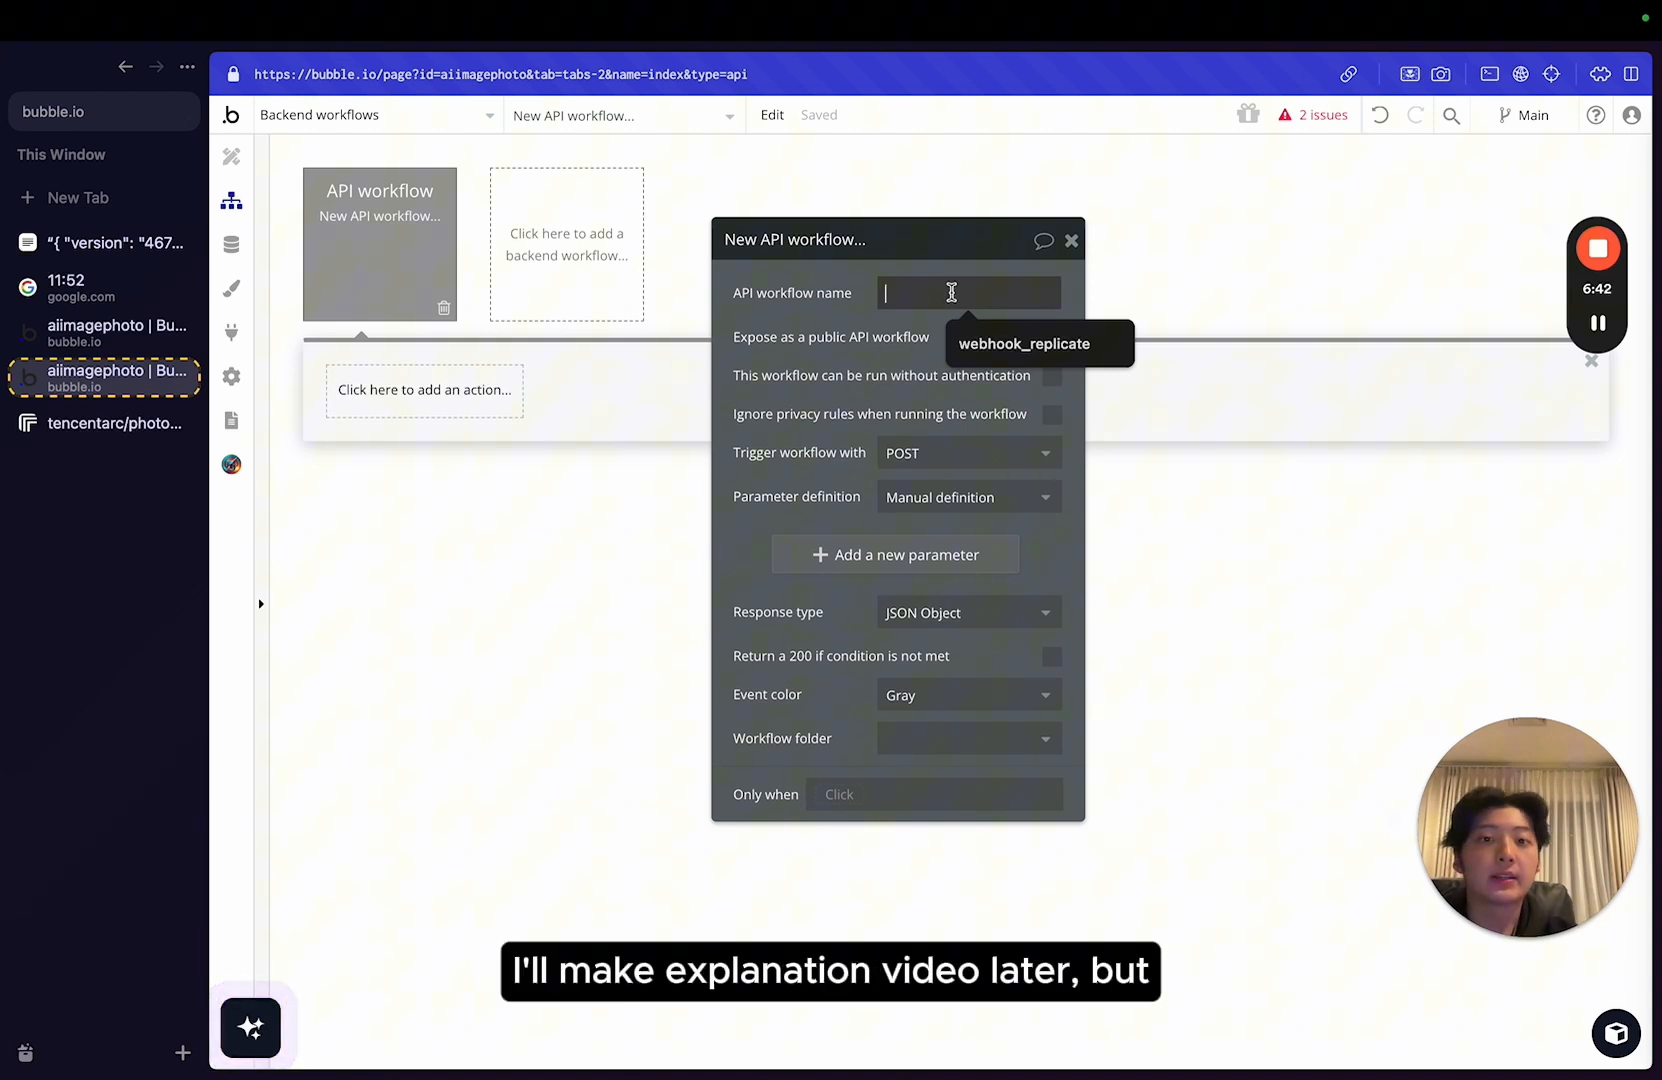
pyautogui.write('webhook-replicate')
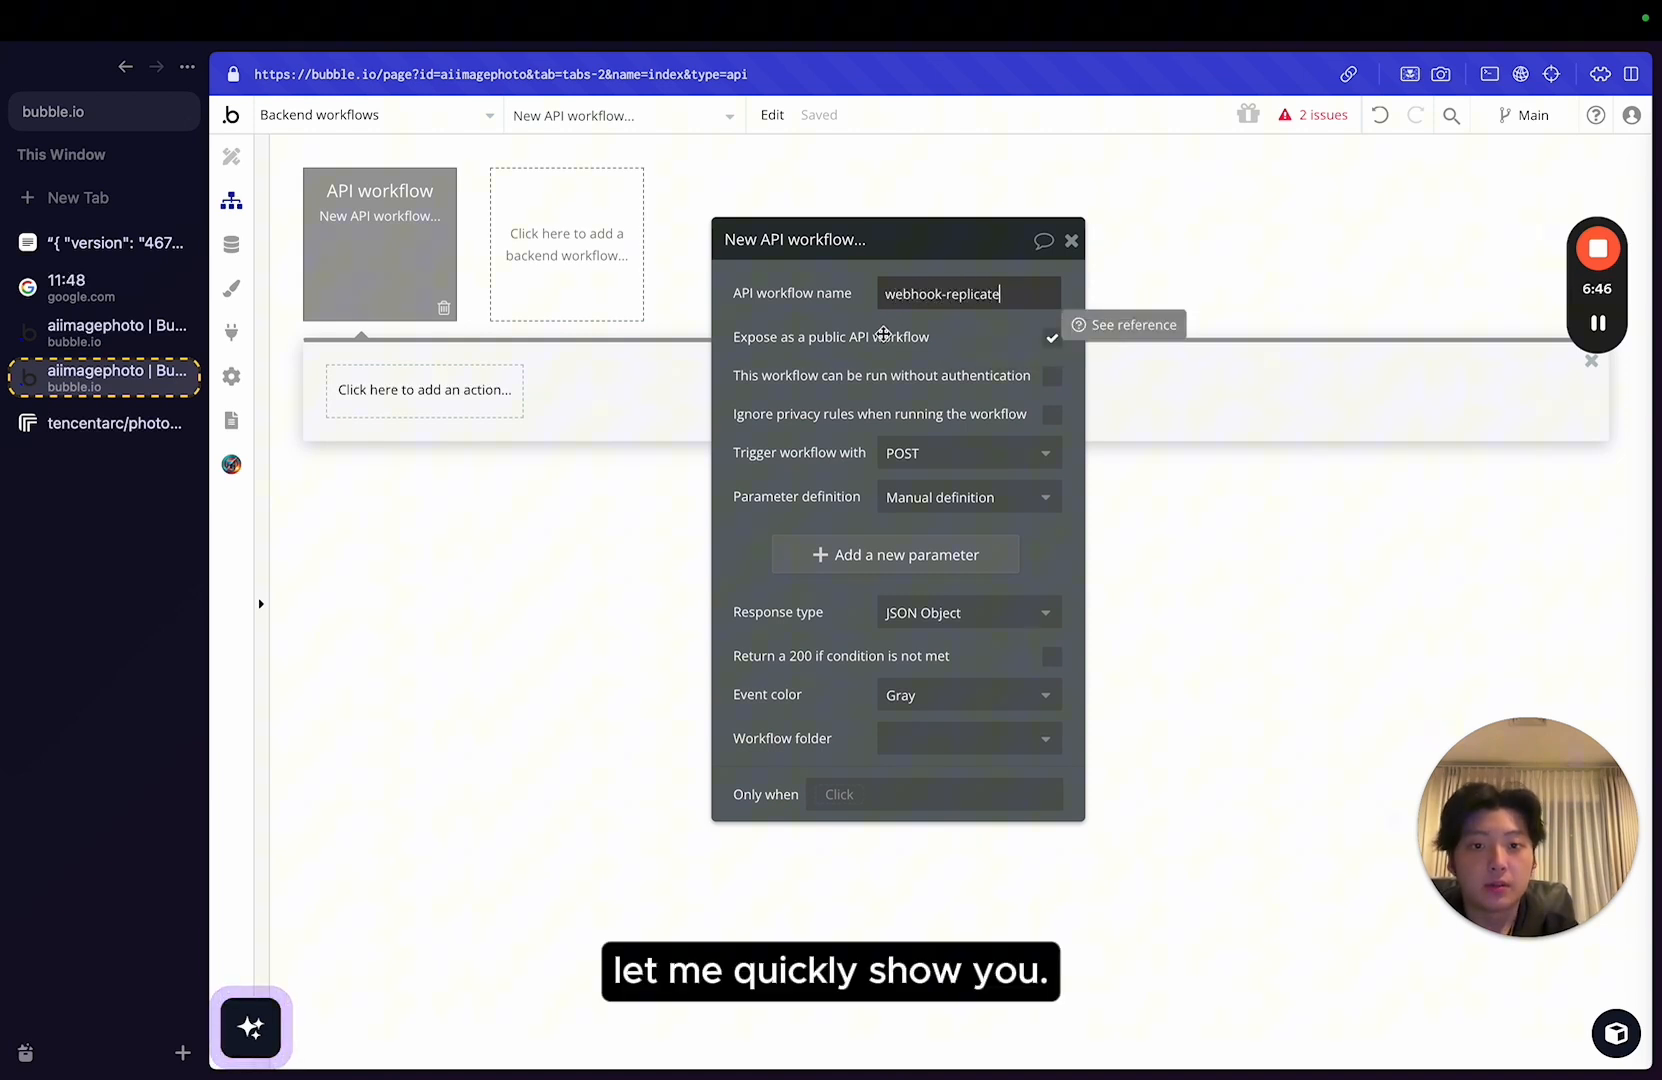
pyautogui.click(1052, 376)
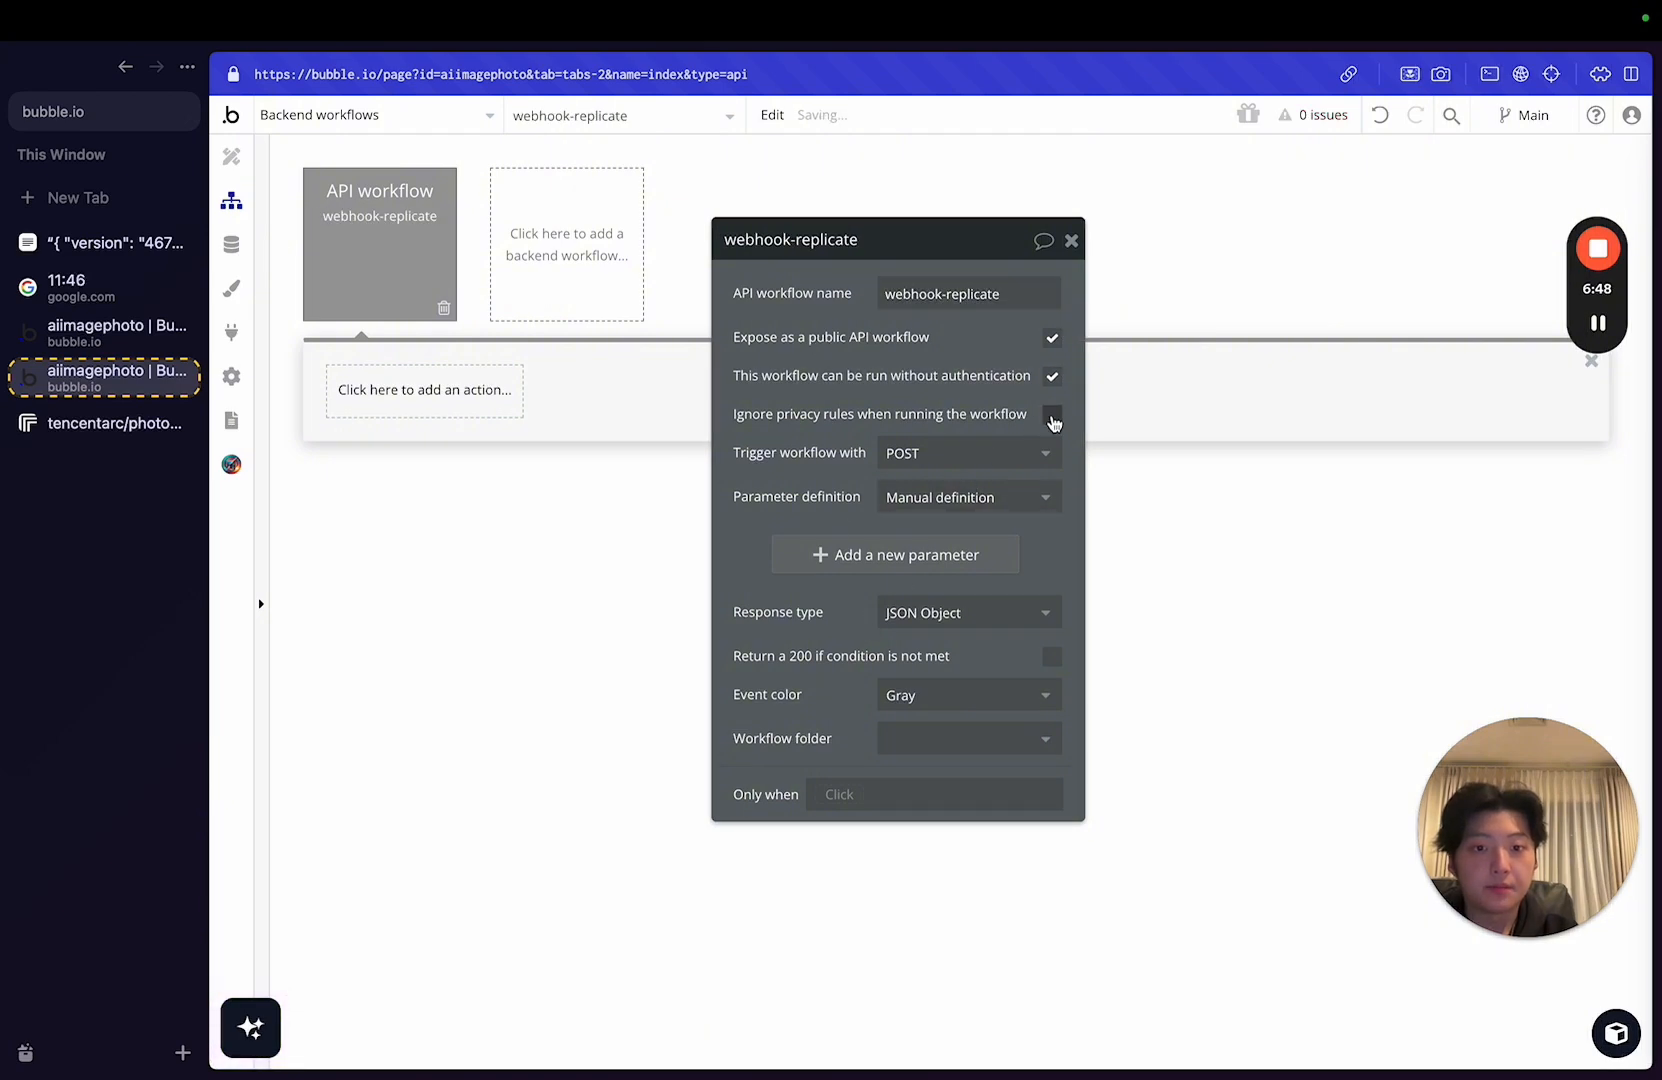
pyautogui.click(1052, 414)
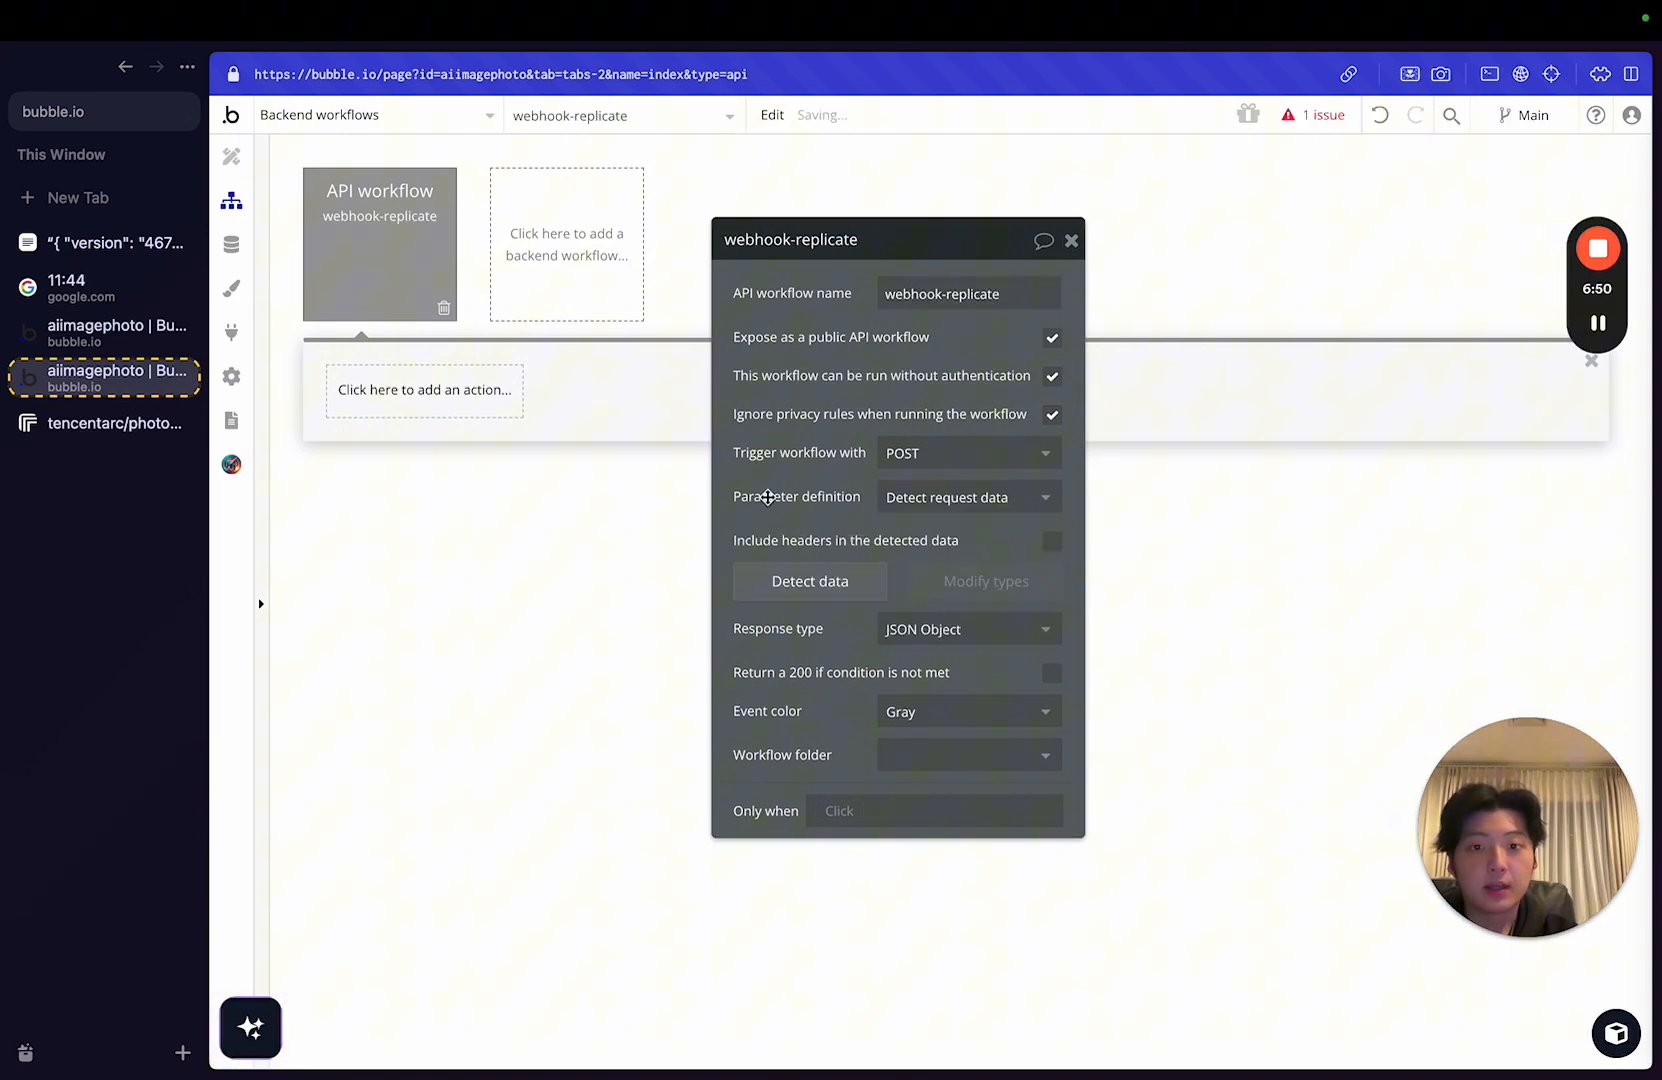
pyautogui.click(808, 580)
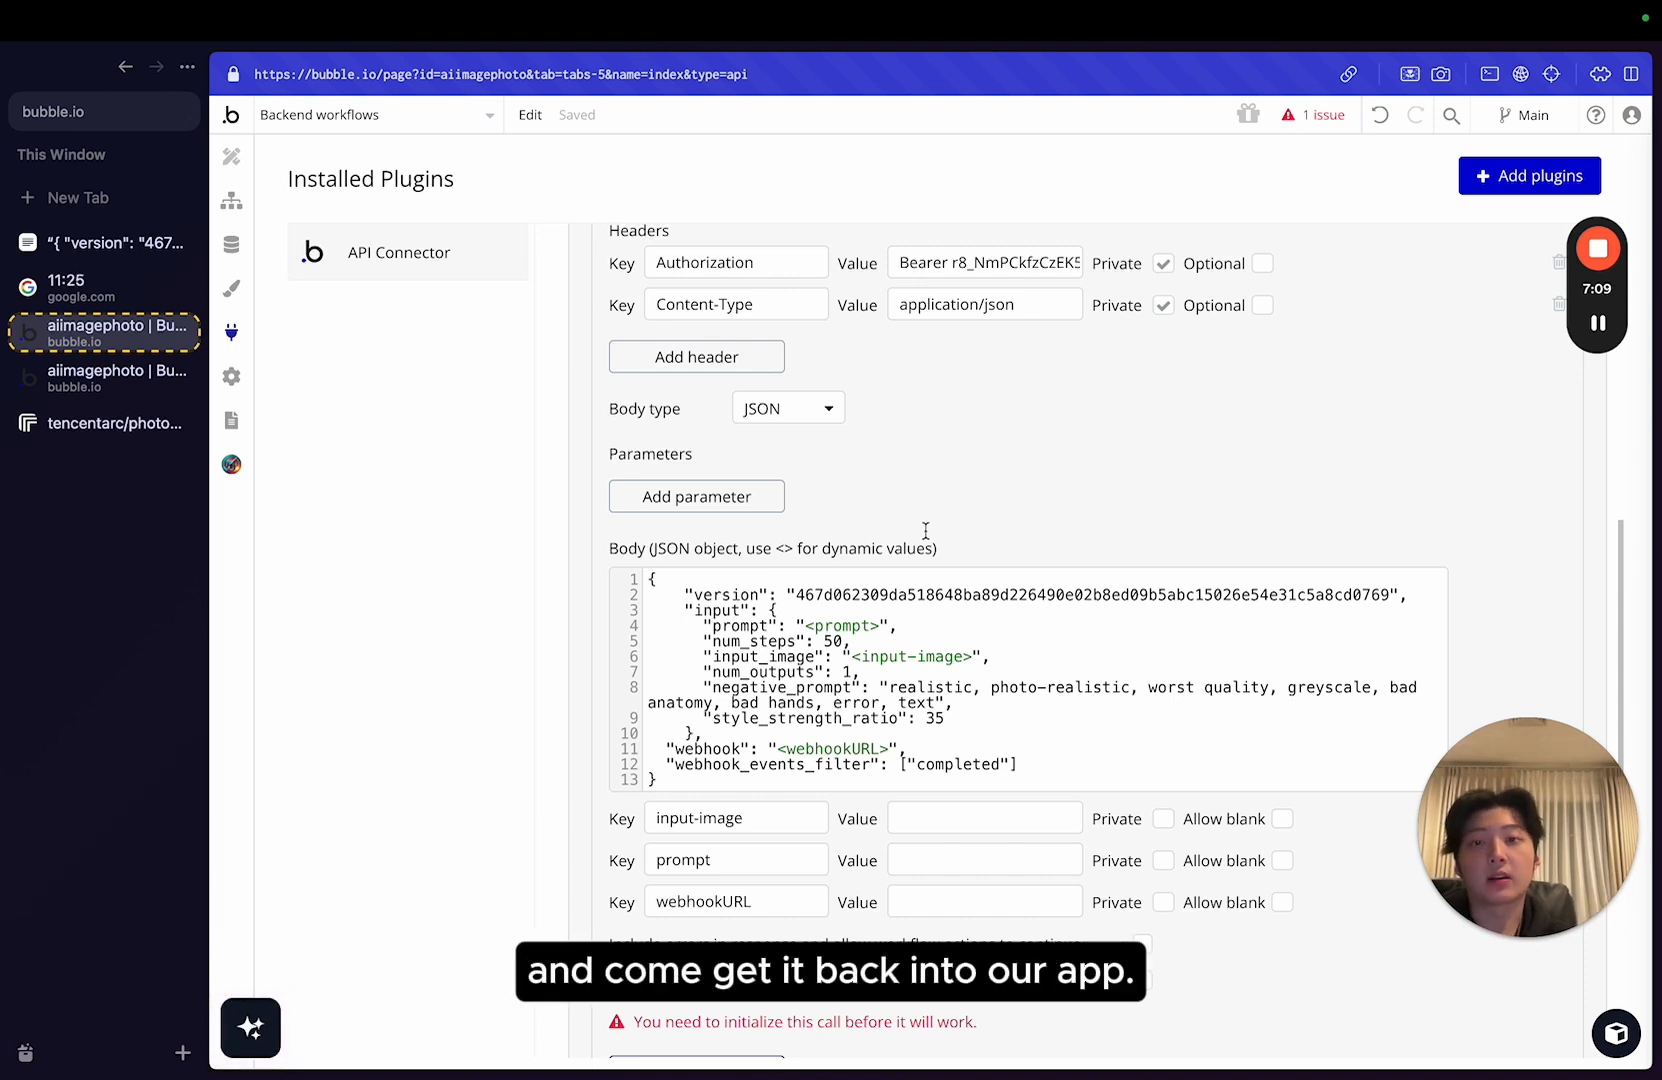
# Gather a test image URL, dragon prompt and webhook URL from Replicate and the notes into the anime call values.
pyautogui.scroll(-3)
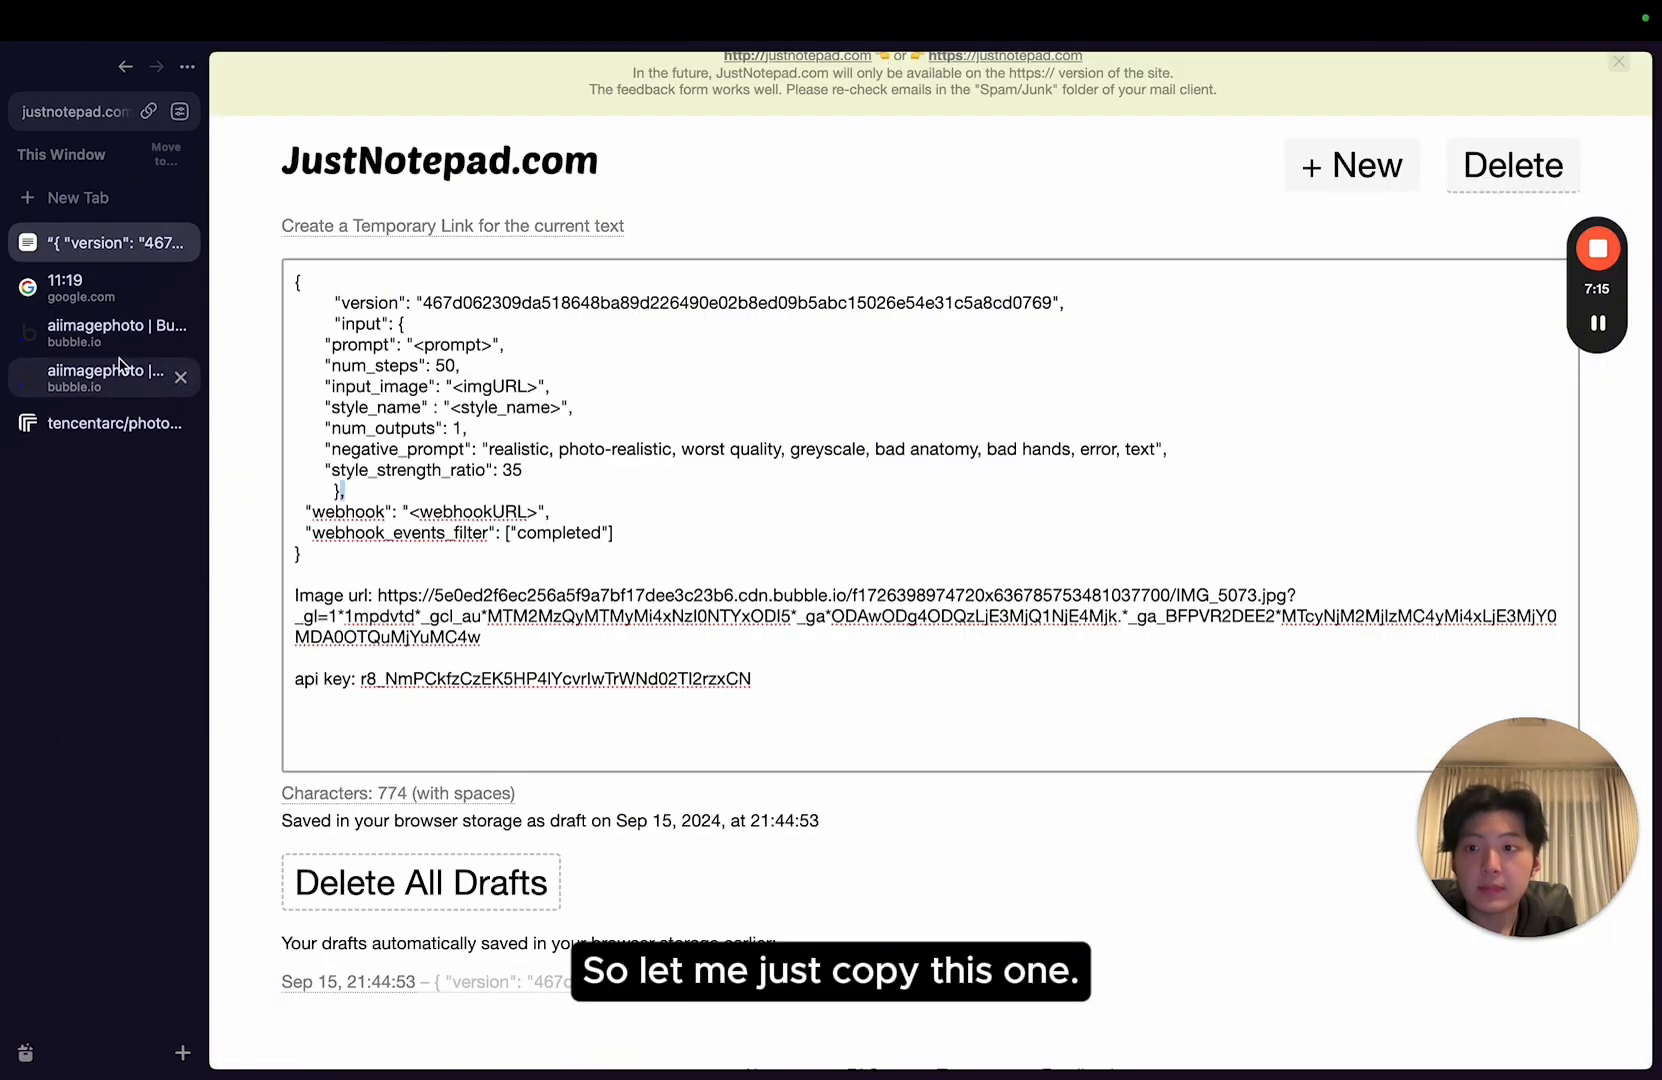
pyautogui.click(116, 422)
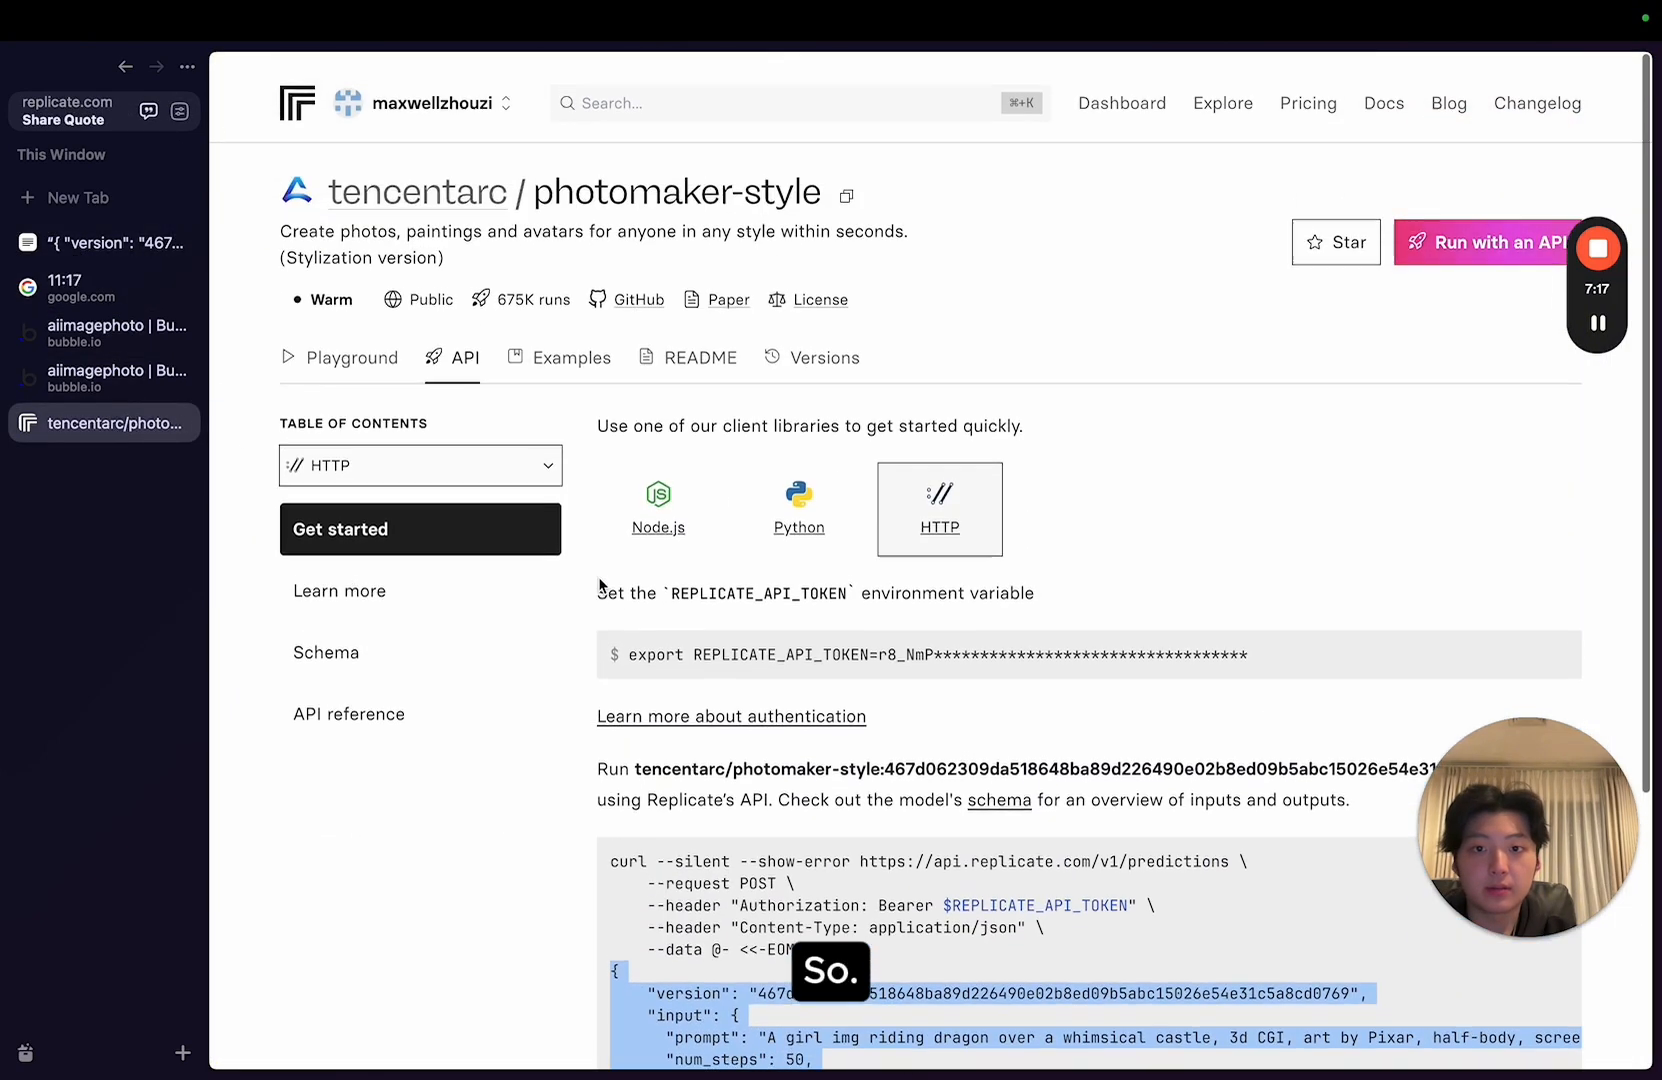
pyautogui.click(352, 358)
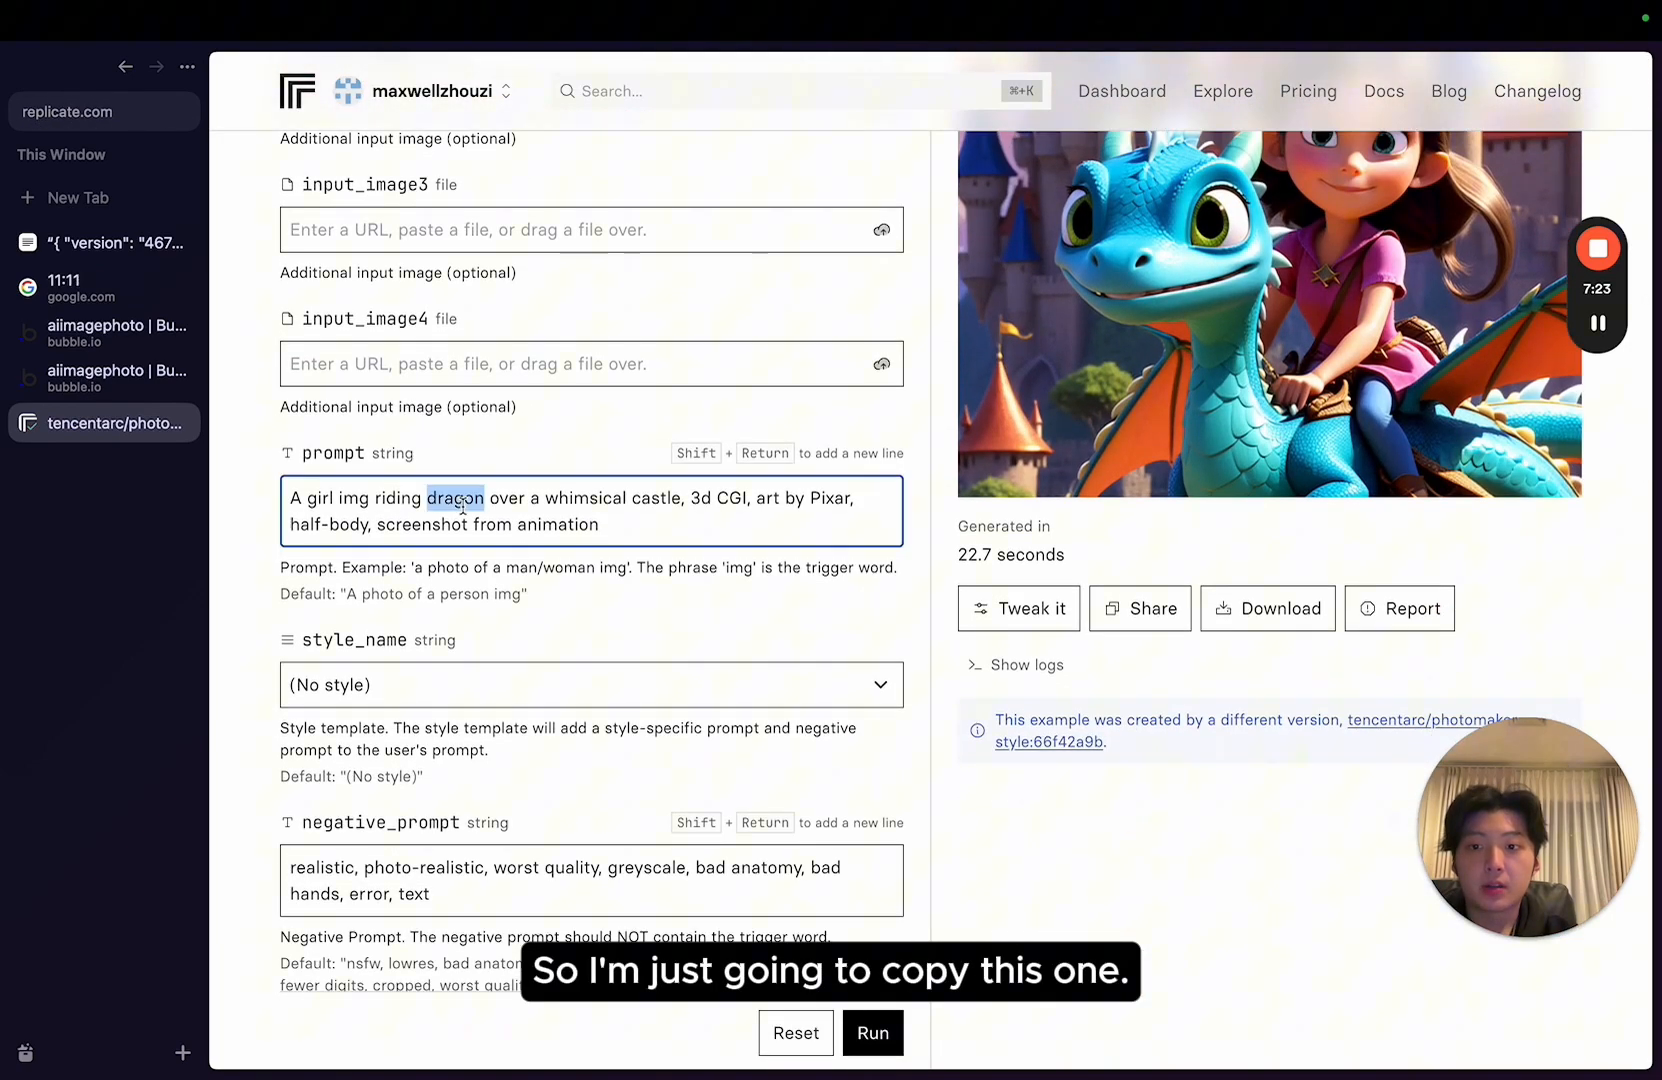
pyautogui.click(102, 332)
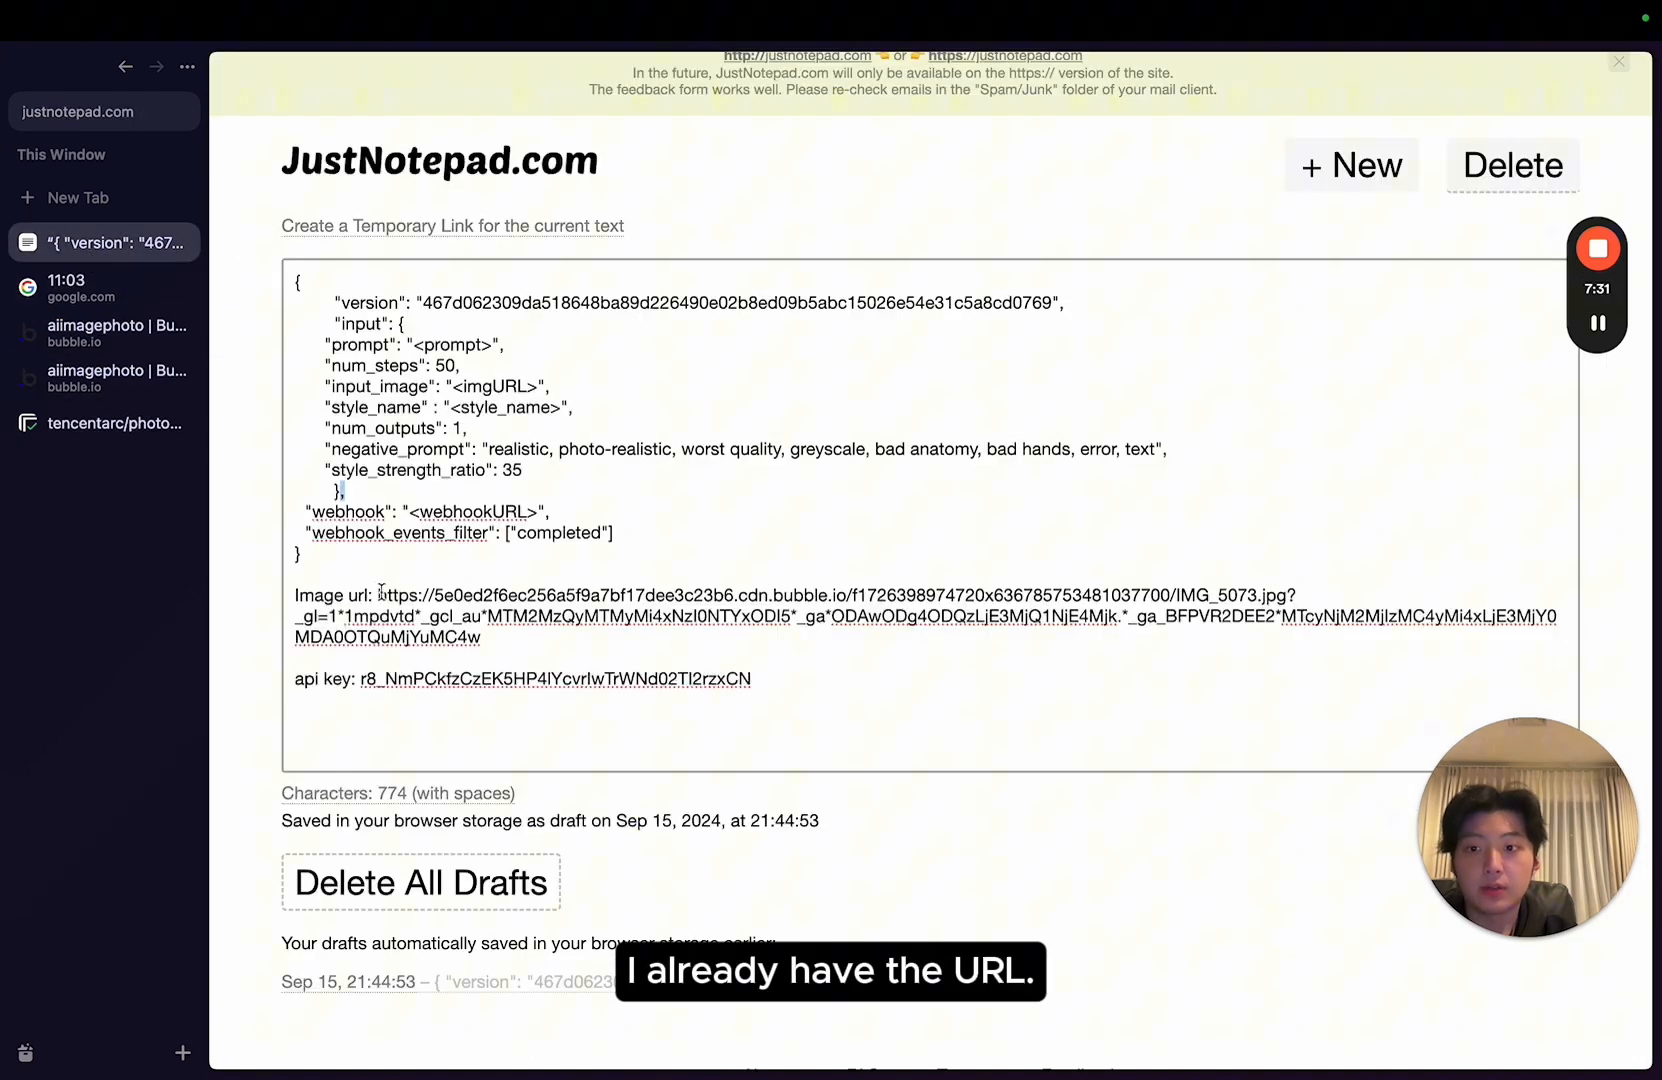
pyautogui.click(78, 198)
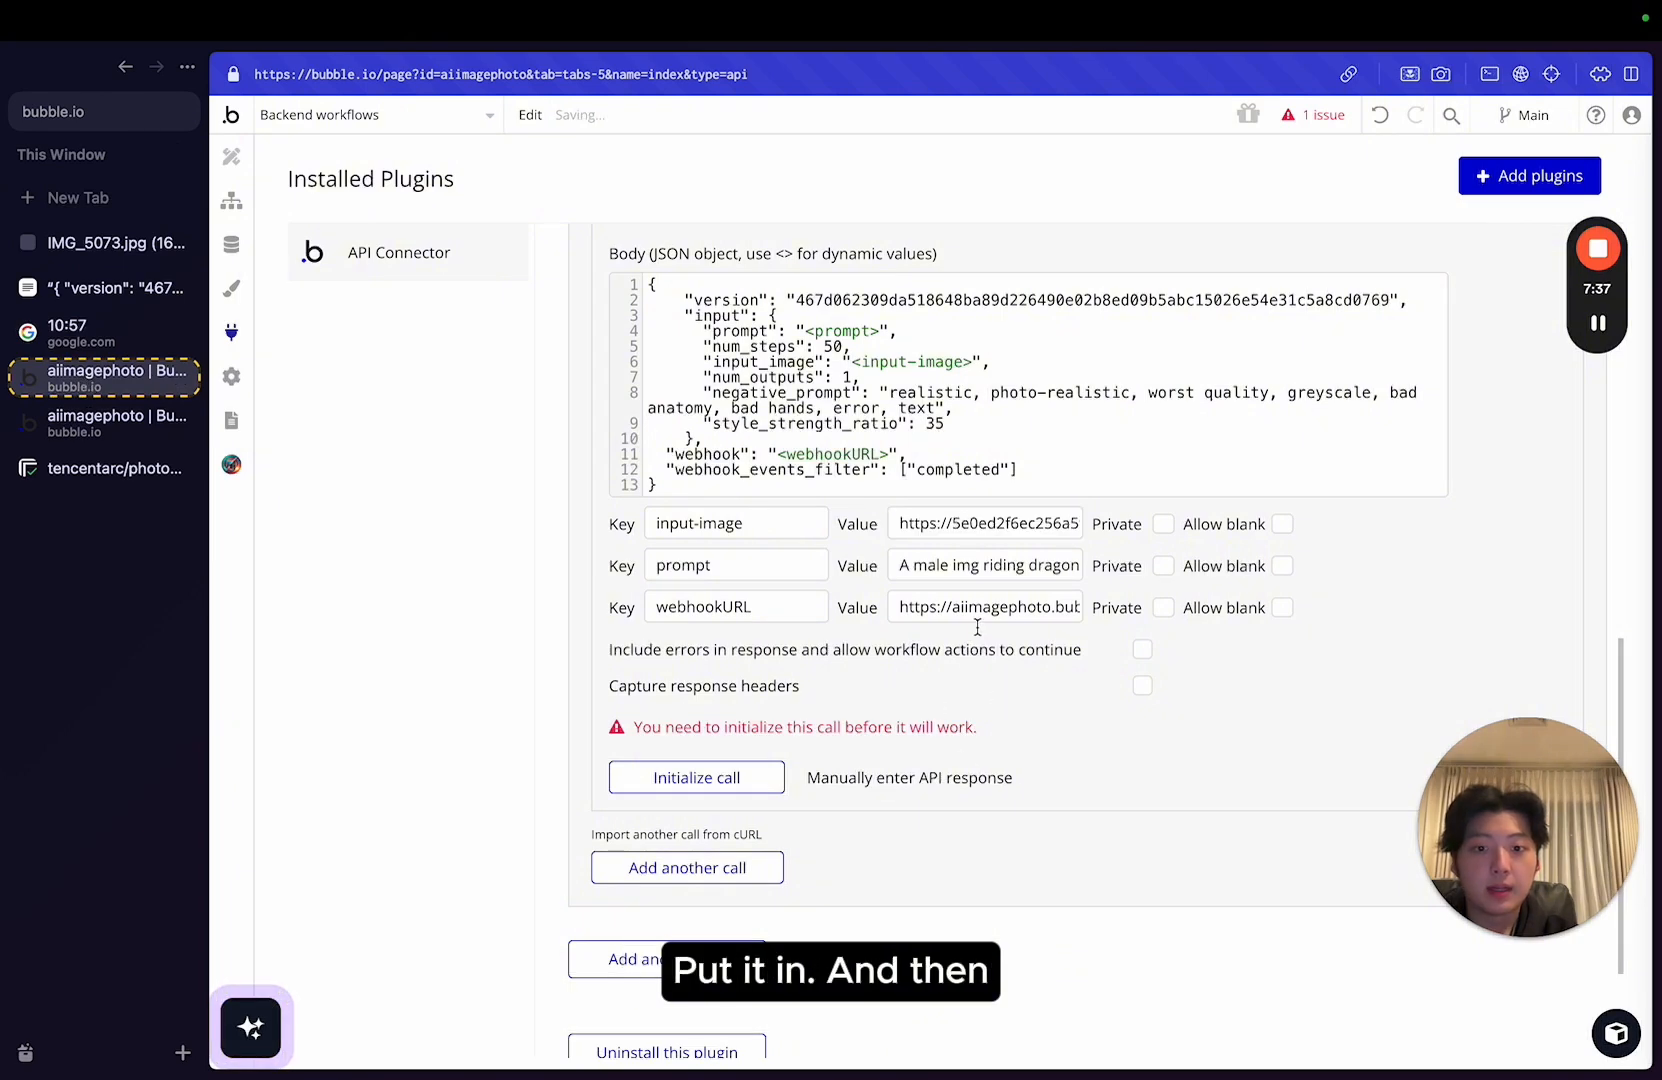
pyautogui.click(696, 776)
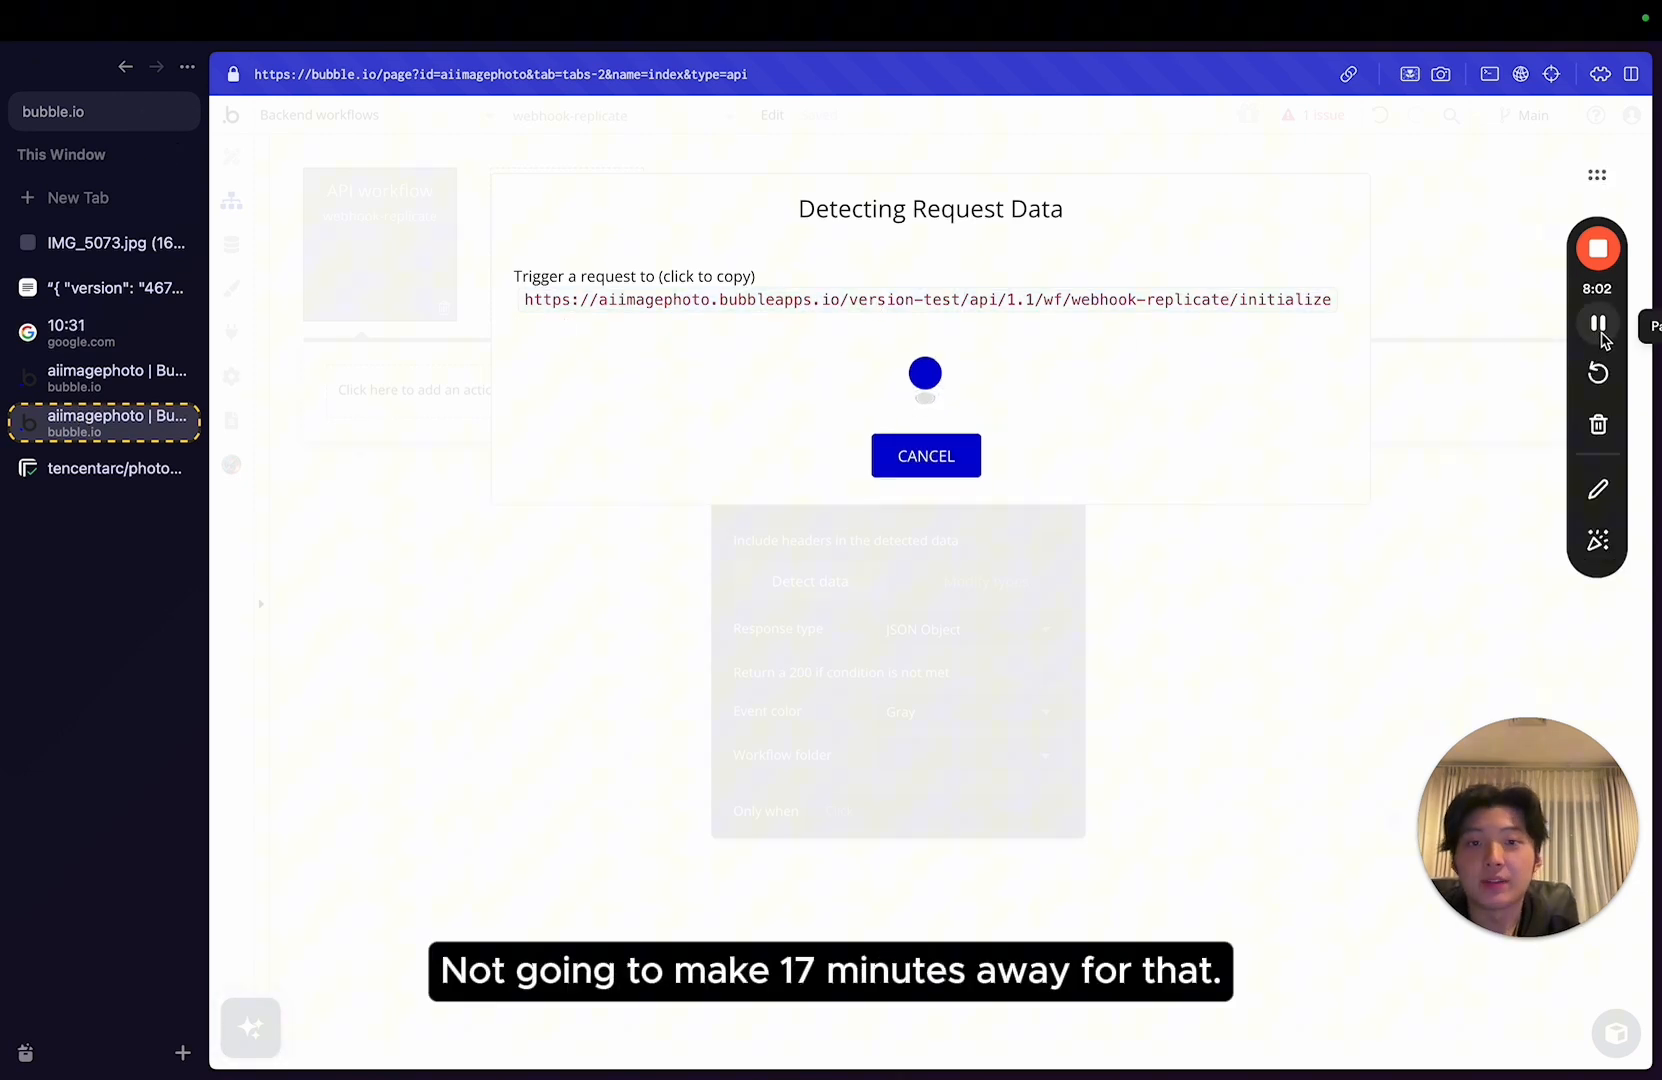
# Trigger the anime call and save Replicate's detected callback fields (prompt, output, status) on webhook-replicate.
pyautogui.click(102, 332)
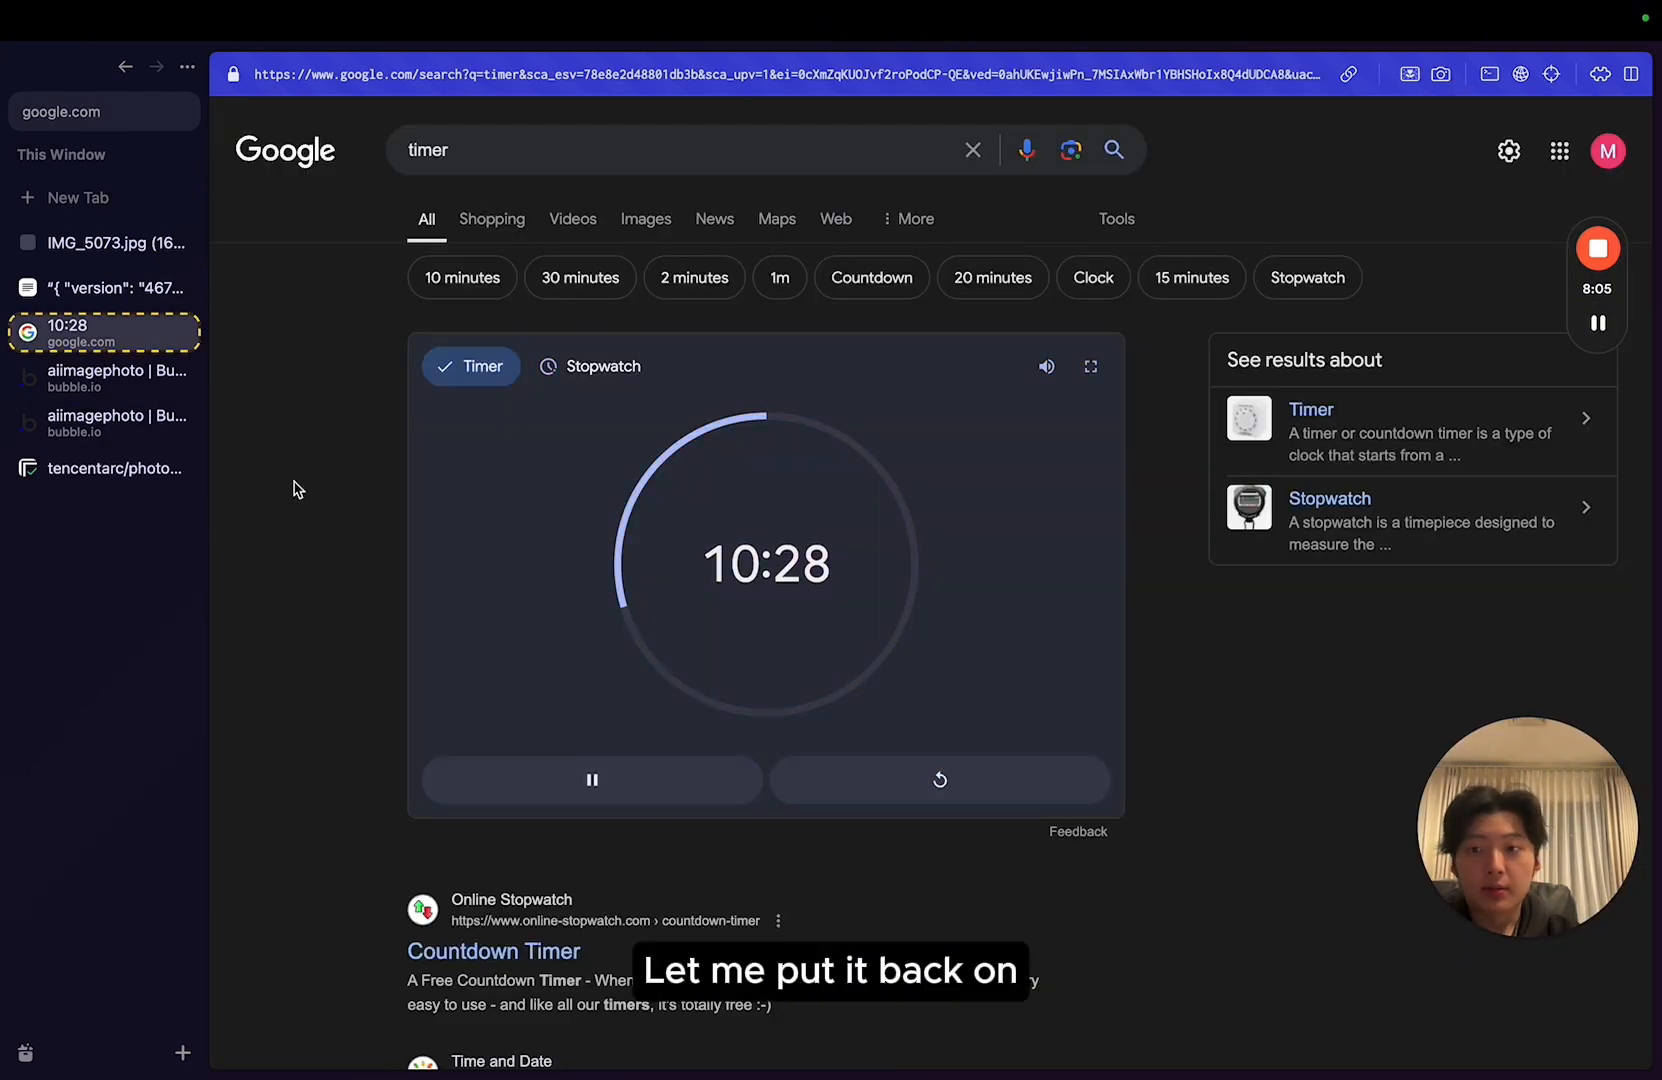
pyautogui.click(116, 422)
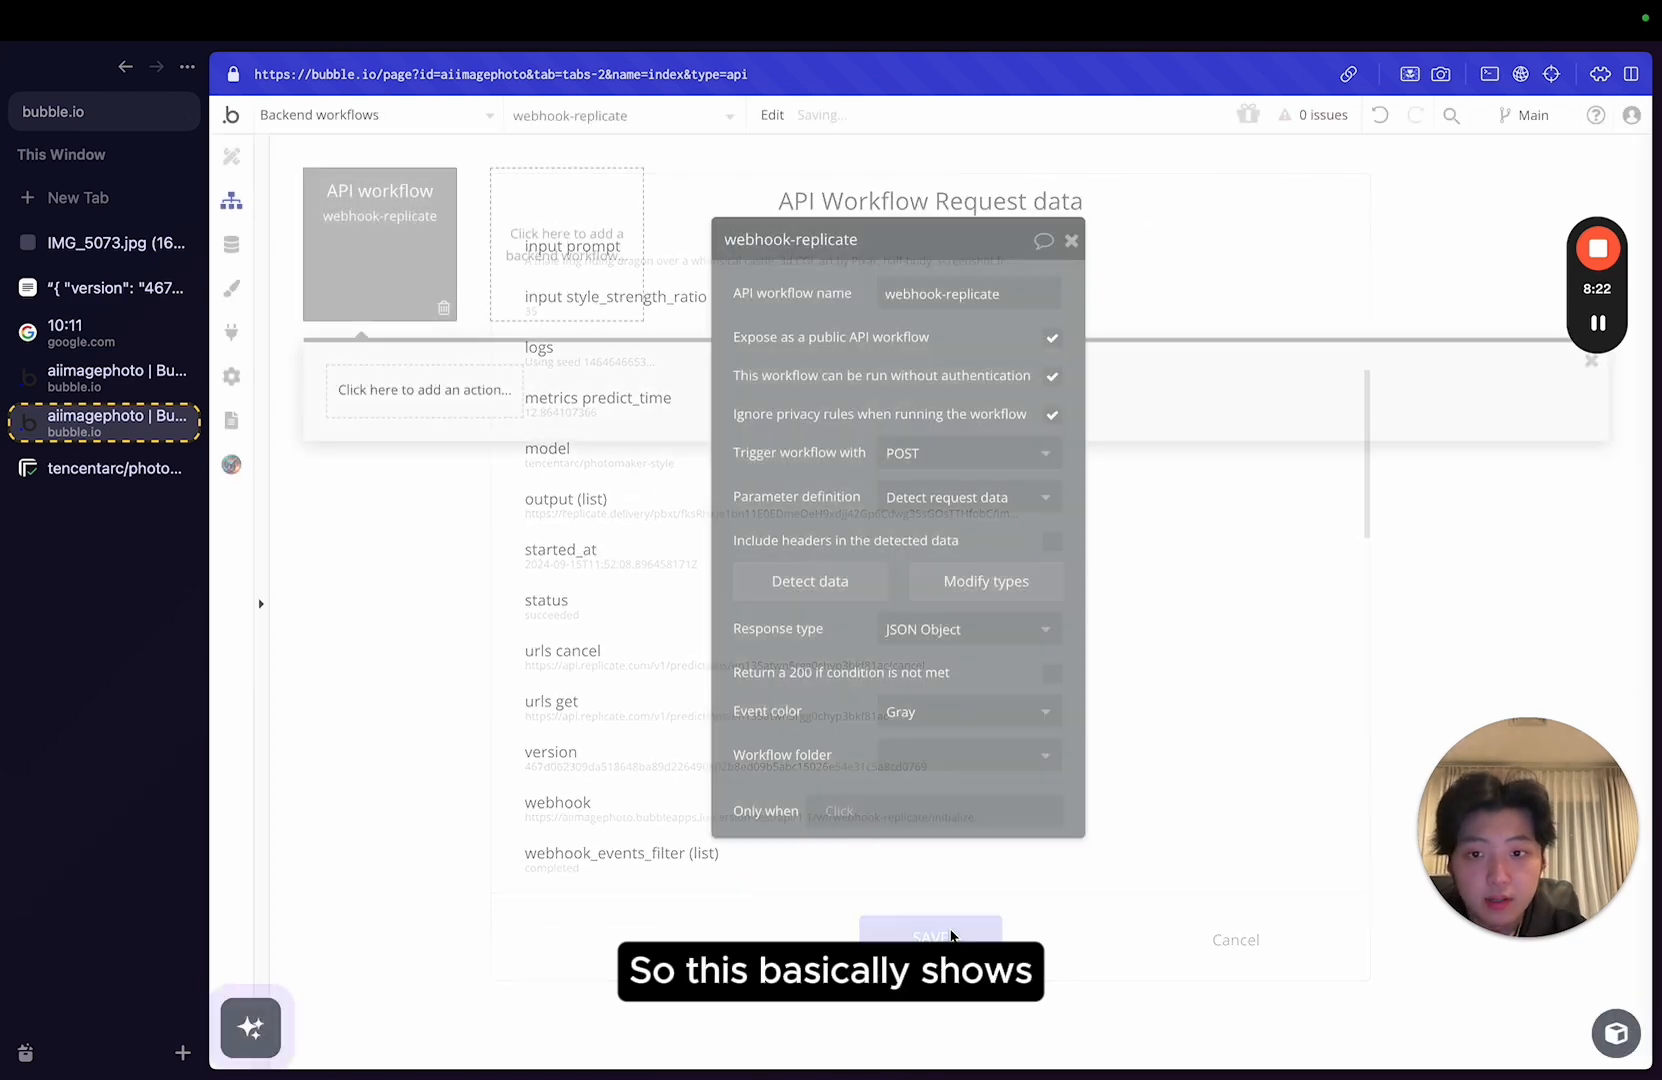
pyautogui.click(930, 936)
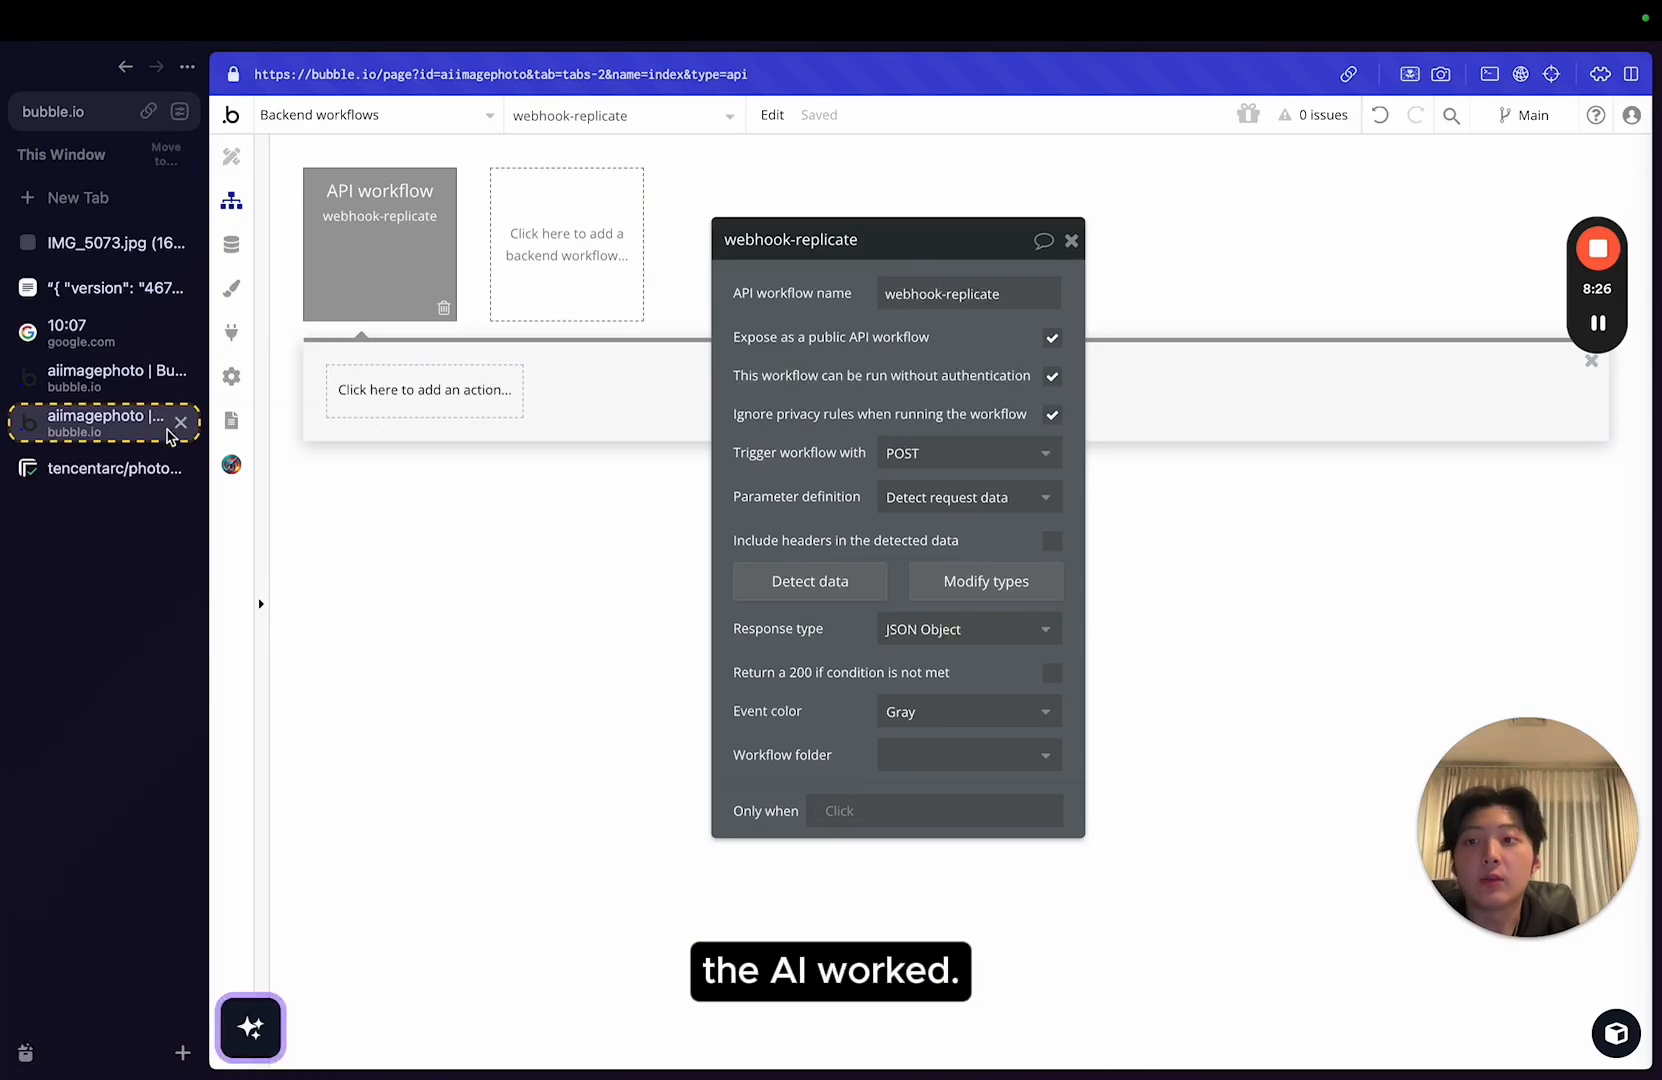
pyautogui.click(104, 468)
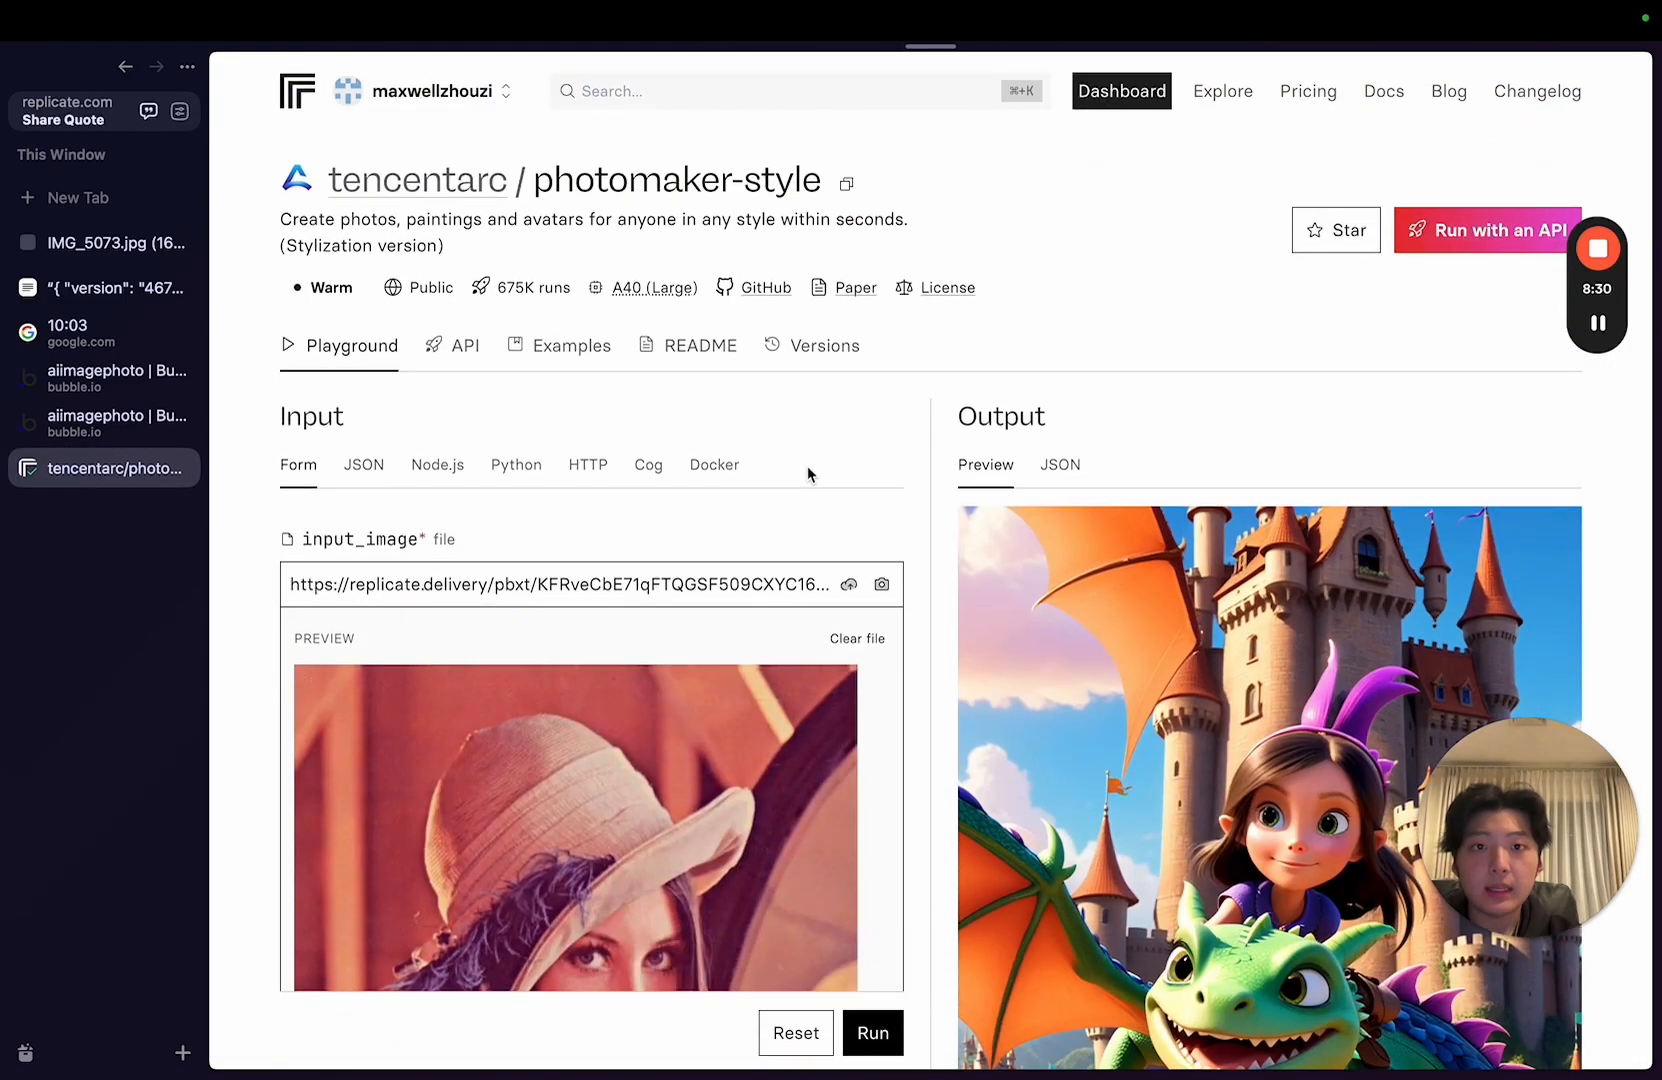
# Inspect the latest succeeded dragon-castle prediction on Replicate's dashboard, then return to the anime call in Bubble.
pyautogui.click(1120, 92)
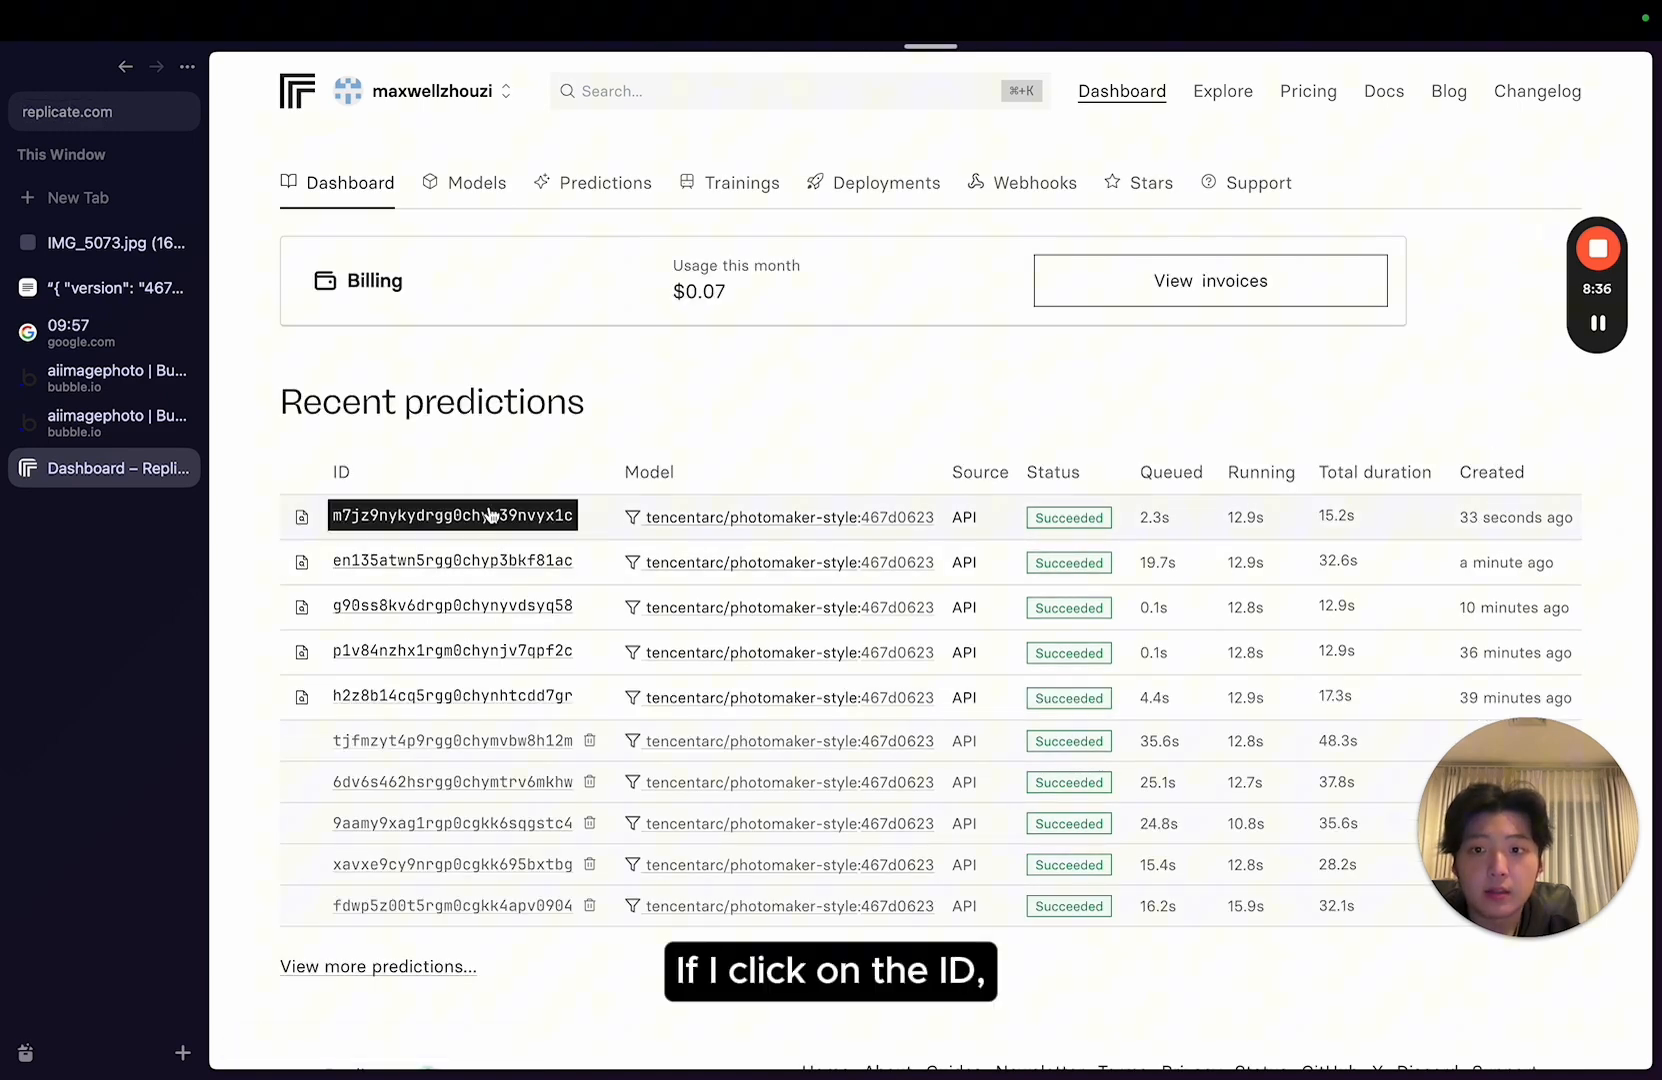
pyautogui.click(452, 518)
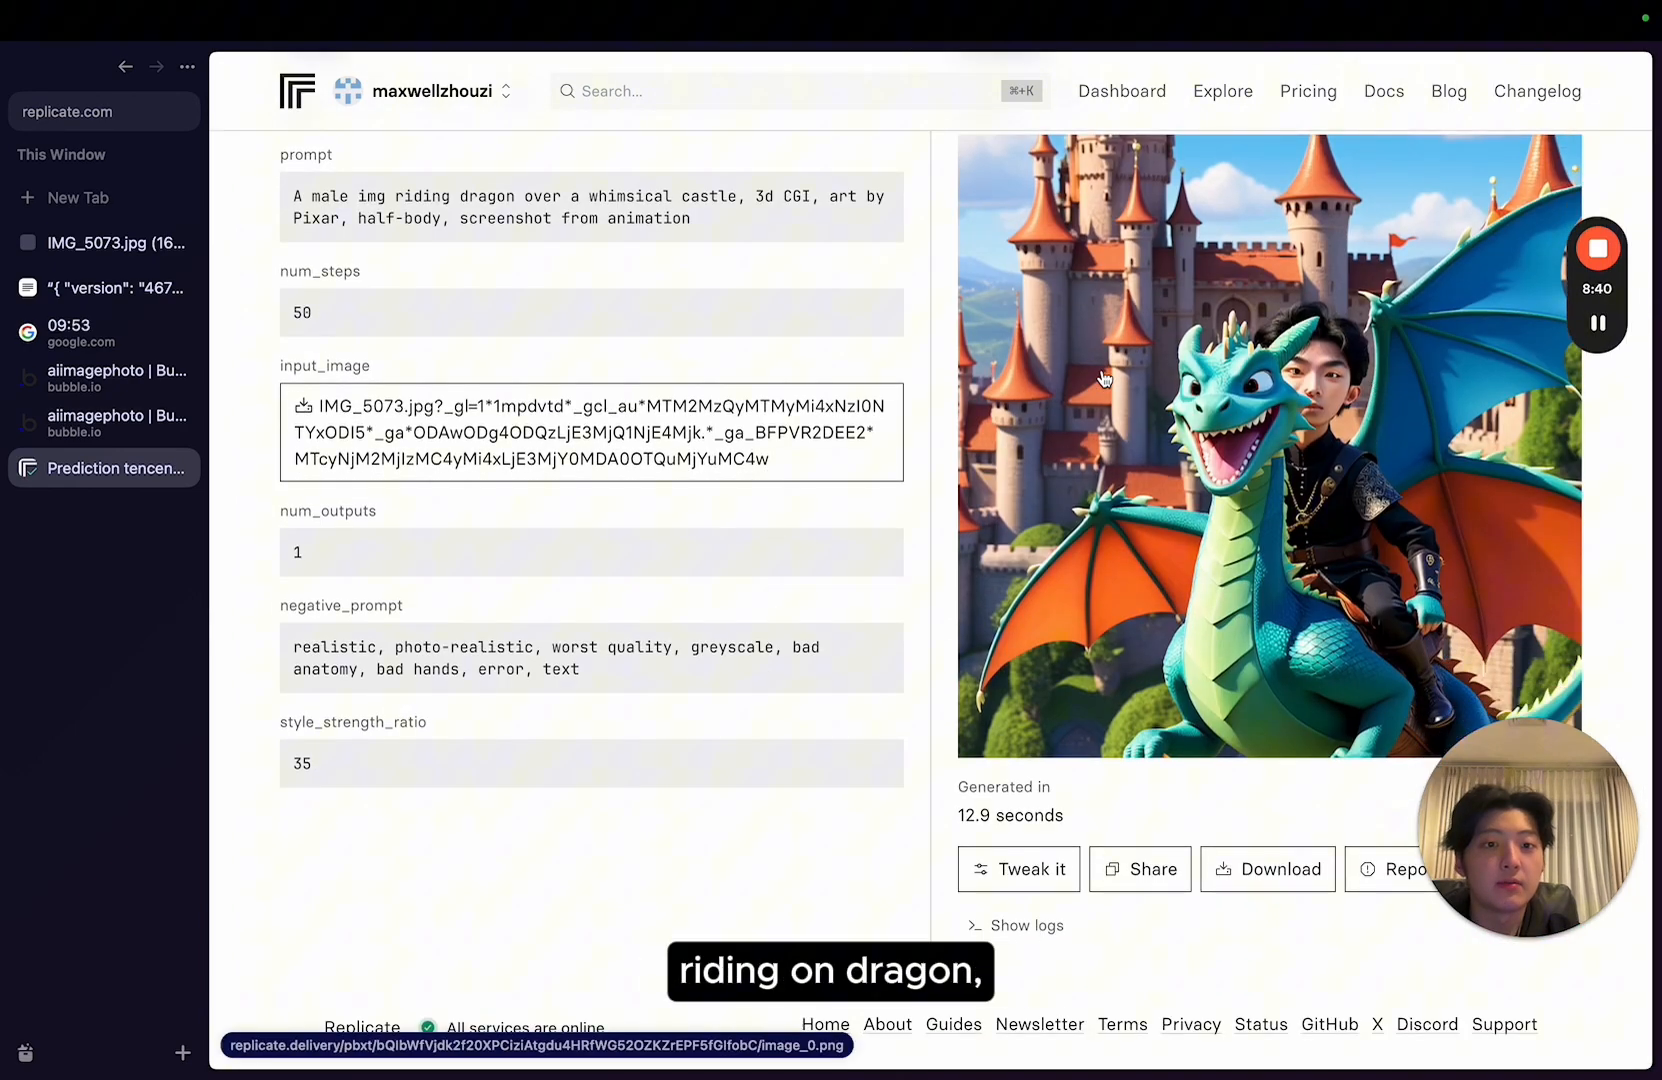
pyautogui.scroll(-3)
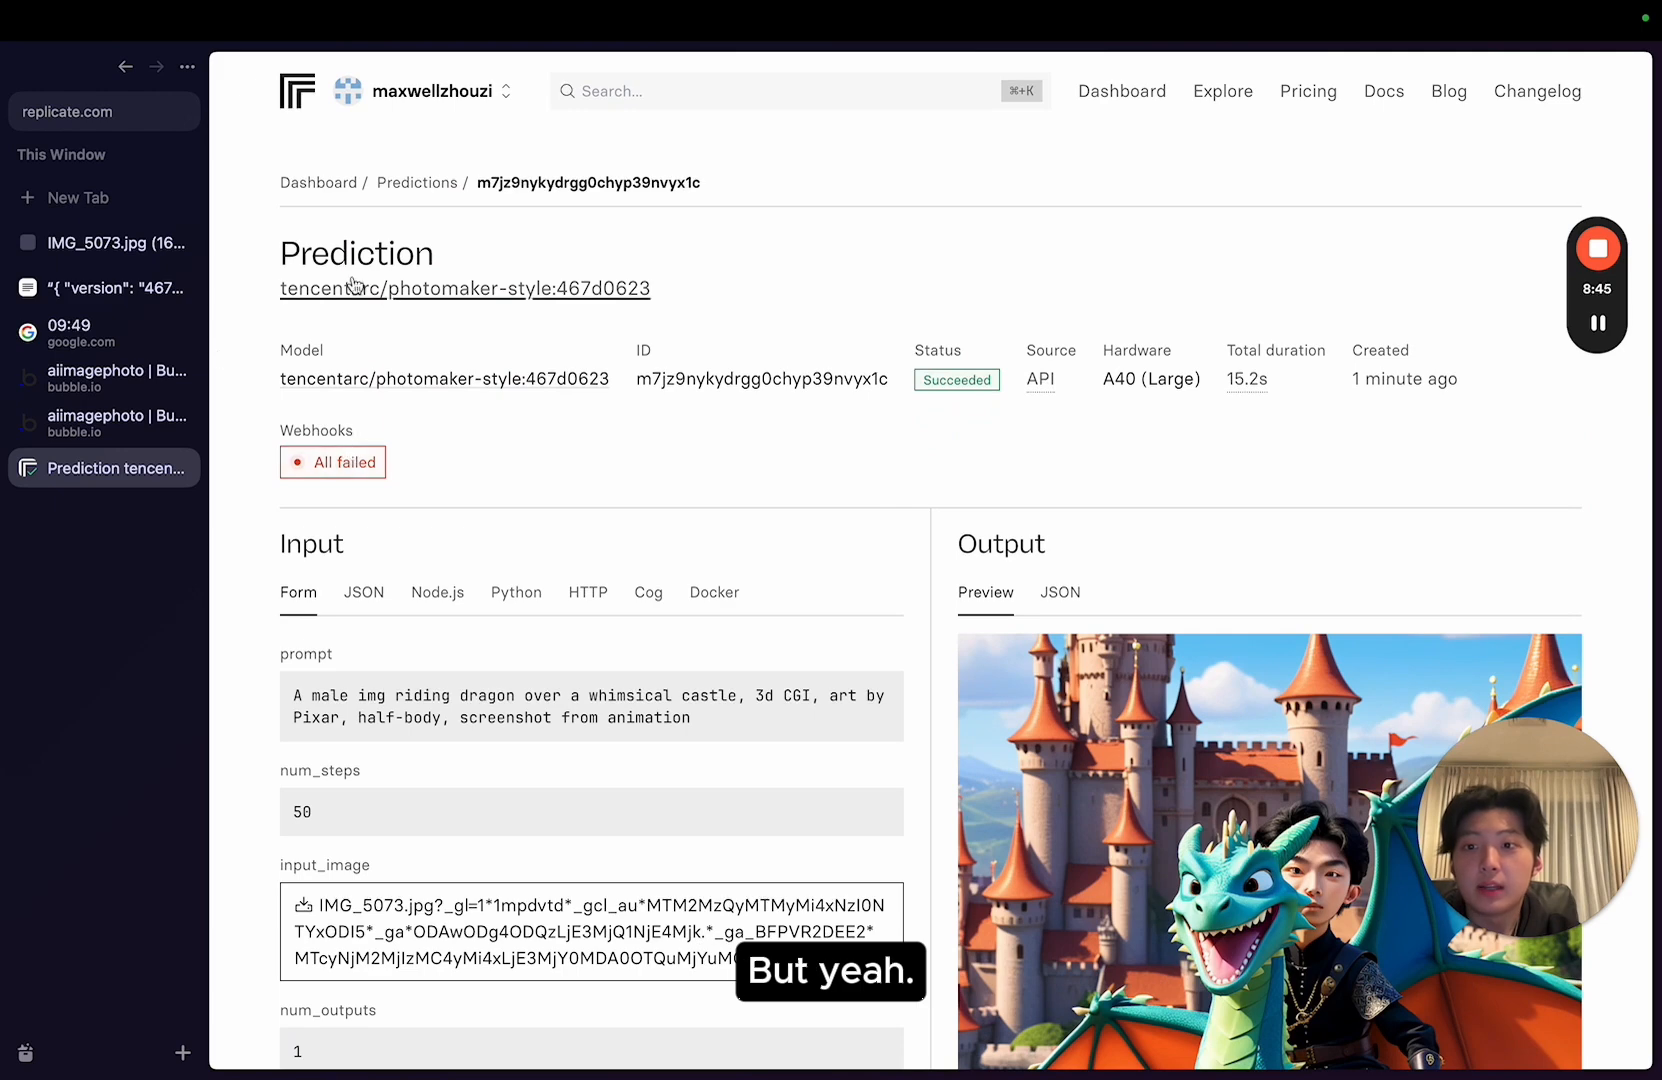
pyautogui.click(104, 378)
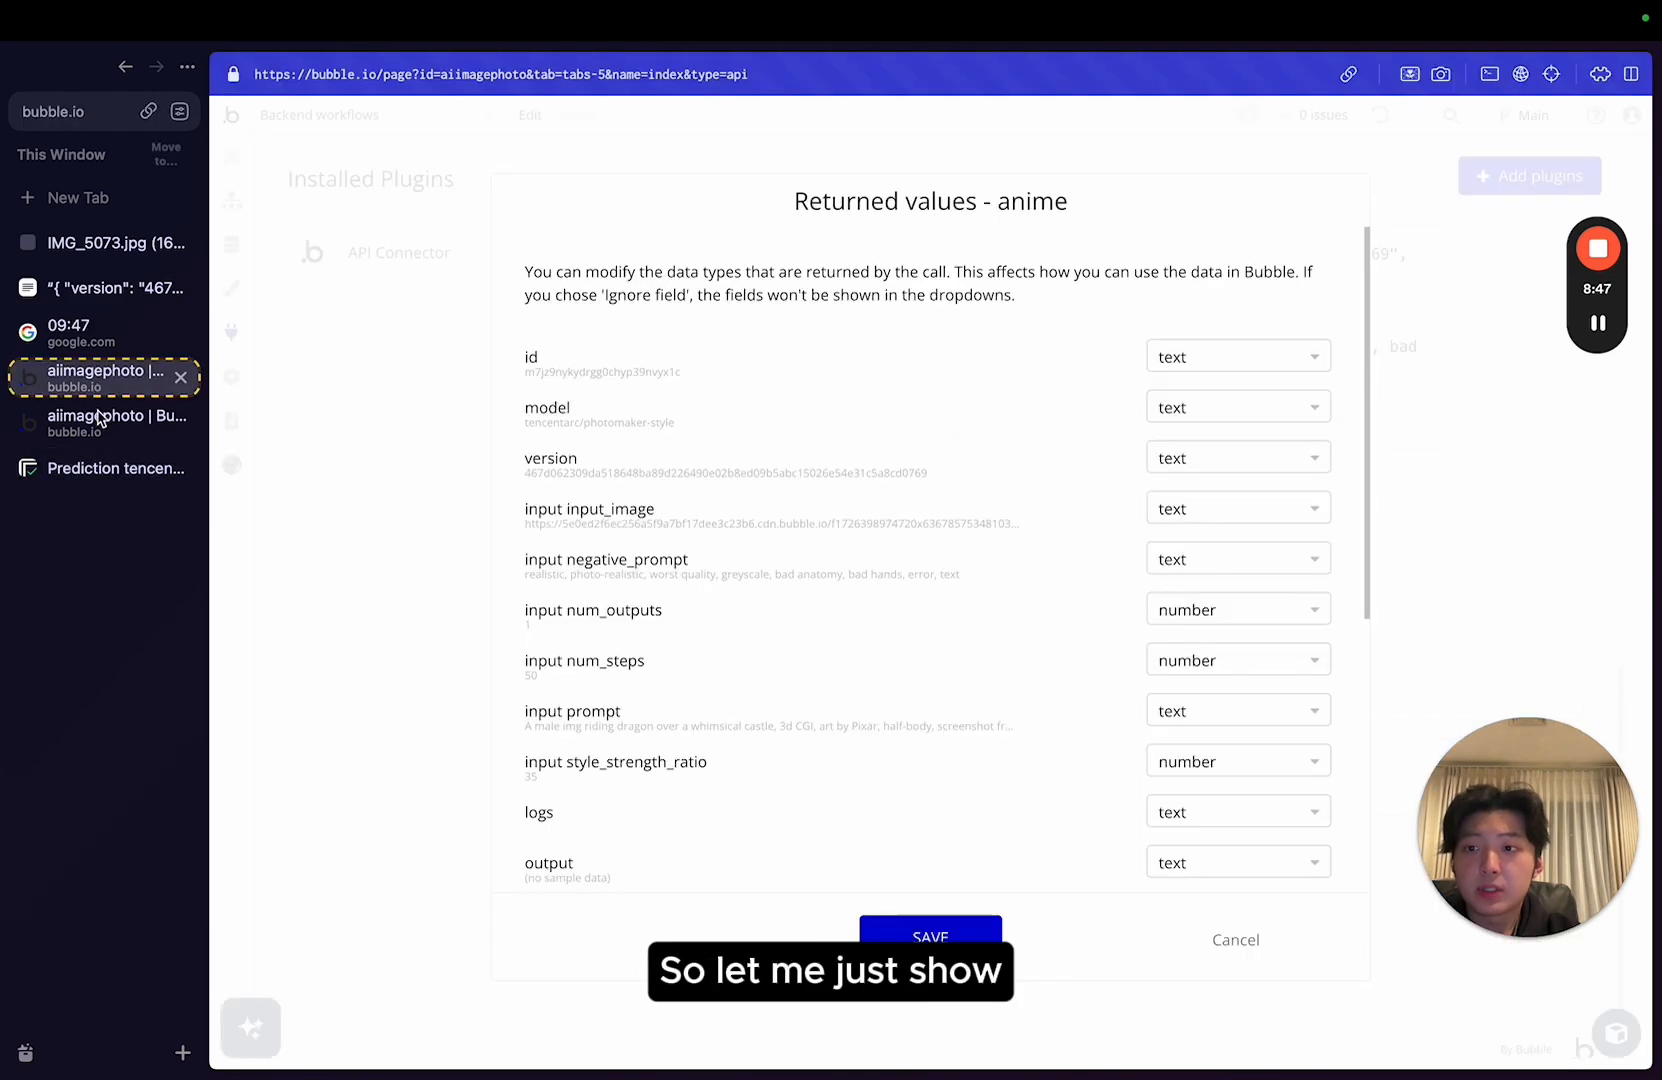
pyautogui.scroll(-3)
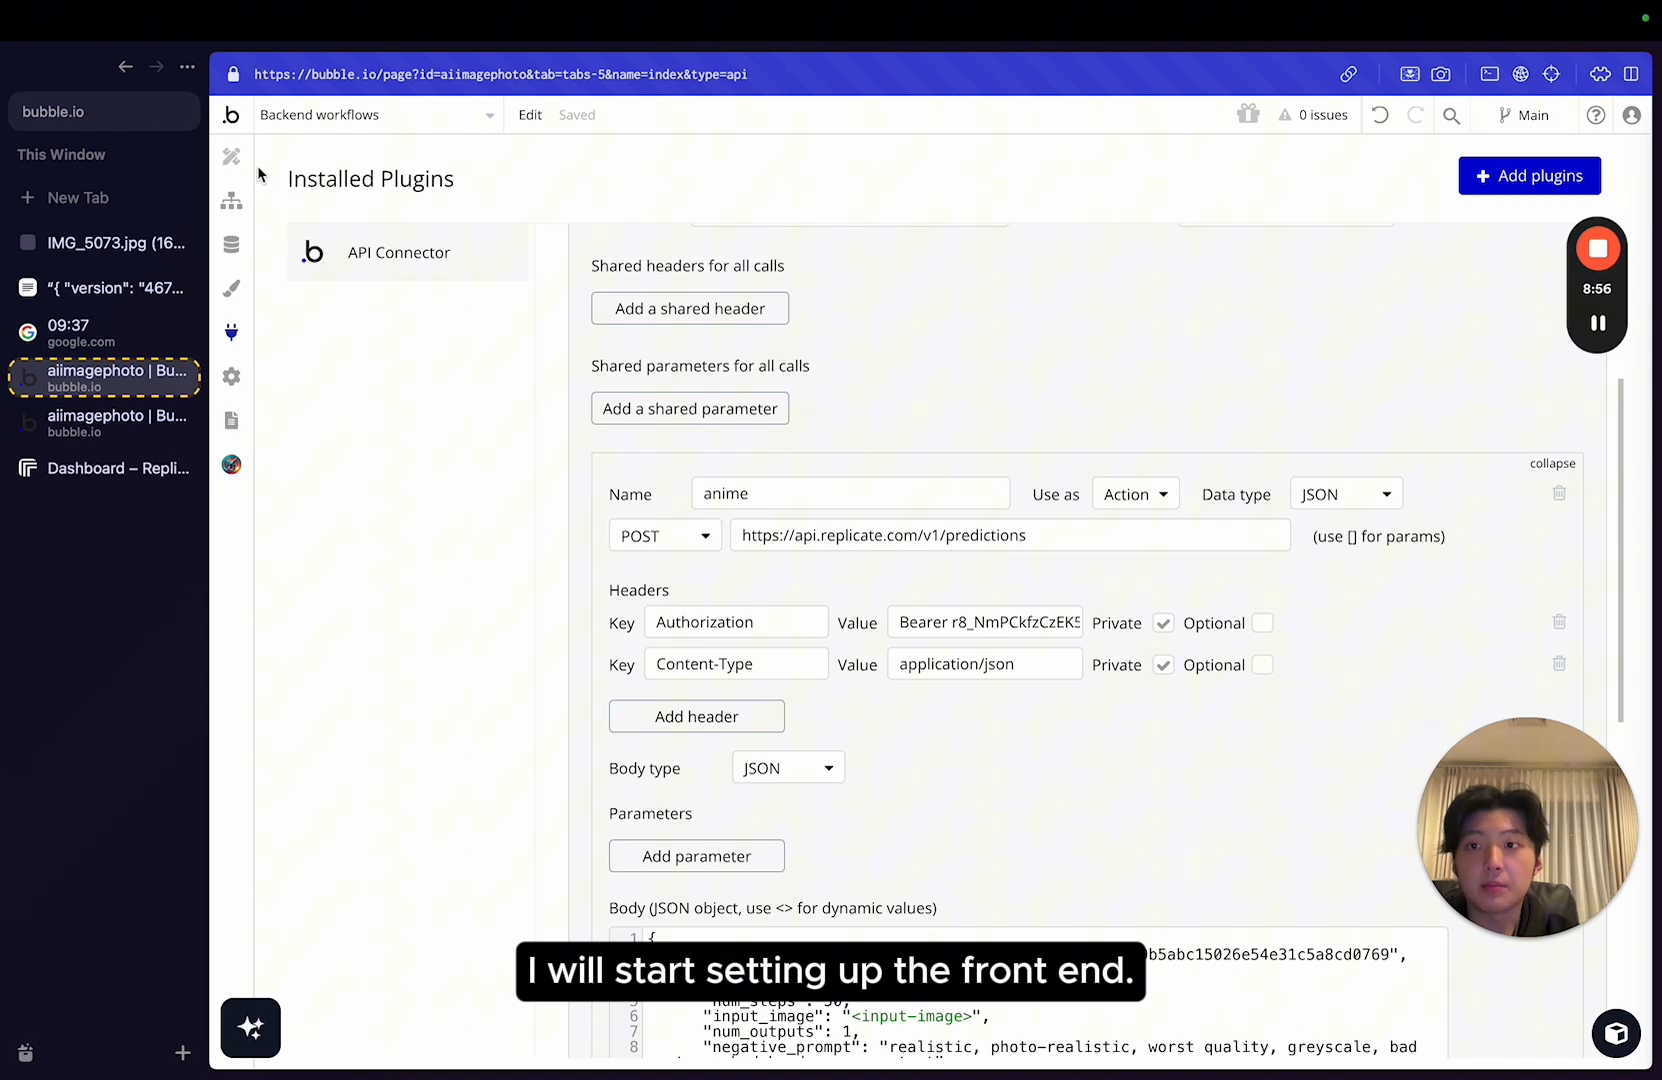
# On the index page in Design, add a text input with a picture uploader placed below it.
pyautogui.click(370, 114)
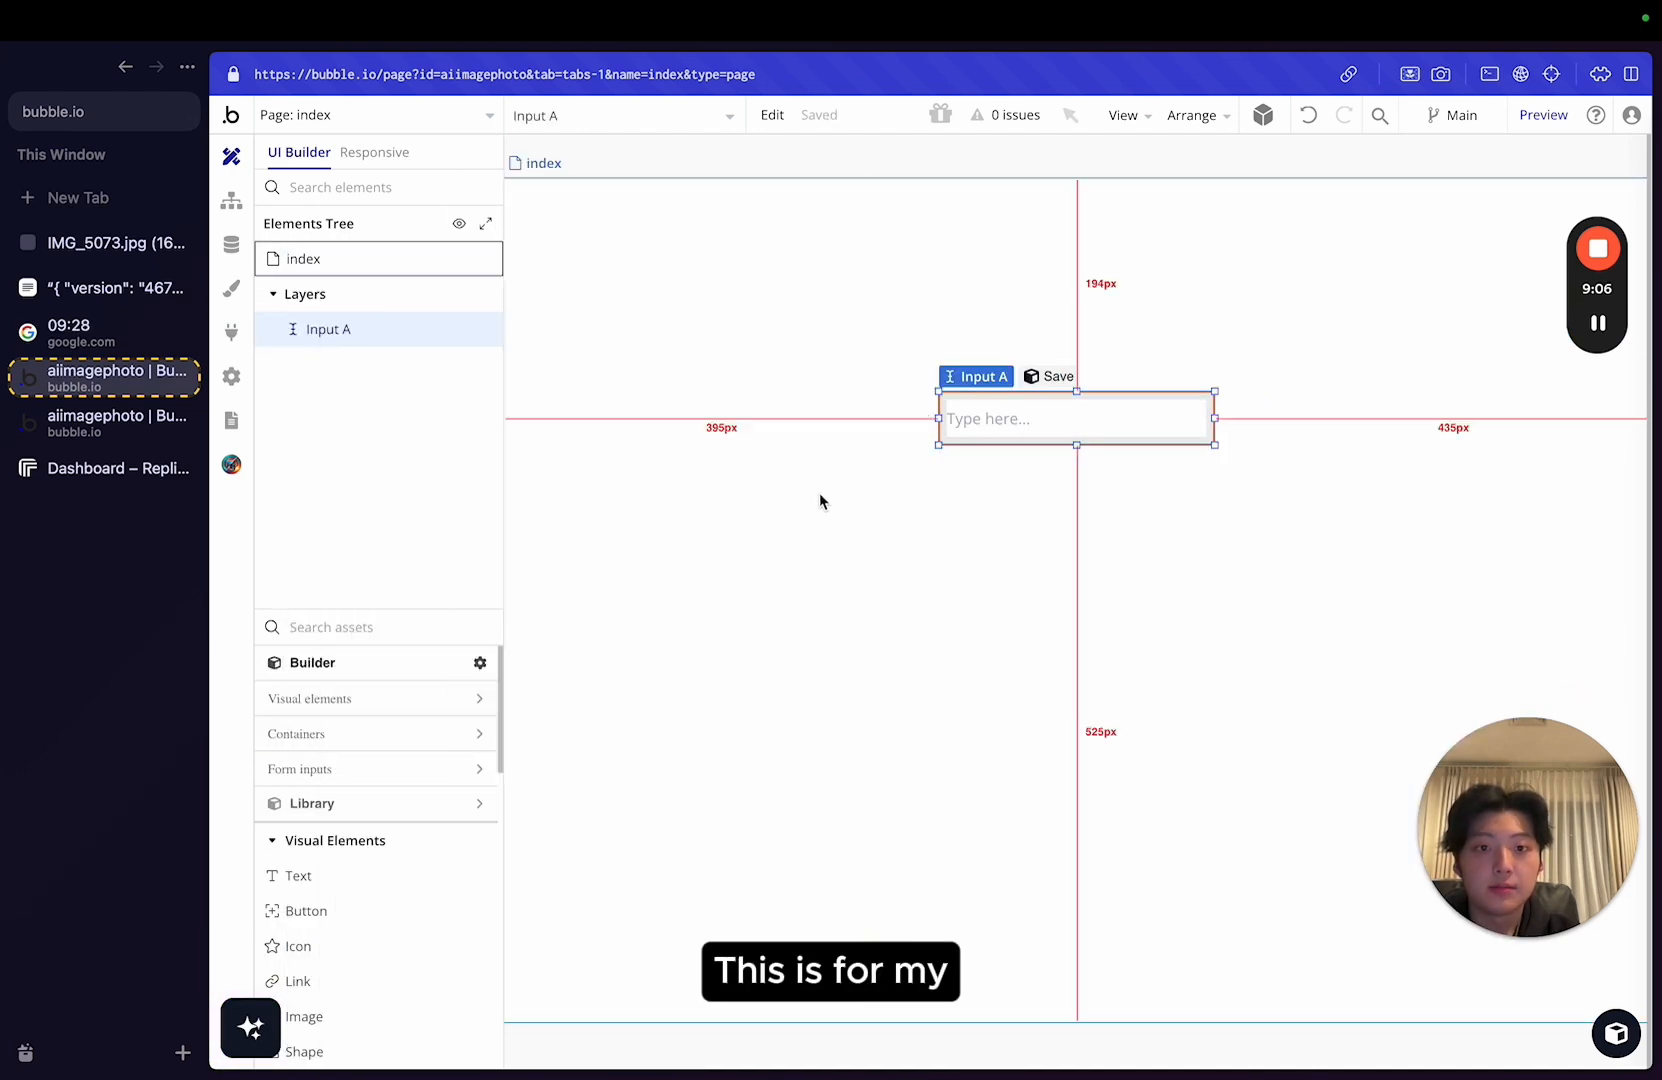
pyautogui.write('ima')
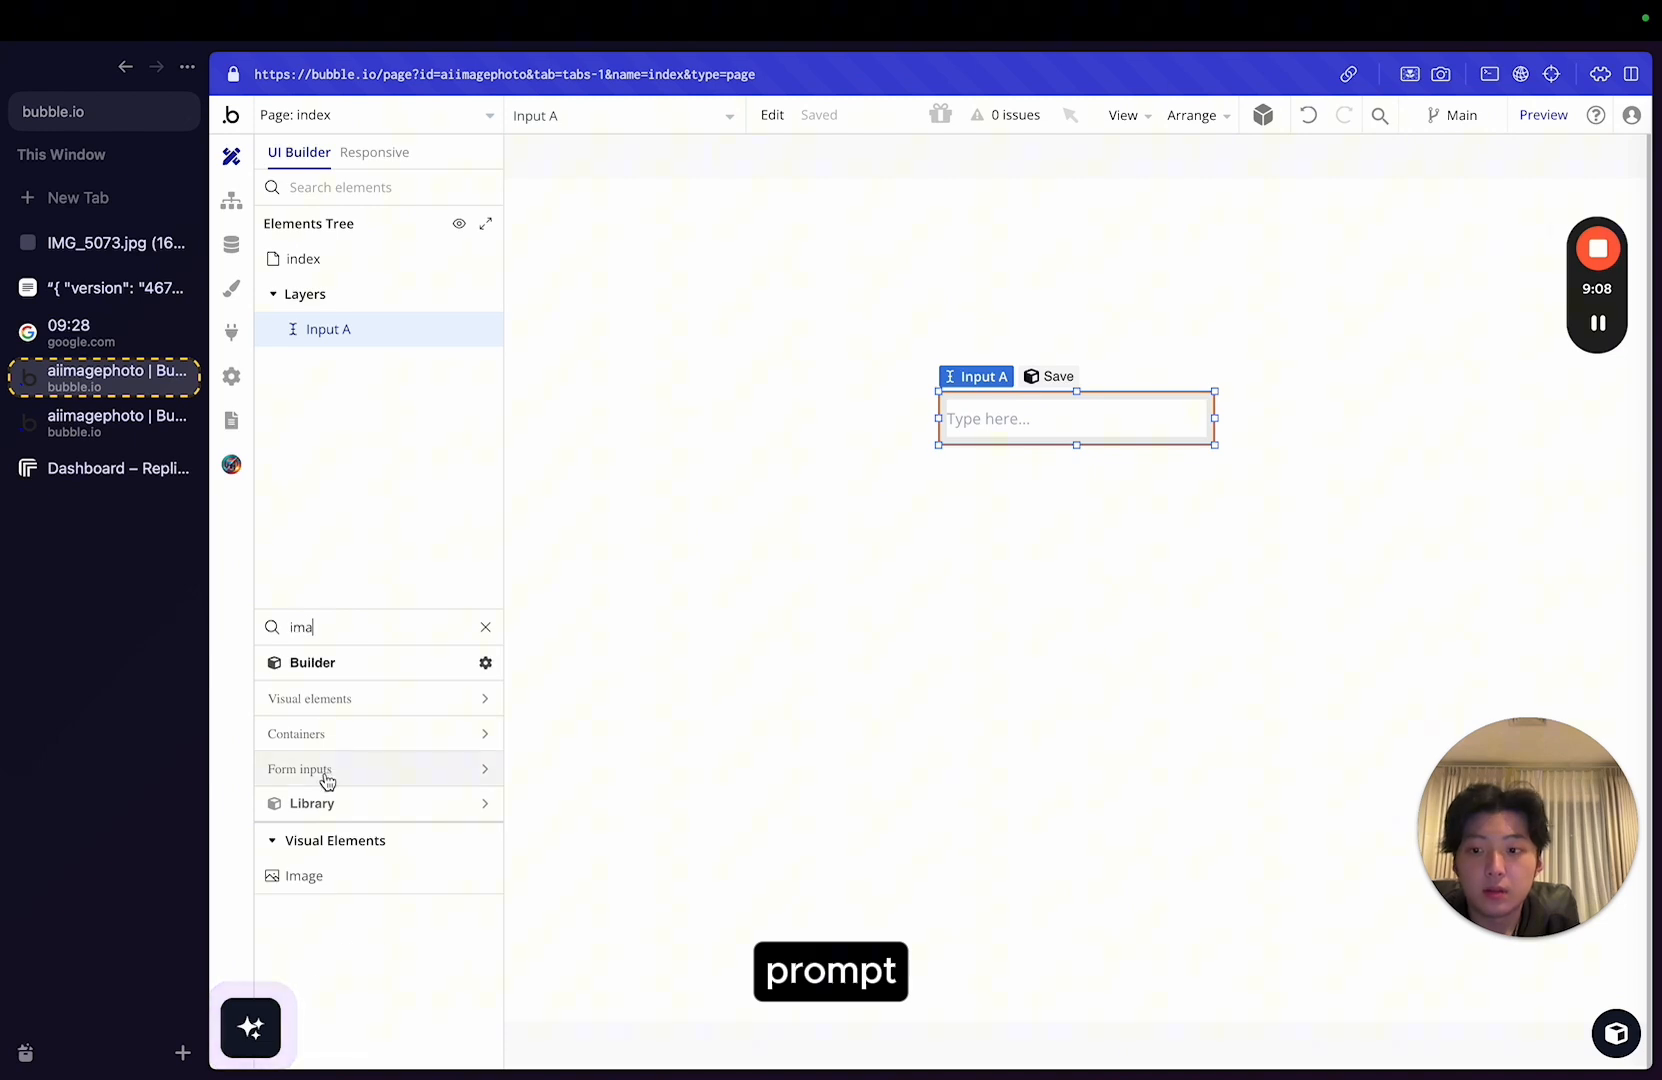
pyautogui.write('pic')
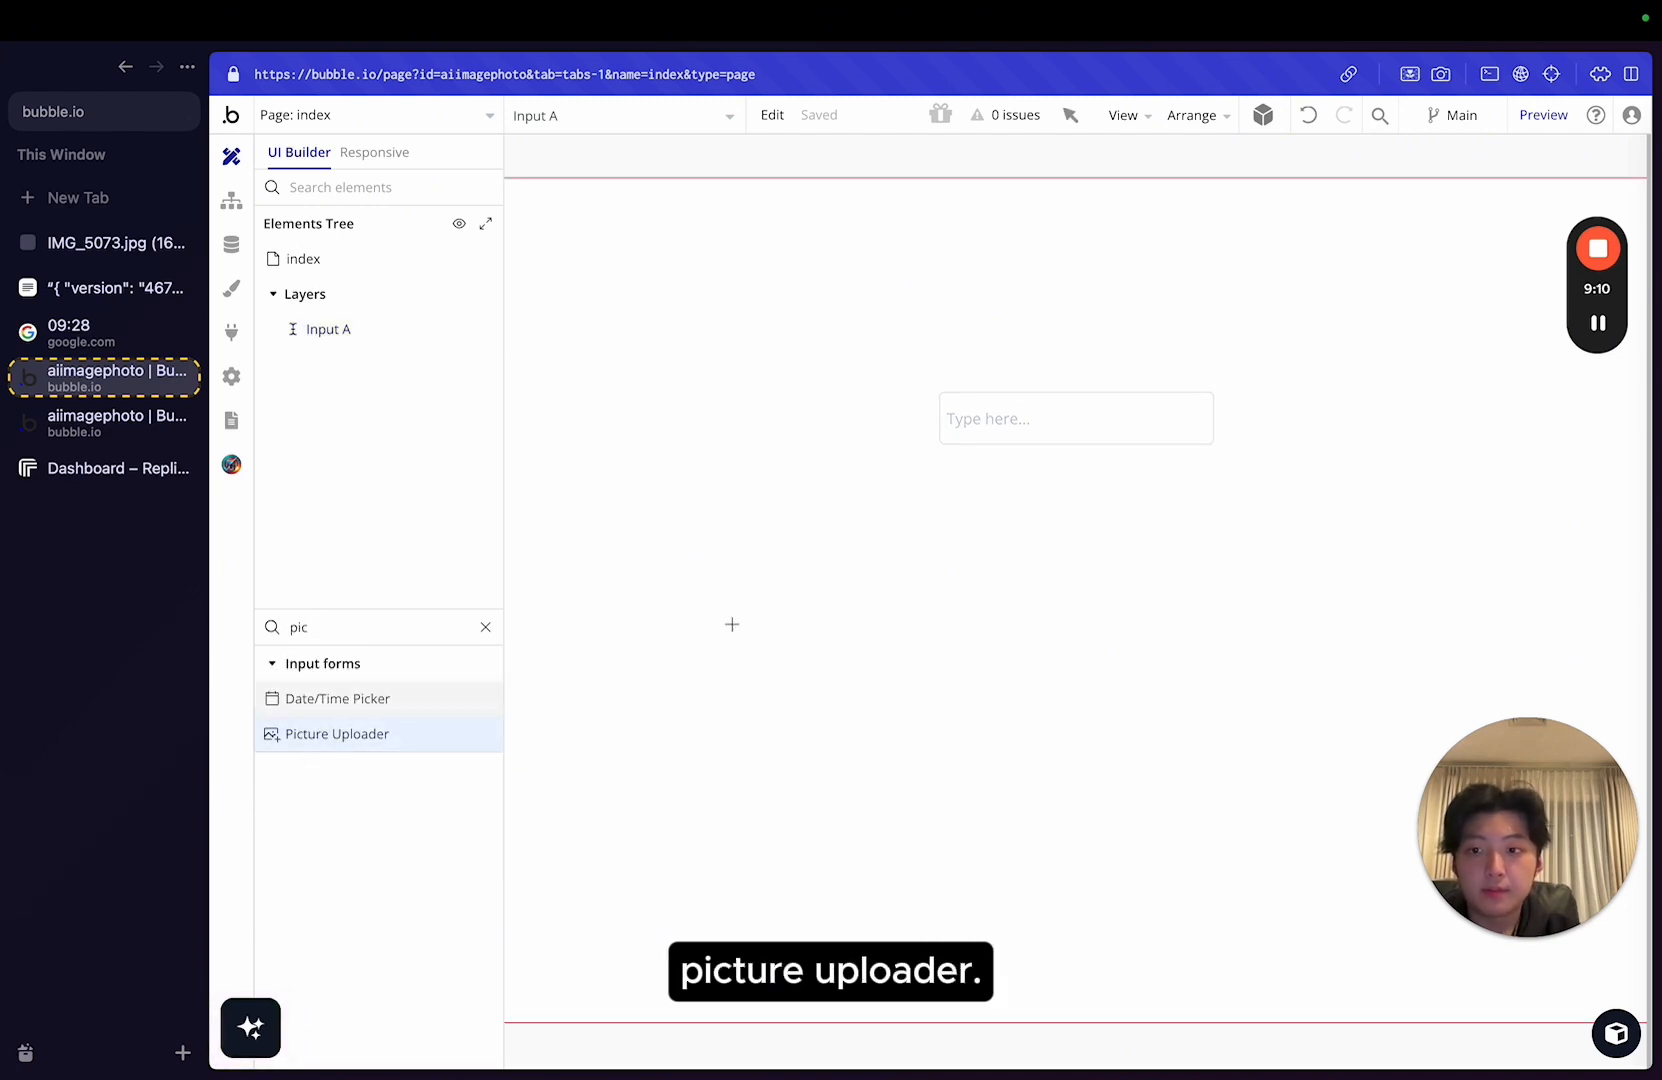
pyautogui.click(338, 734)
pyautogui.write('ima')
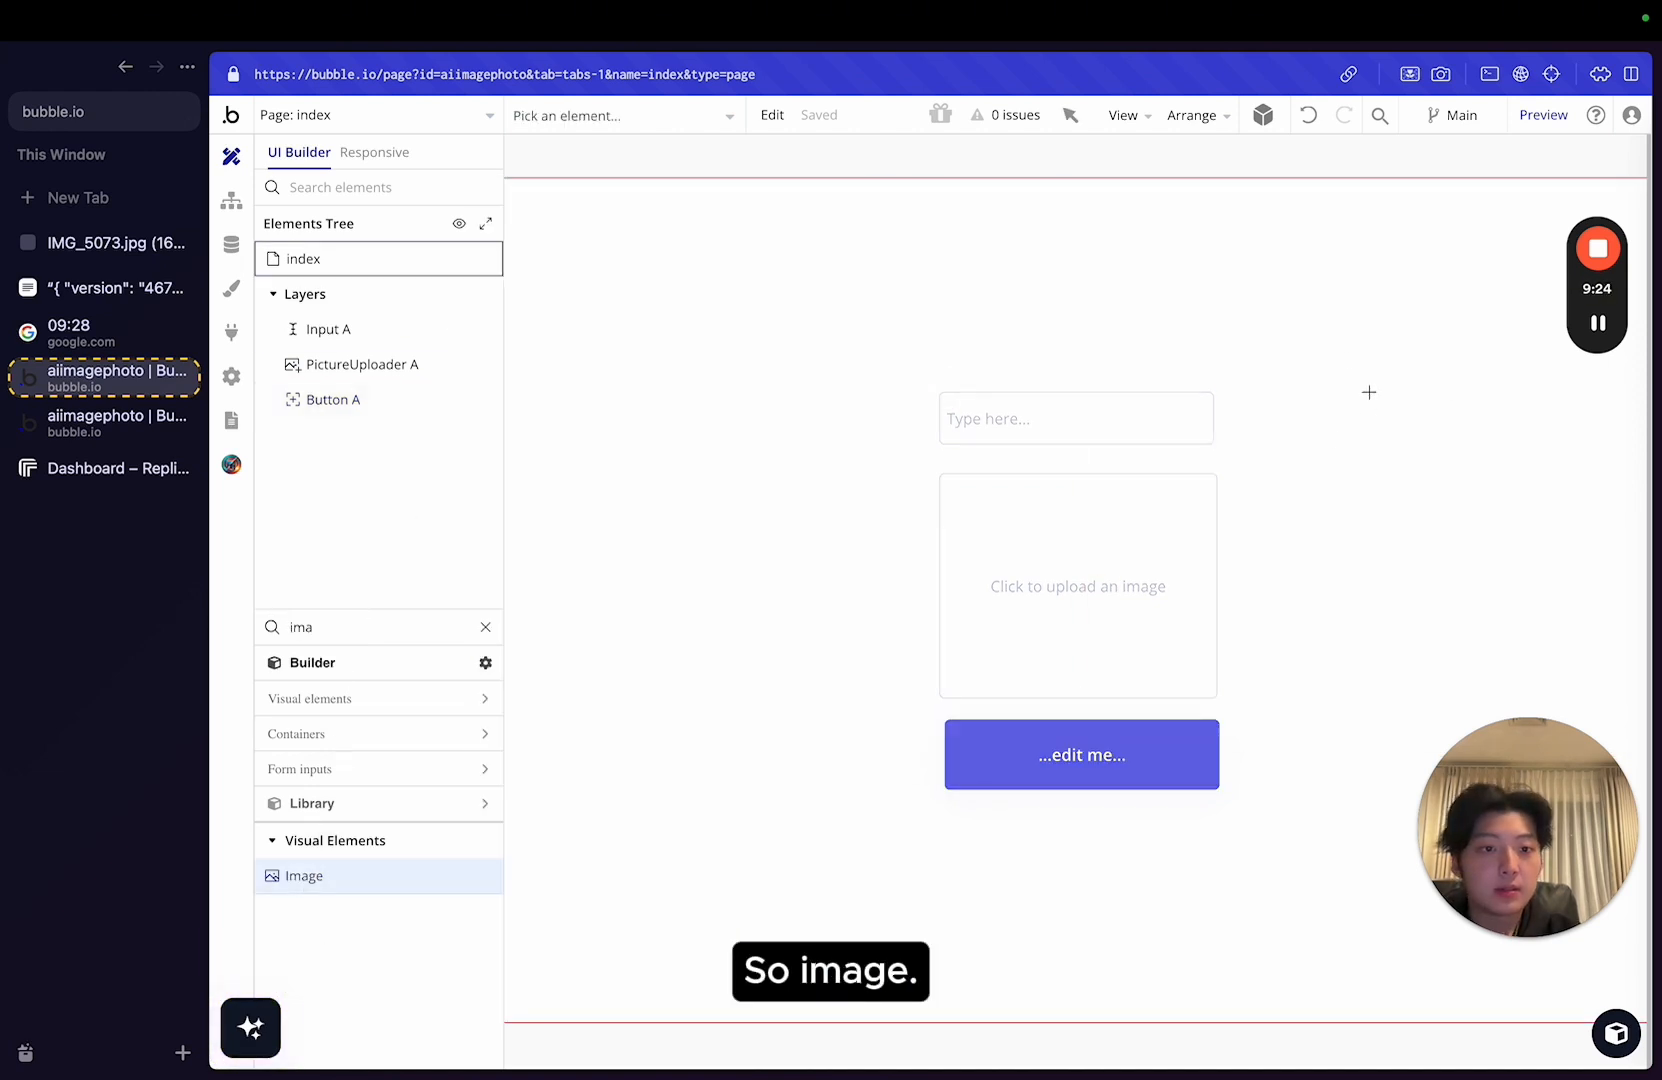
# Label the button generate and the uploader input image, then start a click workflow on generate.
pyautogui.click(1074, 416)
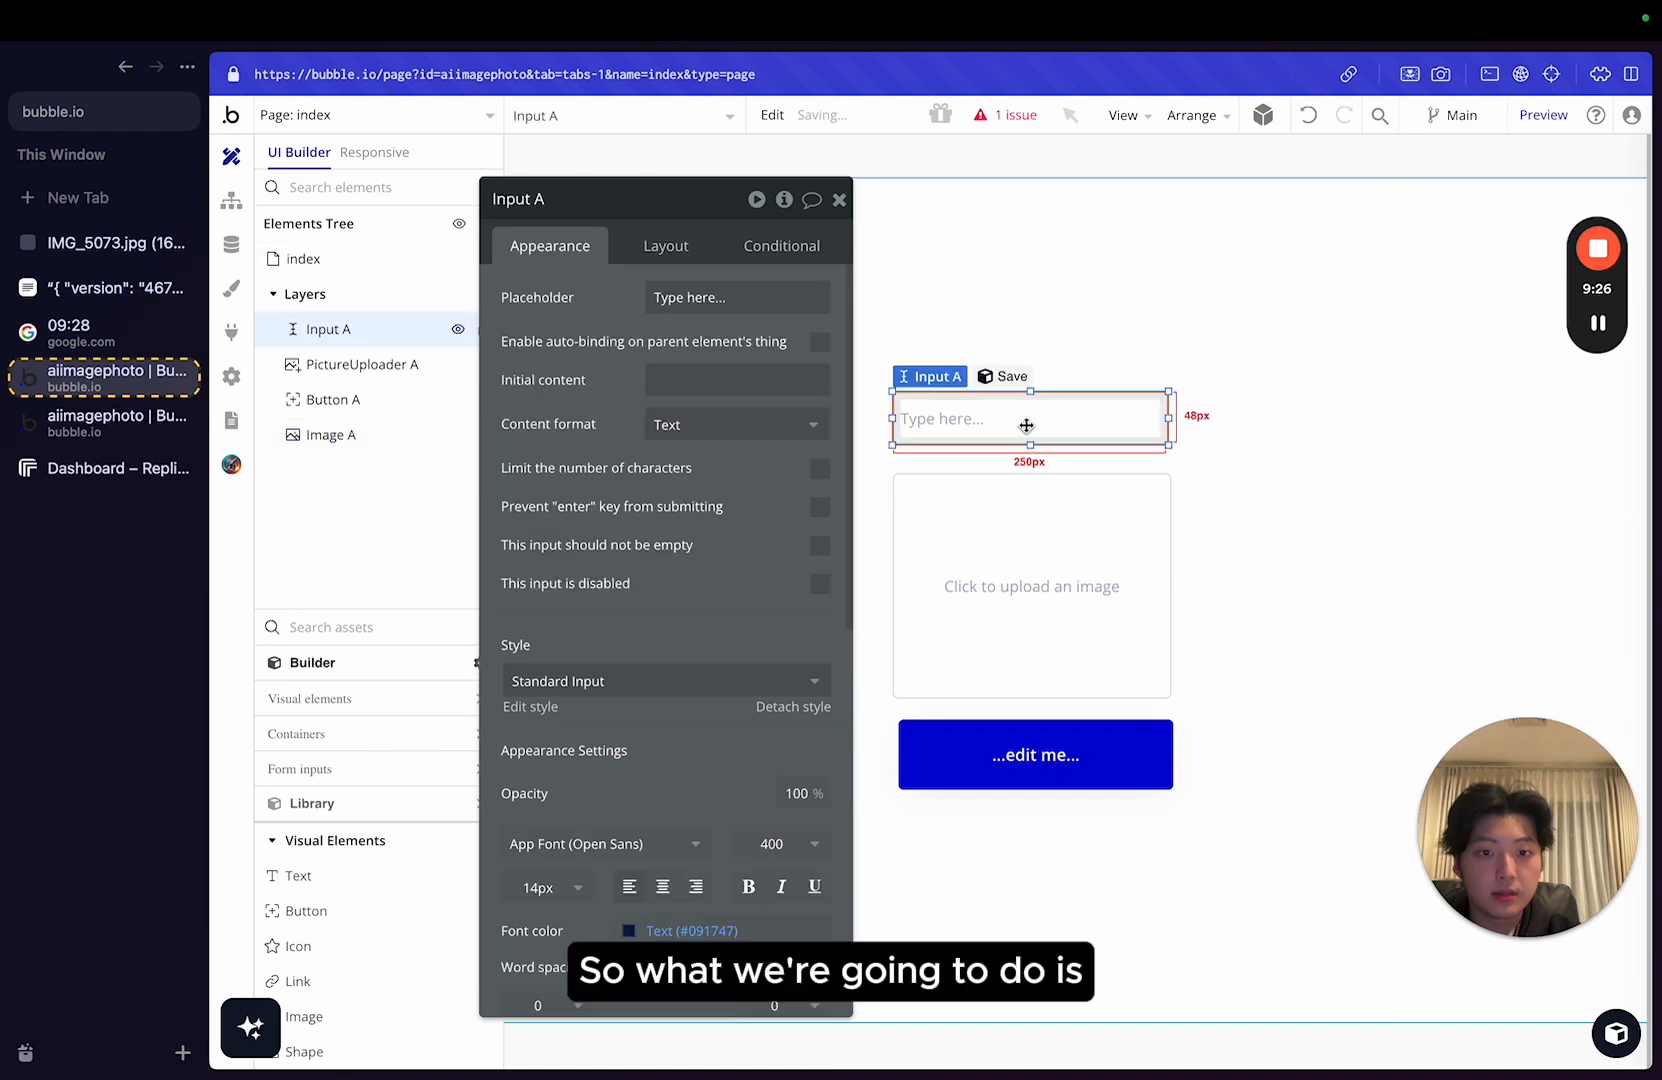
pyautogui.click(1036, 754)
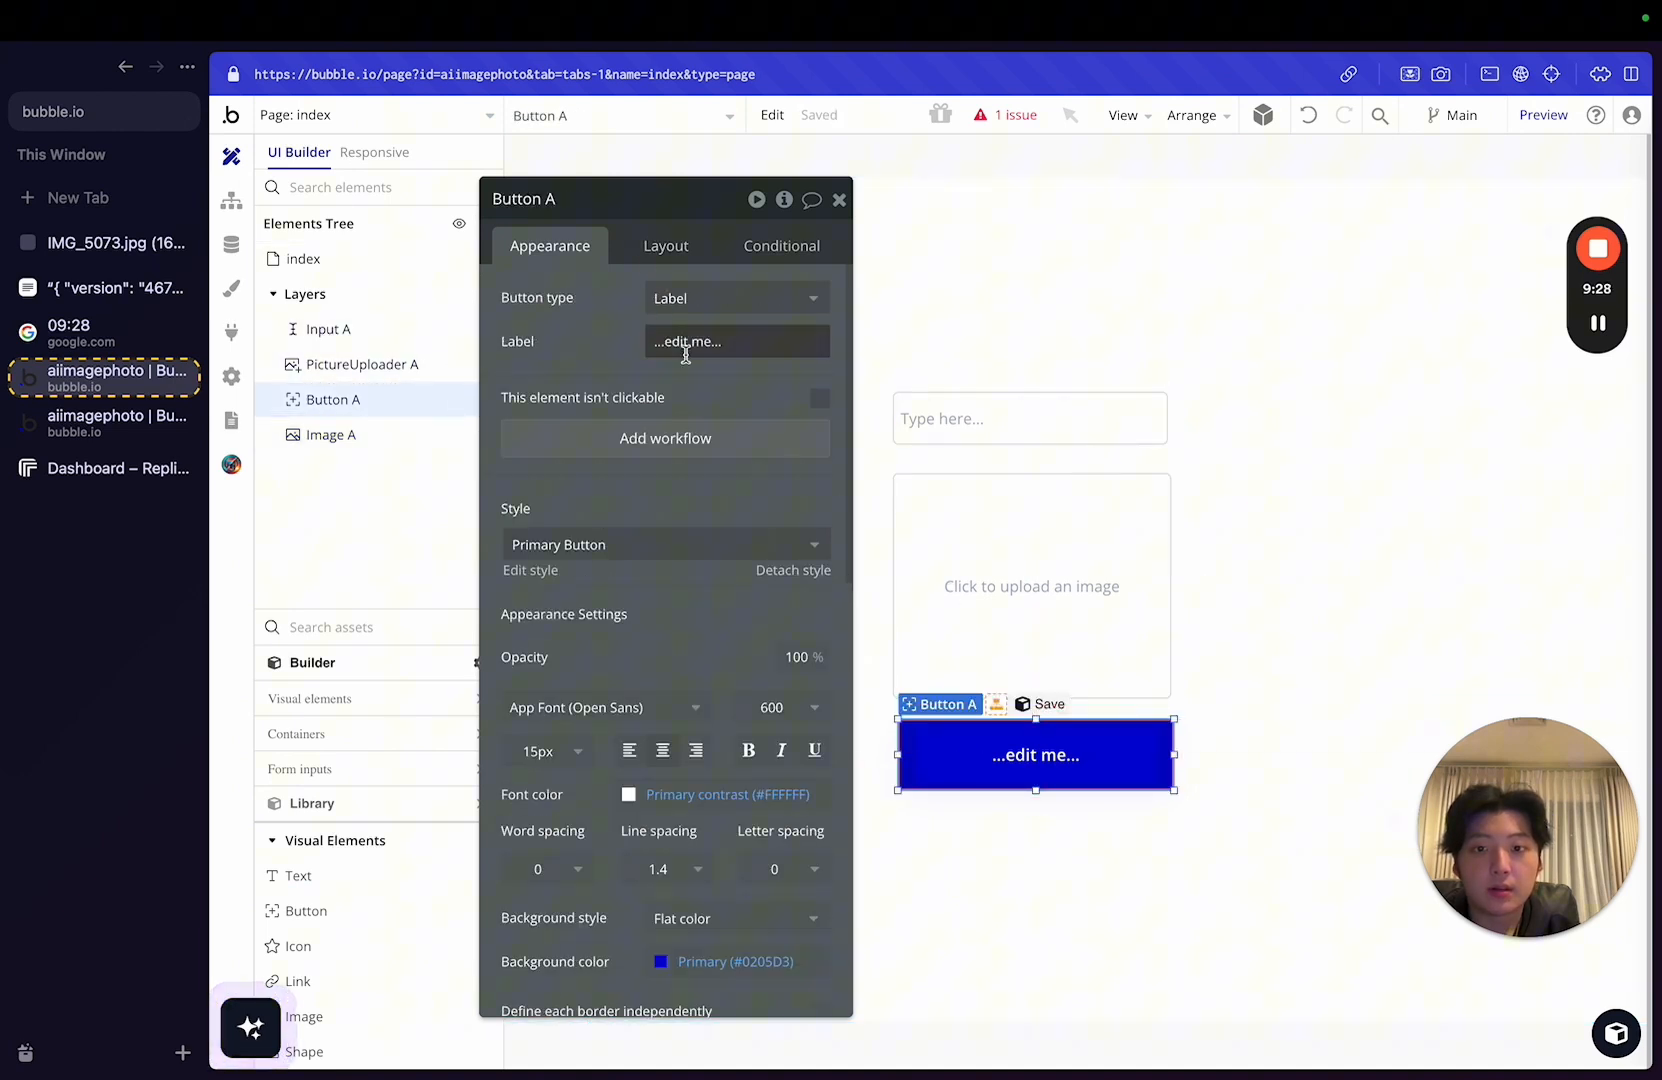
pyautogui.write('generate')
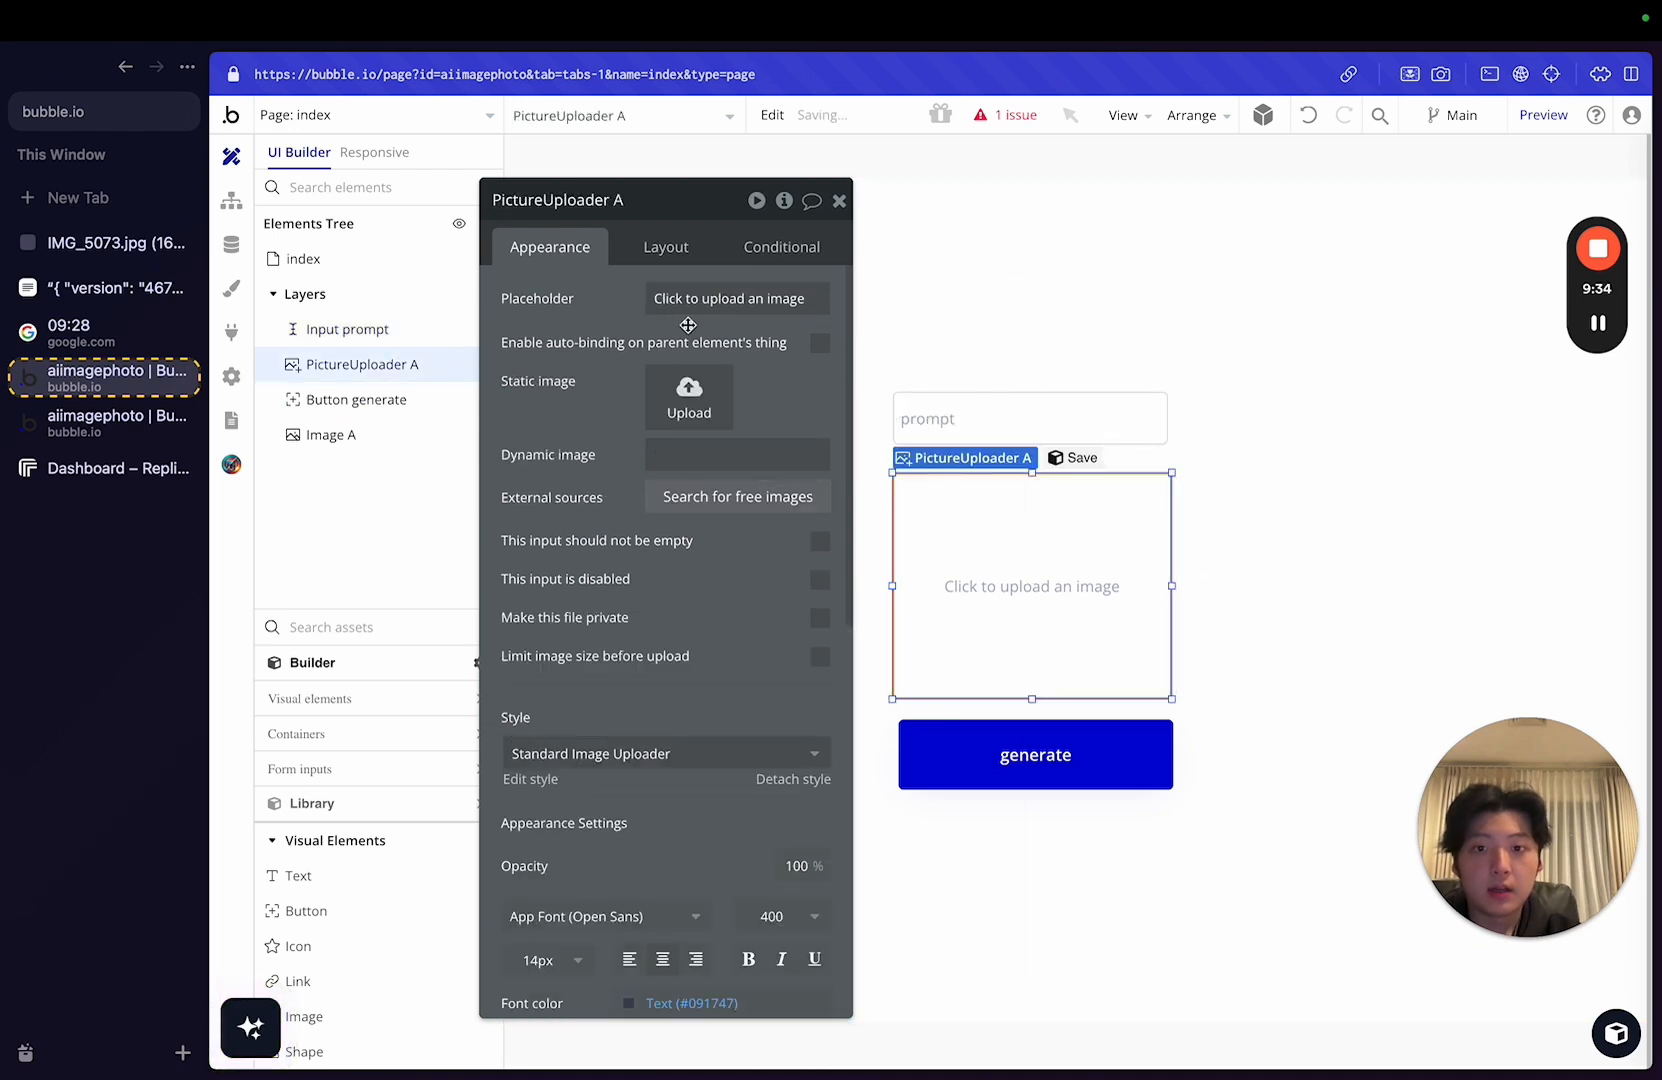
pyautogui.write('inpu')
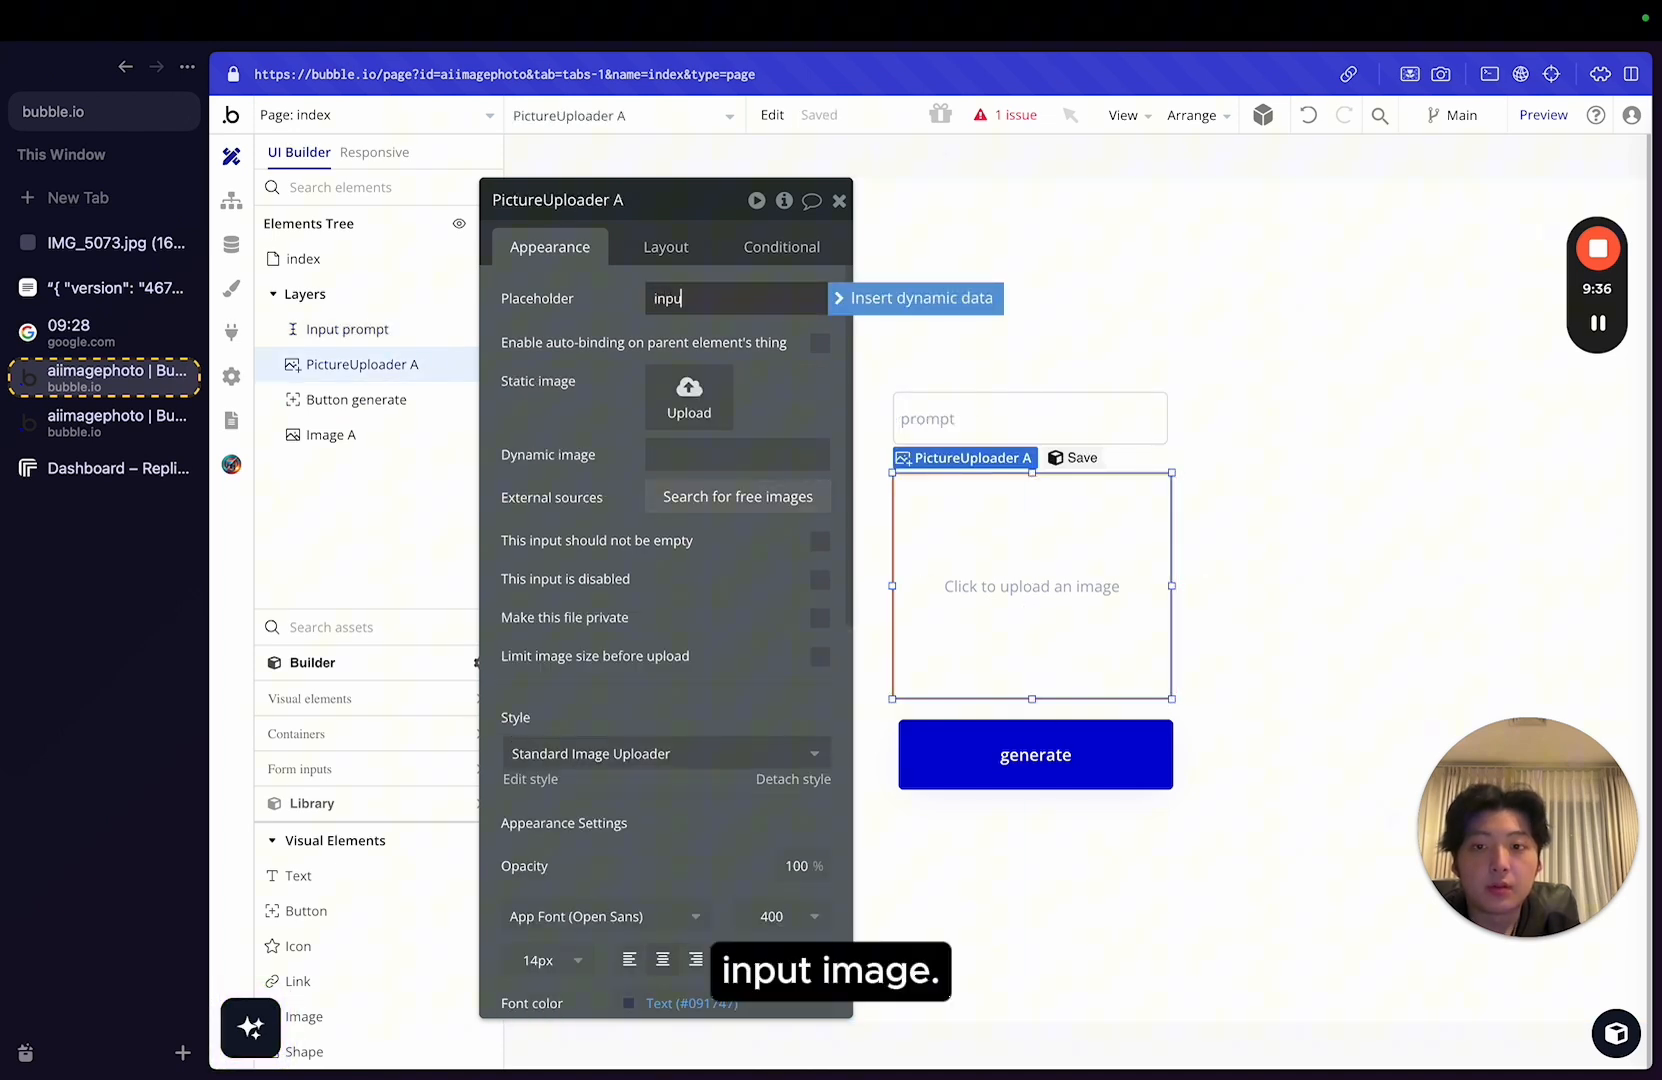
pyautogui.click(1034, 754)
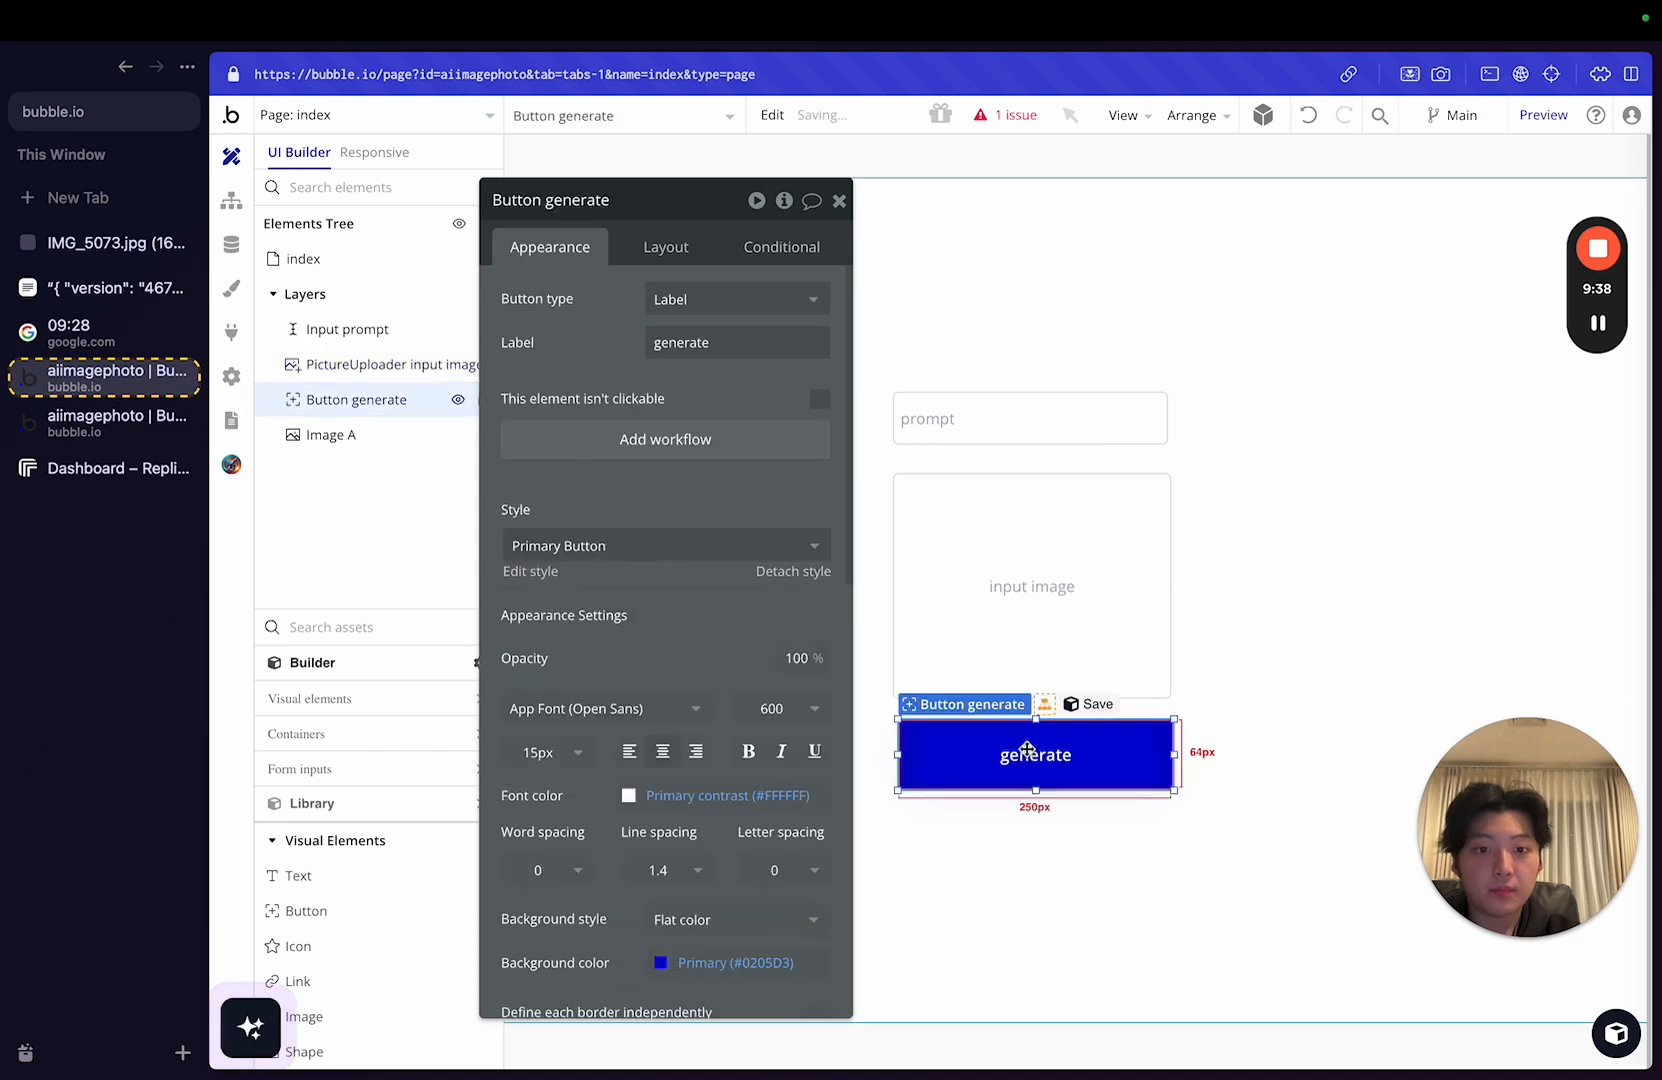
pyautogui.click(664, 438)
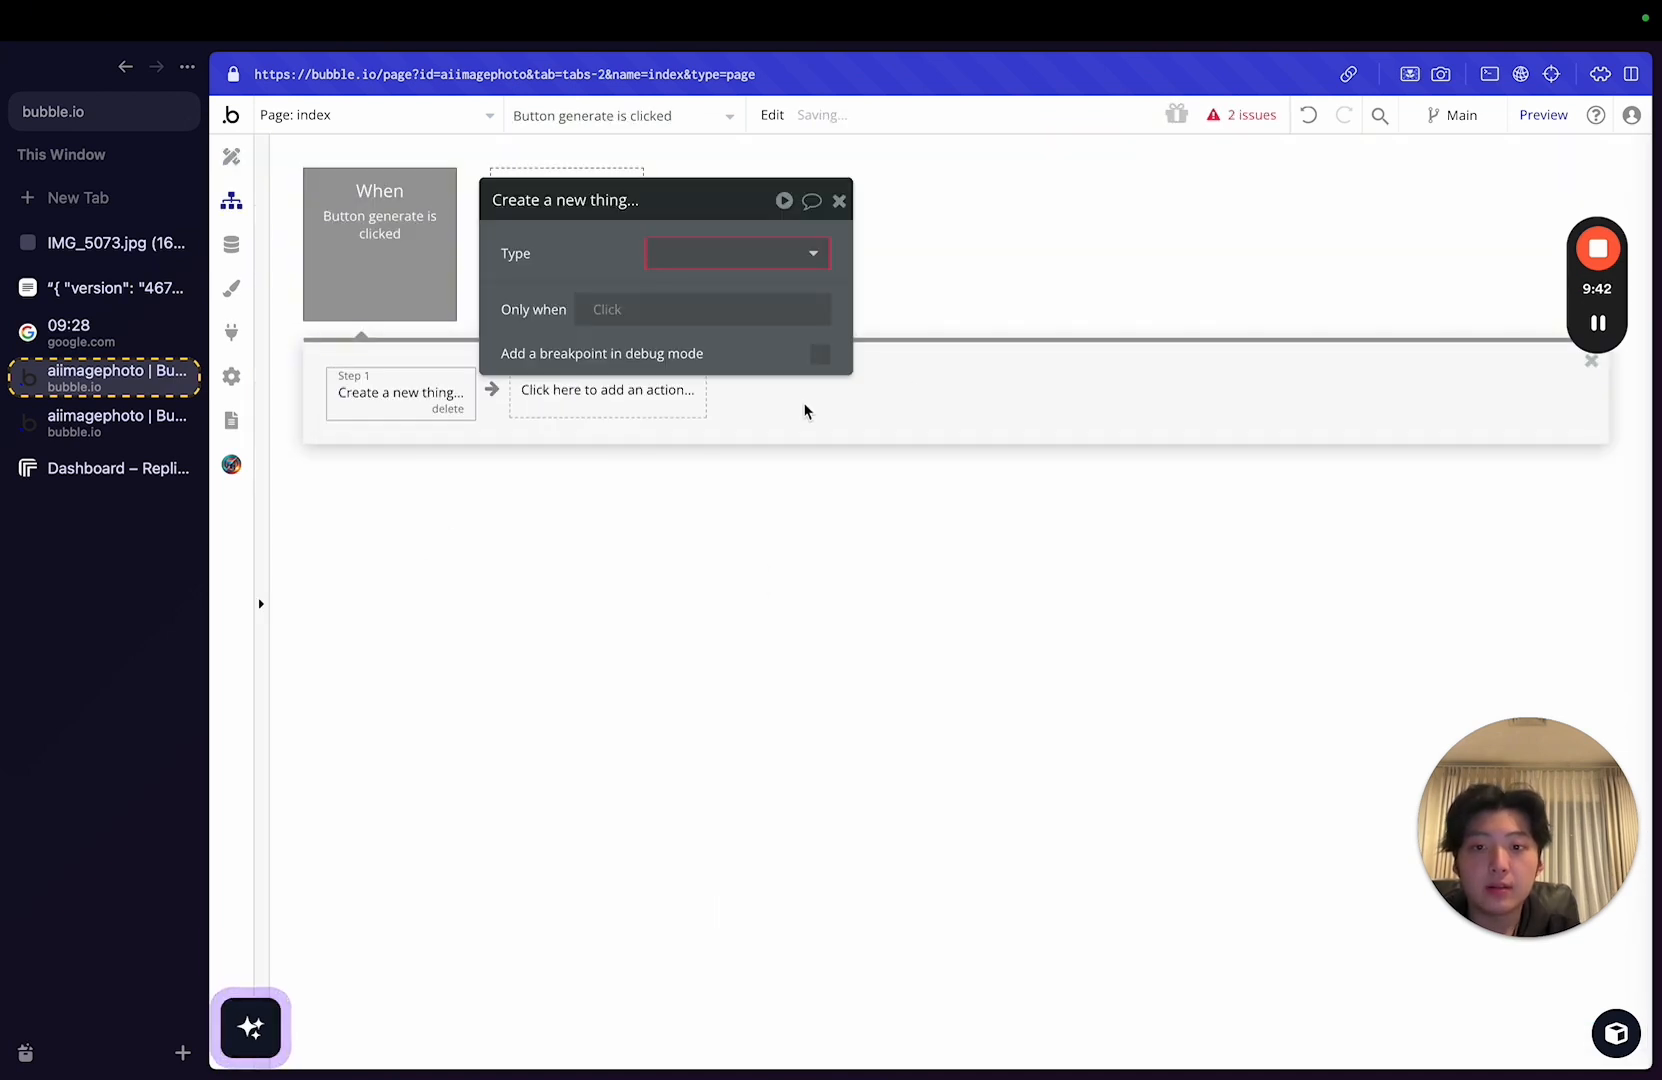
# Create a new Avatar with input-image from the picture uploader's value and prompt from the prompt input's value.
pyautogui.click(736, 252)
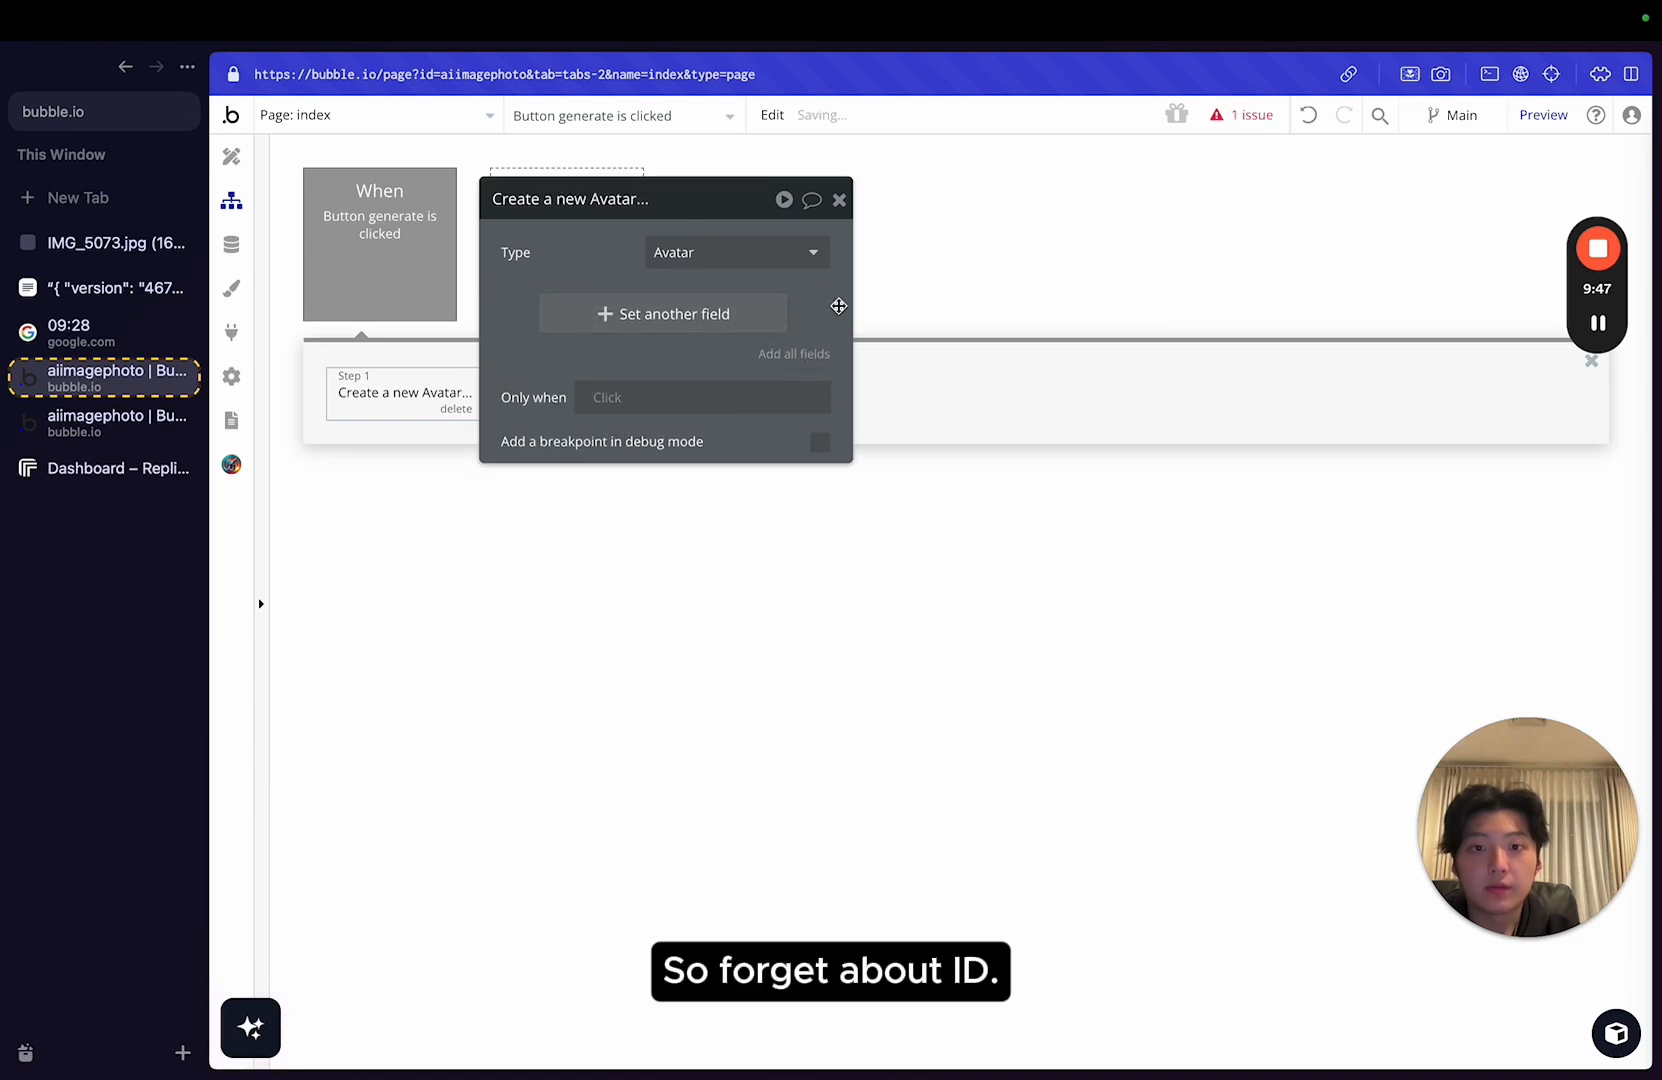
pyautogui.click(662, 314)
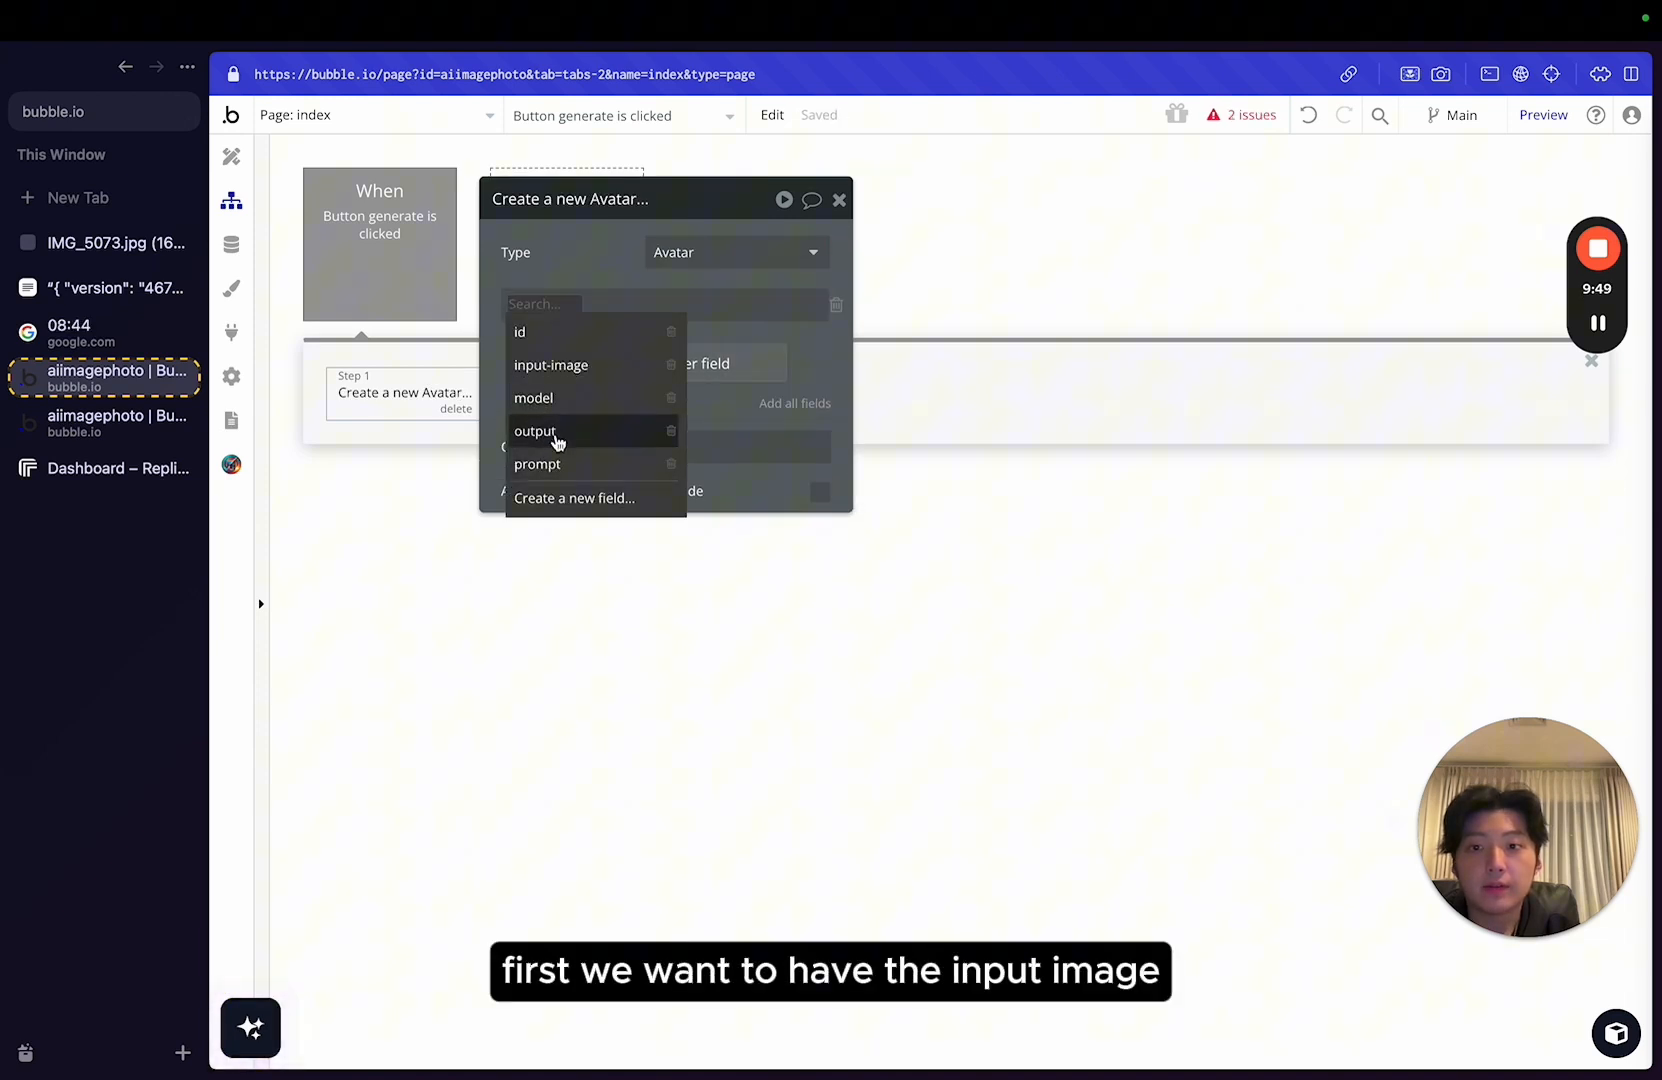
pyautogui.click(552, 364)
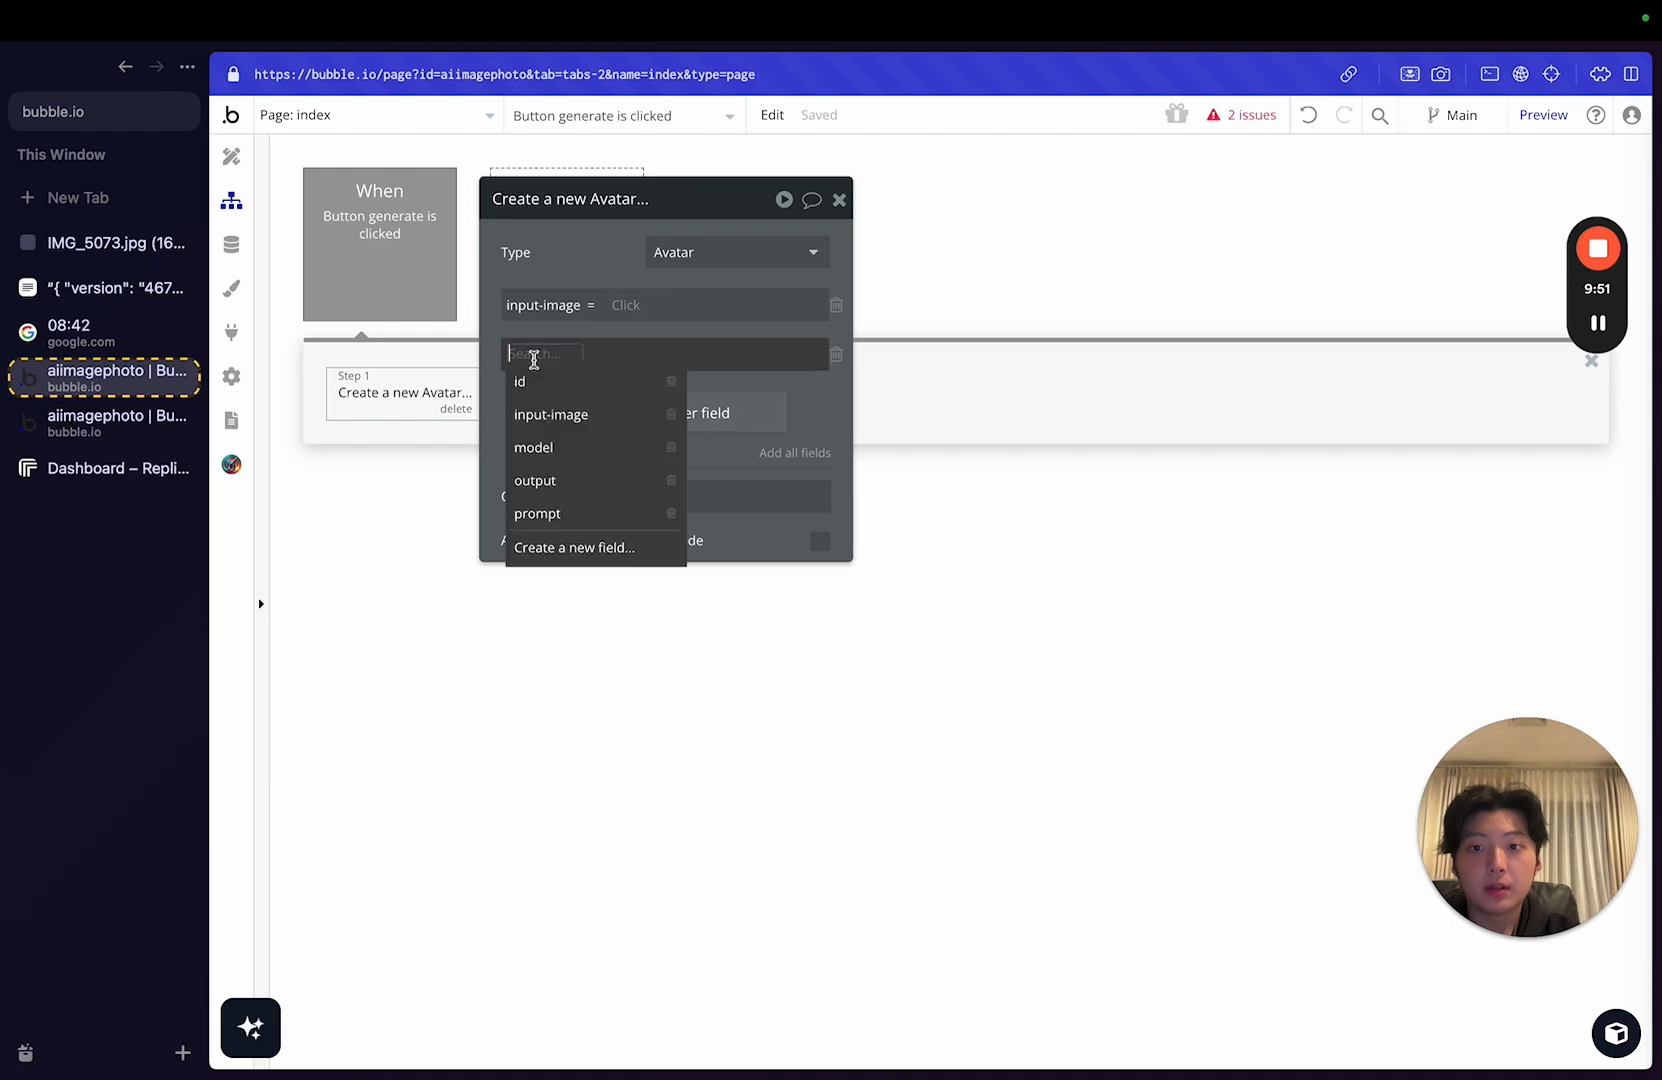
pyautogui.click(538, 512)
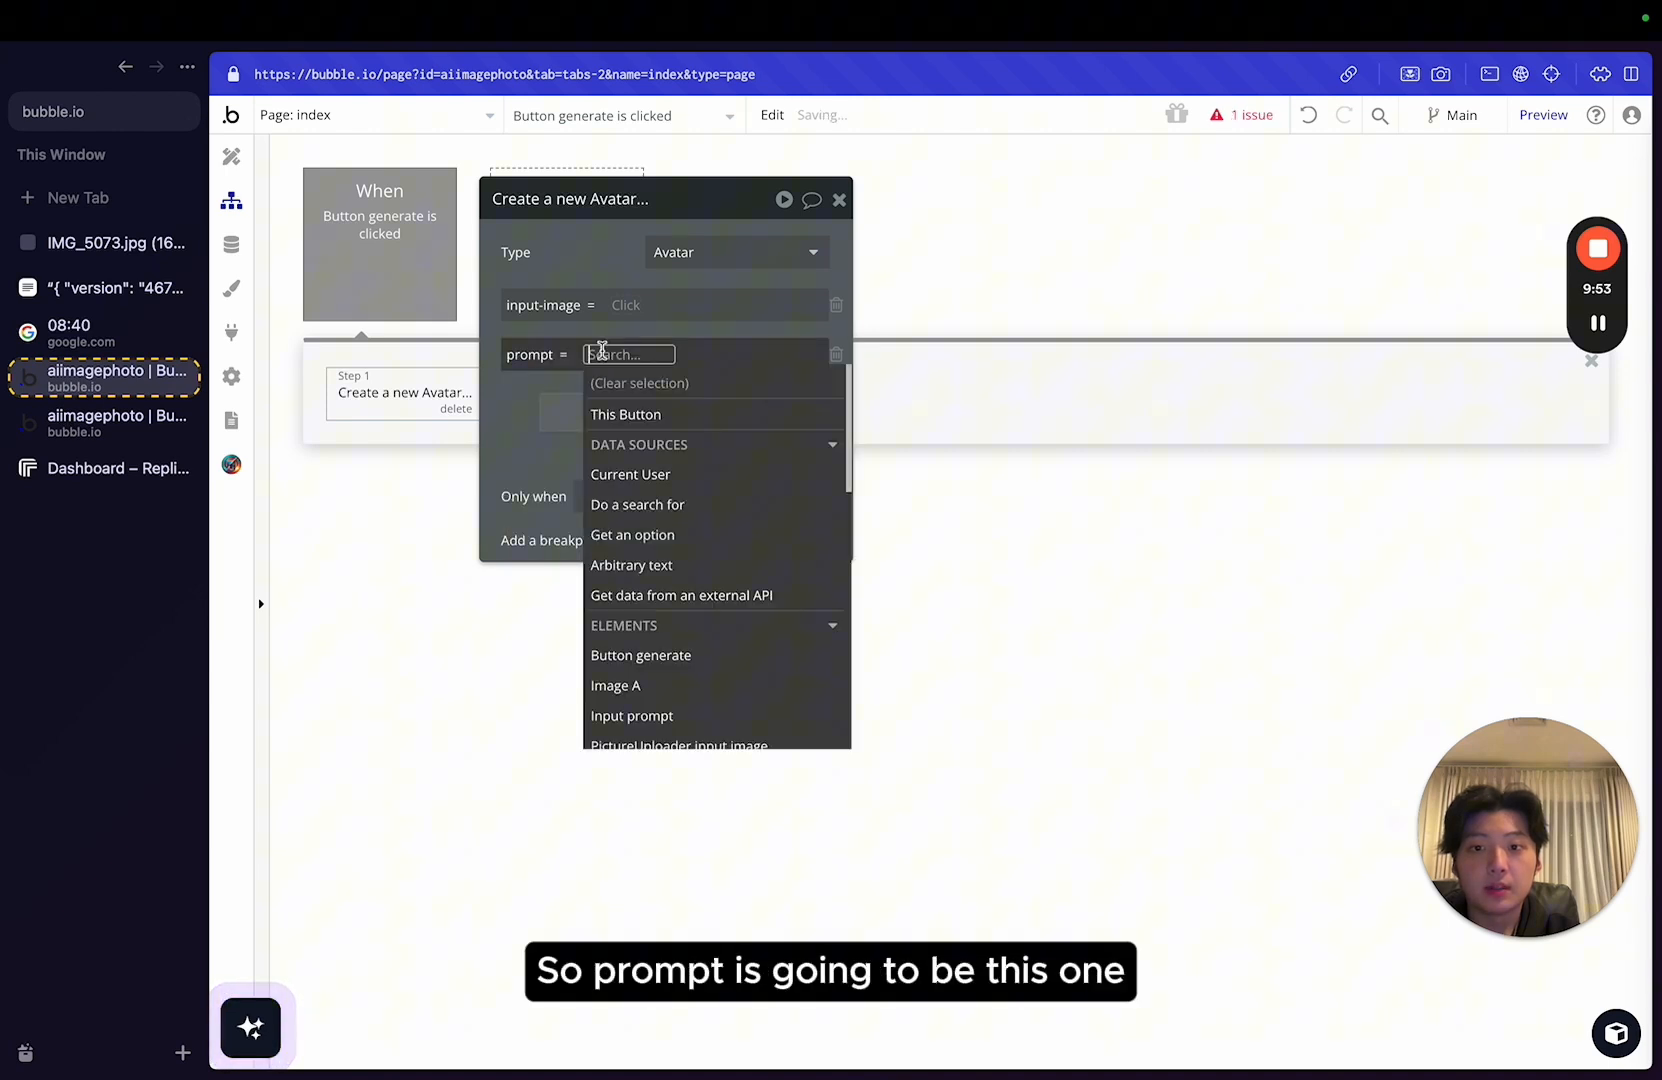
pyautogui.click(632, 716)
pyautogui.write('pic')
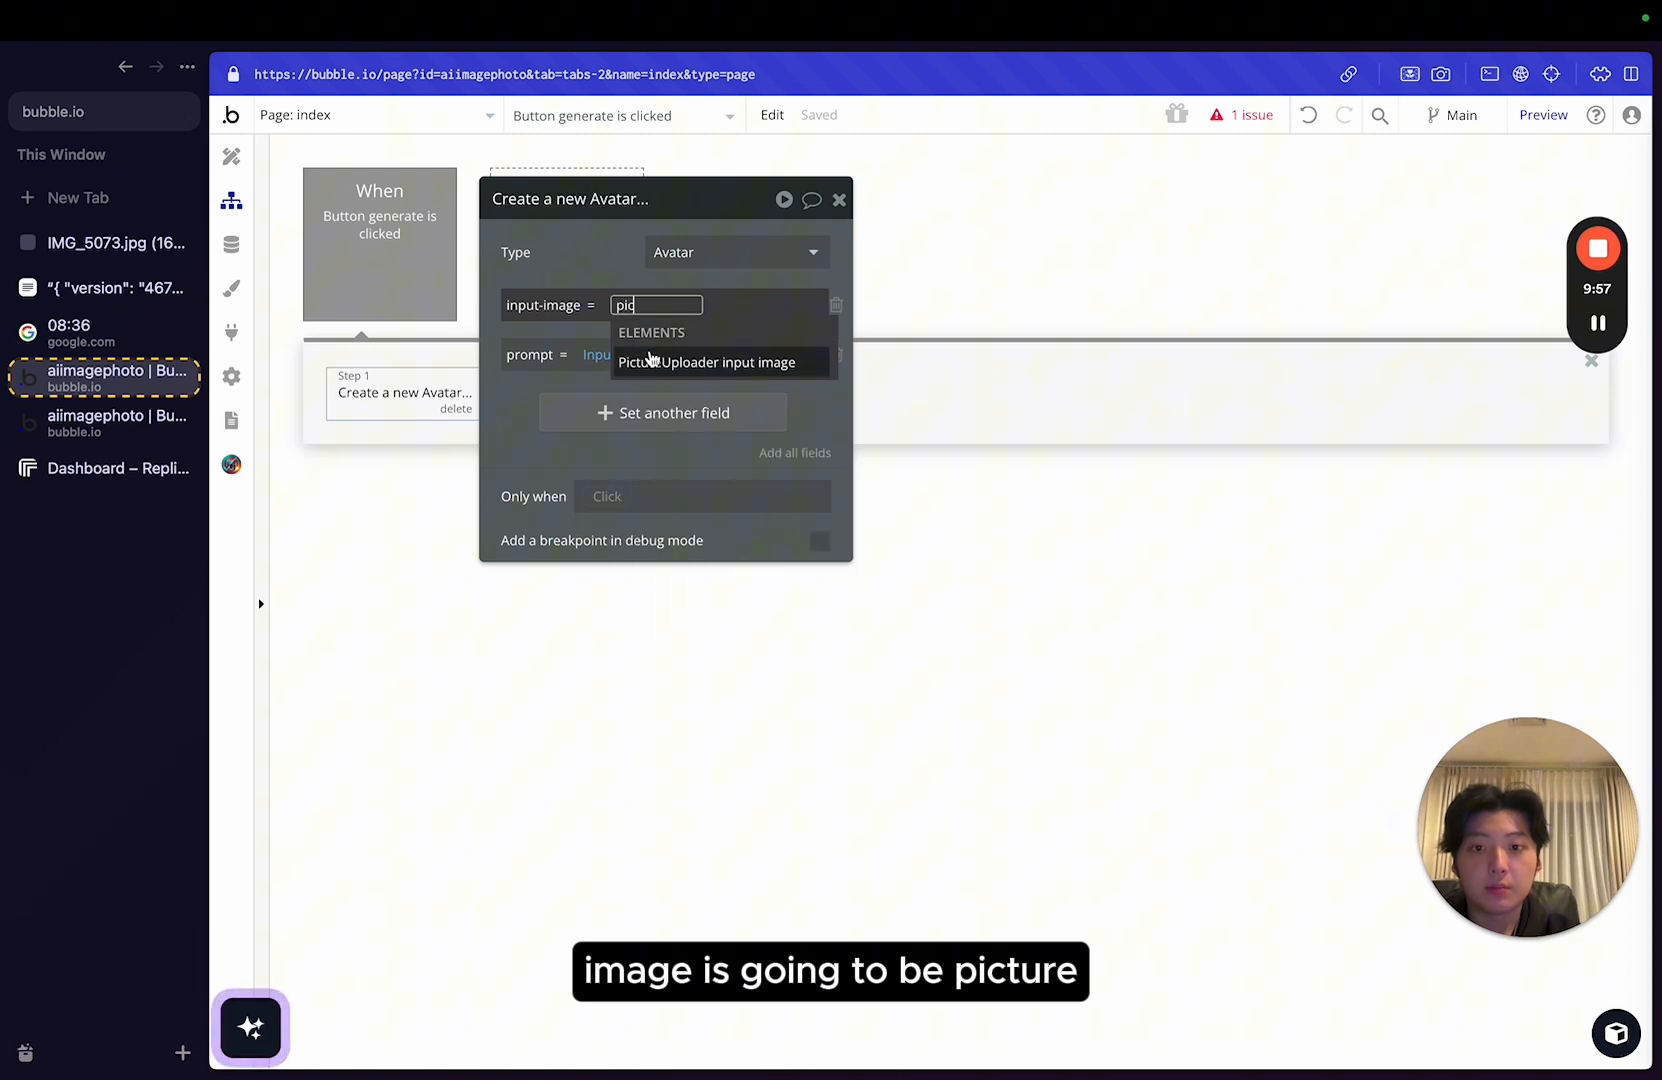
pyautogui.click(706, 362)
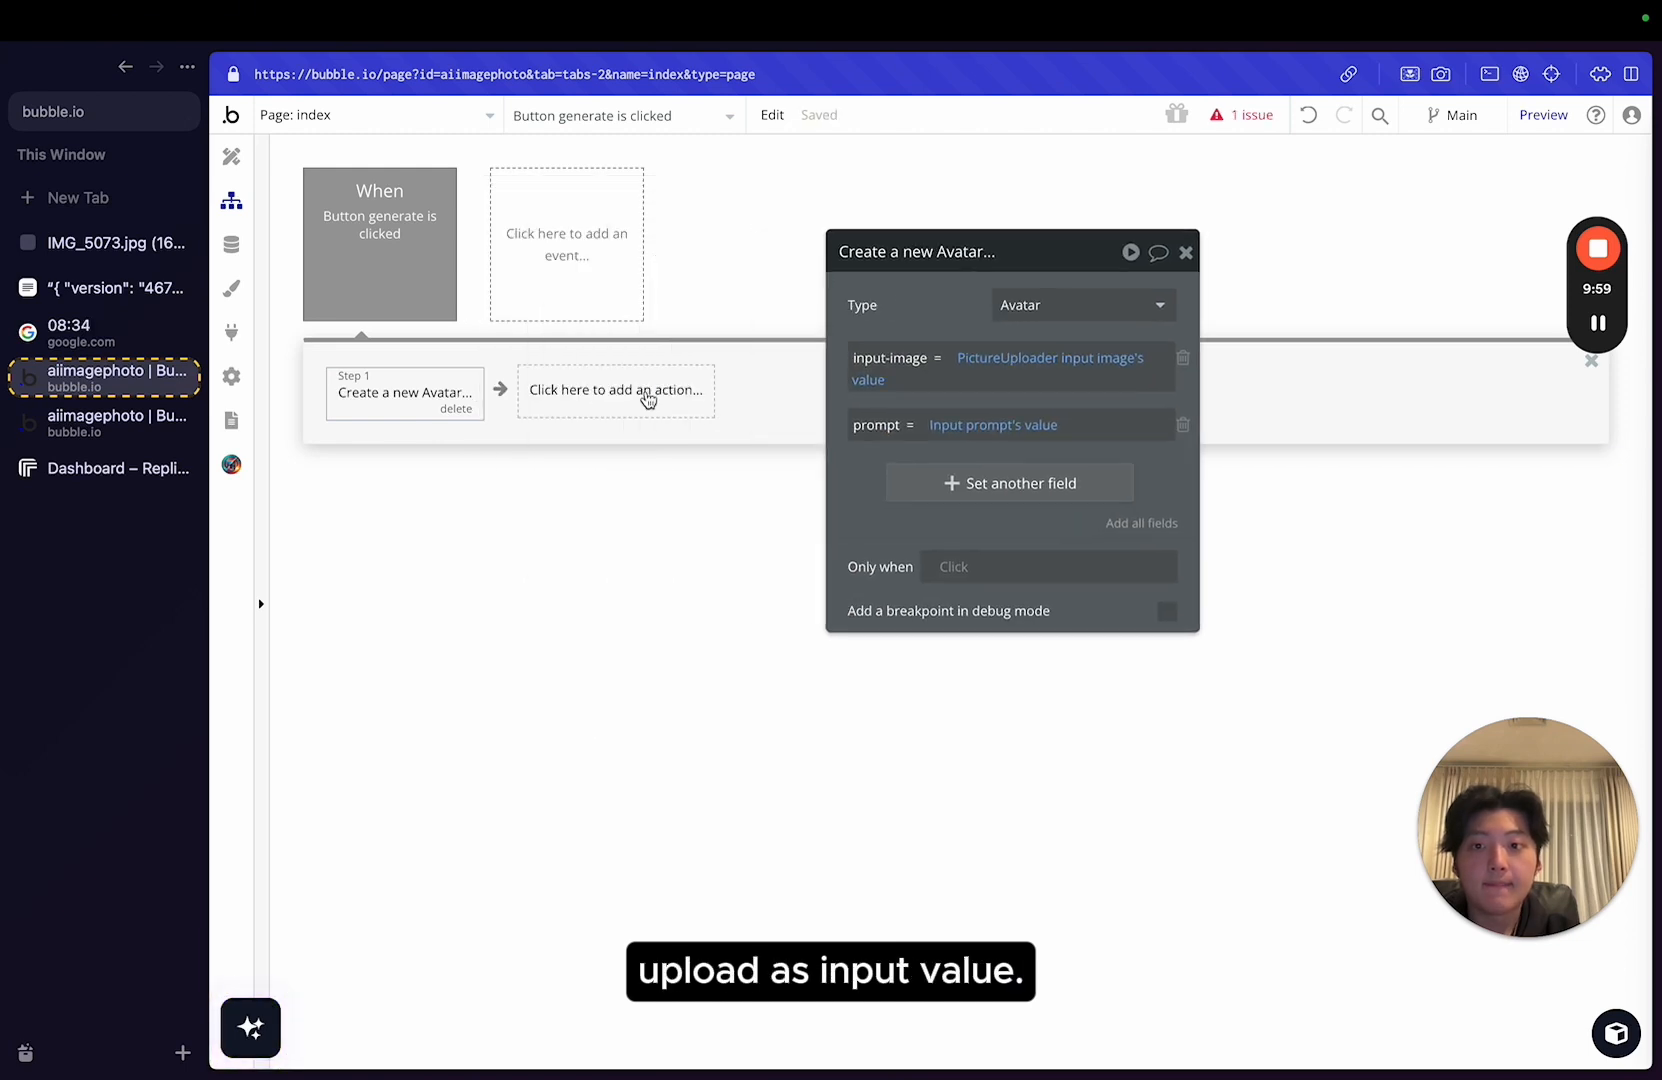
pyautogui.click(616, 388)
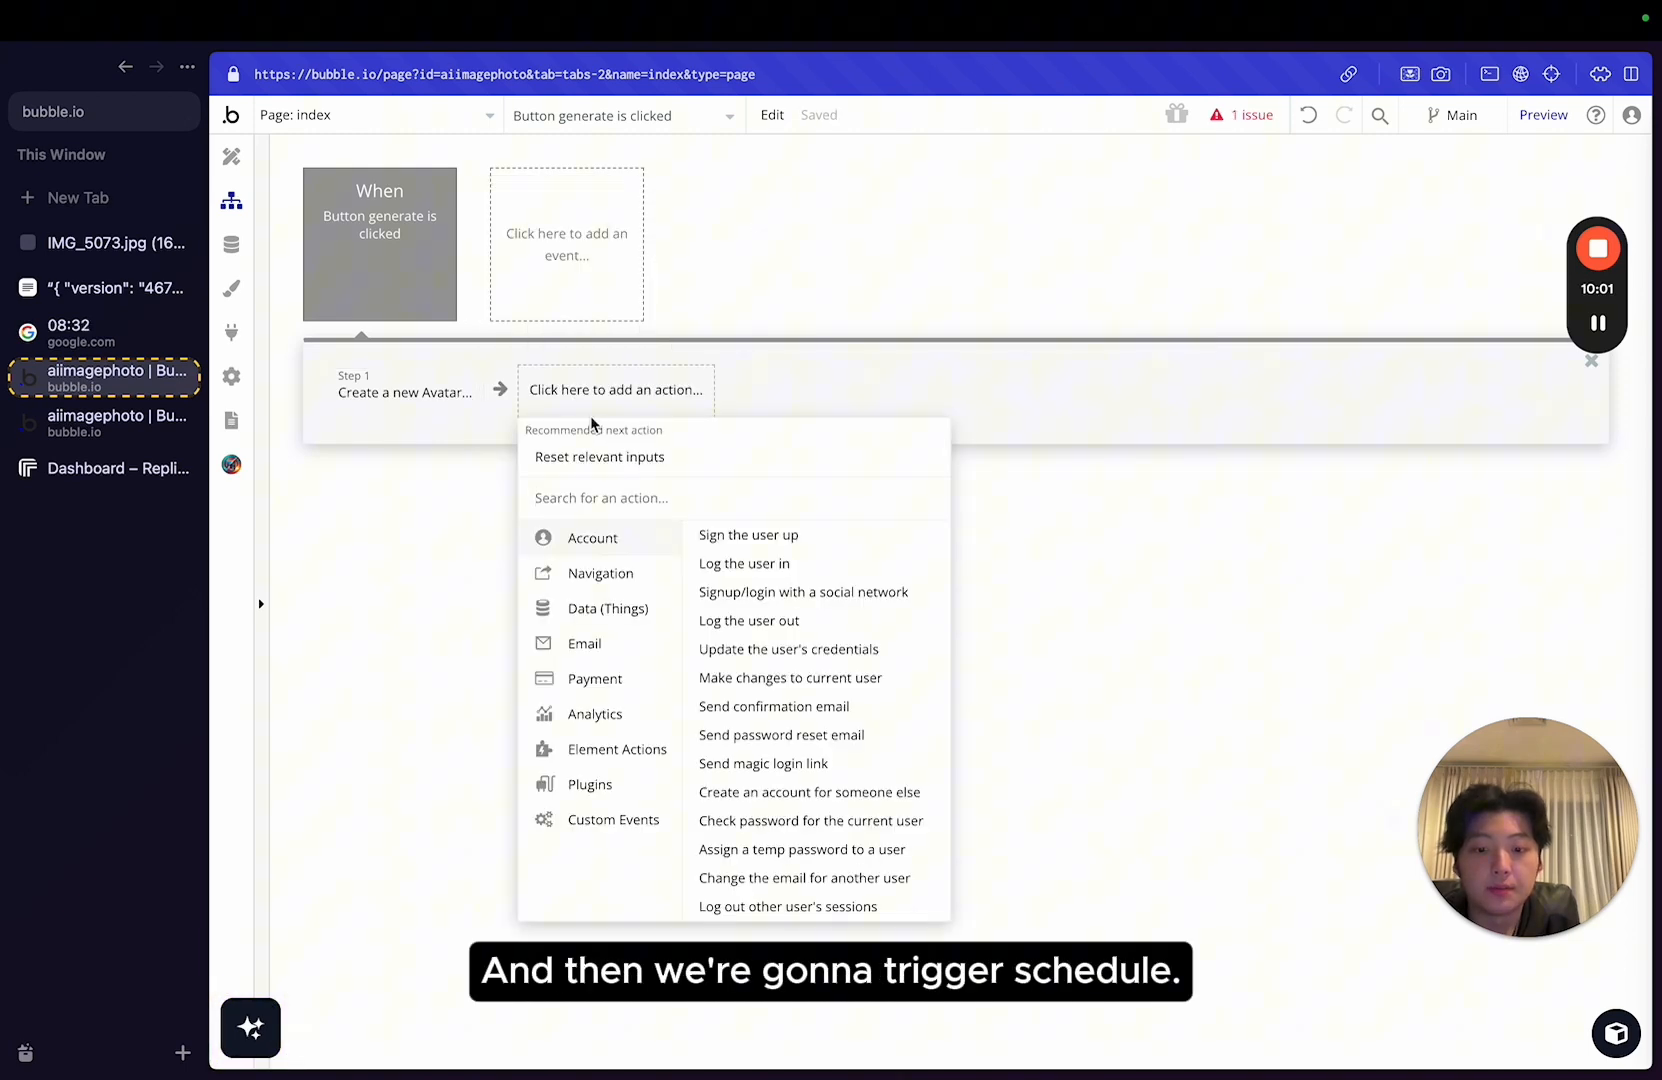
# Add a Replicate anime step using step 1's input-image and prompt, add Schedule API Workflow, go to backend workflows.
pyautogui.write('rep')
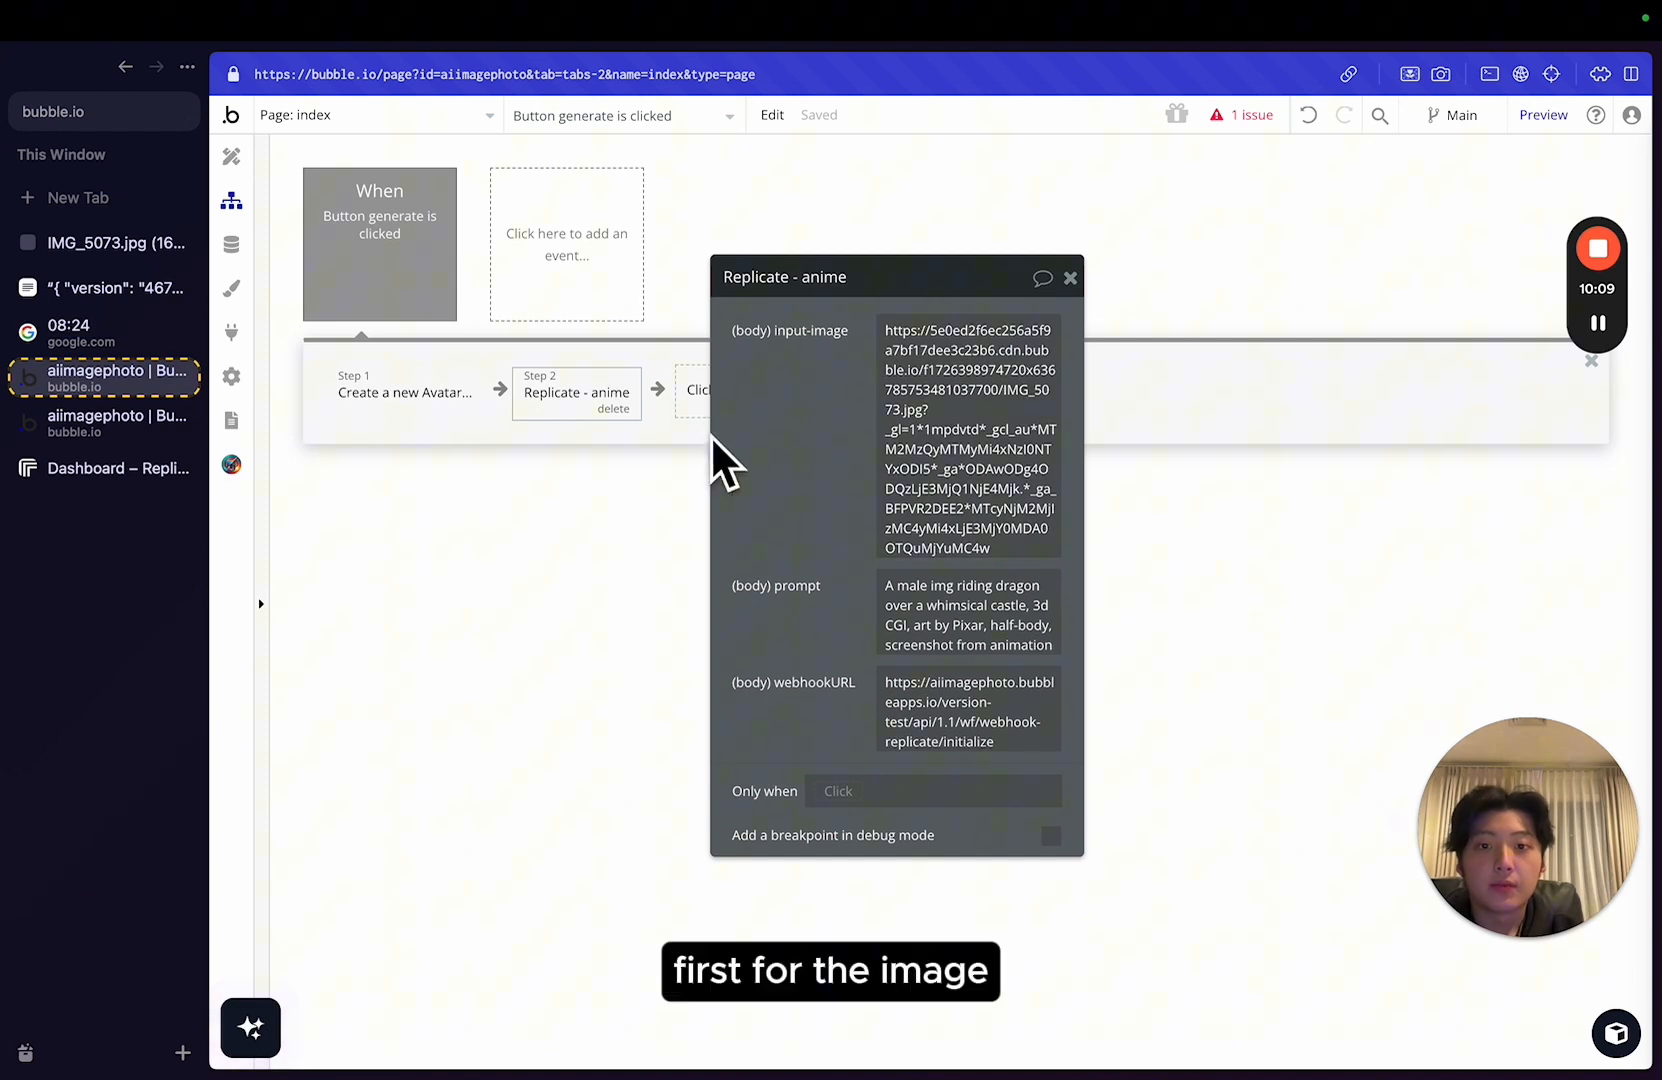
pyautogui.click(966, 330)
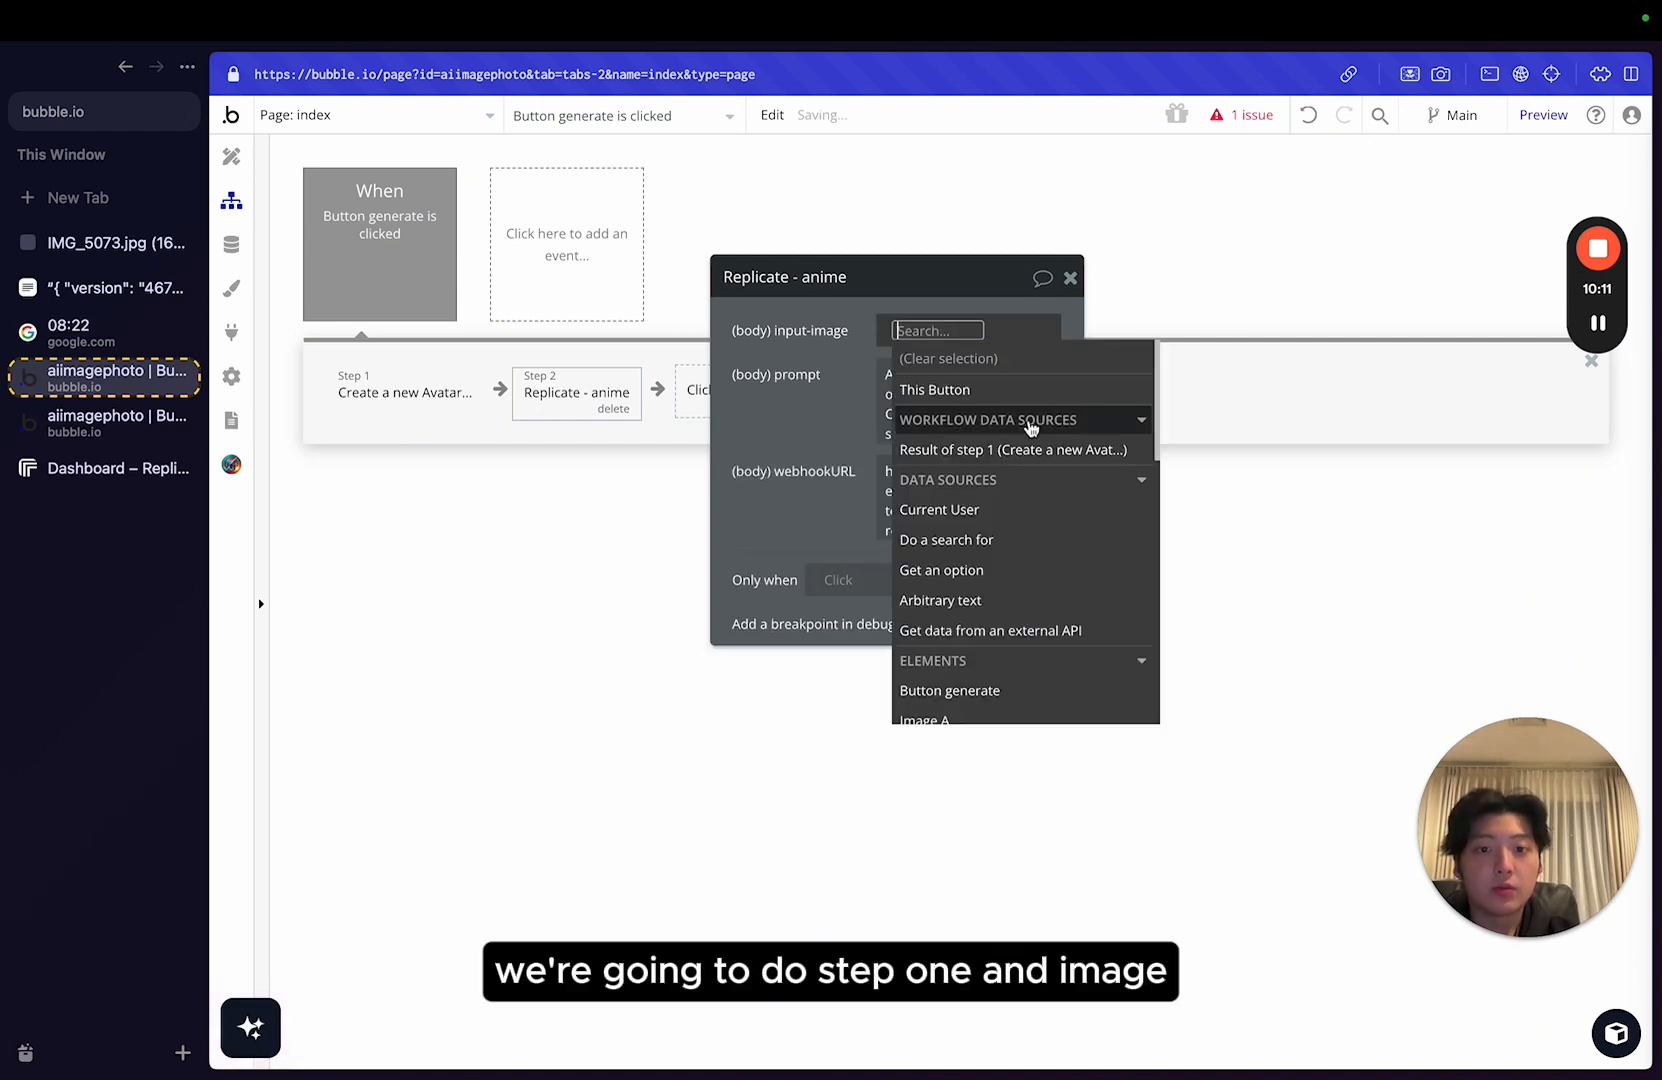
pyautogui.click(1012, 450)
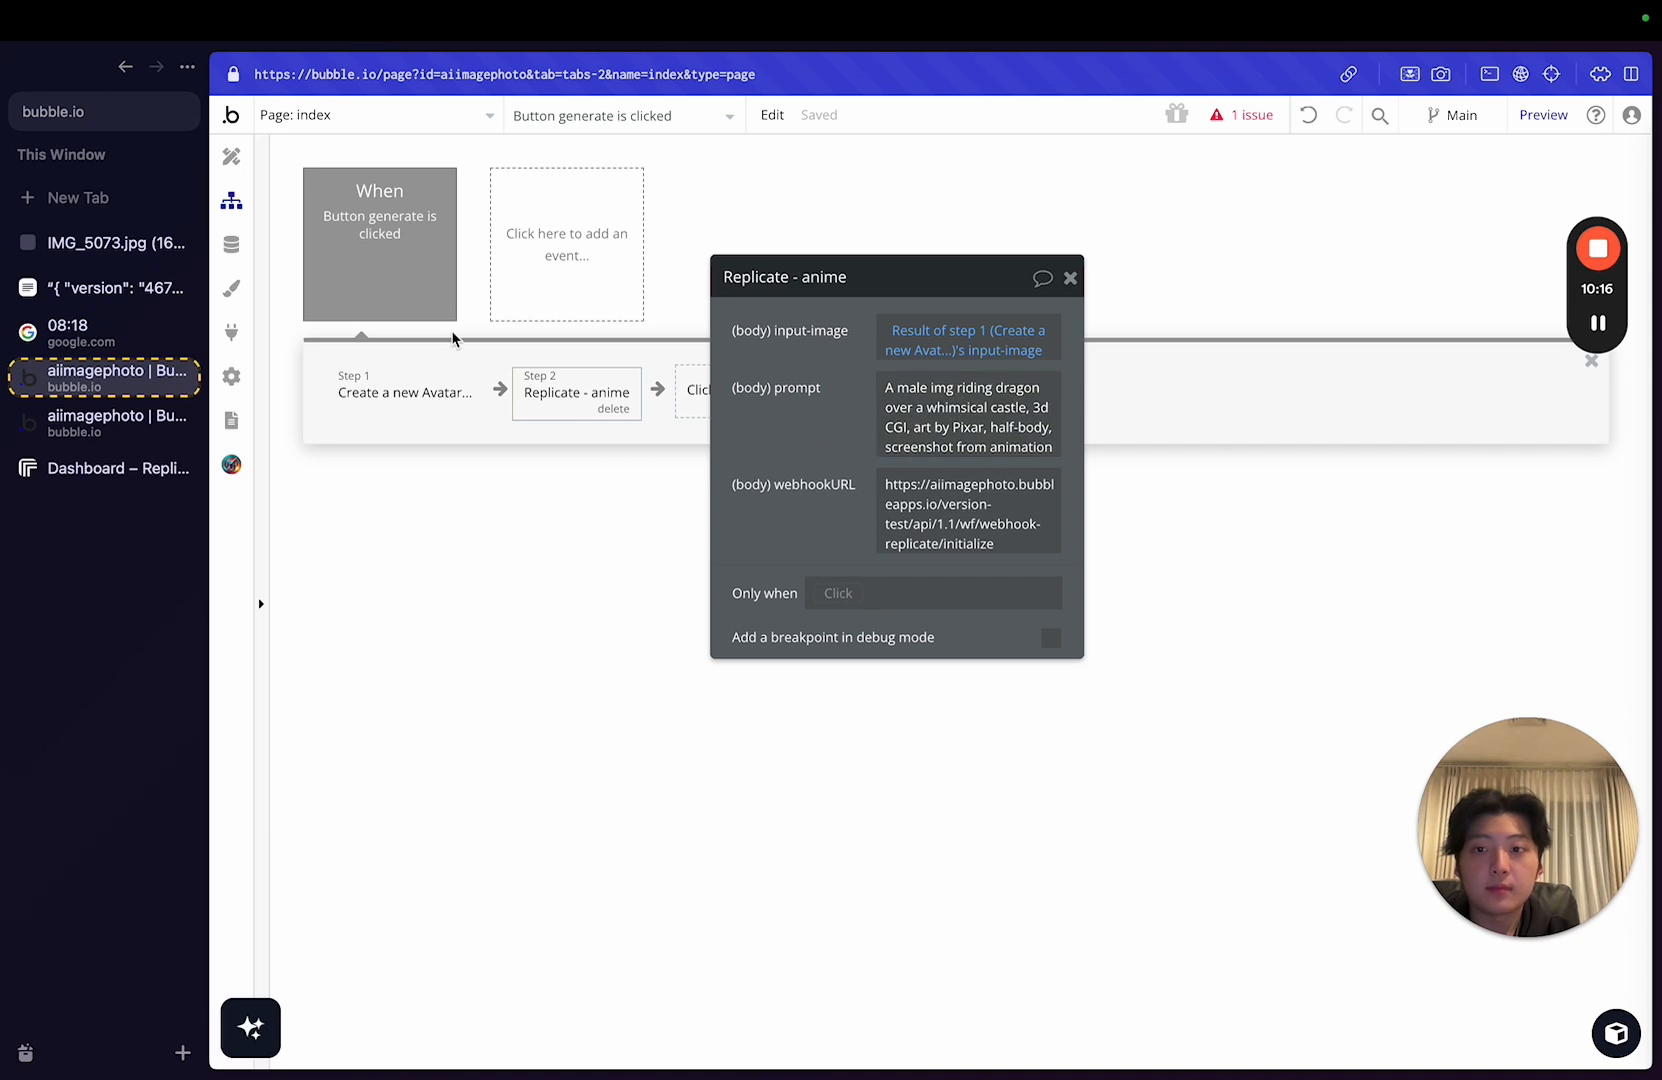
pyautogui.click(966, 386)
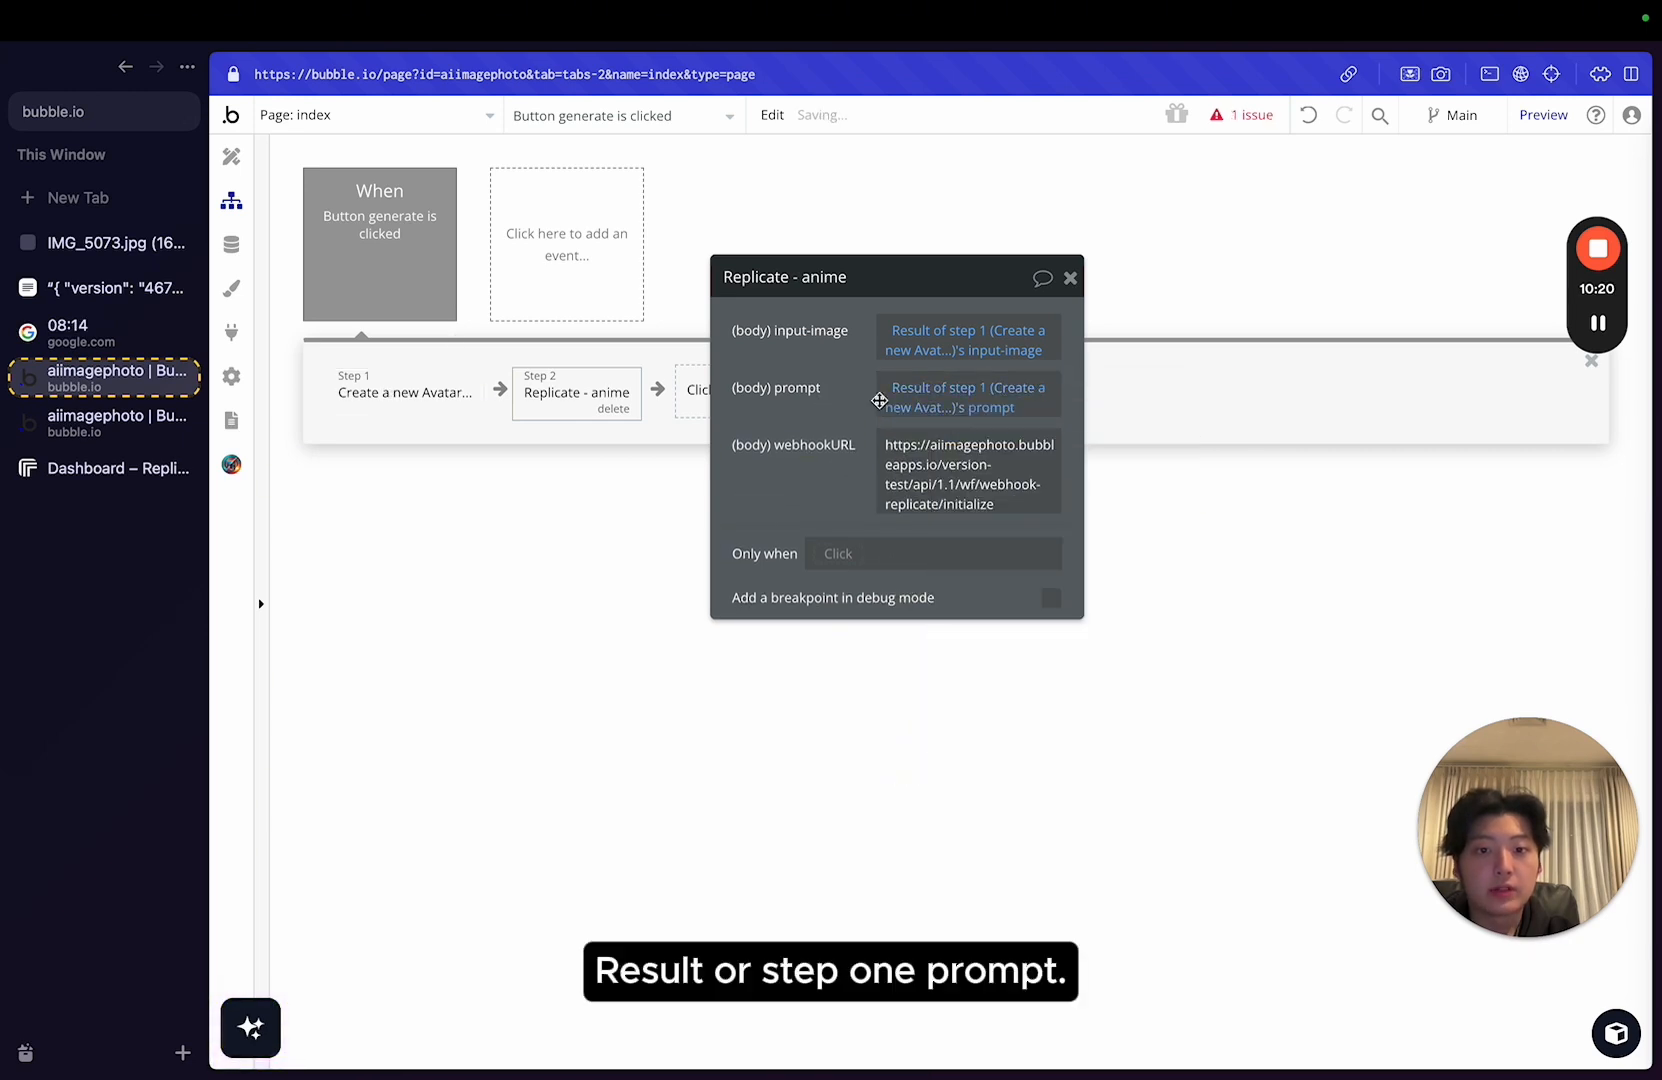
pyautogui.click(772, 388)
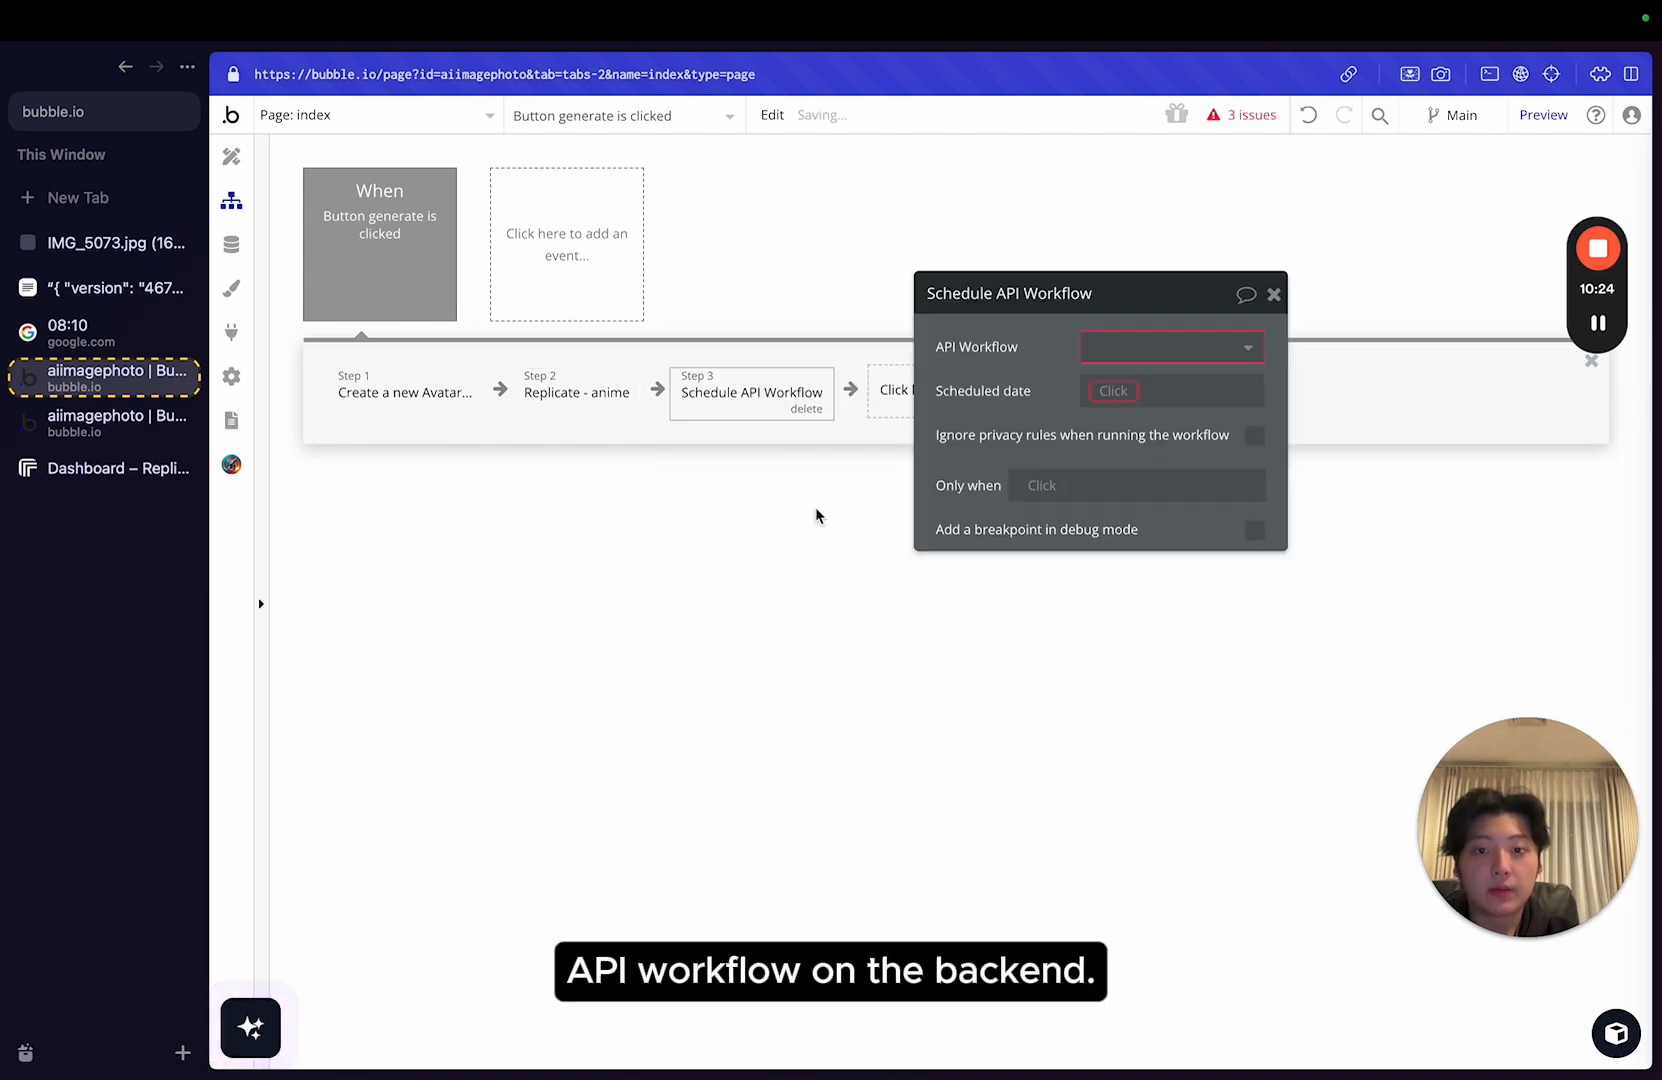
pyautogui.click(1170, 346)
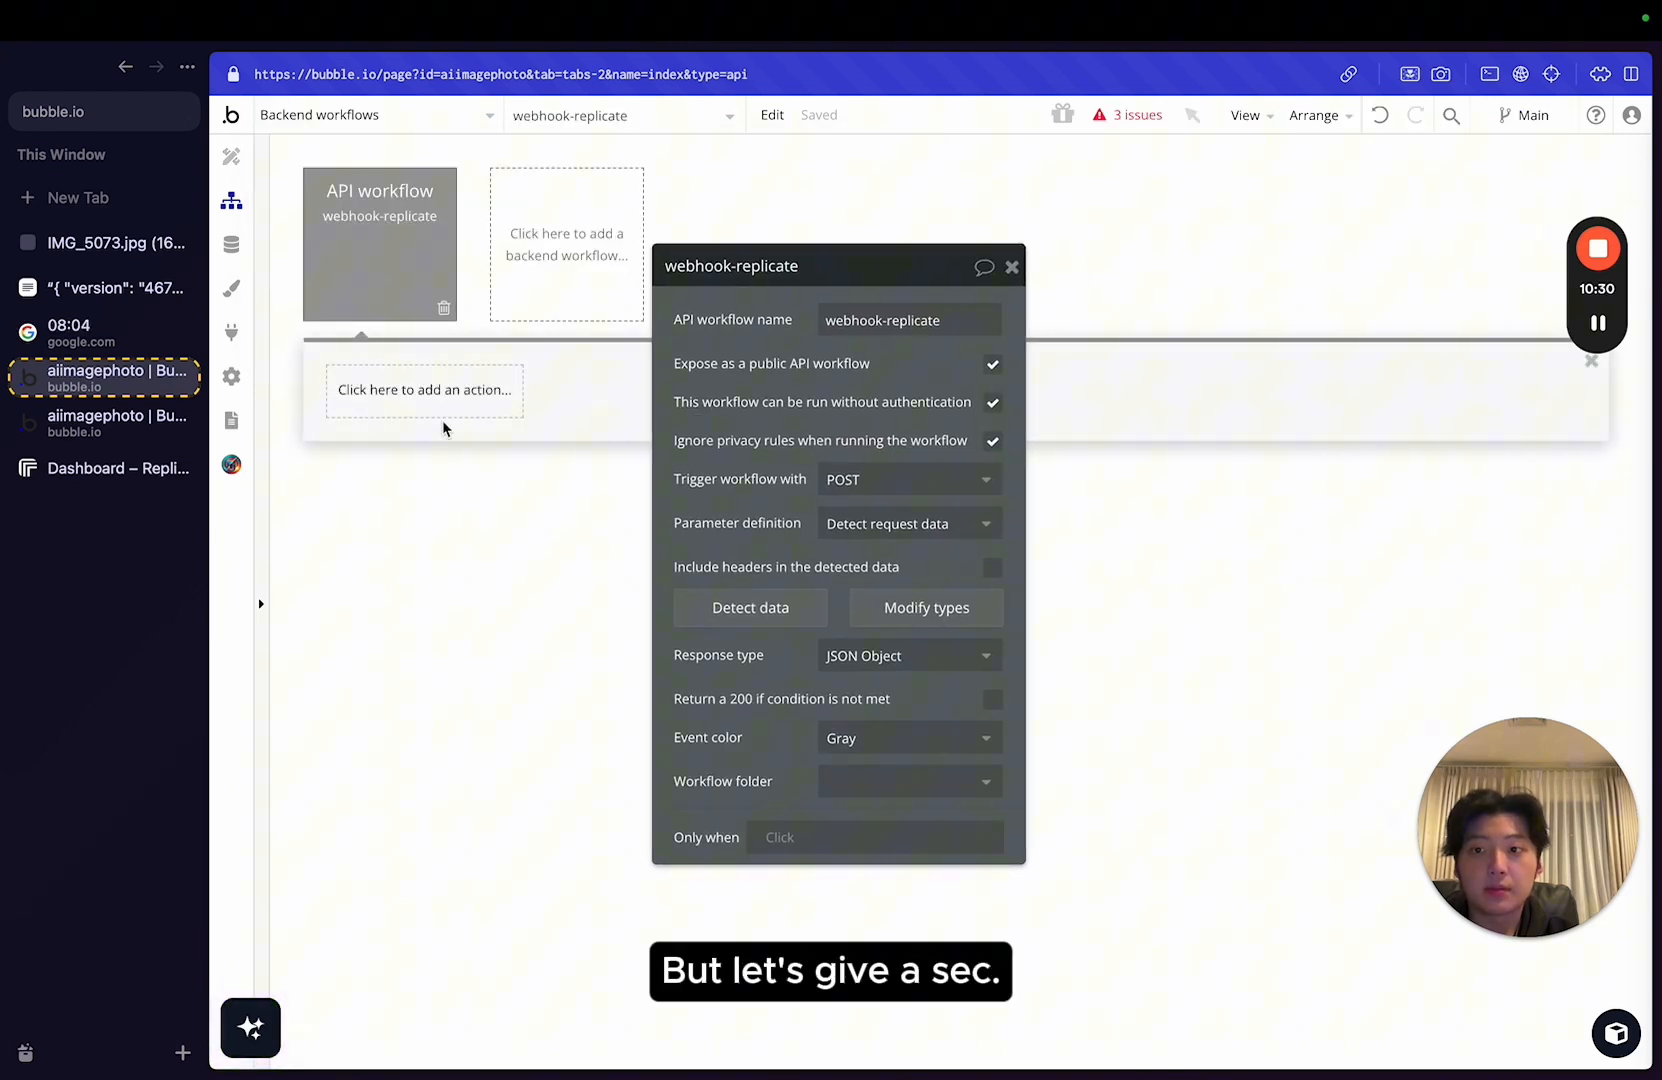
# Replace the email step with Make changes to the first Avatar found whose id equals the request id.
pyautogui.click(102, 332)
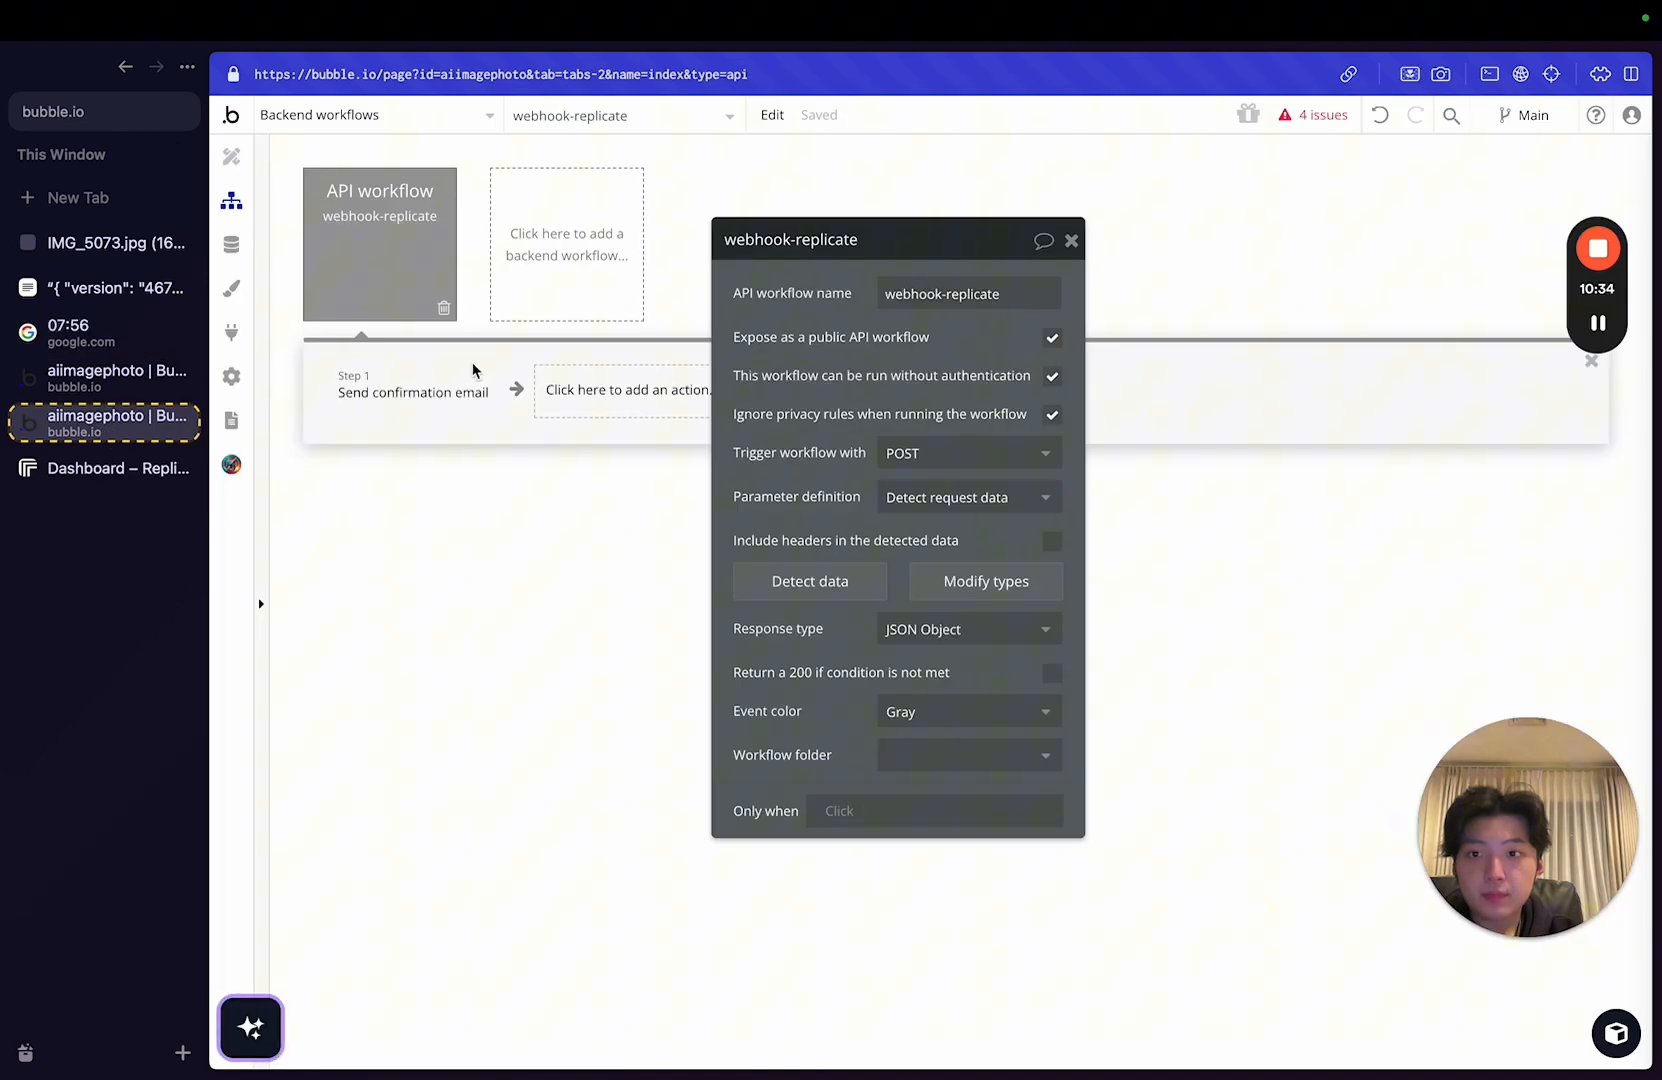
pyautogui.click(1070, 240)
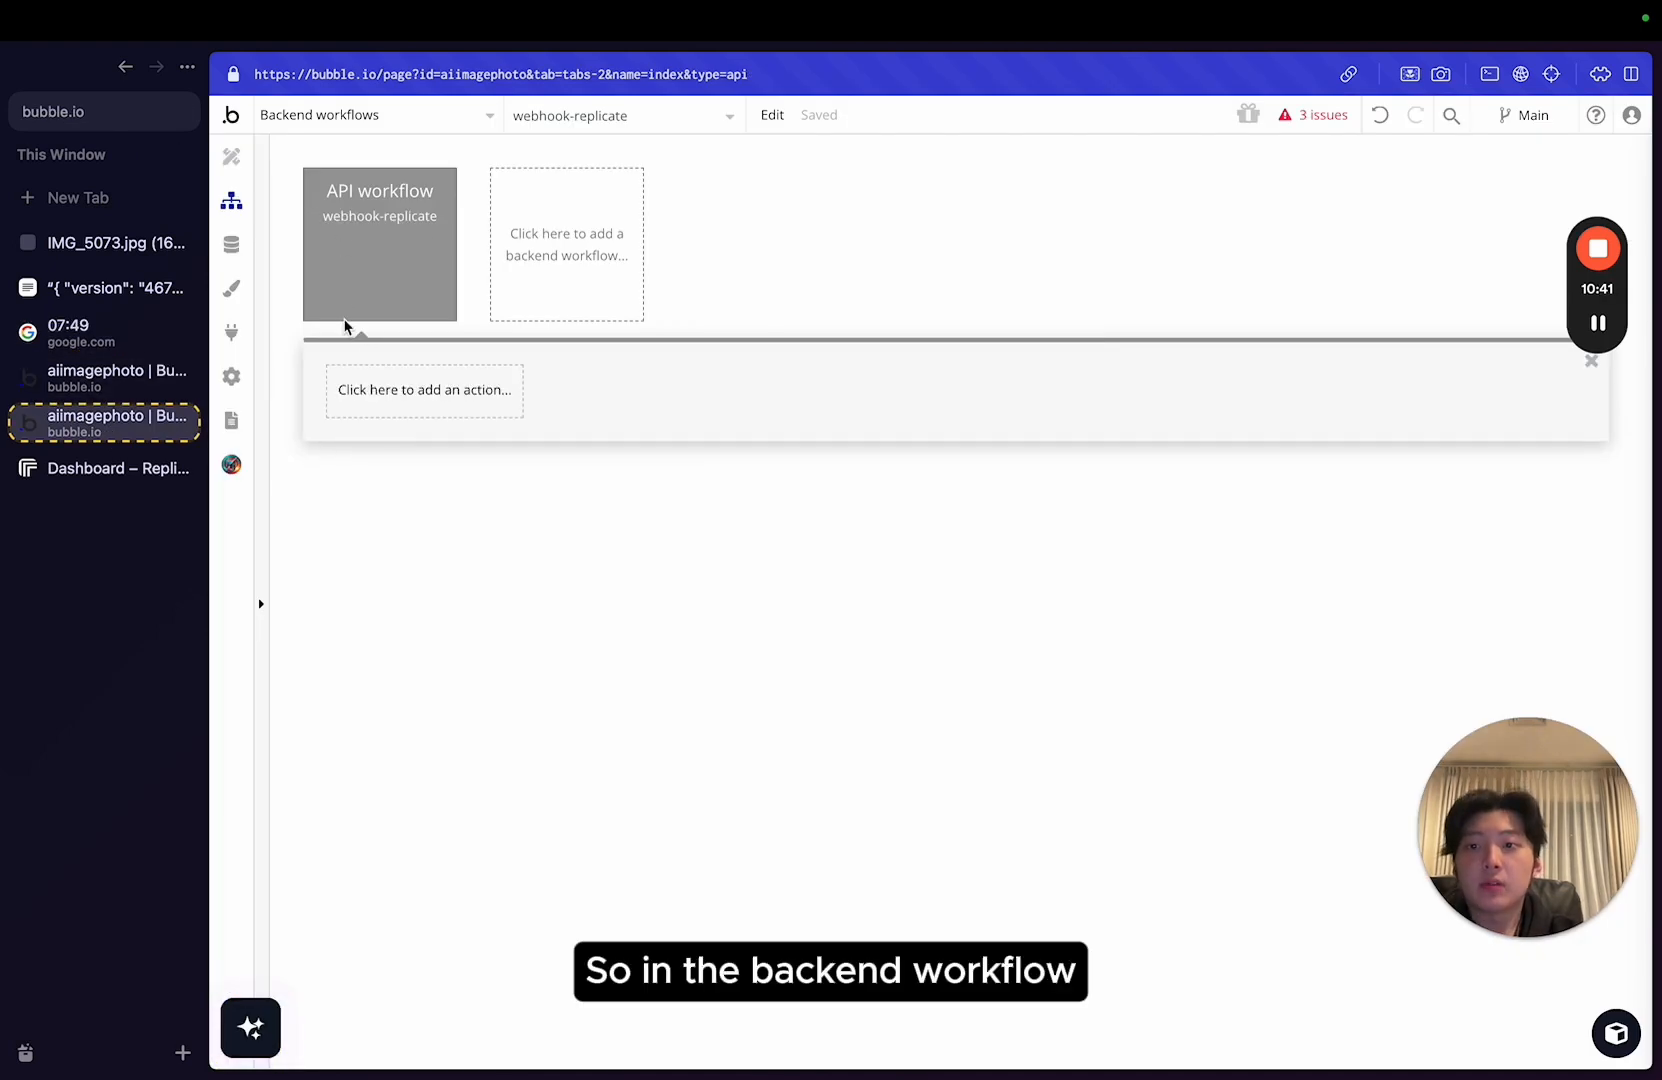
pyautogui.write('make')
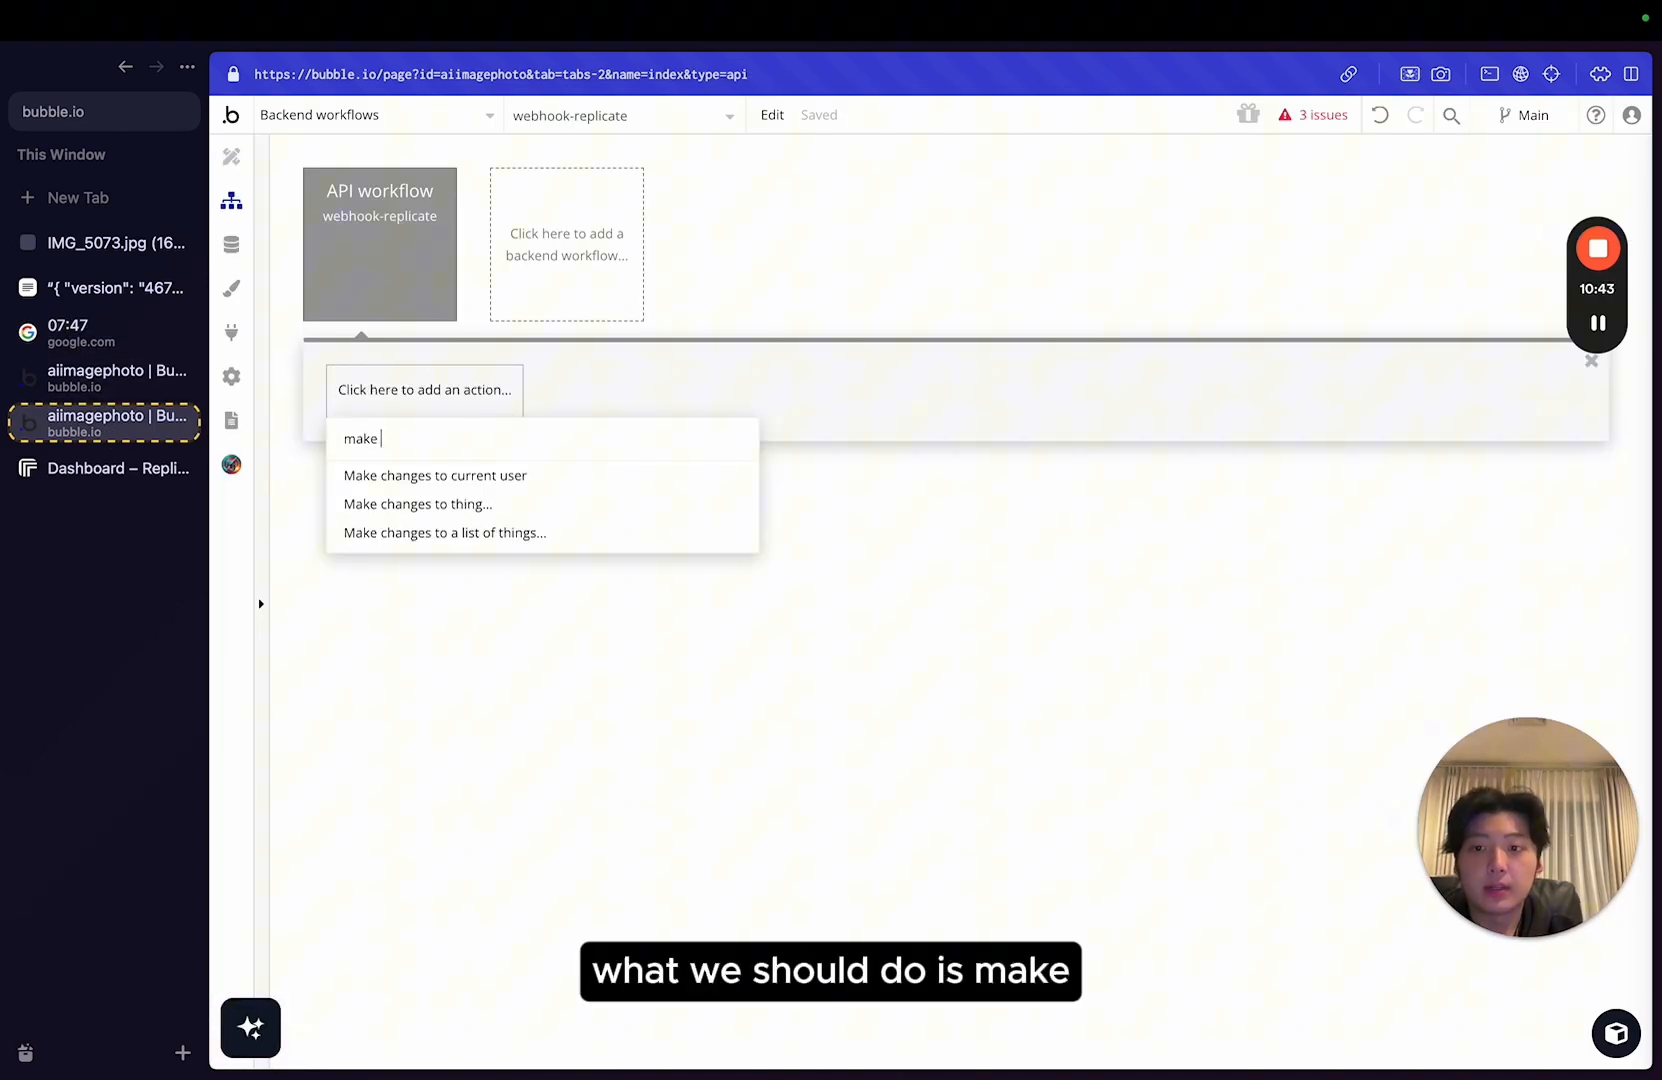
pyautogui.click(416, 504)
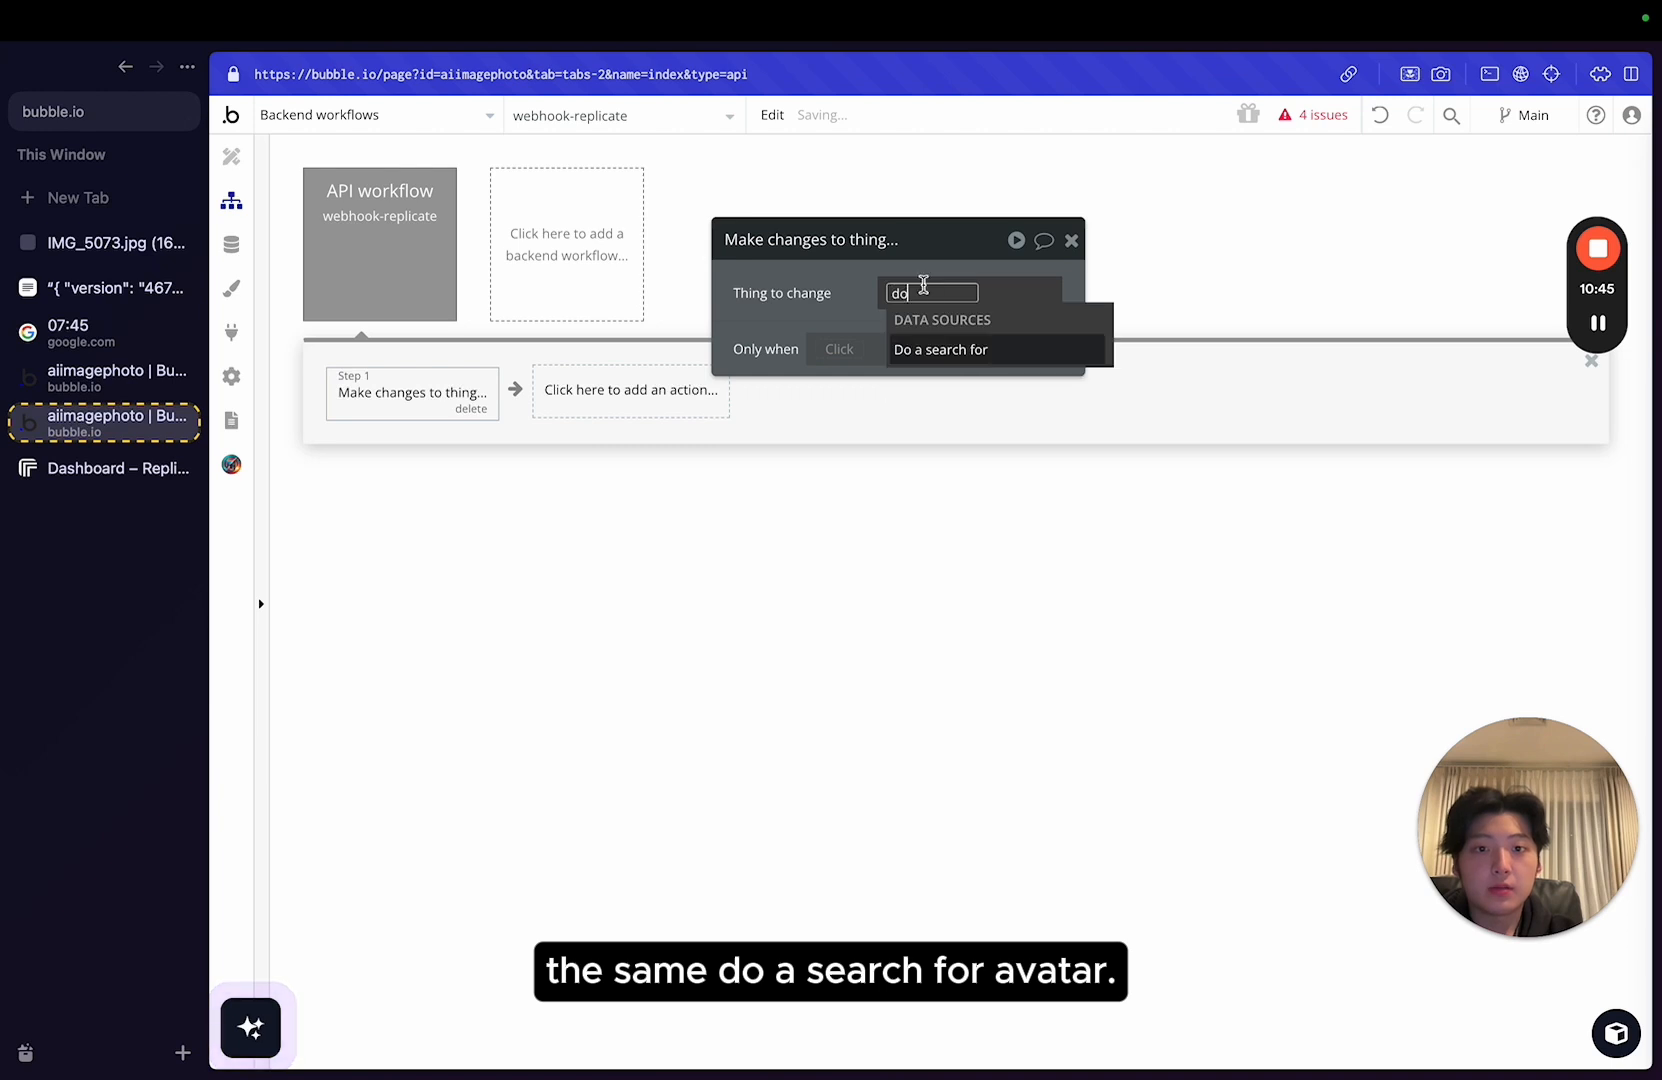
pyautogui.click(940, 350)
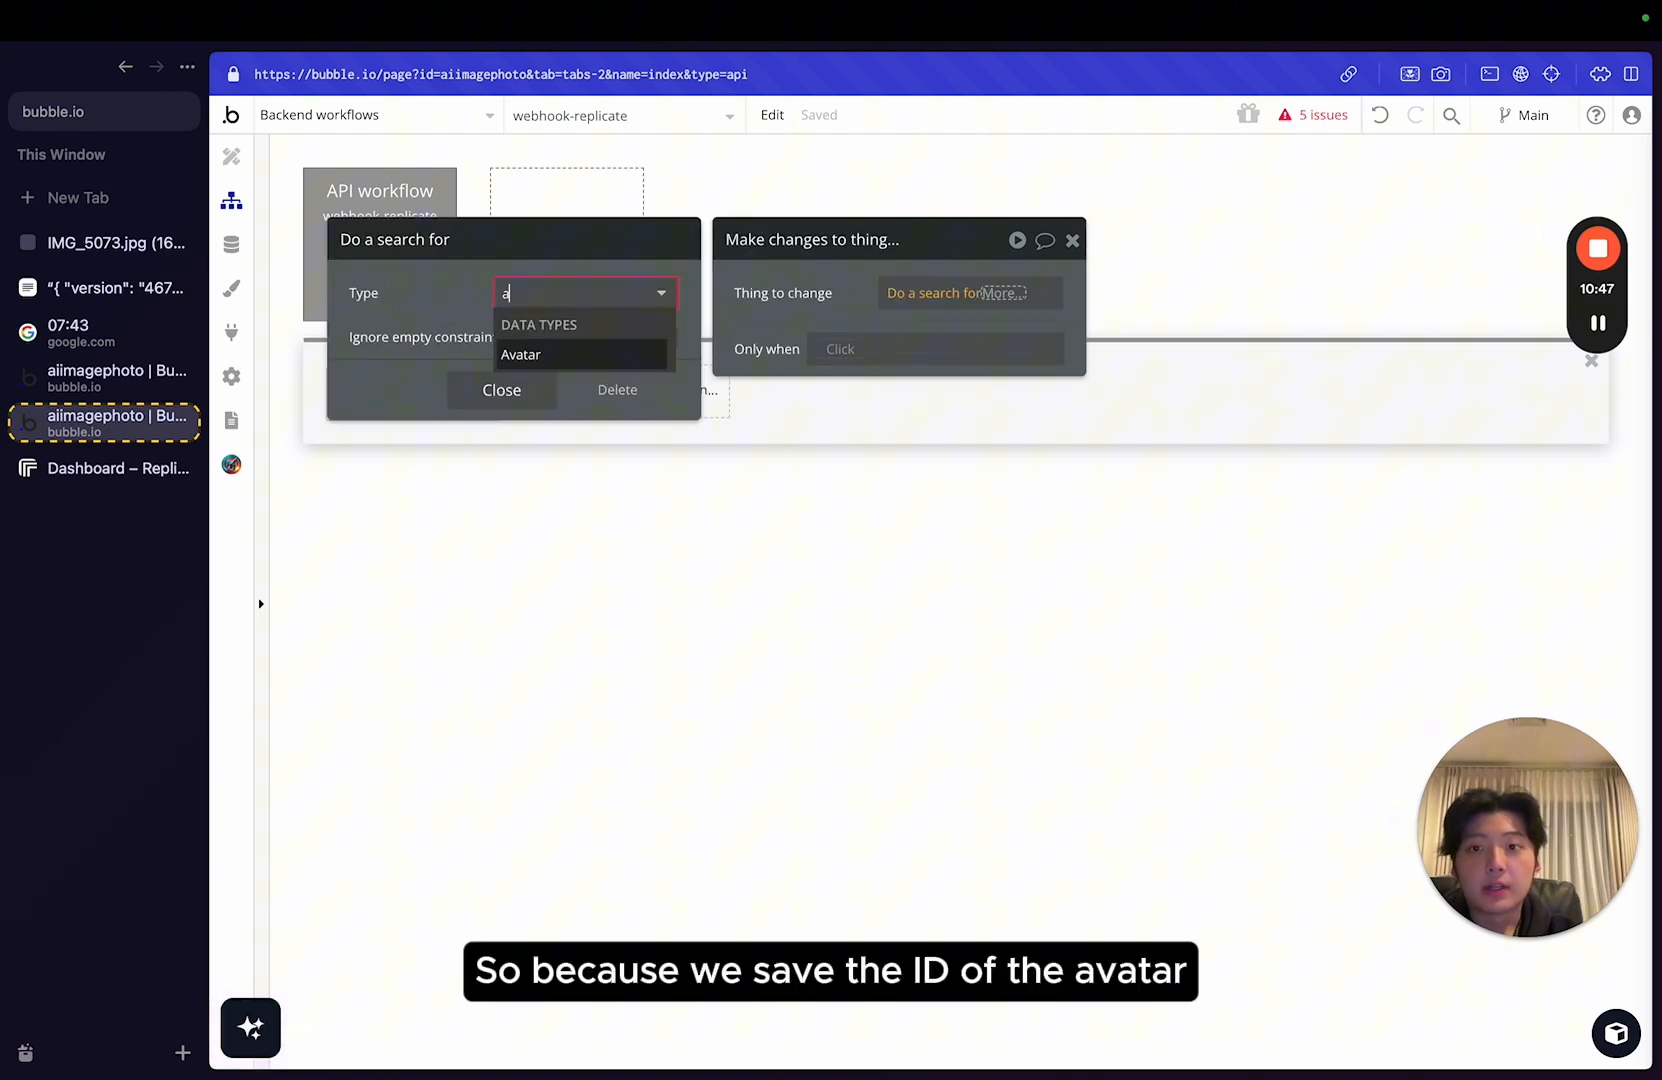
pyautogui.click(520, 356)
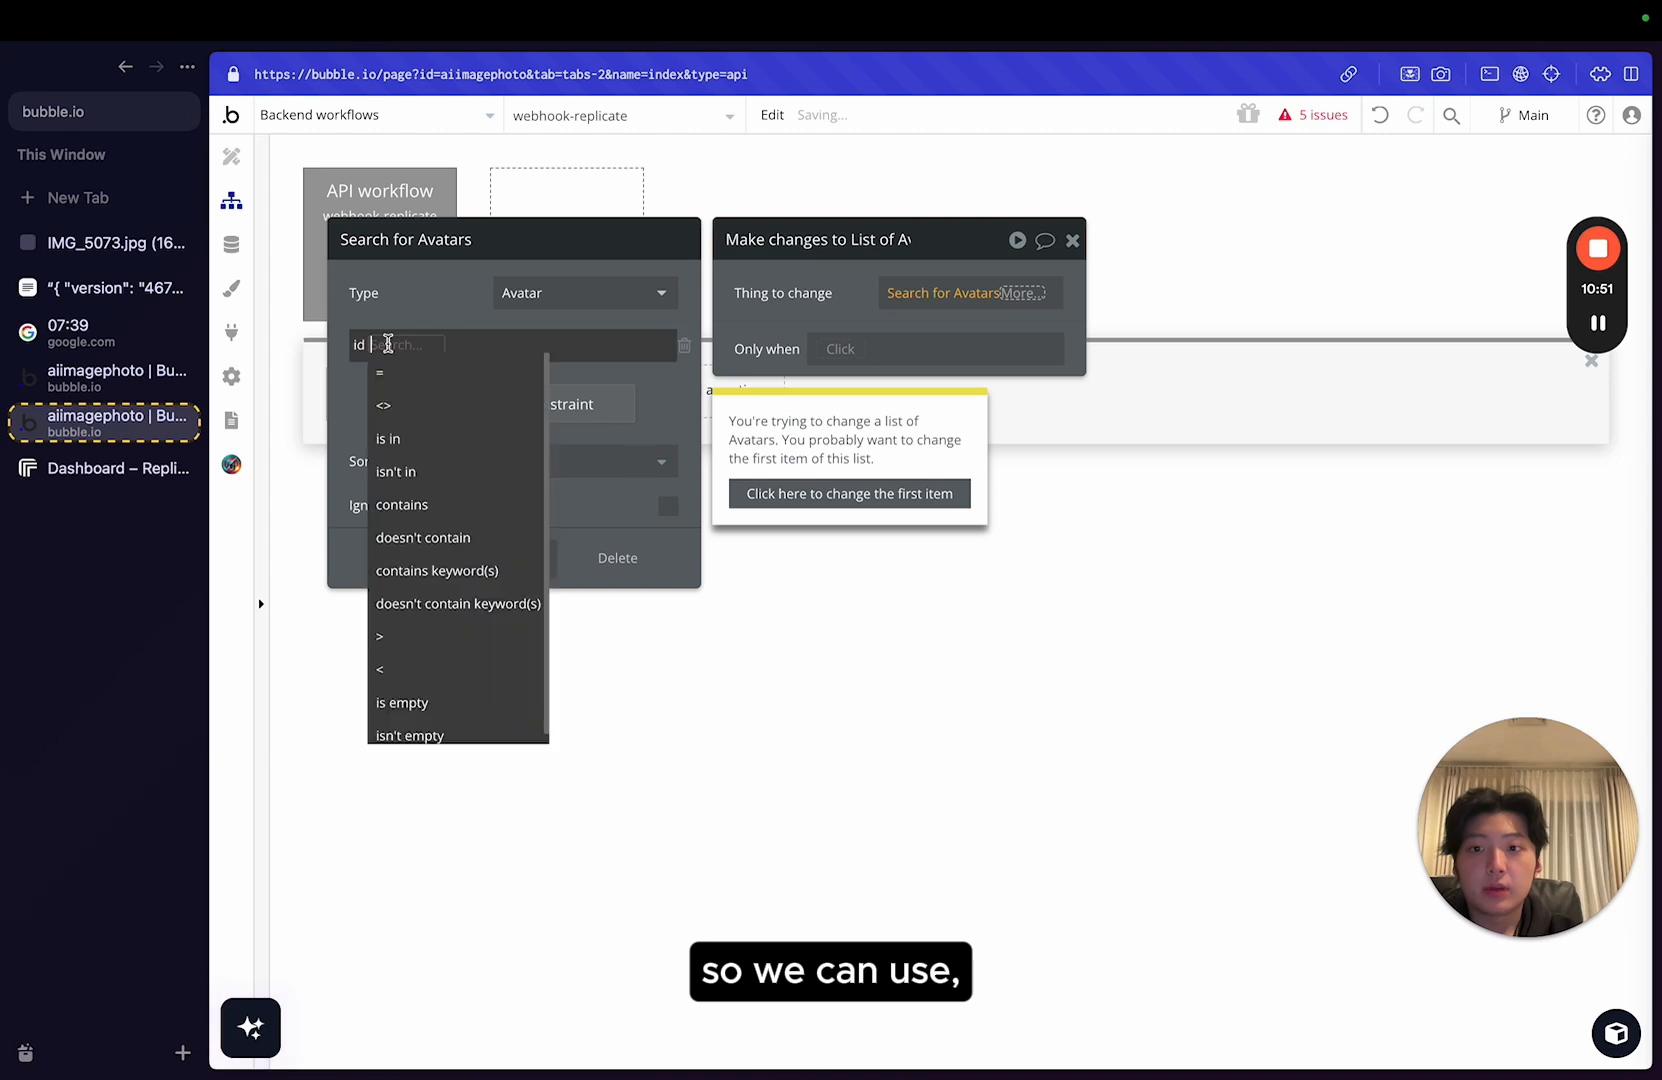
pyautogui.click(430, 346)
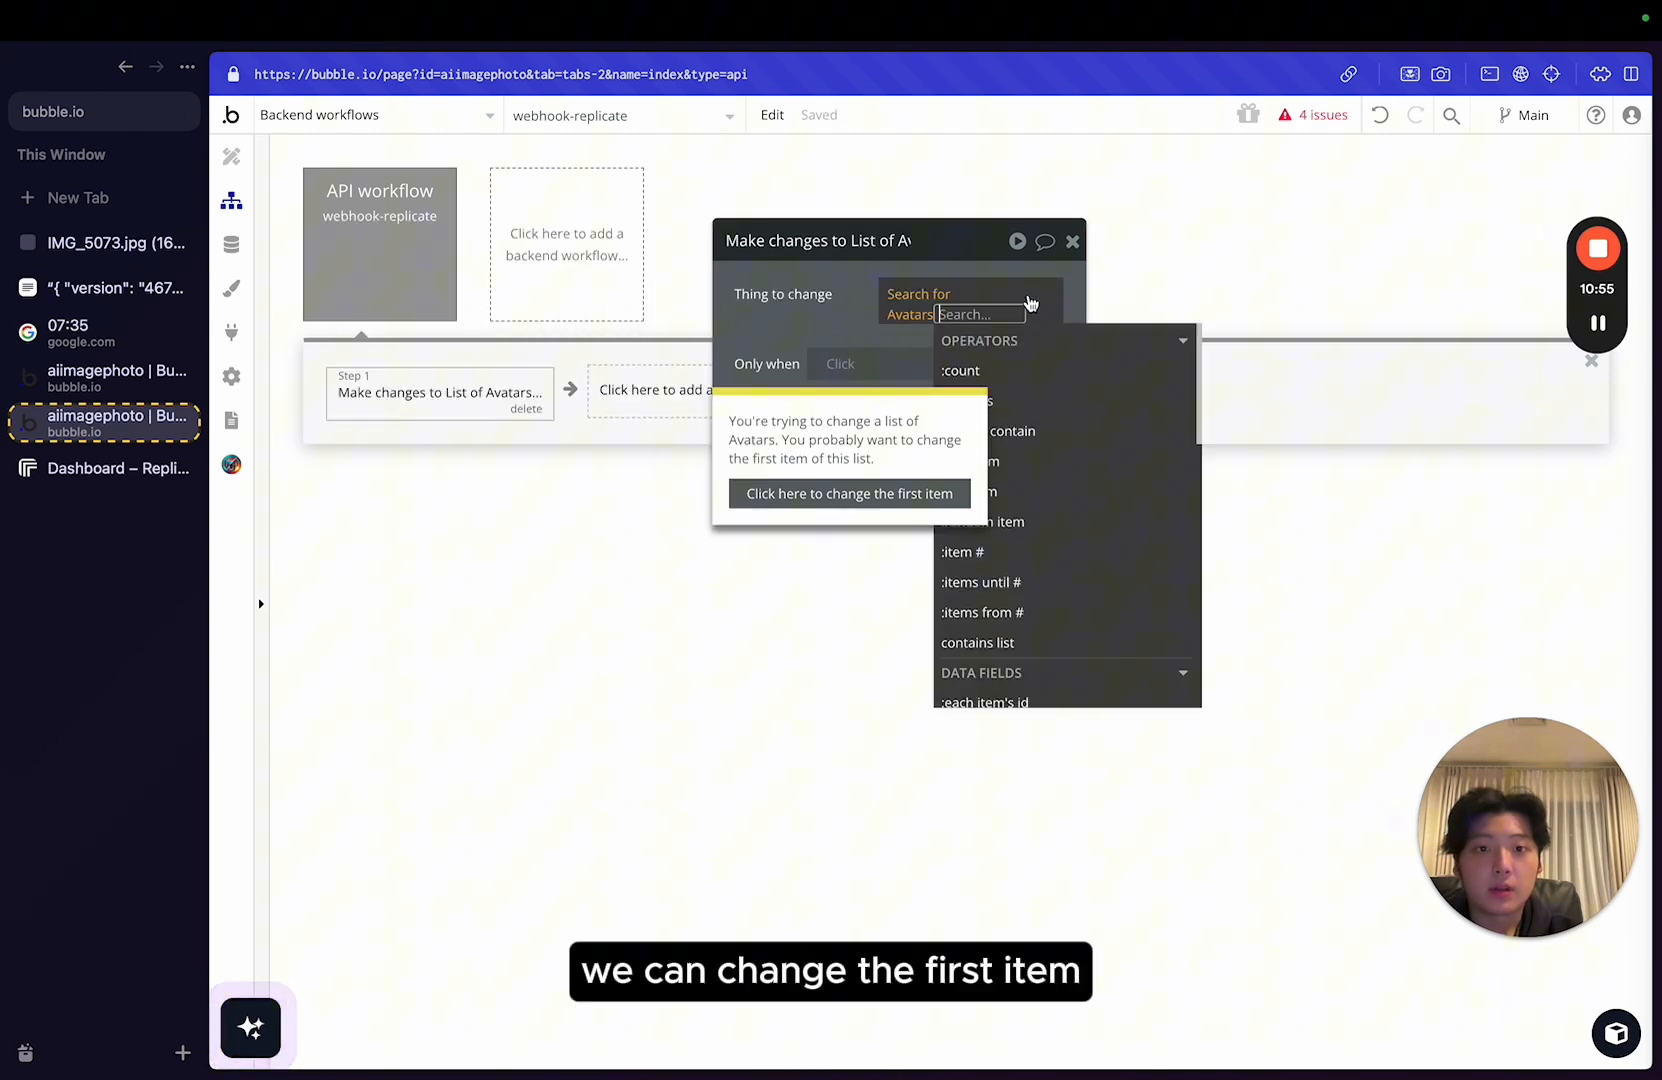
pyautogui.click(848, 492)
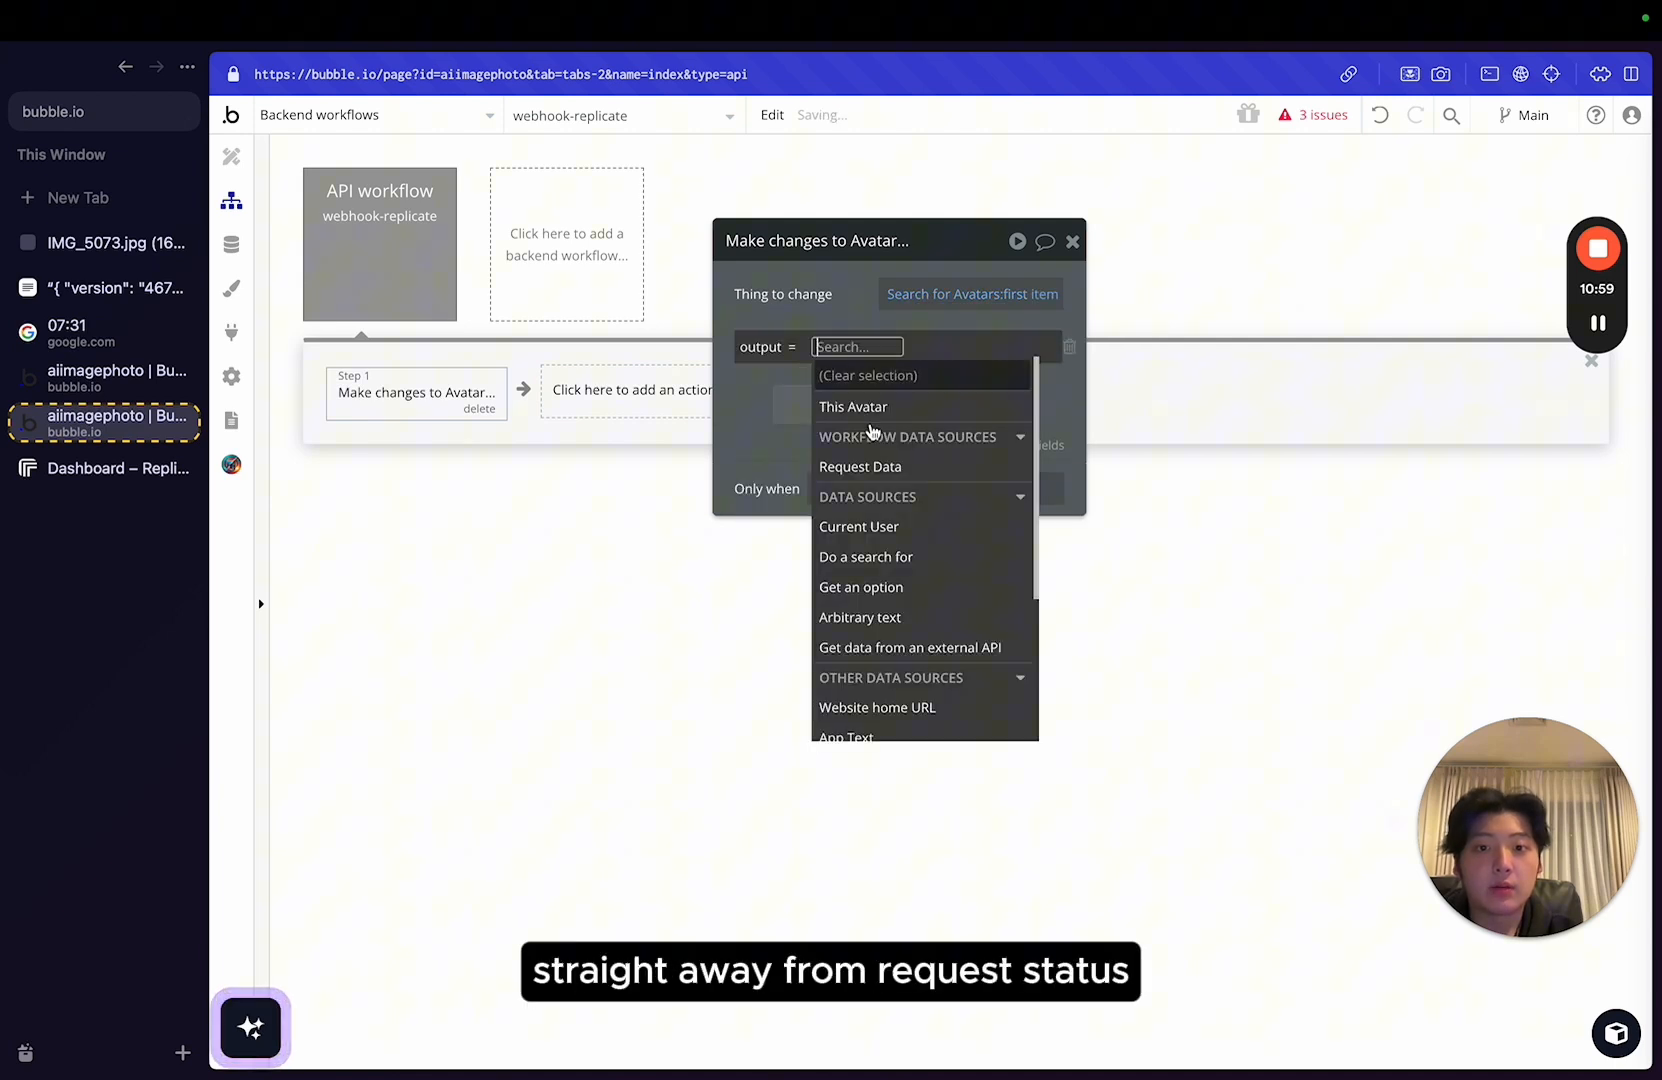
# Set that Avatar's output to Request Data's output:first item.
pyautogui.click(860, 466)
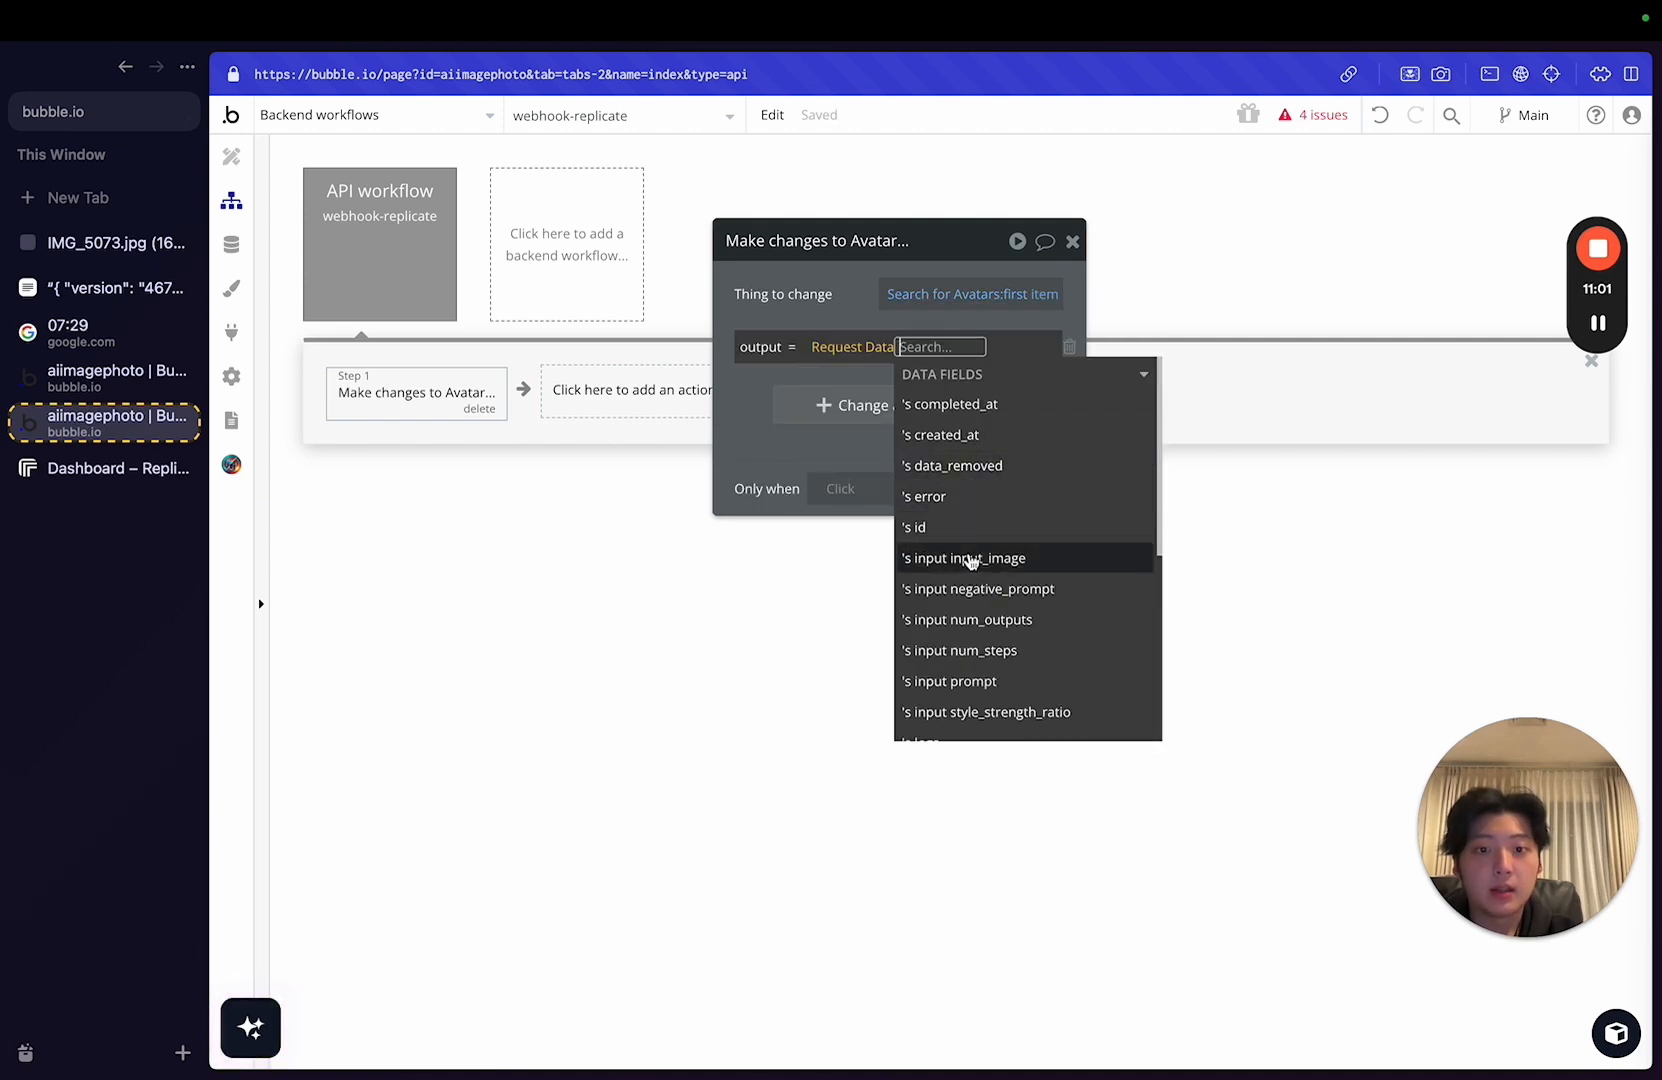
pyautogui.write('fir')
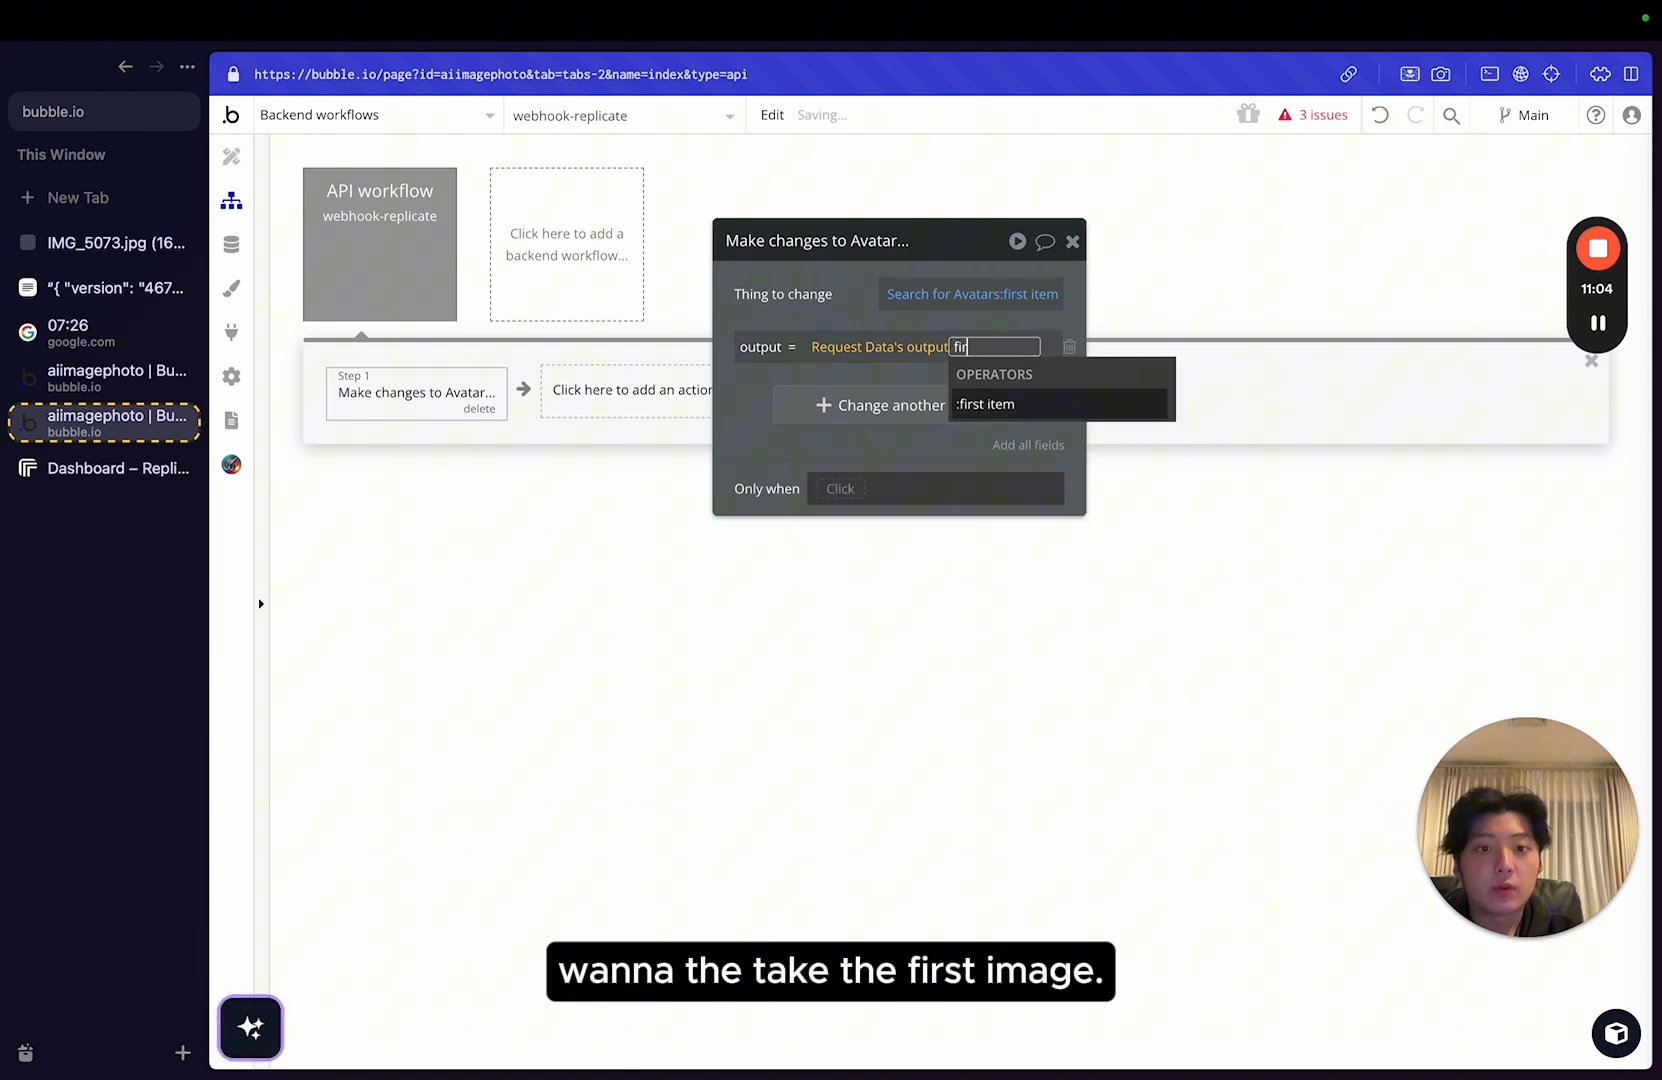
pyautogui.click(984, 404)
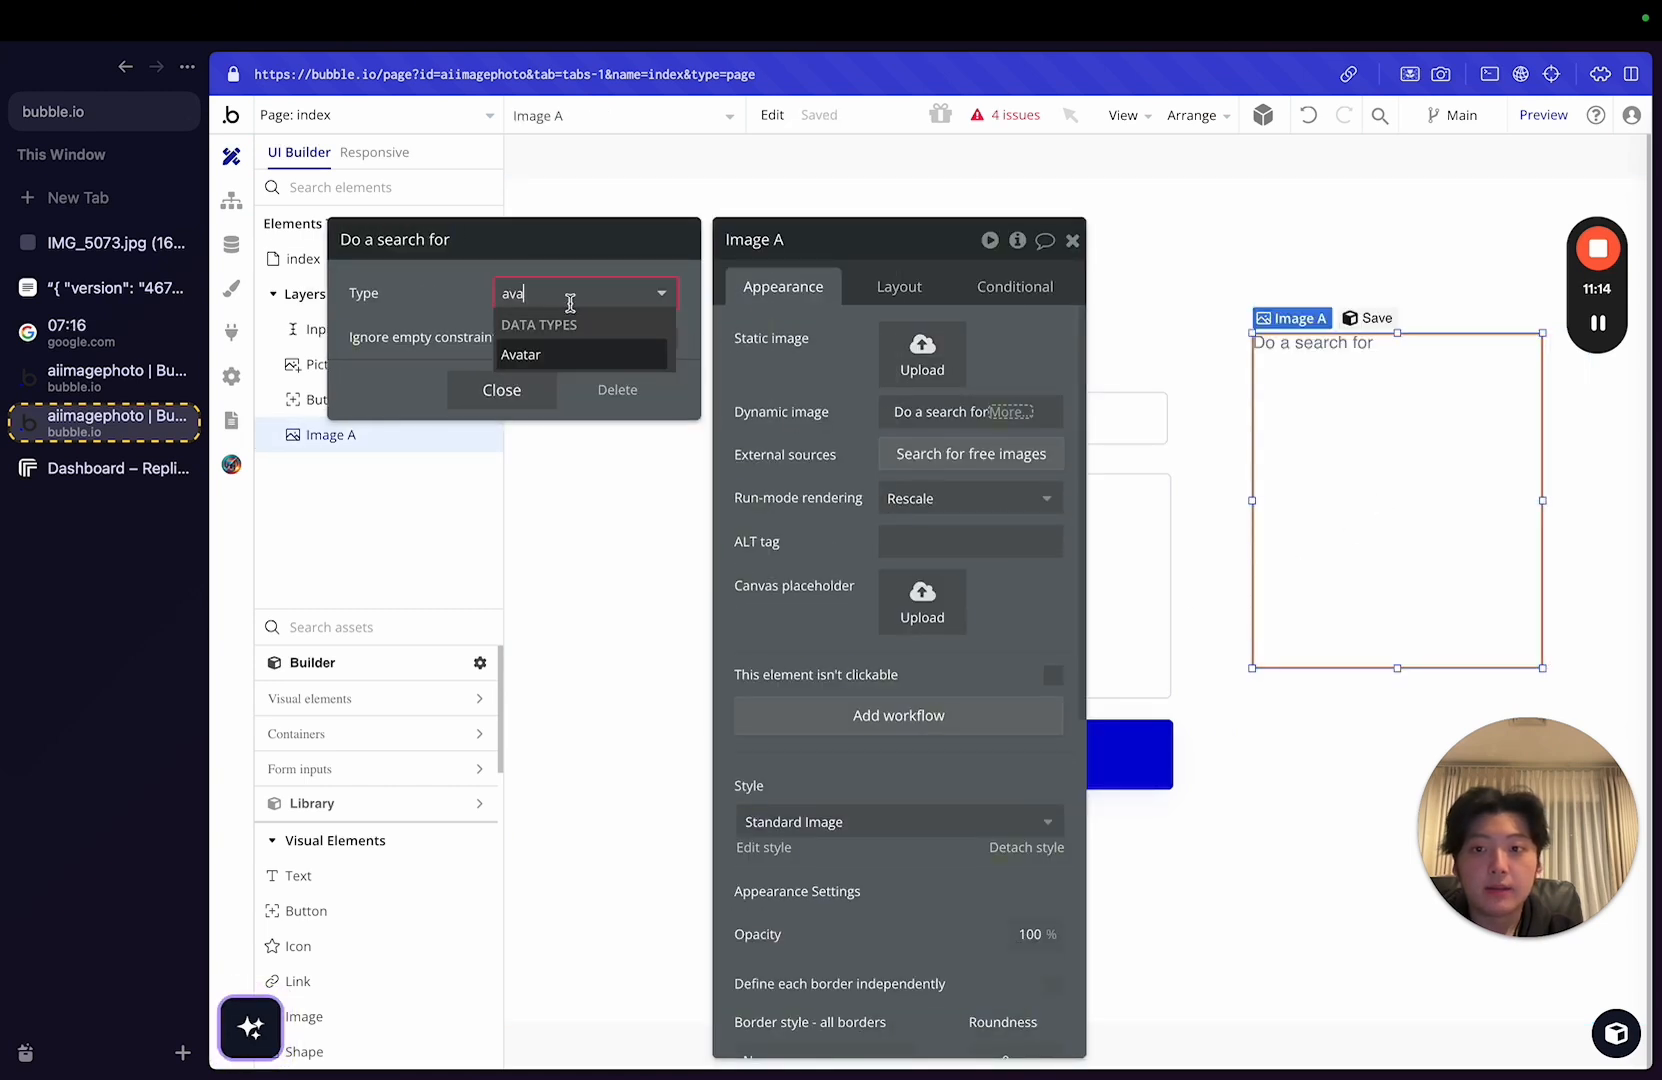
# Set Image A to Search for Avatars:last item's output with Zoom rendering, then reopen the generate workflow.
pyautogui.click(520, 354)
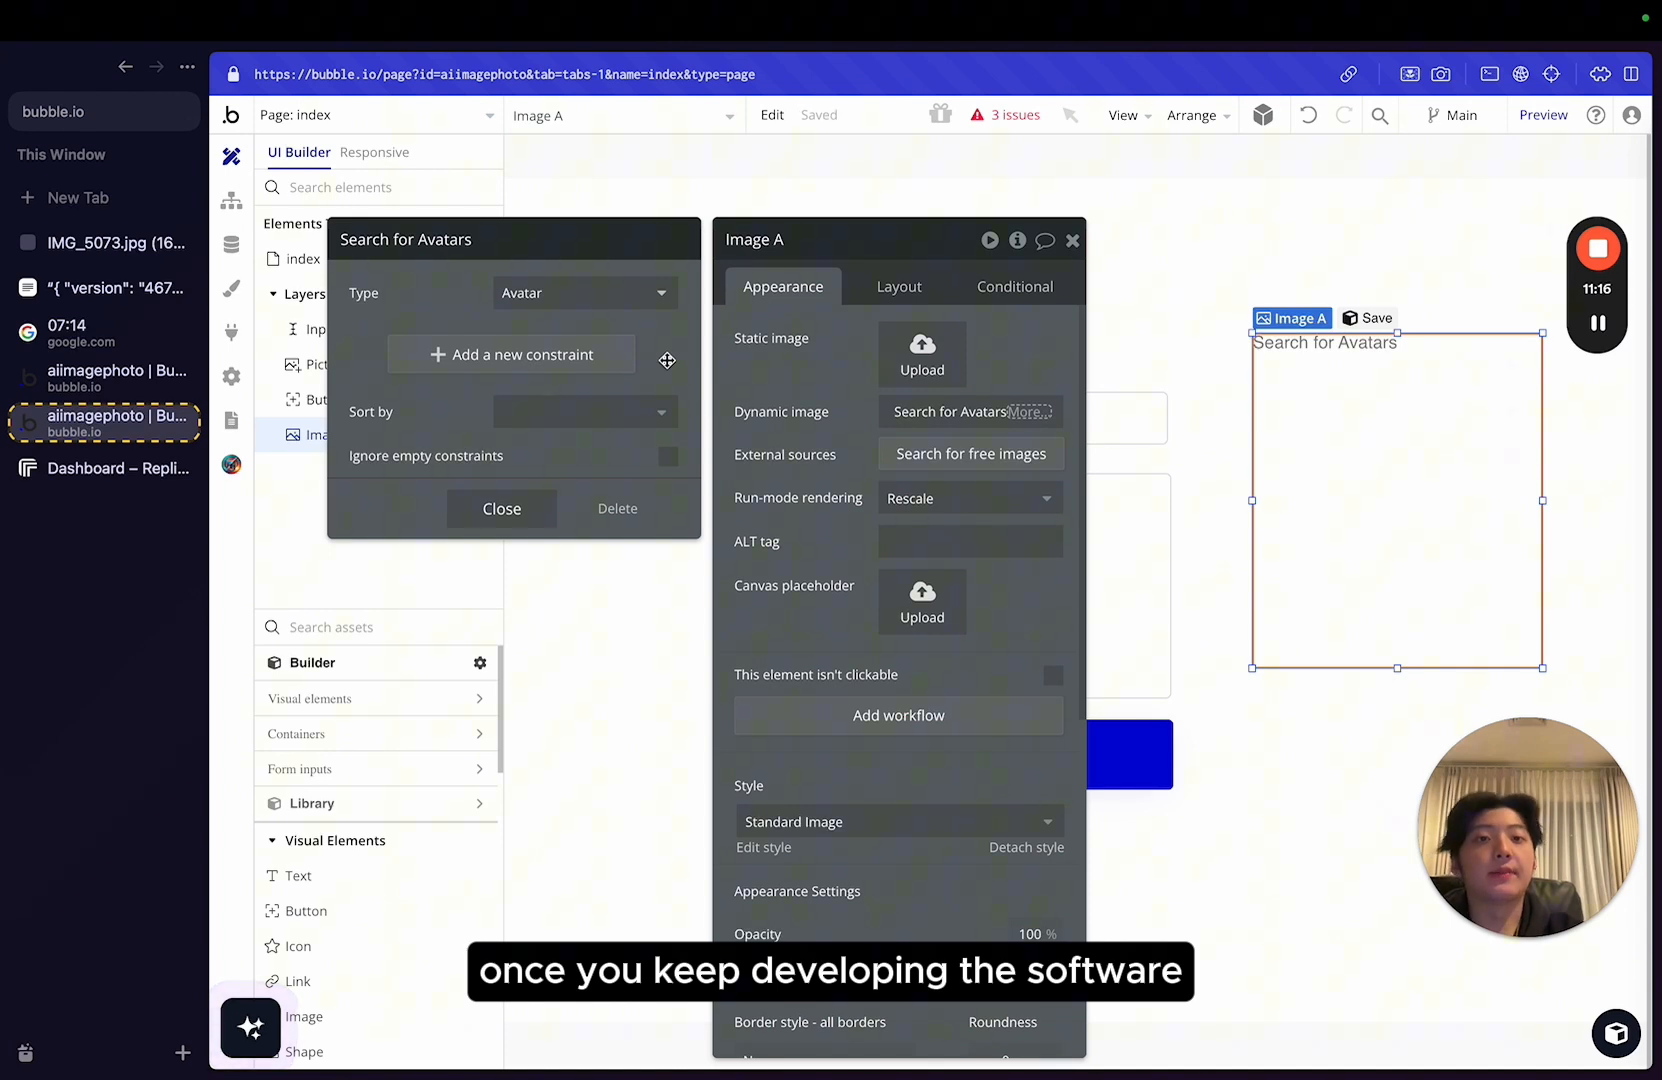
pyautogui.click(974, 432)
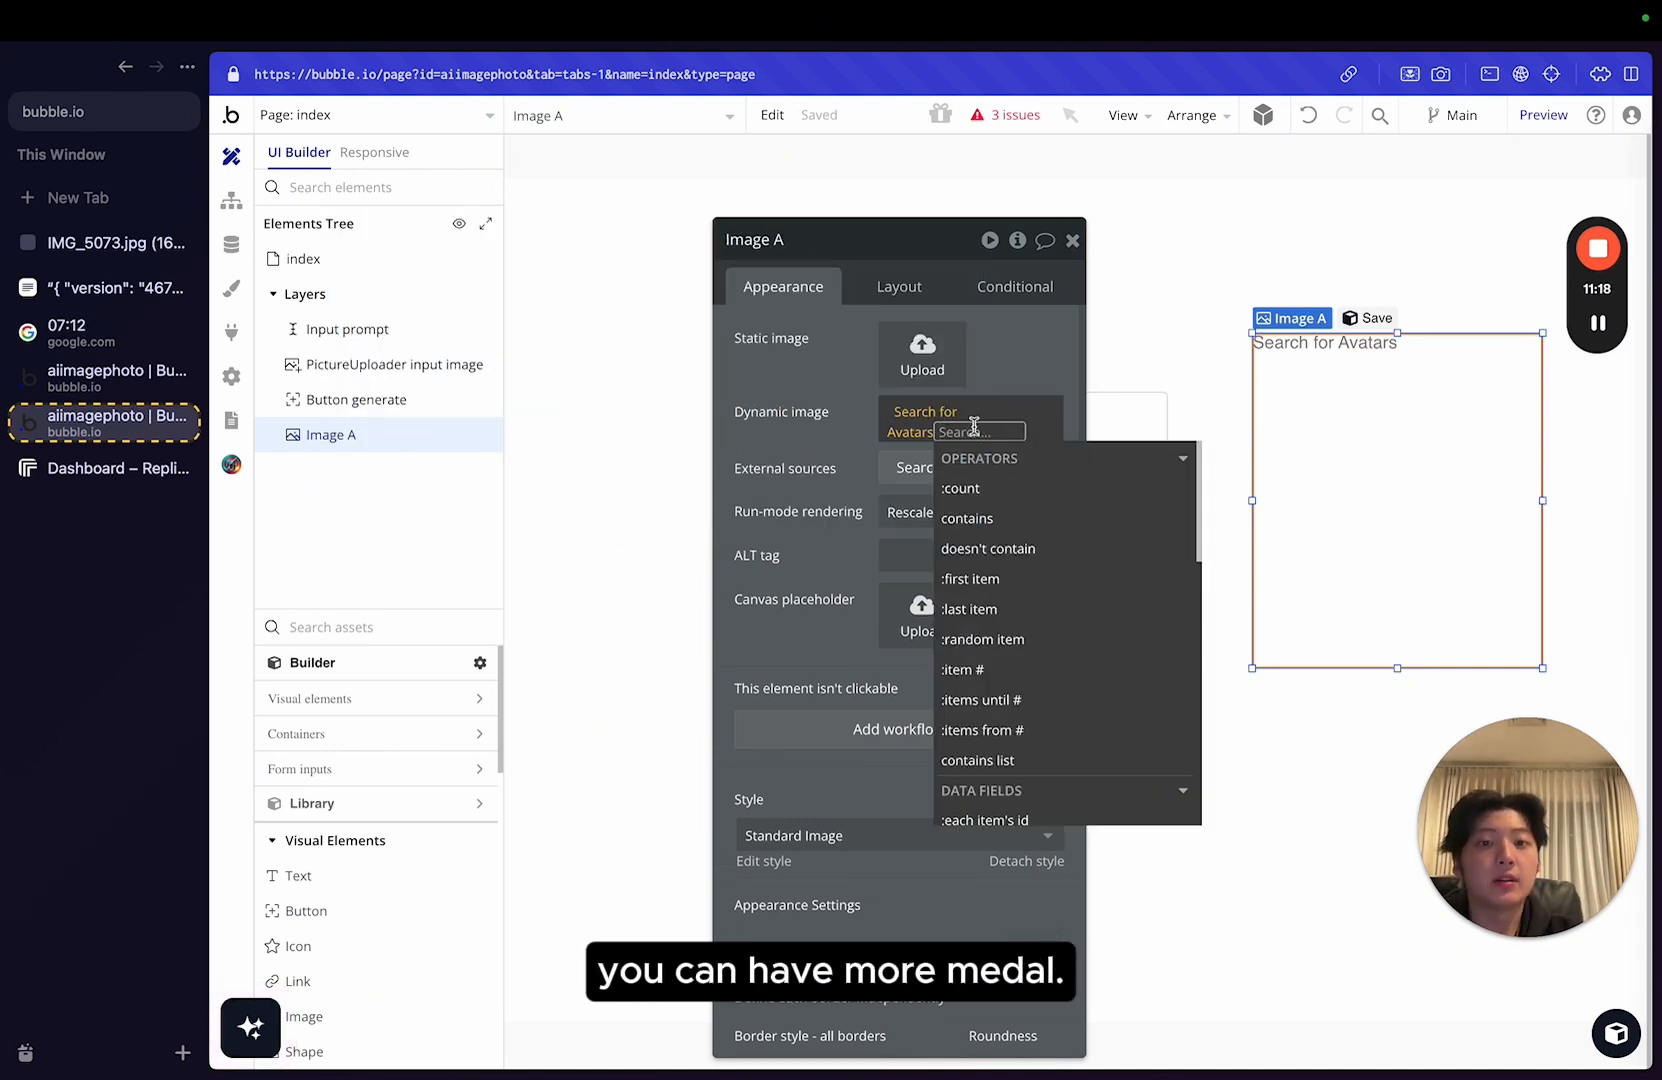
pyautogui.click(966, 608)
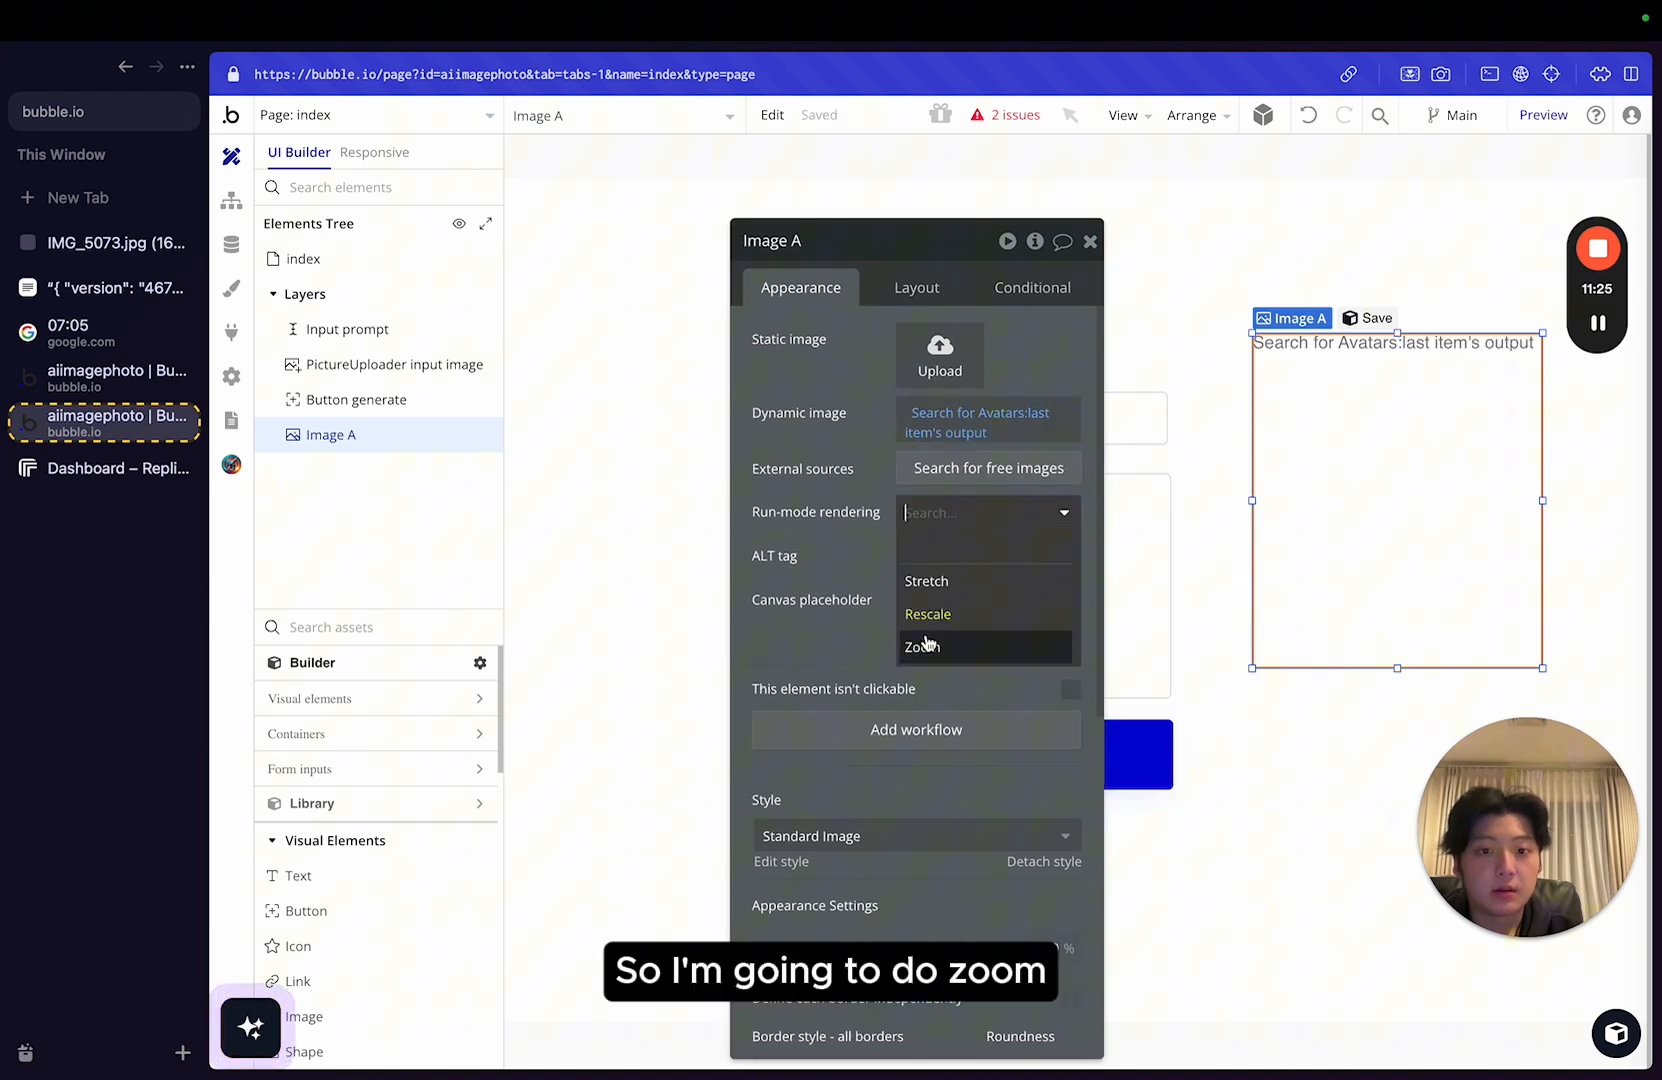
pyautogui.click(922, 646)
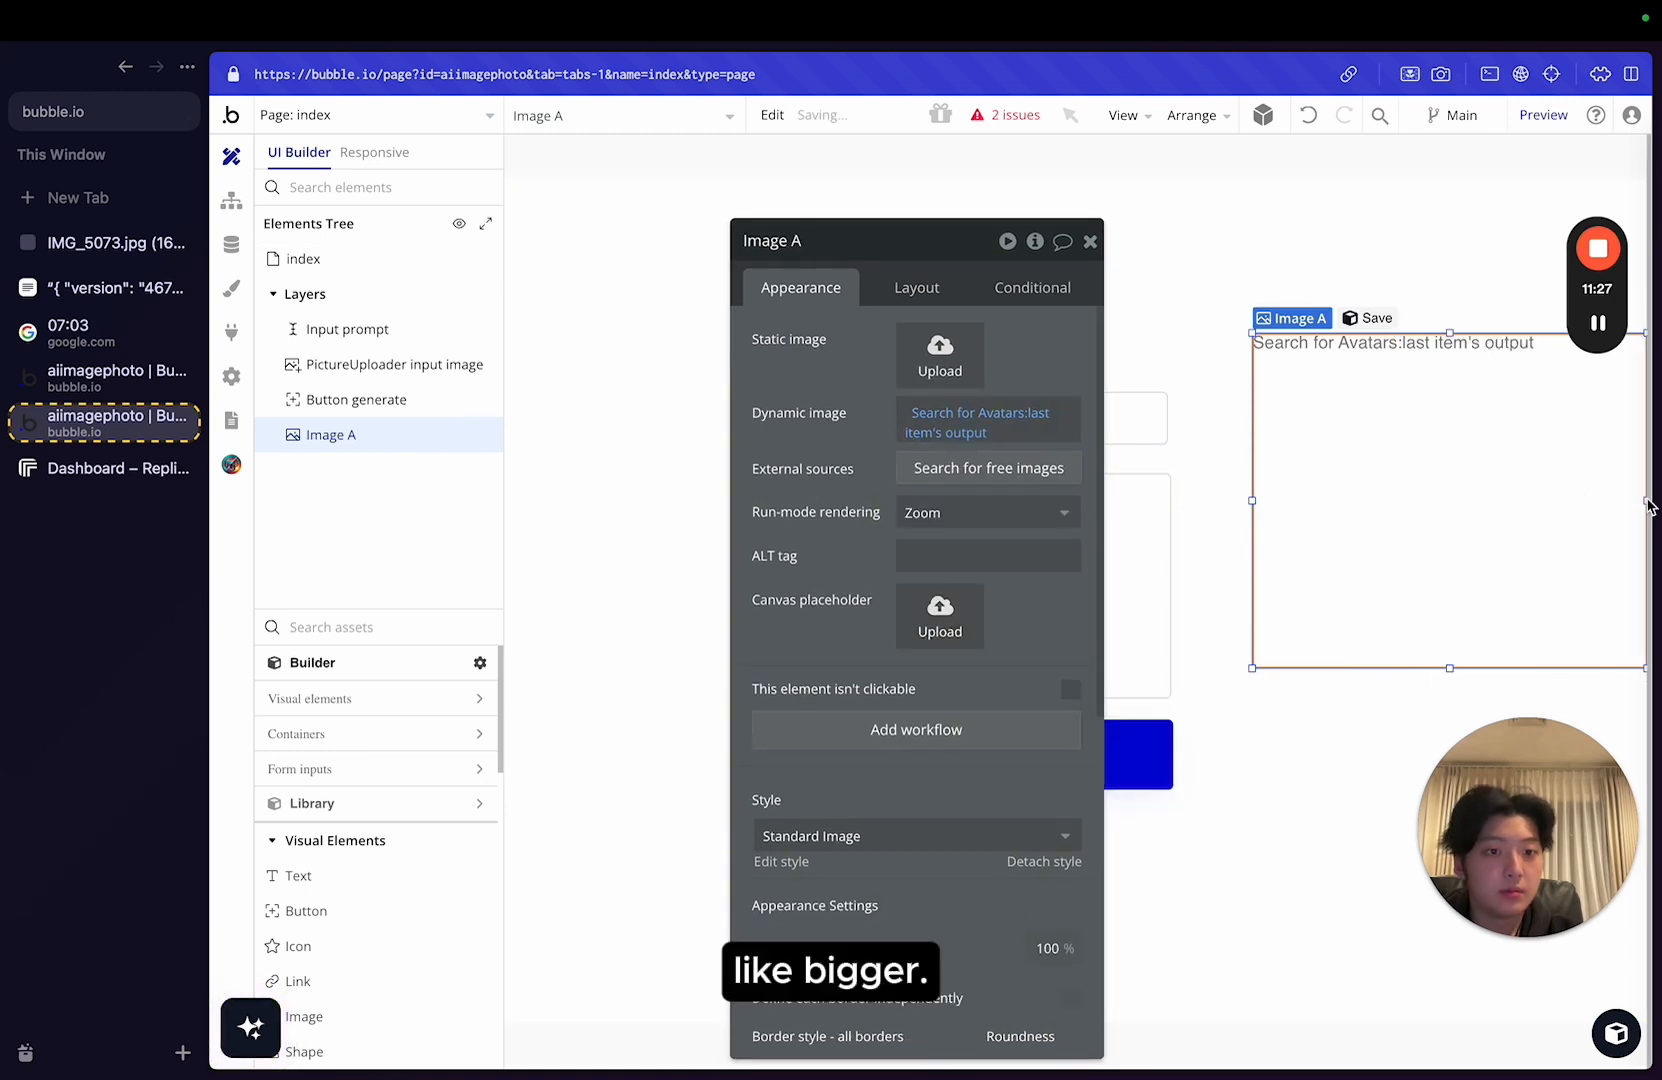
pyautogui.click(394, 364)
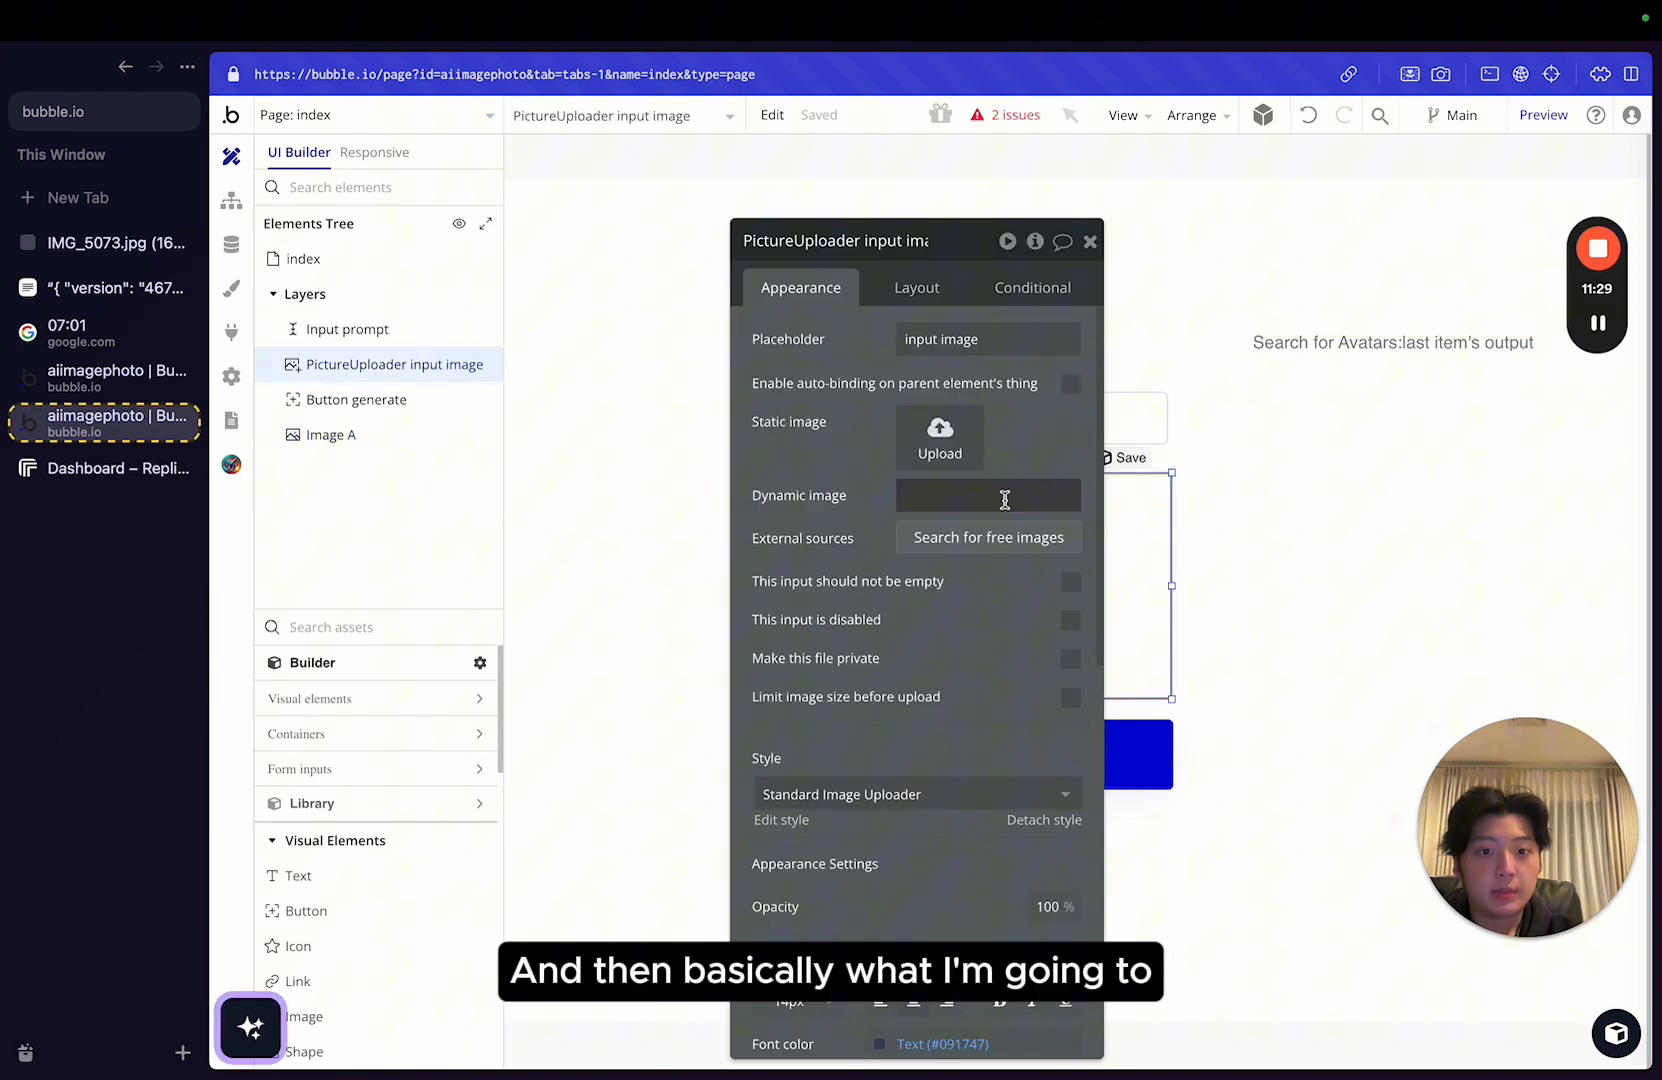
pyautogui.click(232, 200)
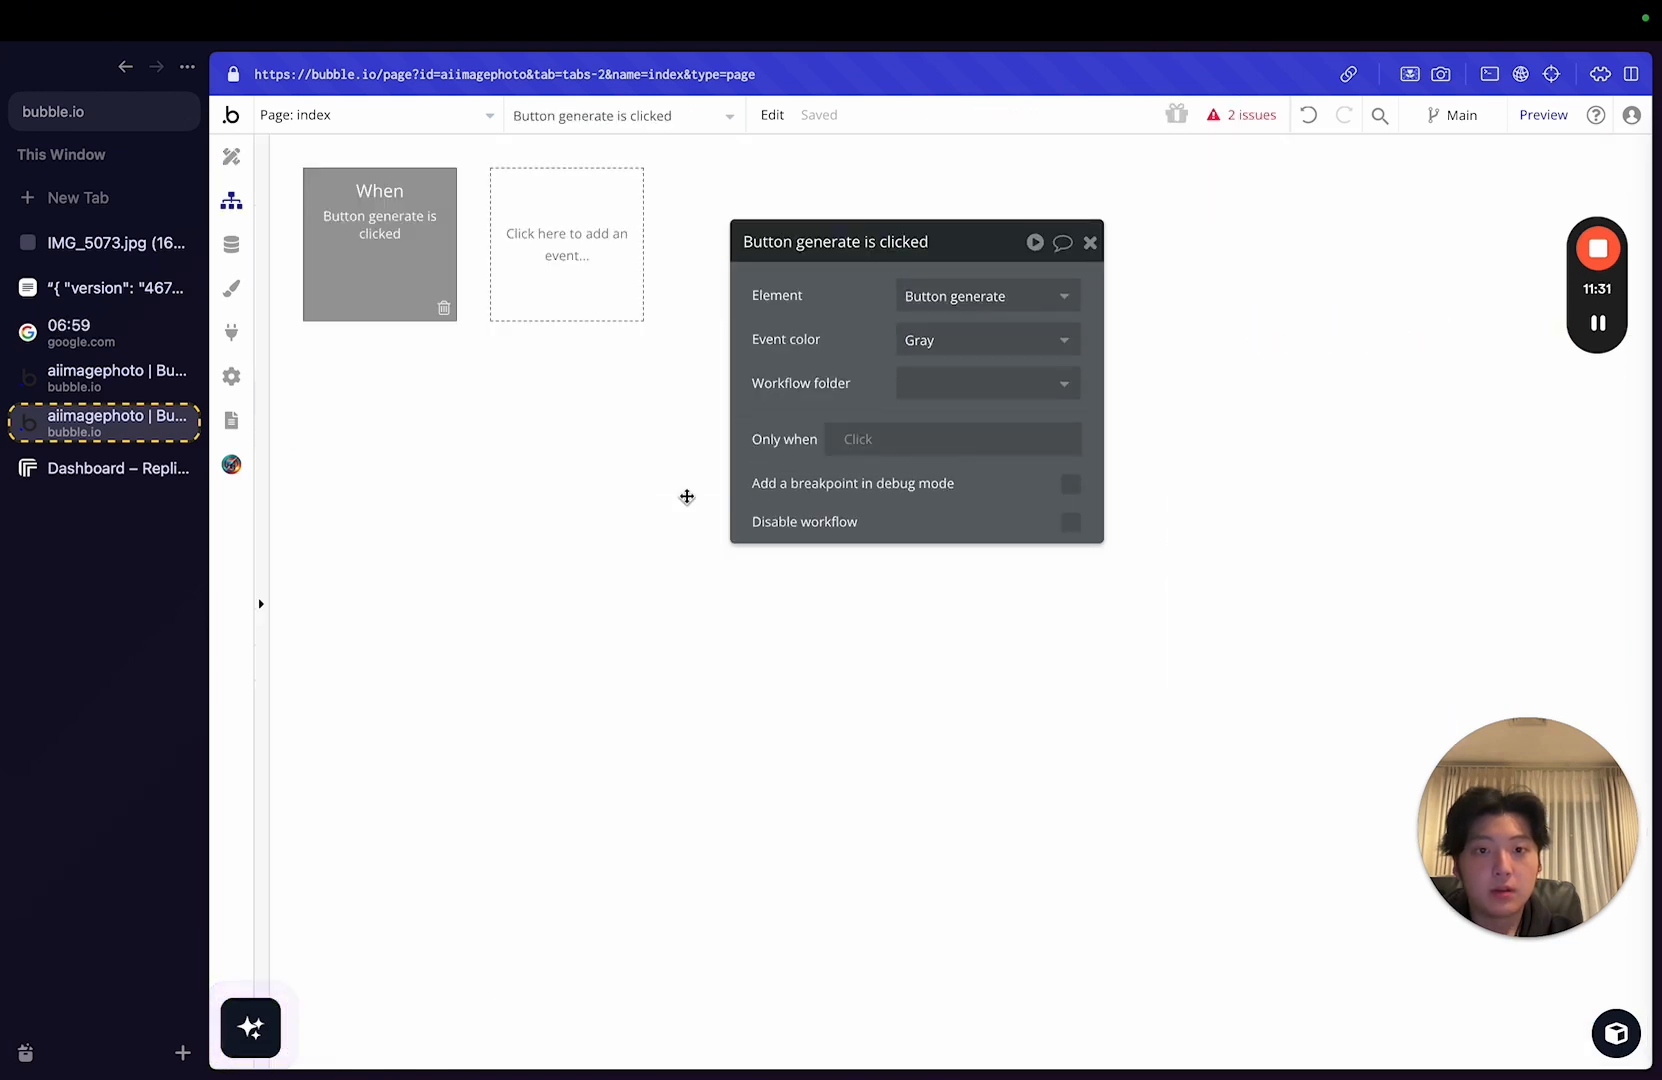
# Add a Make changes step setting step 1's Avatar id to the Replicate step 2 result's id.
pyautogui.click(576, 392)
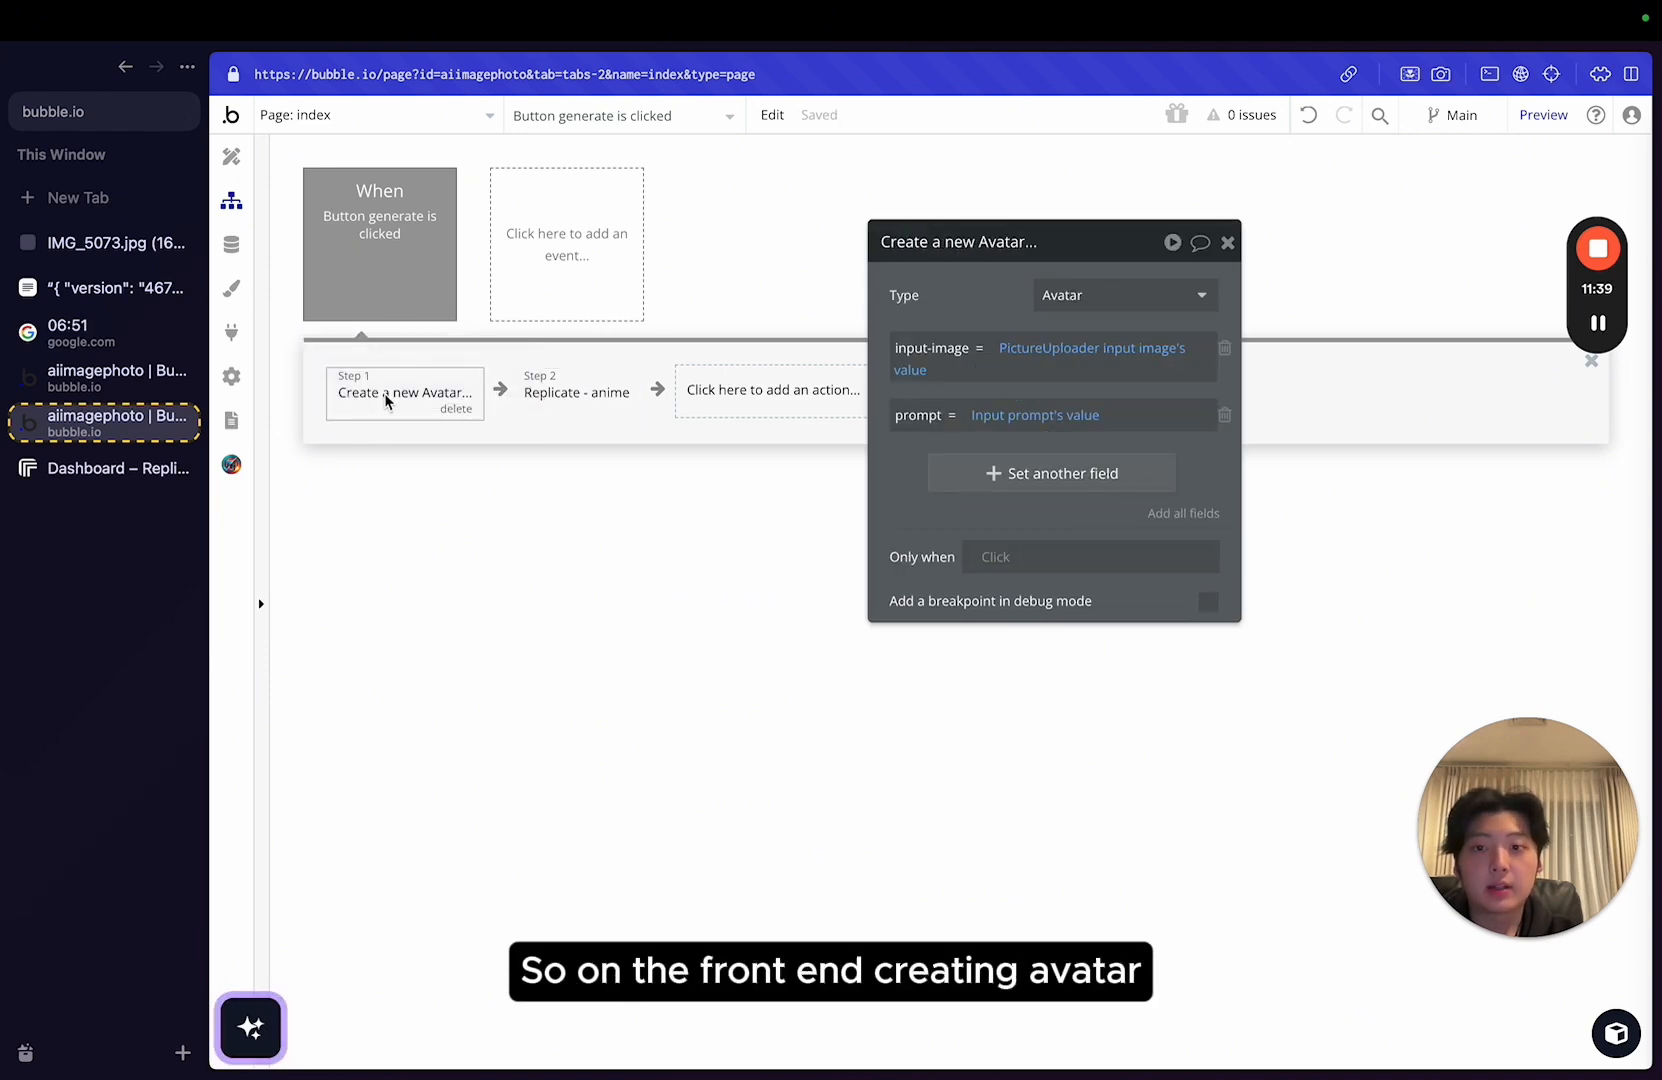
pyautogui.click(576, 394)
pyautogui.write('make')
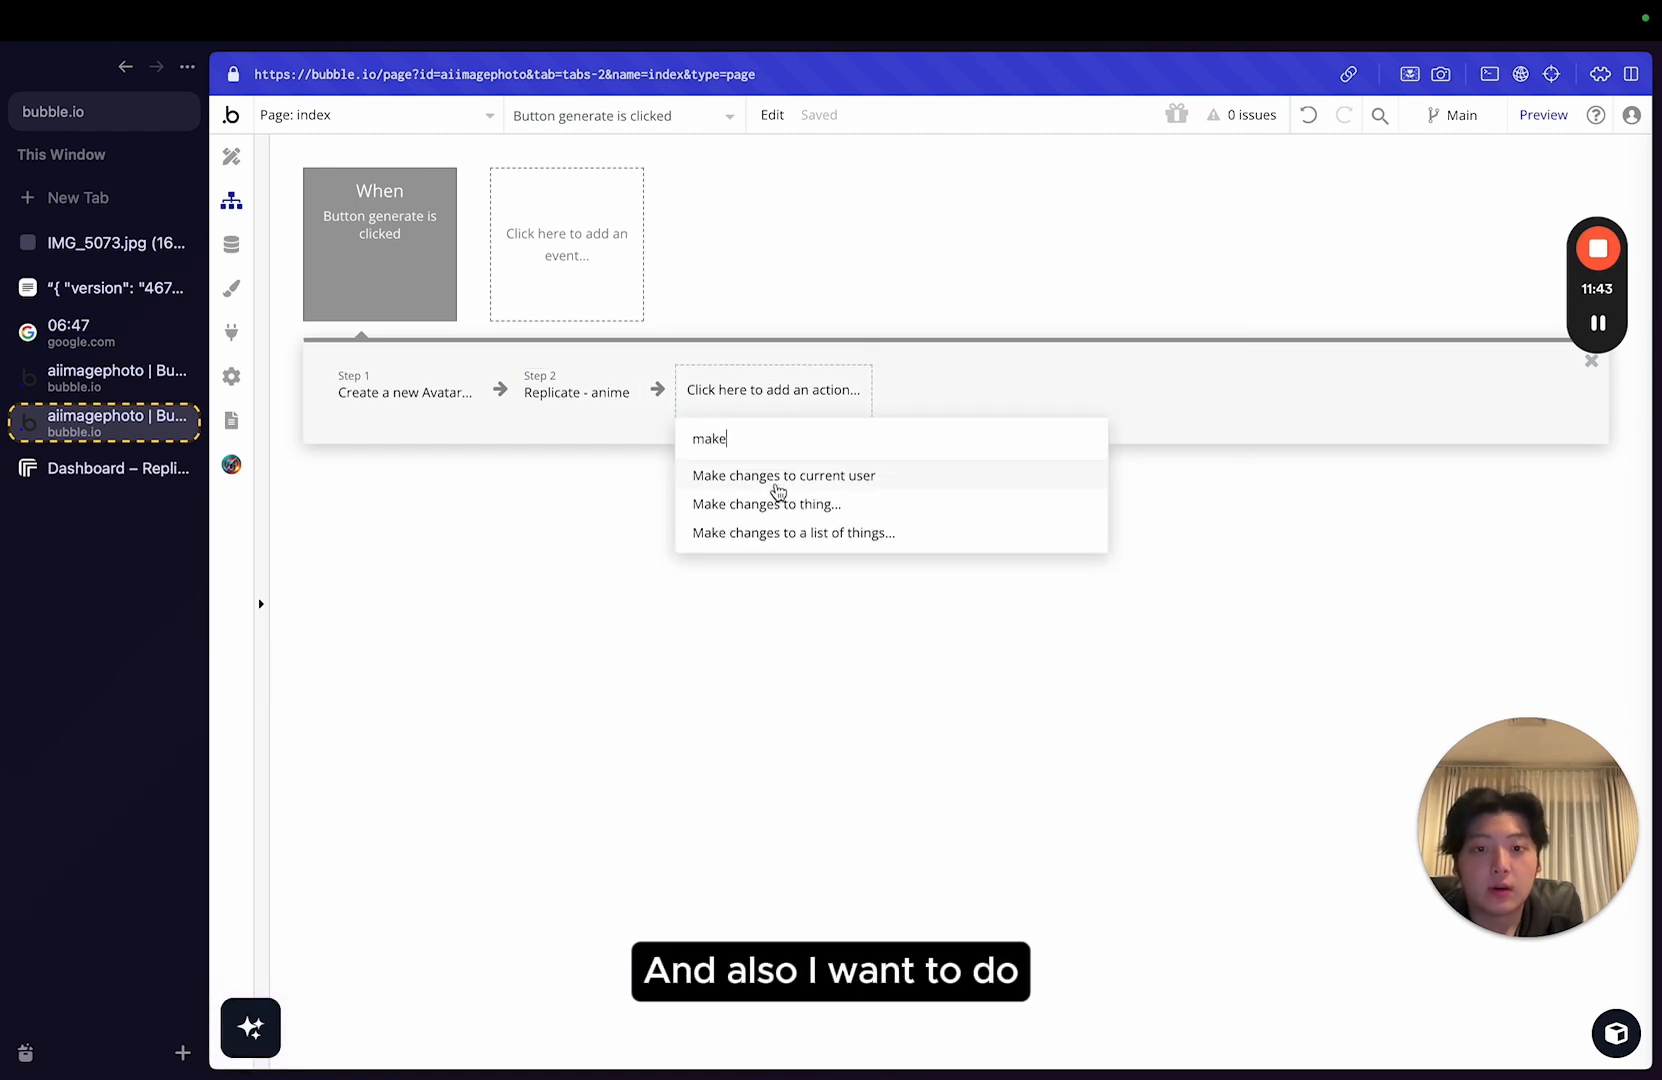
pyautogui.click(768, 504)
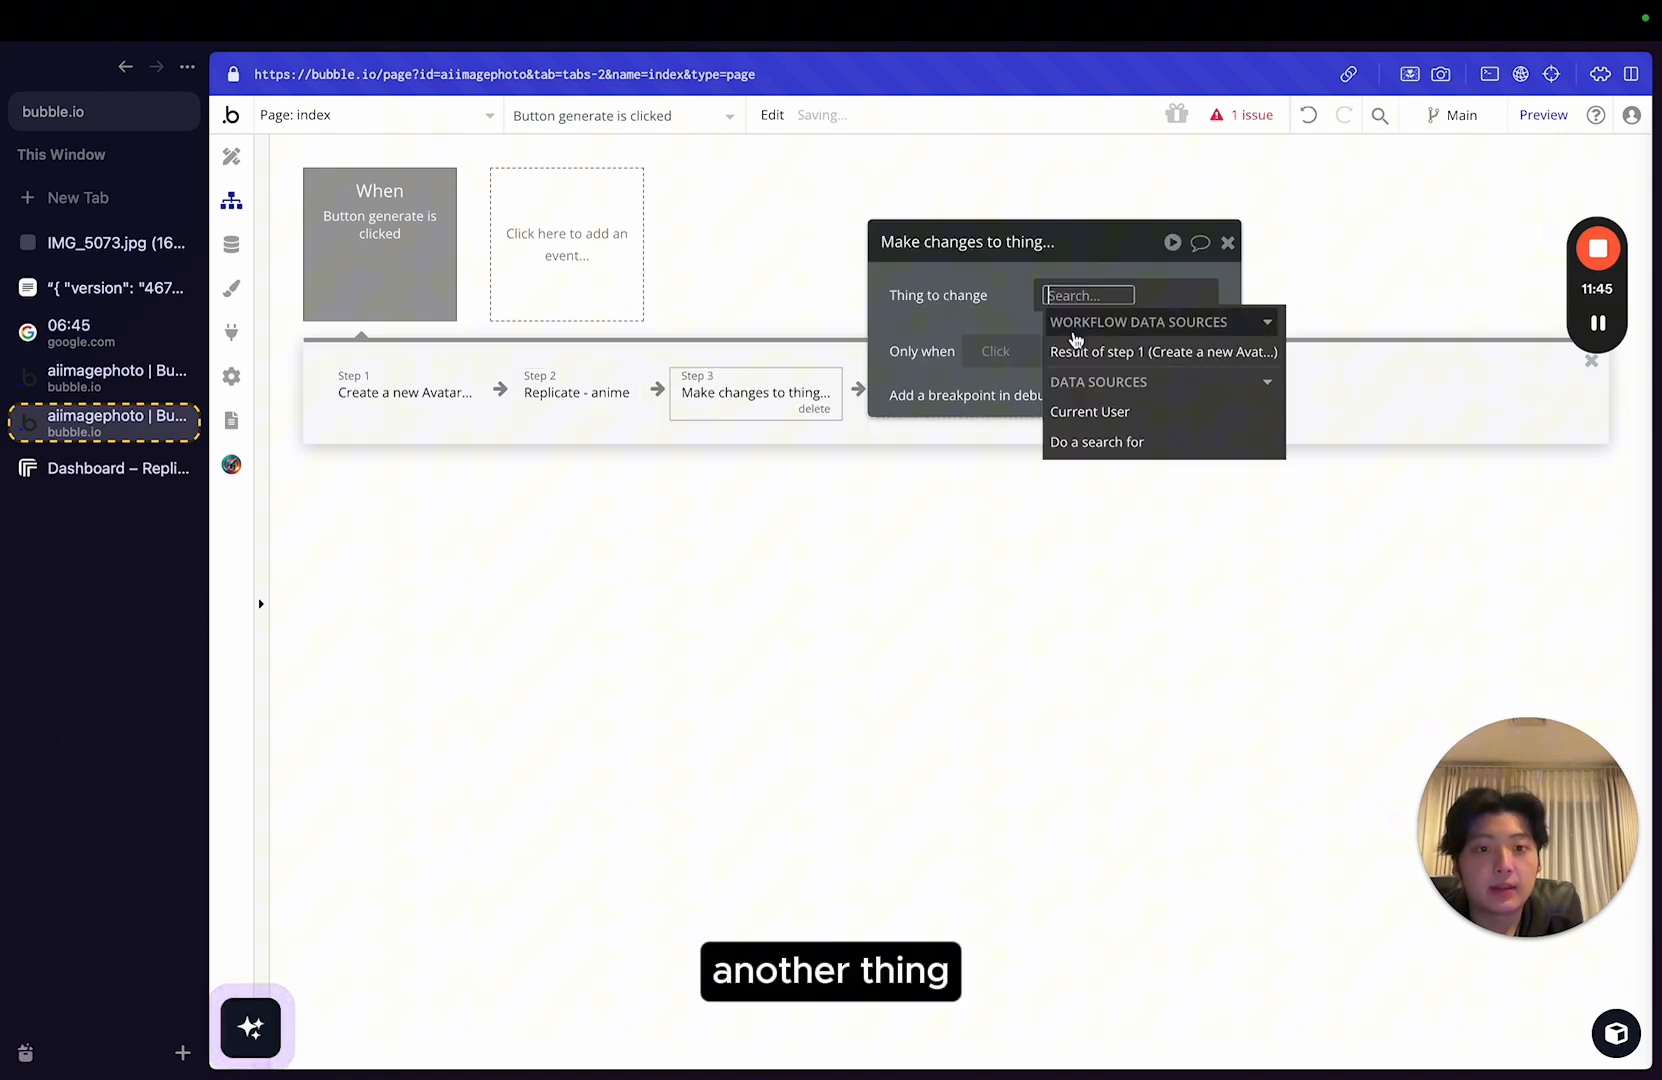
pyautogui.click(1162, 350)
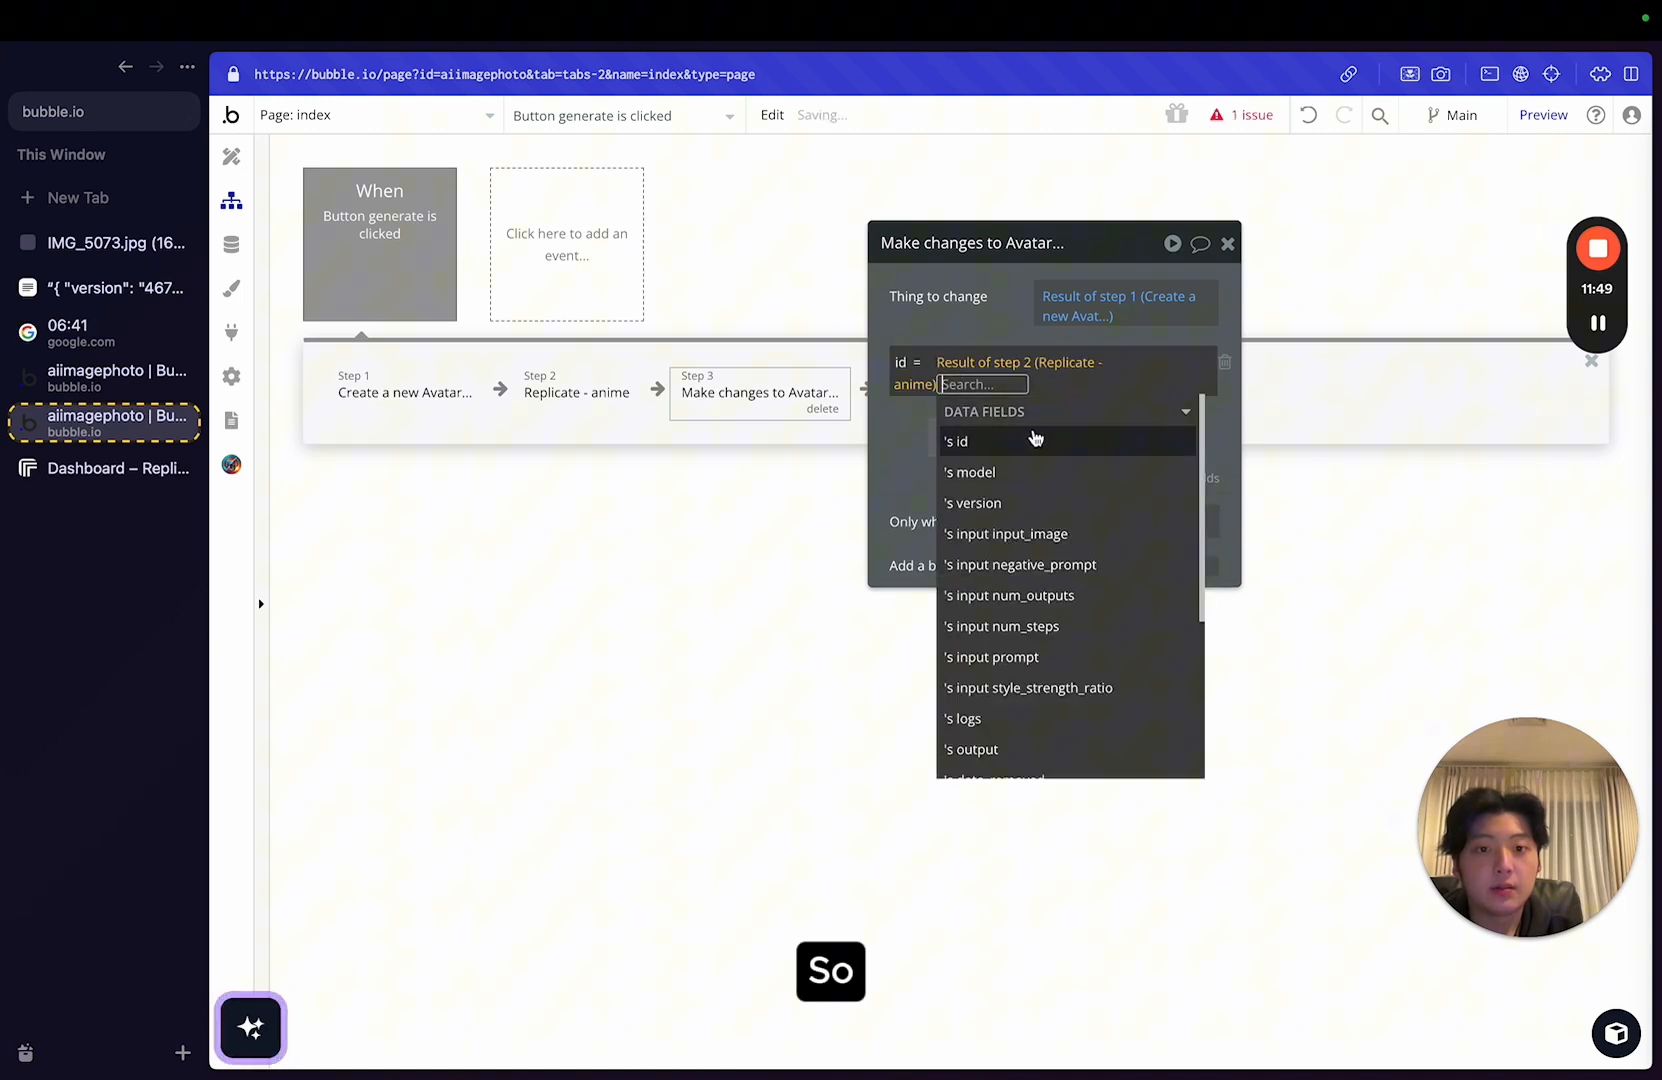
pyautogui.click(958, 440)
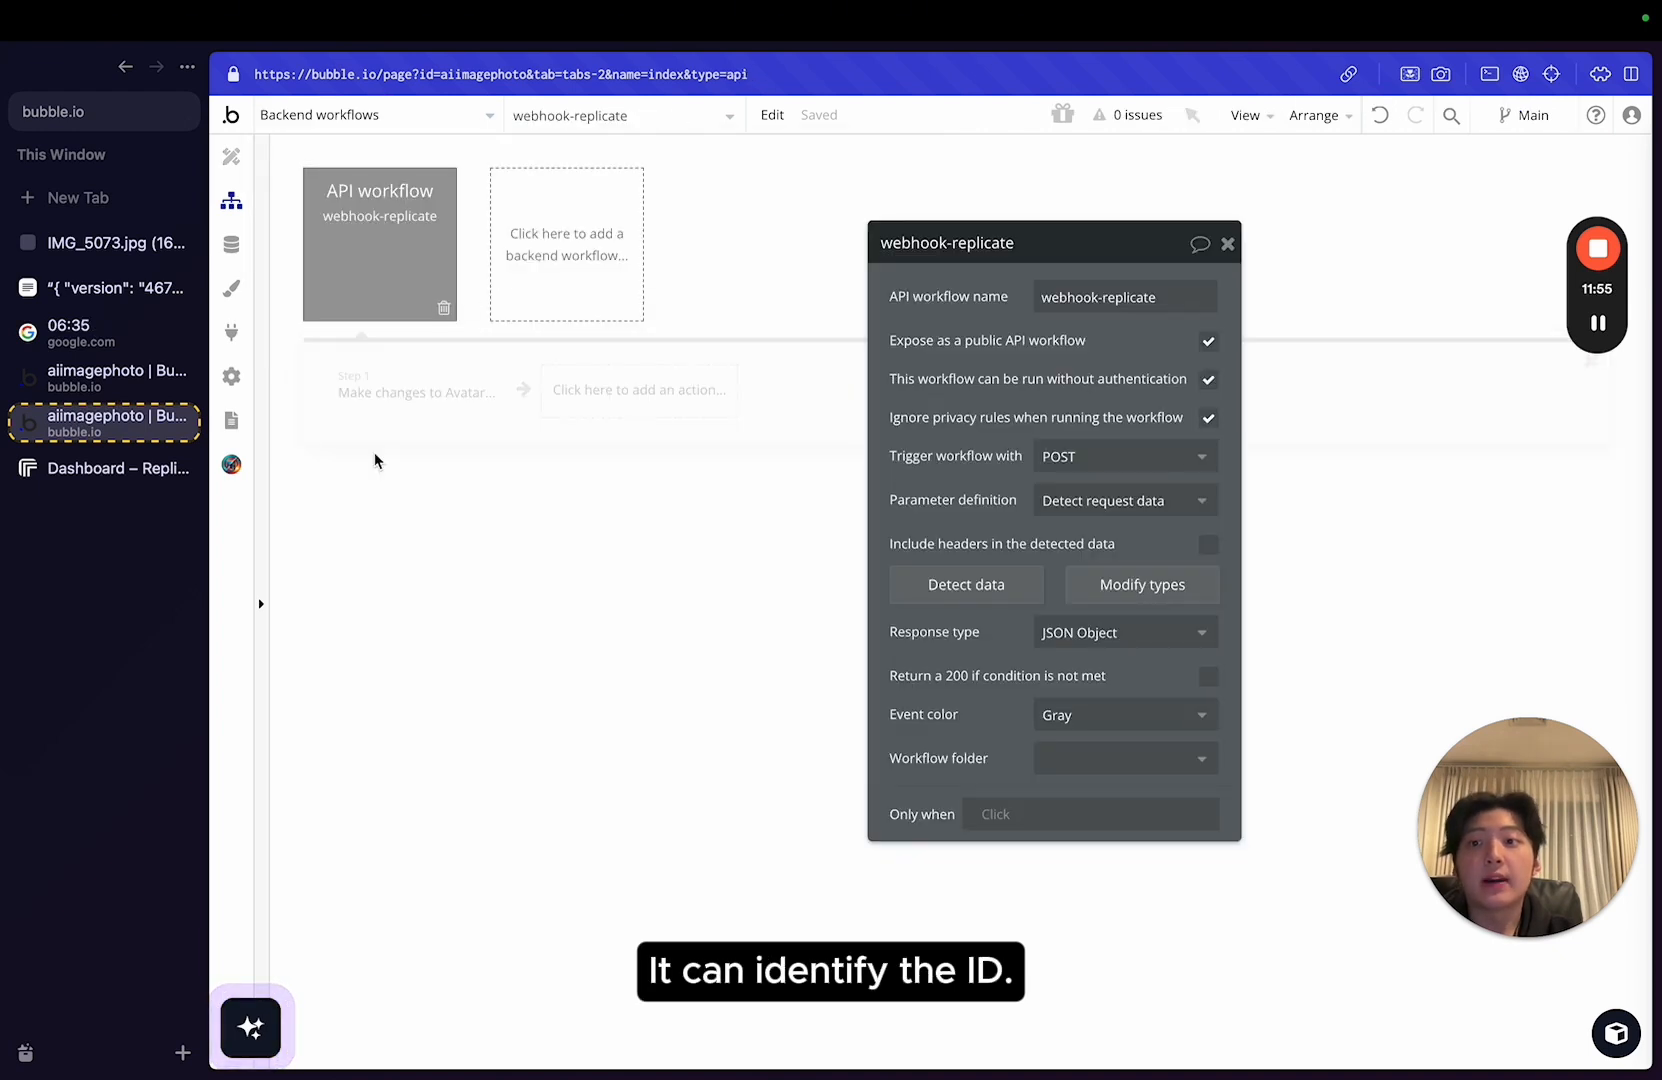
# Review the webhook's change-avatar step, then preview the live app, which prompts for a username.
pyautogui.click(416, 392)
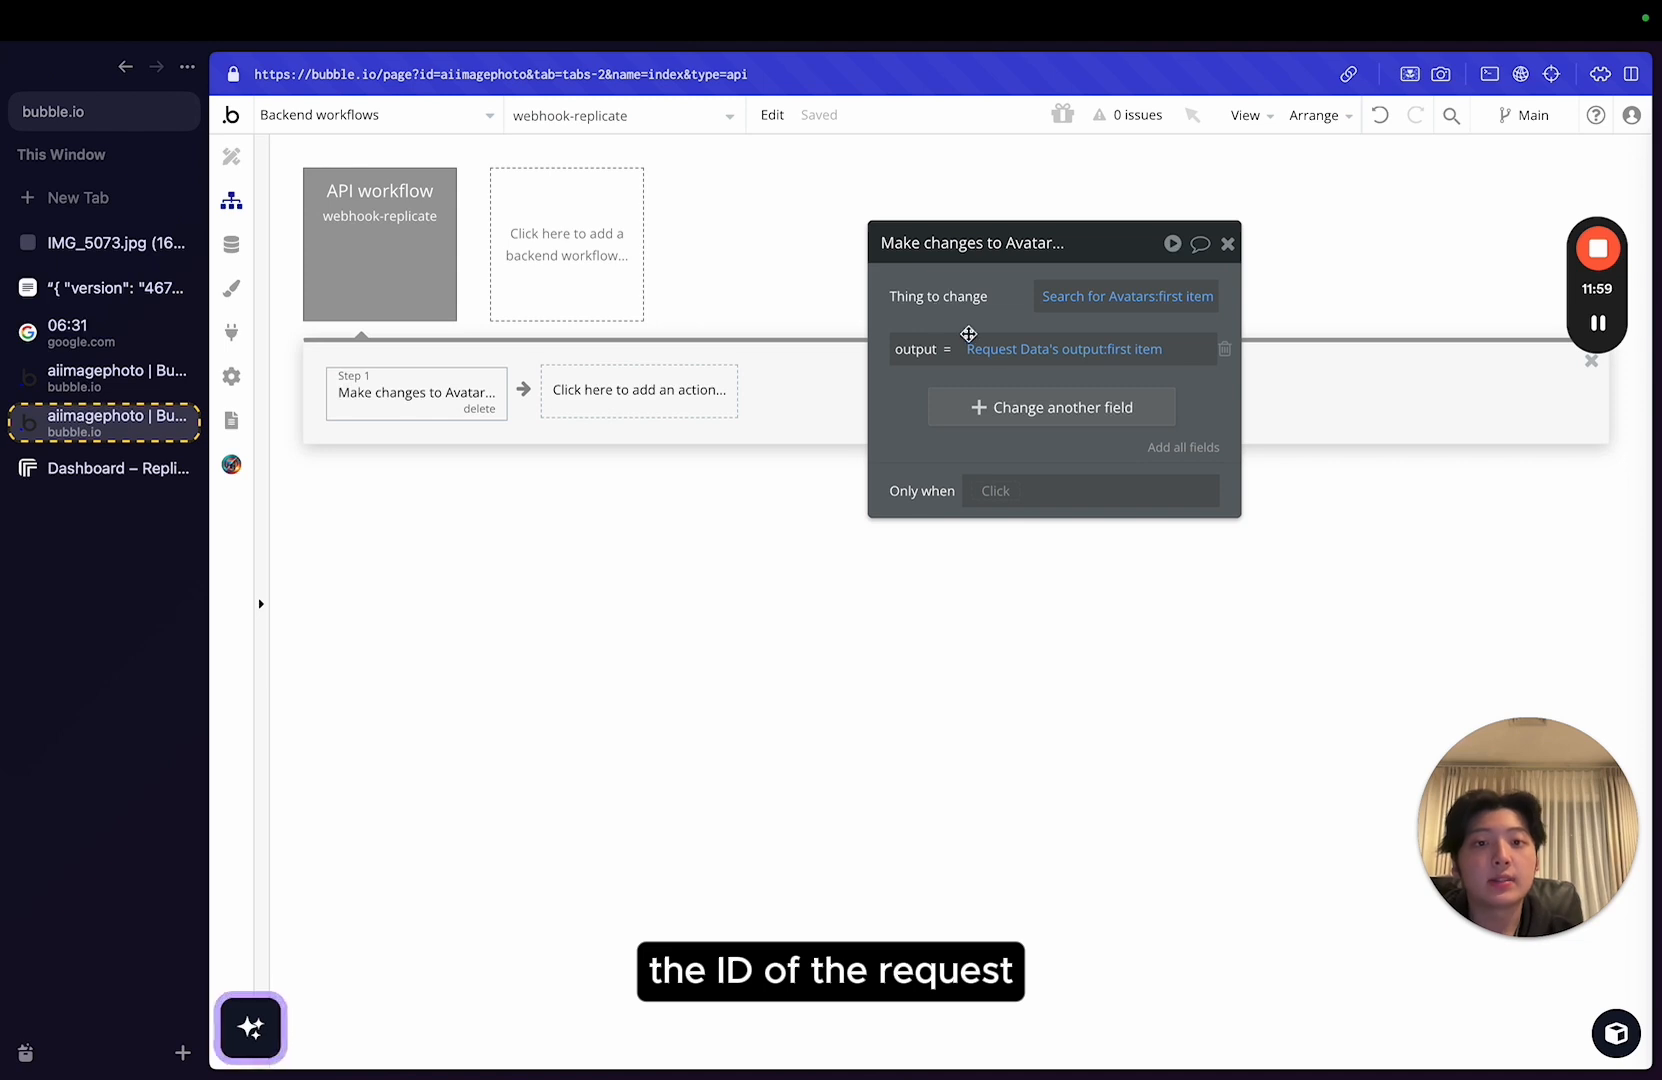
pyautogui.click(370, 114)
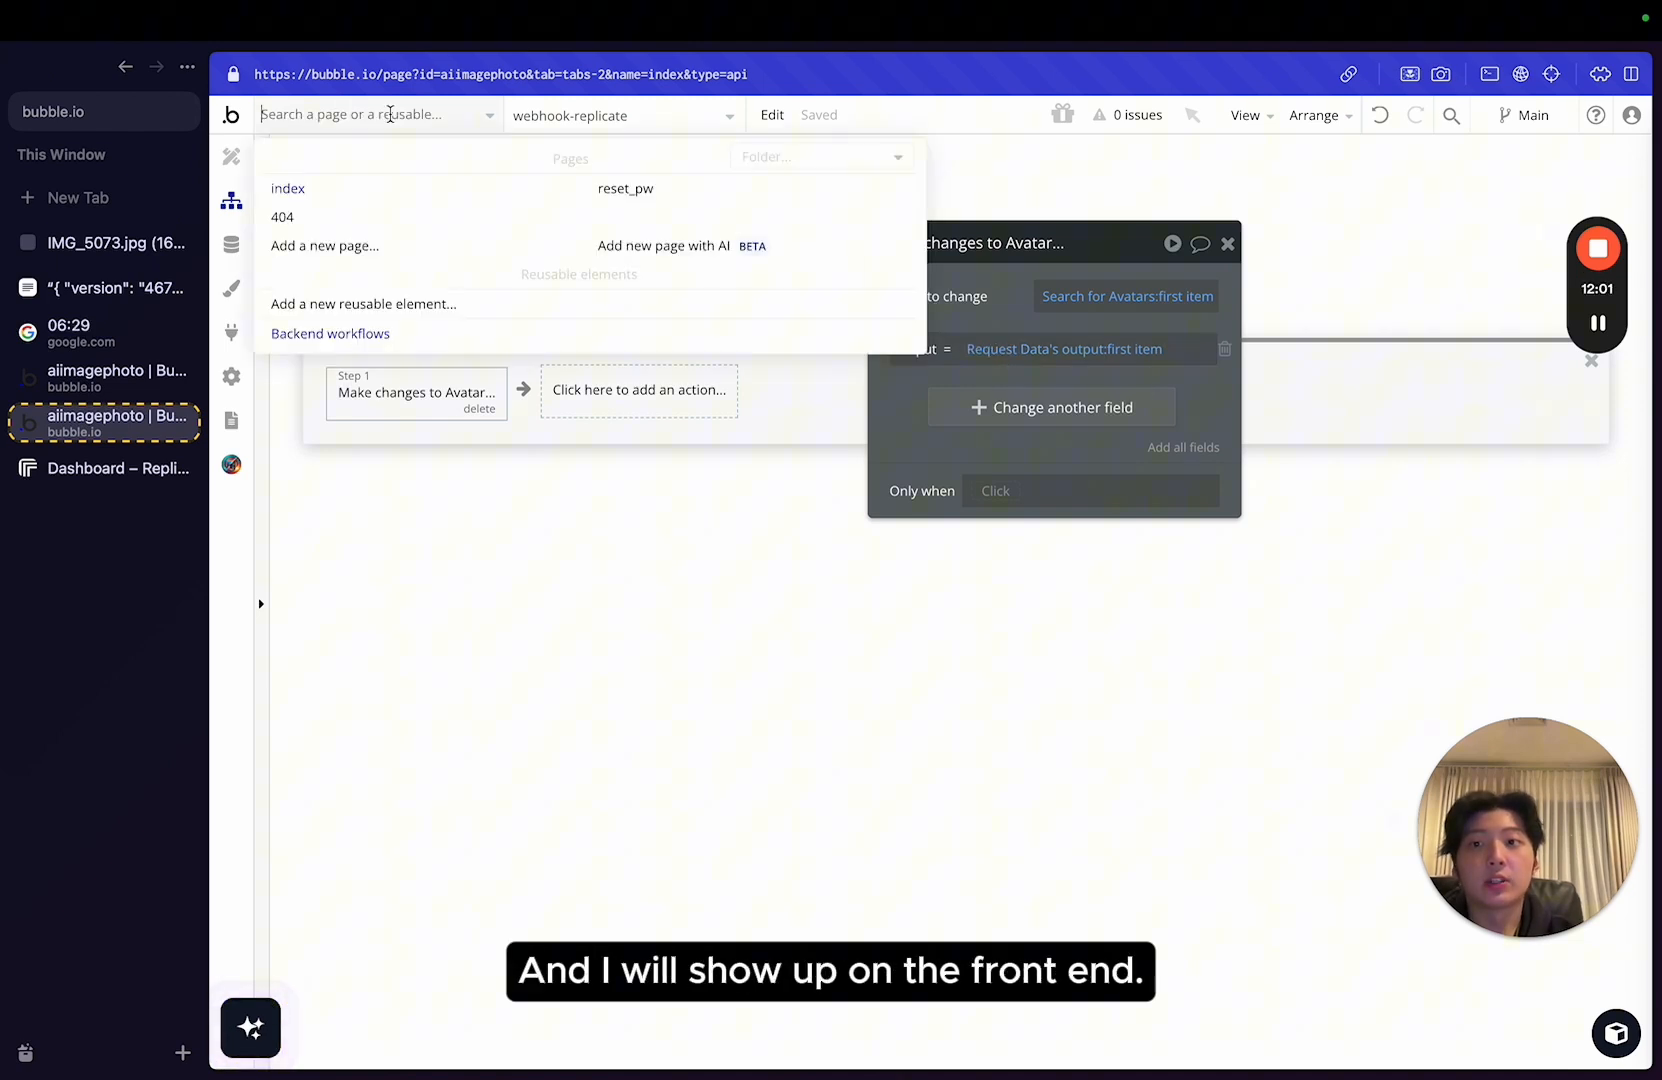
pyautogui.click(232, 244)
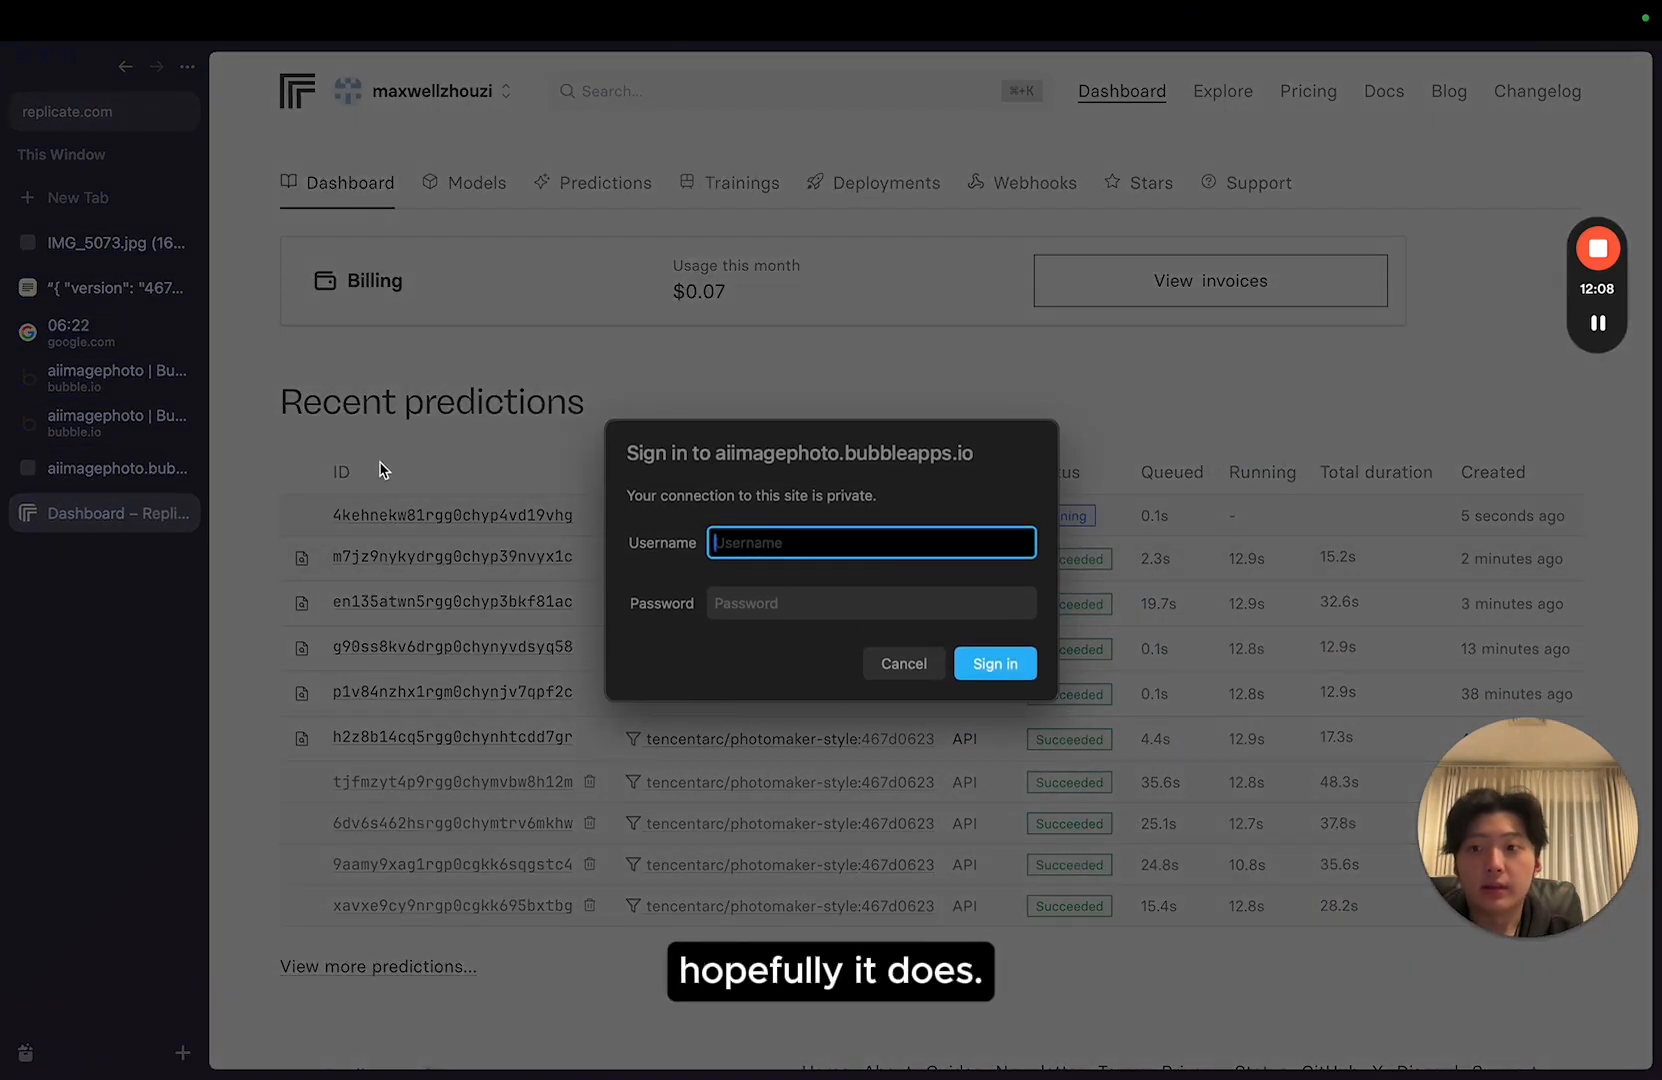
pyautogui.write('username')
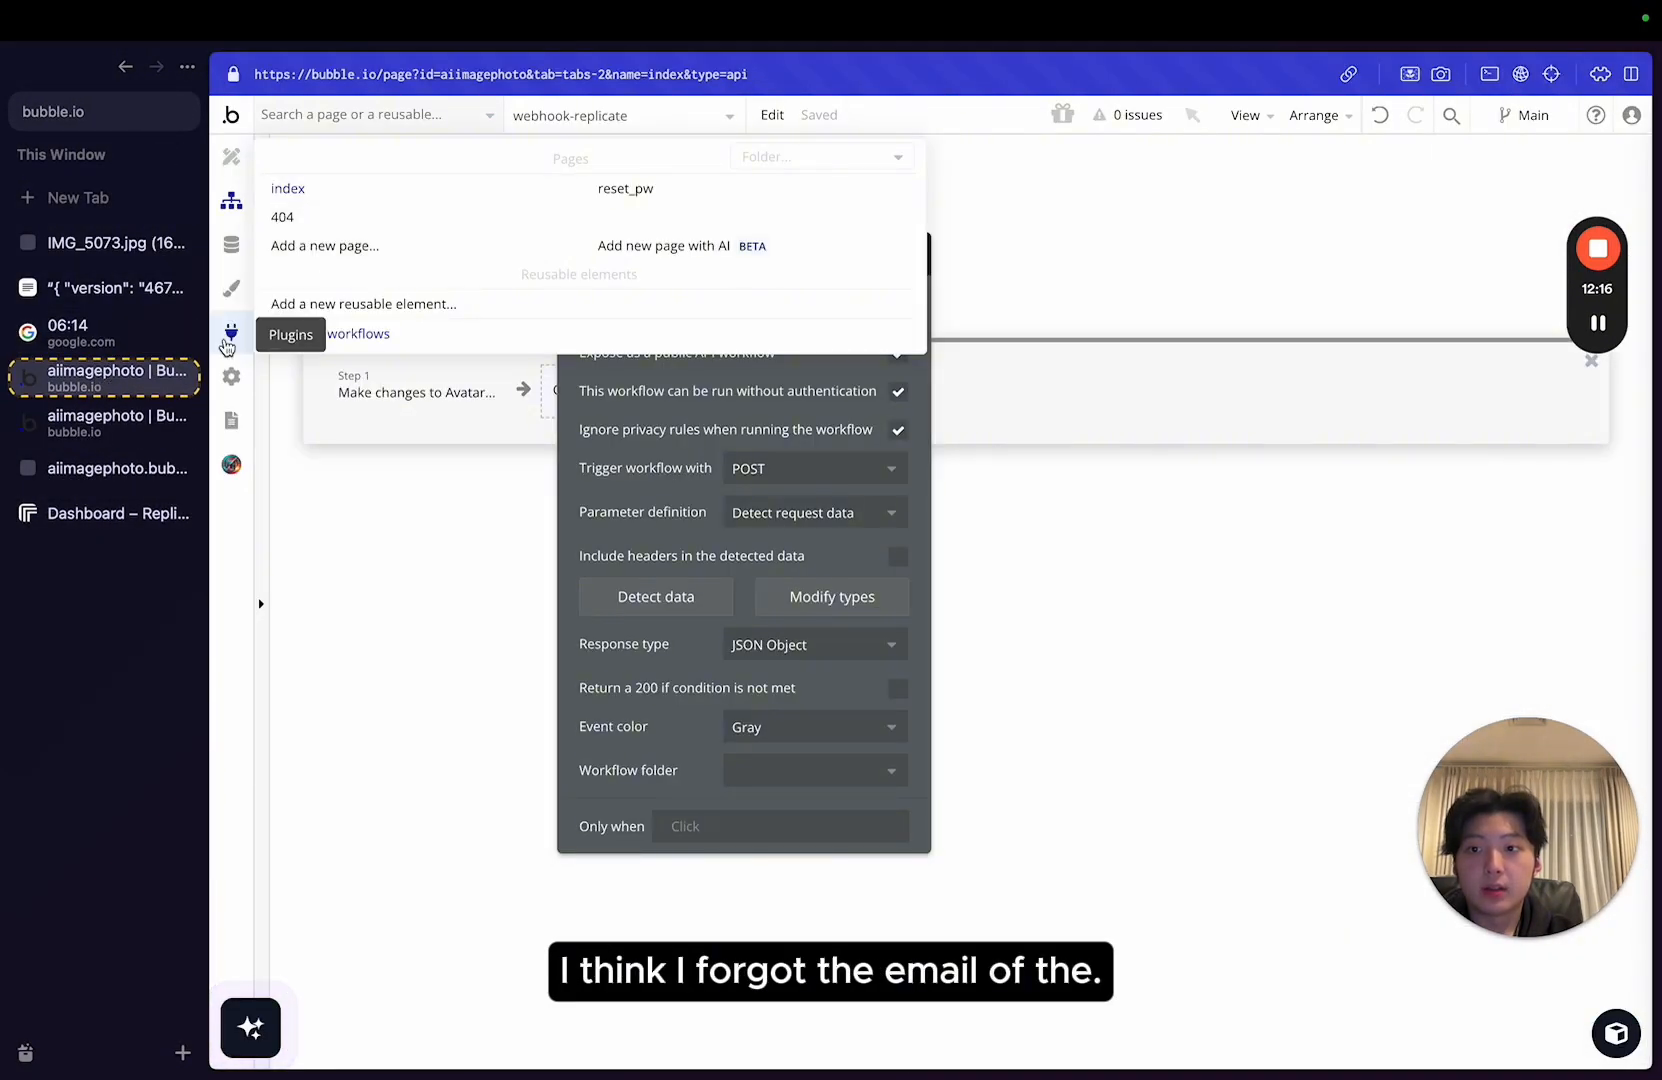
# Find the run-mode login under Settings > General and sign in to reach the app's generate page.
pyautogui.click(232, 376)
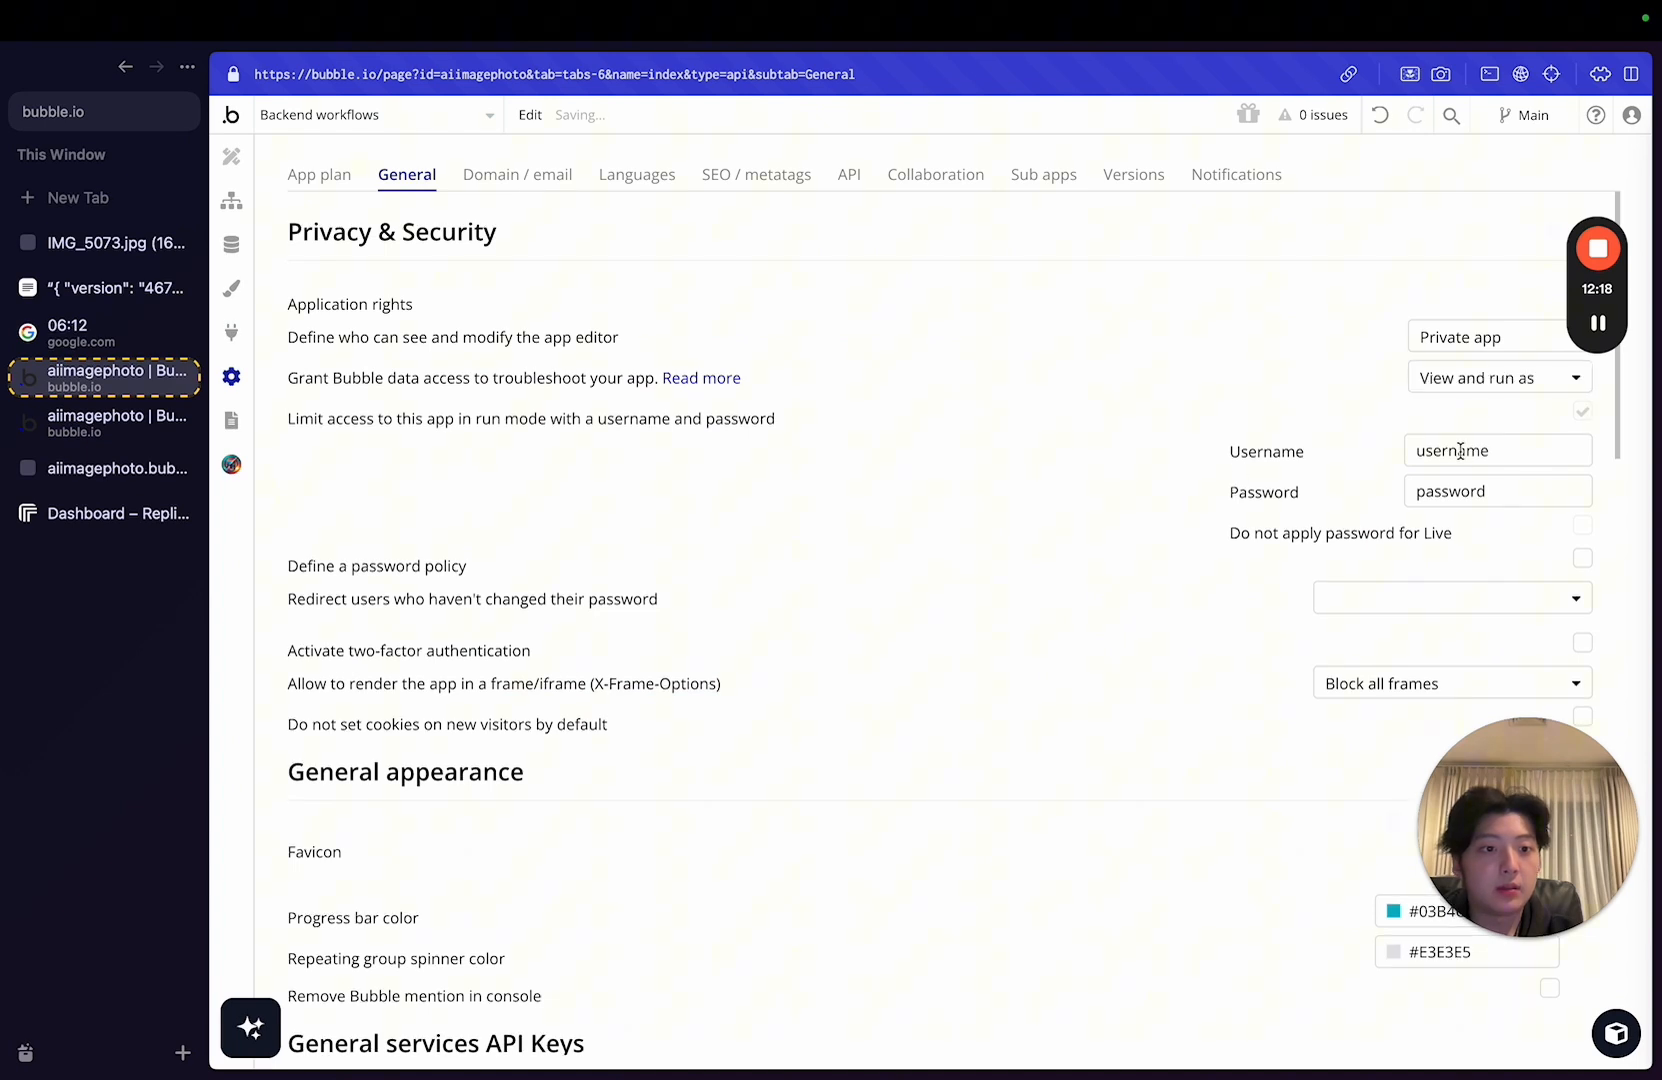
pyautogui.write('1')
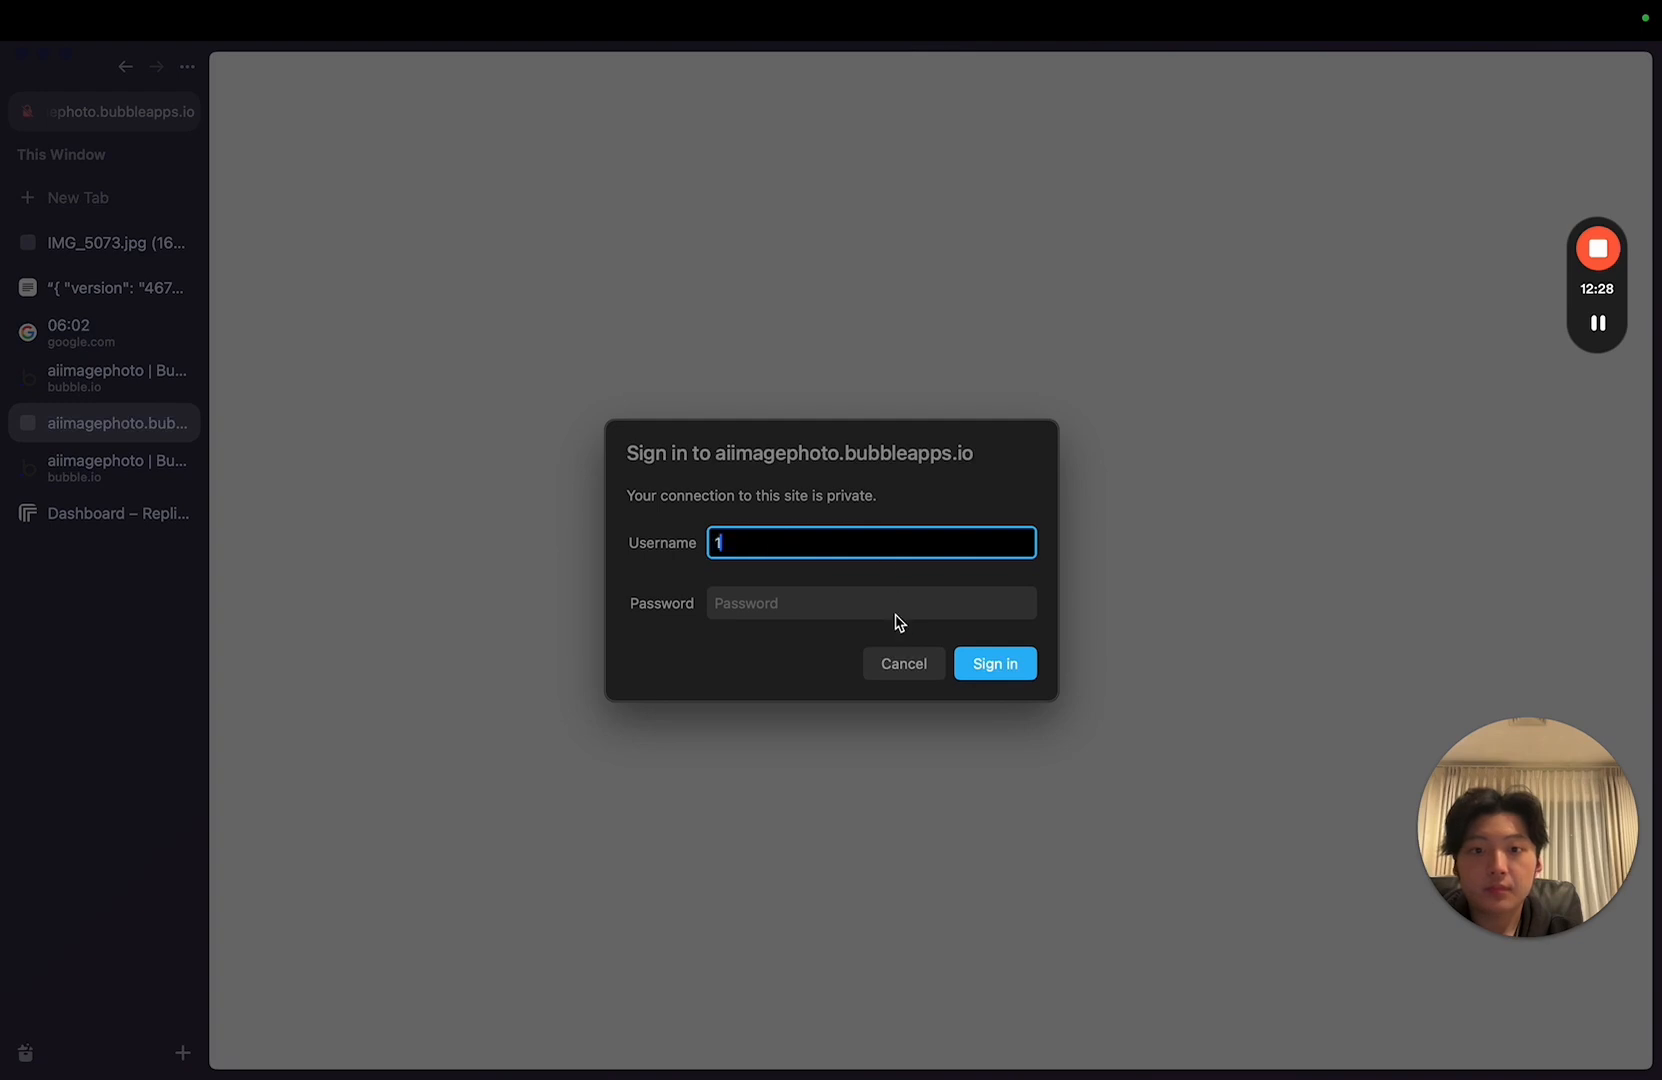
pyautogui.click(994, 664)
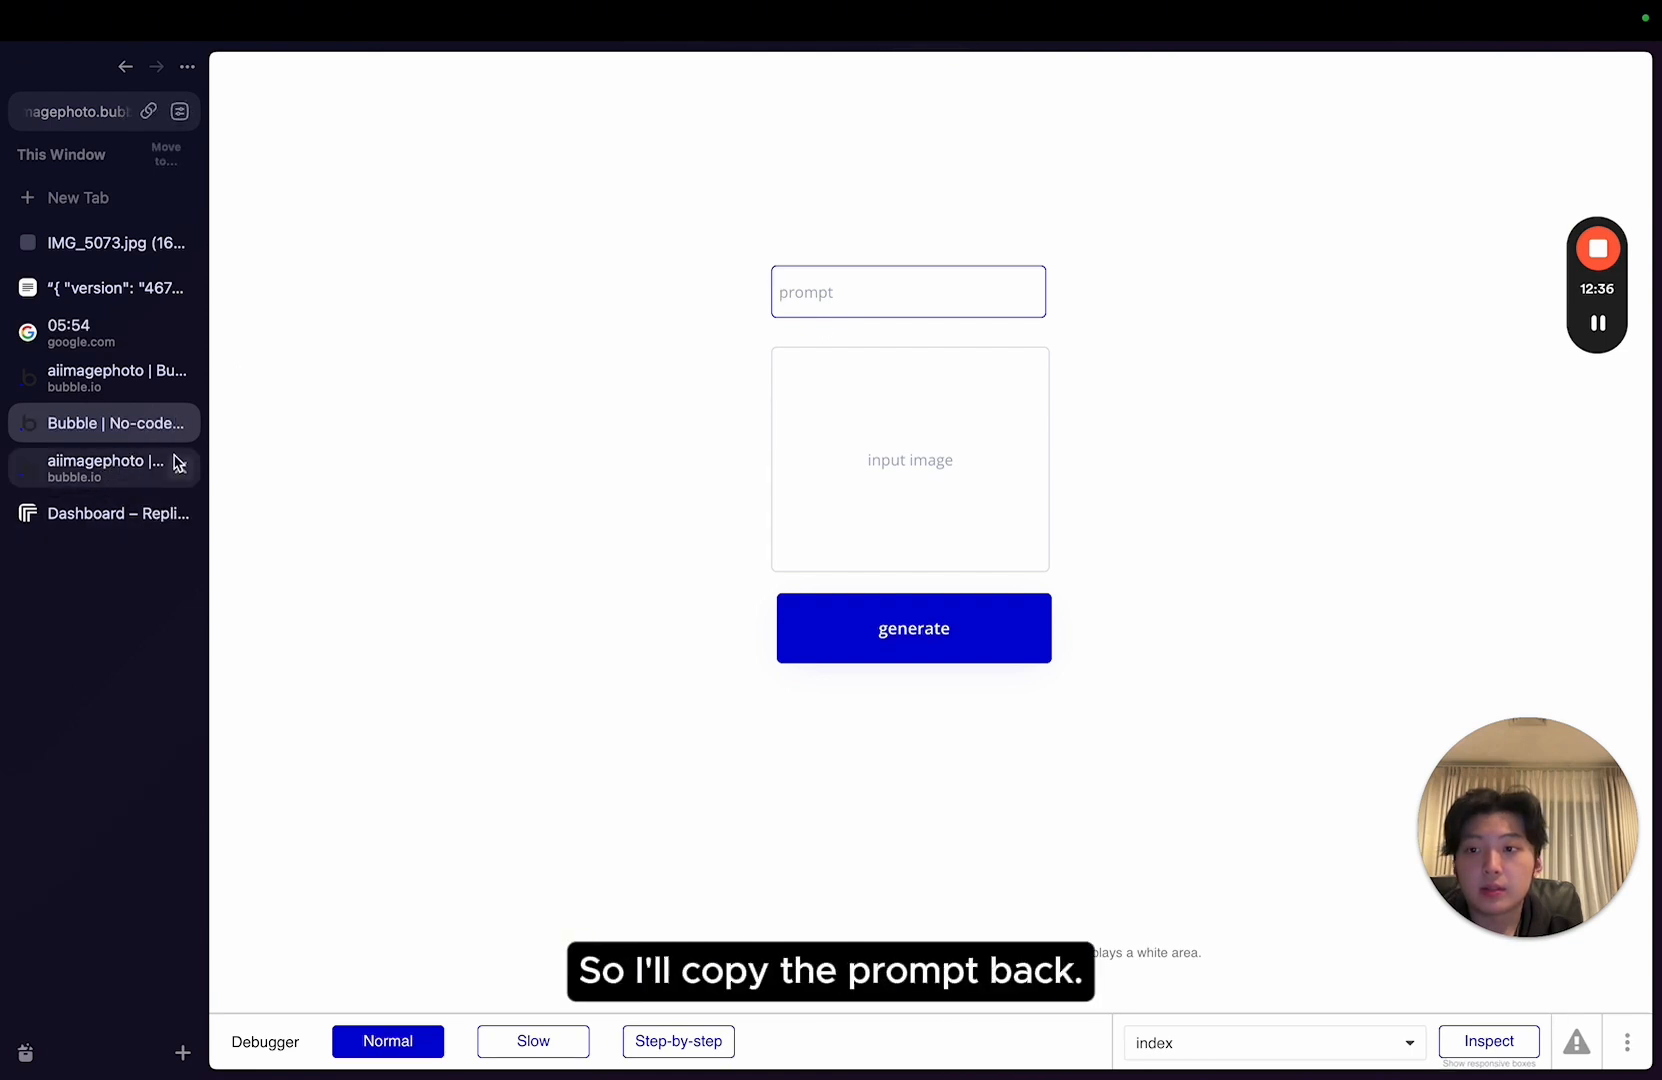
# Check Replicate's models list and the Avatar data, then return to the app for the dragon-rider prompt.
pyautogui.click(120, 512)
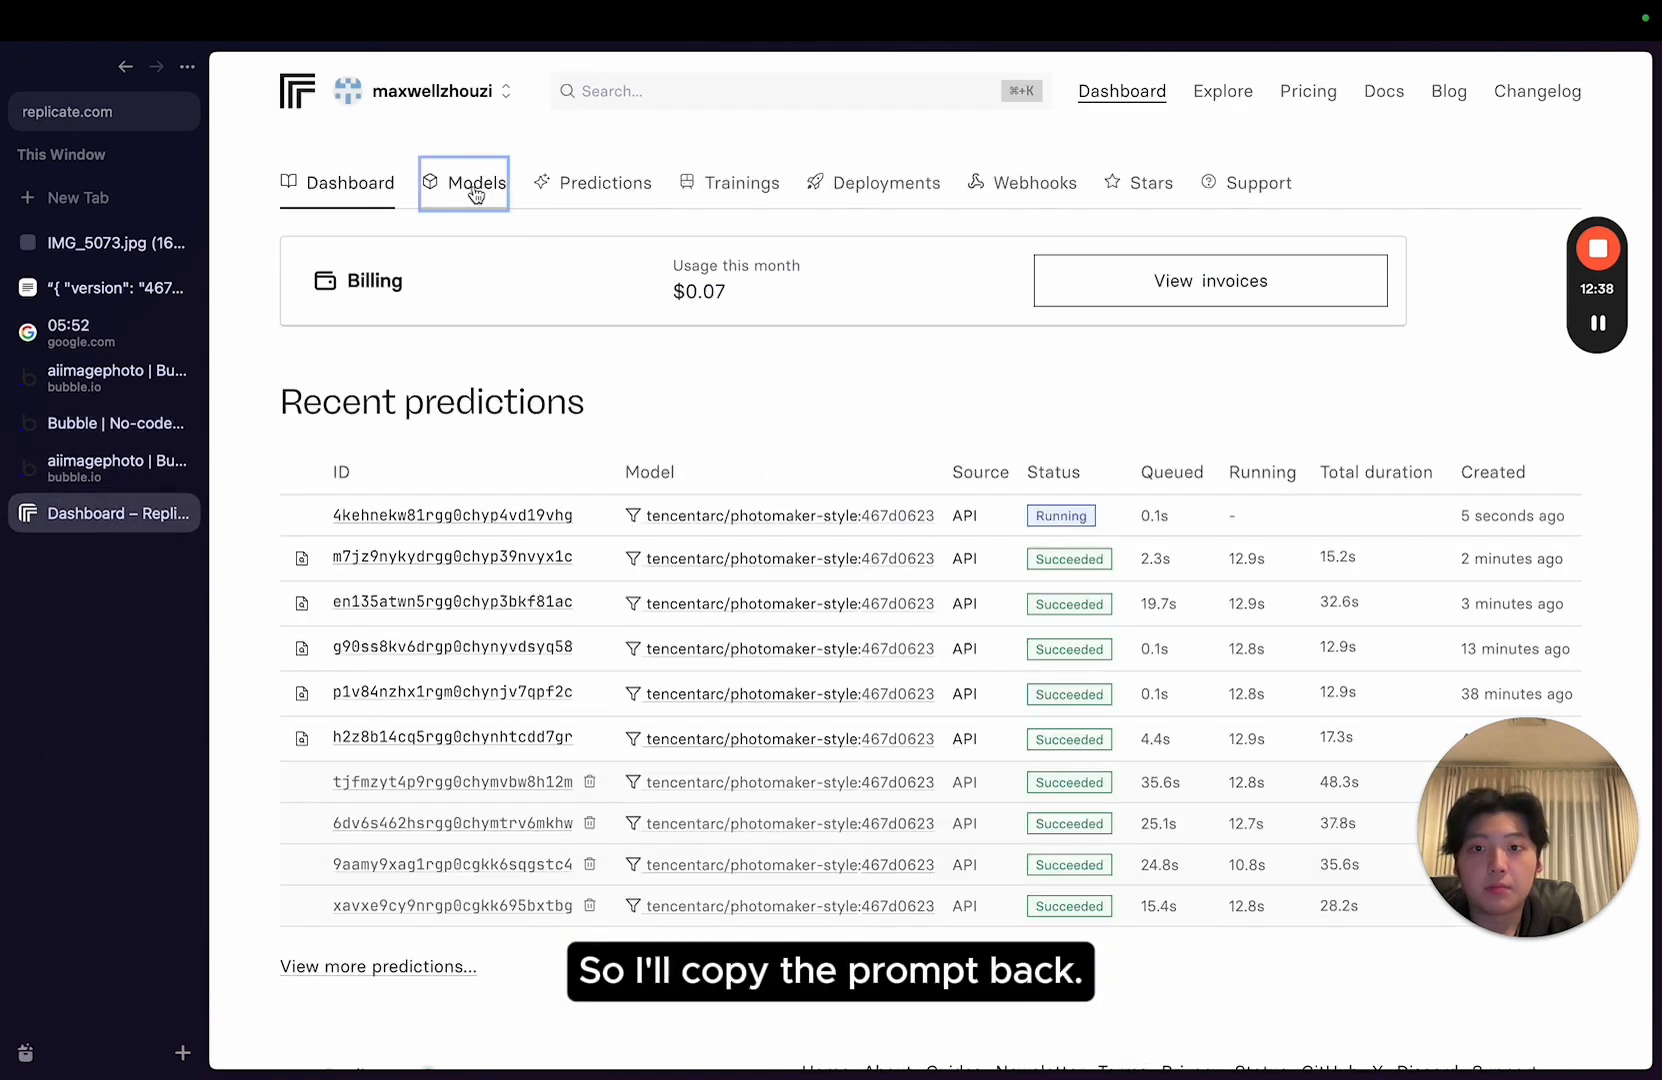
pyautogui.click(464, 182)
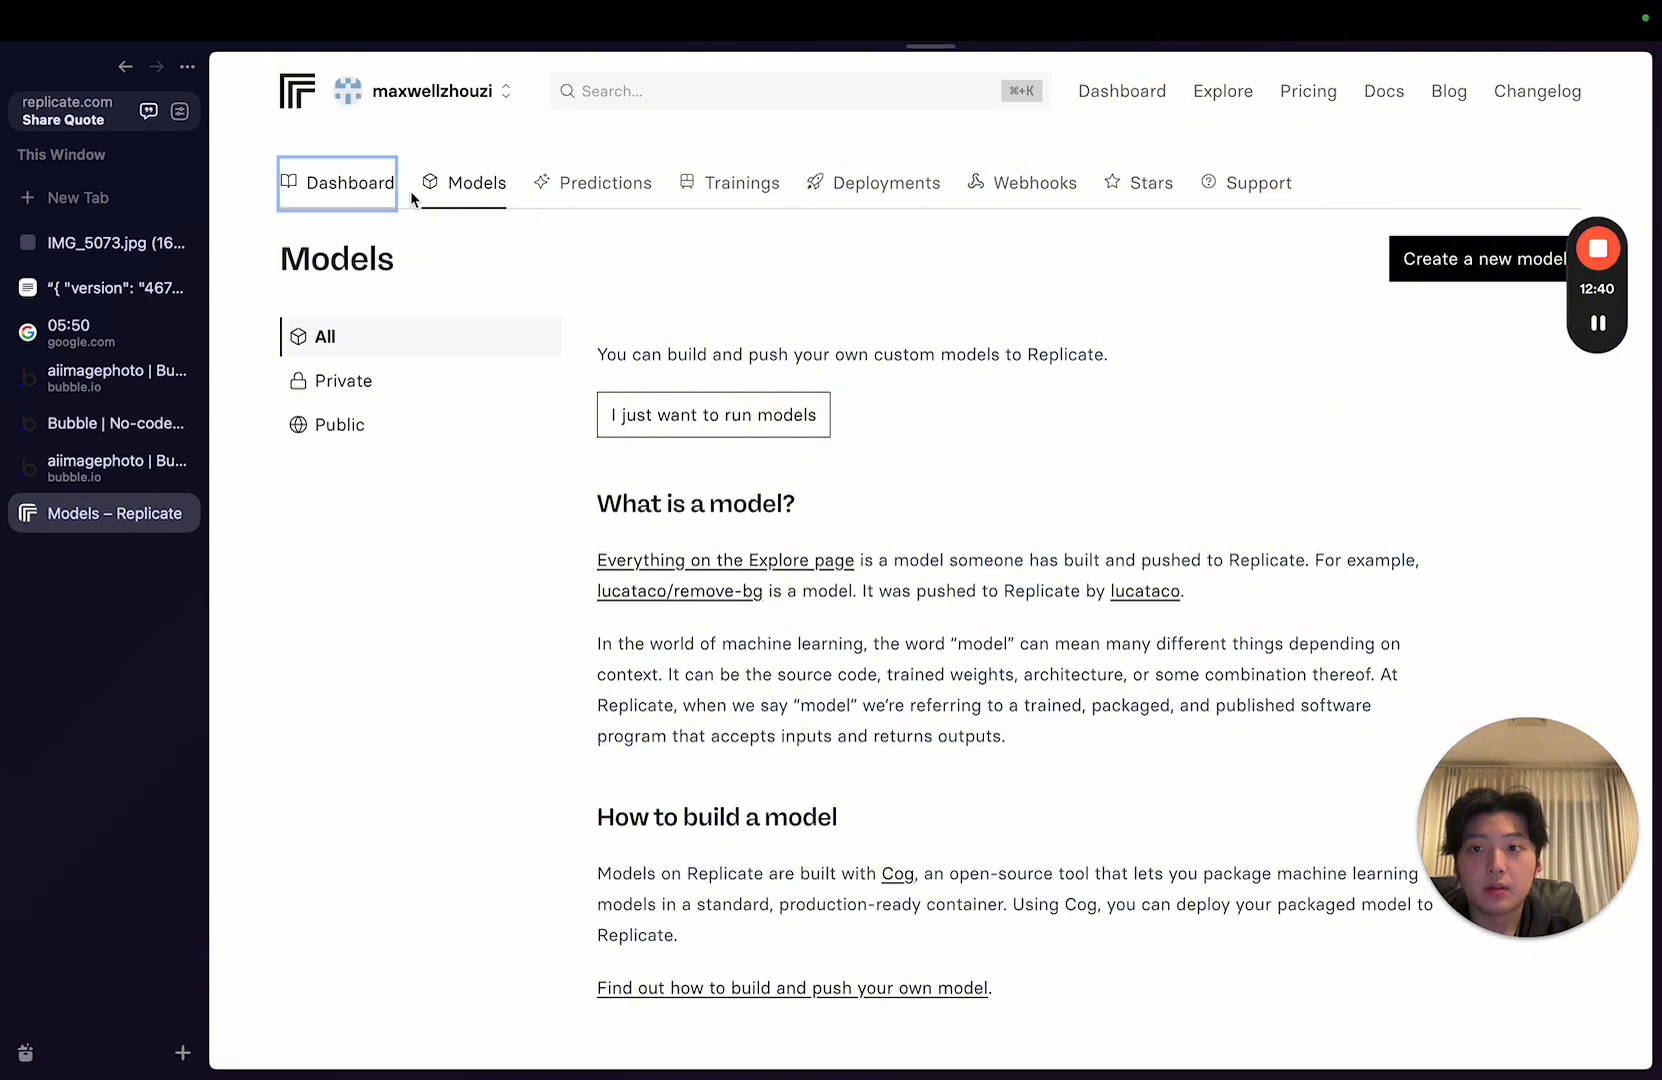
pyautogui.click(102, 378)
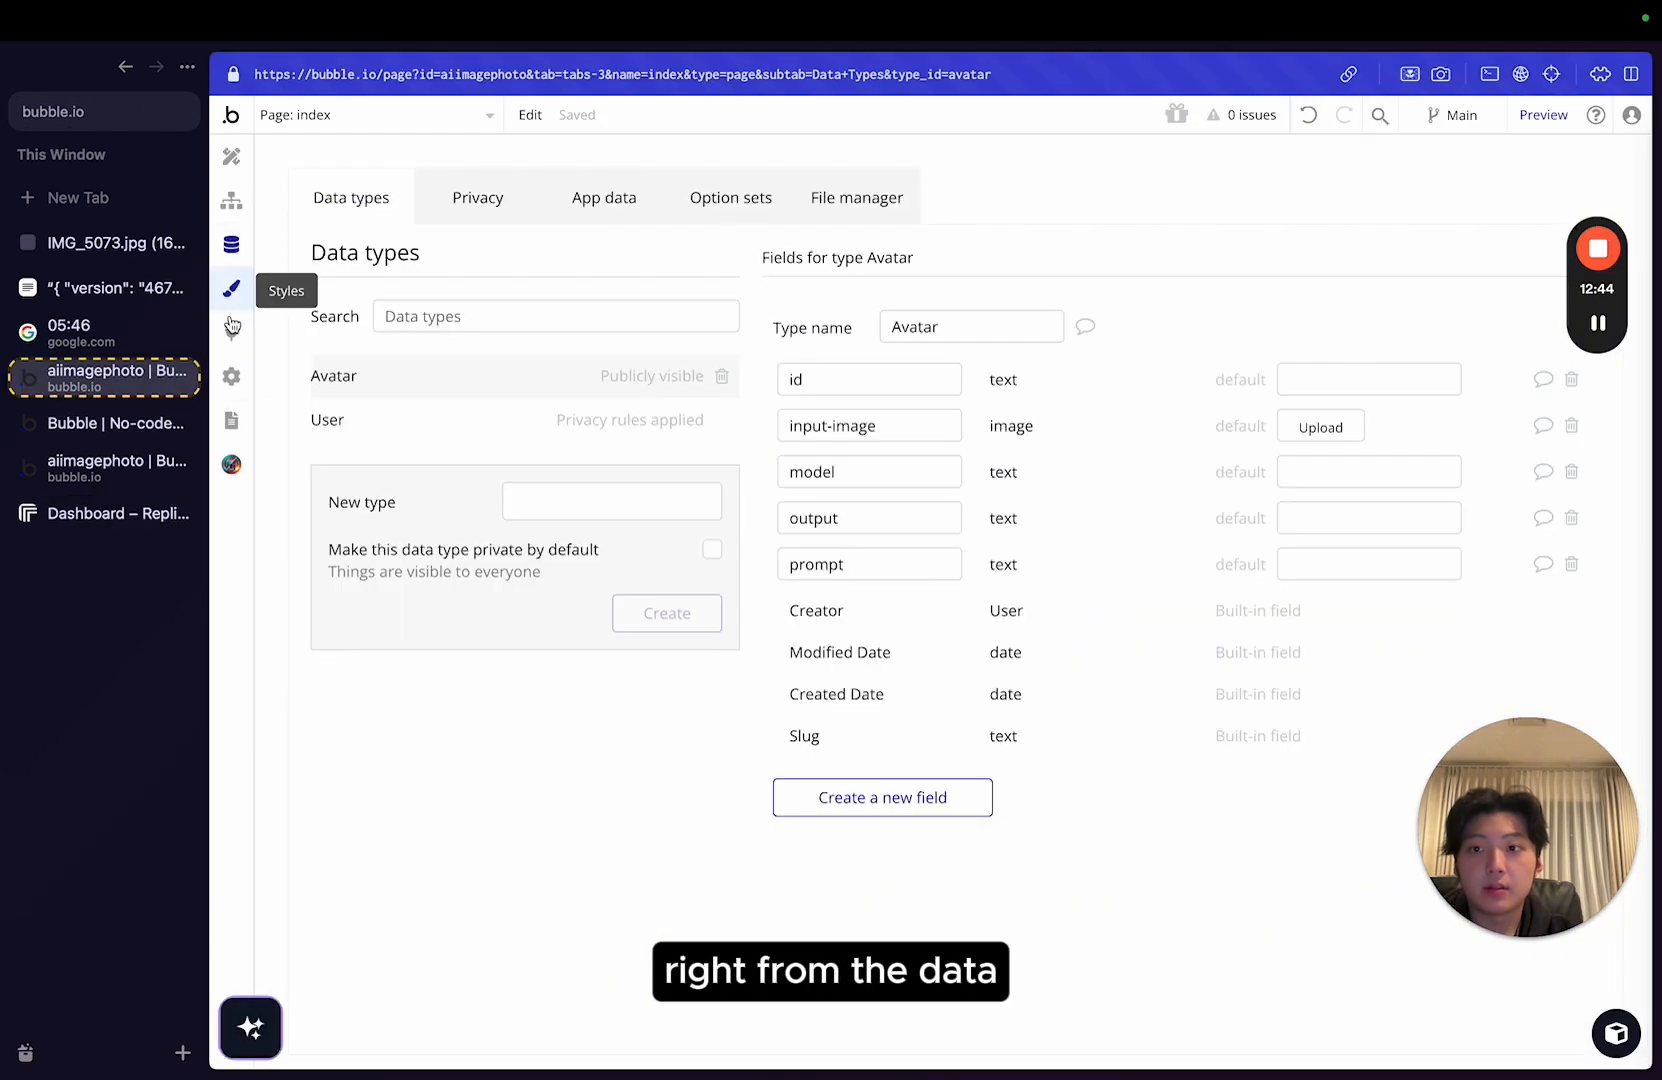
pyautogui.click(230, 332)
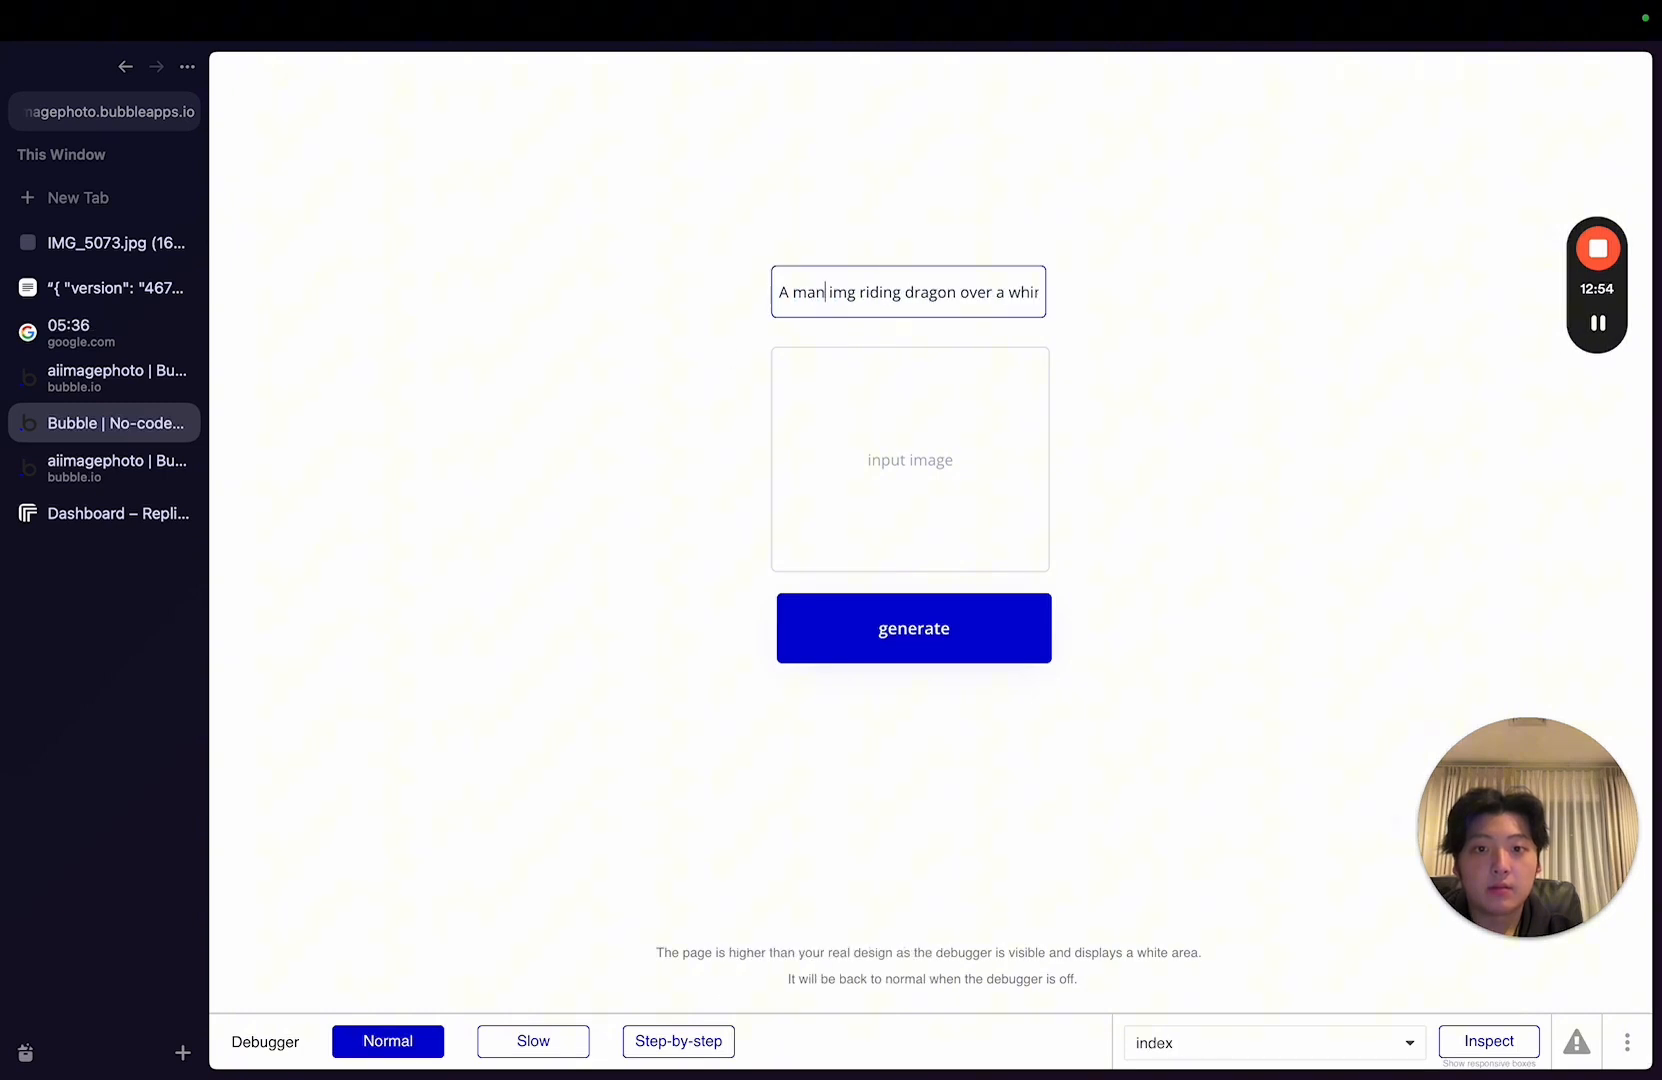
# Upload the portrait photo IMG_5073.jpg from the Startup folder, then reload the preview.
pyautogui.click(908, 458)
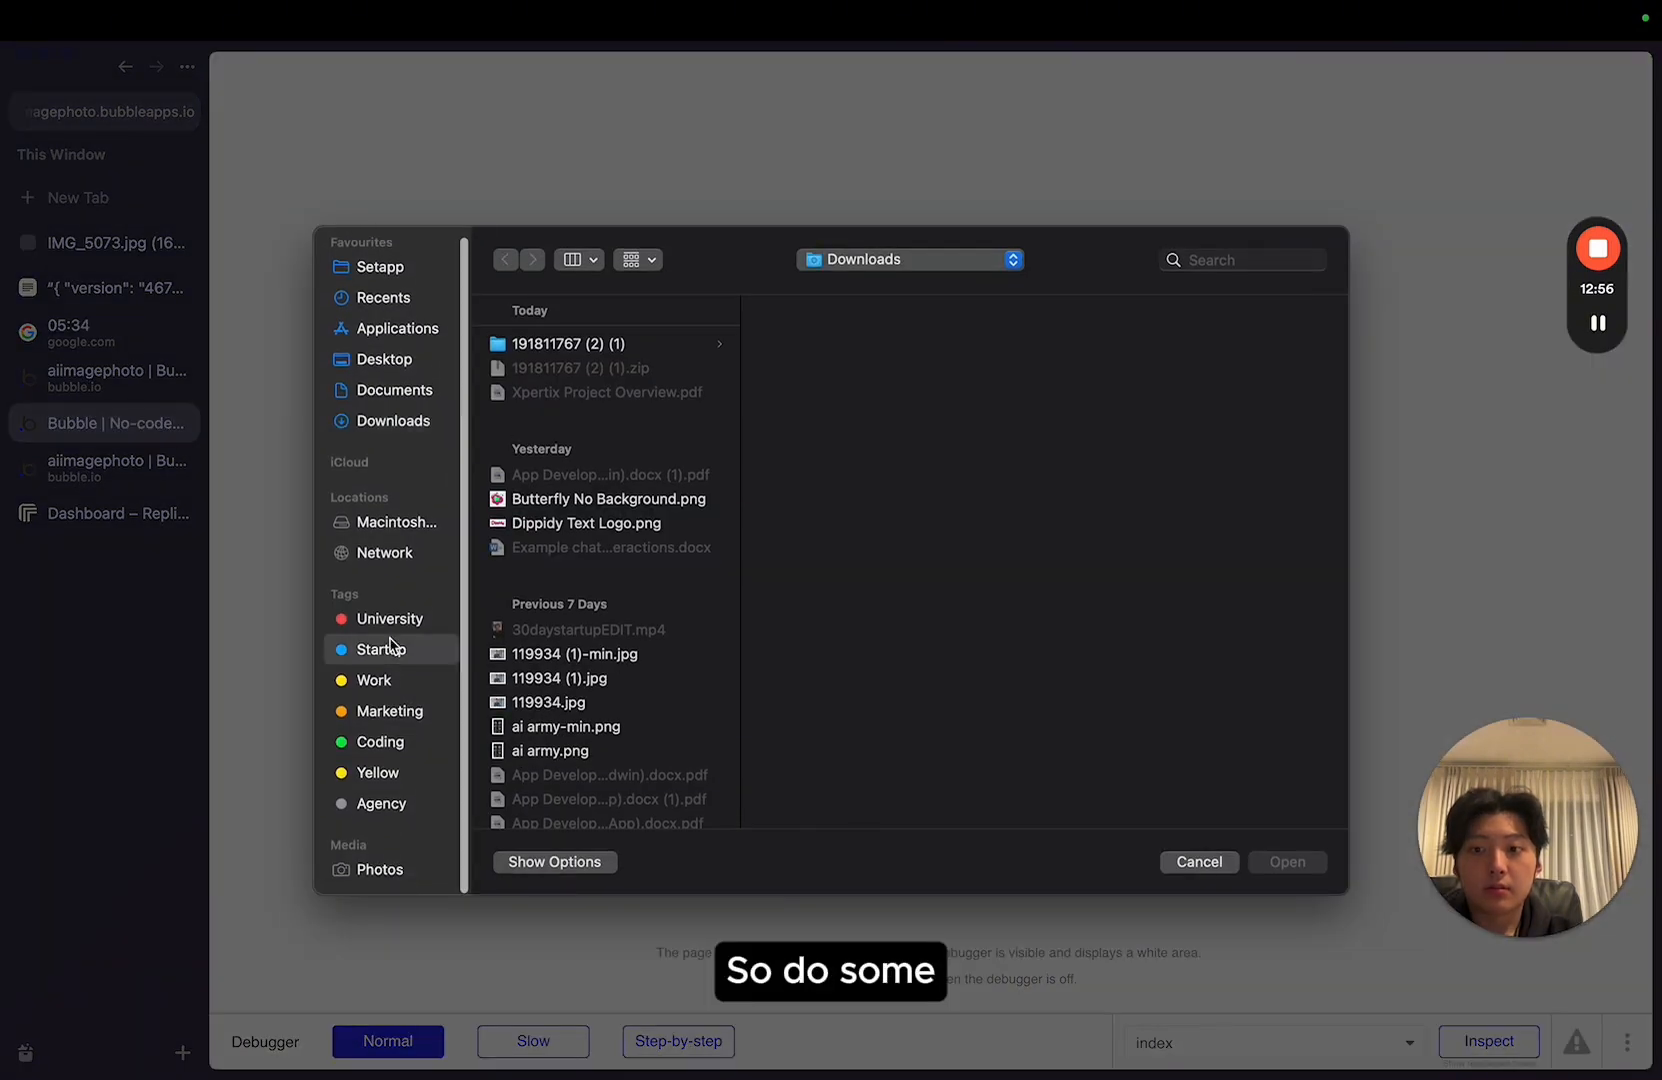
pyautogui.click(382, 650)
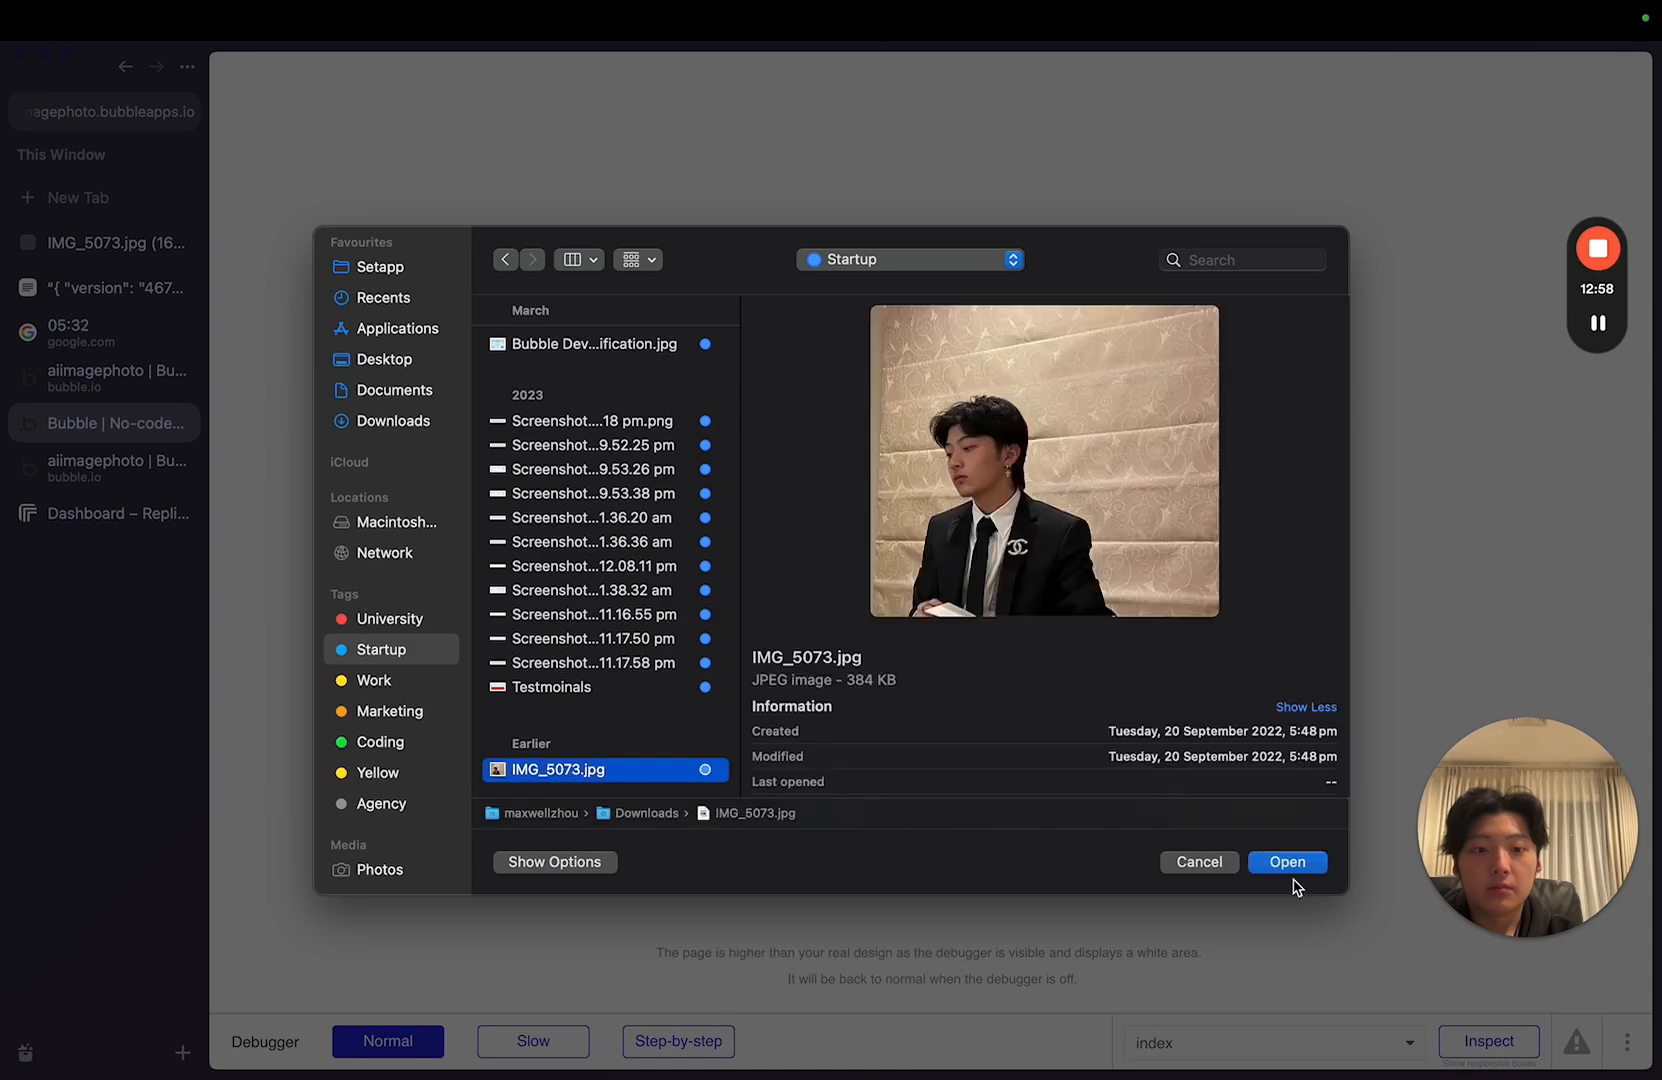
pyautogui.click(1286, 862)
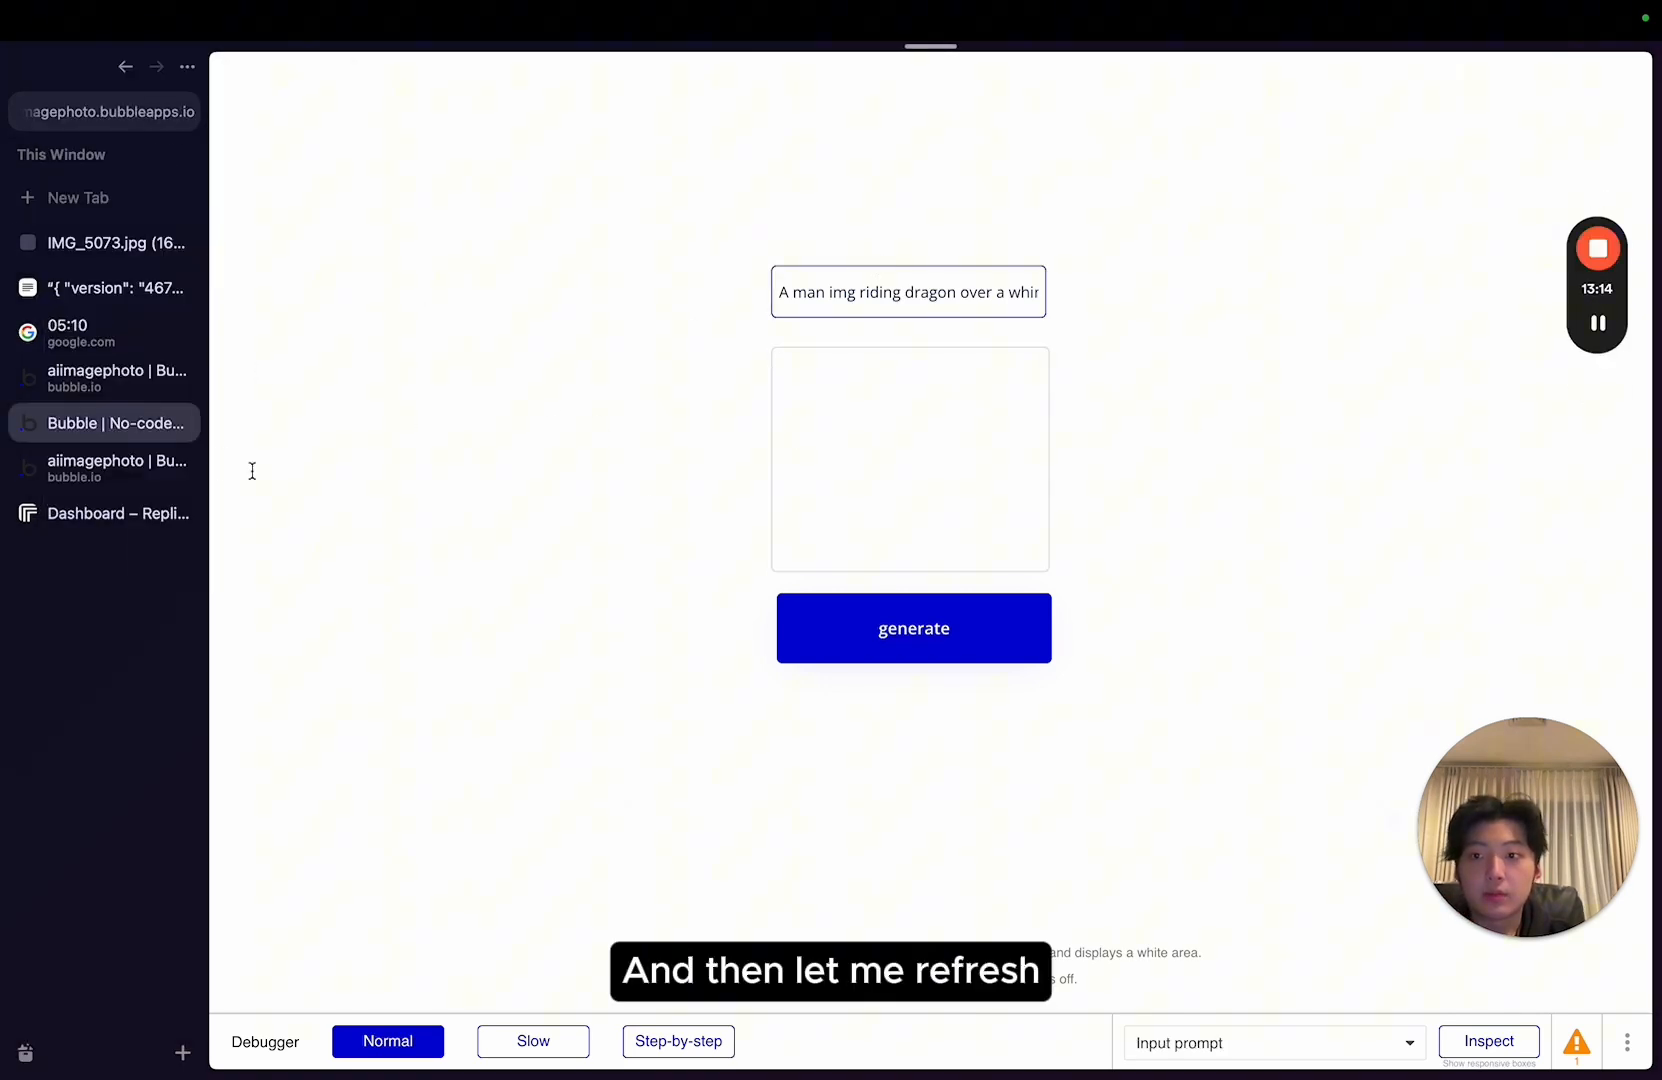
pyautogui.click(116, 376)
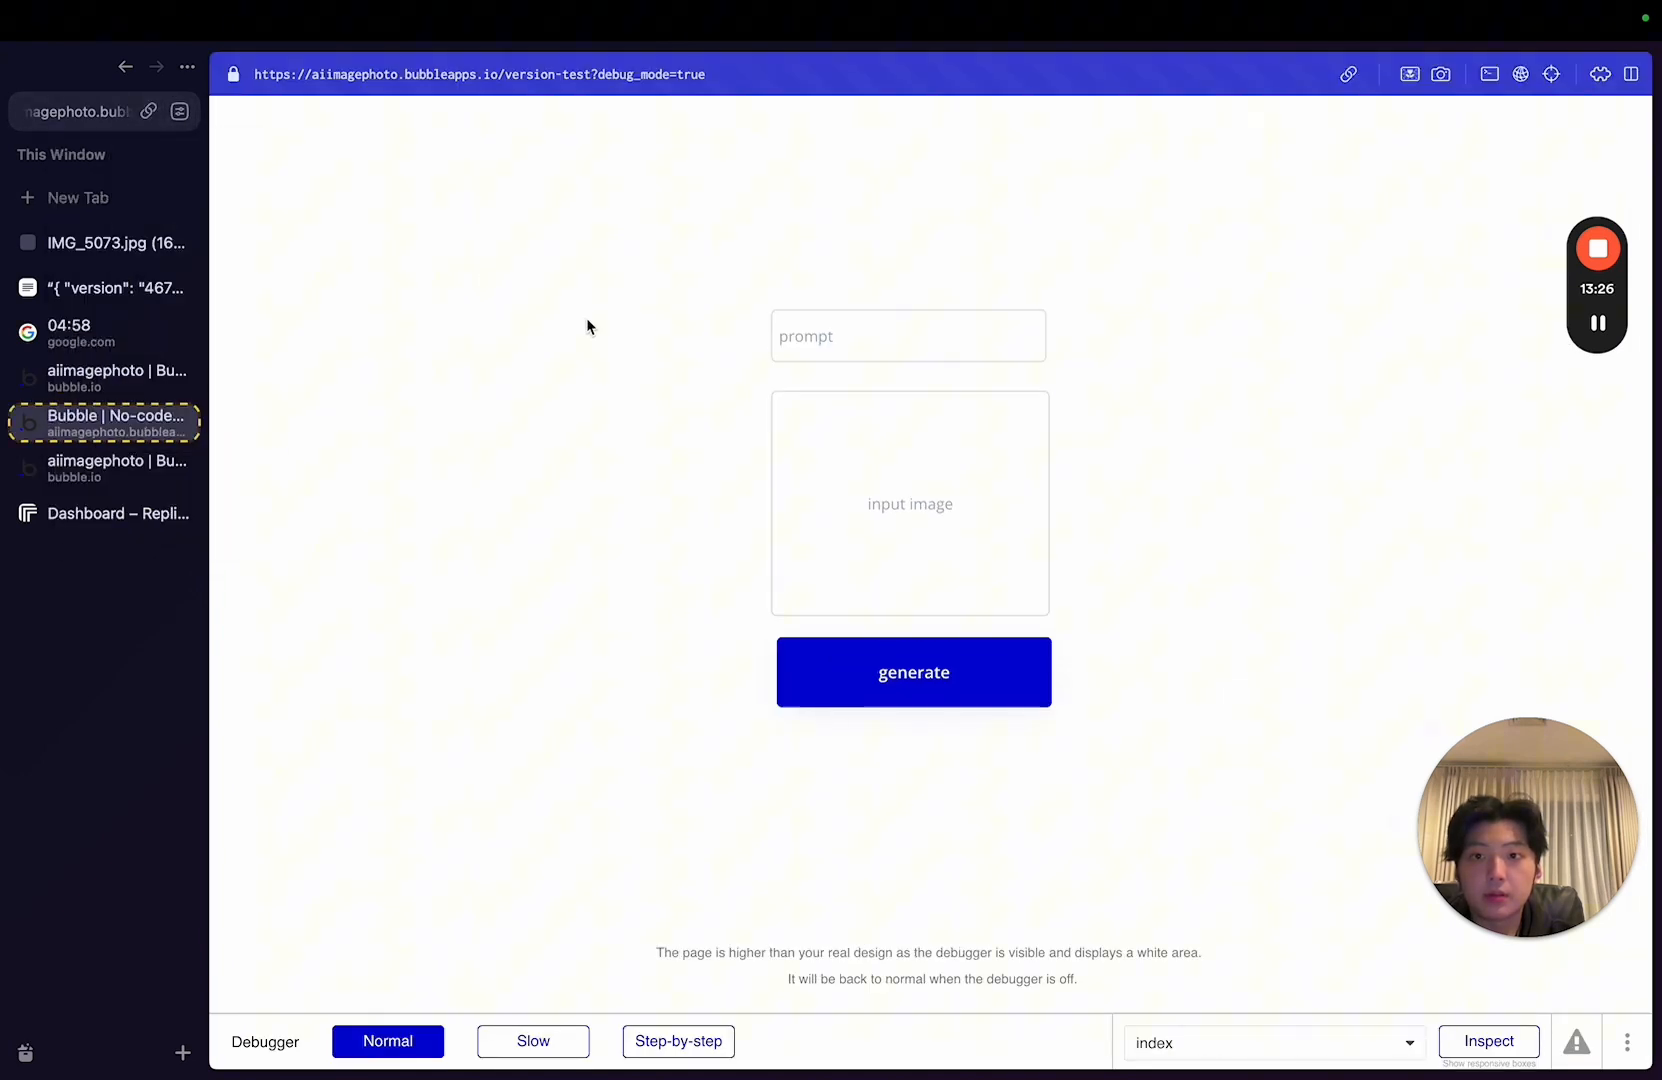
# Re-upload IMG_5073.jpg as the input image and generate, getting a Replicate 422 image-format error.
pyautogui.click(910, 504)
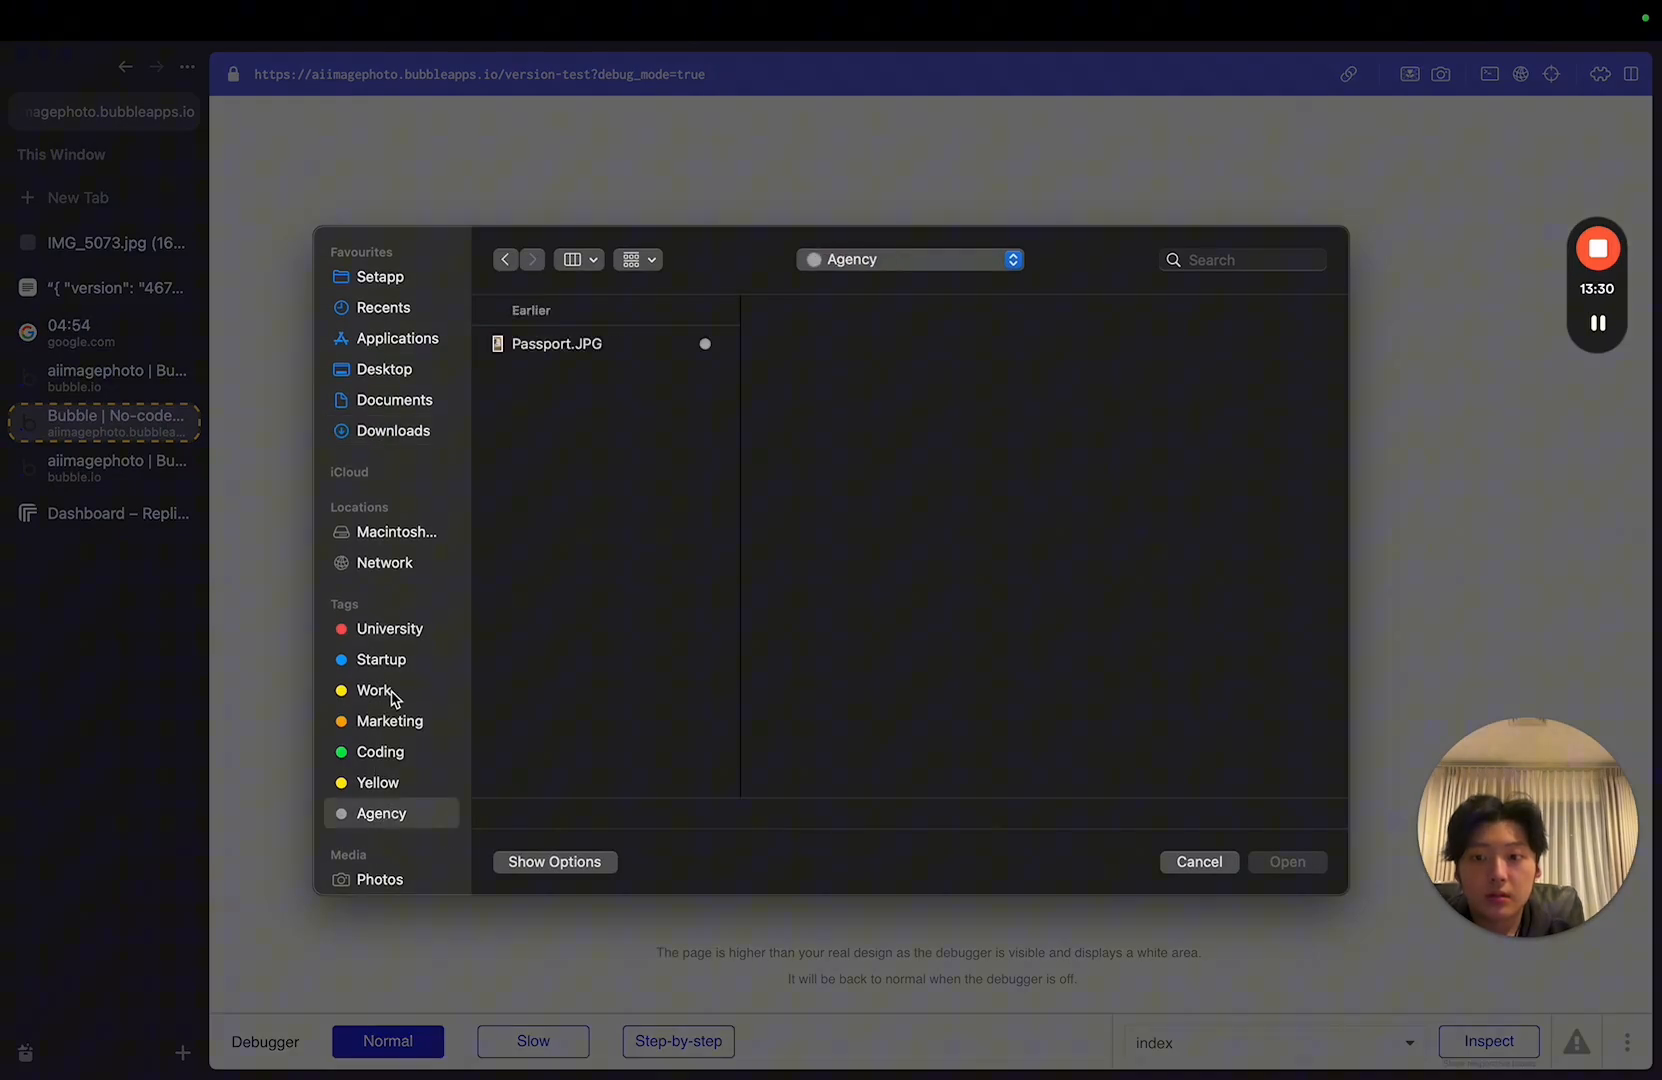
pyautogui.click(382, 660)
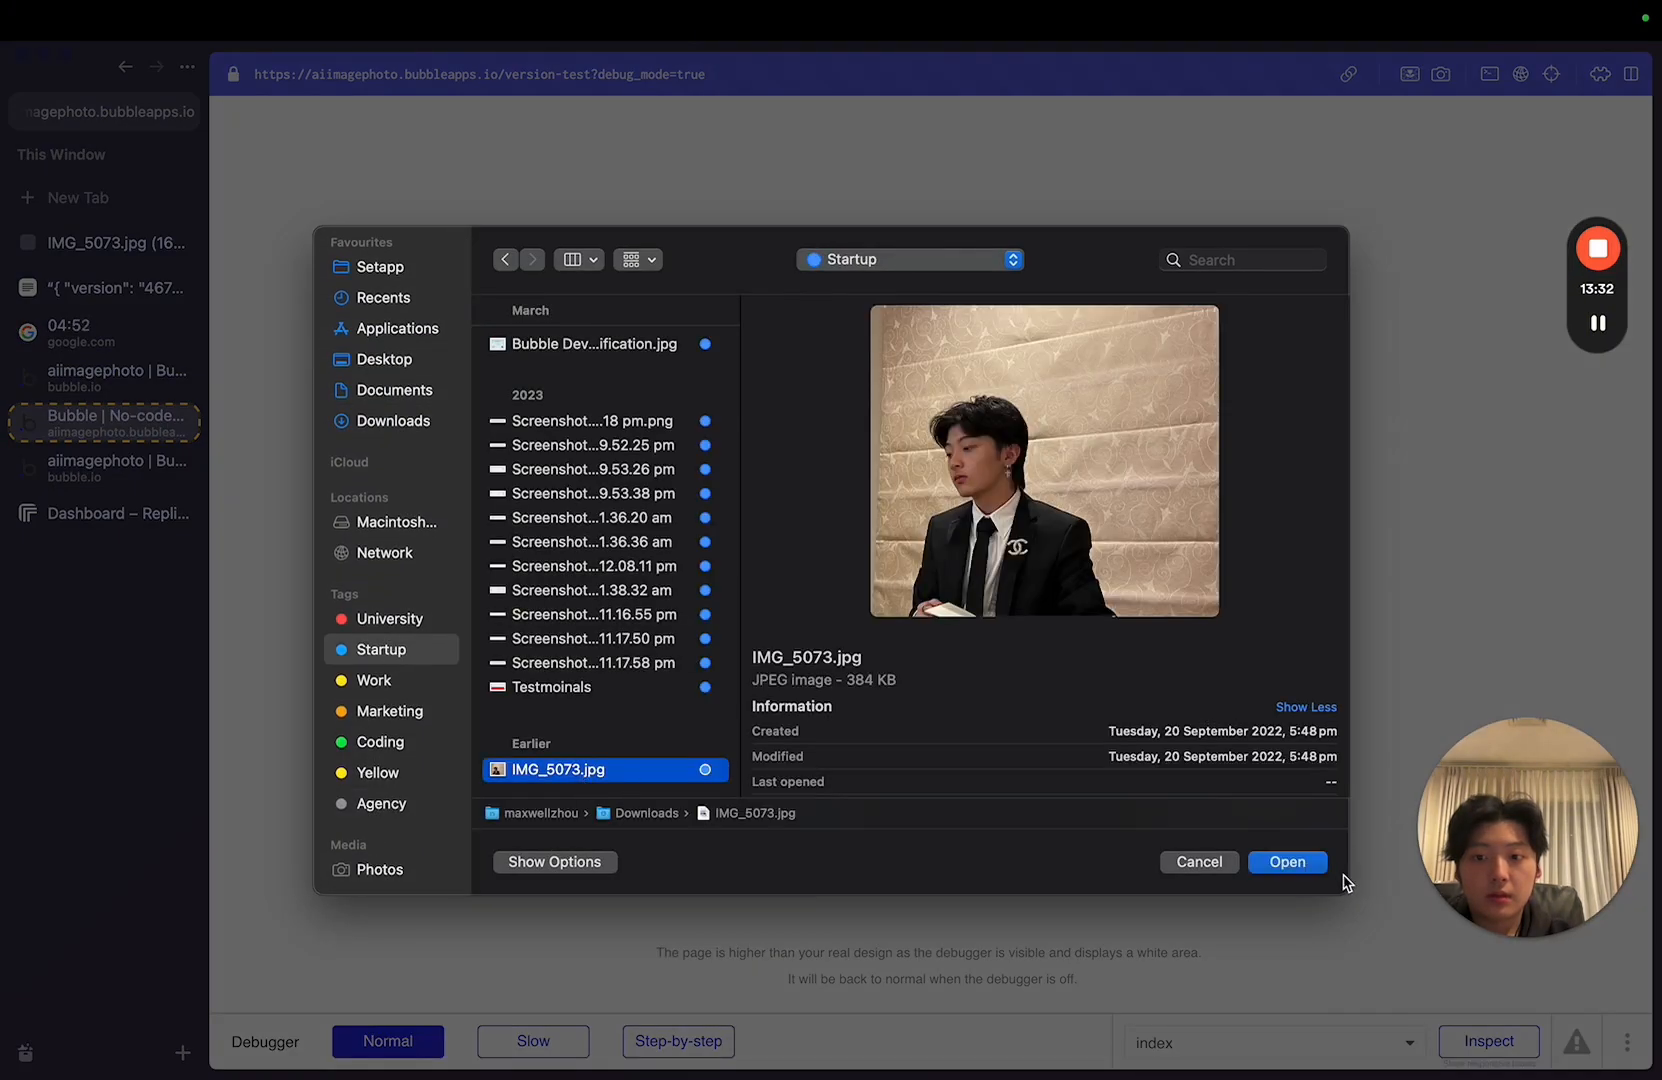
pyautogui.click(1286, 862)
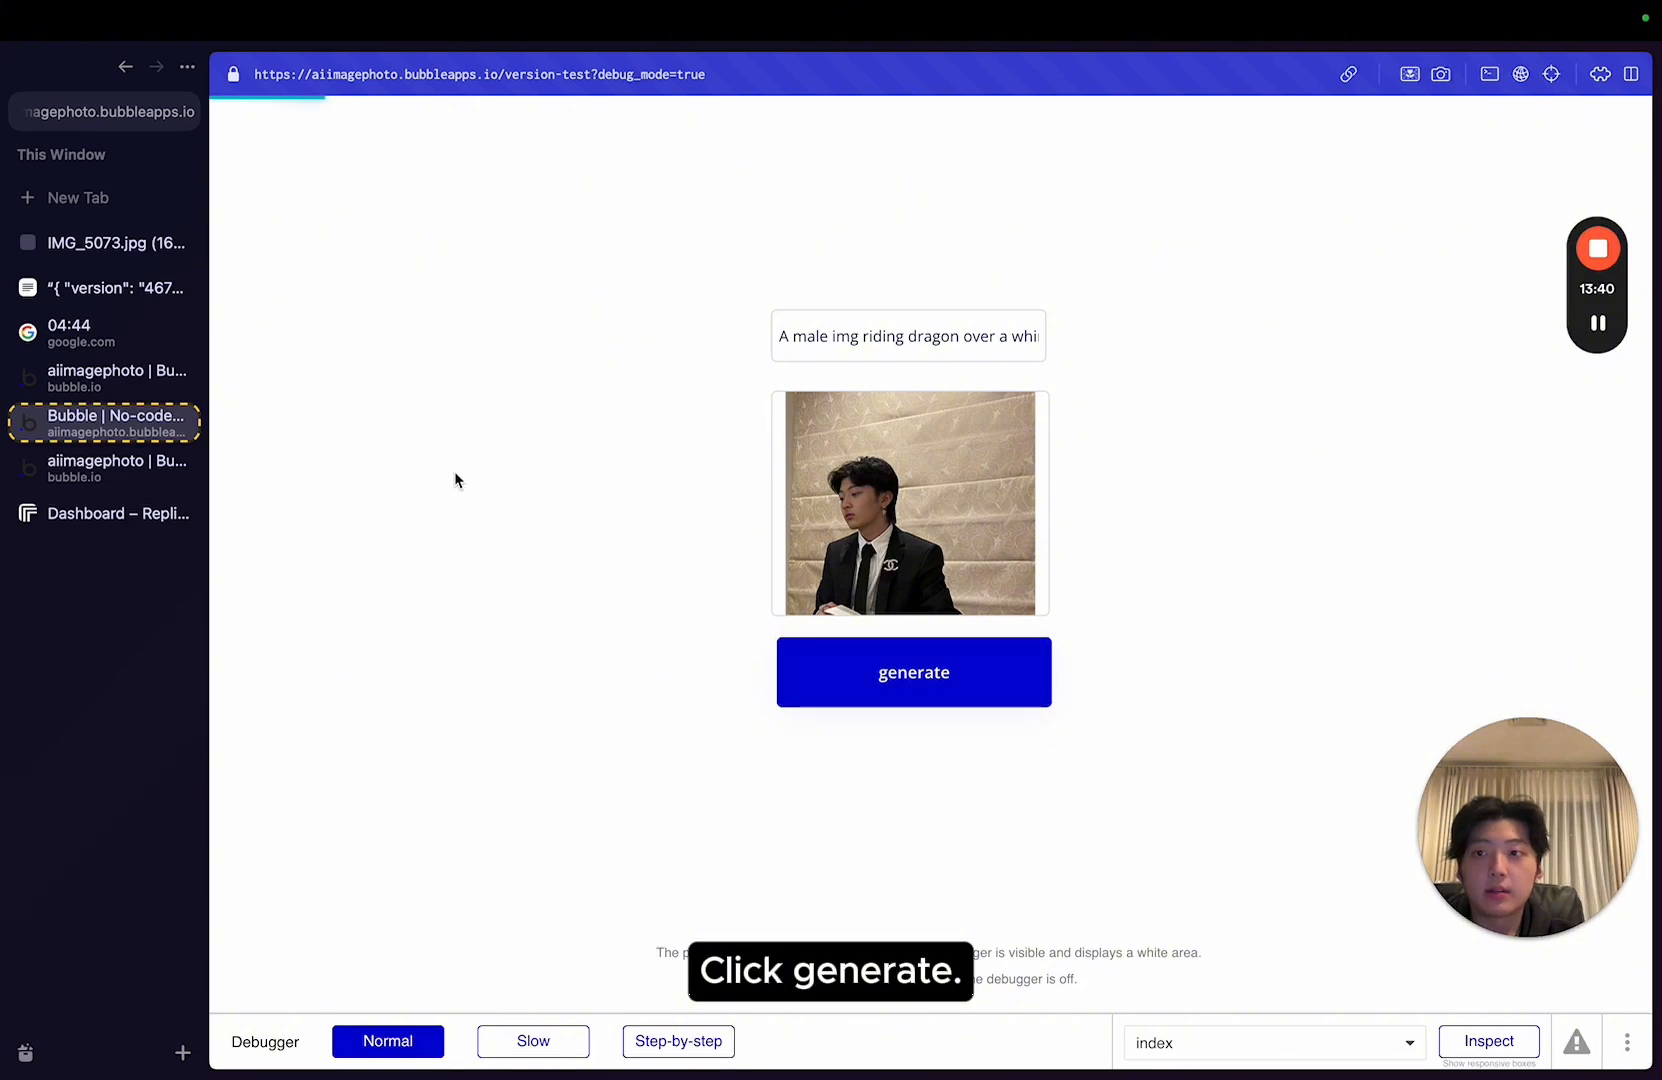
pyautogui.click(910, 672)
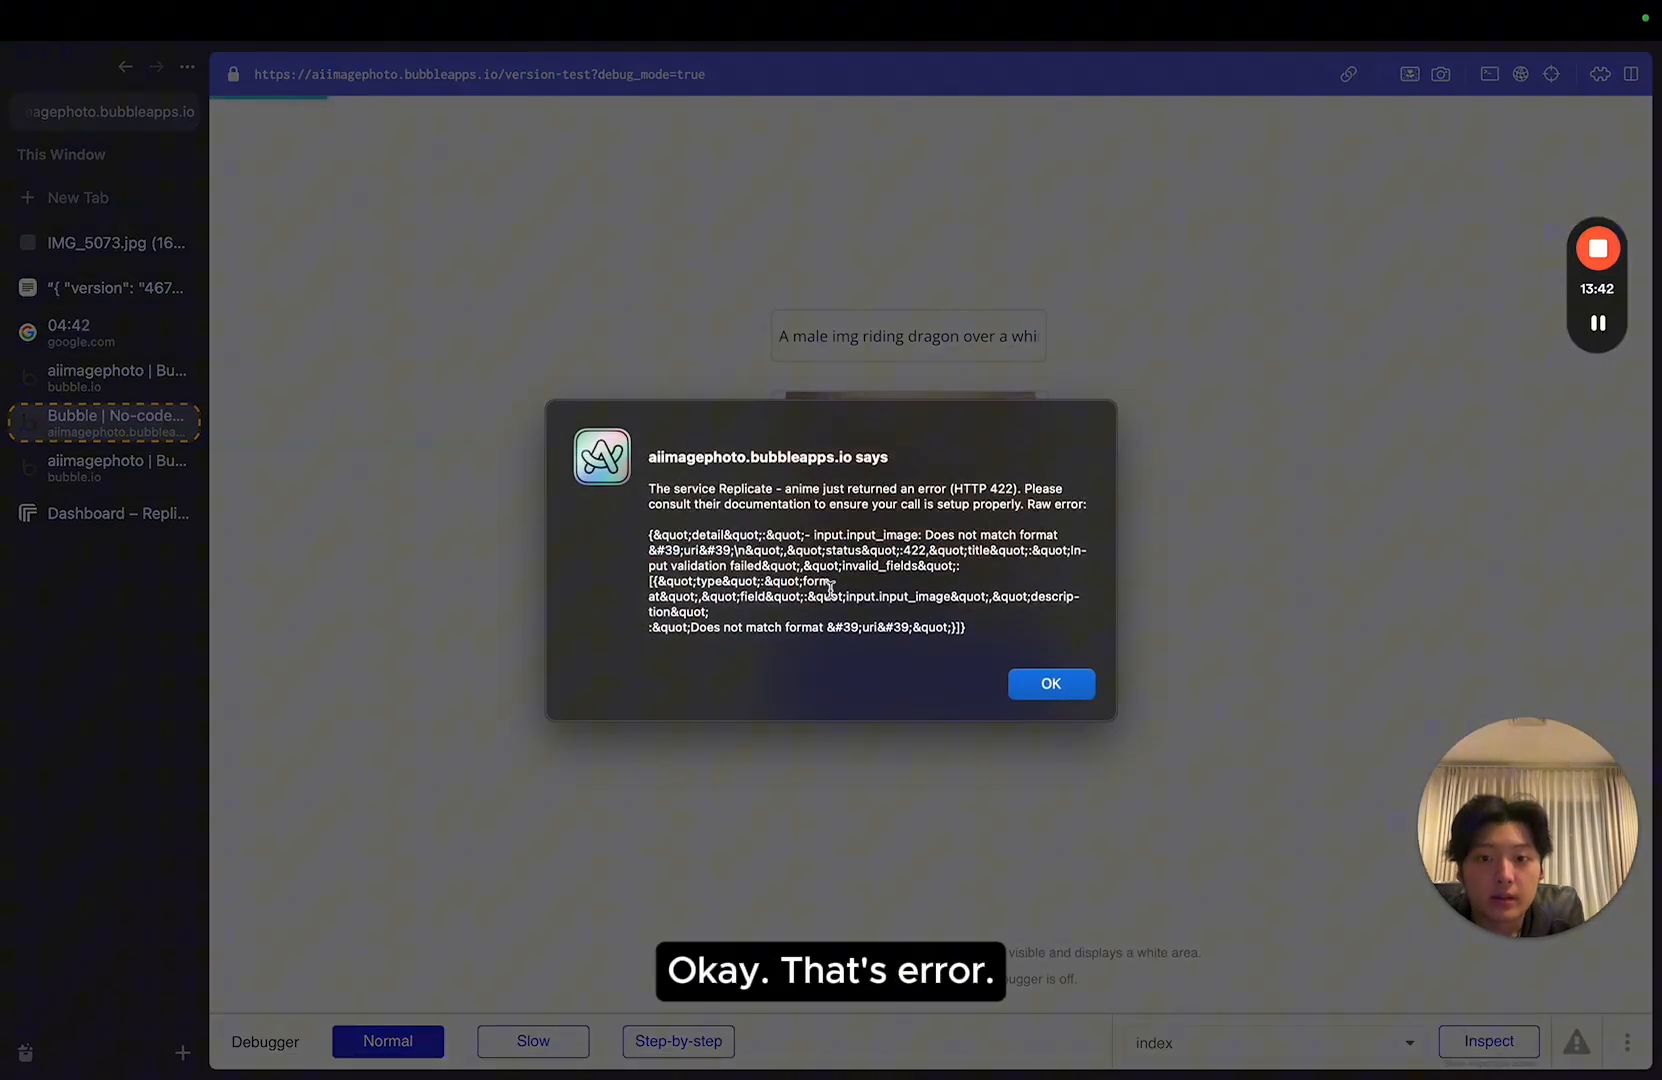
# Dismiss the error and set the Replicate step's input-image to 'https:' followed by step 1's Avatar image.
pyautogui.click(1050, 684)
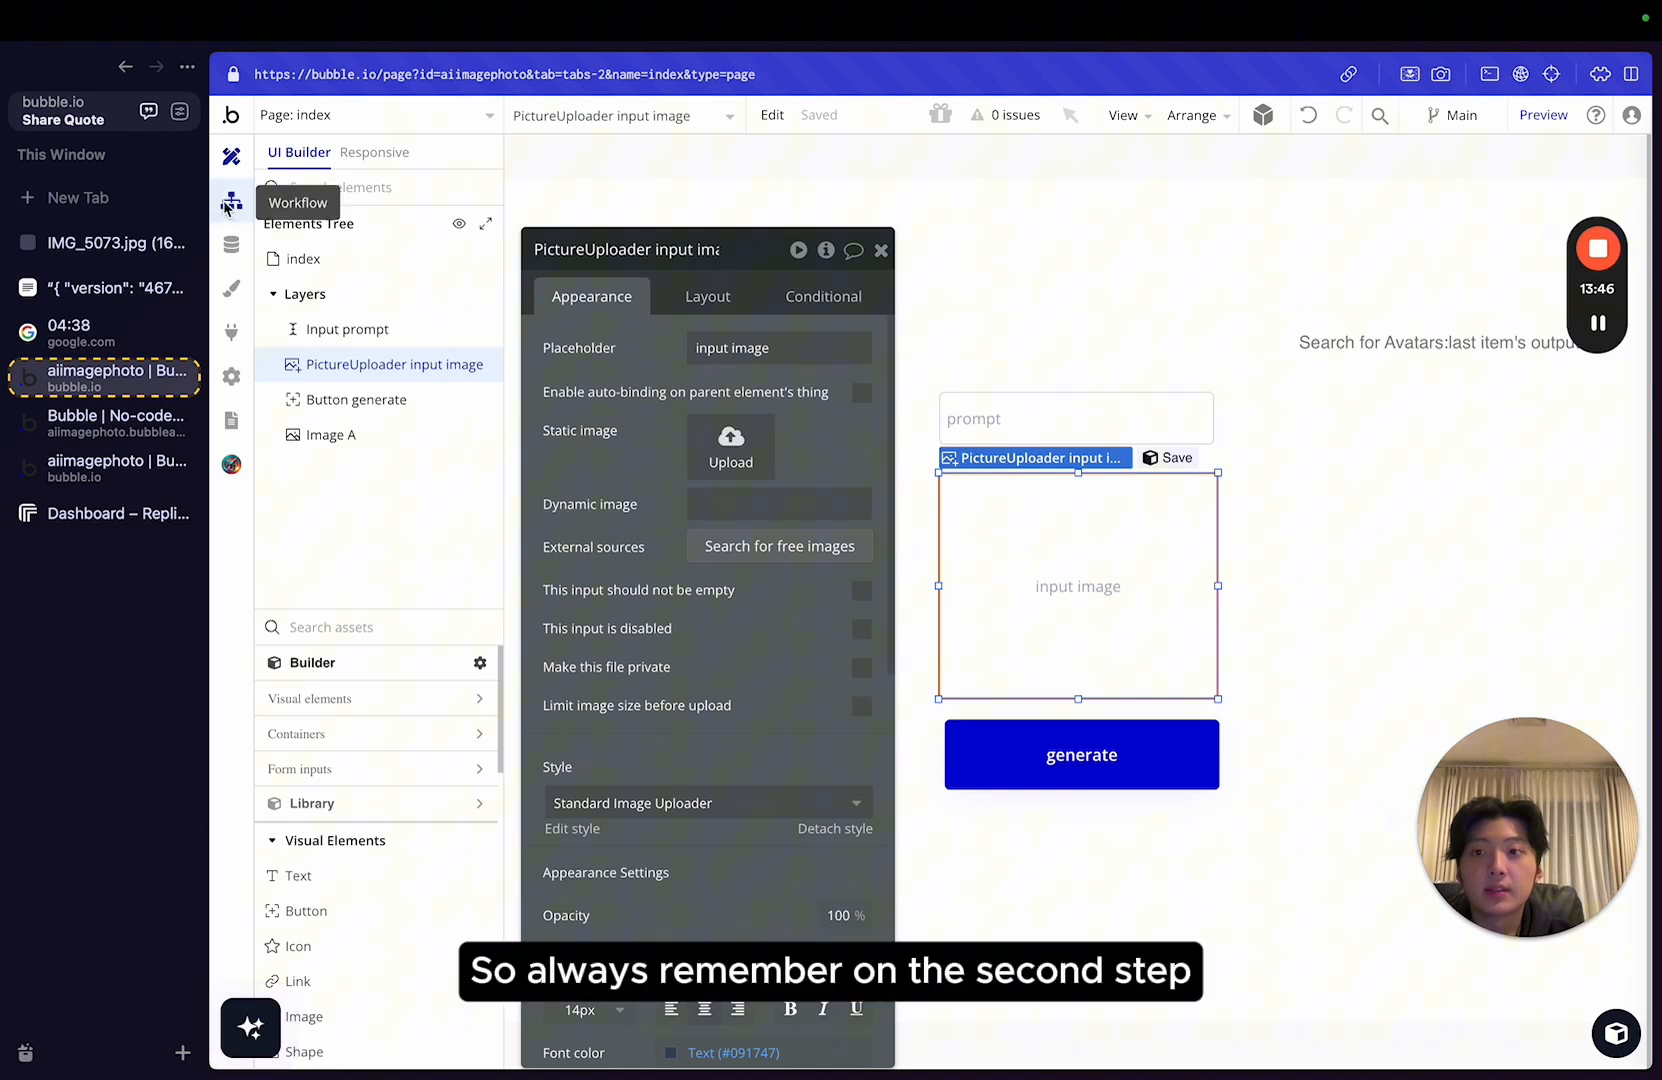
pyautogui.click(230, 202)
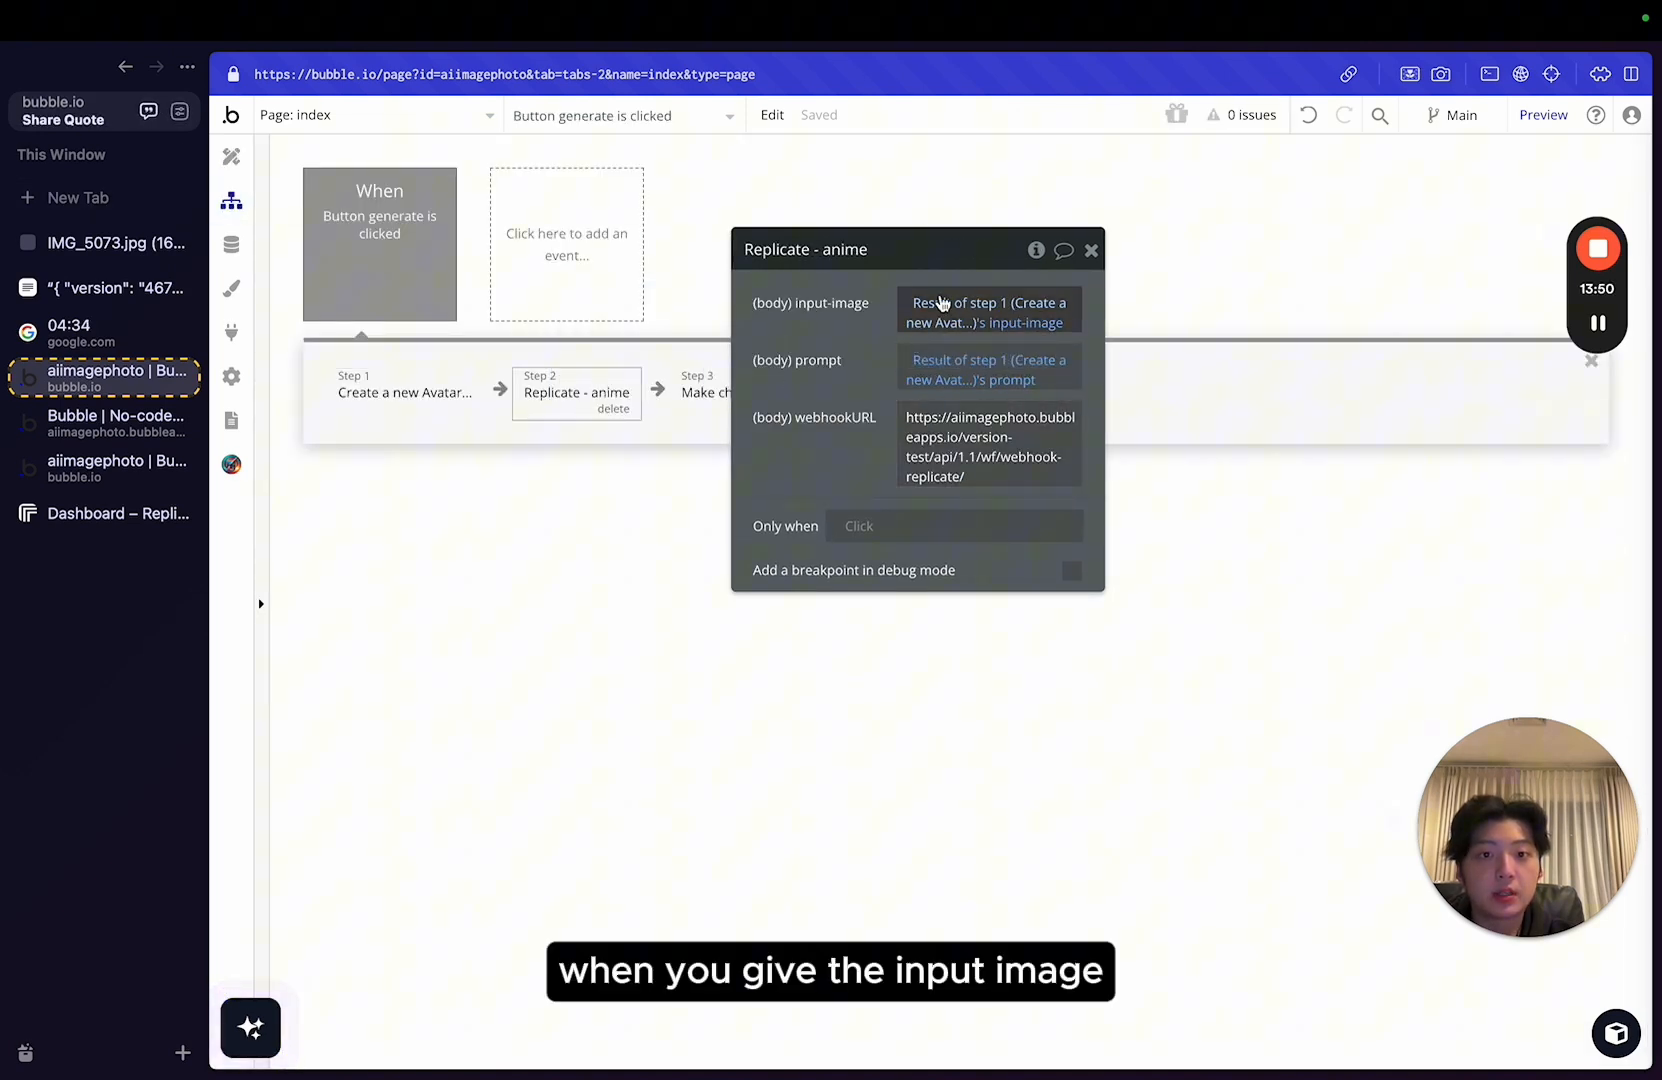
pyautogui.click(984, 312)
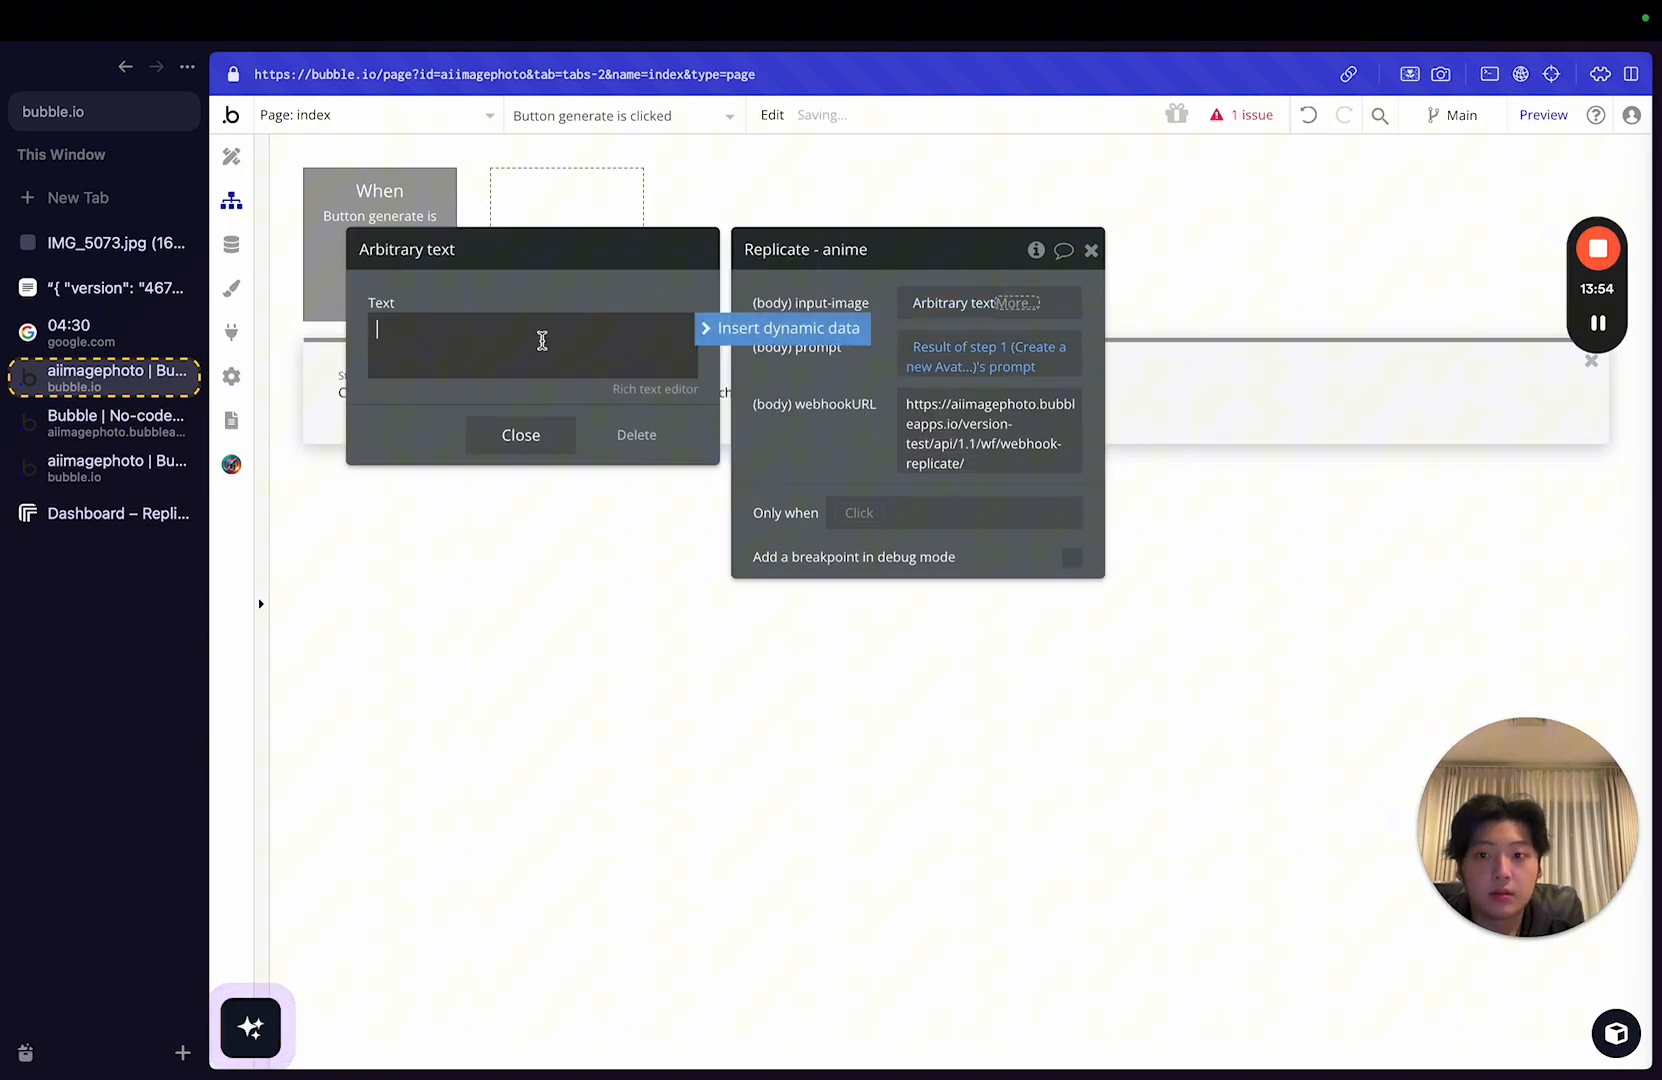
pyautogui.write('https:')
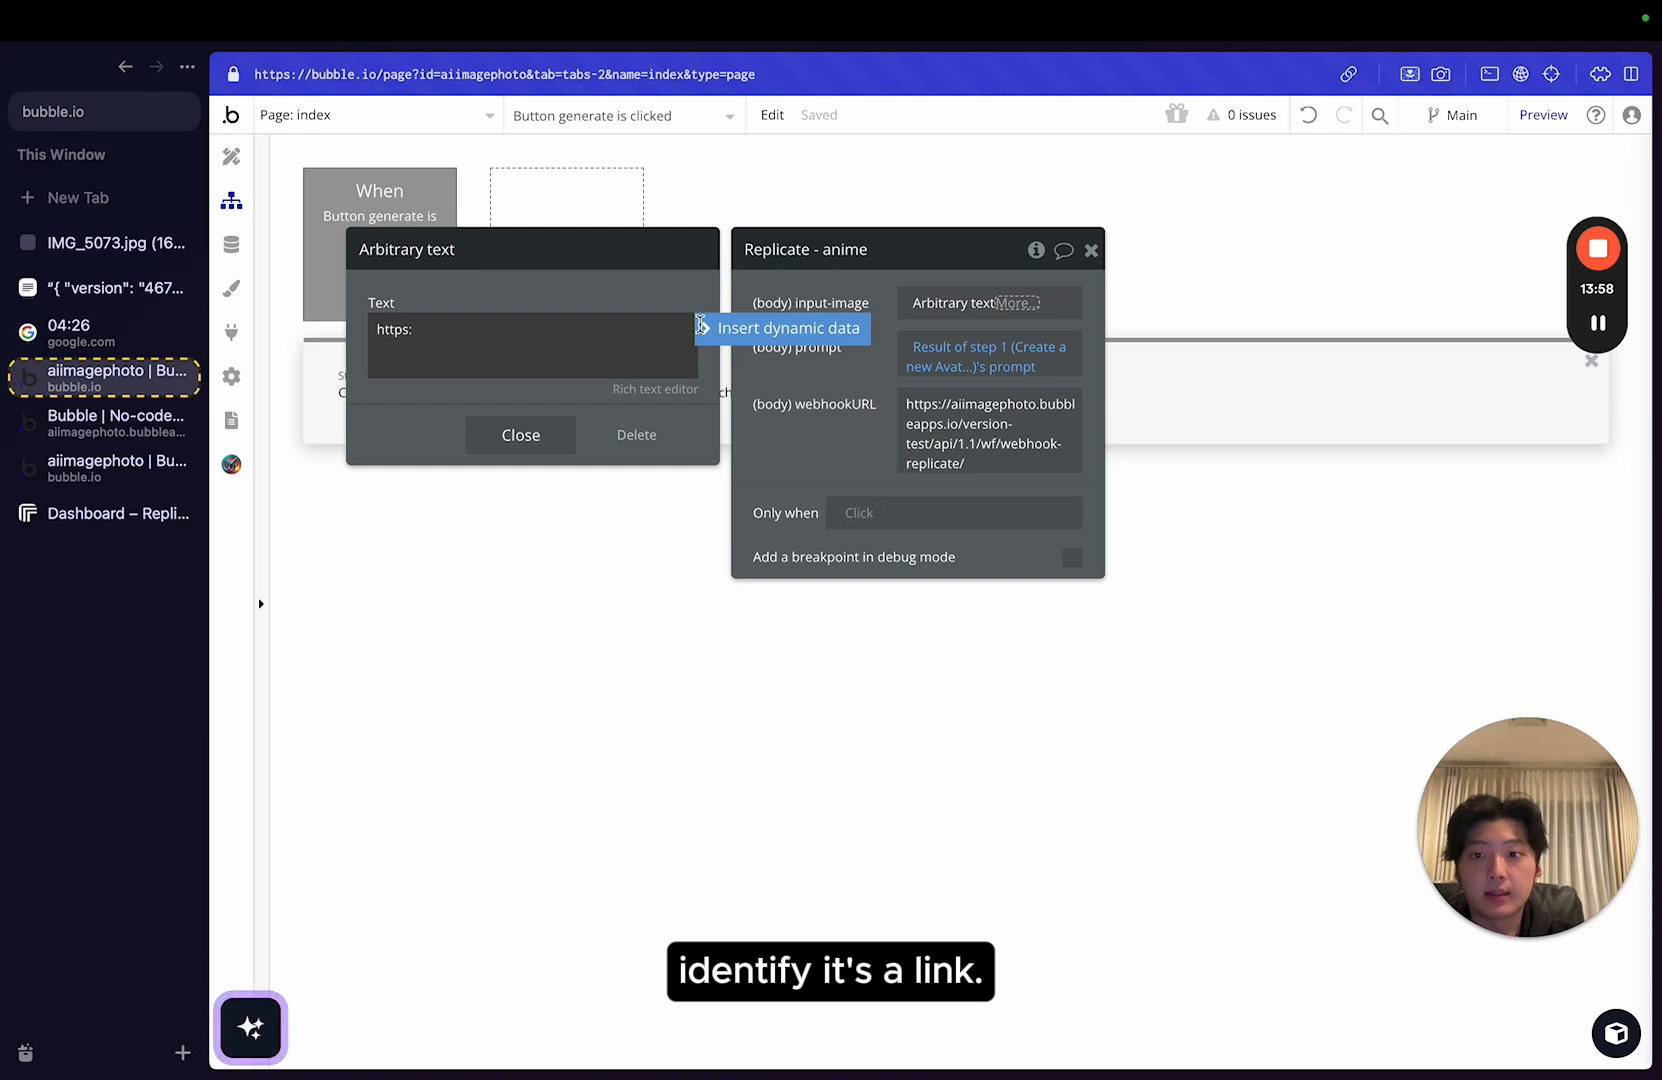
pyautogui.click(790, 328)
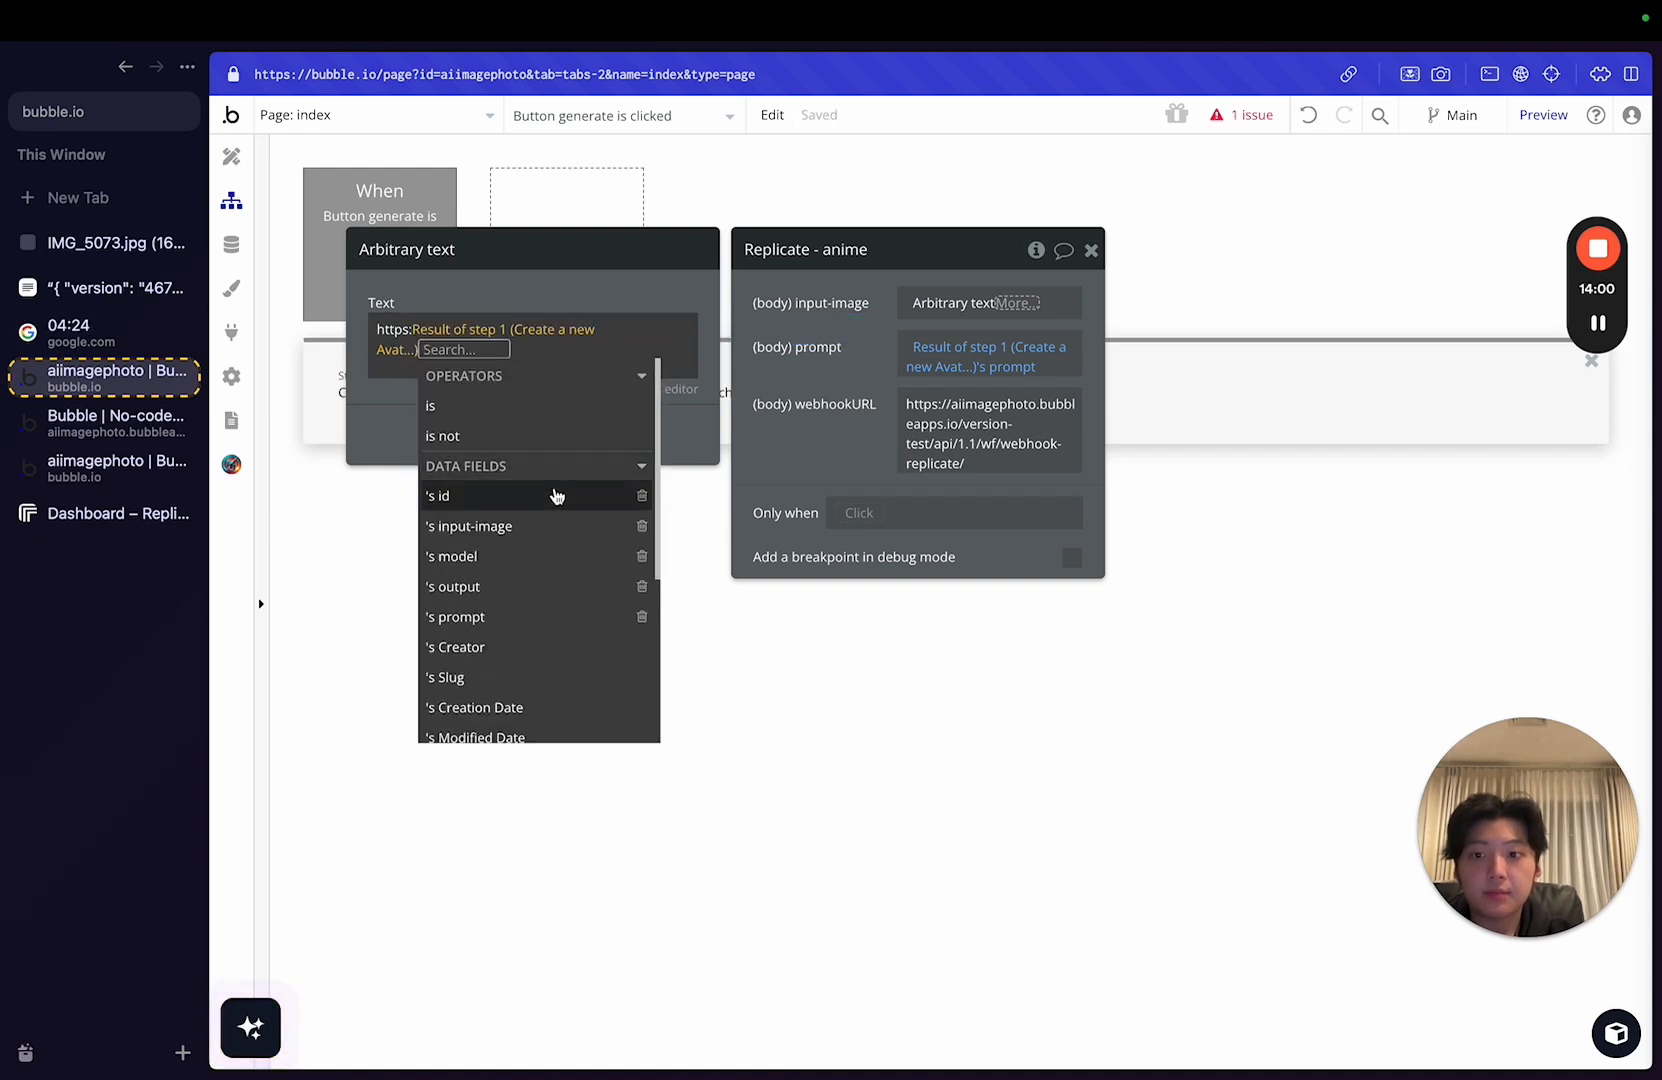
pyautogui.click(472, 526)
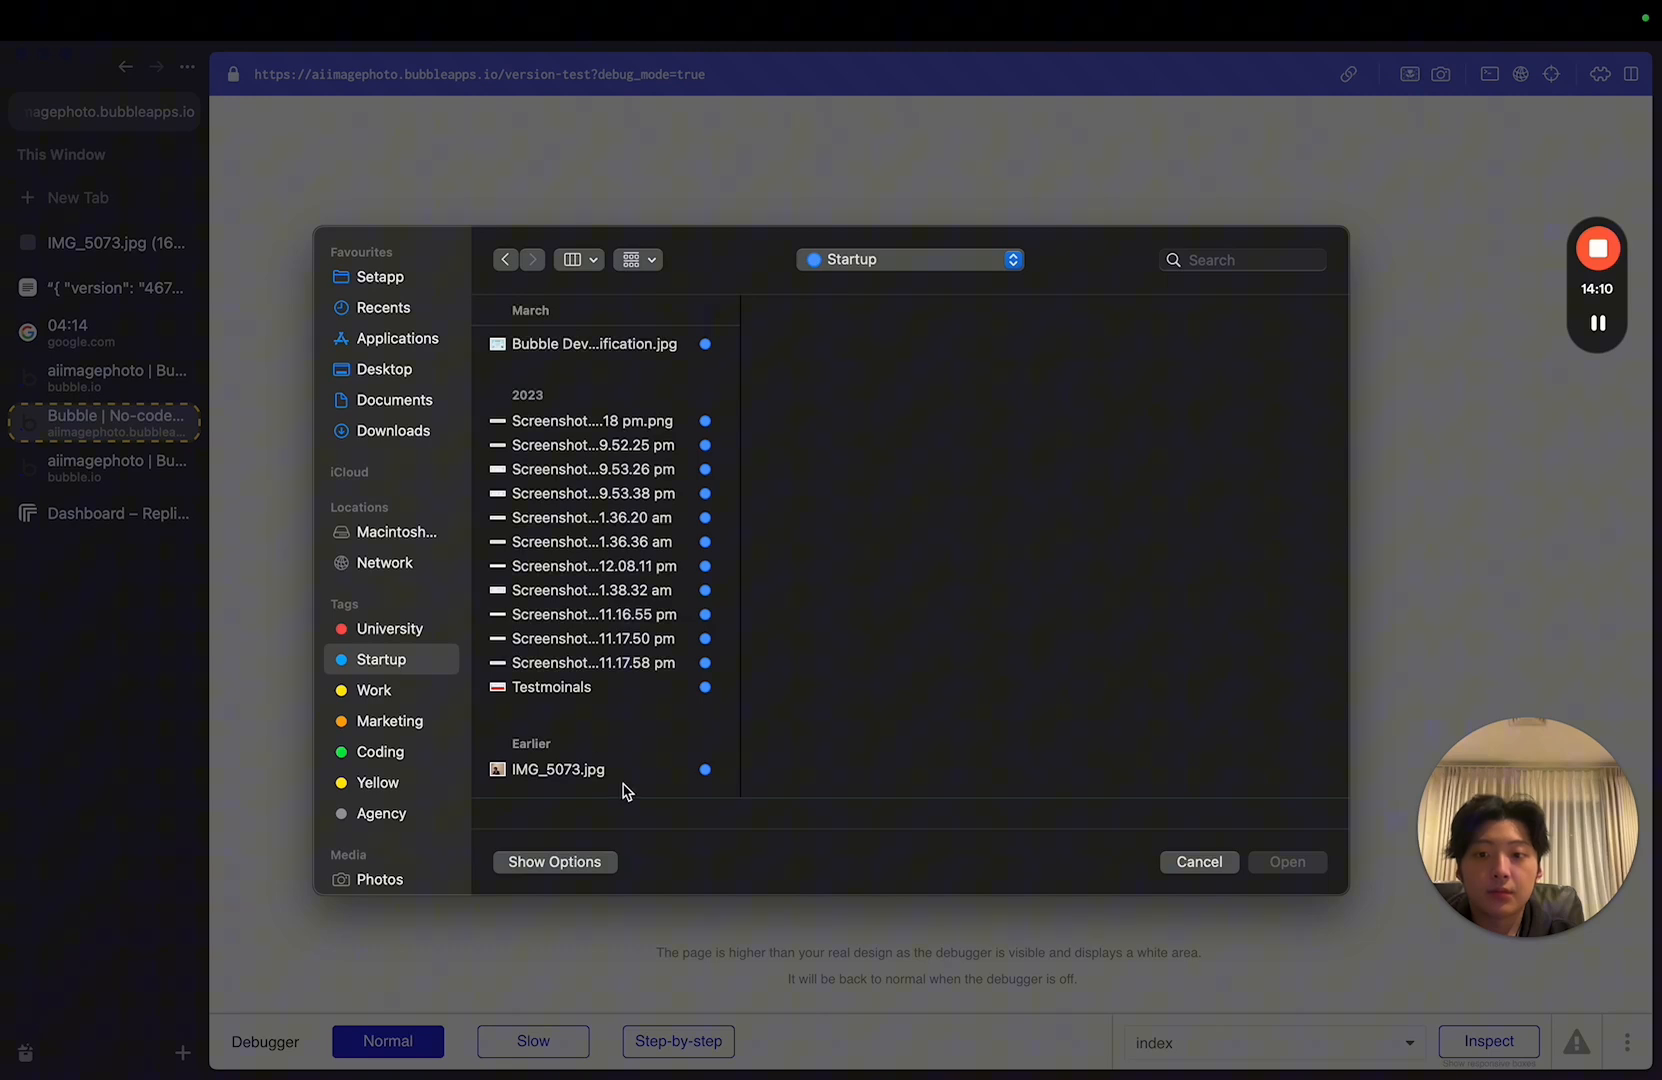
# Upload IMG_5073.jpg again and generate, sending a new photomaker-style prediction to Replicate.
pyautogui.click(1198, 862)
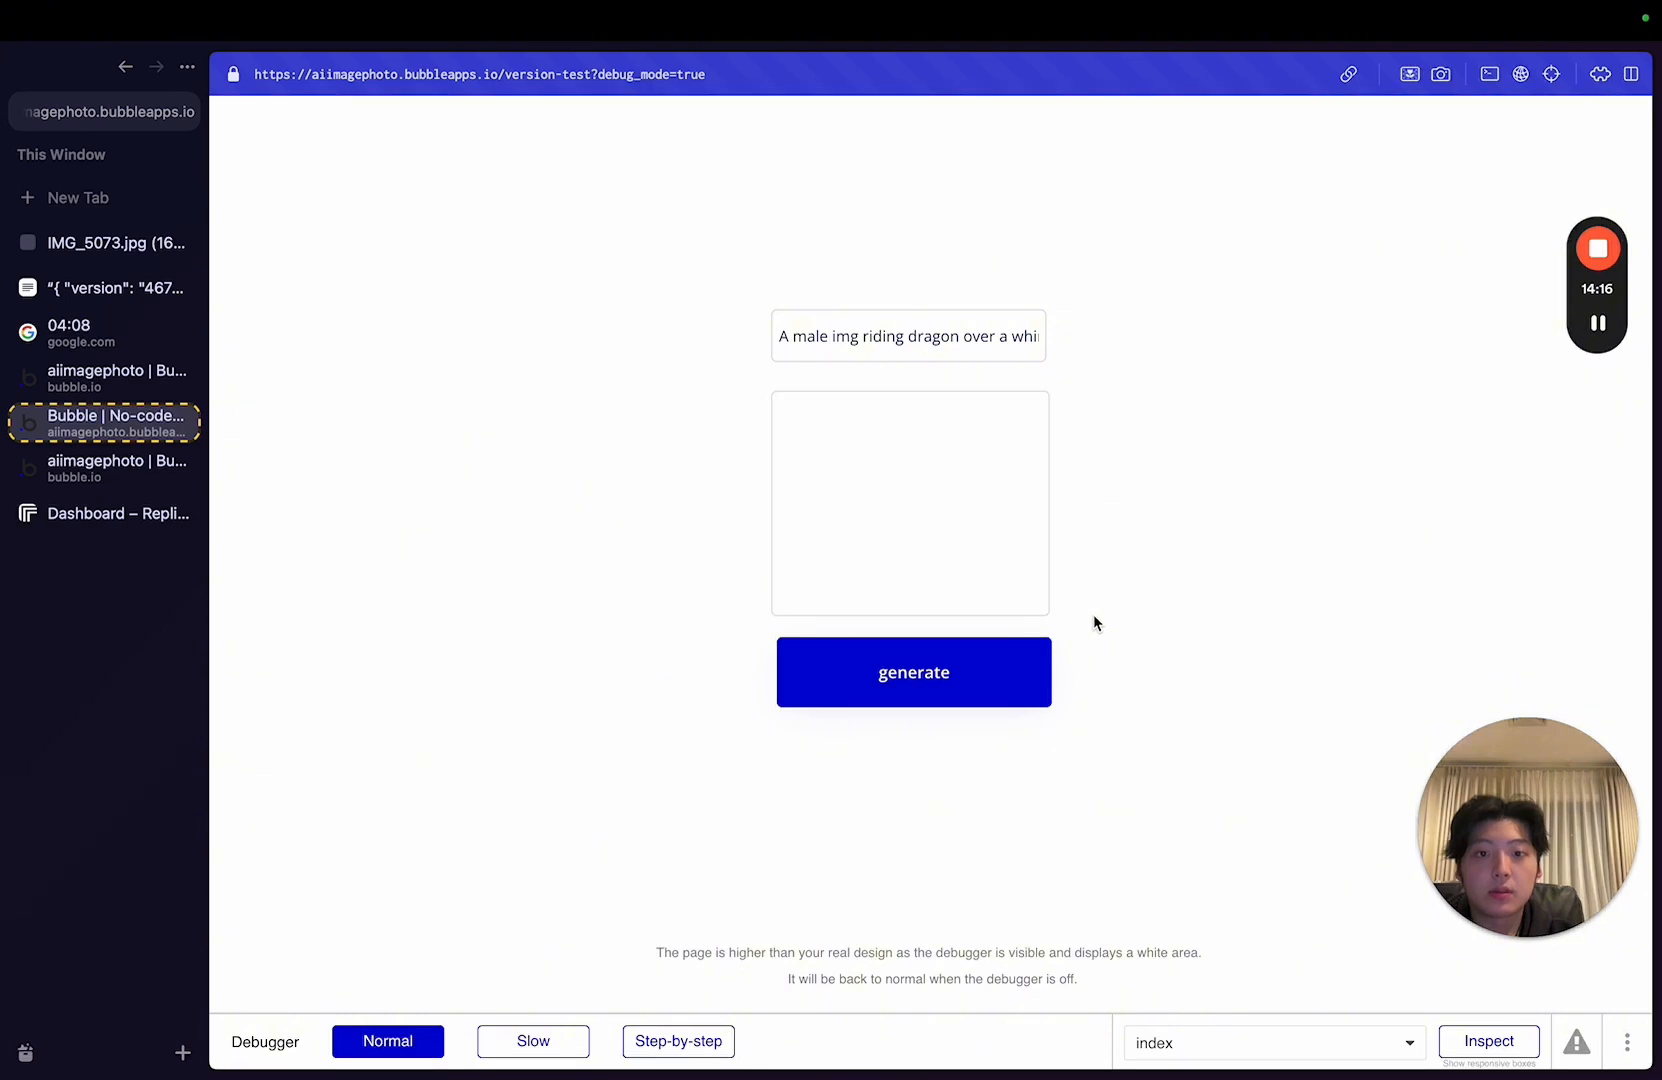
pyautogui.click(912, 672)
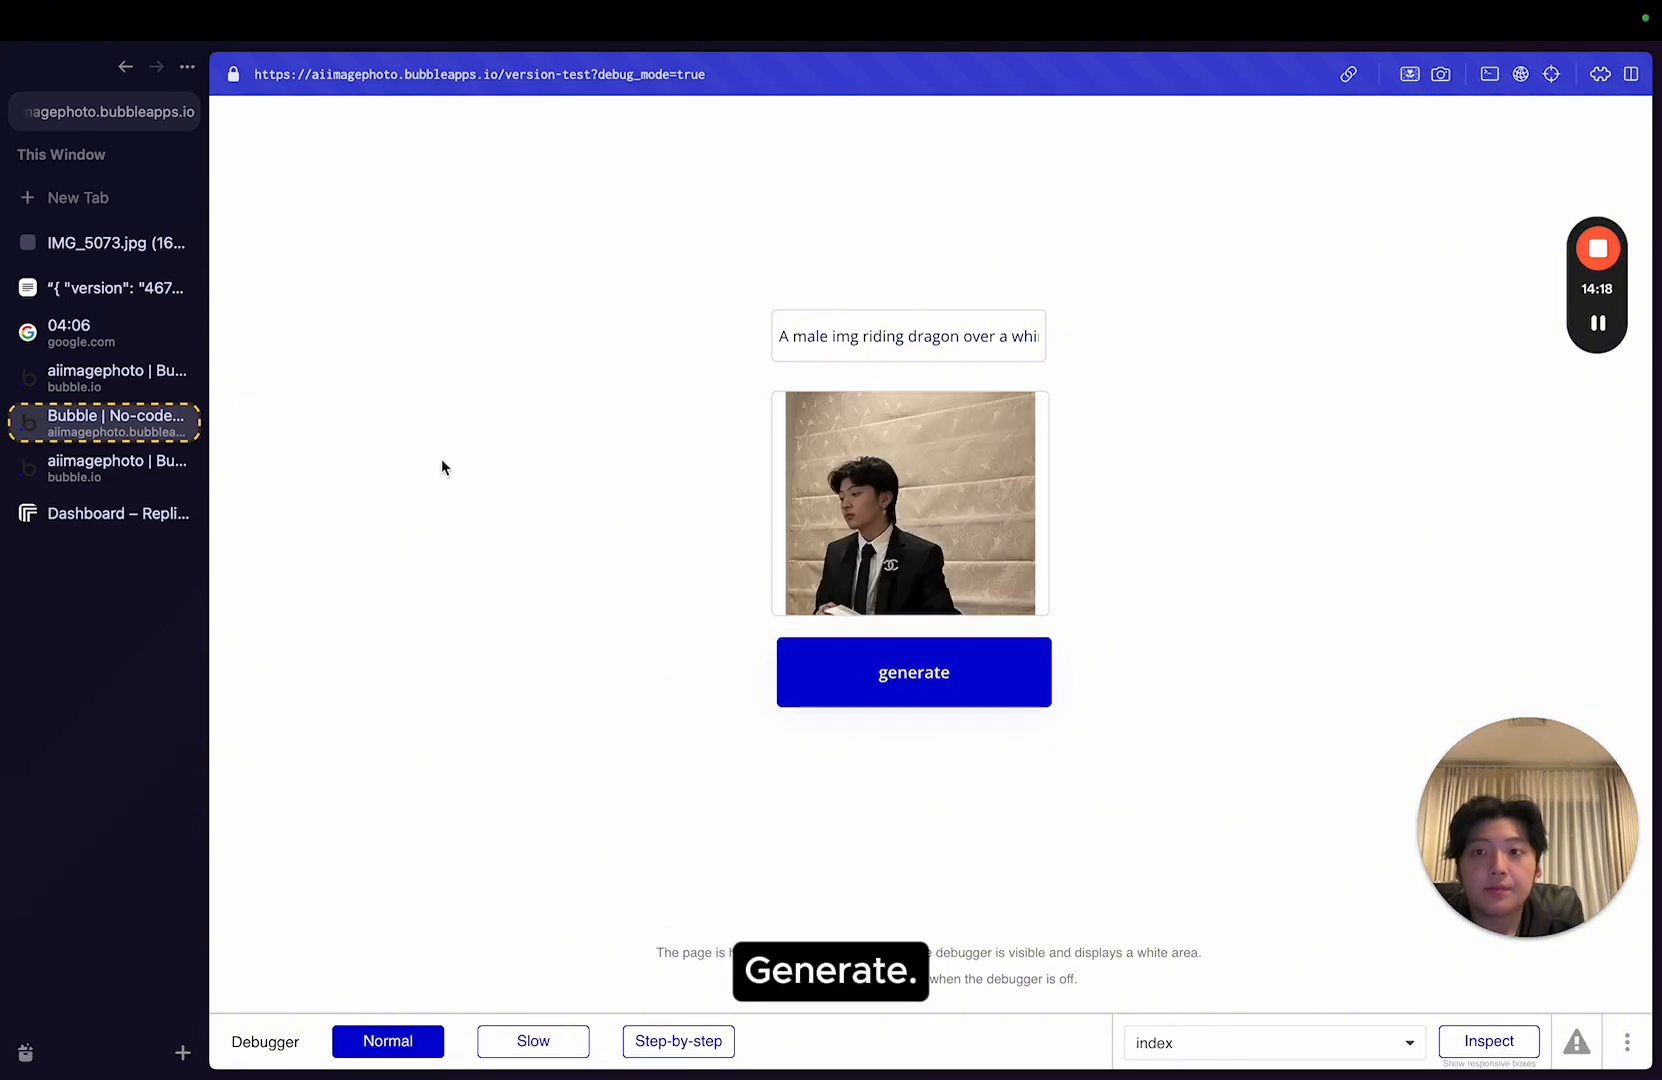
pyautogui.click(116, 512)
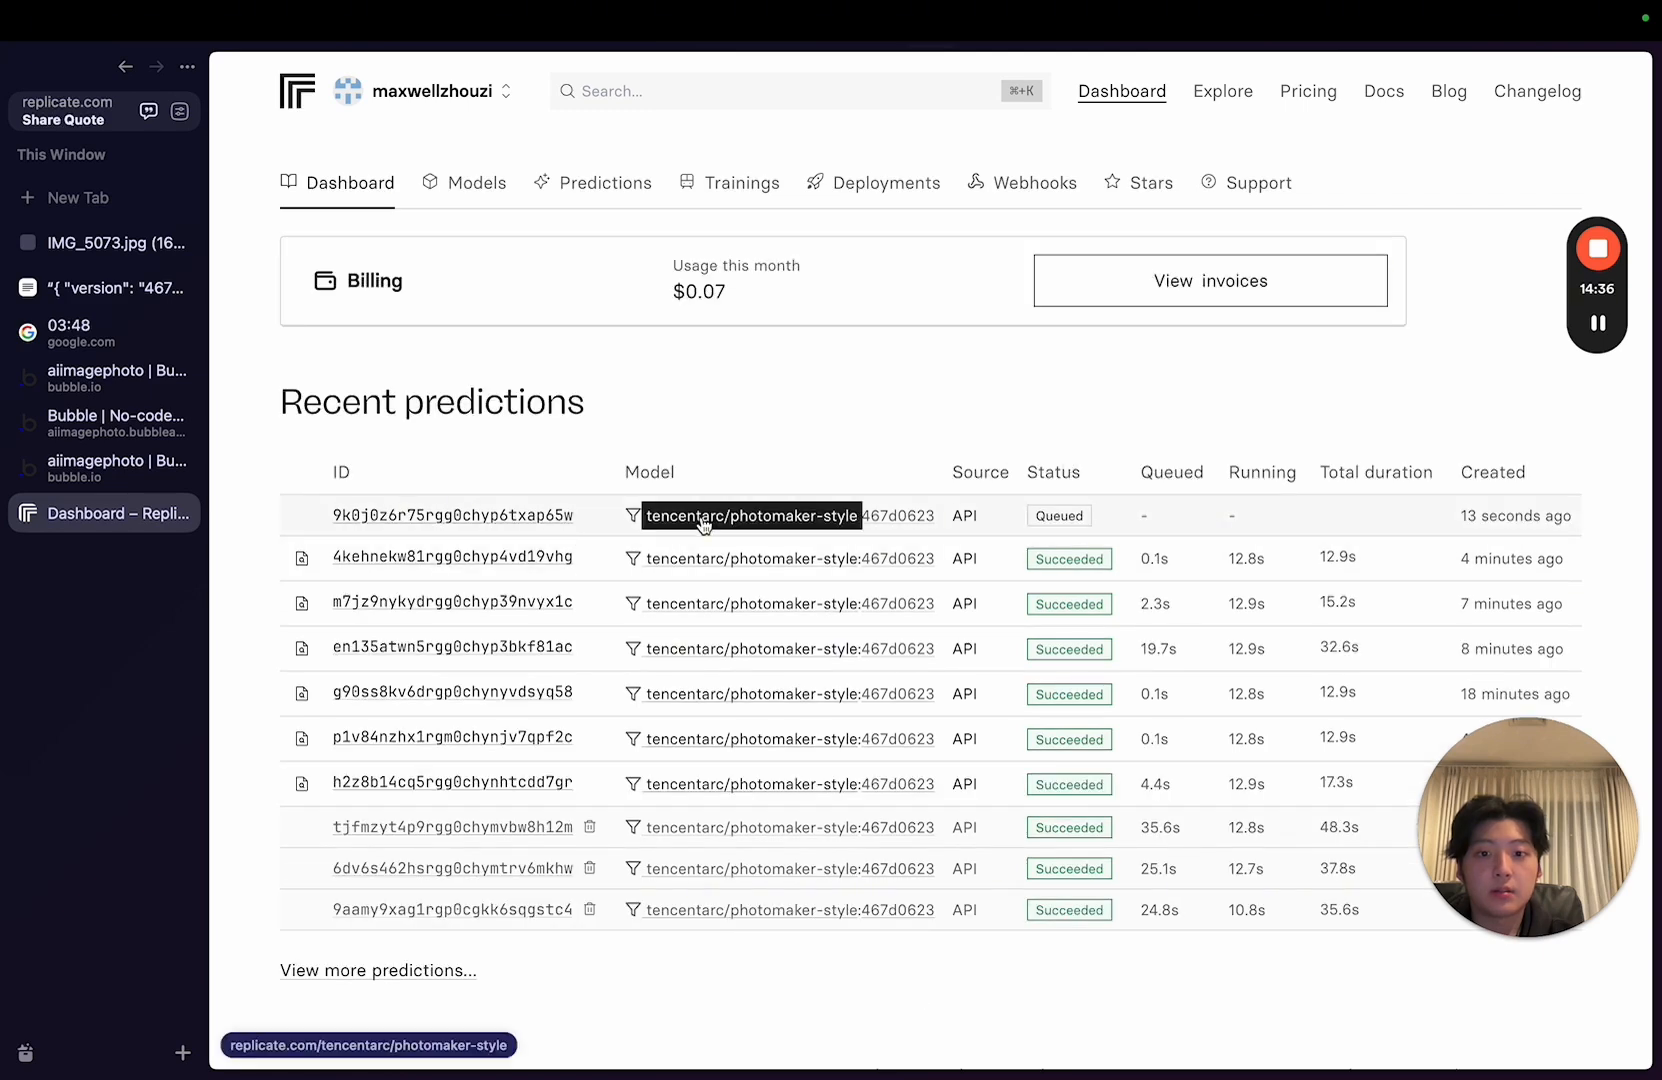
# On Replicate's dashboard, open the newest prediction to see its dragon prompt and portrait input.
pyautogui.click(752, 516)
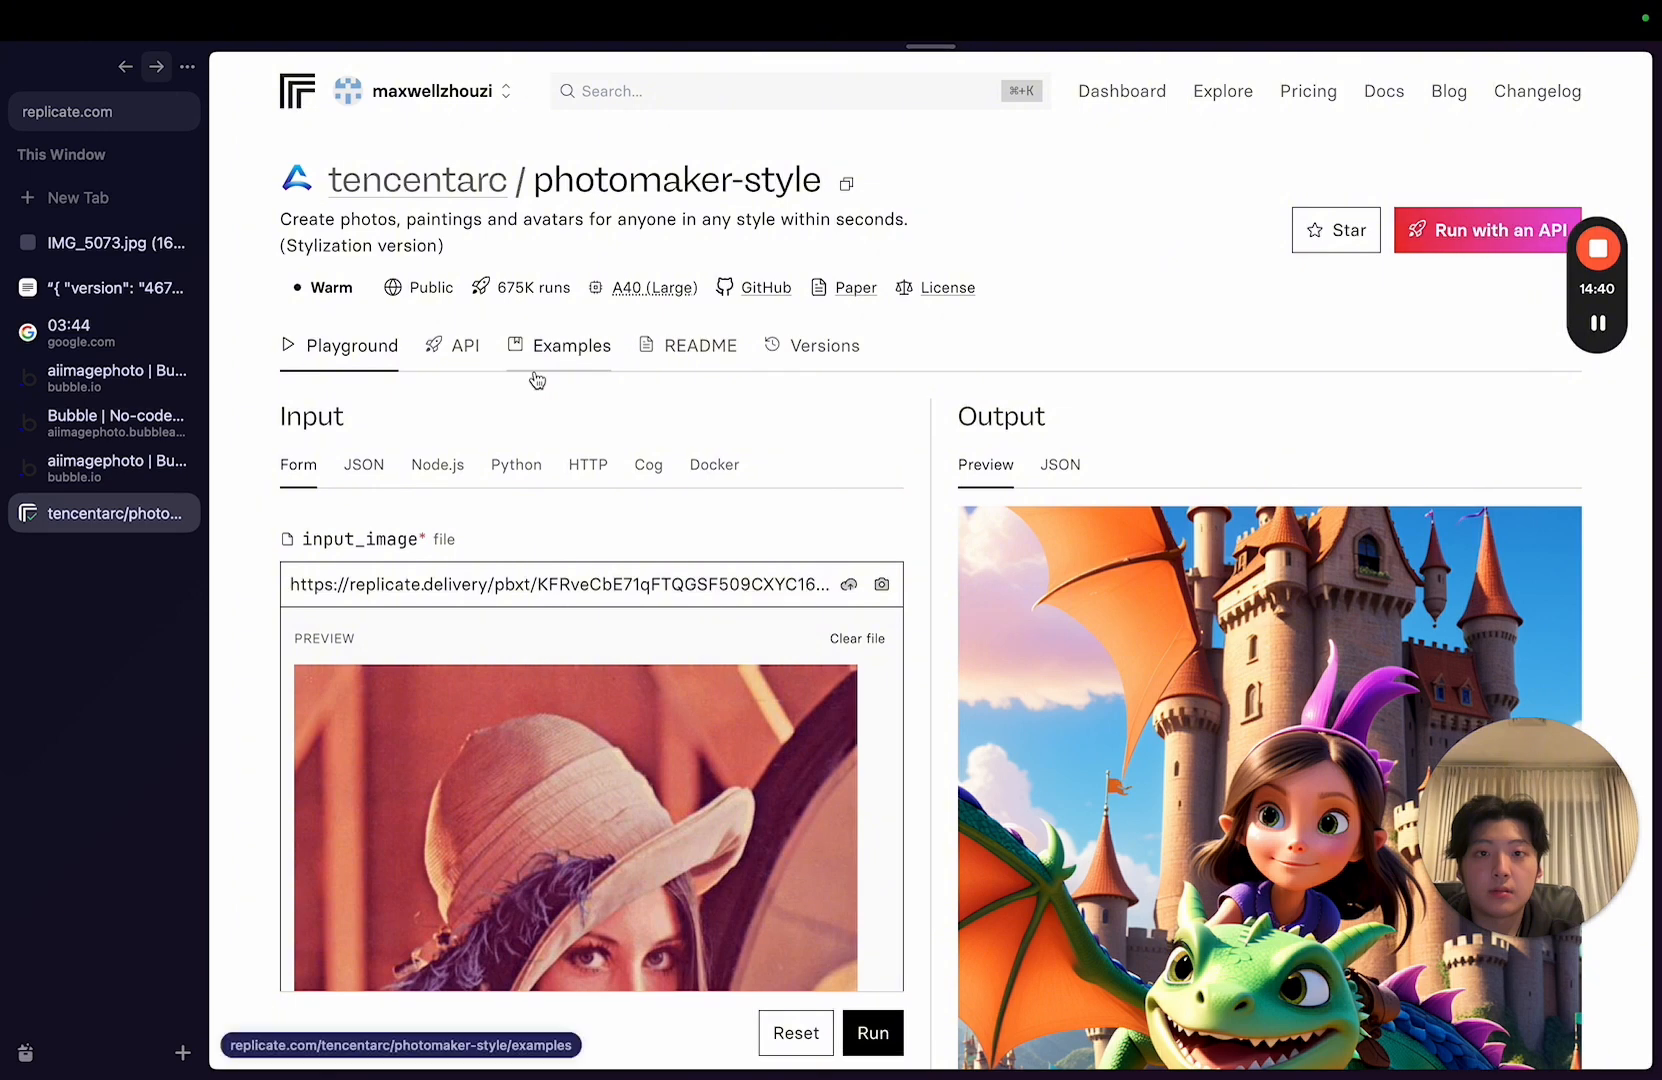
pyautogui.click(1120, 92)
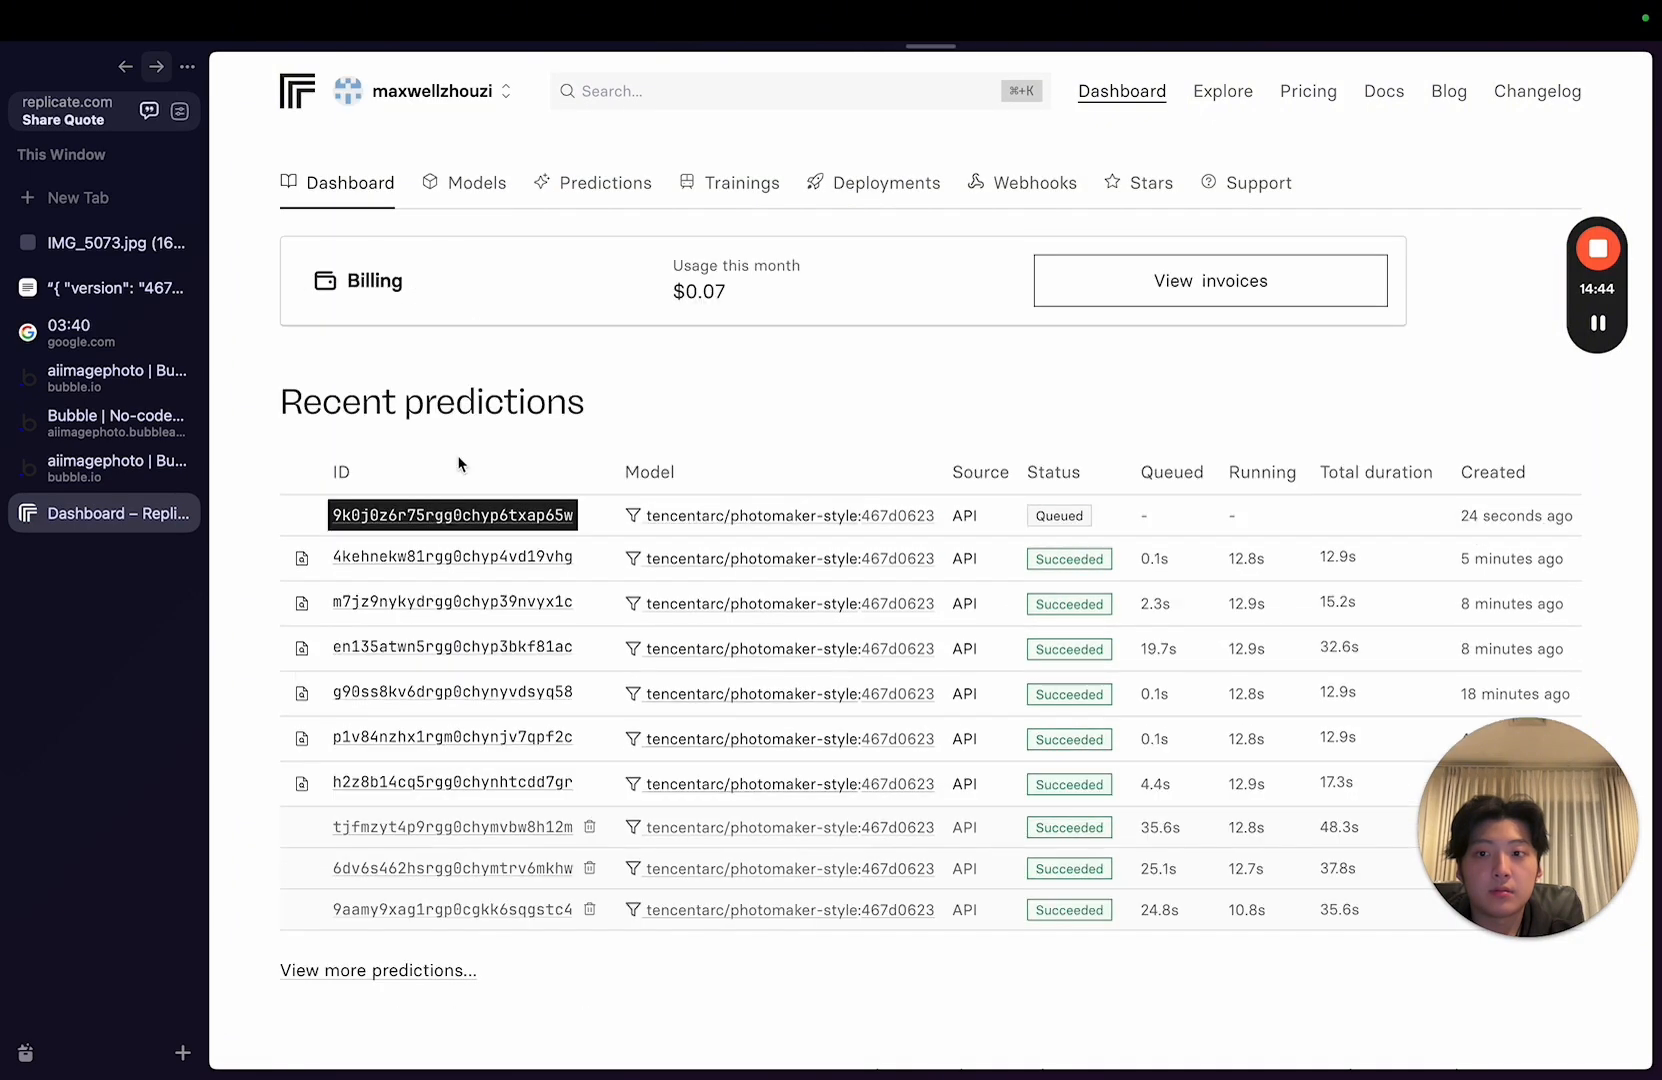
pyautogui.click(452, 516)
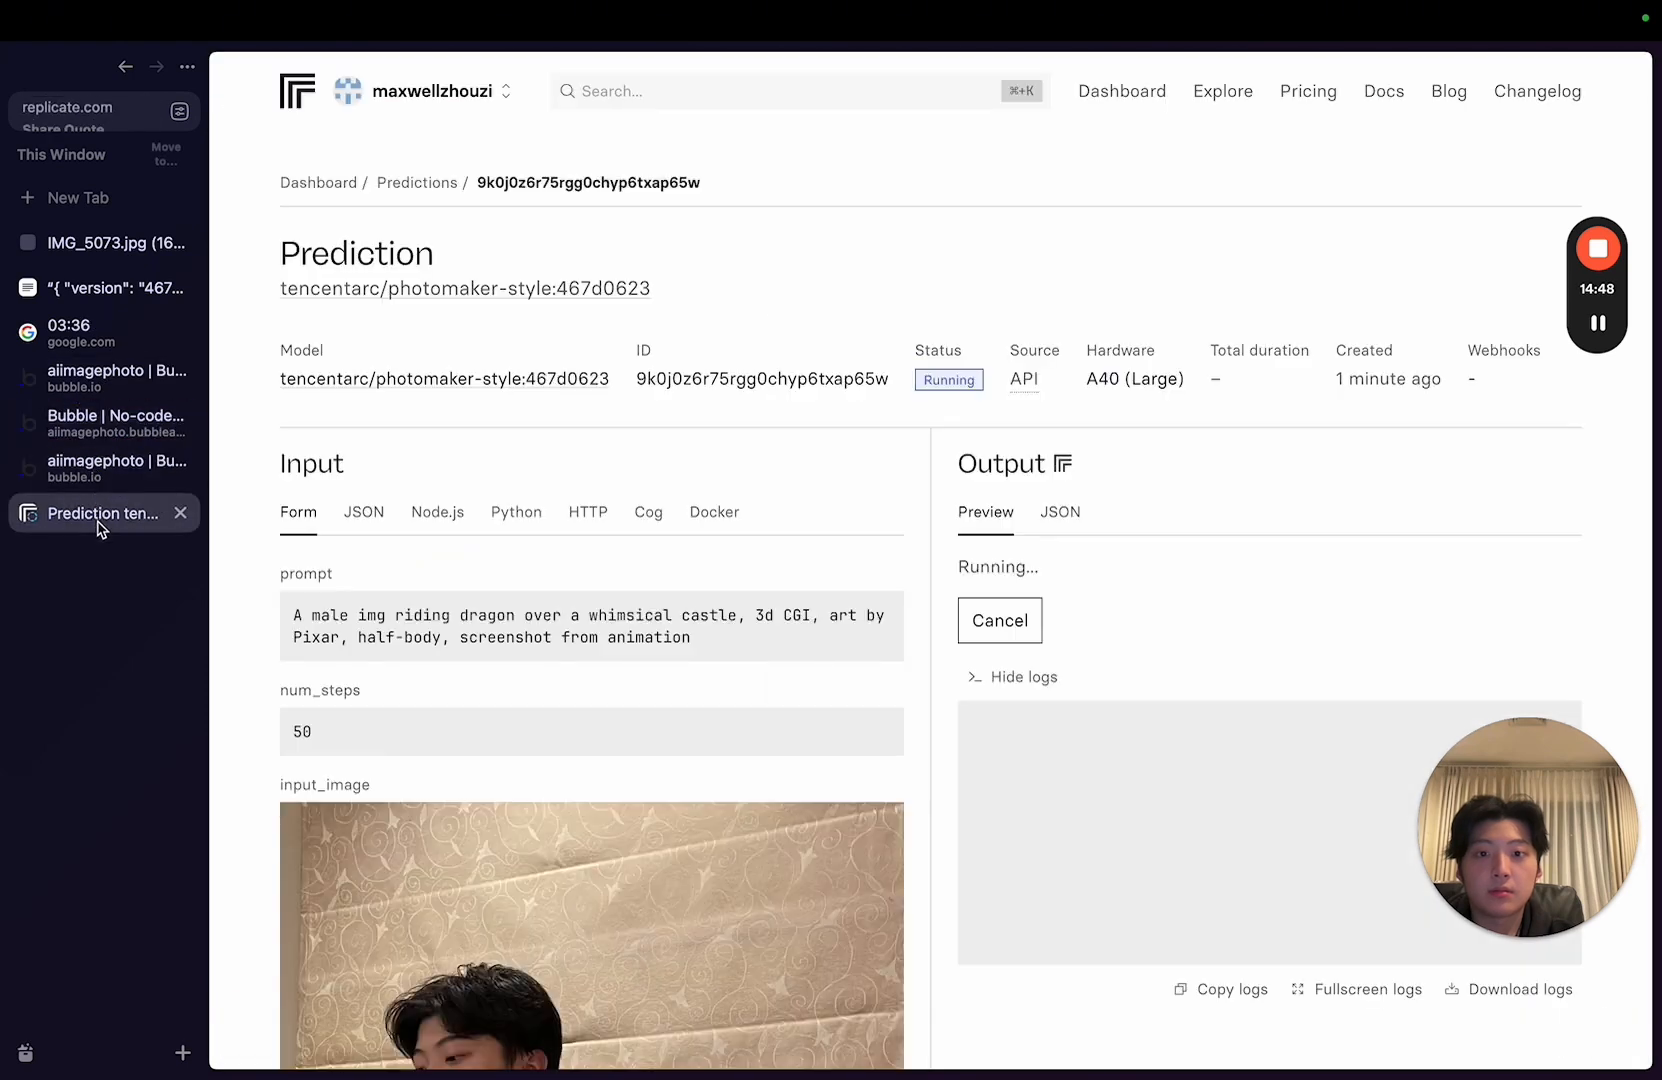
pyautogui.scroll(-3)
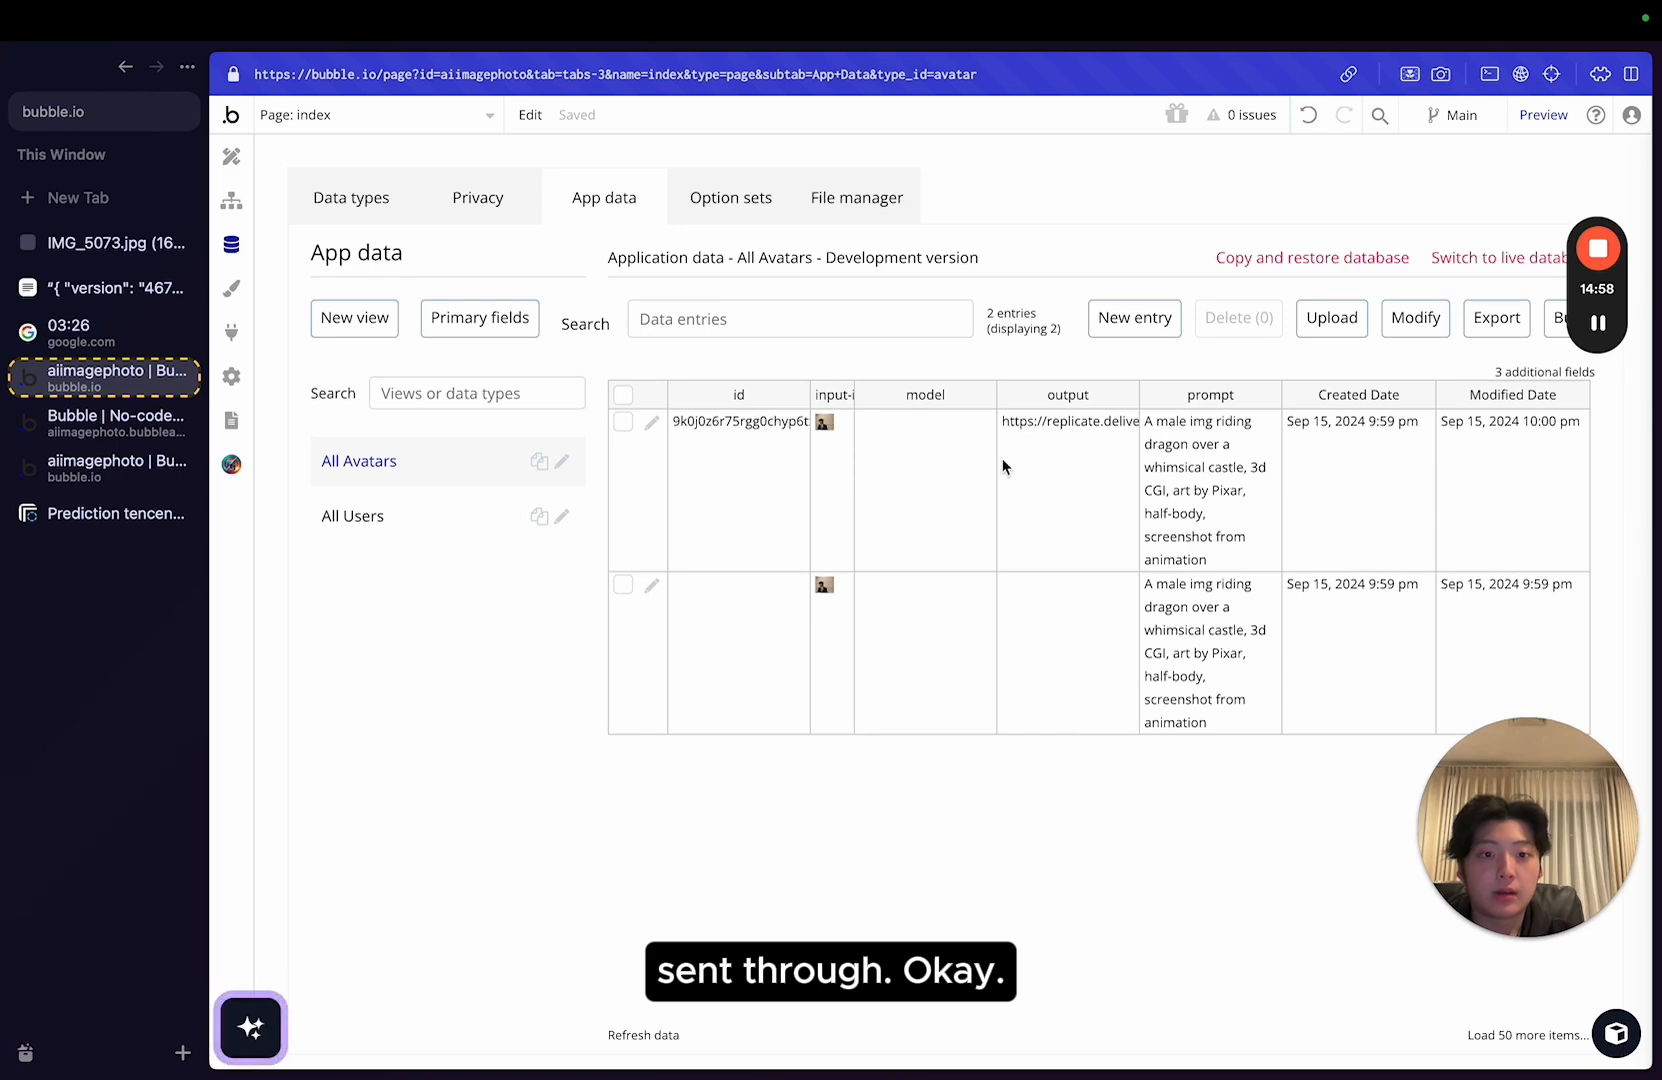
# View the succeeded prediction's output, then the dragon-rider avatar on the live app beside the portrait.
pyautogui.click(116, 512)
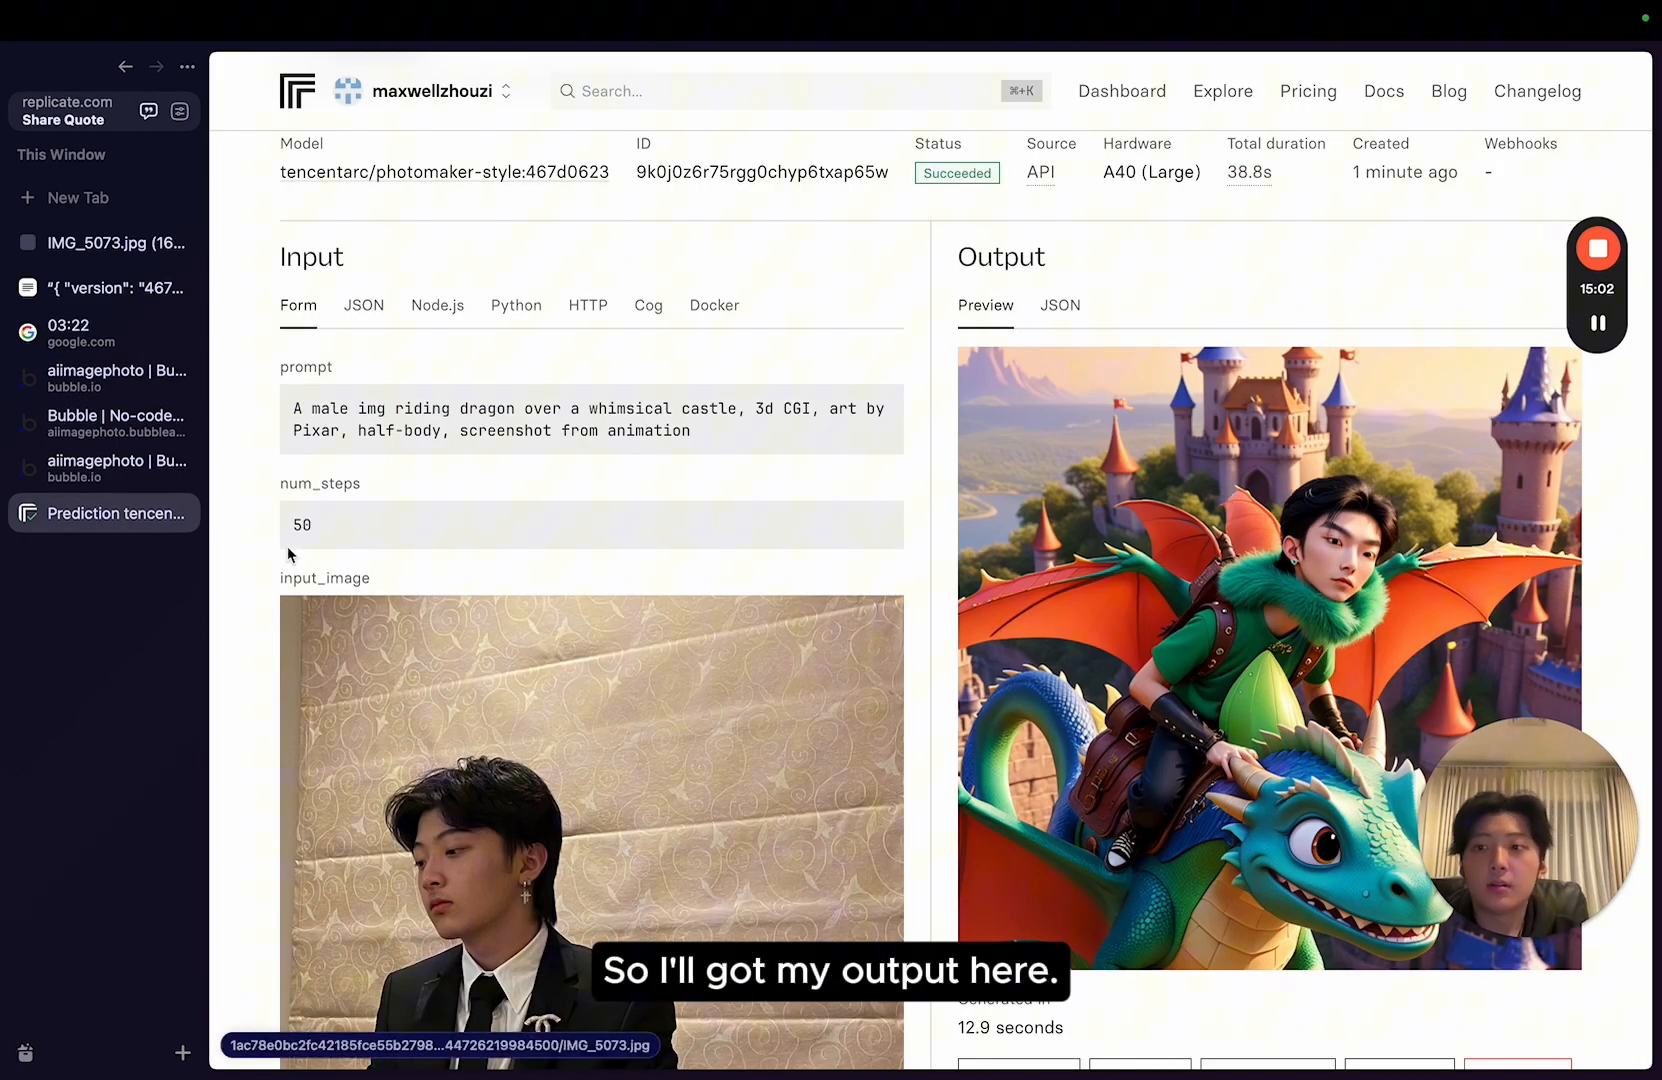
pyautogui.click(104, 422)
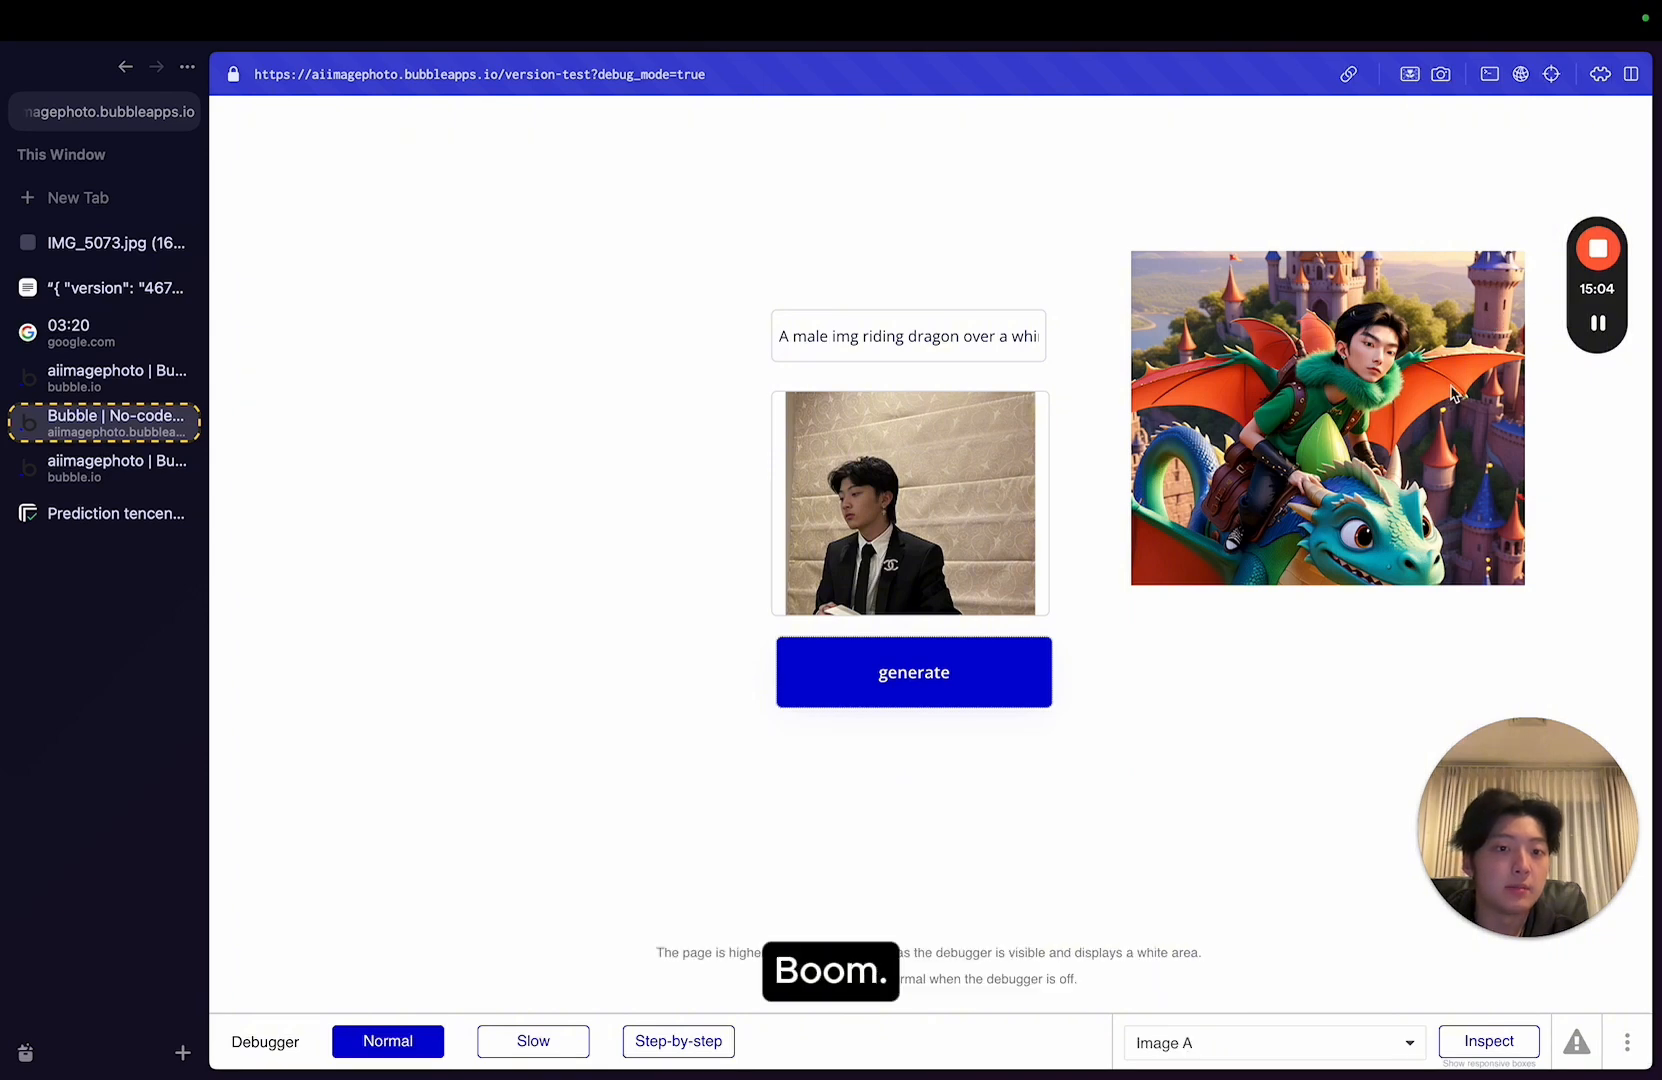
pyautogui.moveTo(1224, 474)
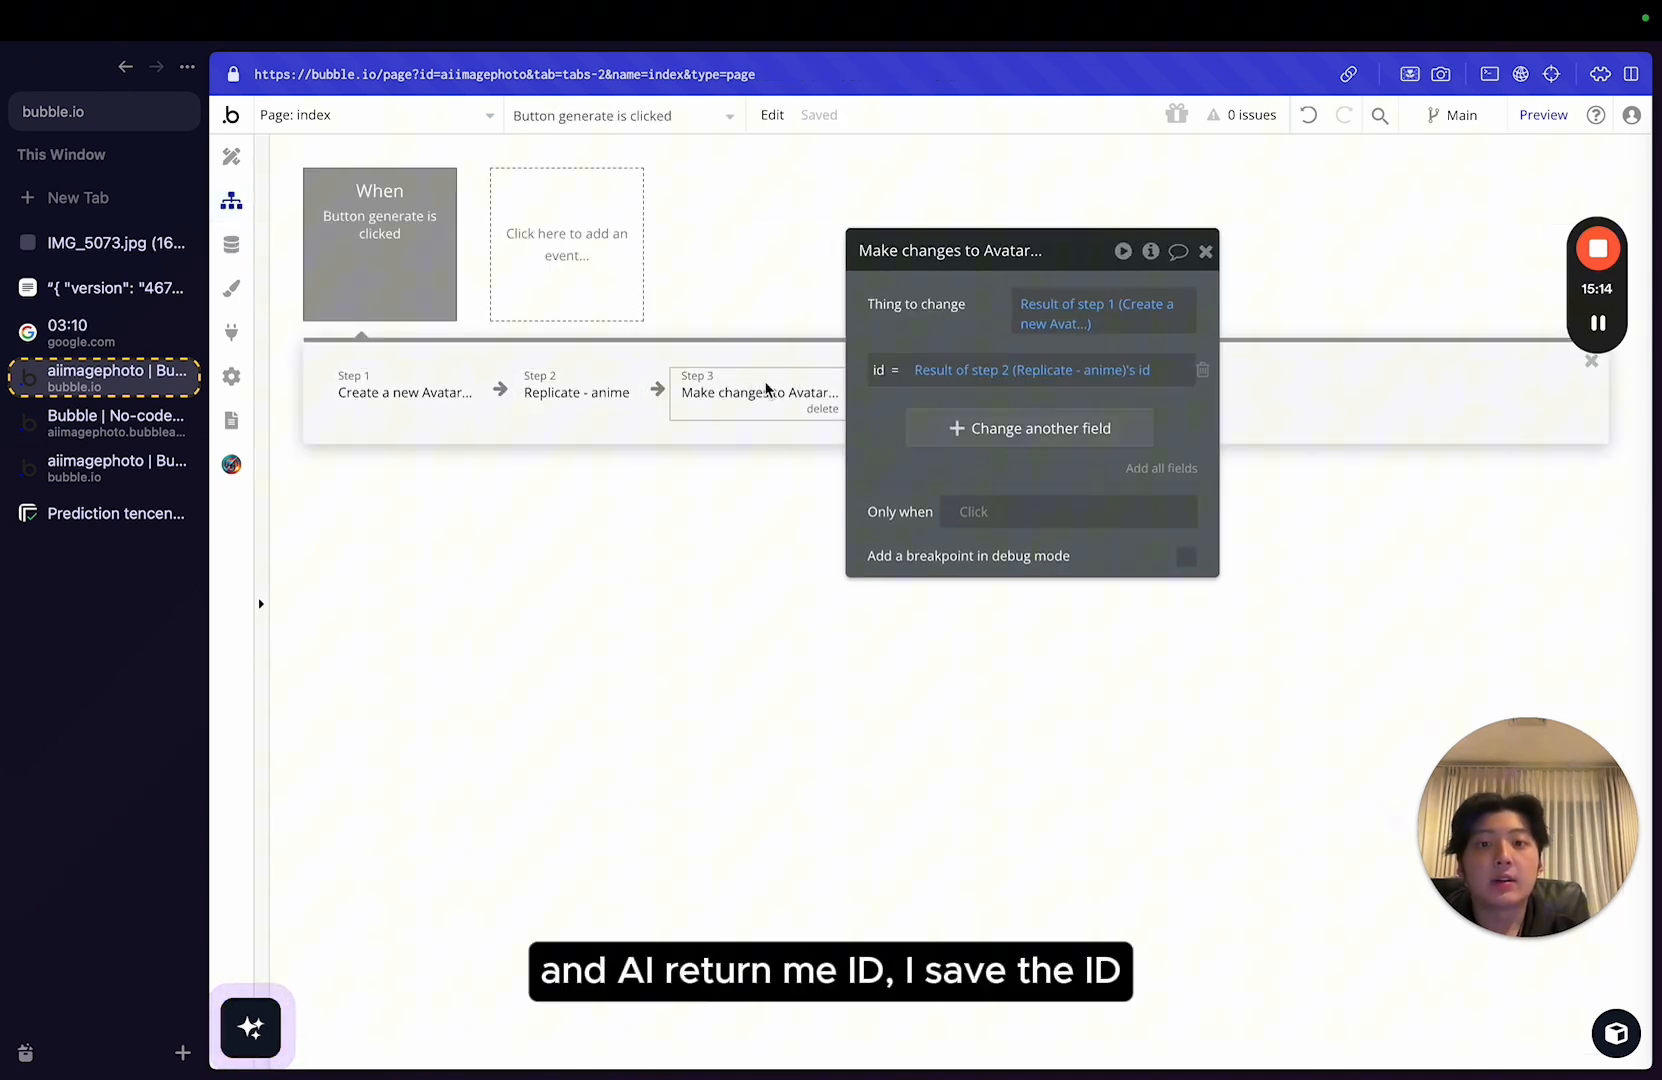
# Inspect step 3's saved prediction id and the webhook's Search for Avatars, then select the Avatar's output link.
pyautogui.click(374, 114)
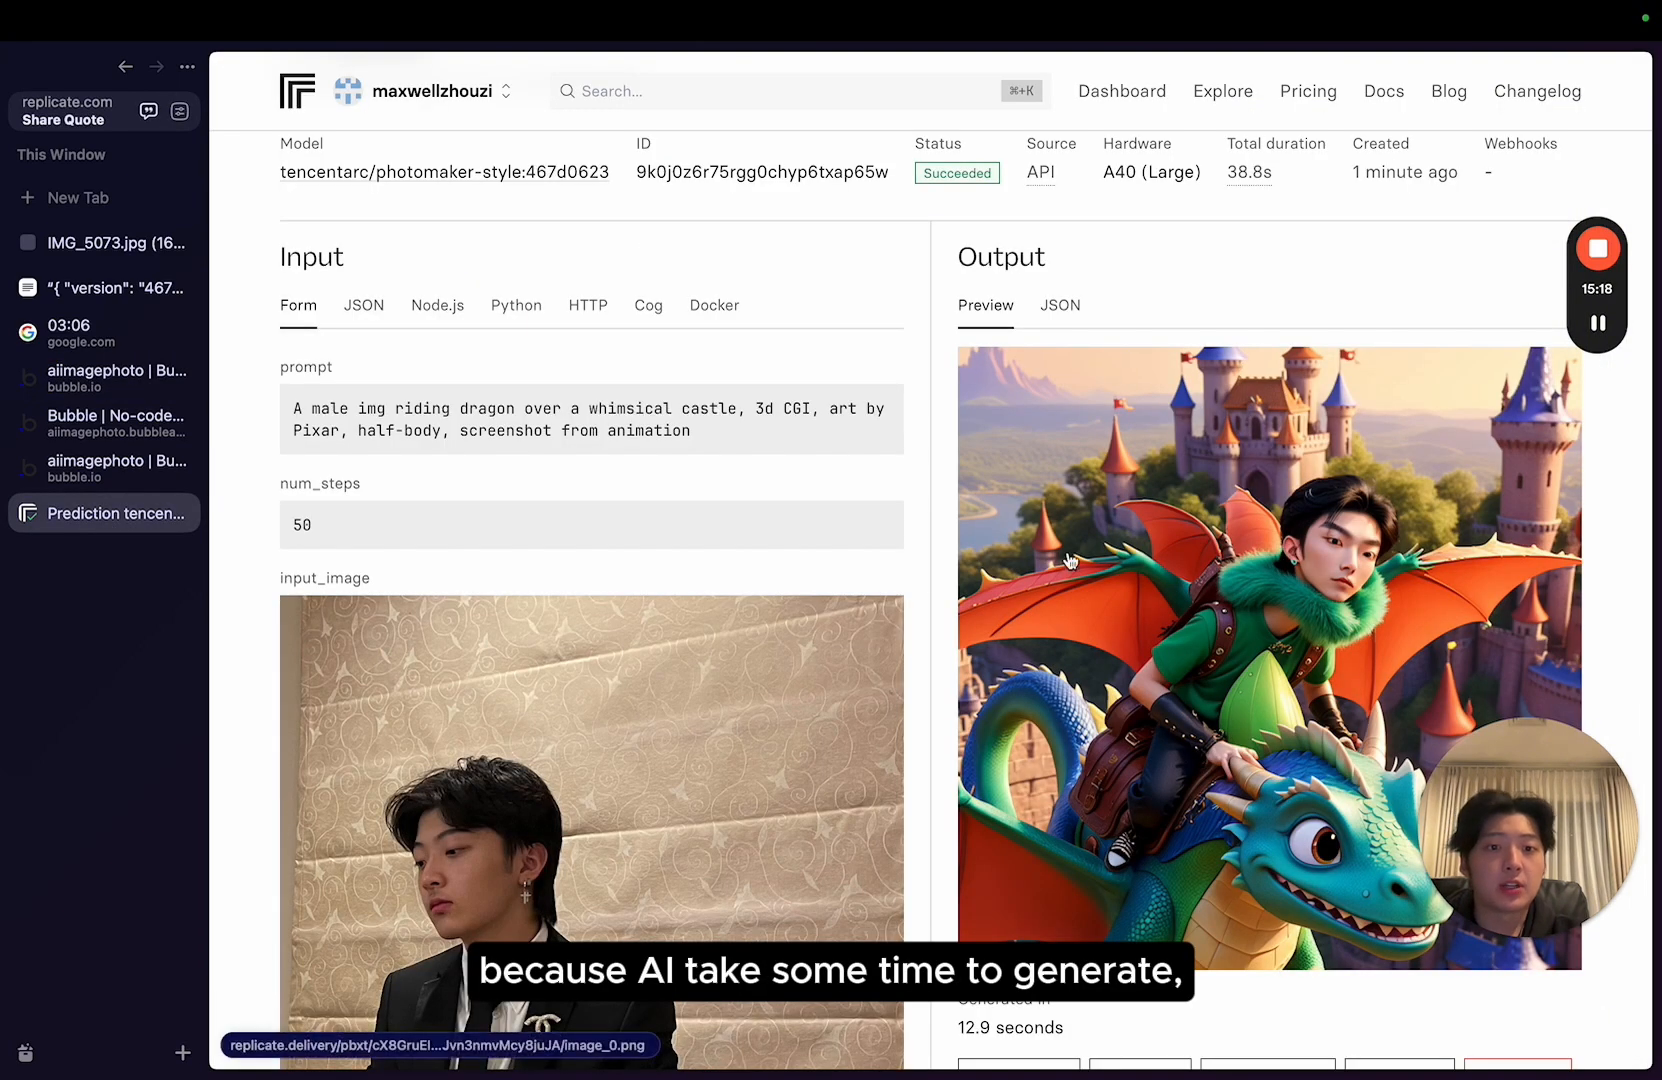
pyautogui.moveTo(90, 422)
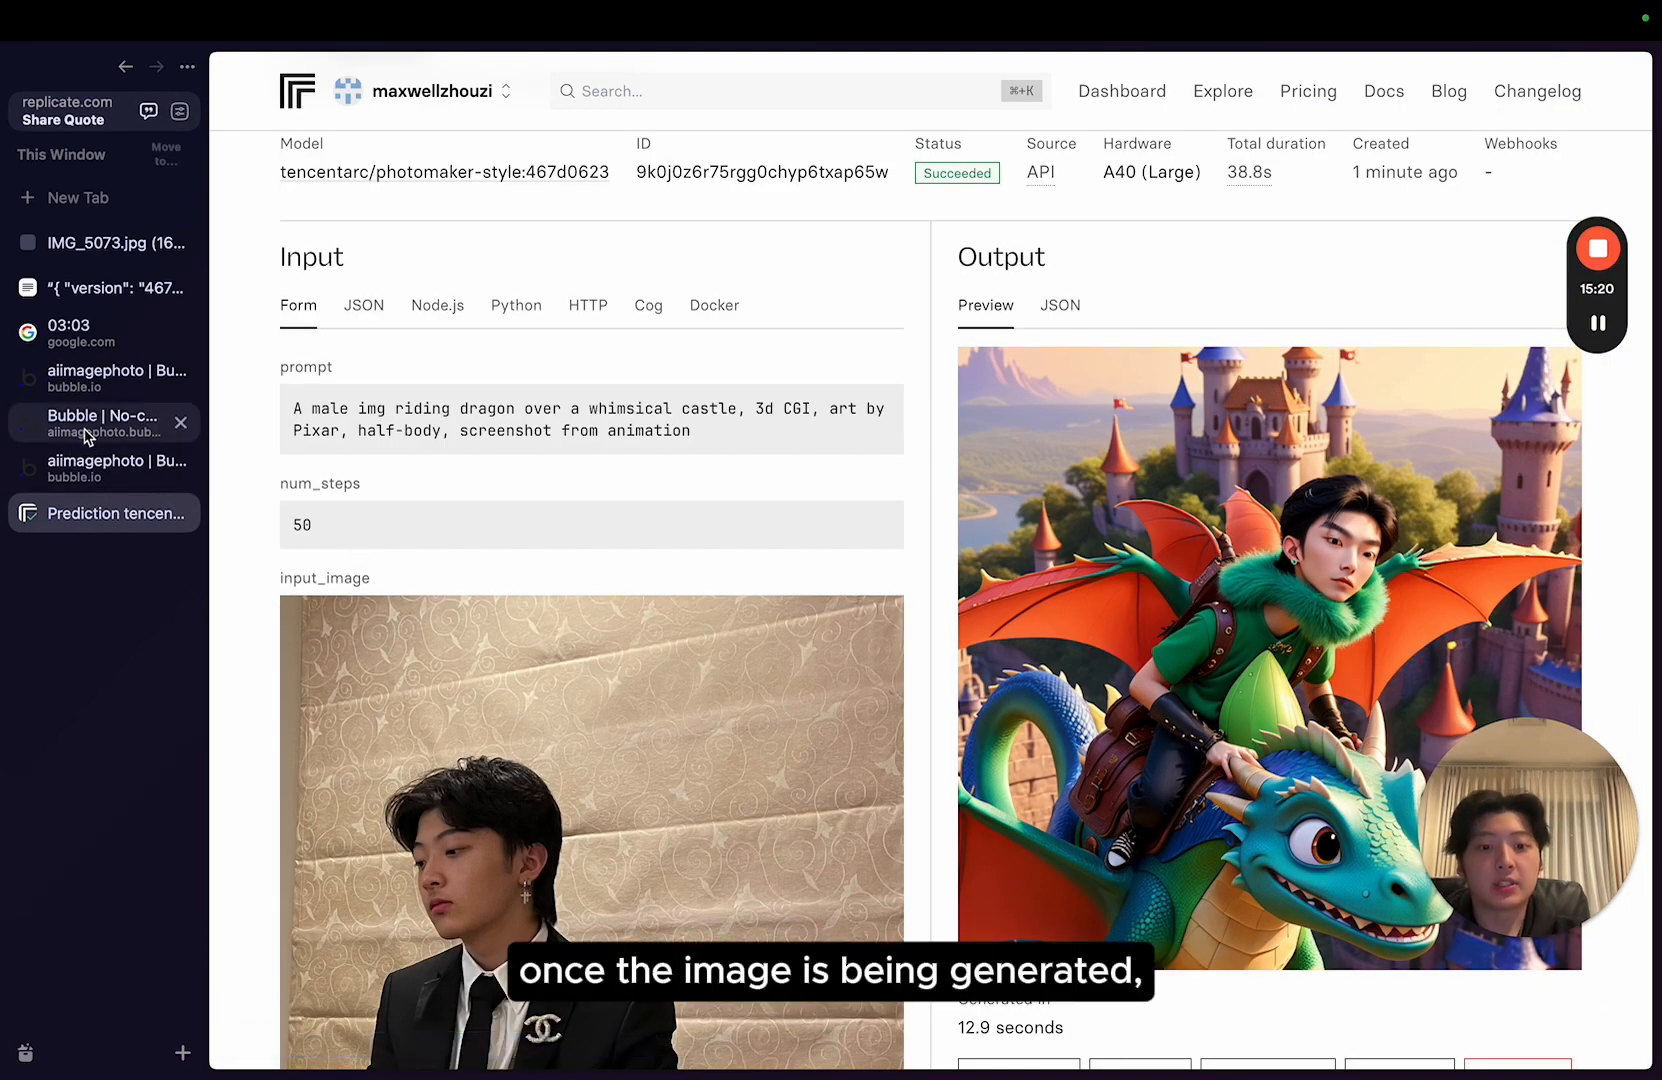
pyautogui.click(104, 378)
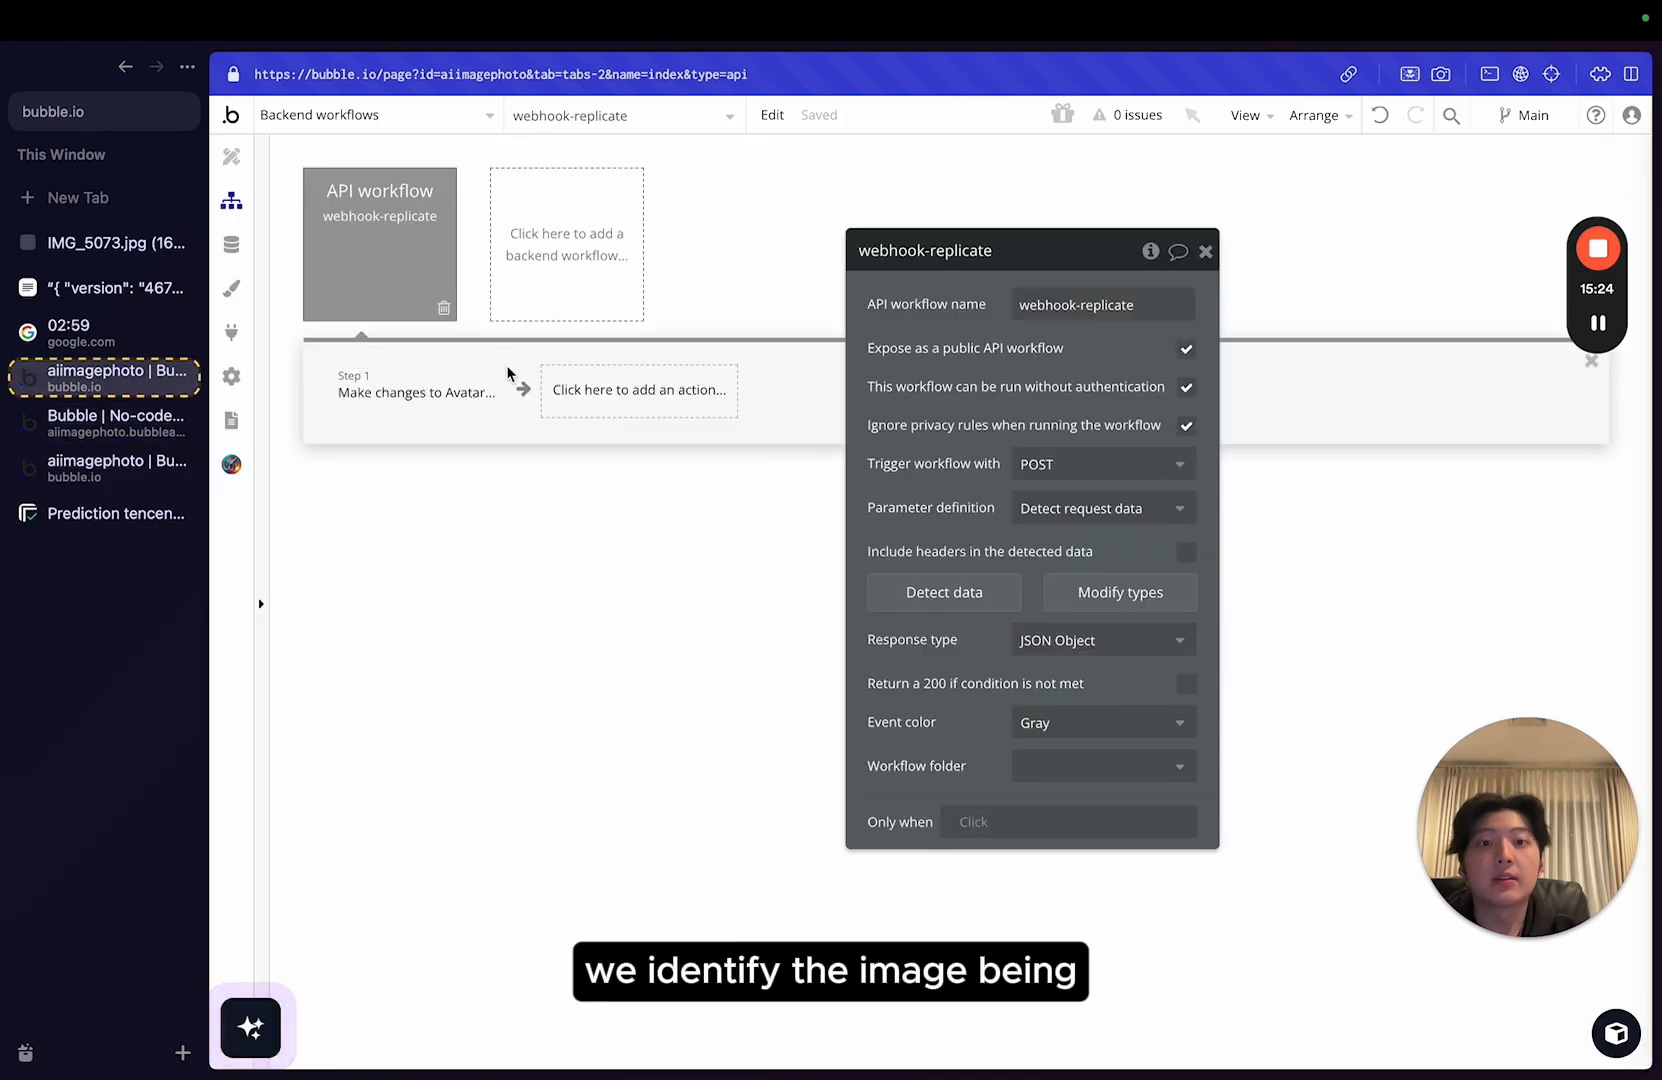
pyautogui.click(416, 392)
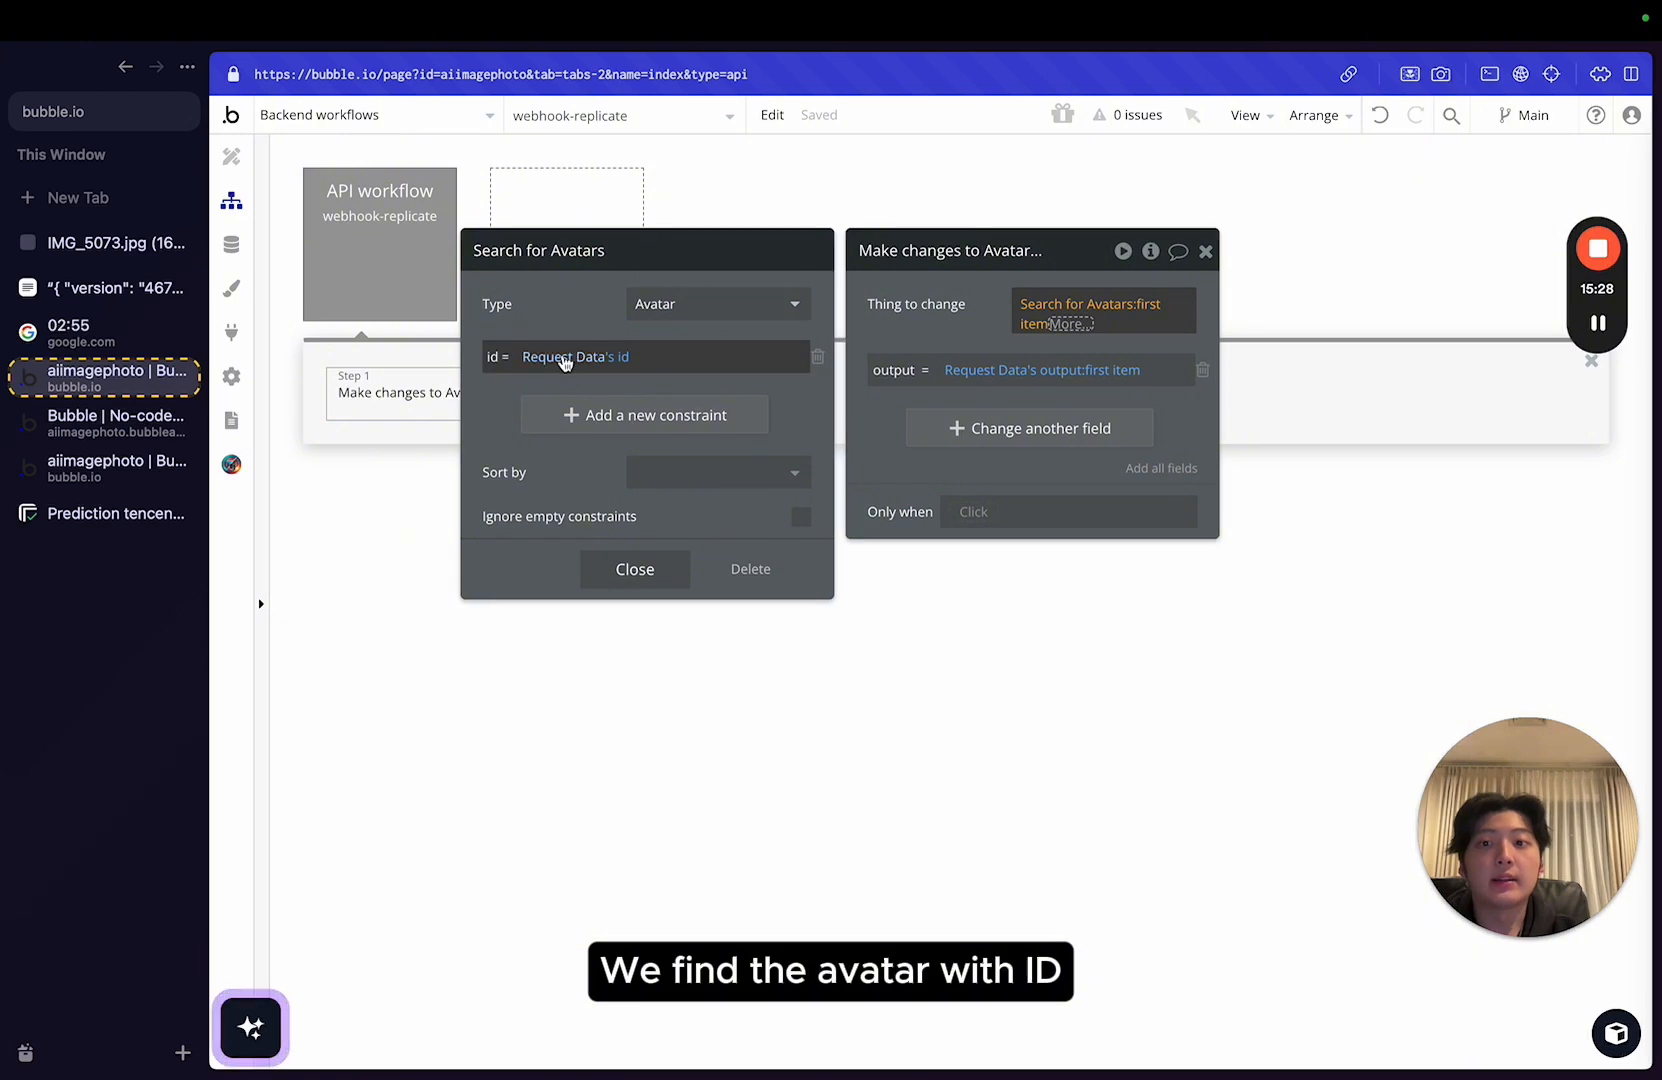
pyautogui.click(634, 570)
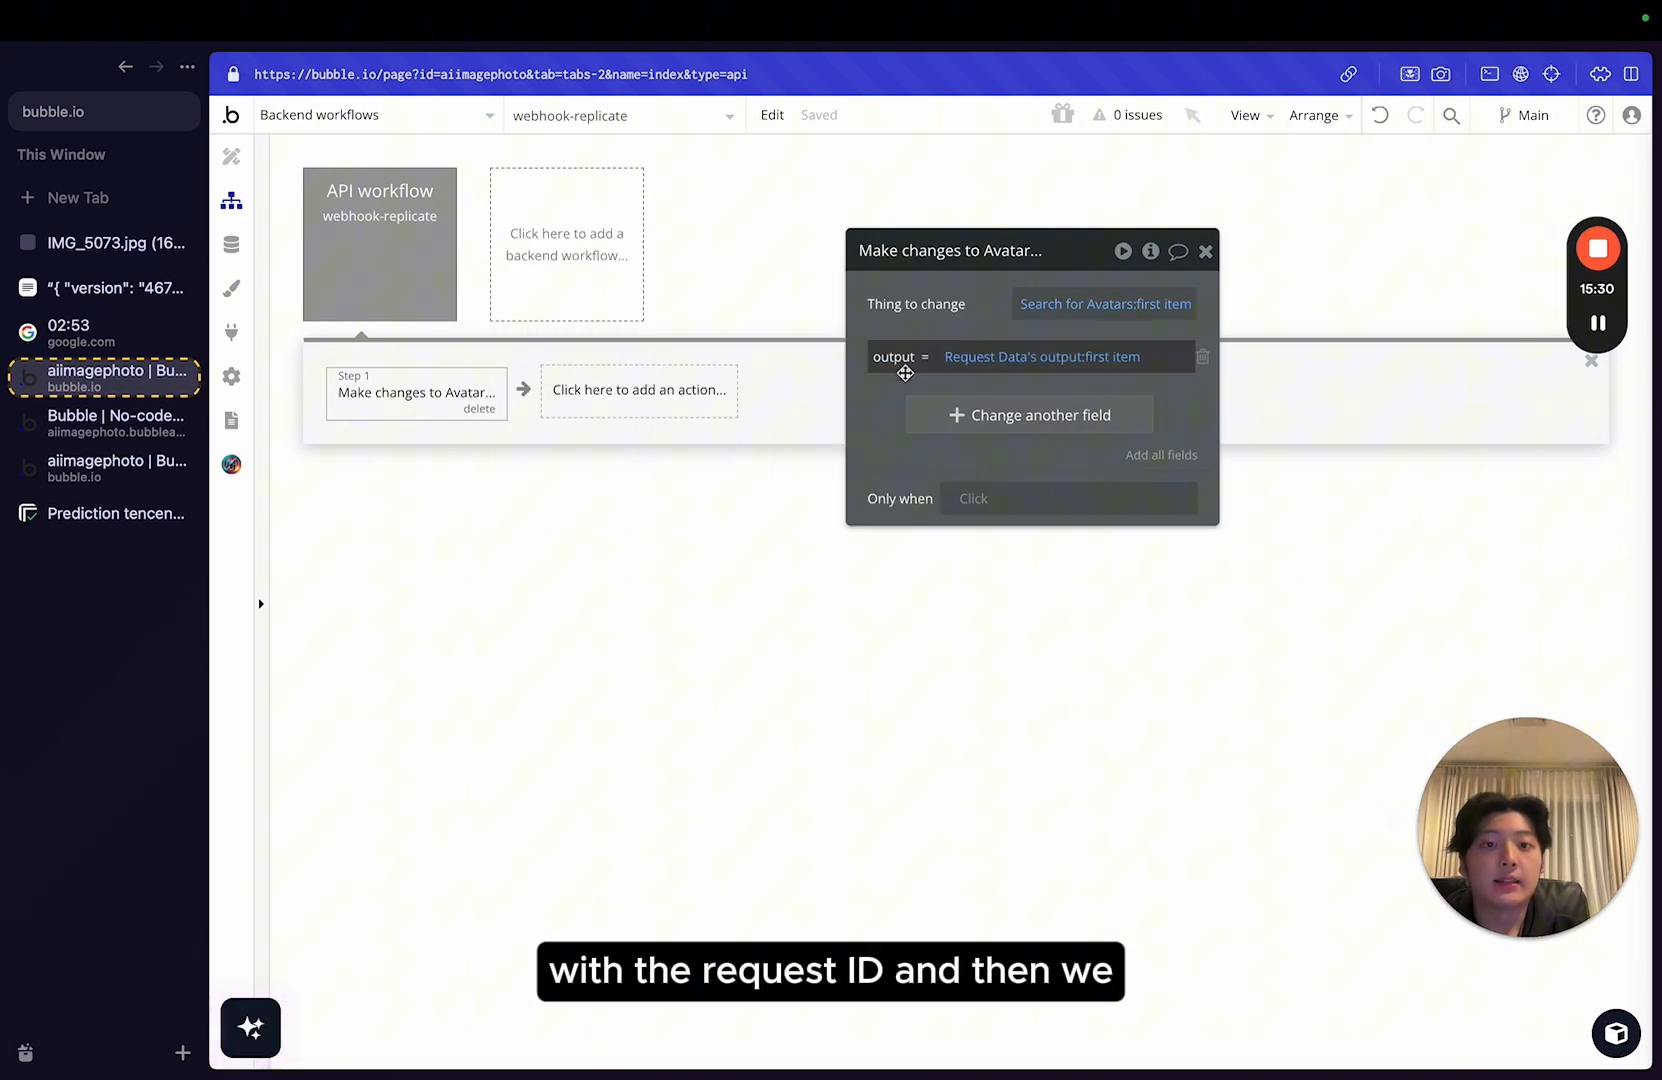
pyautogui.moveTo(302, 236)
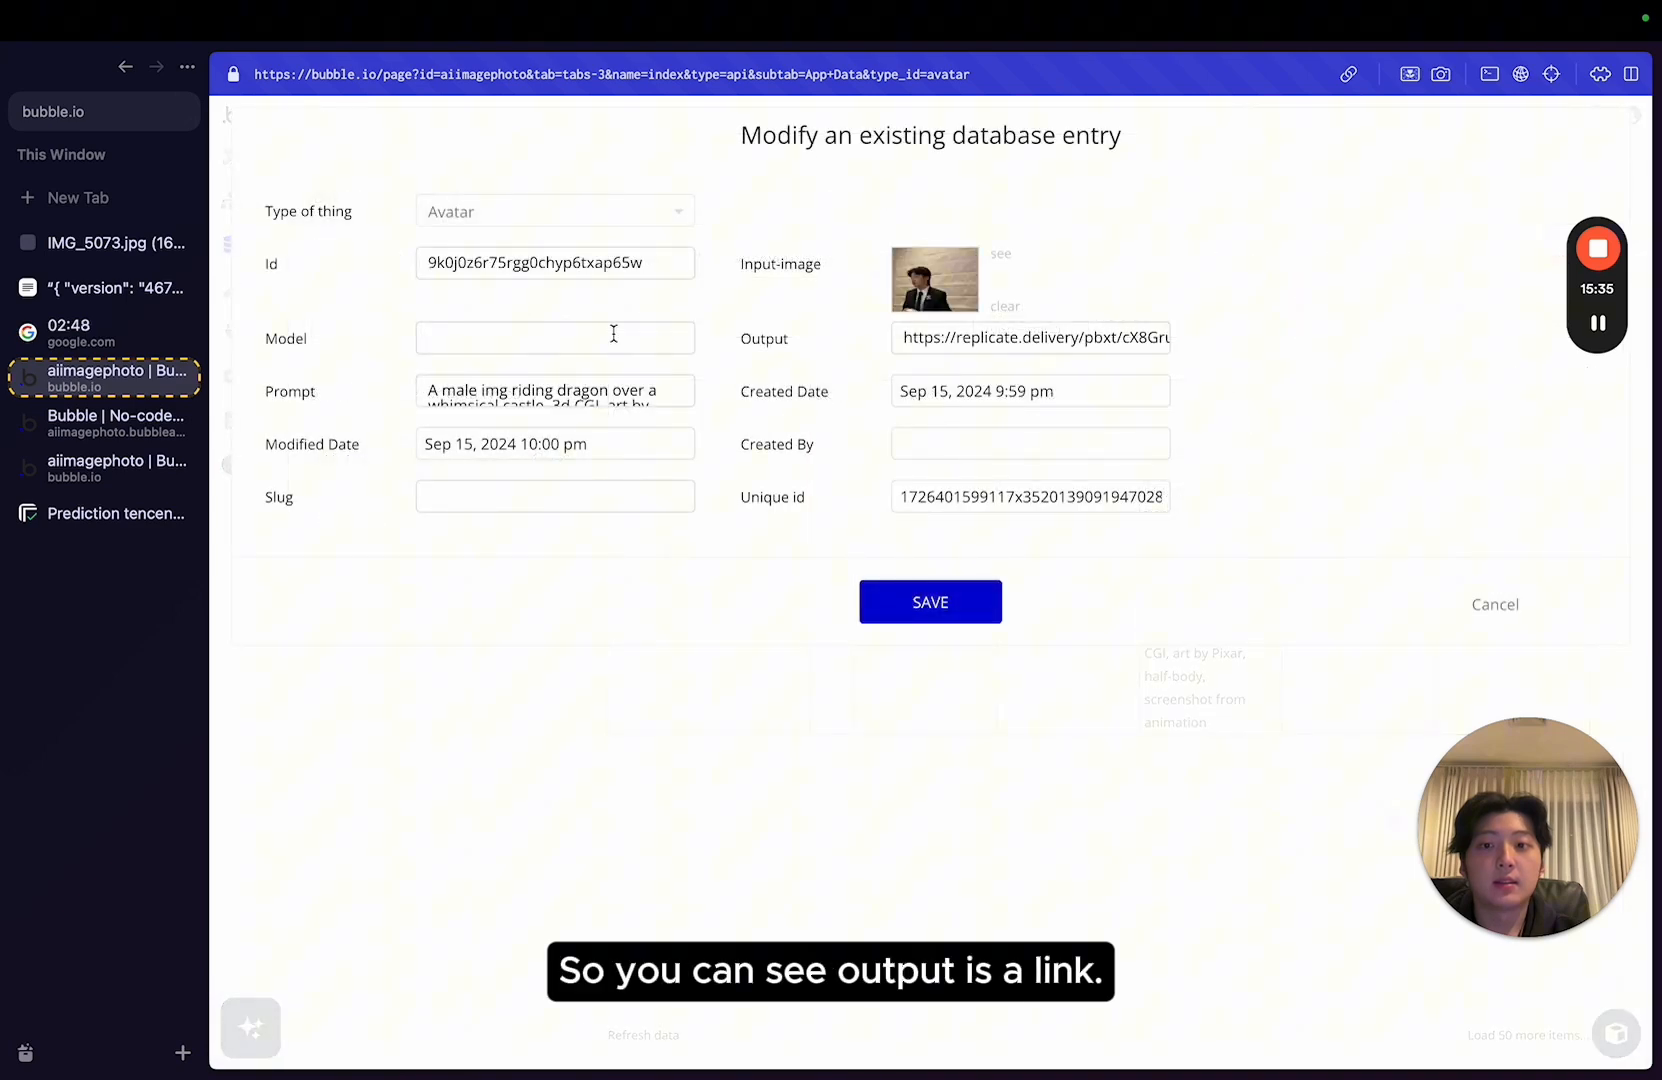
pyautogui.tripleClick(1028, 338)
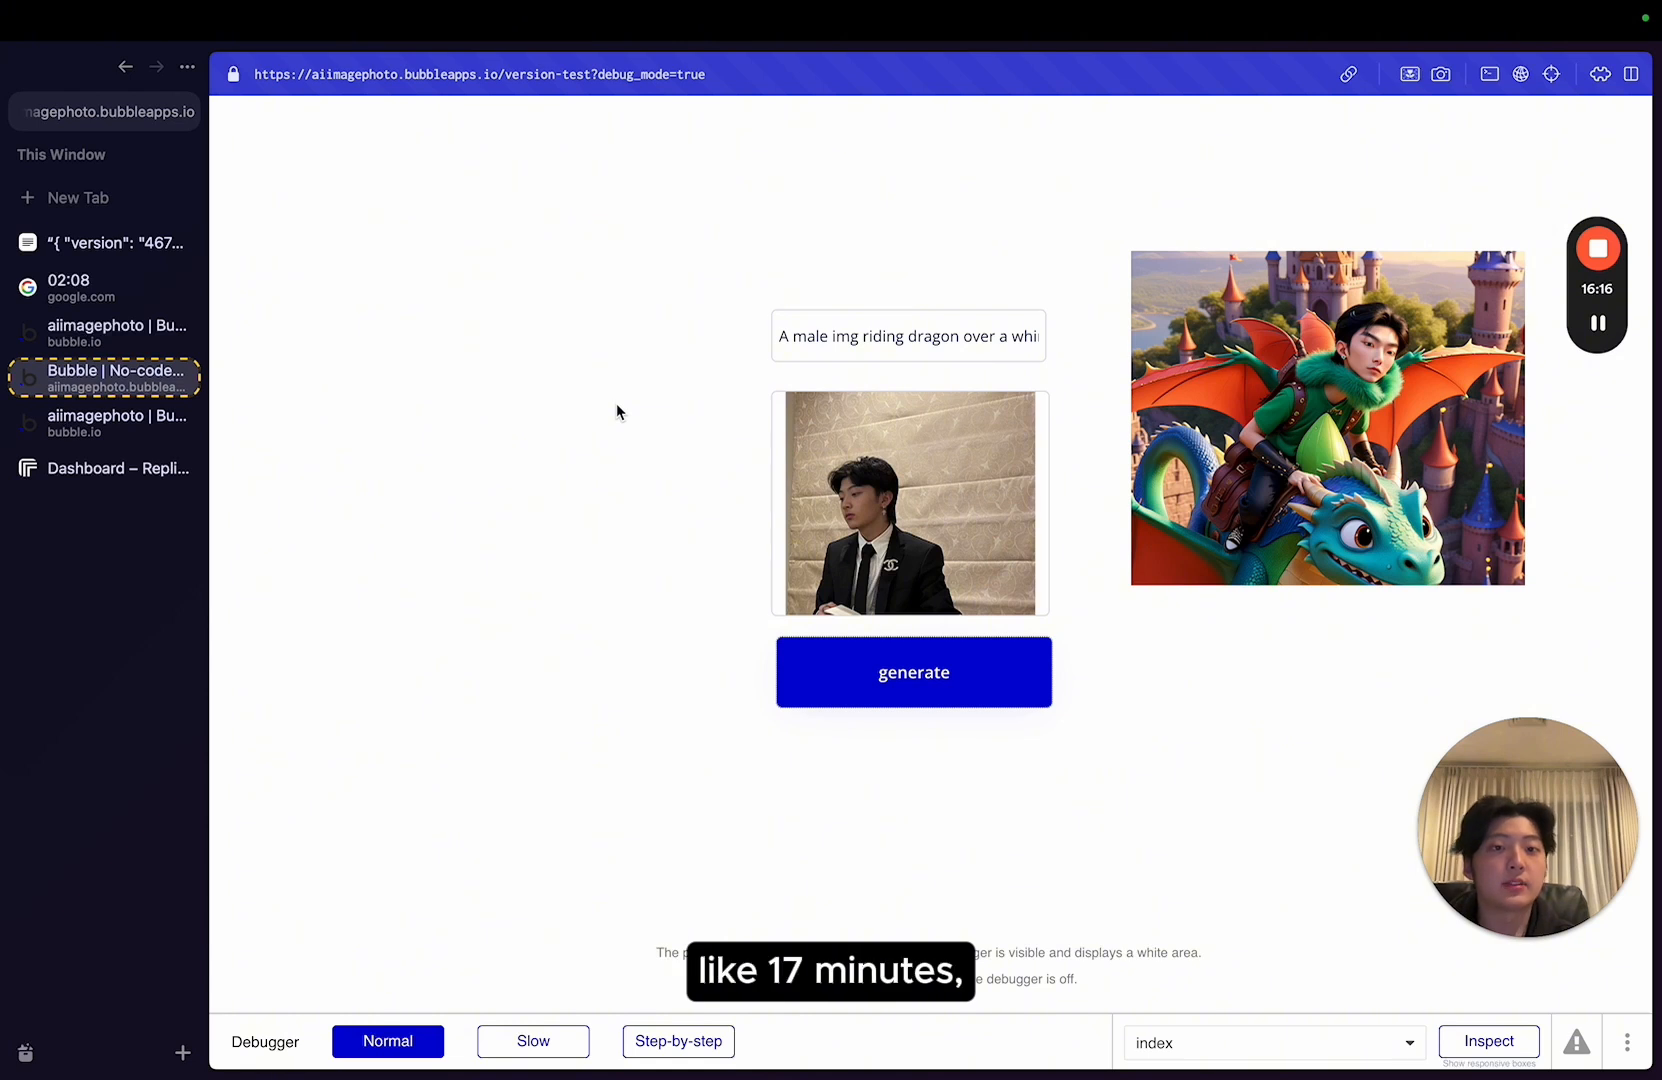
pyautogui.click(908, 336)
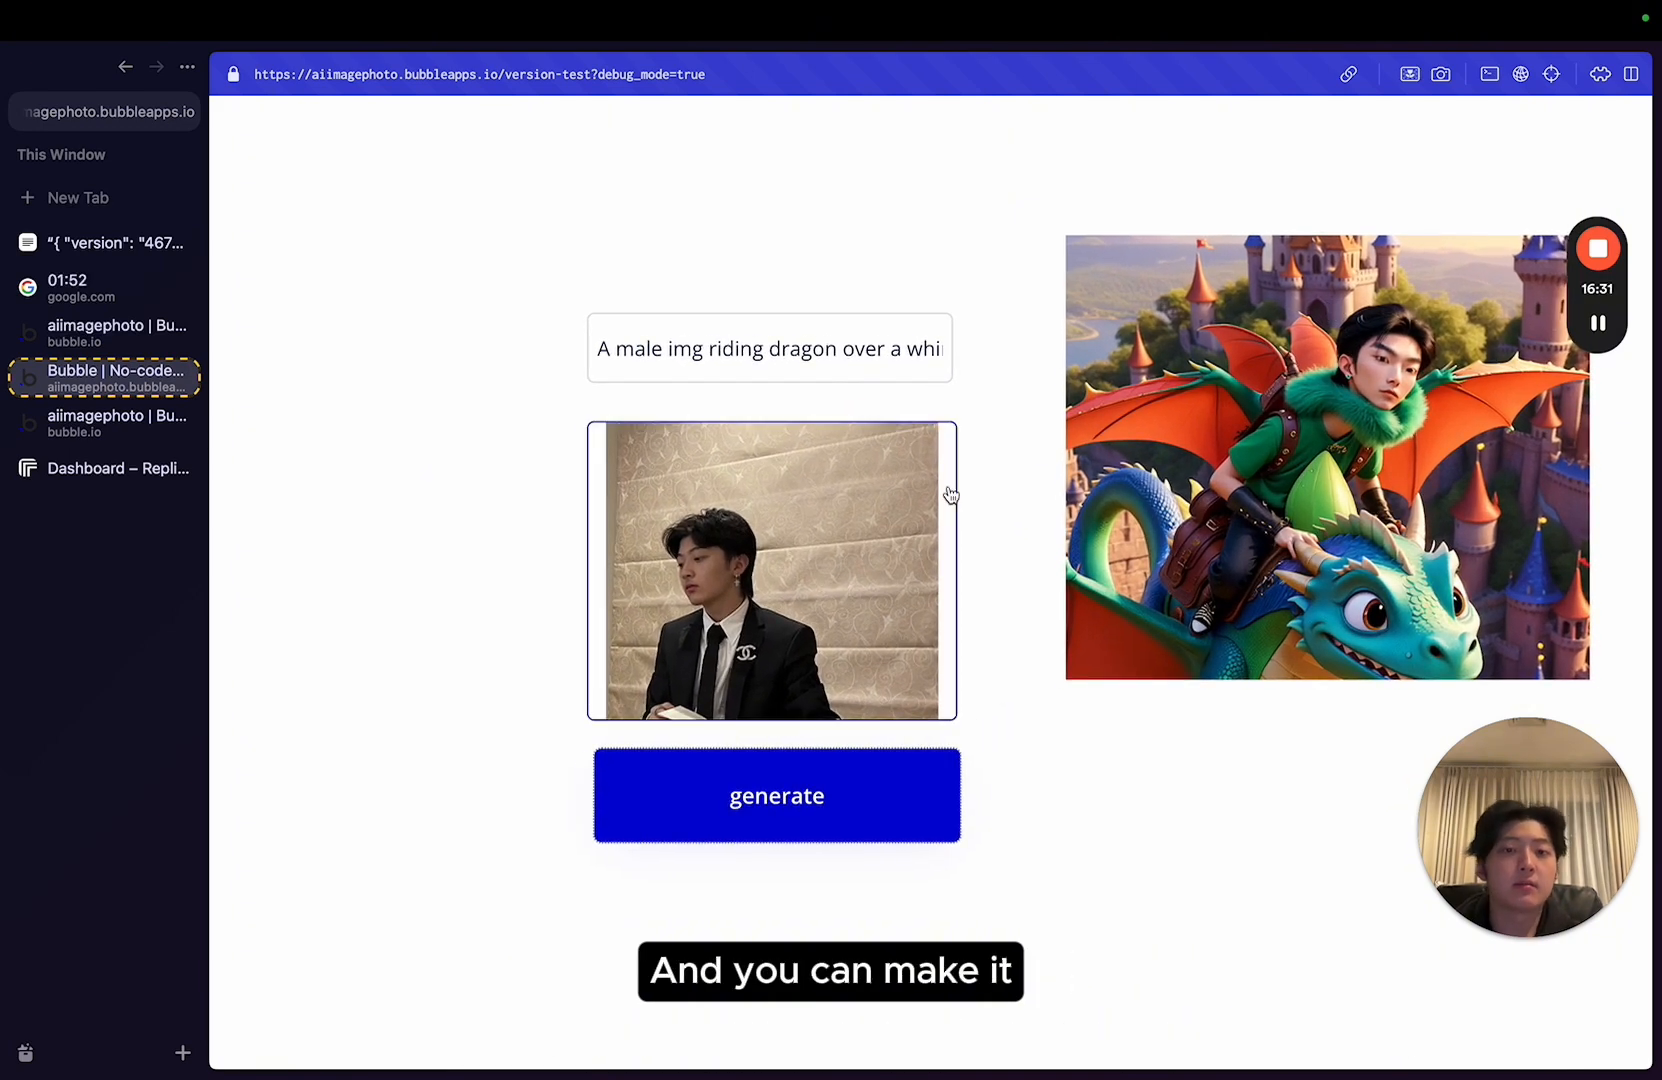
pyautogui.moveTo(1042, 332)
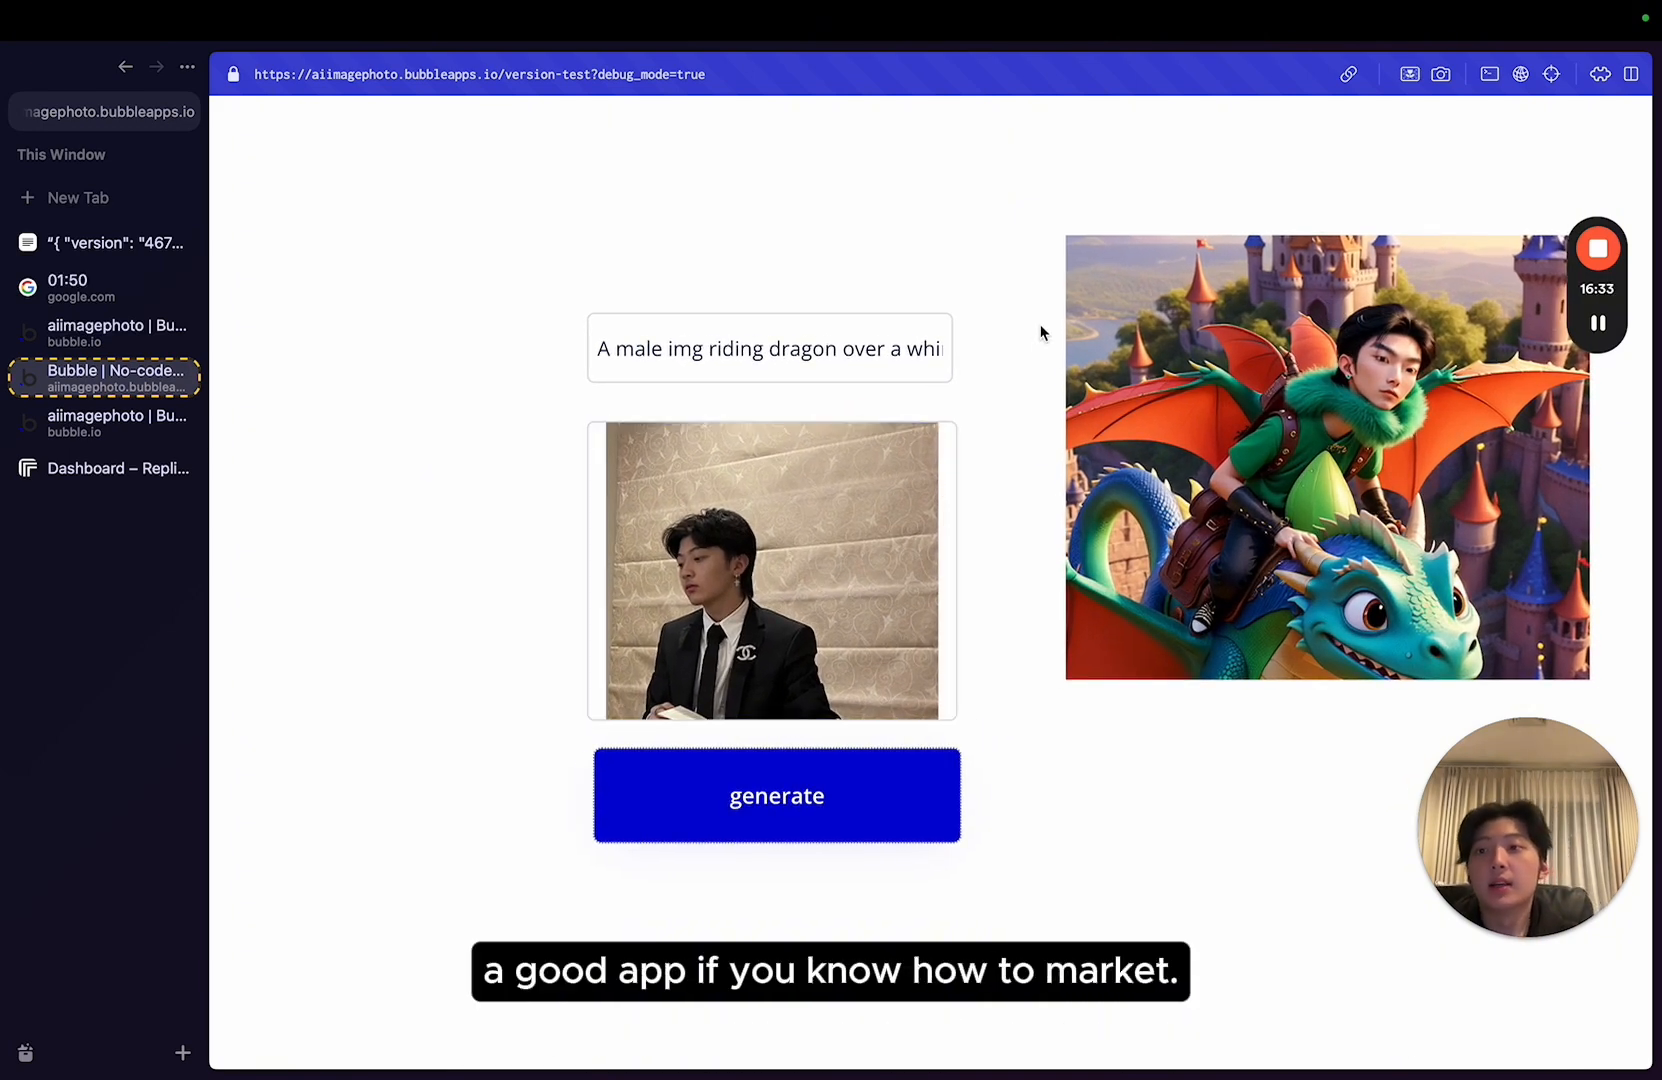